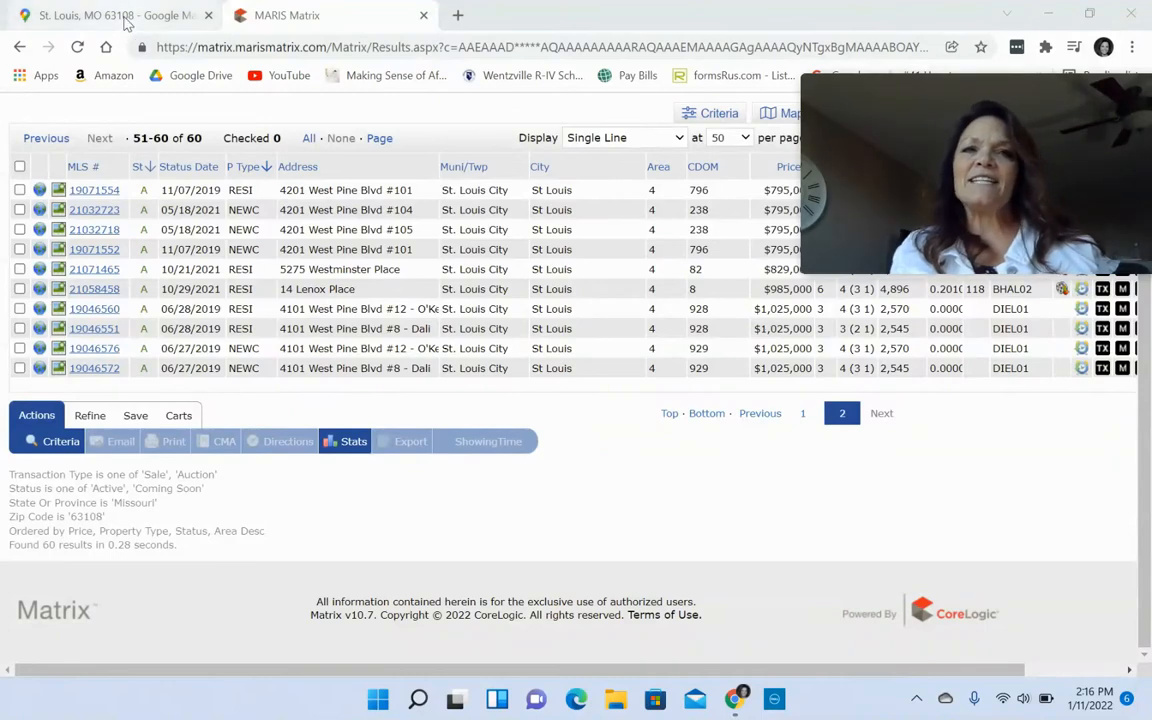
- Switch to the St. Louis 63108 Google Maps browser tab to show the outlined area
{"action": "left_click", "coordinate": [110, 16]}
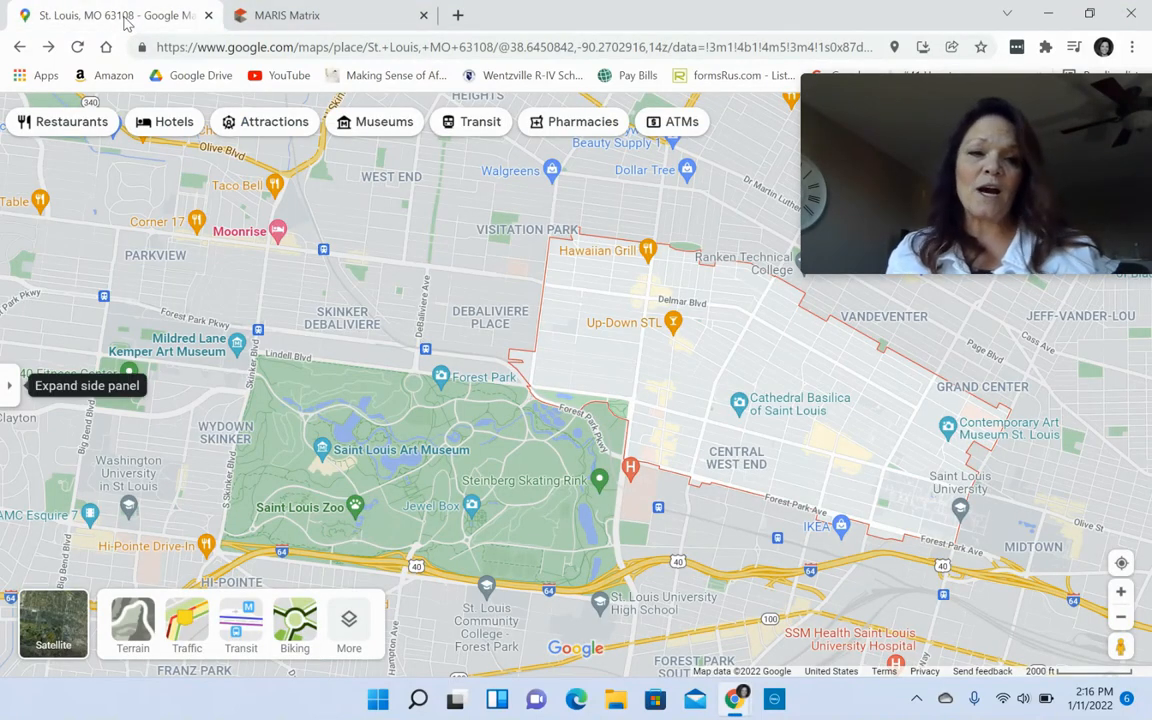
{"action": "mouse_move", "coordinate": [568, 436]}
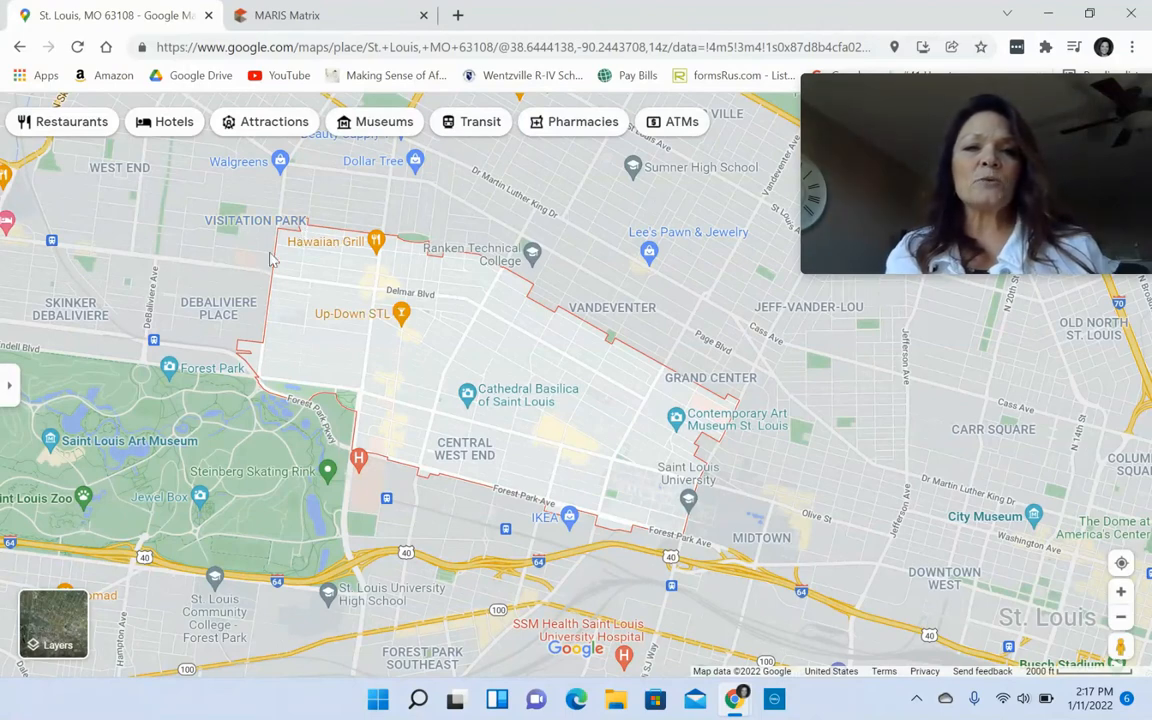
{"action": "mouse_move", "coordinate": [452, 482]}
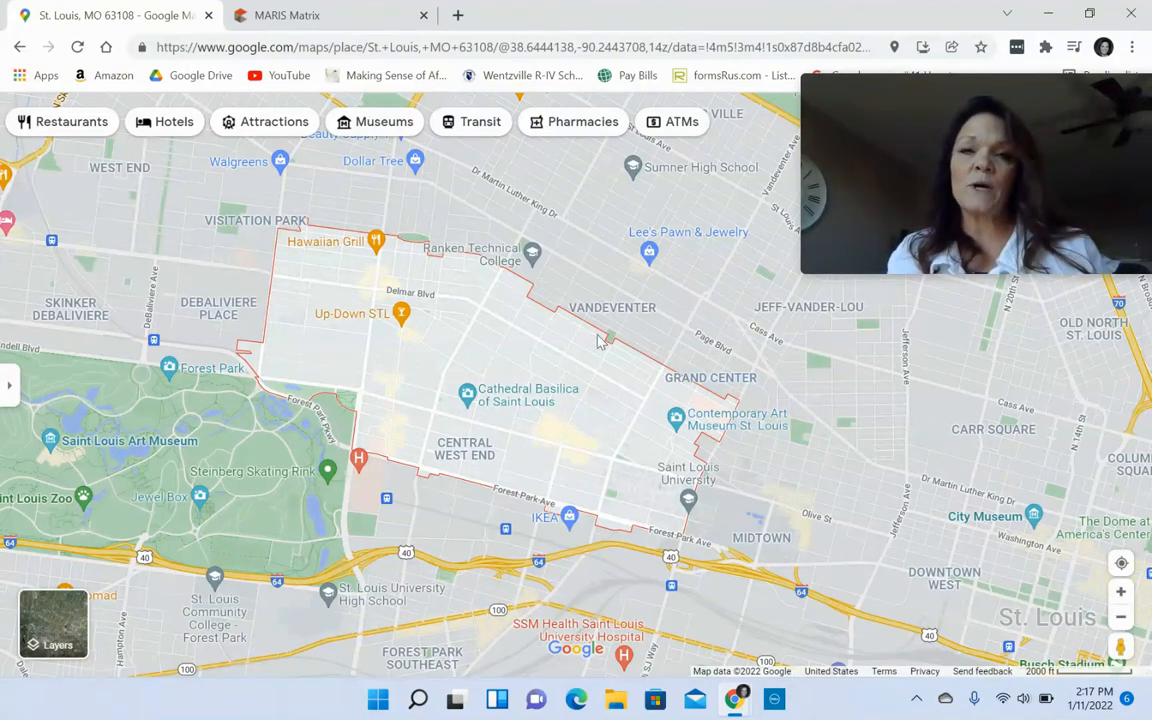
{"action": "mouse_move", "coordinate": [284, 236]}
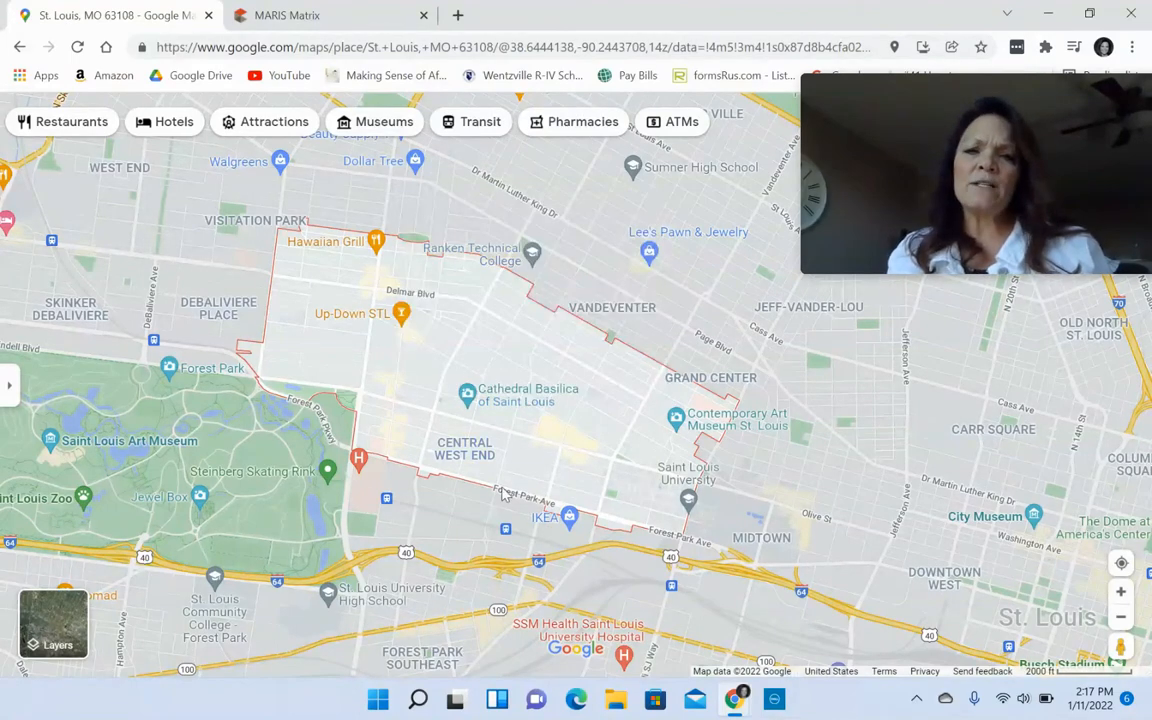
{"action": "left_click", "coordinate": [468, 396]}
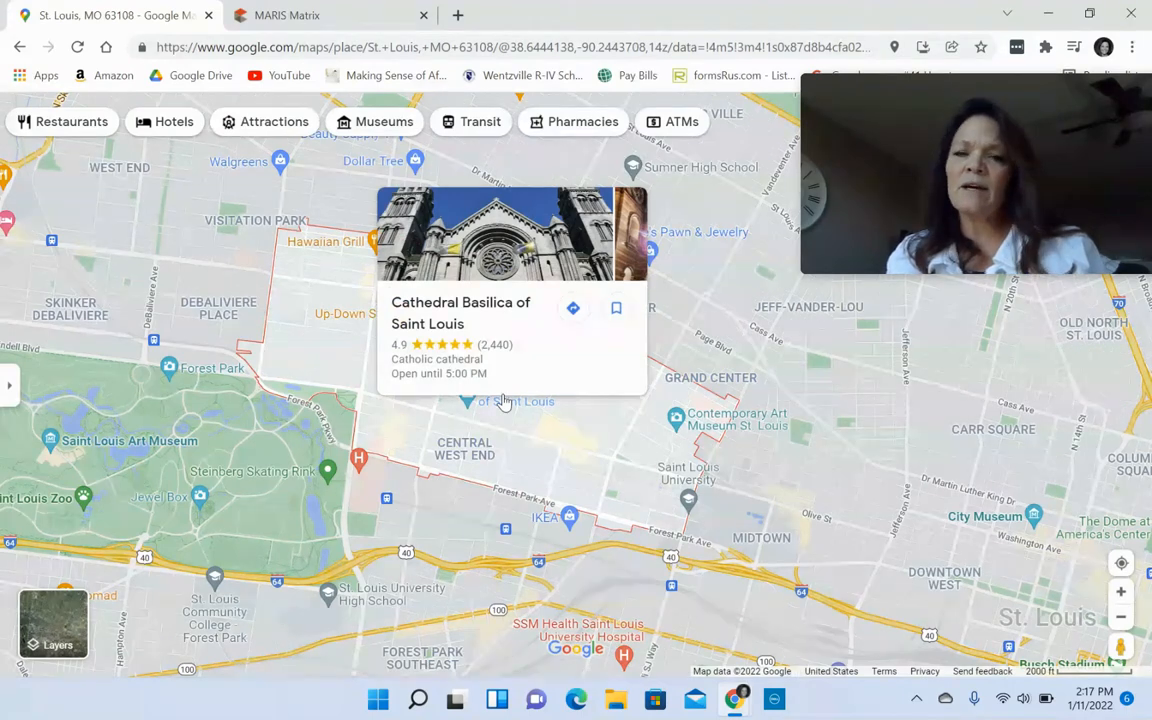
{"action": "mouse_move", "coordinate": [544, 410]}
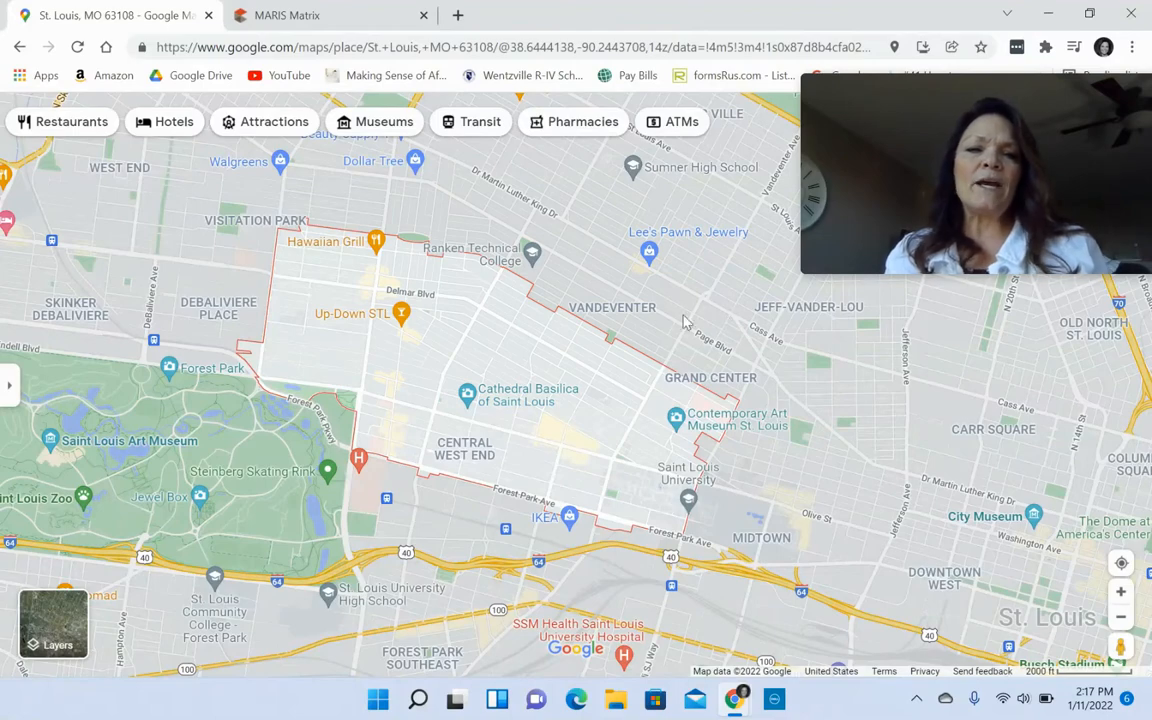
{"action": "mouse_move", "coordinate": [1104, 518]}
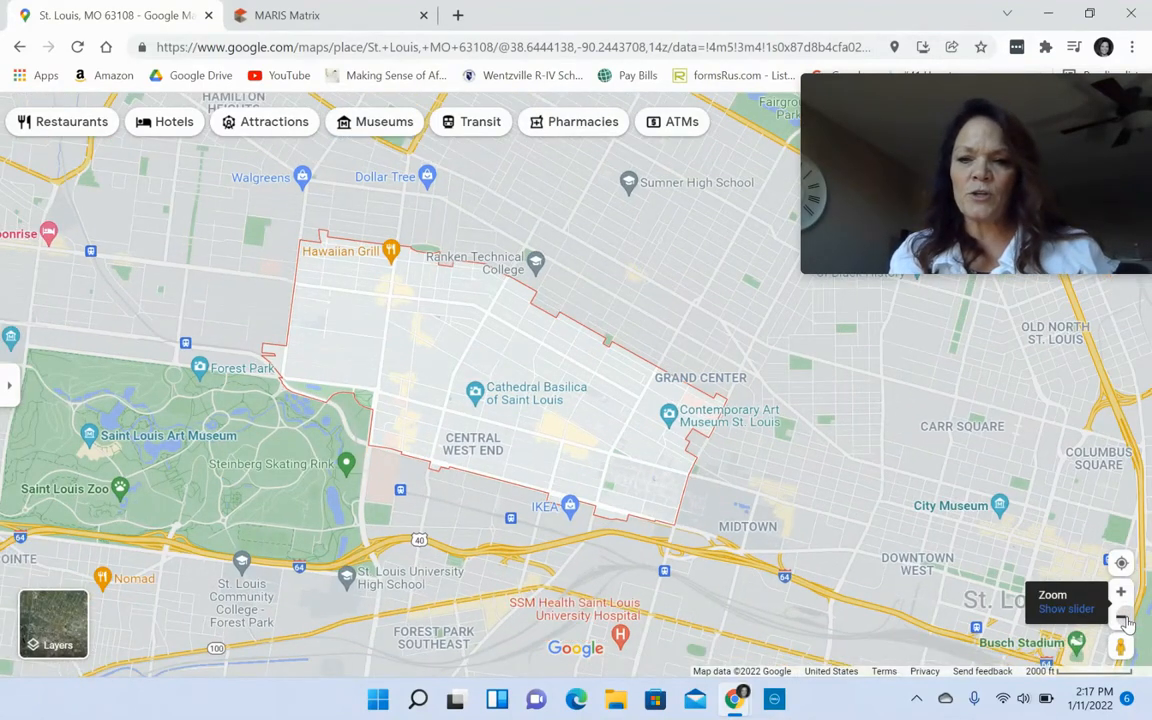
- Zoom out one level so downtown St. Louis and the riverfront appear beside the outline
{"action": "left_click", "coordinate": [1120, 616]}
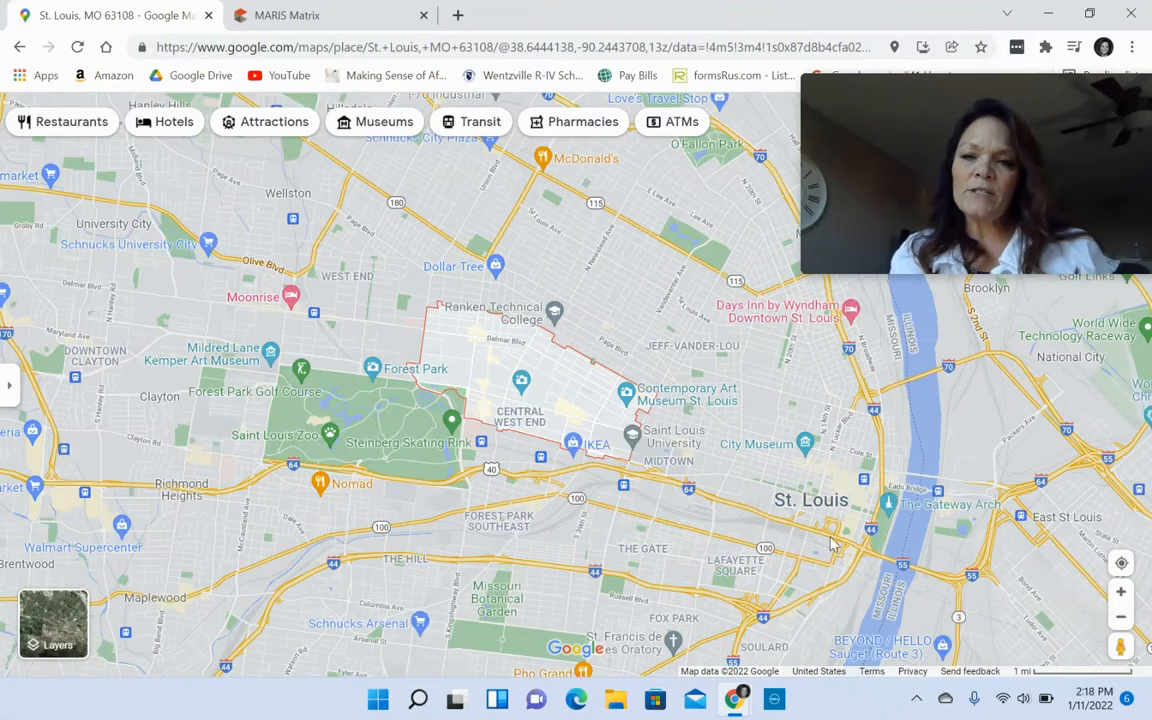
{"action": "mouse_move", "coordinate": [520, 392]}
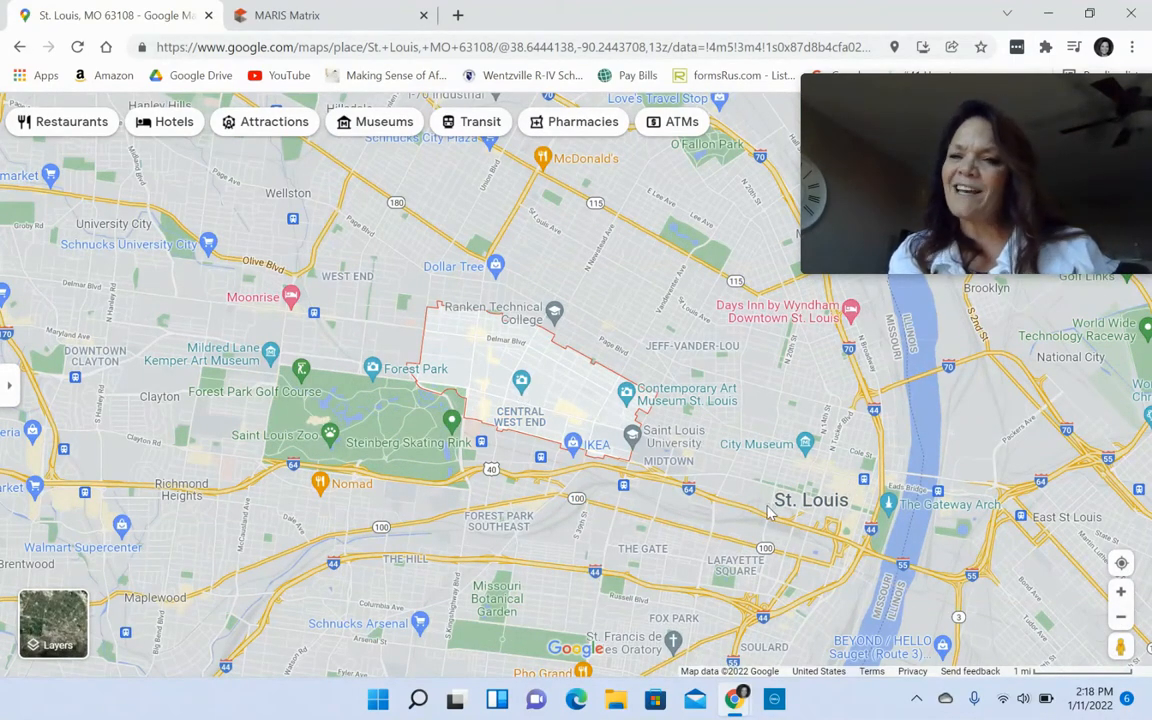
{"action": "mouse_move", "coordinate": [810, 532]}
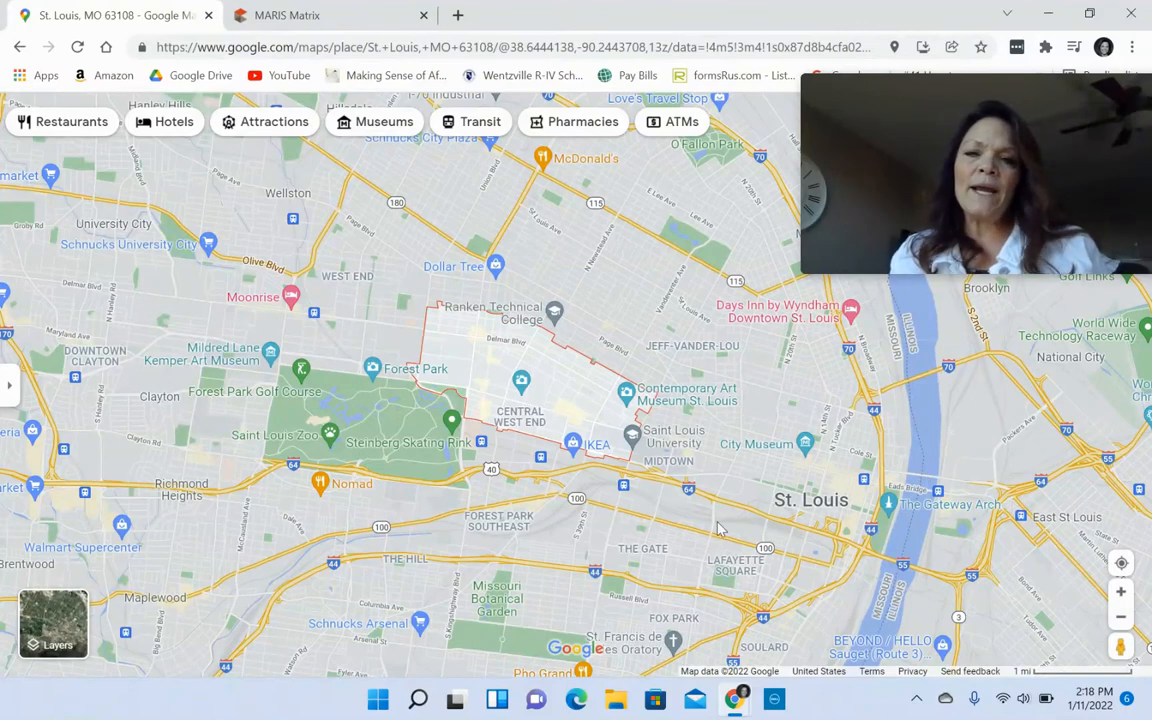
{"action": "mouse_move", "coordinate": [322, 378]}
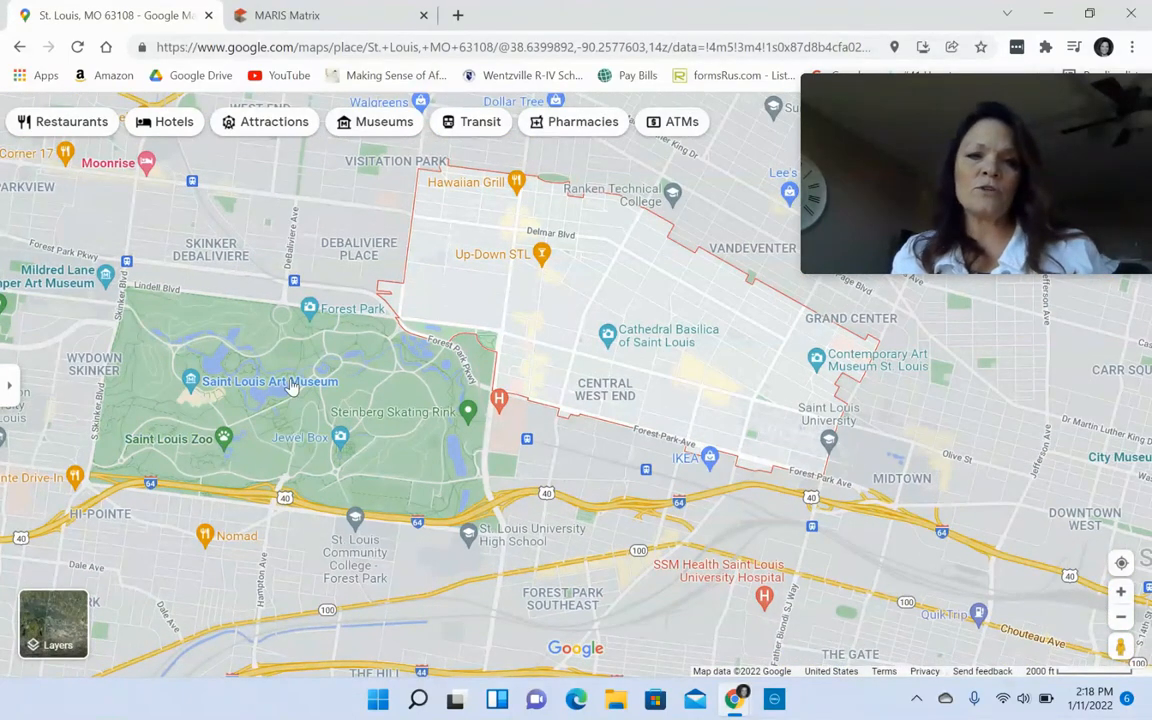
{"action": "mouse_move", "coordinate": [716, 490]}
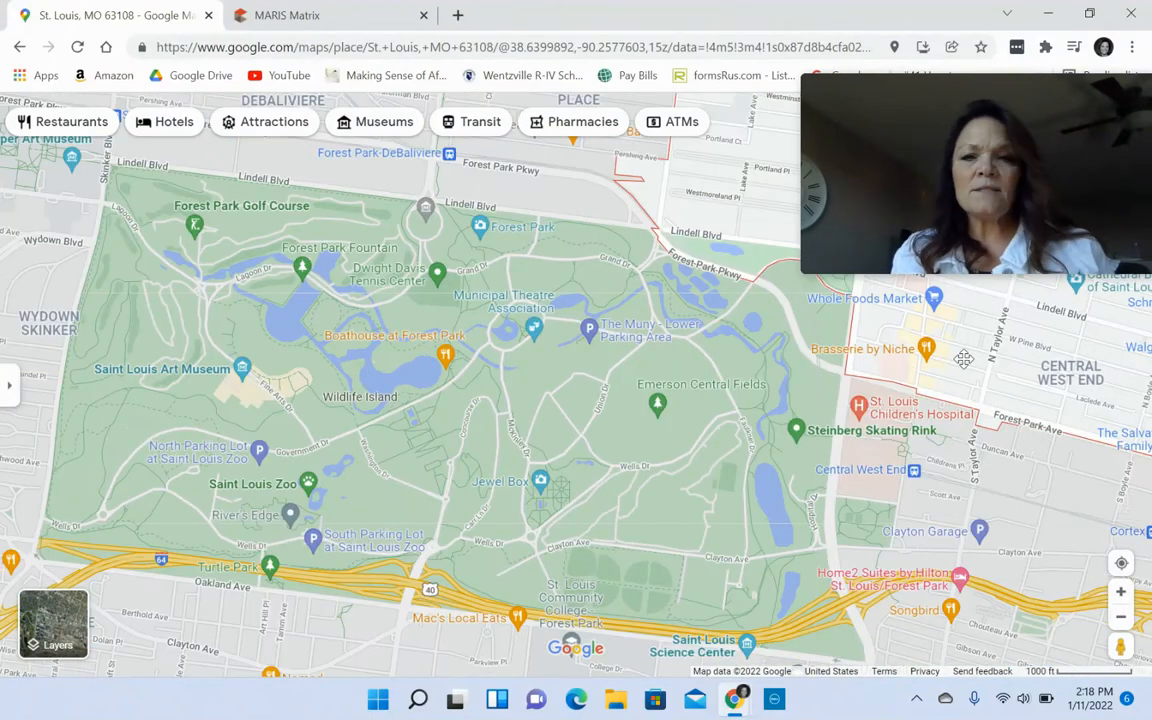
- Zoom into Forest Park, dismissing a parking preview, to show its landmarks west of the outline
{"action": "left_click", "coordinate": [588, 328]}
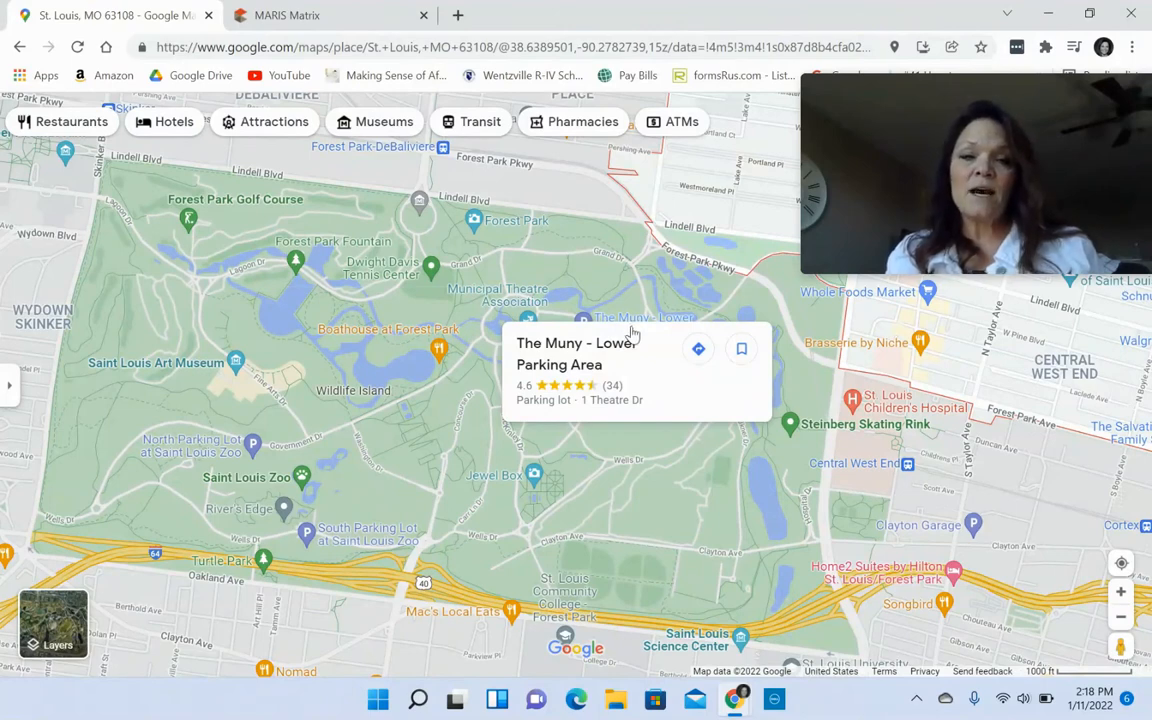
{"action": "left_click", "coordinate": [700, 604]}
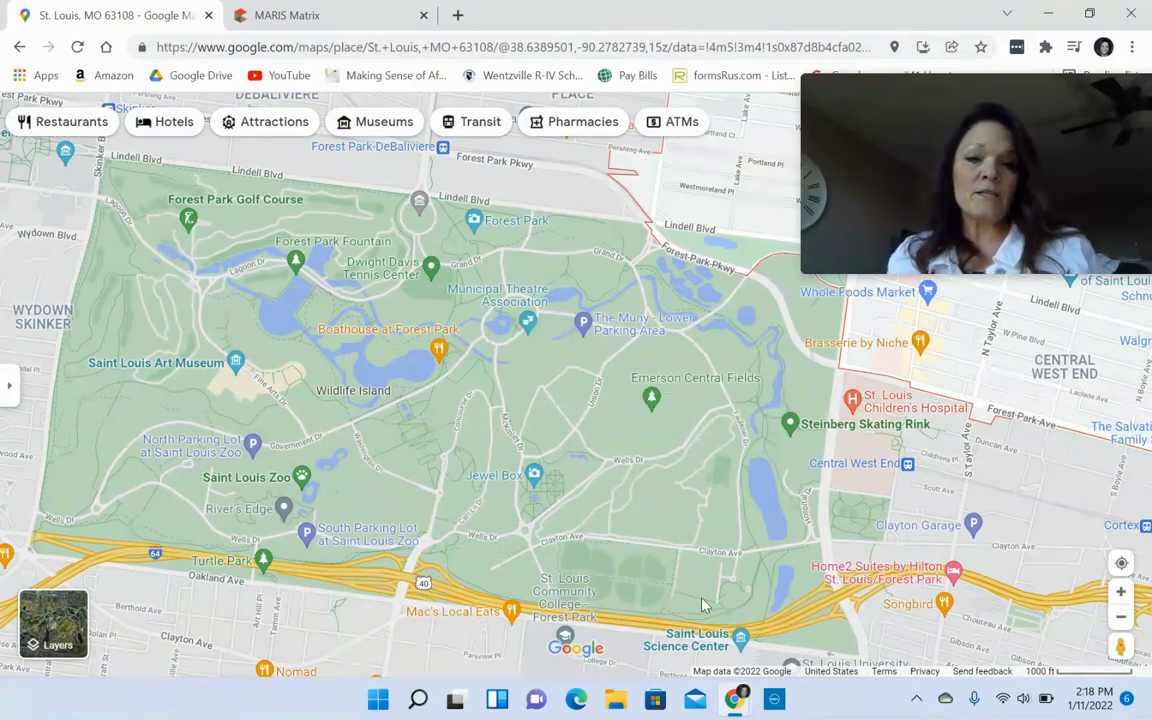
{"action": "mouse_move", "coordinate": [184, 524]}
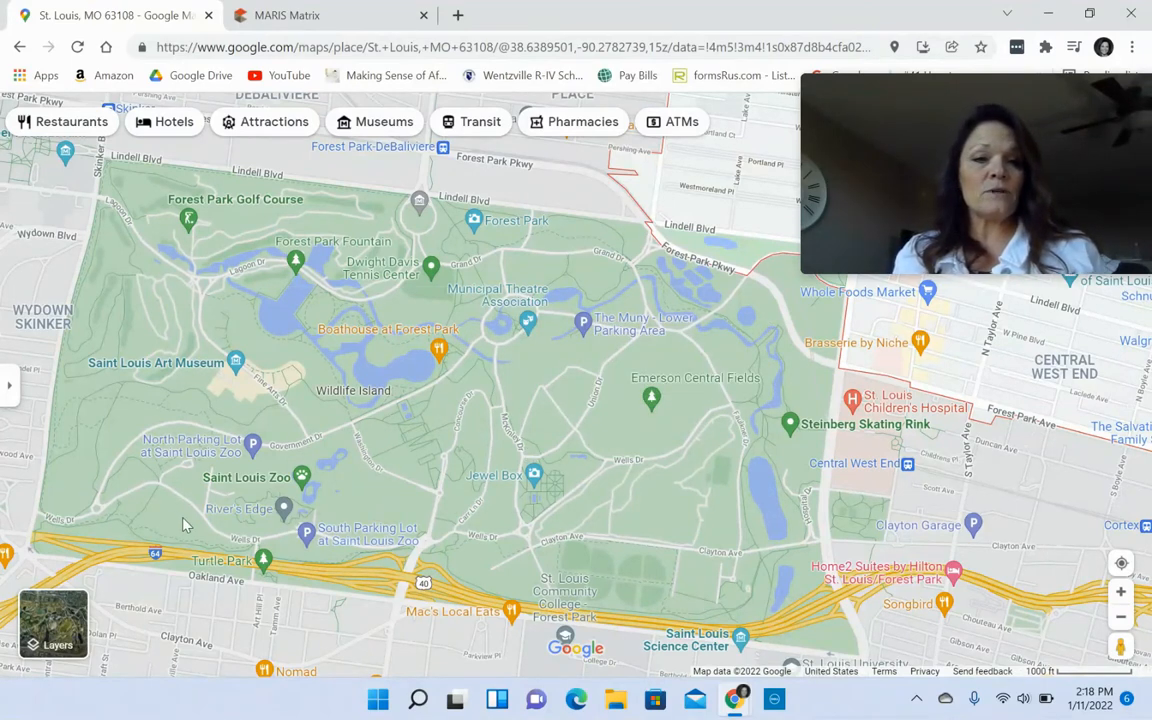
{"action": "mouse_move", "coordinate": [84, 498]}
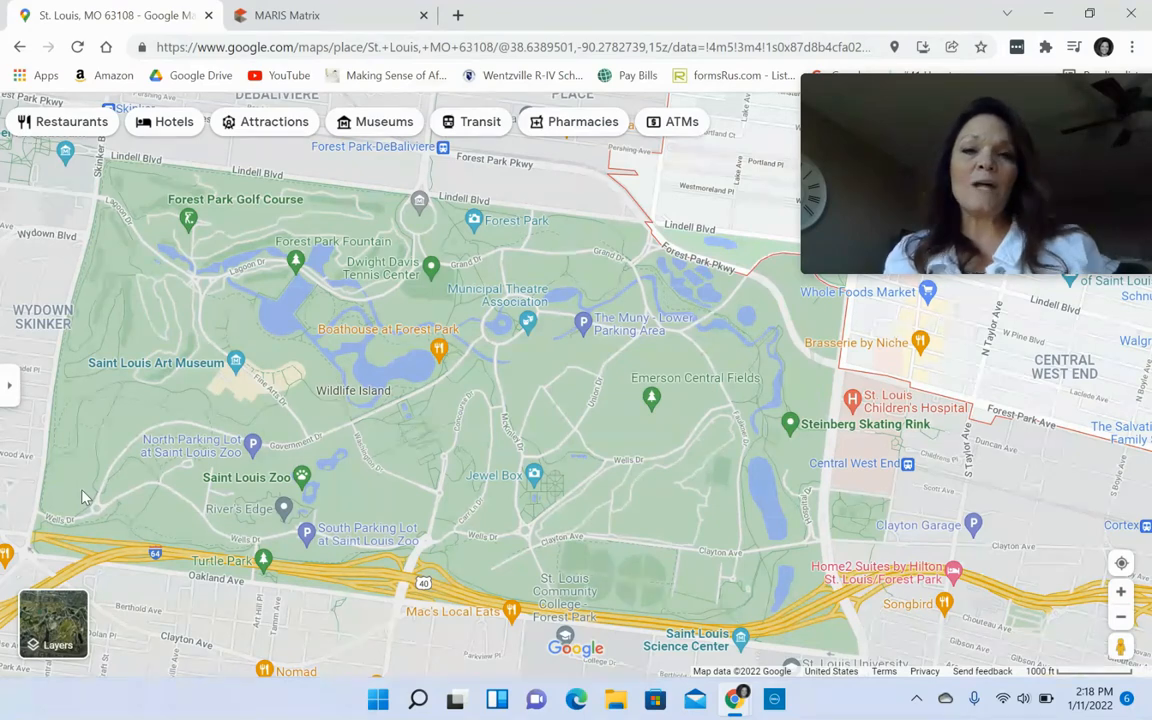
{"action": "left_click", "coordinate": [308, 536]}
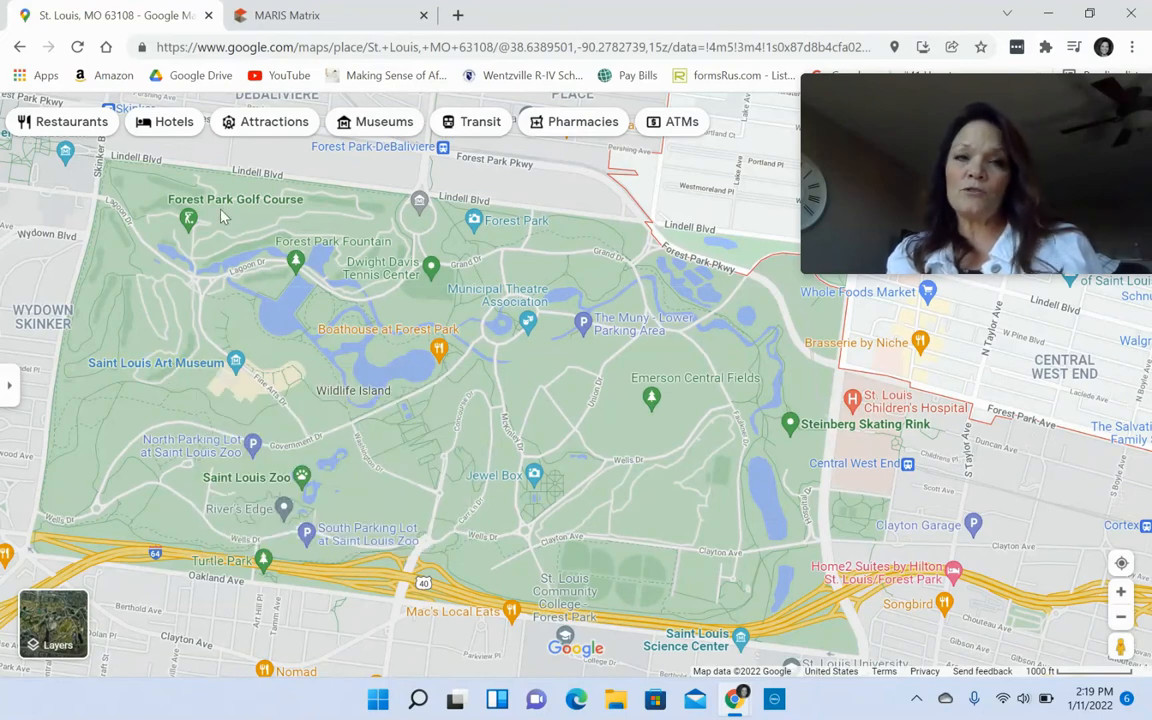
{"action": "mouse_move", "coordinate": [272, 236]}
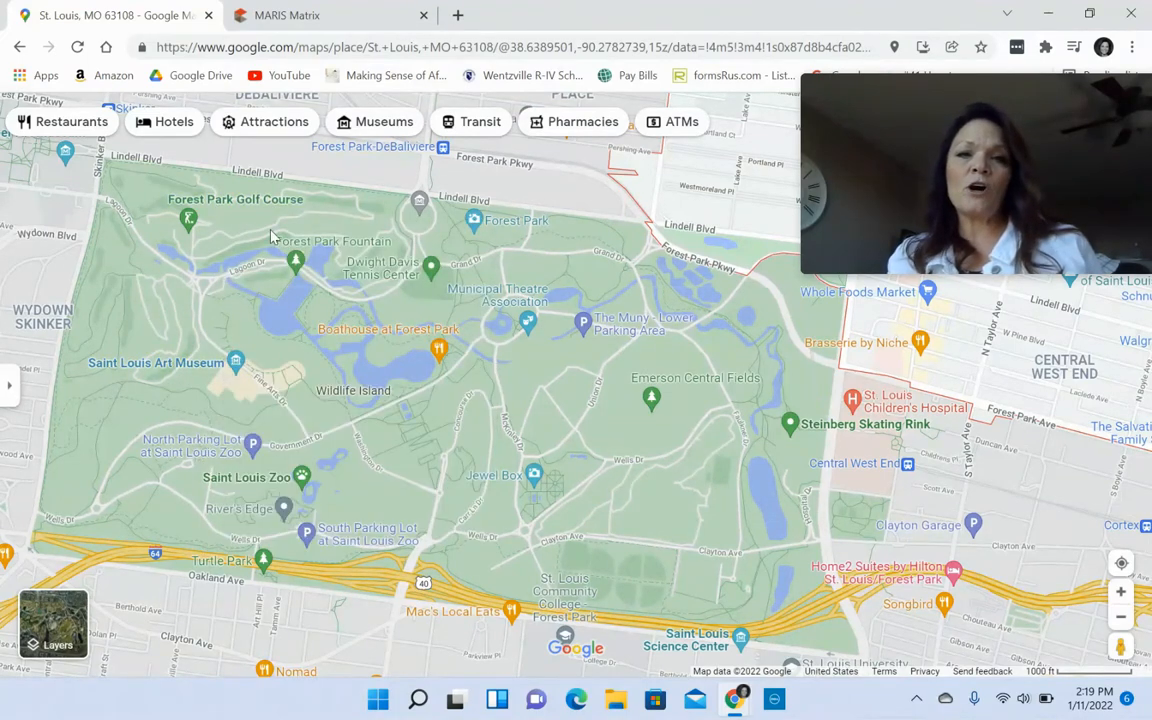
{"action": "mouse_move", "coordinate": [476, 412]}
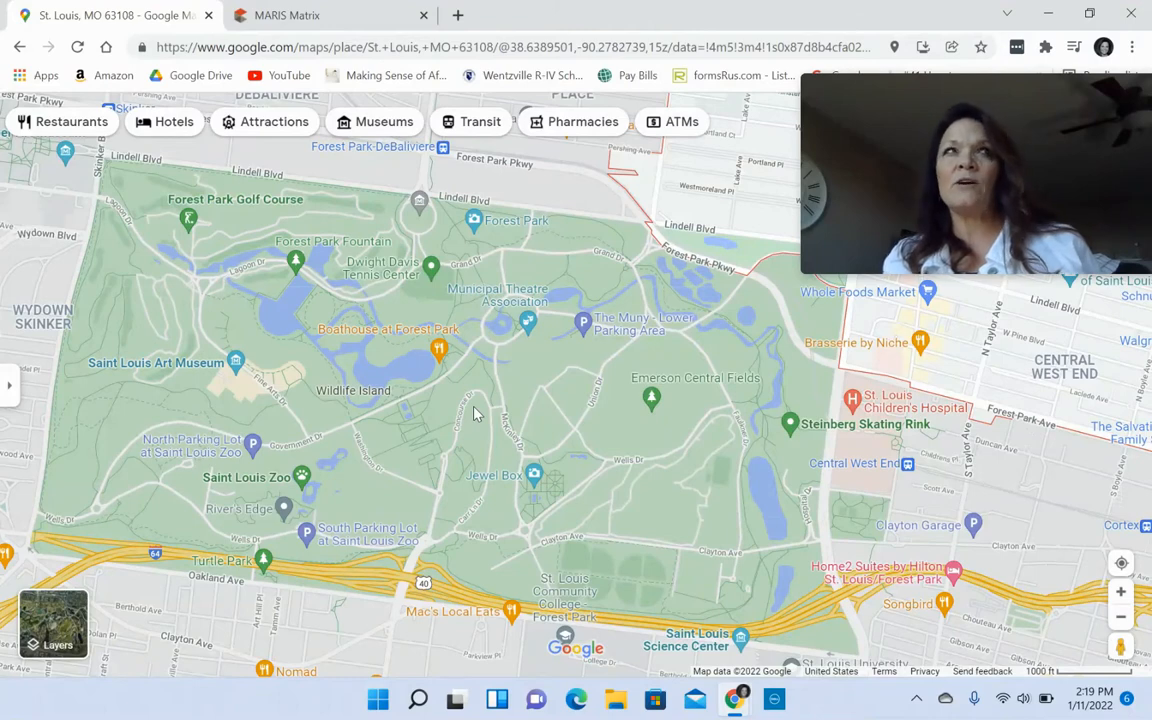
{"action": "mouse_move", "coordinate": [498, 428]}
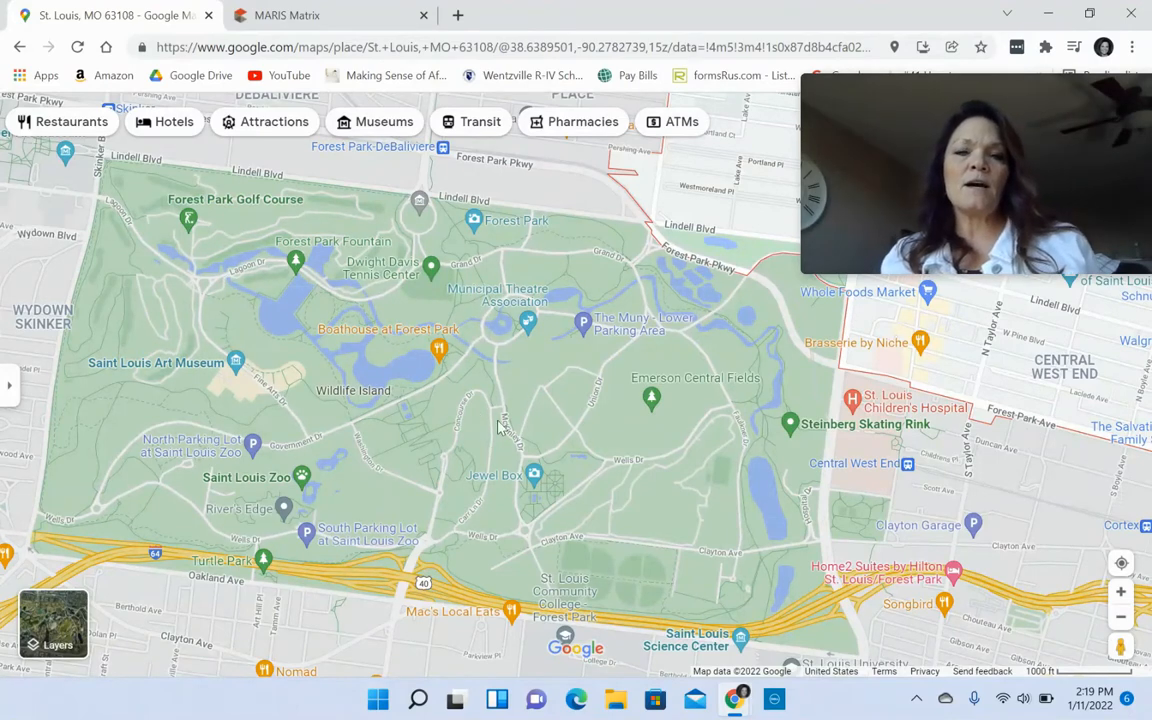
{"action": "left_click", "coordinate": [432, 270]}
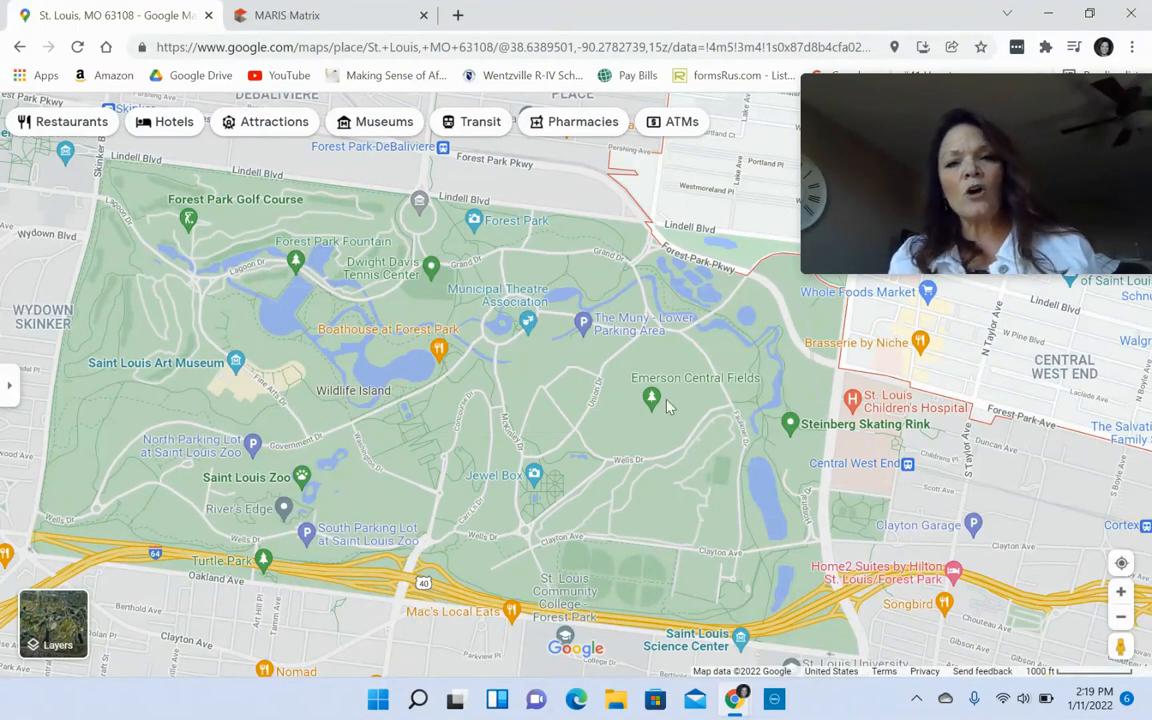
{"action": "mouse_move", "coordinate": [584, 390]}
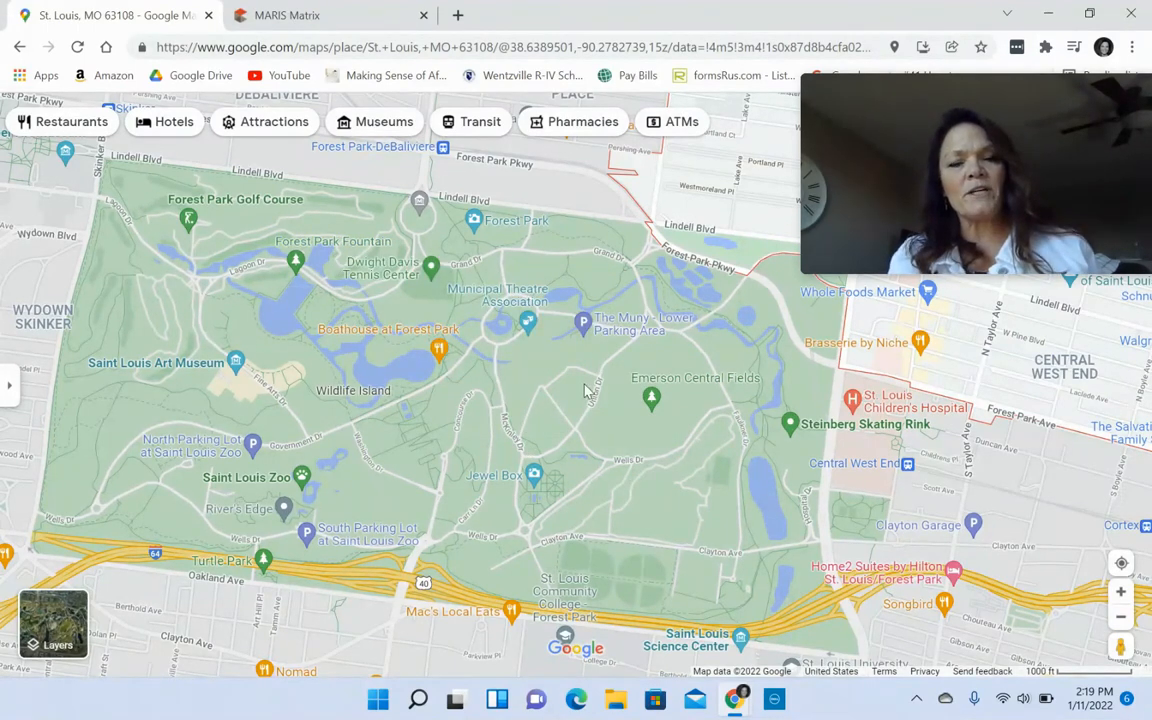
{"action": "mouse_move", "coordinate": [232, 304]}
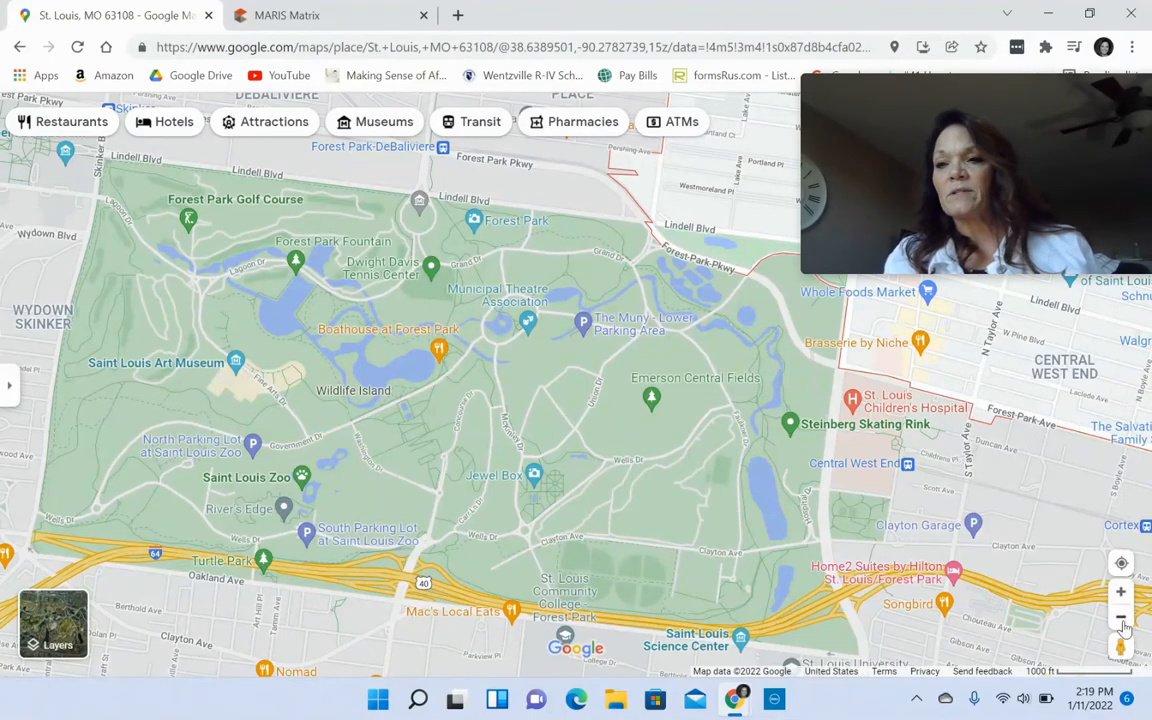
- Zoom out repeatedly from Forest Park until the full 63108 boundary shows at city scale
{"action": "left_click", "coordinate": [1120, 616]}
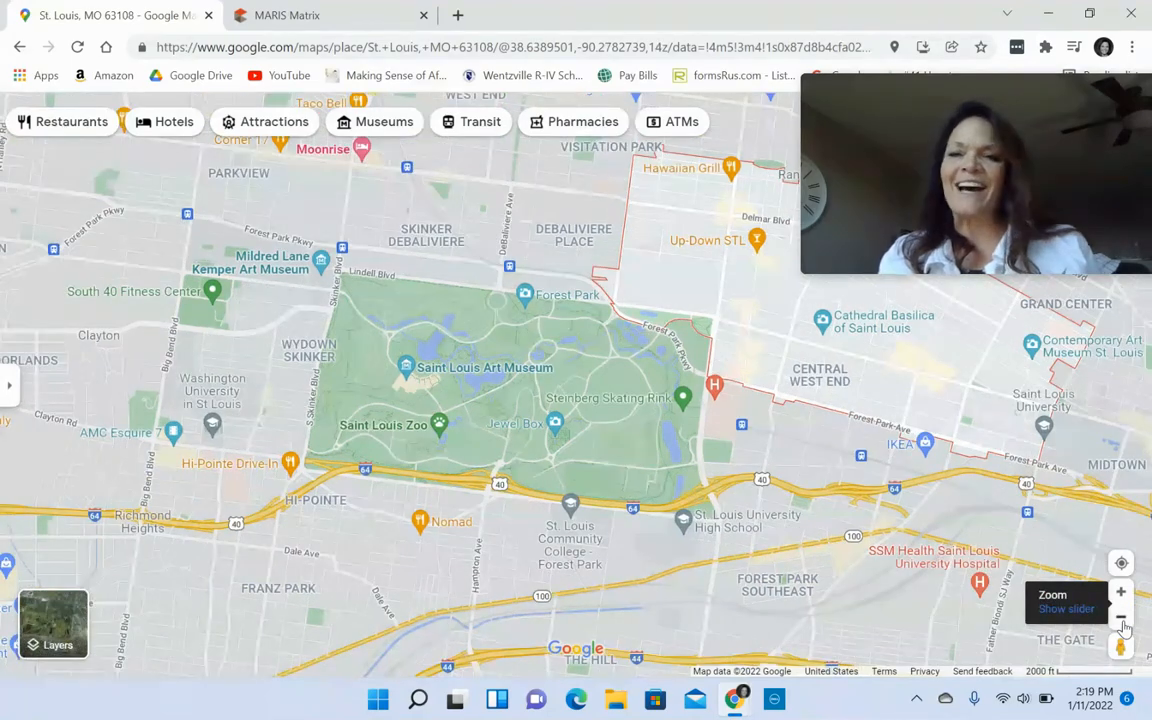
{"action": "left_click", "coordinate": [1120, 616]}
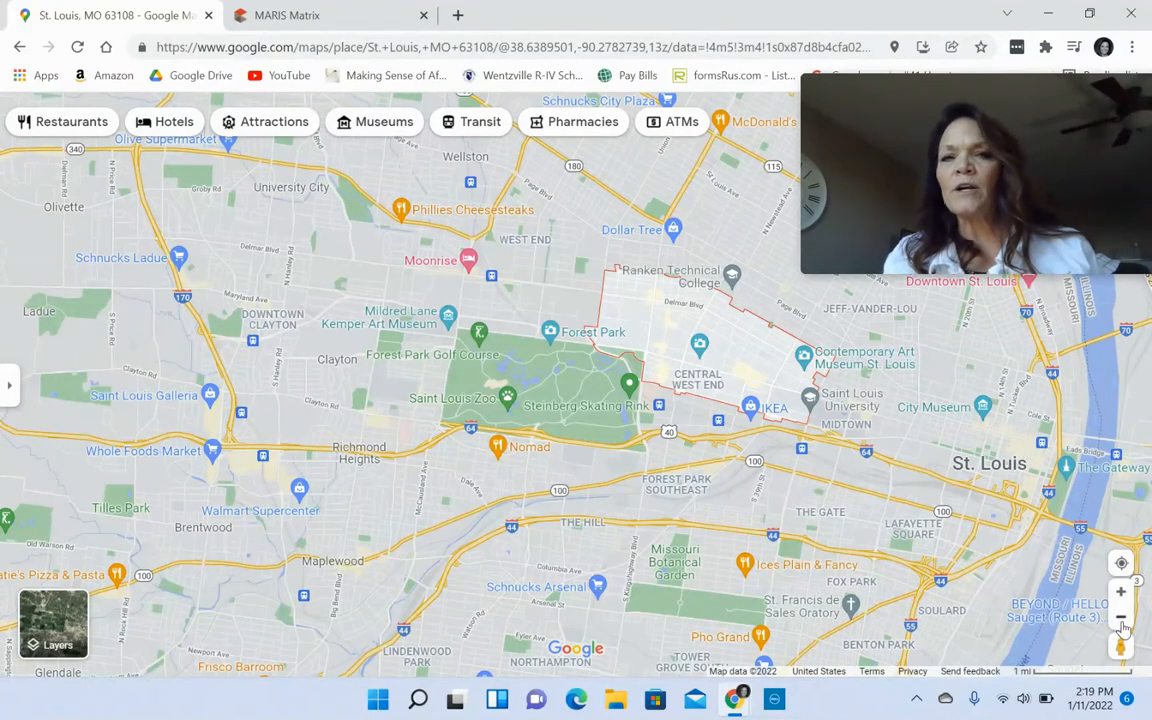
{"action": "left_click", "coordinate": [1120, 616]}
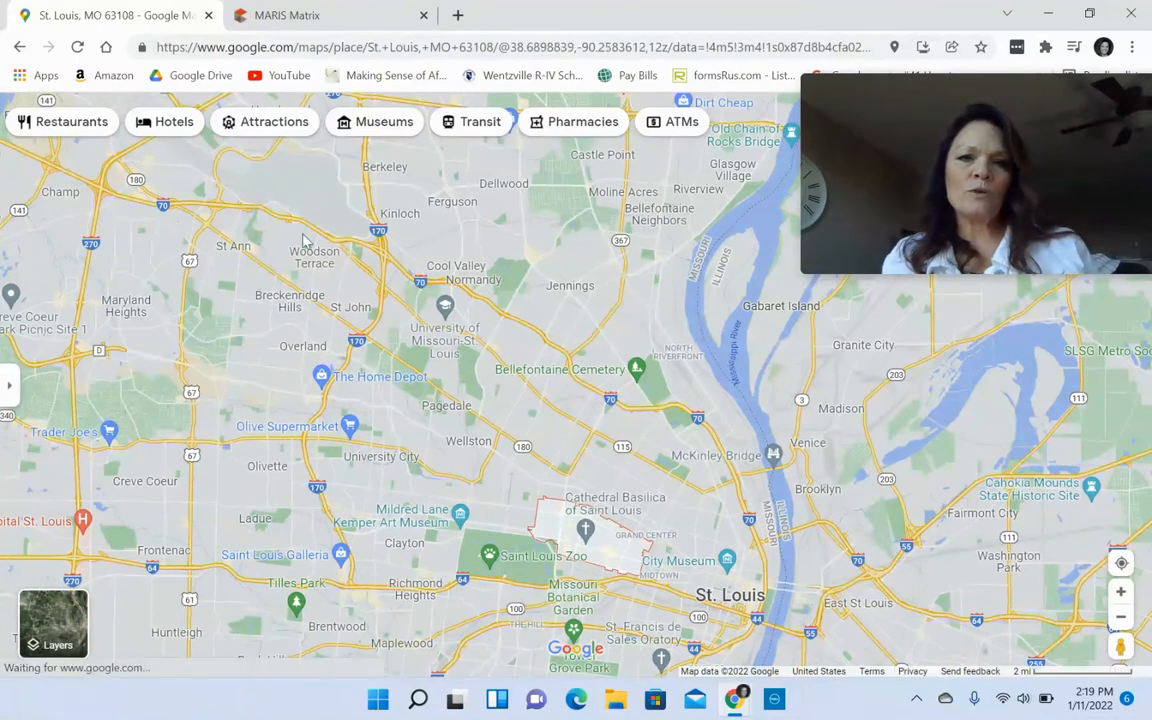
{"action": "mouse_move", "coordinate": [304, 204]}
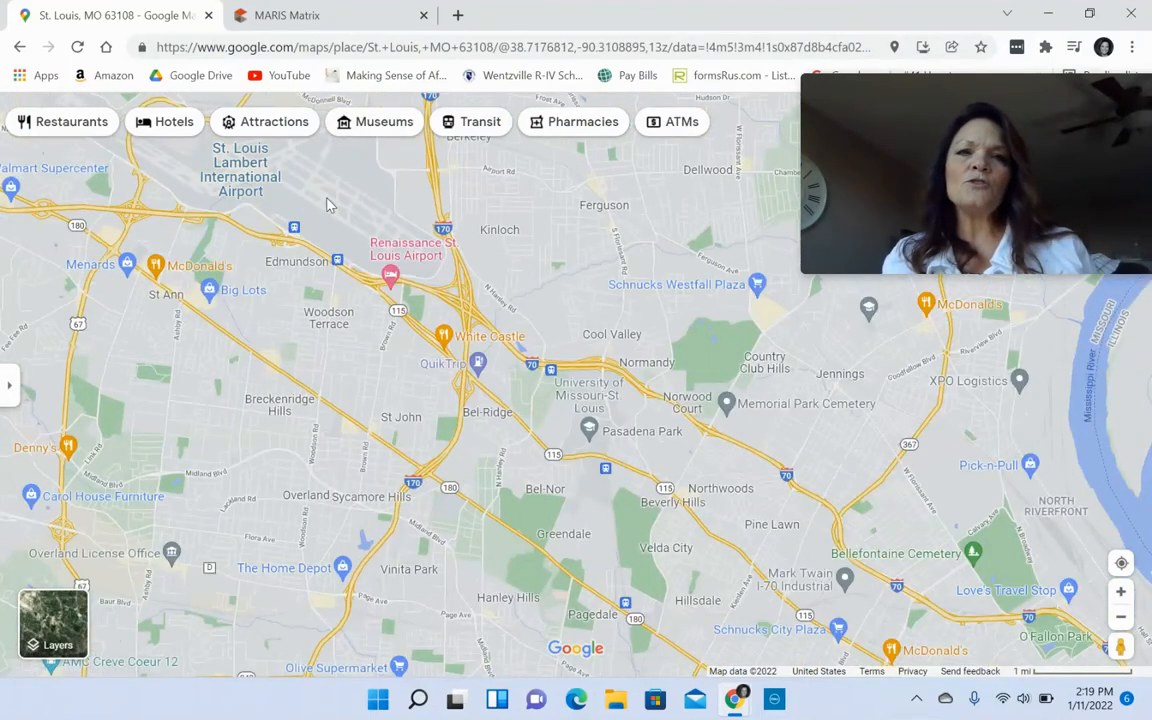
{"action": "mouse_move", "coordinate": [1060, 604]}
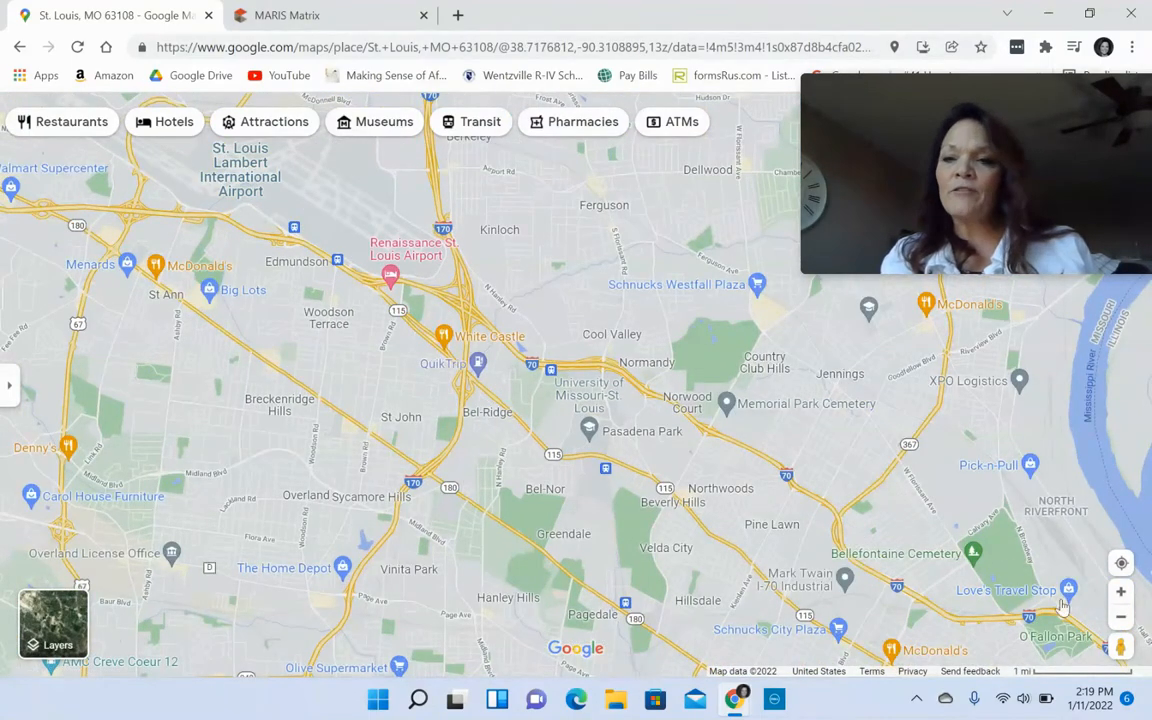
{"action": "left_click", "coordinate": [1120, 616]}
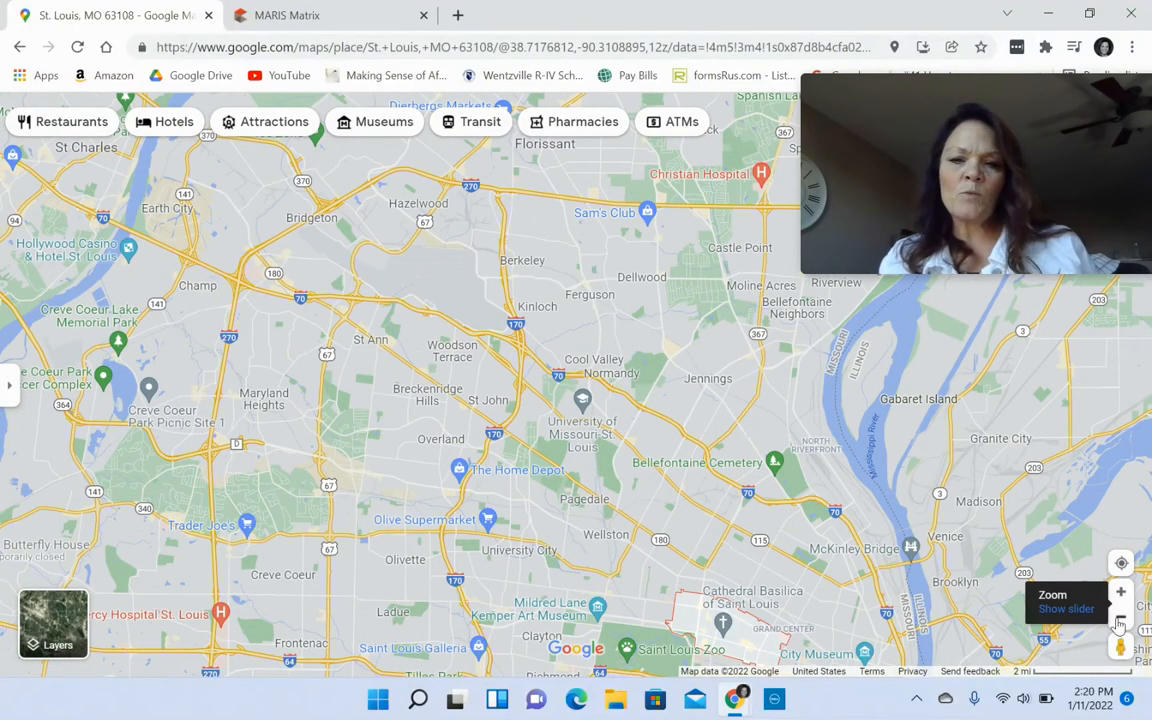
{"action": "left_click", "coordinate": [1120, 616]}
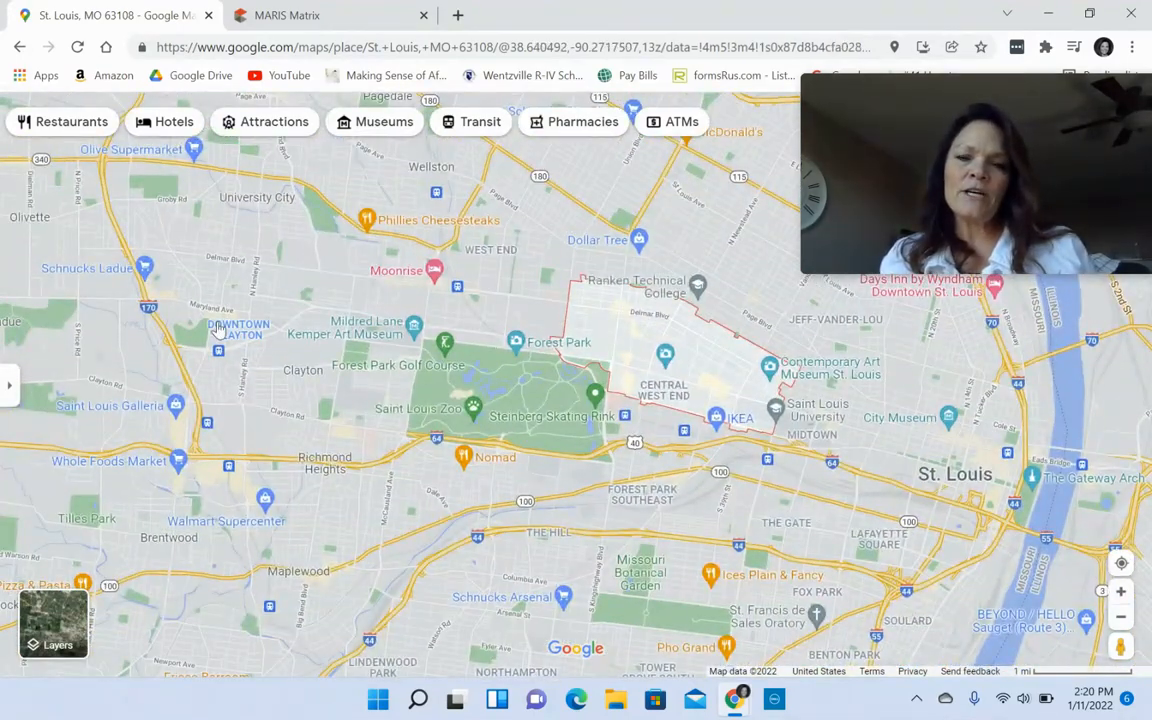
{"action": "mouse_move", "coordinate": [950, 430]}
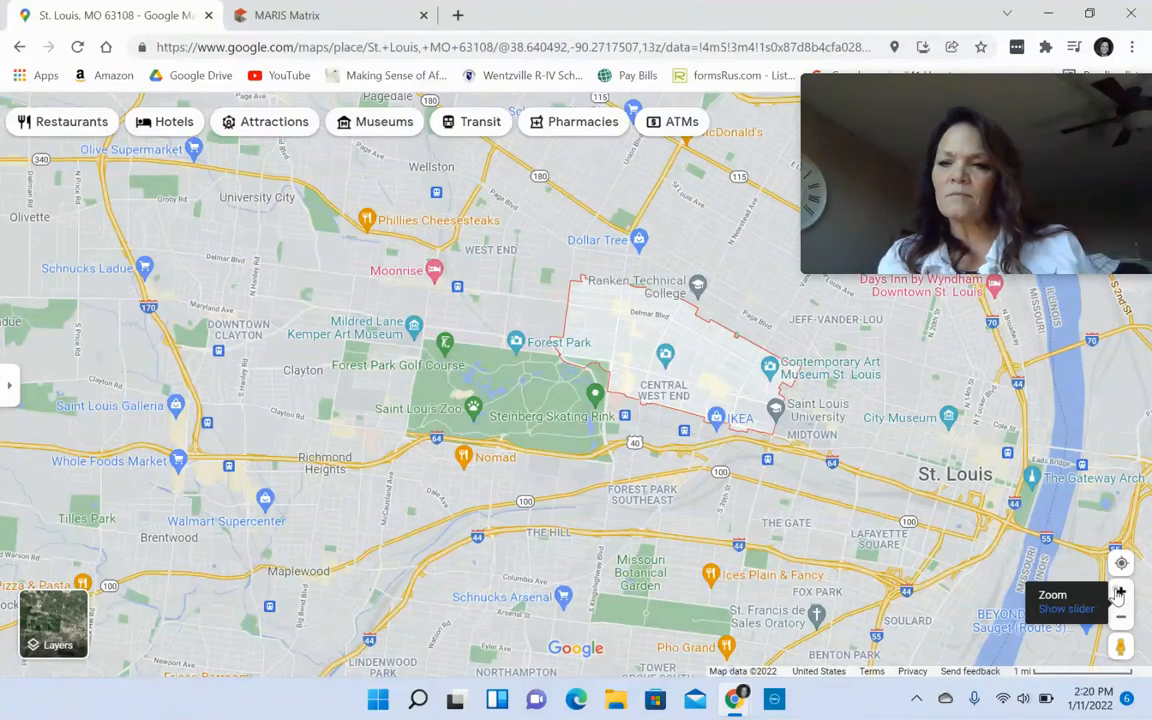
- Zoom in twice on Central West End streets between Forest Park and Grand Center
{"action": "left_click", "coordinate": [1120, 592]}
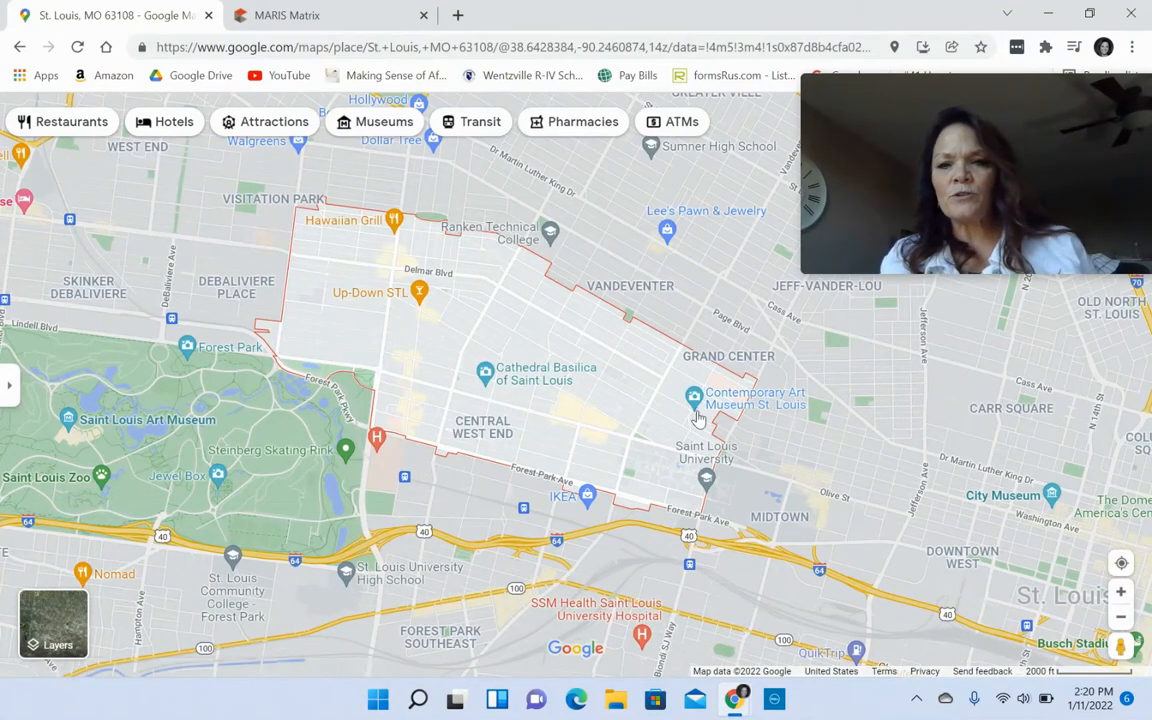
{"action": "left_click", "coordinate": [704, 480]}
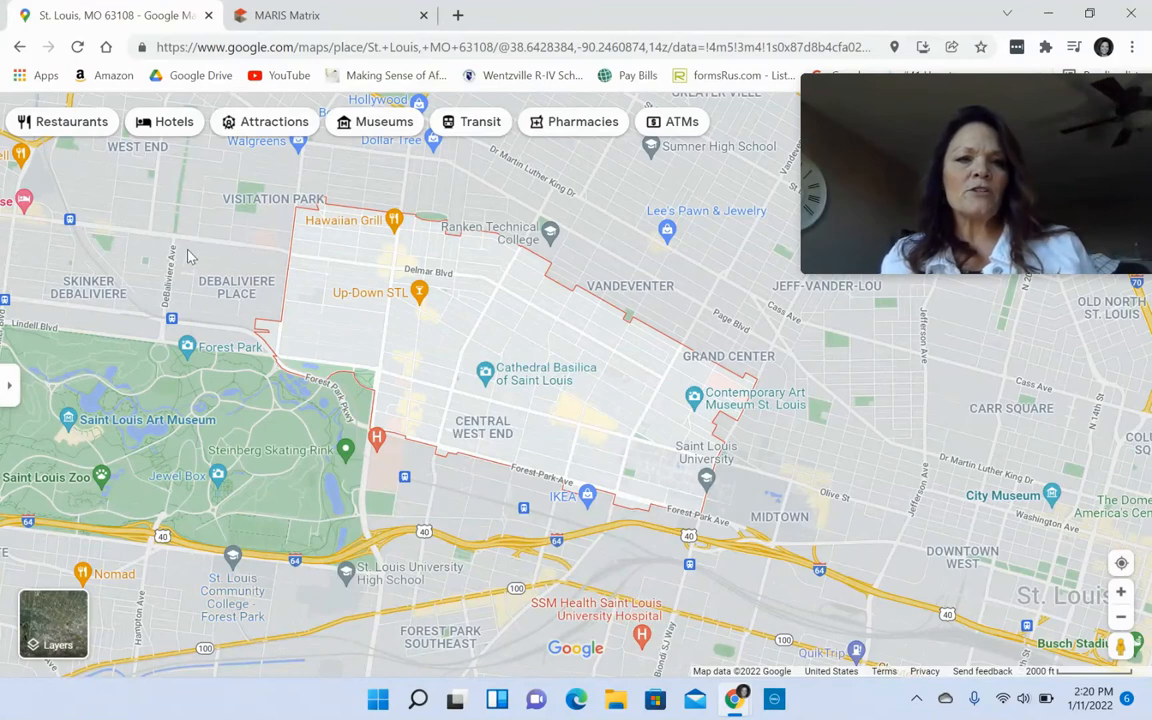
{"action": "mouse_move", "coordinate": [204, 252]}
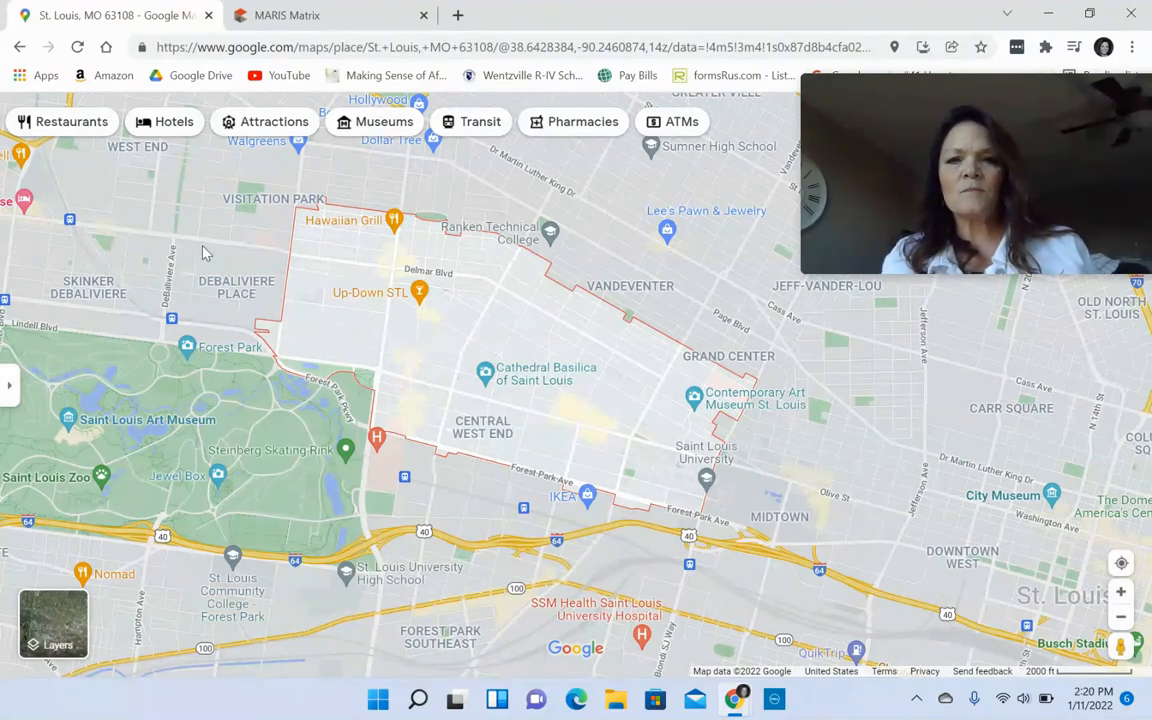
{"action": "mouse_move", "coordinate": [448, 292]}
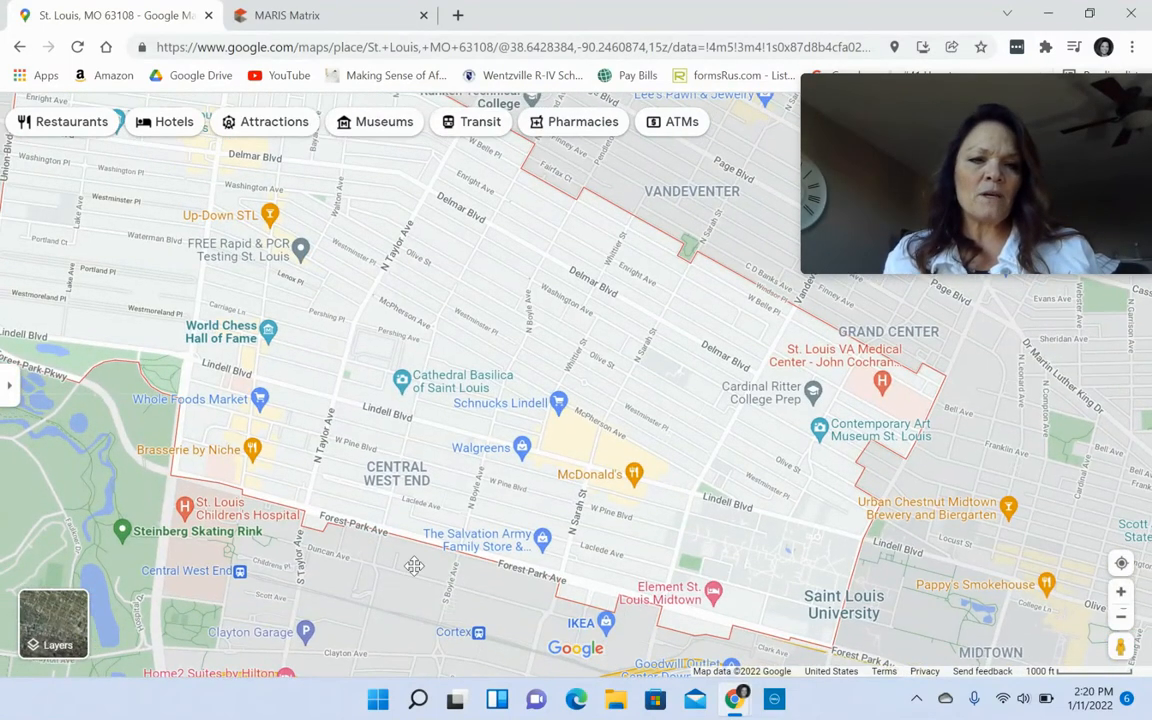
- Shift south to Forest Park Ave and zoom to street level on the Taylor Ave medical campus
{"action": "left_click_drag", "start_coordinate": [416, 564], "coordinate": [570, 420]}
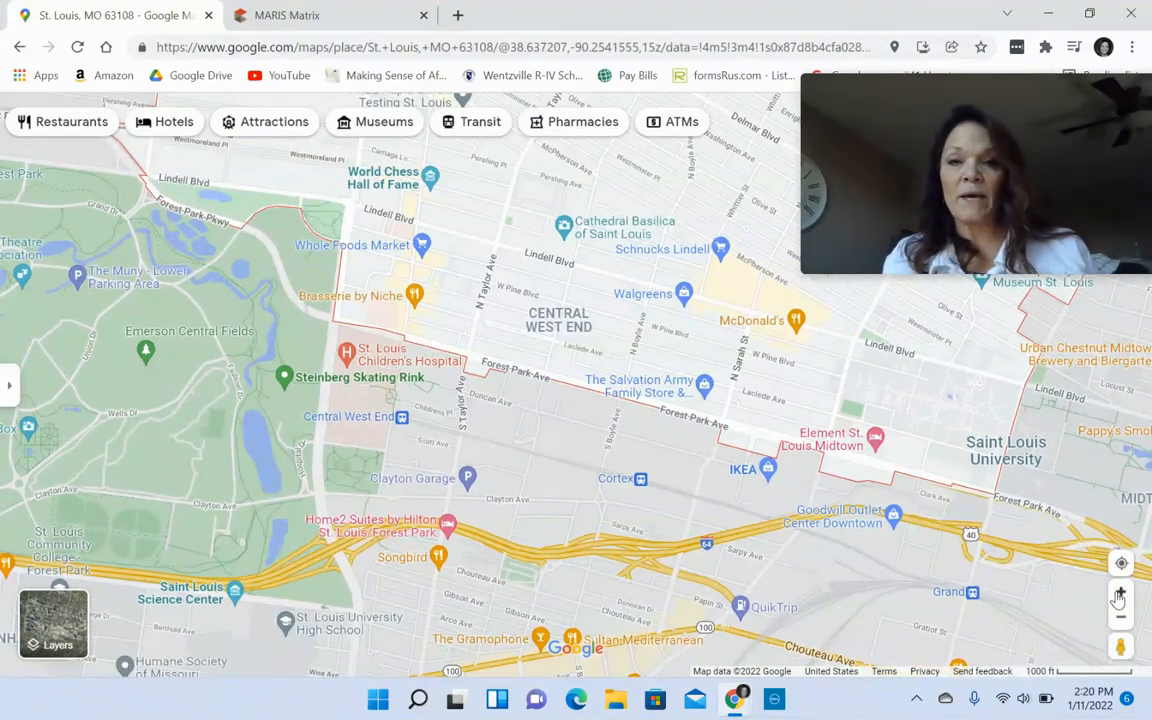
{"action": "left_click", "coordinate": [1120, 592]}
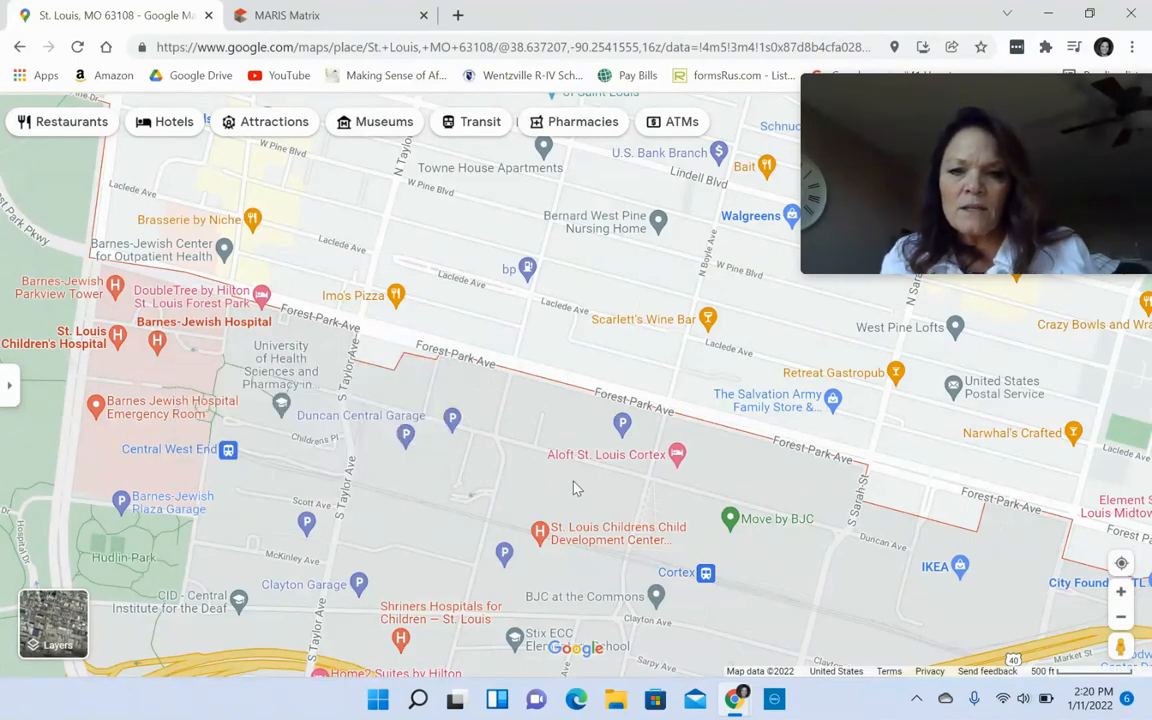
{"action": "left_click", "coordinate": [540, 532]}
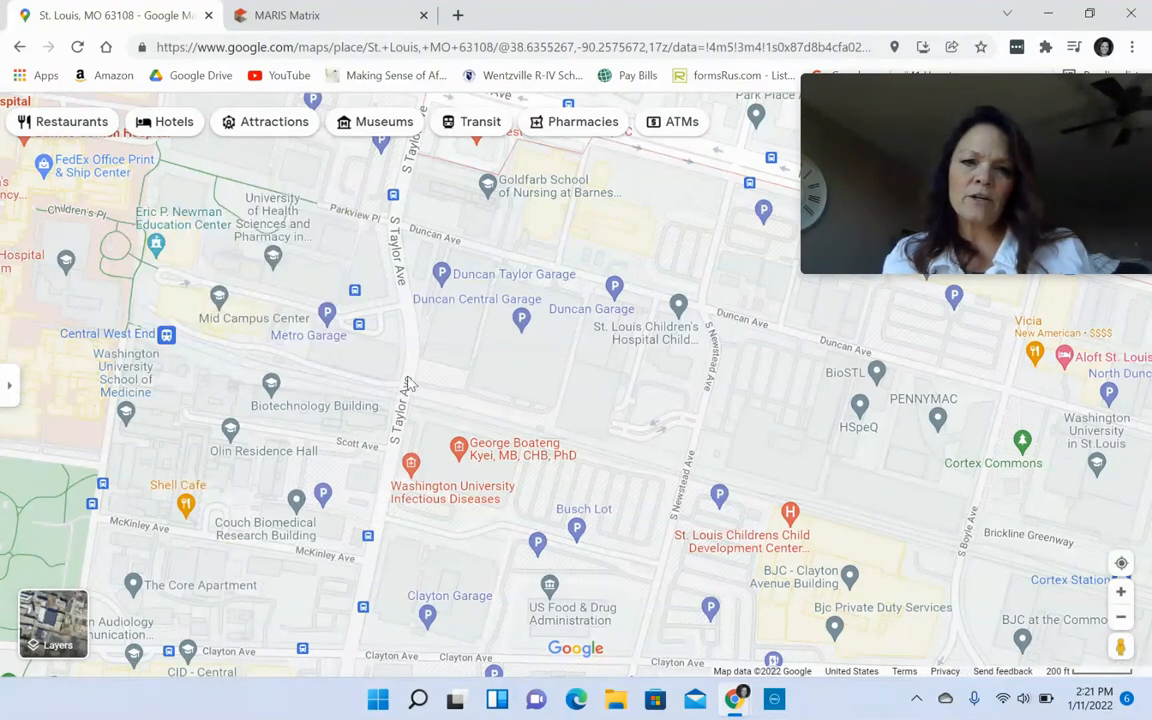
{"action": "left_click", "coordinate": [412, 464]}
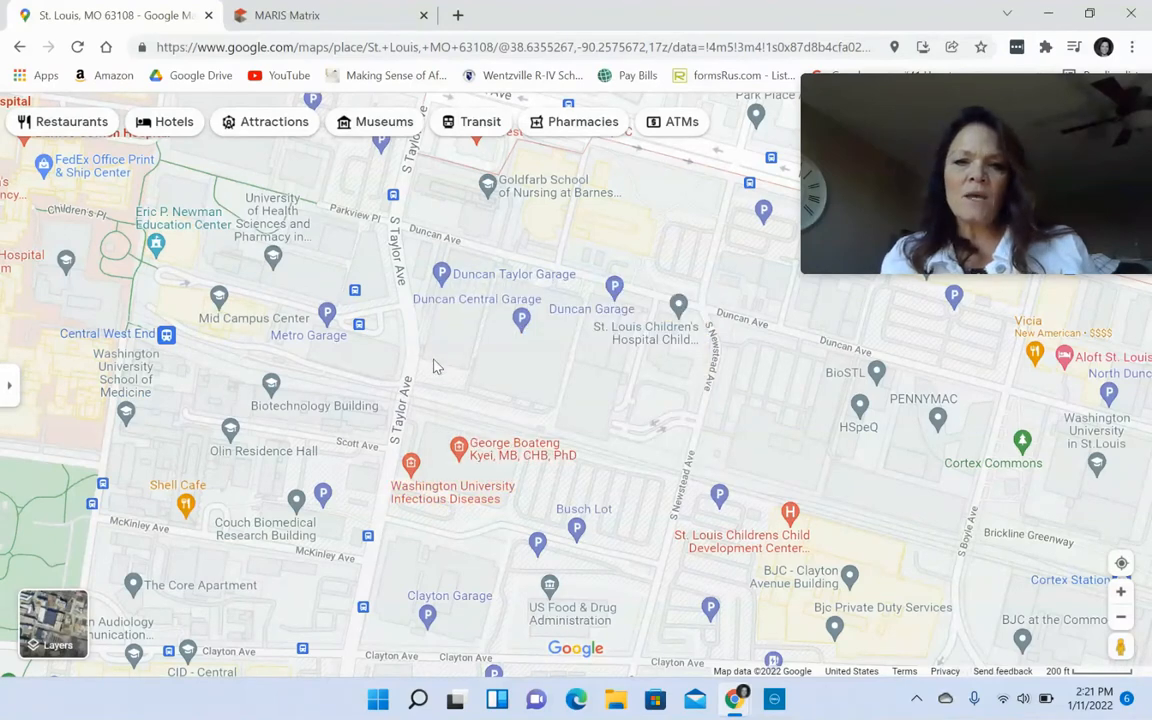
{"action": "mouse_move", "coordinate": [1104, 568]}
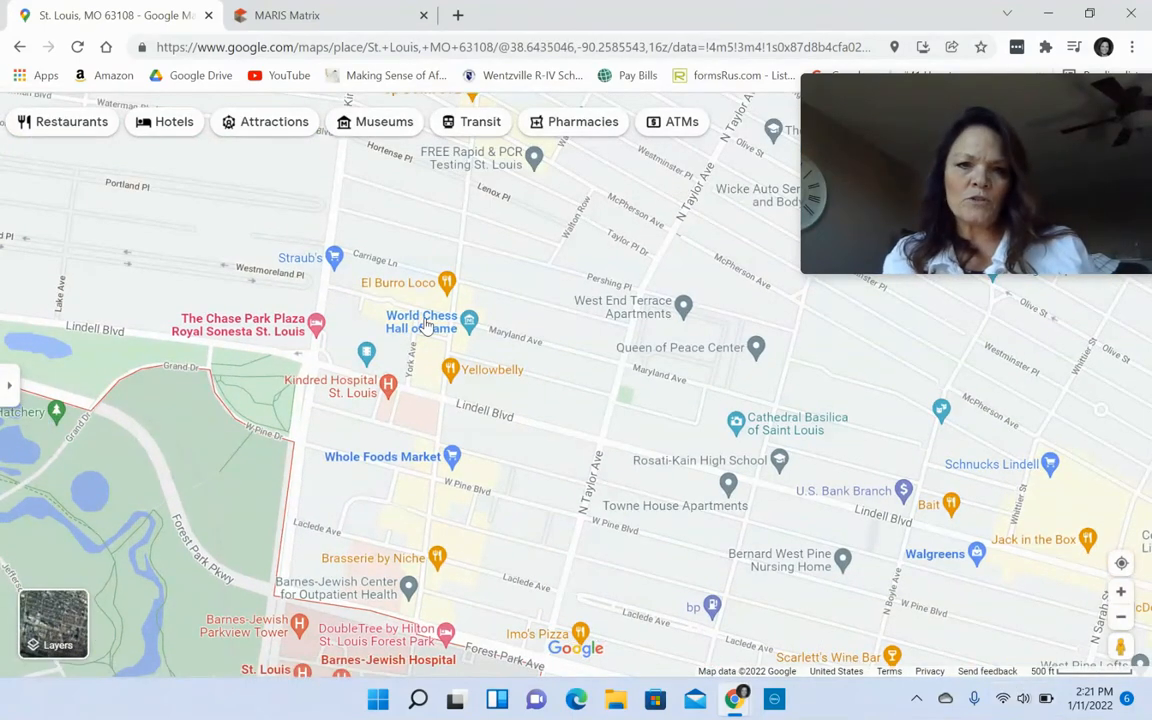
- Reframe the map north around Delmar Blvd at neighbourhood scale
{"action": "left_click", "coordinate": [468, 320]}
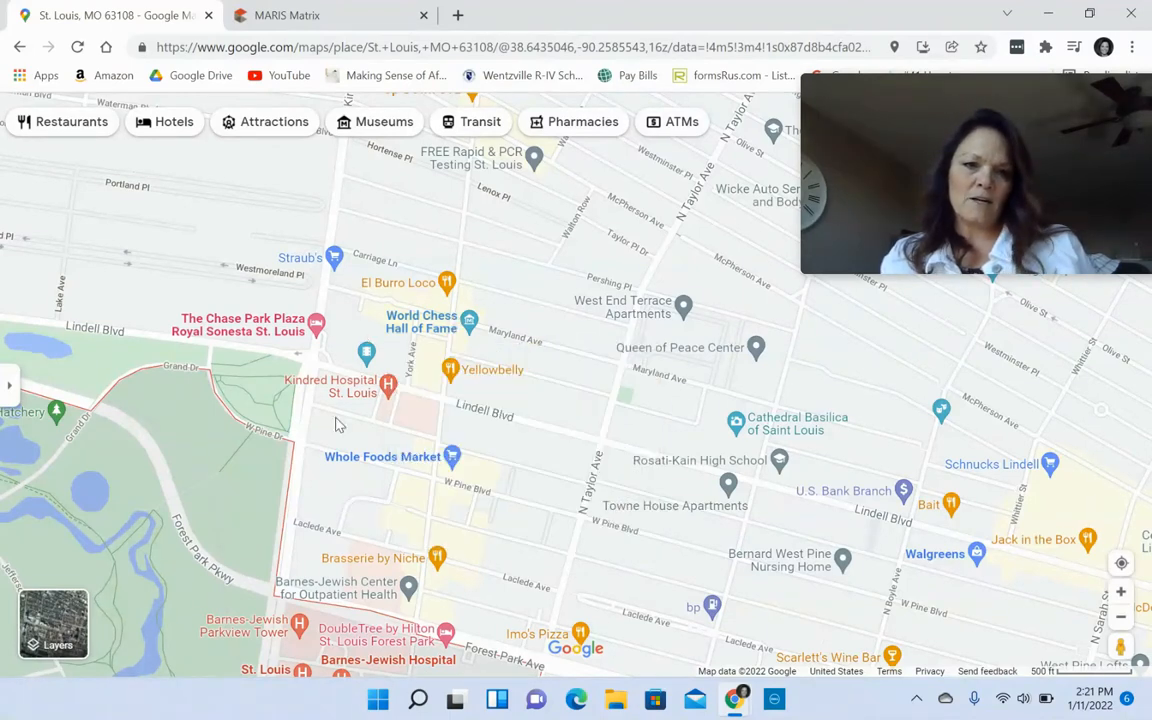
{"action": "mouse_move", "coordinate": [390, 476]}
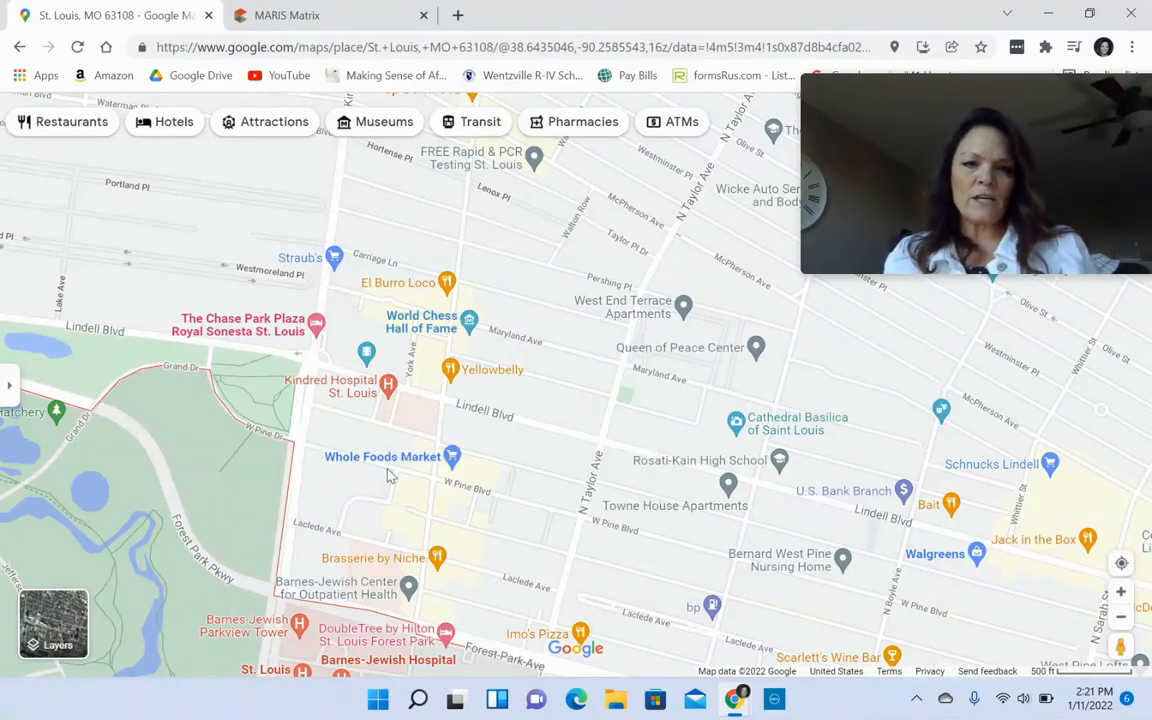
{"action": "left_click", "coordinate": [452, 456]}
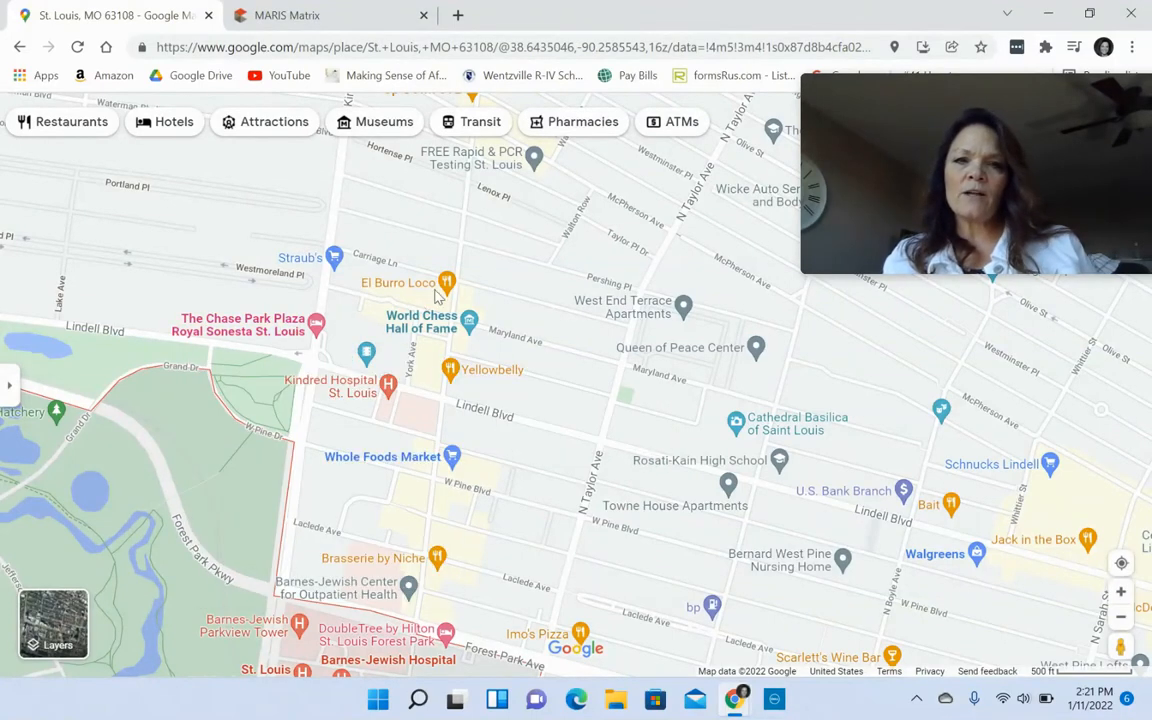
{"action": "mouse_move", "coordinate": [556, 388]}
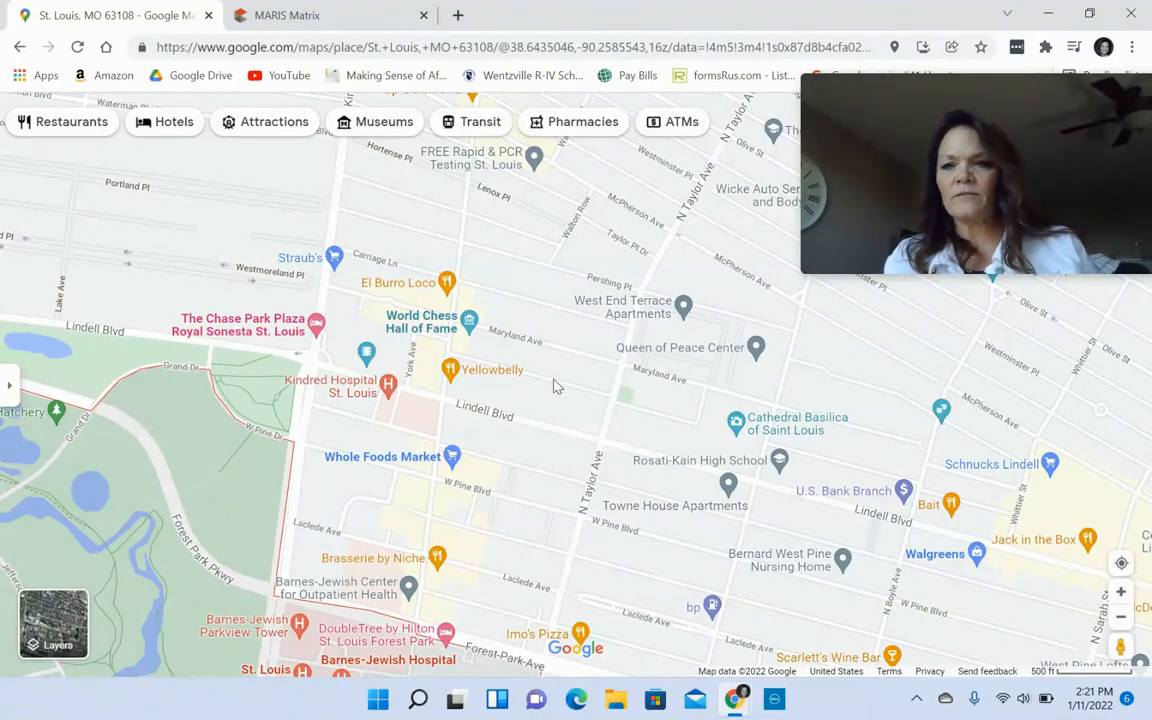
{"action": "mouse_move", "coordinate": [800, 372]}
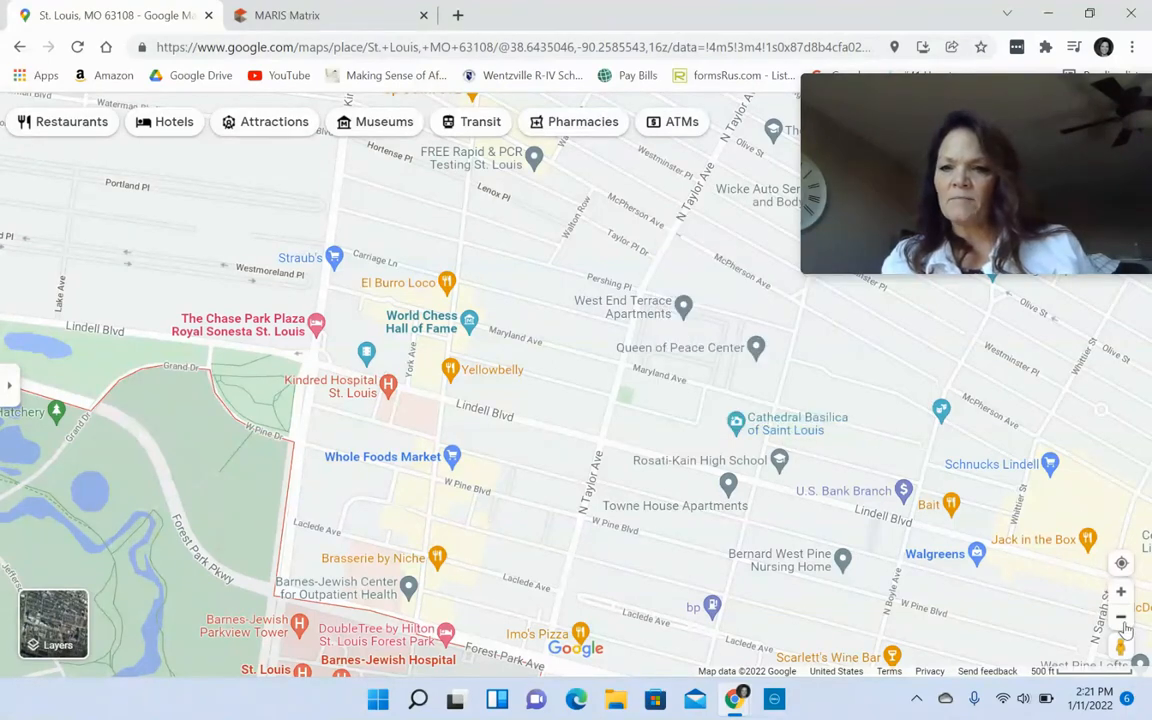
{"action": "left_click", "coordinate": [1120, 618]}
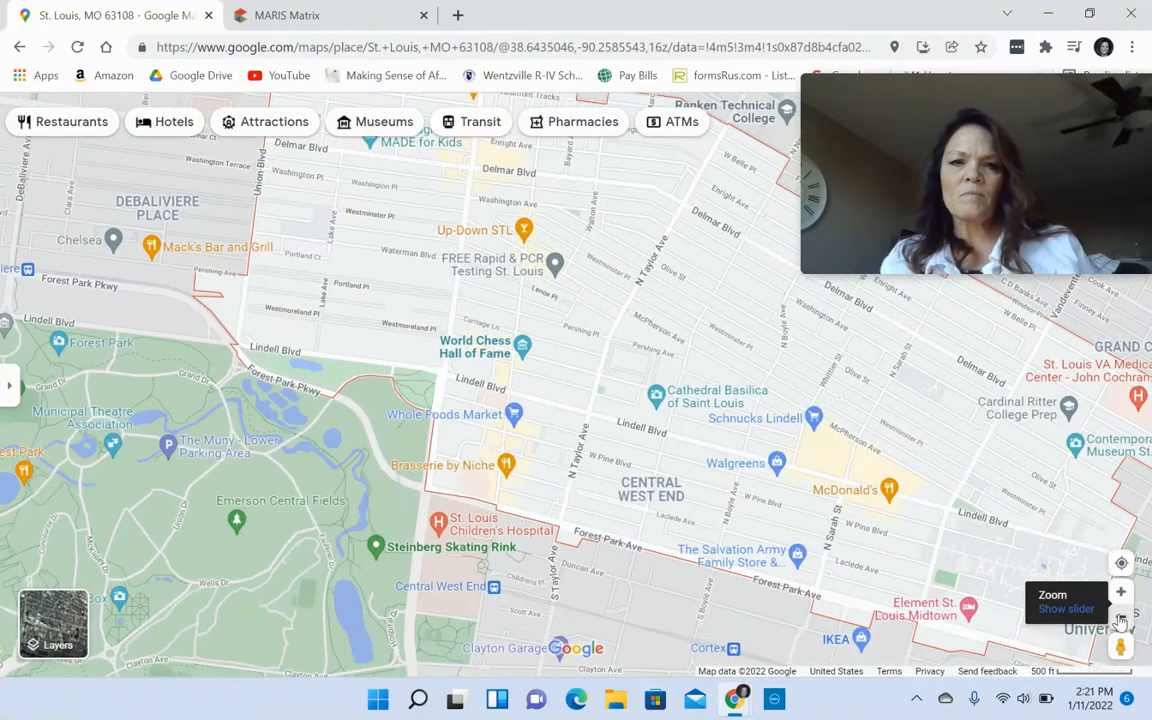
{"action": "left_click", "coordinate": [1120, 616]}
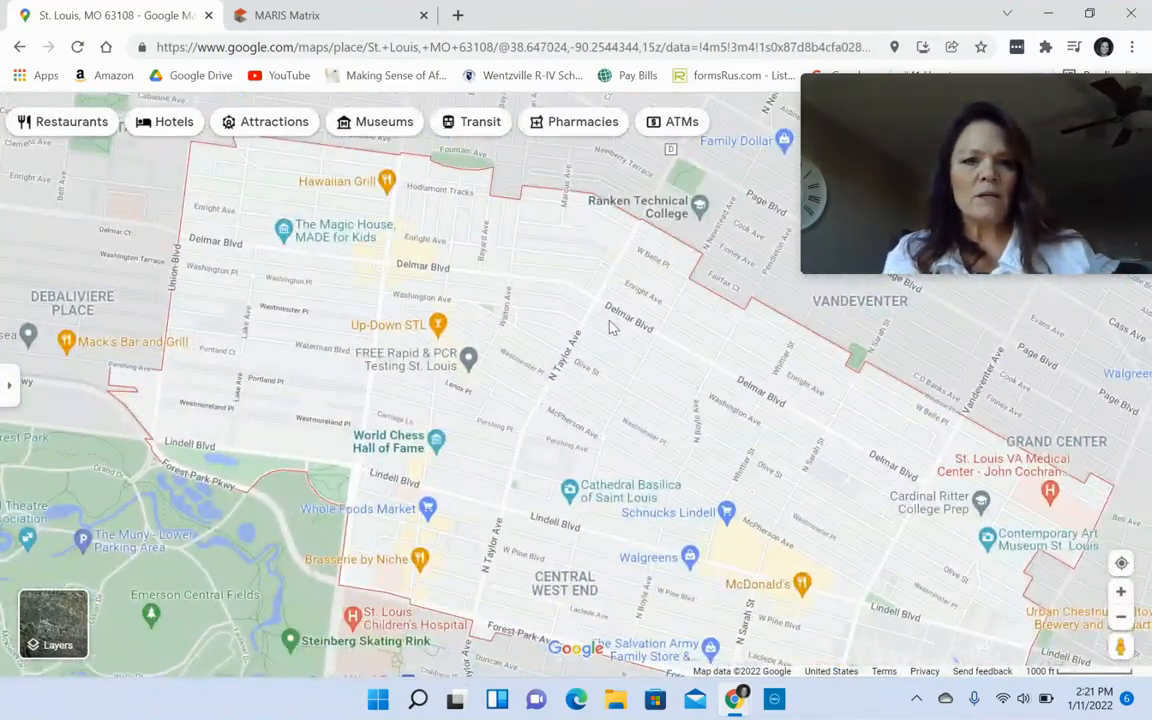
{"action": "left_click", "coordinate": [1120, 592]}
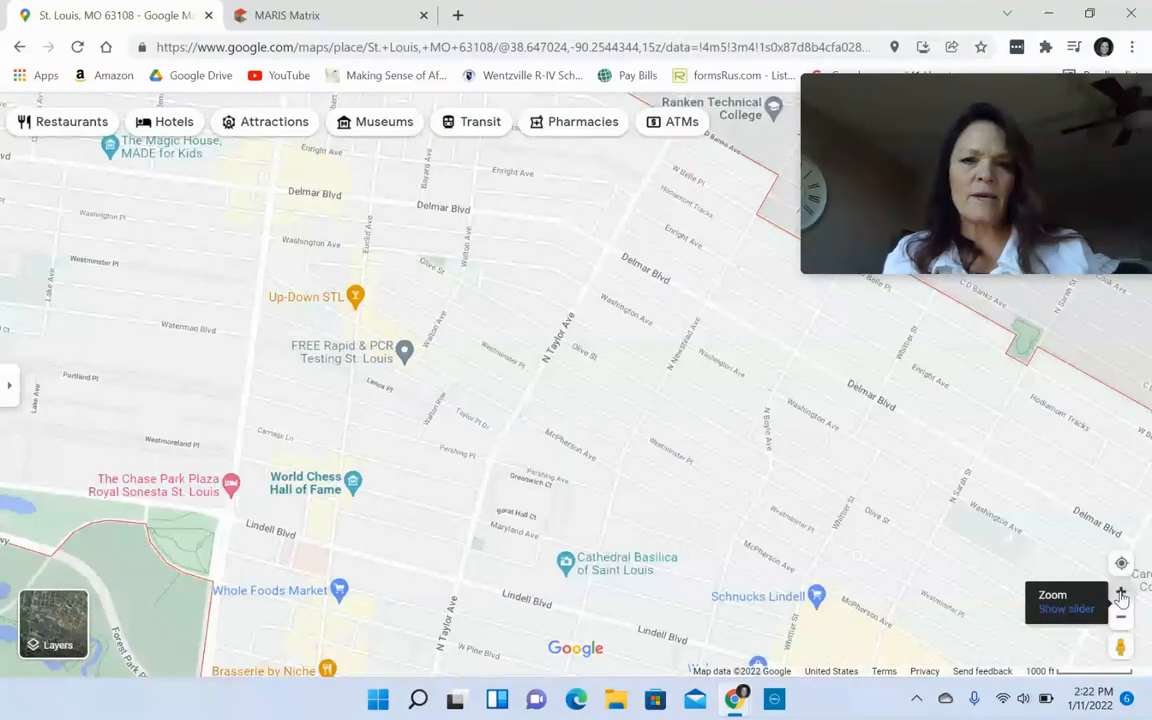
{"action": "left_click", "coordinate": [1120, 592]}
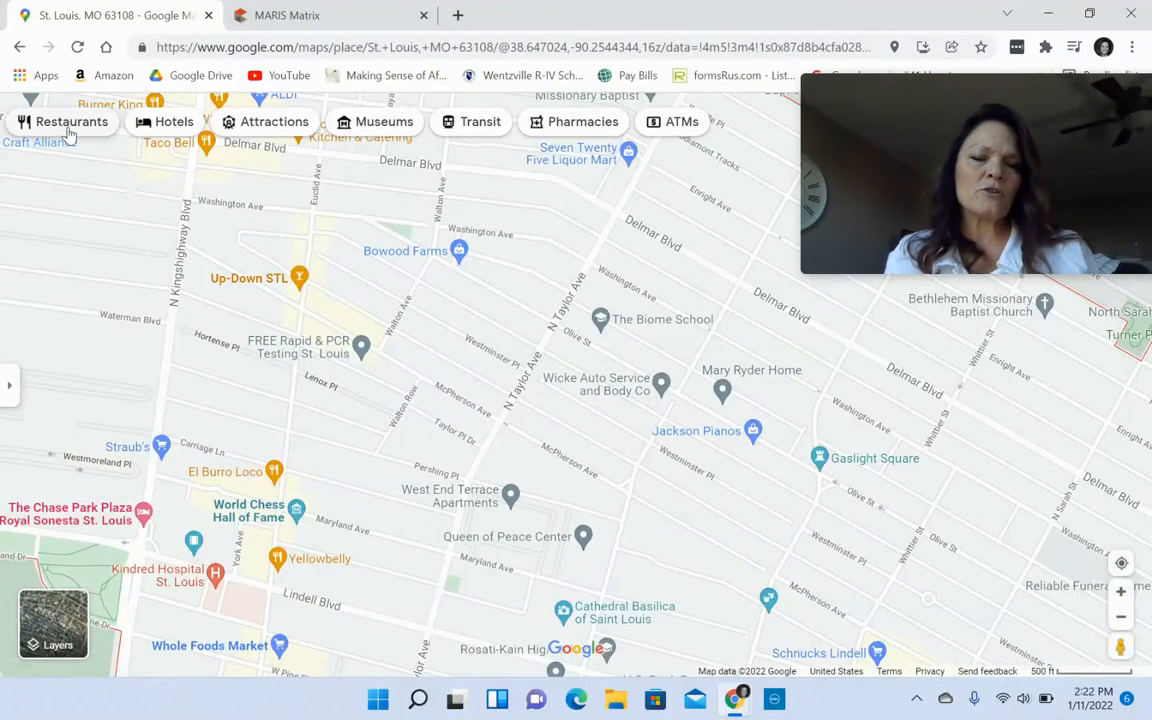
- Search for restaurants in the area, listing results like Medina Grill and Yellowbelly
{"action": "left_click", "coordinate": [70, 122]}
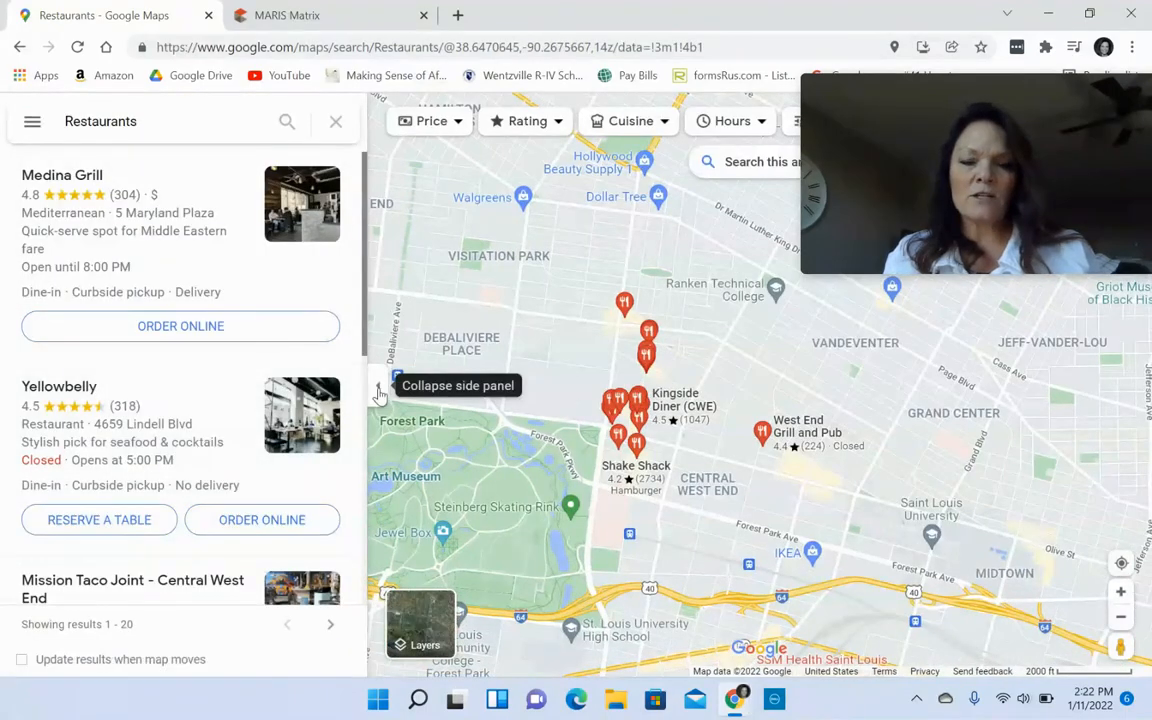
- Preview The Tenderloin Room and Yellowbelly pins, then show Cocina Latina's full details
{"action": "left_click", "coordinate": [380, 390]}
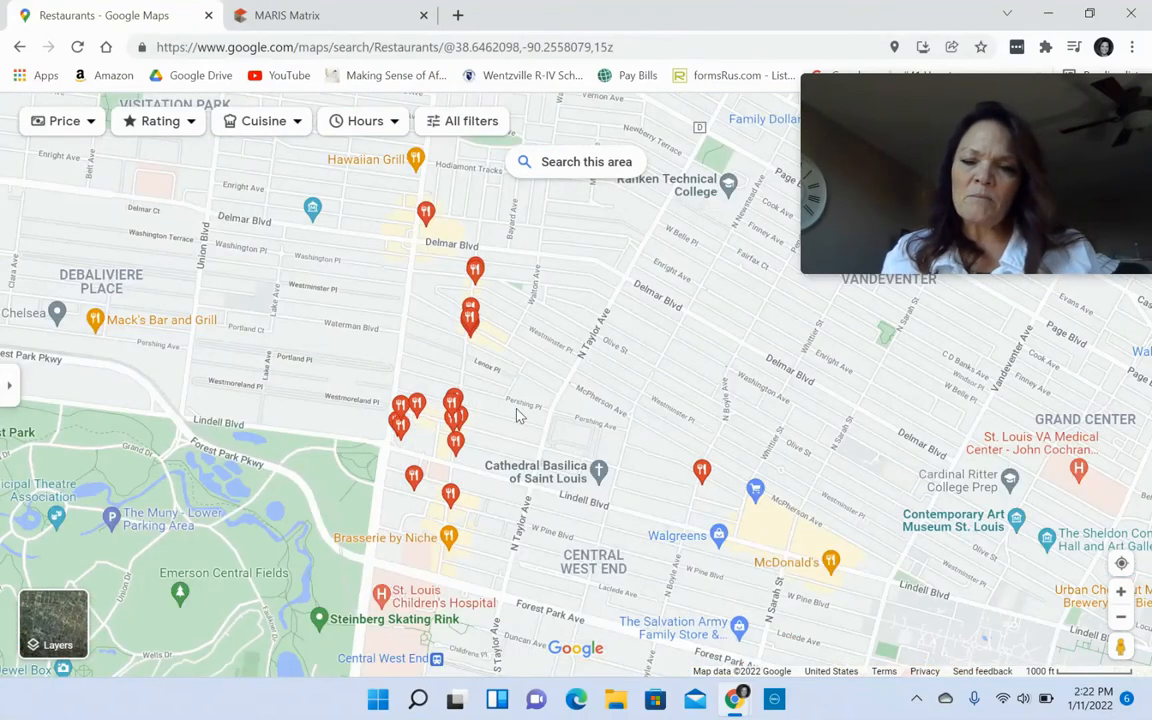
{"action": "mouse_move", "coordinate": [496, 482]}
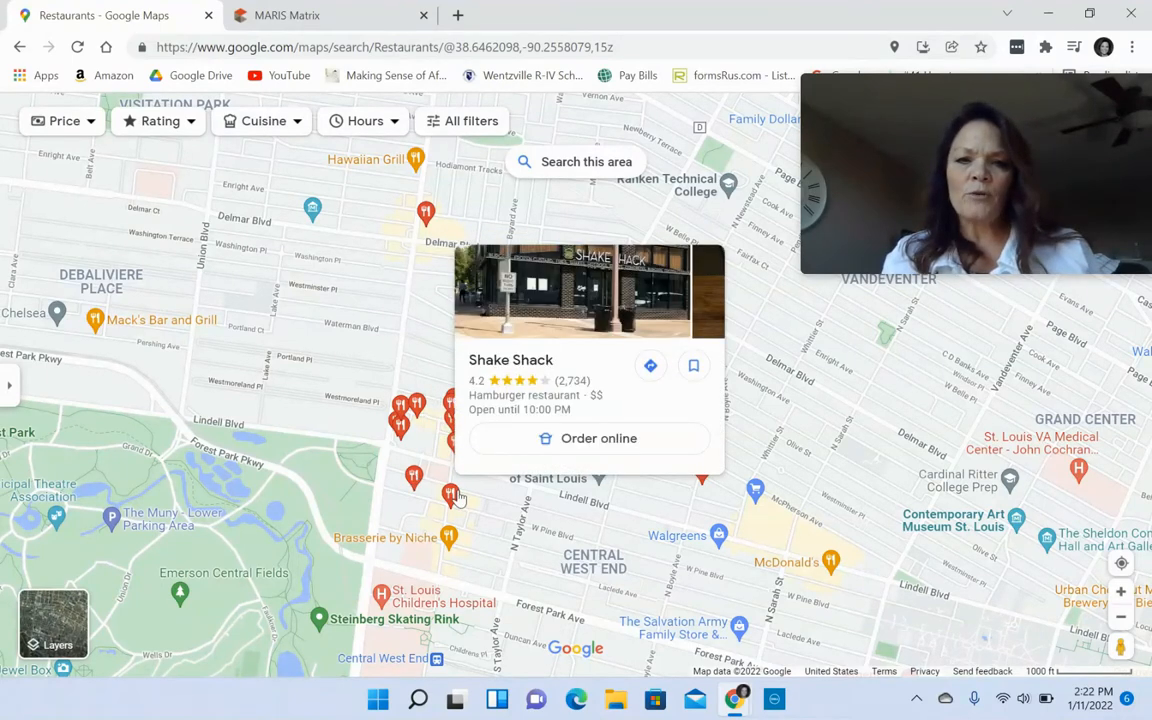
{"action": "left_click", "coordinate": [456, 496]}
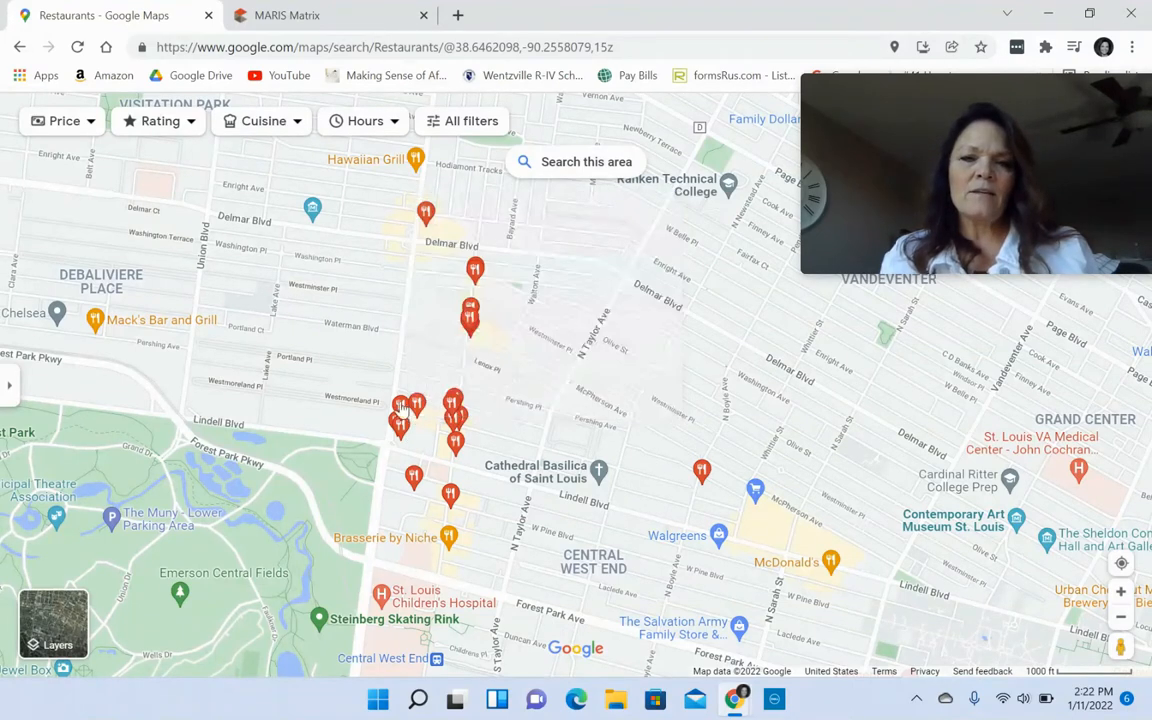
{"action": "left_click", "coordinate": [400, 418]}
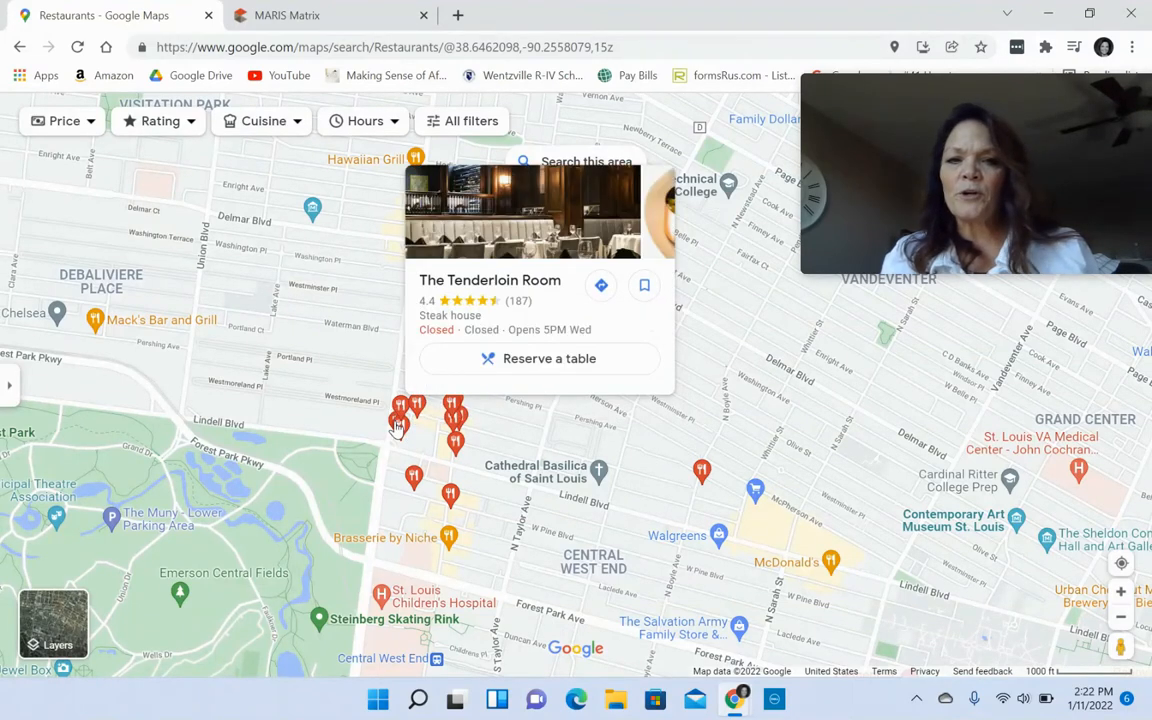
{"action": "left_click", "coordinate": [400, 424]}
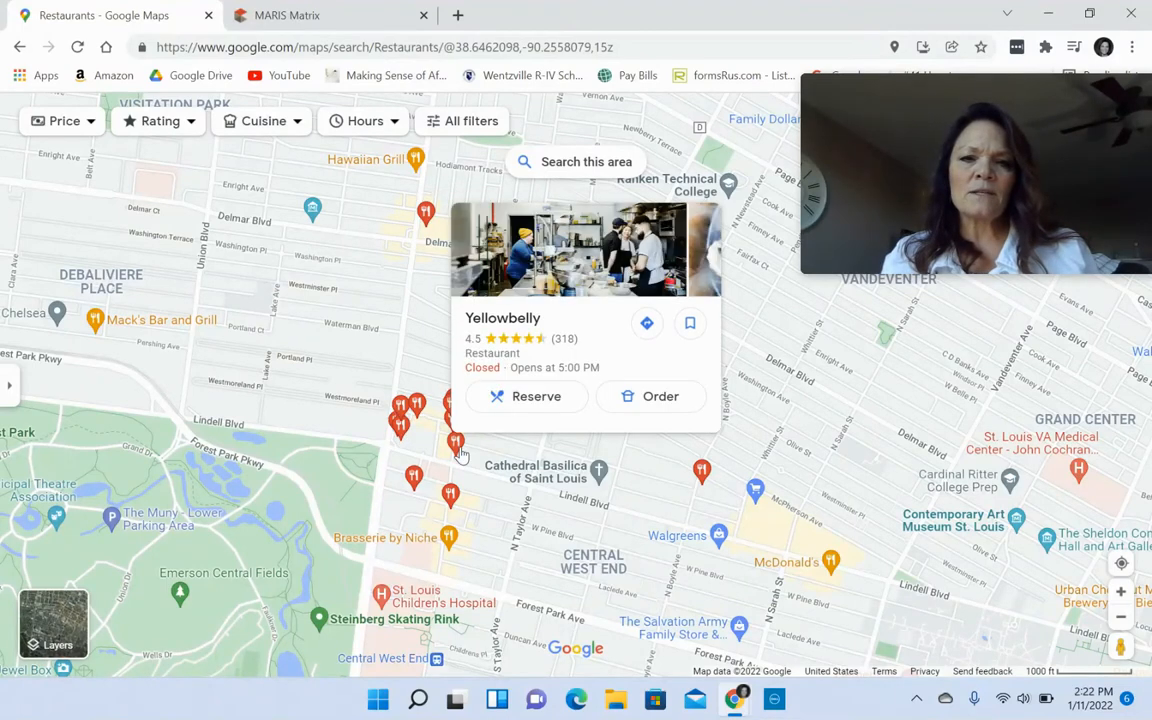
{"action": "left_click", "coordinate": [424, 212]}
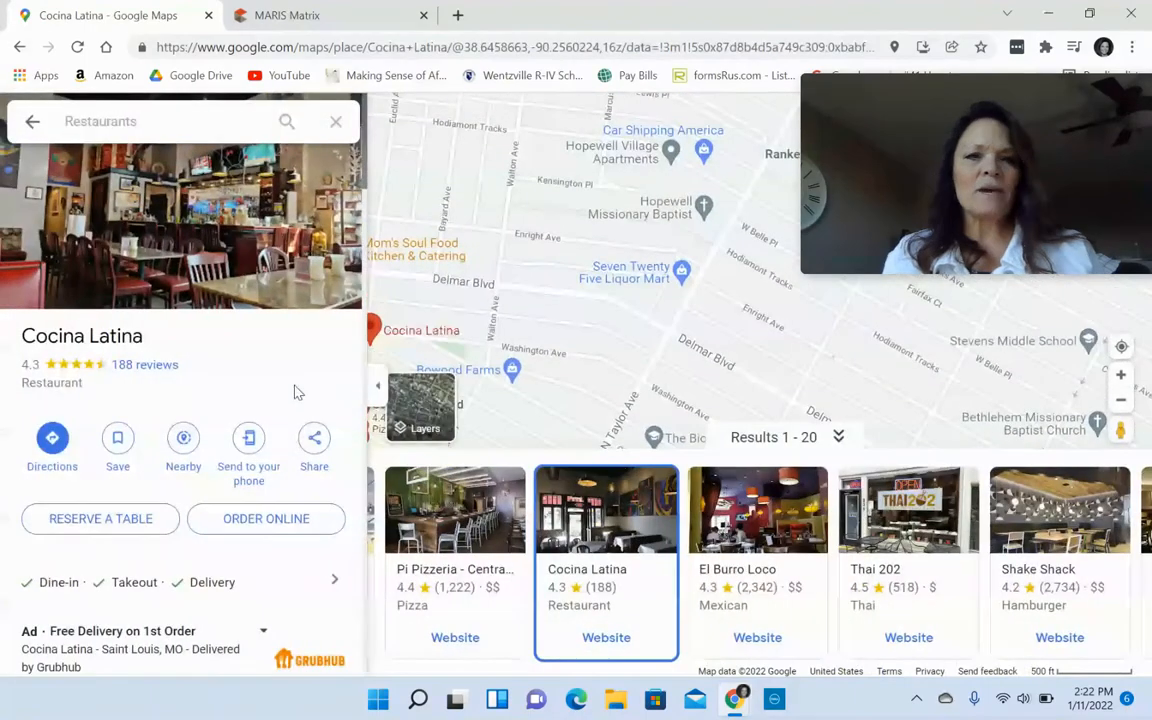
{"action": "left_click", "coordinate": [32, 122]}
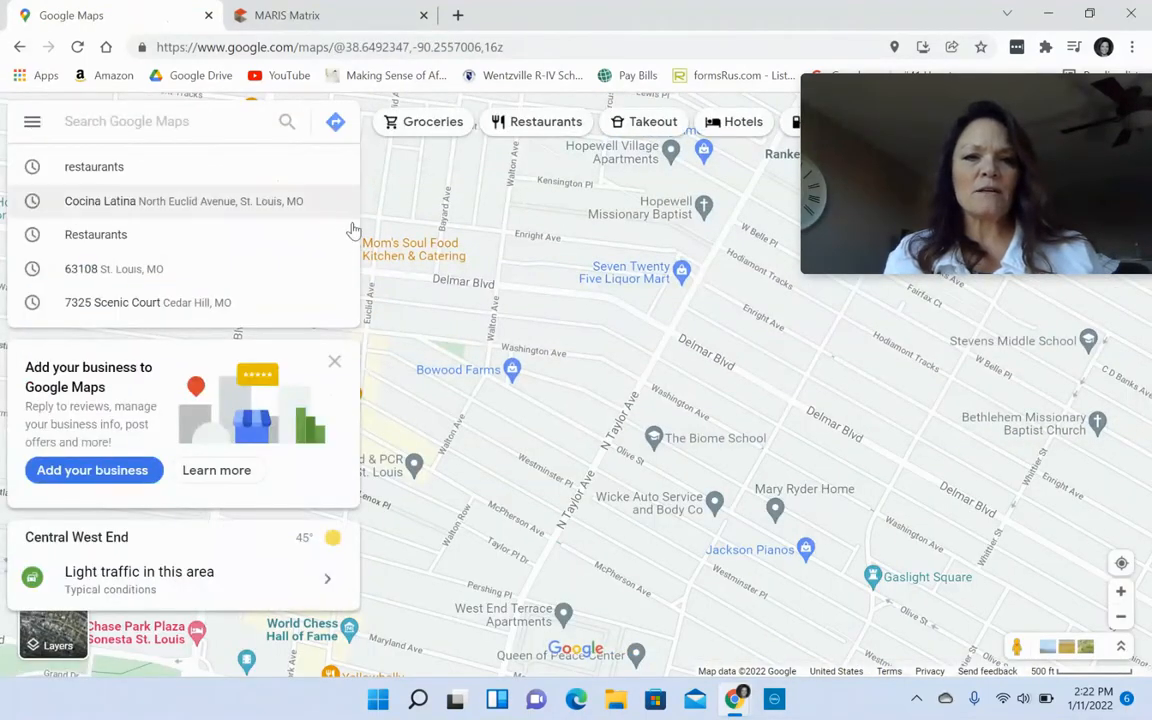
{"action": "mouse_move", "coordinate": [348, 254]}
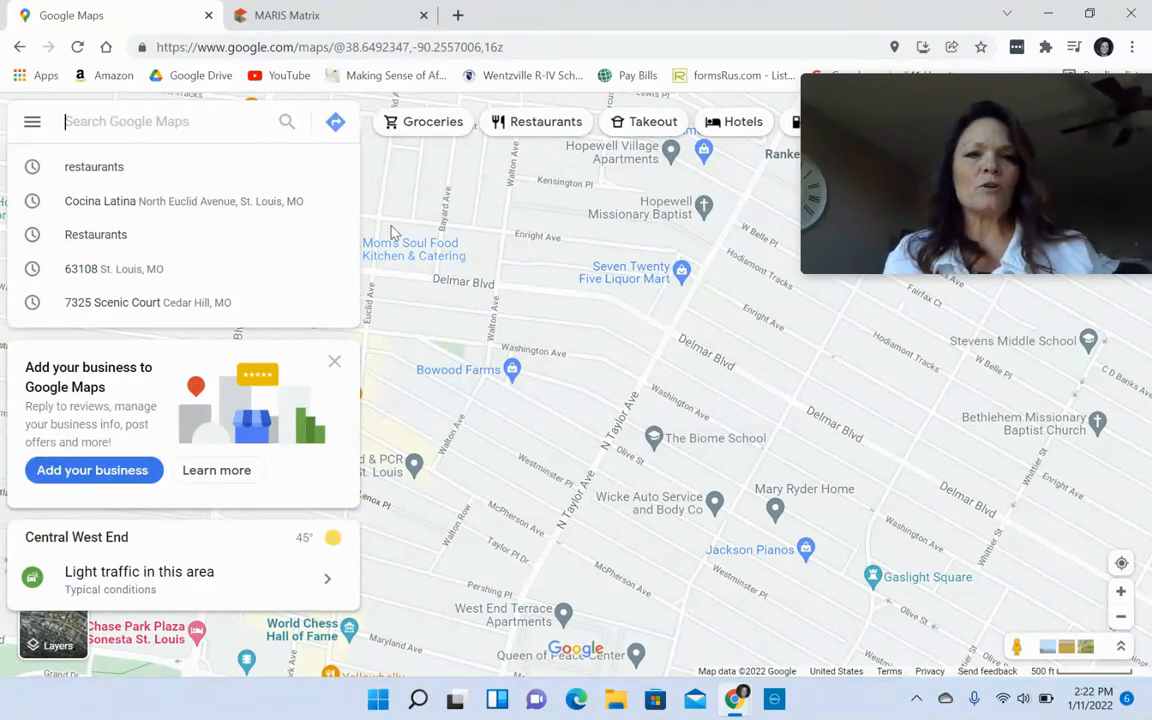
{"action": "left_click", "coordinate": [432, 122]}
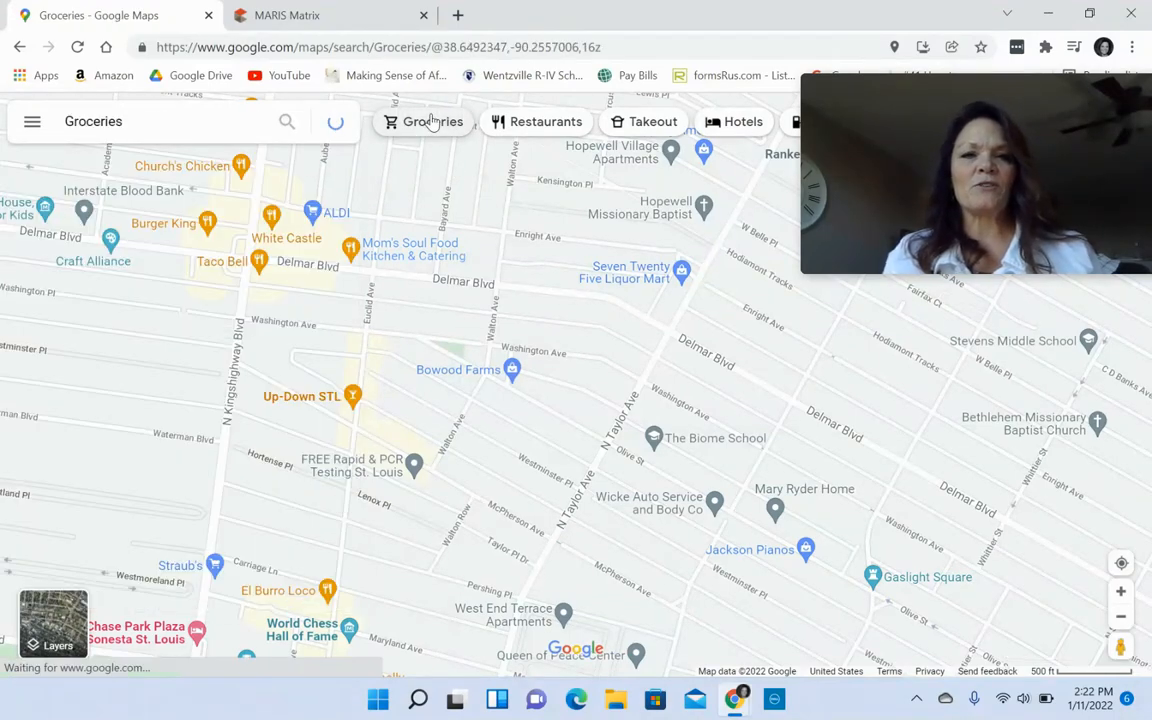
{"action": "left_click", "coordinate": [432, 122]}
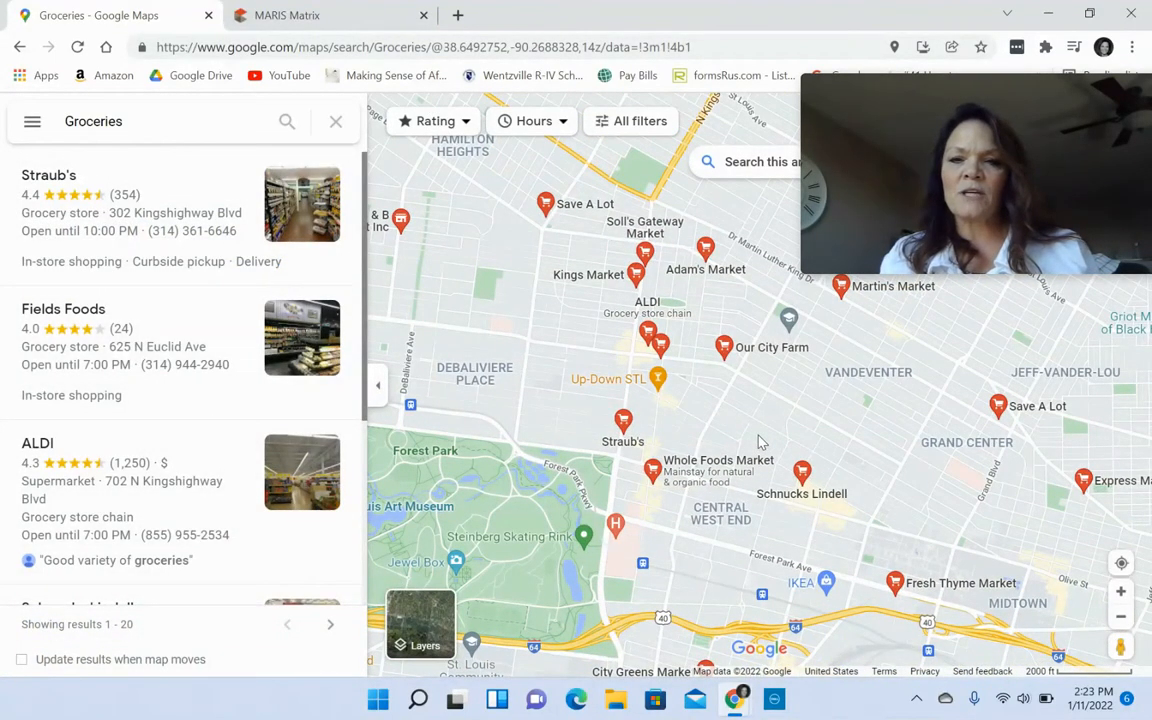
{"action": "left_click", "coordinate": [654, 464]}
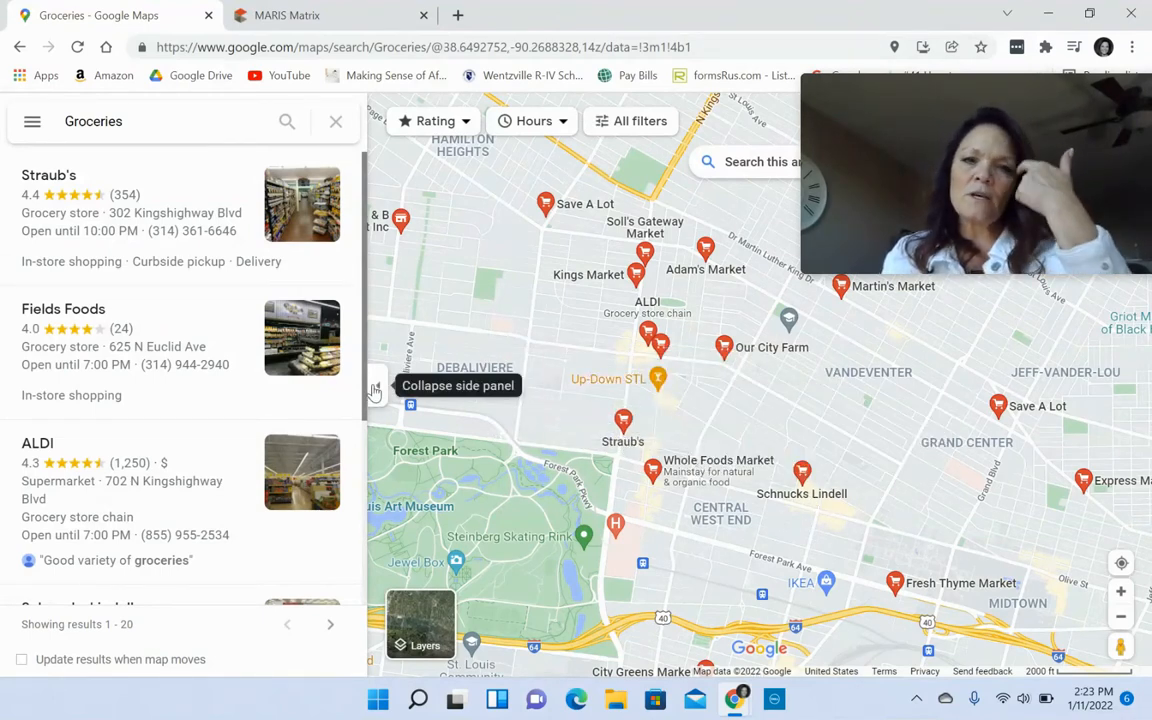
{"action": "left_click", "coordinate": [376, 386]}
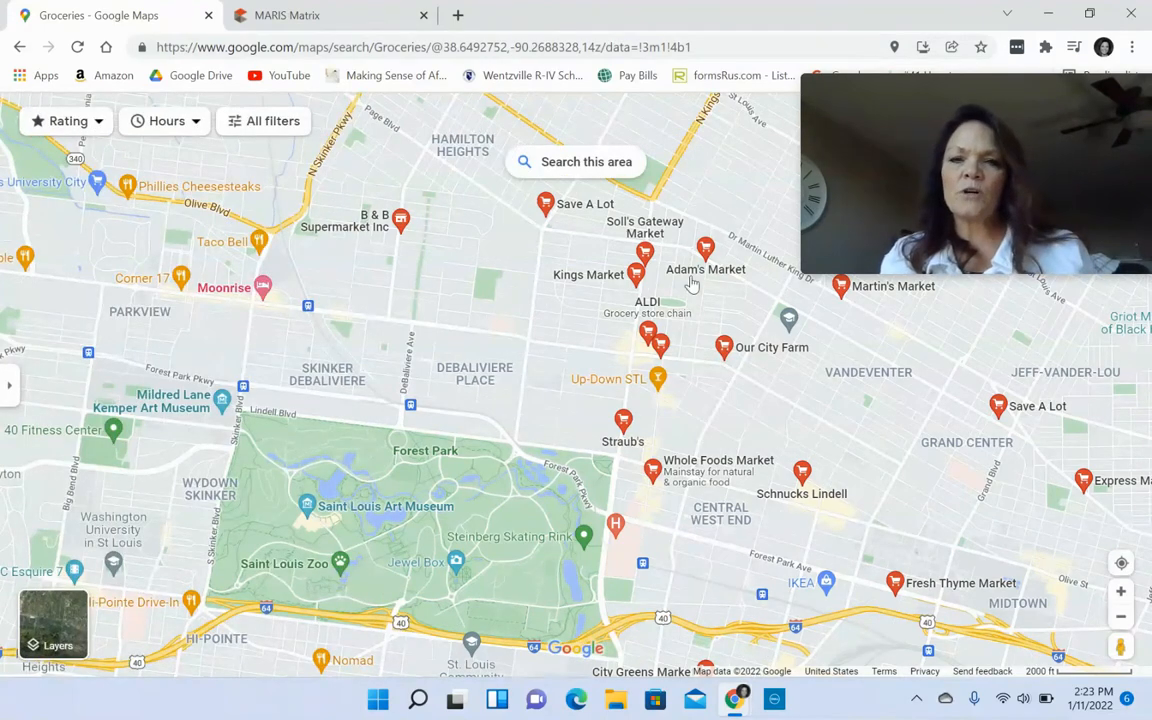
{"action": "left_click", "coordinate": [636, 276]}
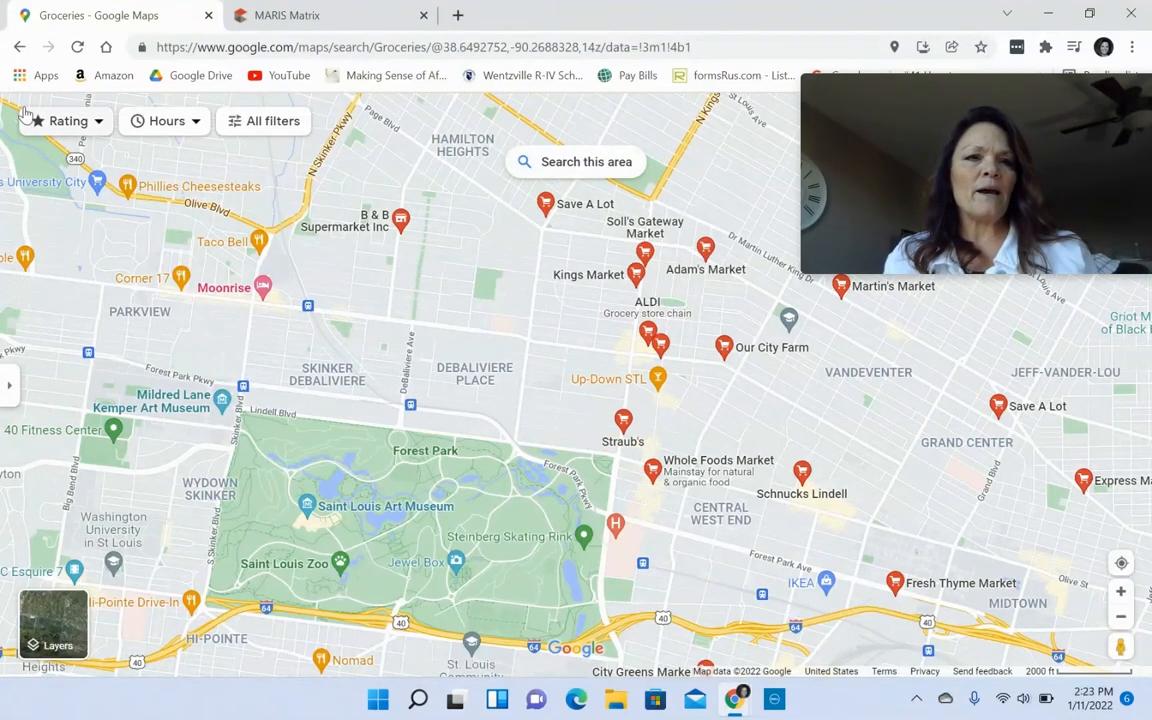
- Clear the grocery search and show restaurant results such as Songbird and Bulrush instead
{"action": "left_click", "coordinate": [20, 48]}
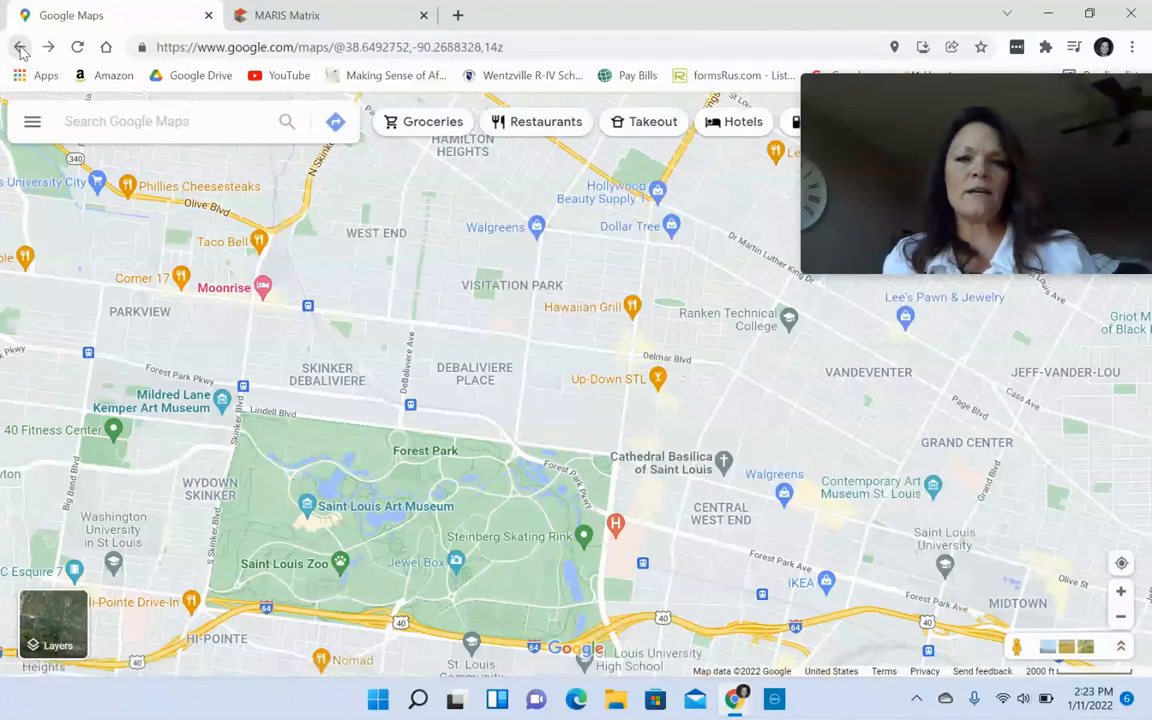
{"action": "left_click", "coordinate": [536, 122]}
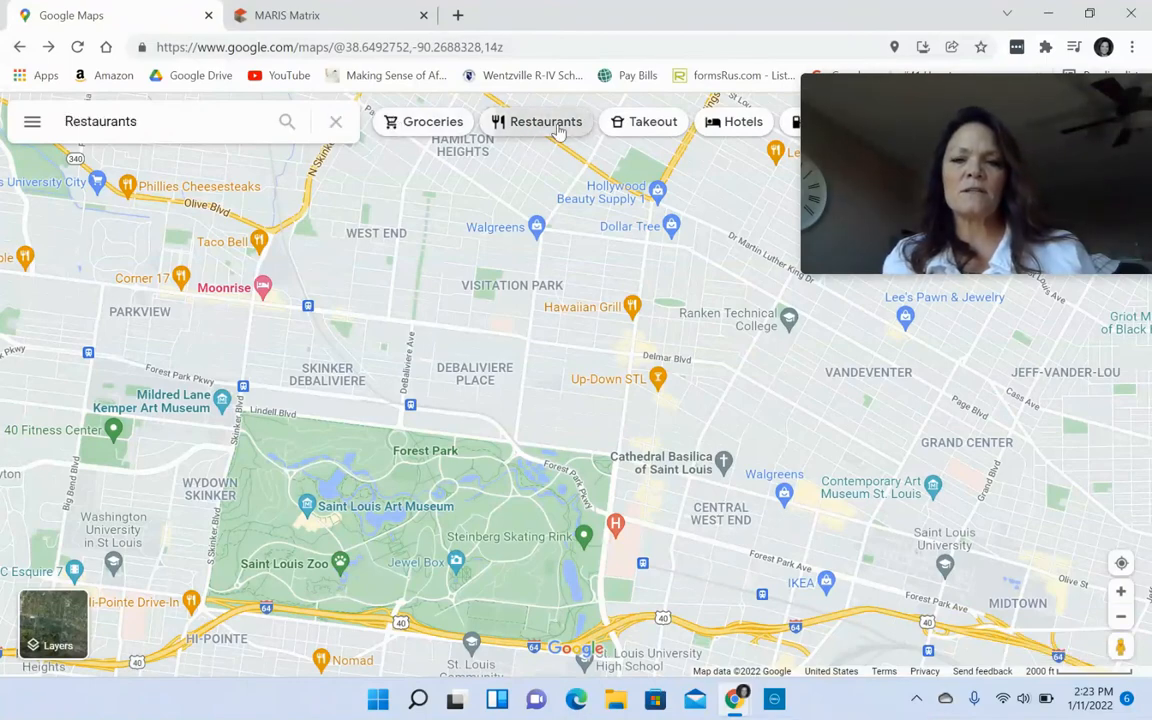
{"action": "left_click", "coordinate": [548, 122]}
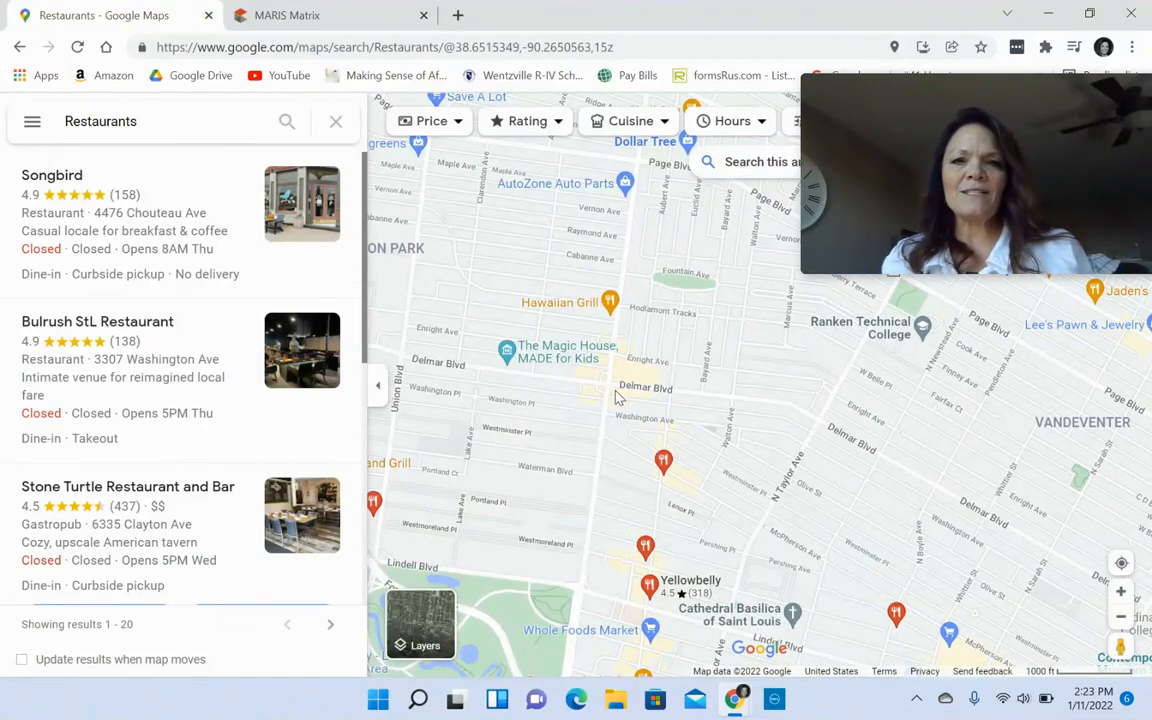
{"action": "mouse_move", "coordinate": [664, 470]}
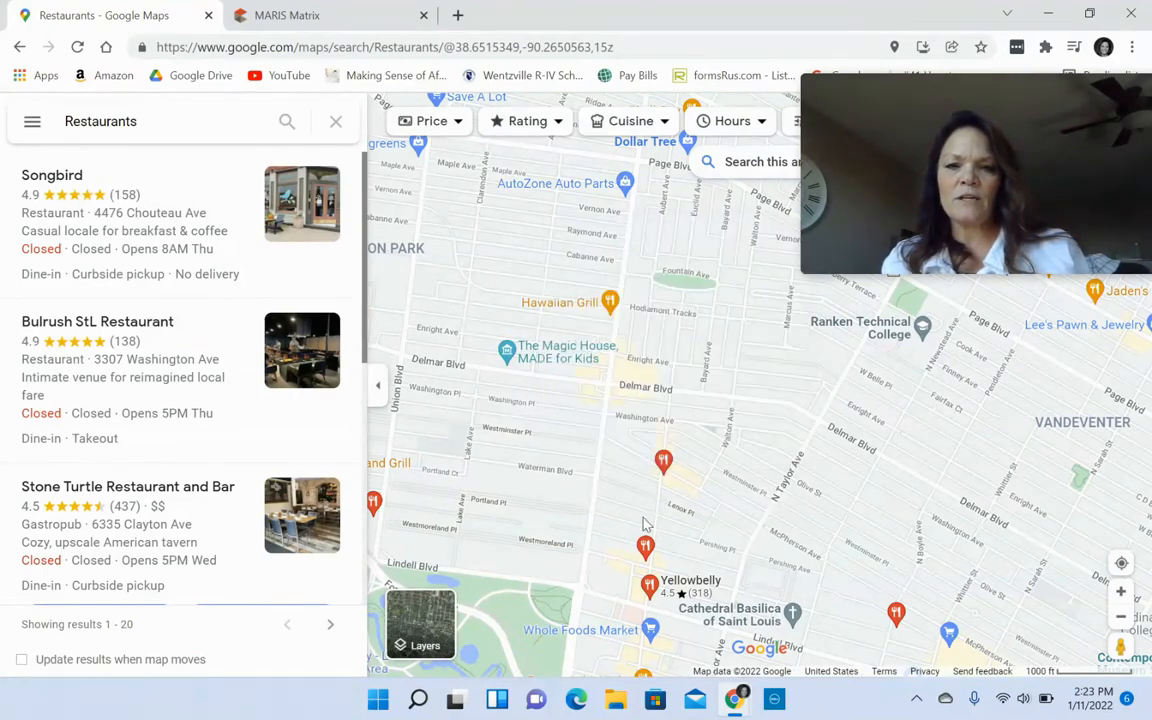
{"action": "mouse_move", "coordinate": [696, 476]}
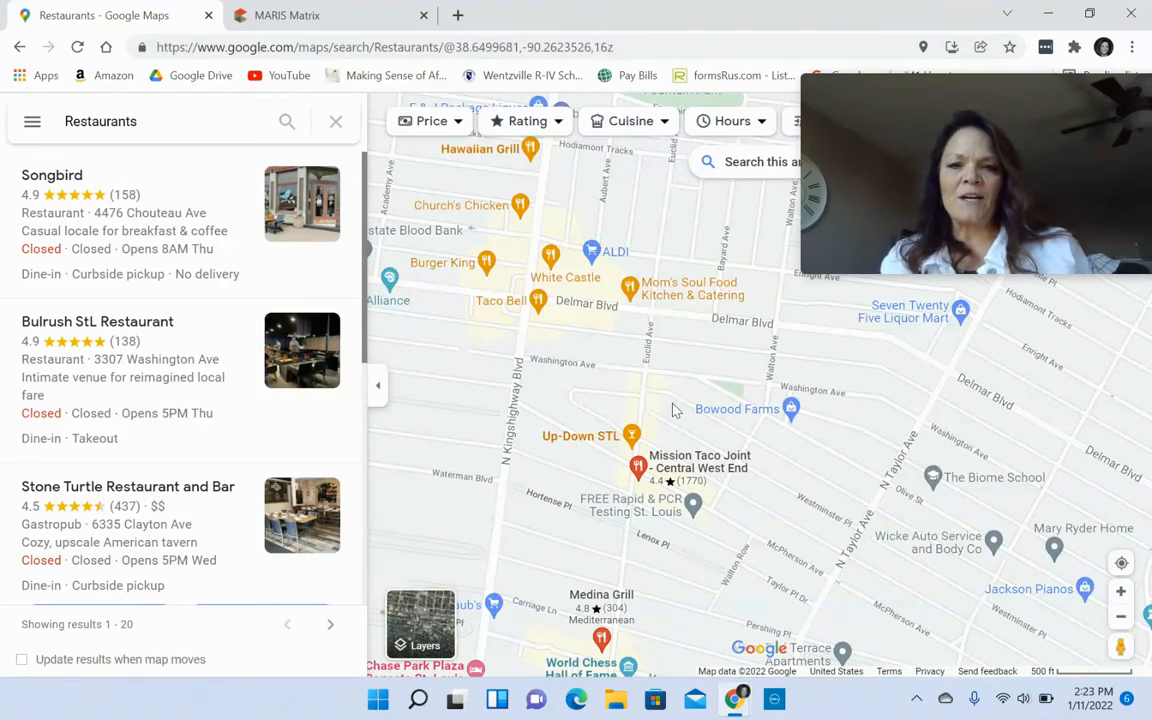
{"action": "left_click", "coordinate": [600, 638]}
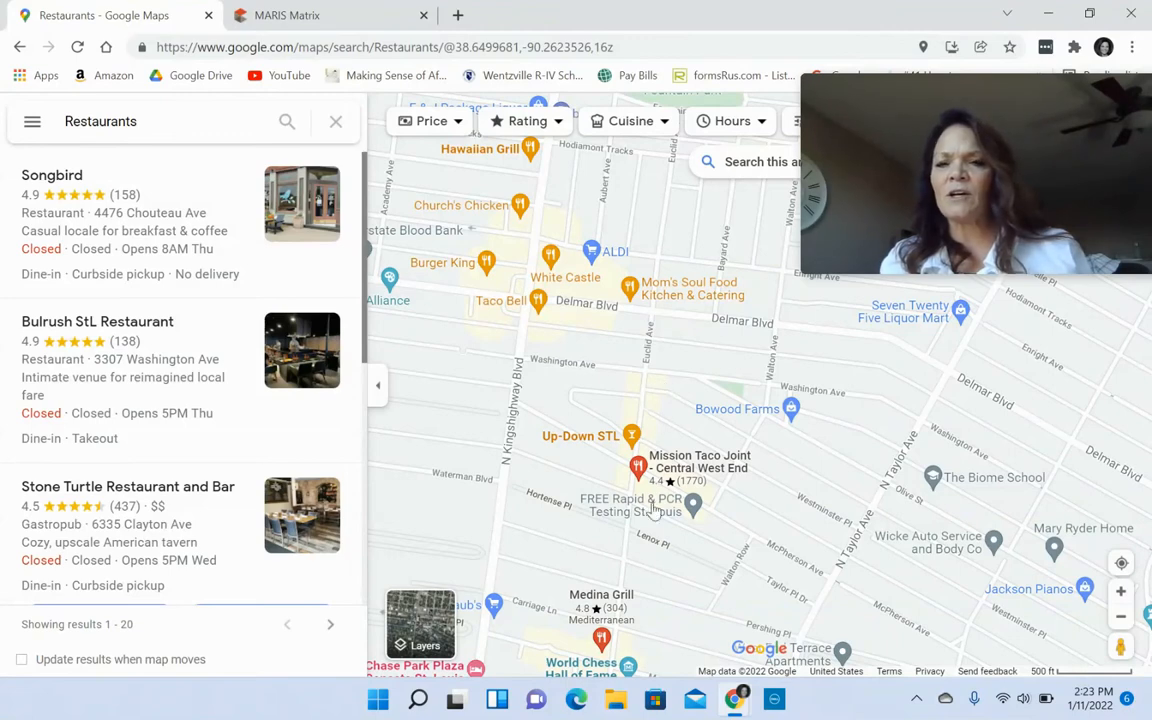
{"action": "mouse_move", "coordinate": [956, 404]}
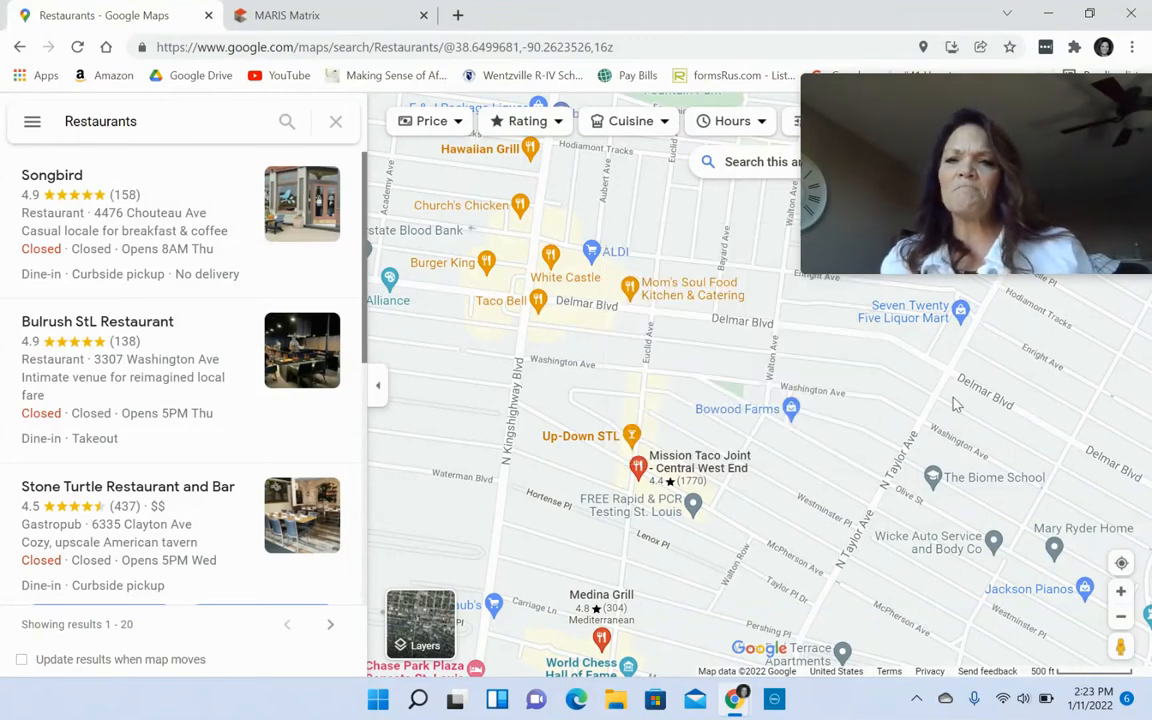
- Switch over to the MARIS Matrix listings browser tab
{"action": "left_click", "coordinate": [288, 16]}
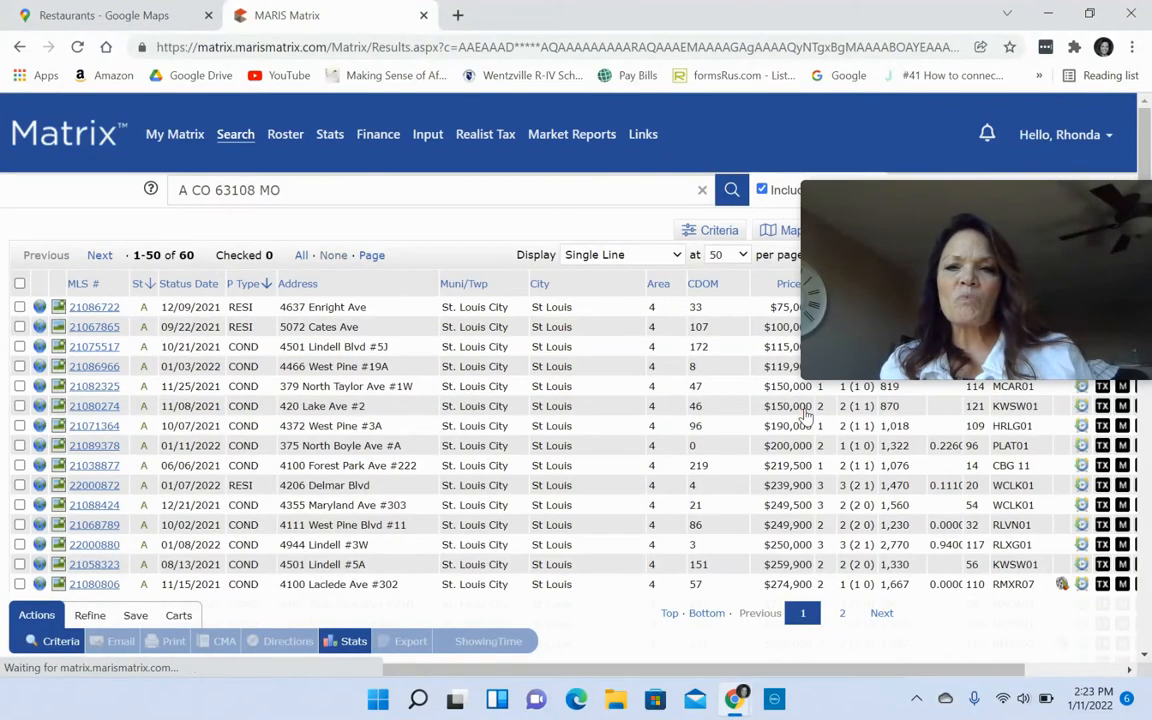
- Load the MARIS Matrix results list of 60 listings for 63108
{"action": "left_click", "coordinate": [464, 284]}
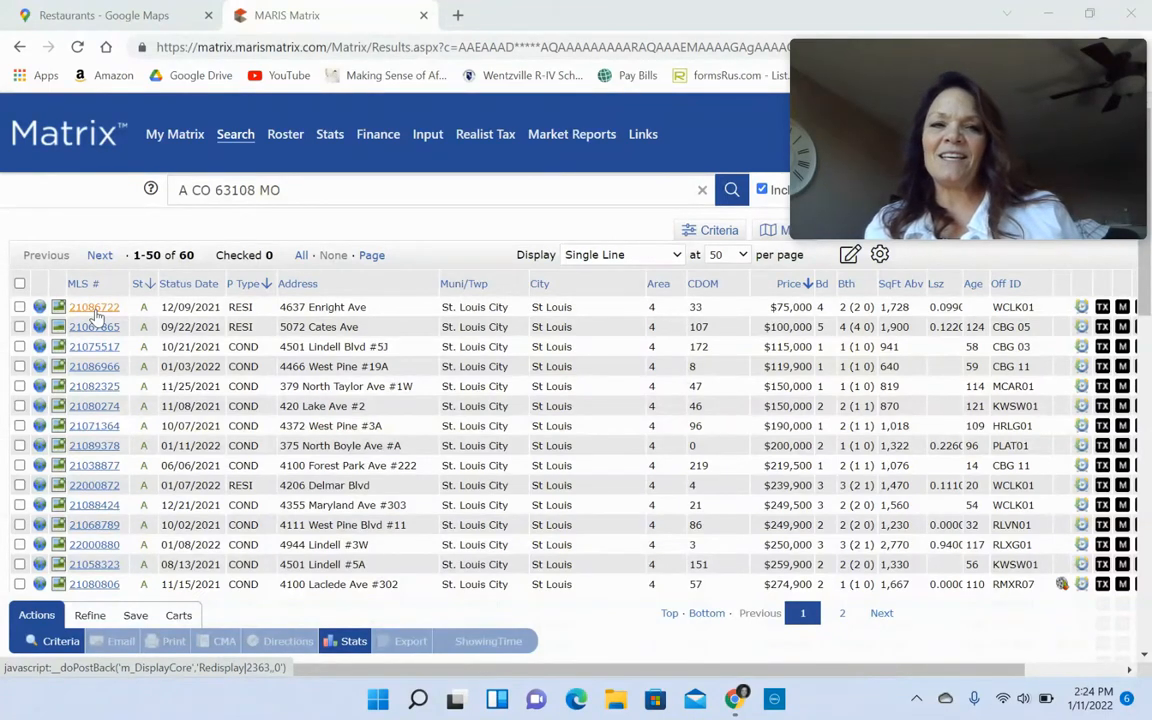
{"action": "left_click", "coordinate": [92, 308]}
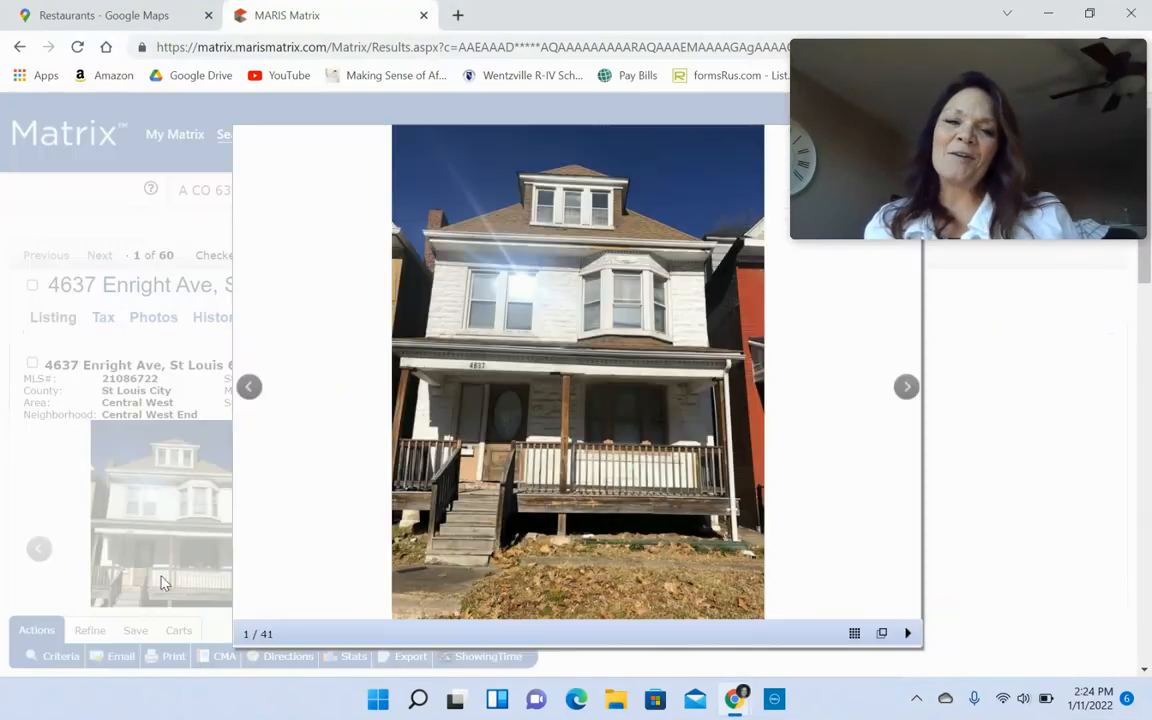
{"action": "mouse_move", "coordinate": [854, 404]}
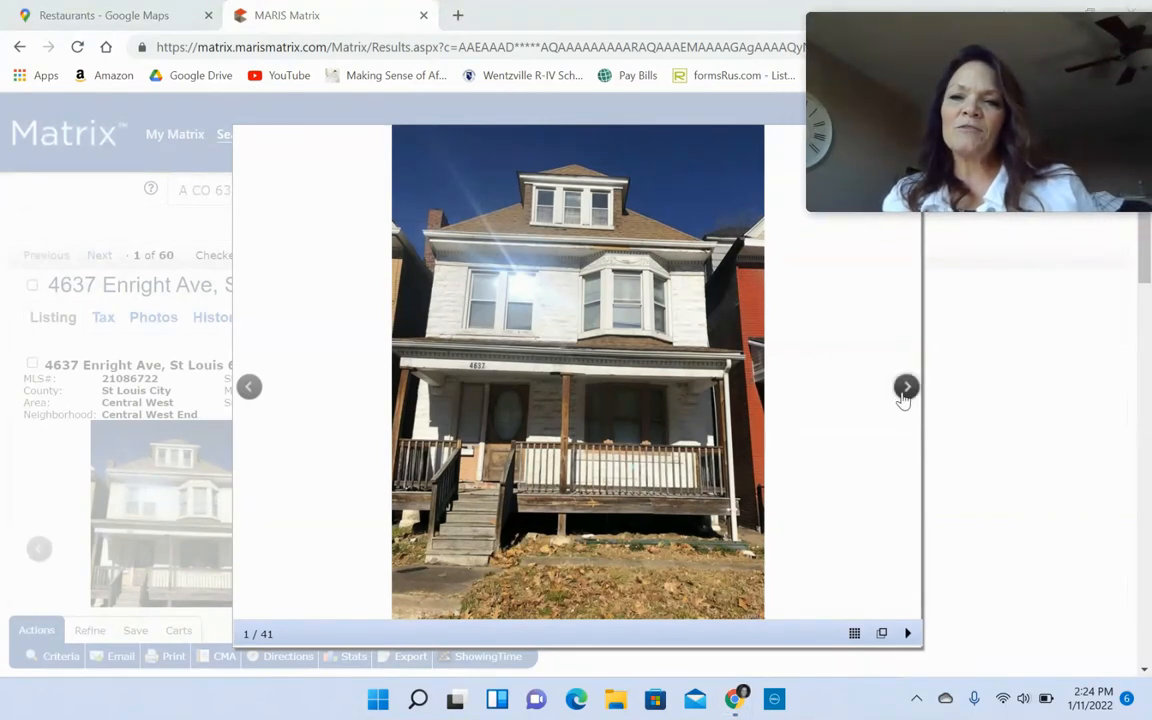
{"action": "left_click", "coordinate": [906, 388]}
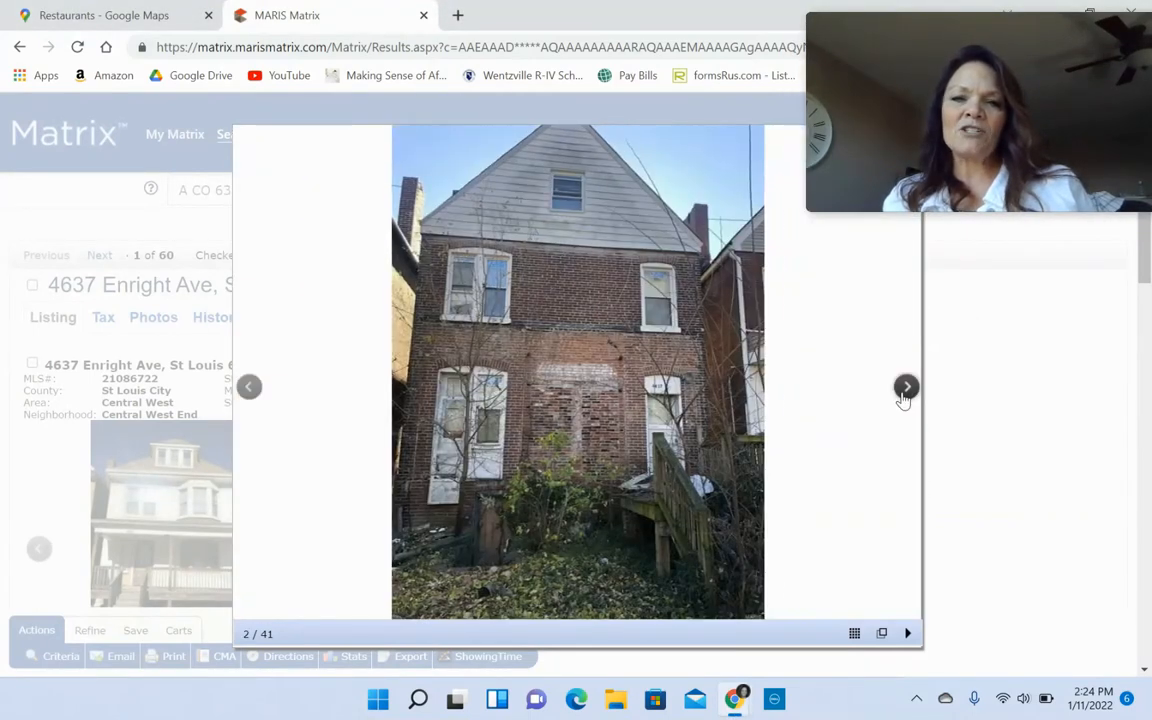
{"action": "left_click", "coordinate": [906, 388]}
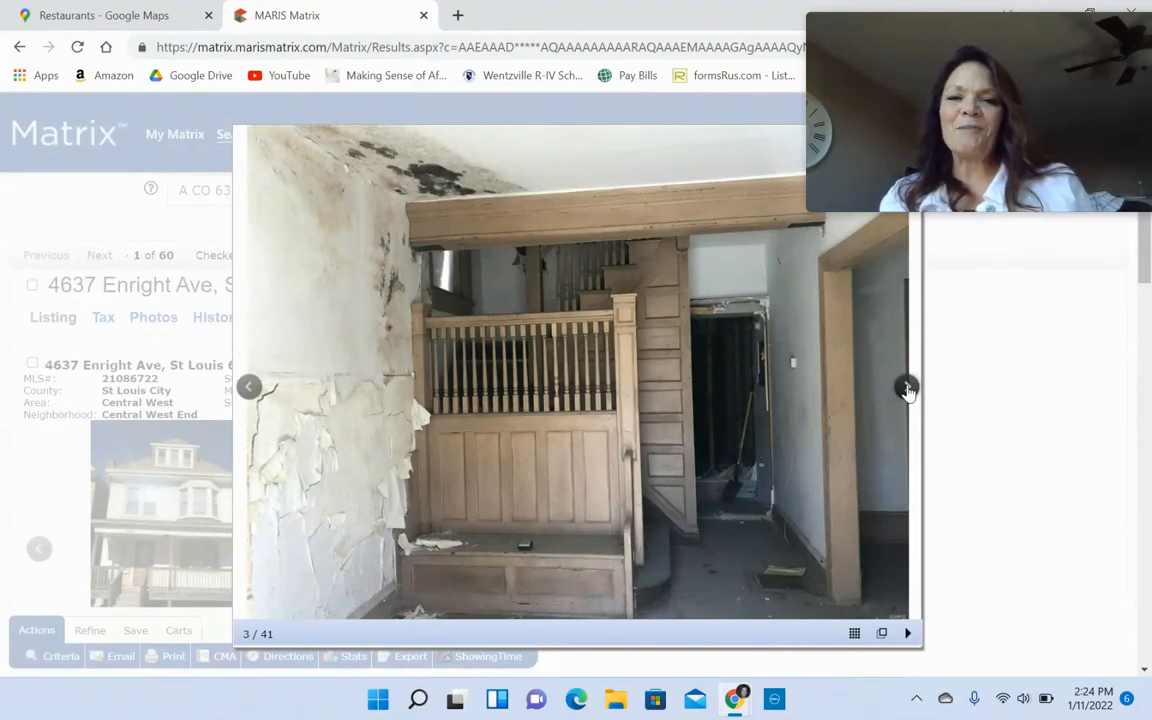
{"action": "left_click", "coordinate": [906, 388]}
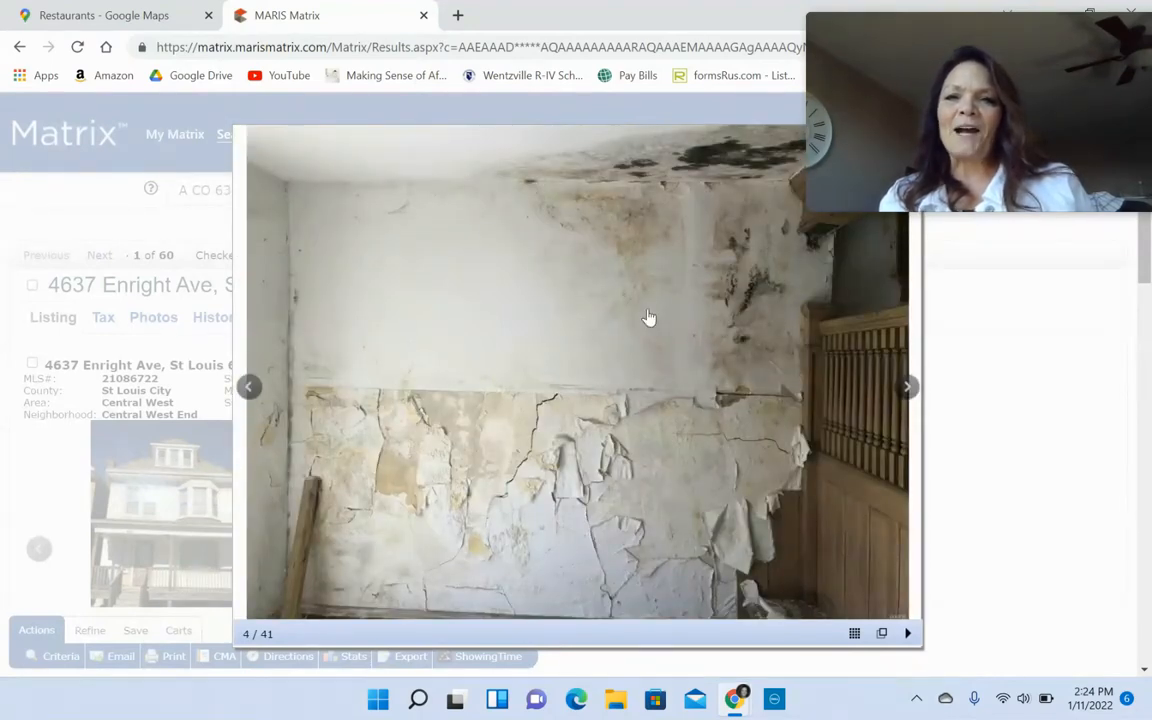
{"action": "mouse_move", "coordinate": [598, 186]}
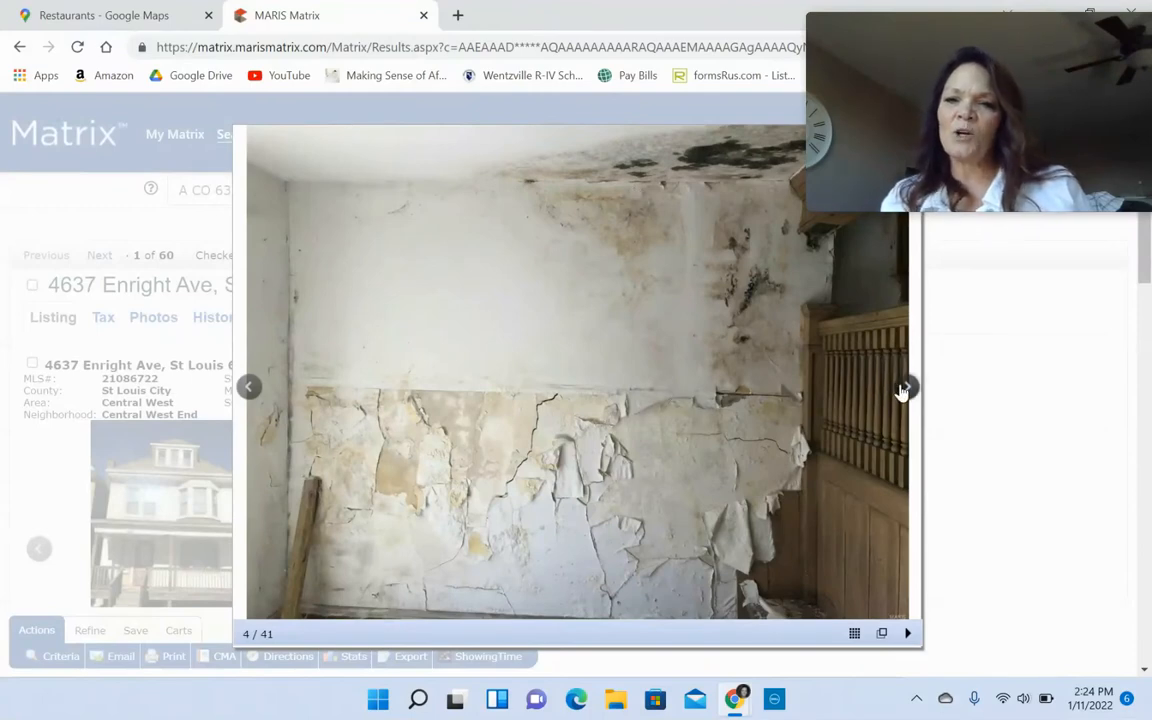
{"action": "mouse_move", "coordinate": [904, 390]}
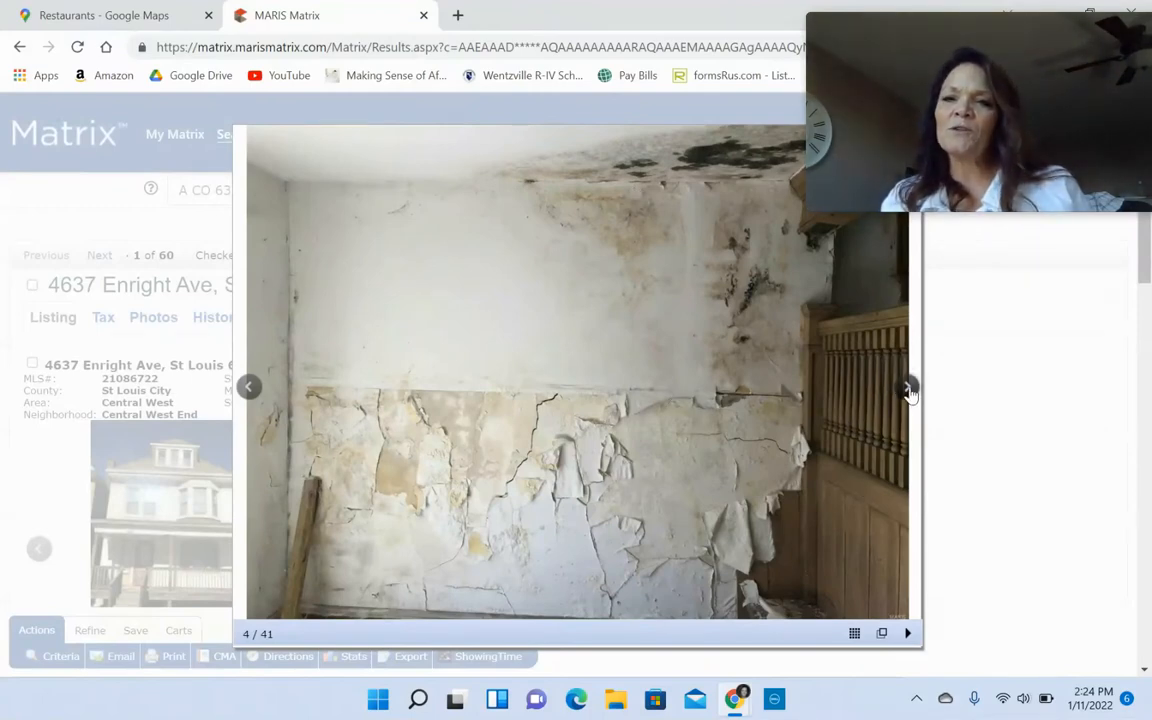
{"action": "left_click", "coordinate": [908, 388]}
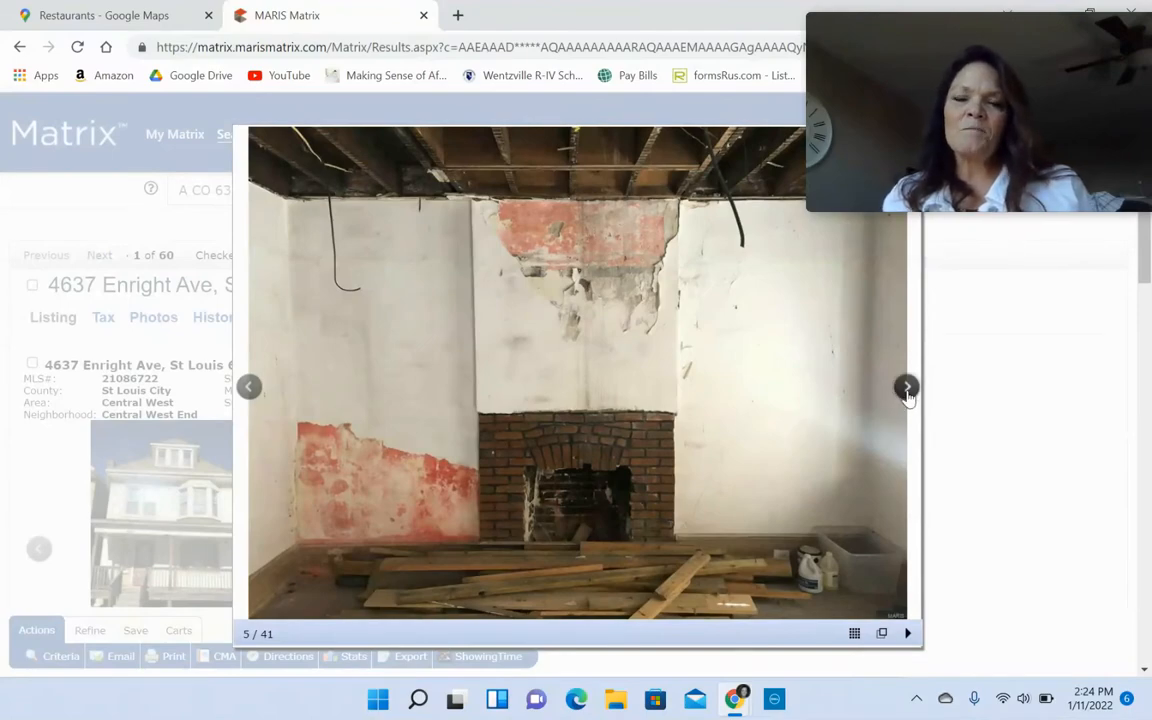
{"action": "left_click", "coordinate": [904, 388]}
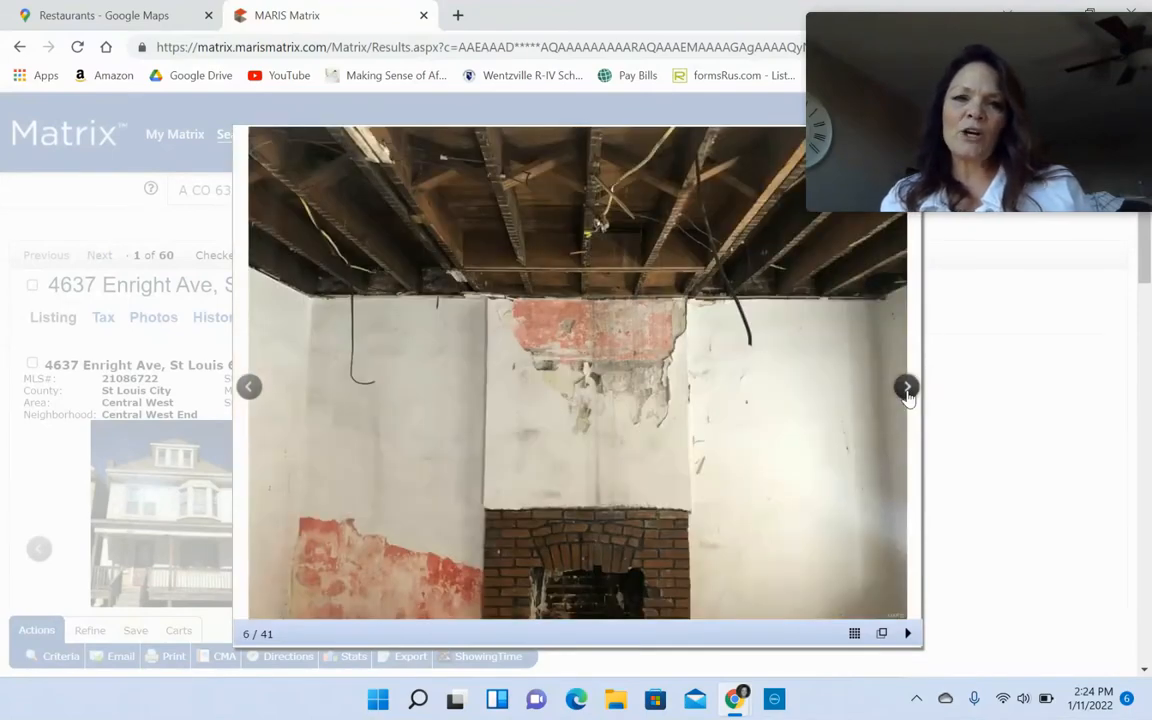
{"action": "left_click", "coordinate": [906, 388]}
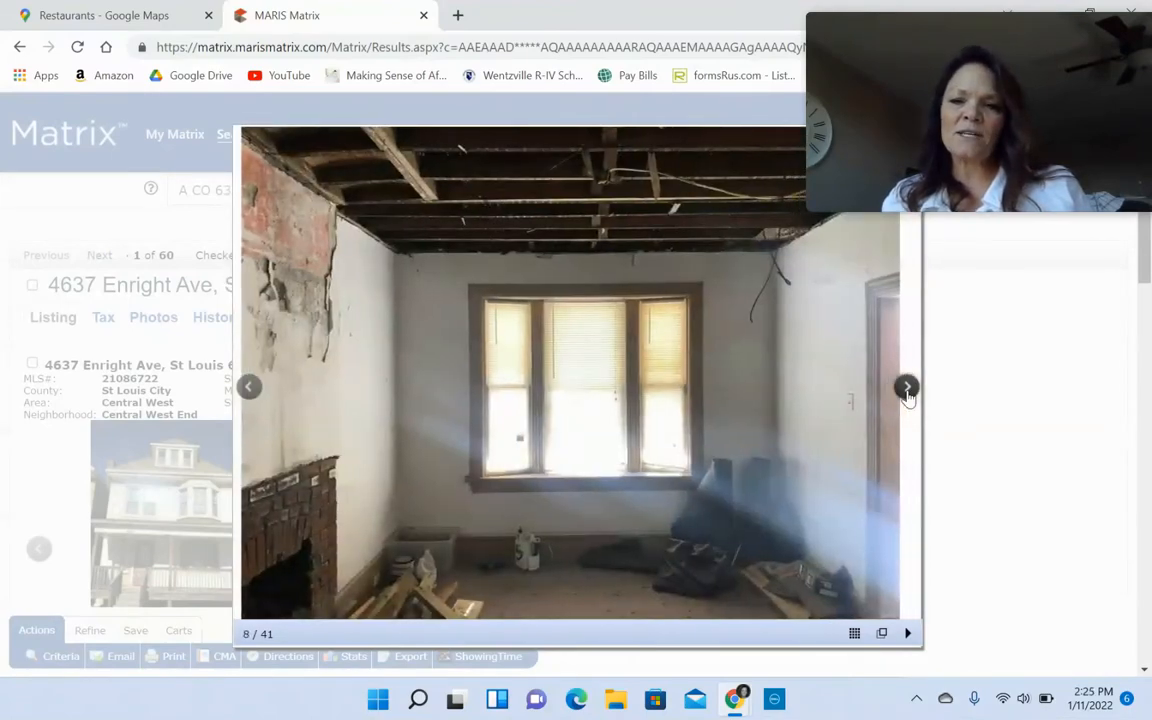
{"action": "left_click", "coordinate": [906, 388]}
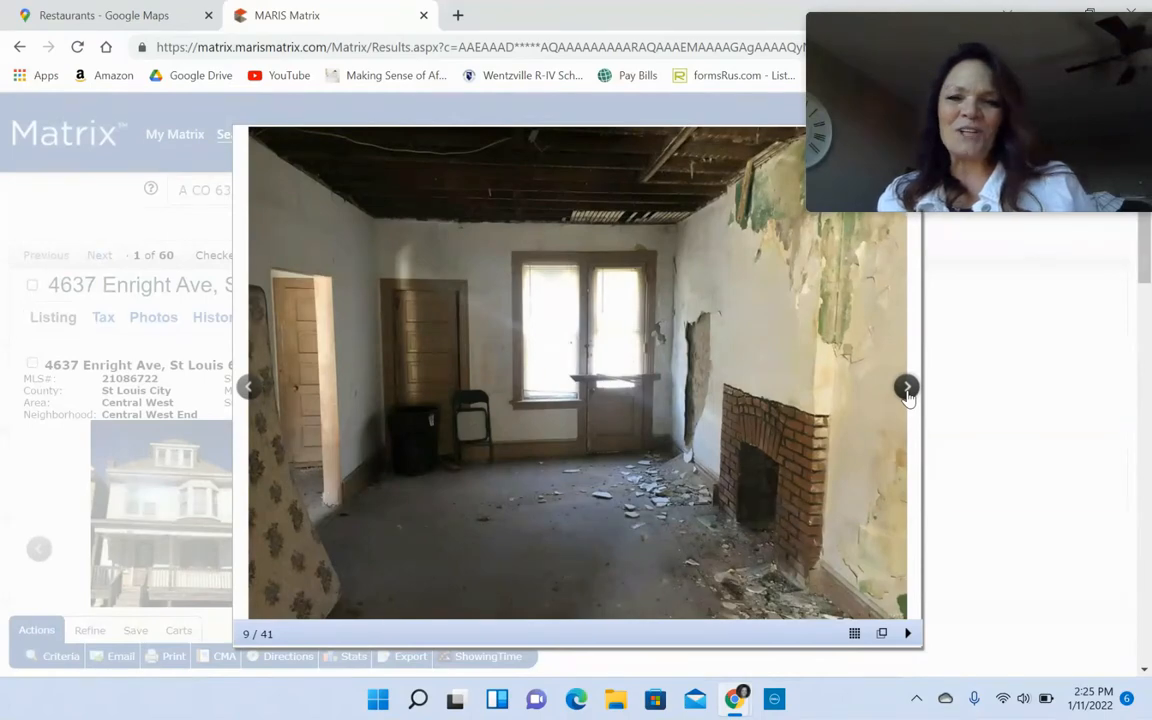
{"action": "left_click", "coordinate": [906, 388]}
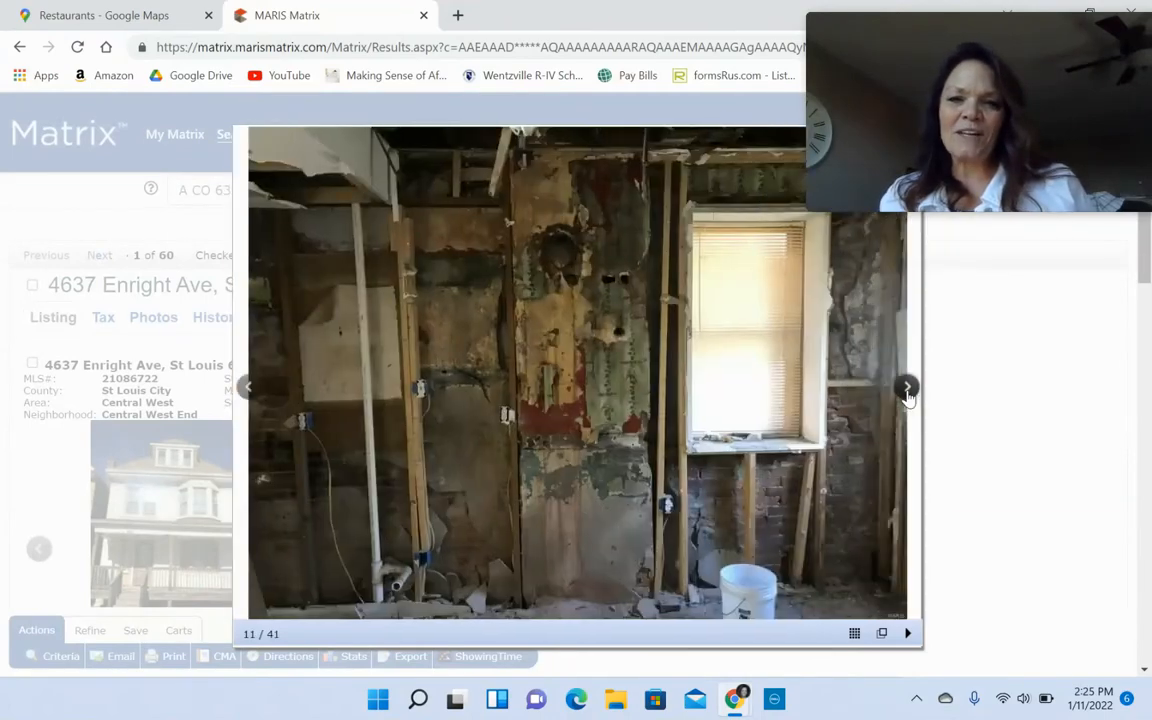
{"action": "left_click", "coordinate": [906, 388]}
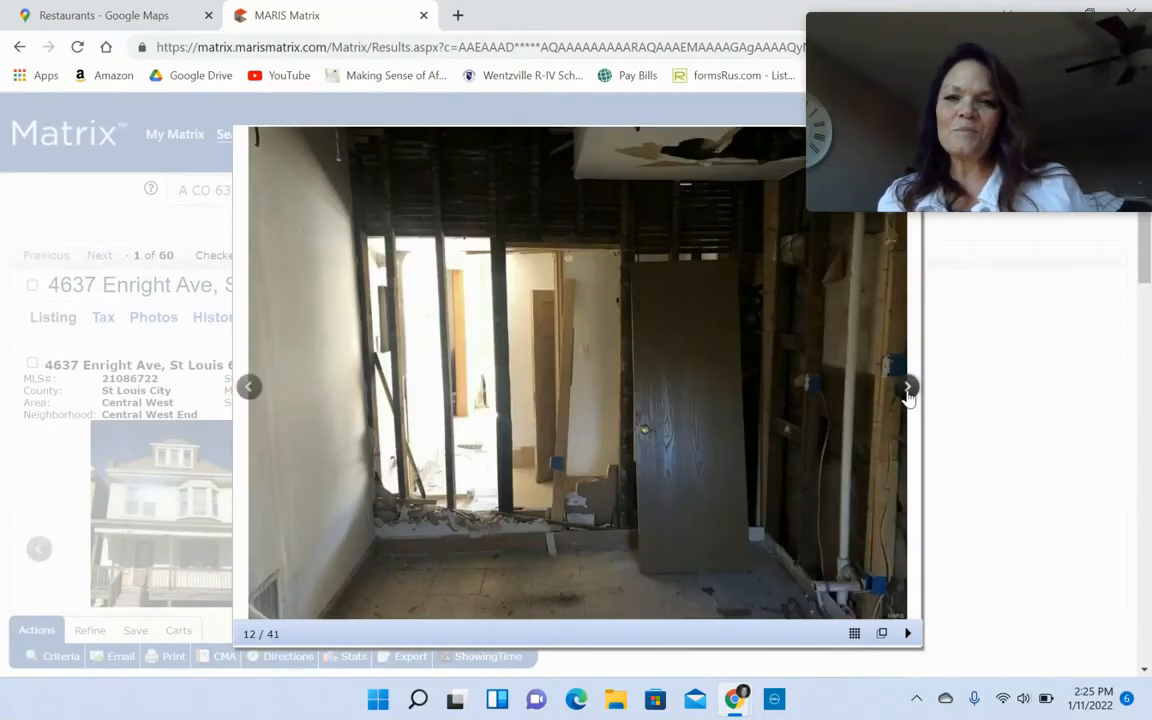
{"action": "left_click", "coordinate": [906, 388]}
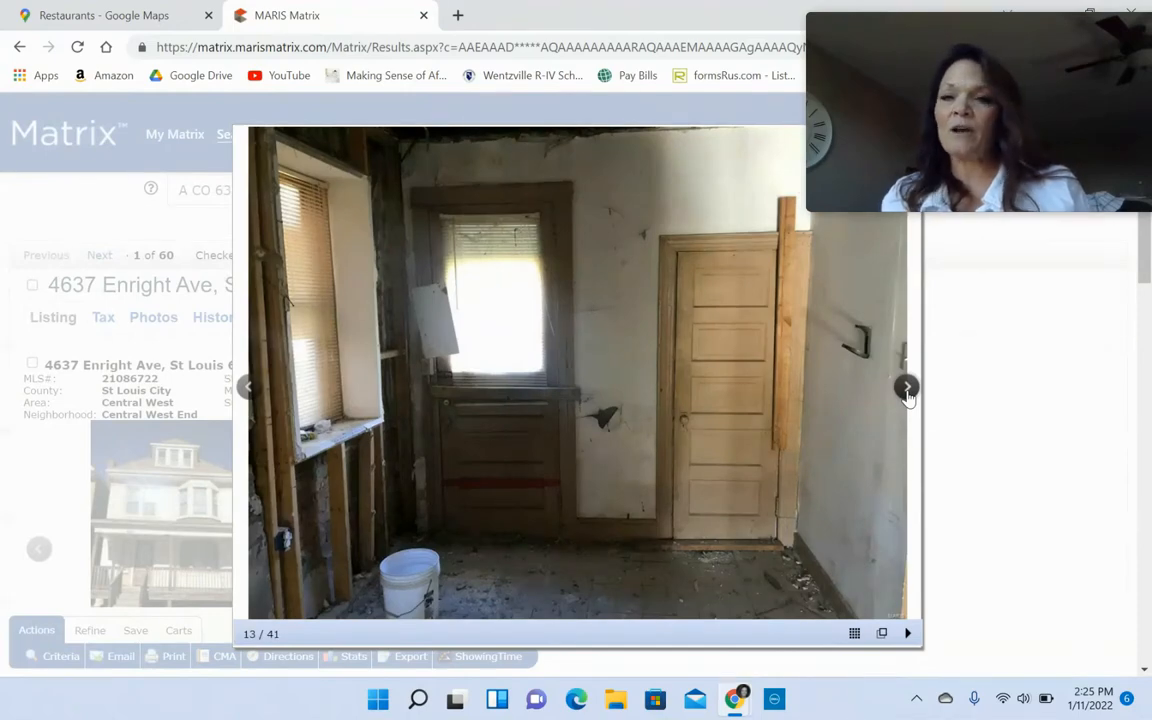
{"action": "left_click", "coordinate": [906, 388]}
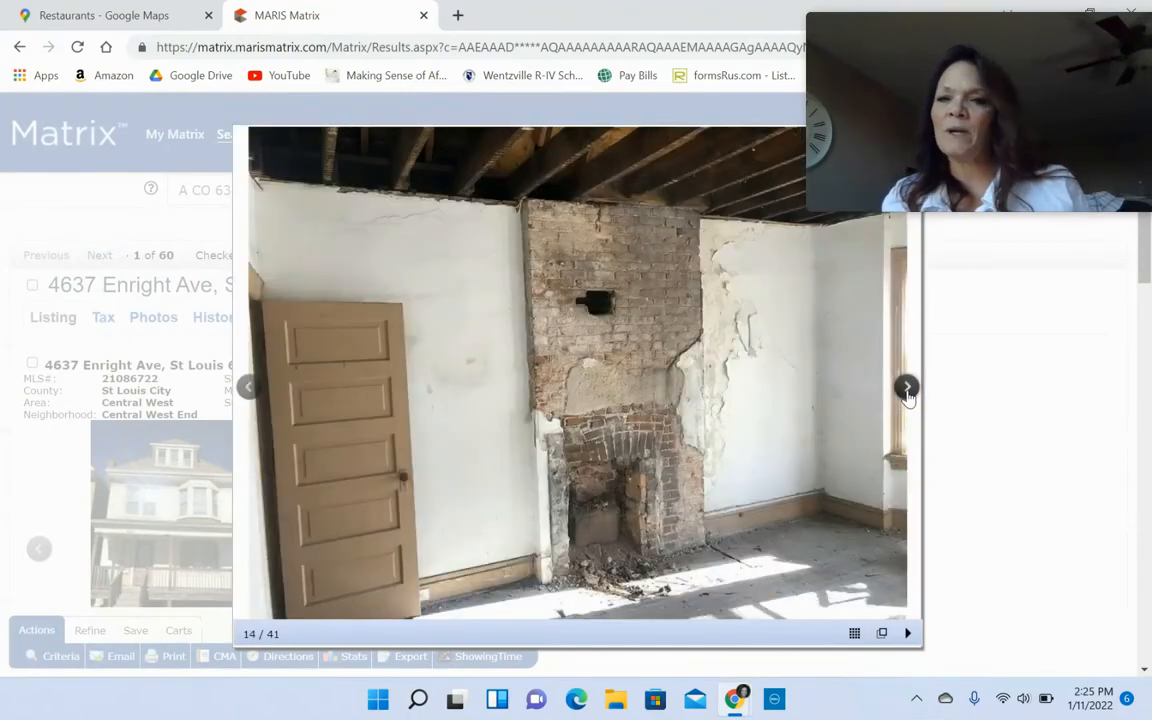
{"action": "left_click", "coordinate": [906, 388]}
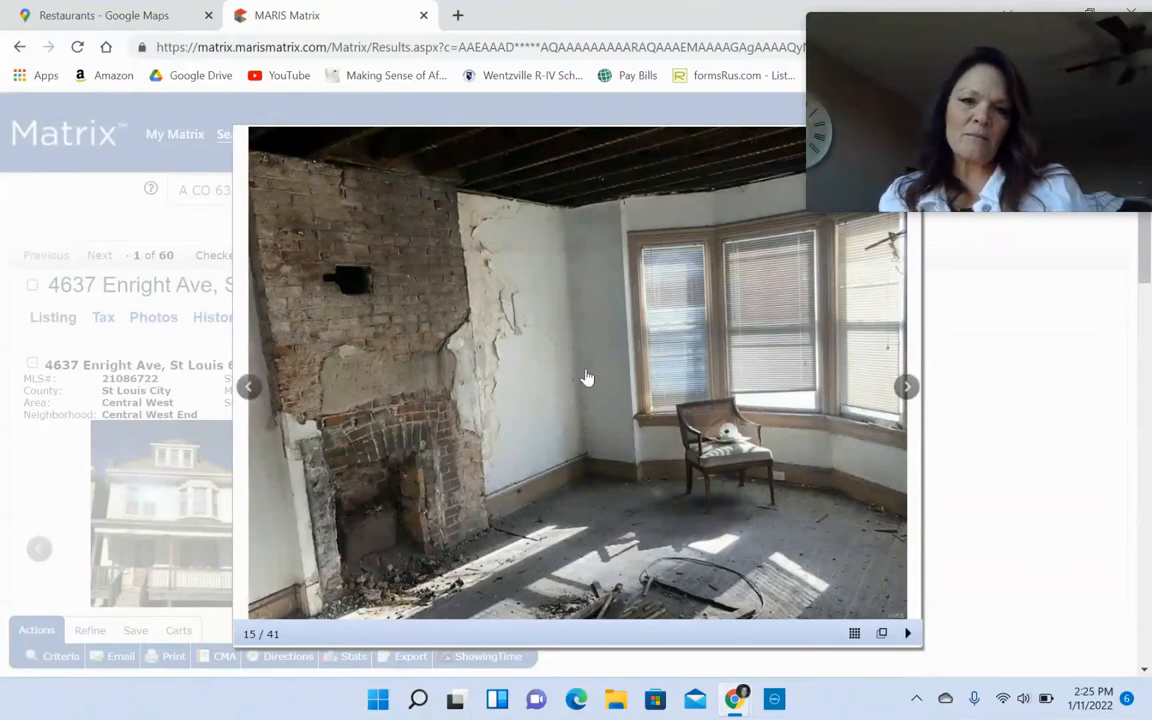
{"action": "left_click", "coordinate": [906, 388]}
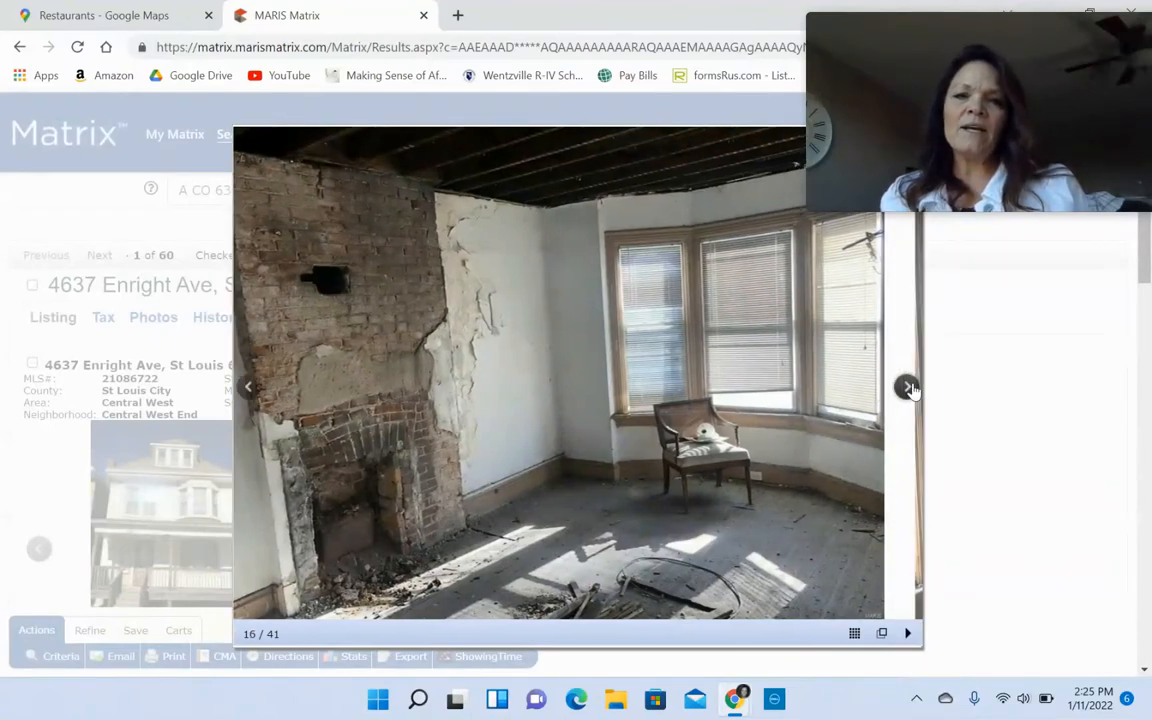
{"action": "left_click", "coordinate": [906, 388]}
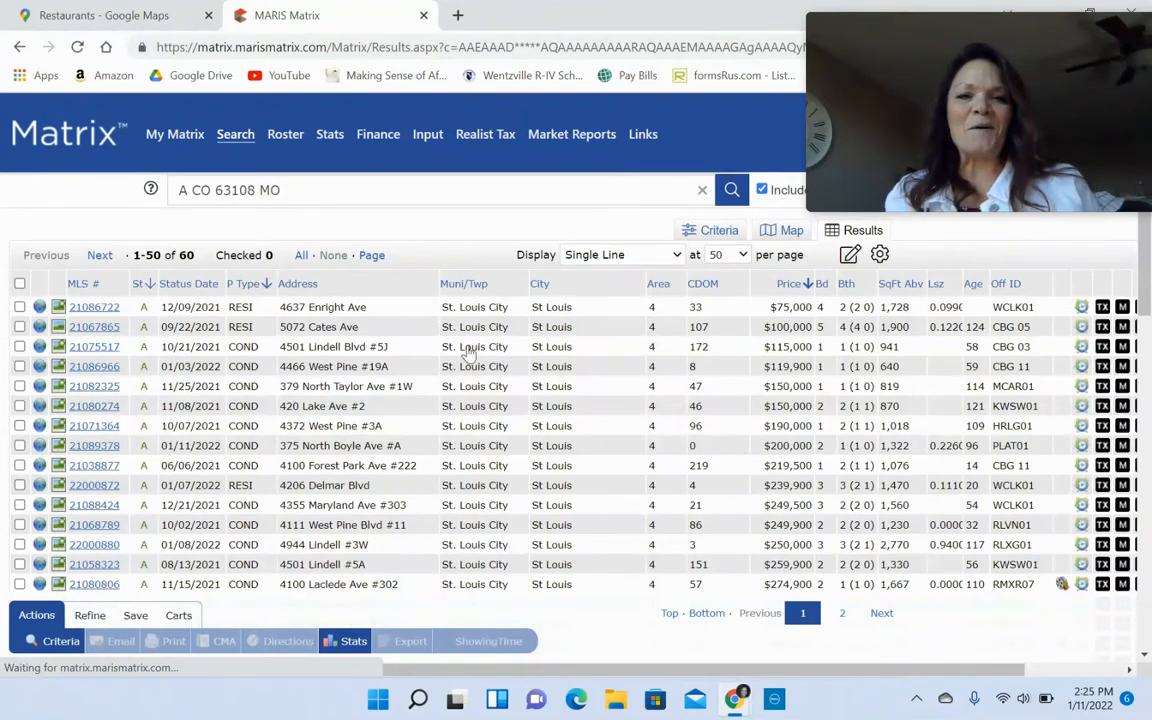
{"action": "mouse_move", "coordinate": [742, 528]}
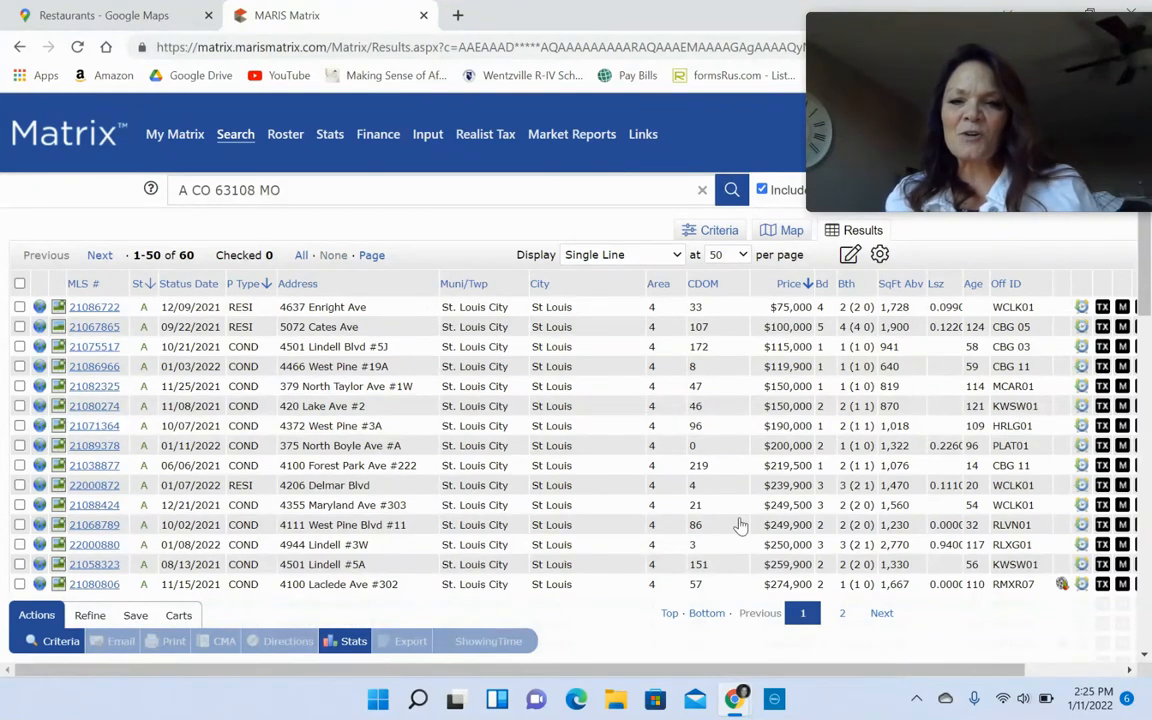
{"action": "scroll", "scroll_direction": "down", "scroll_amount": 3}
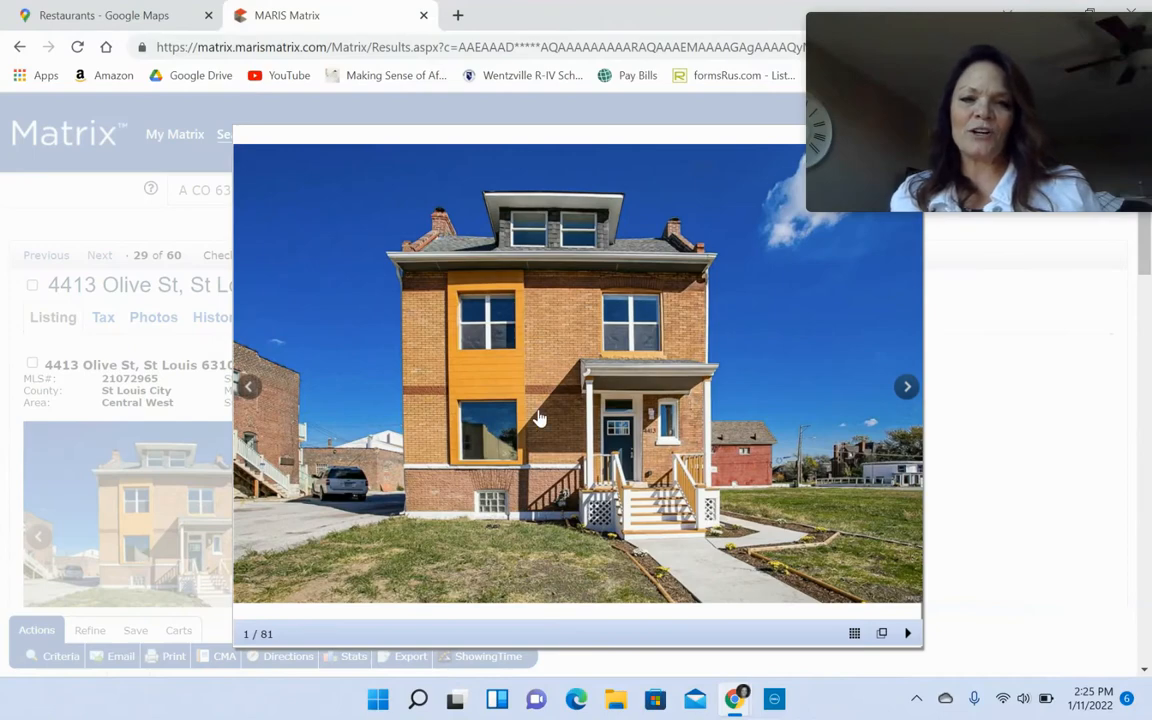
{"action": "left_click", "coordinate": [906, 388]}
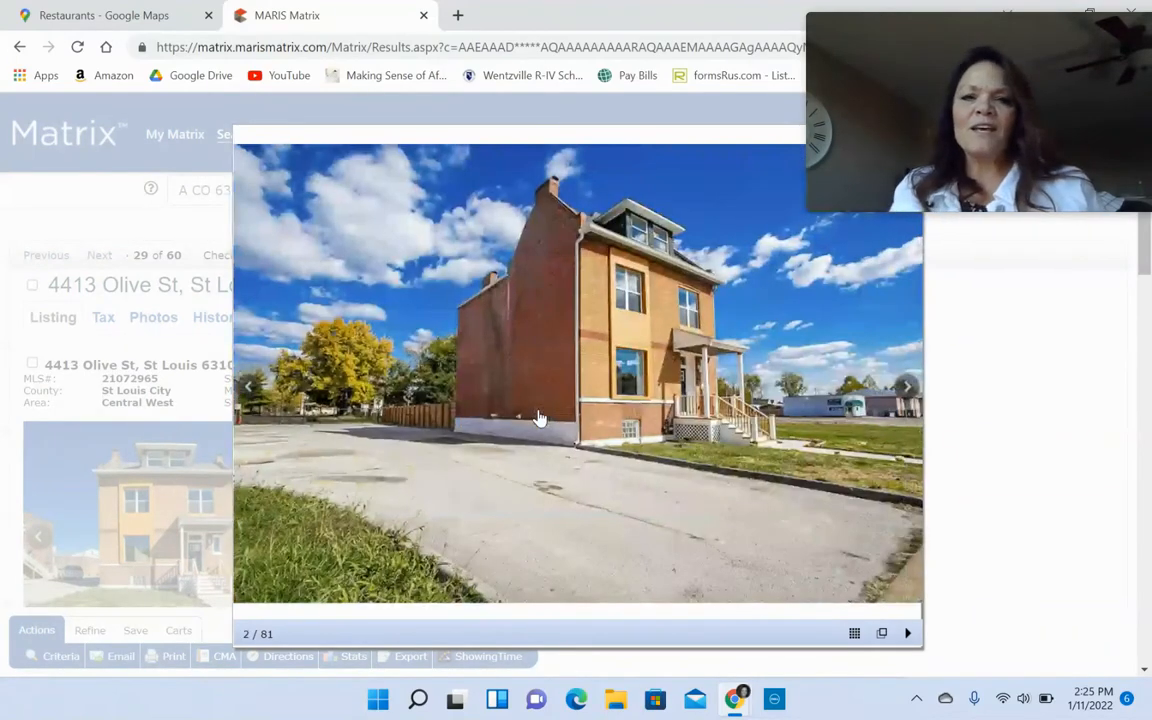
{"action": "left_click", "coordinate": [906, 386]}
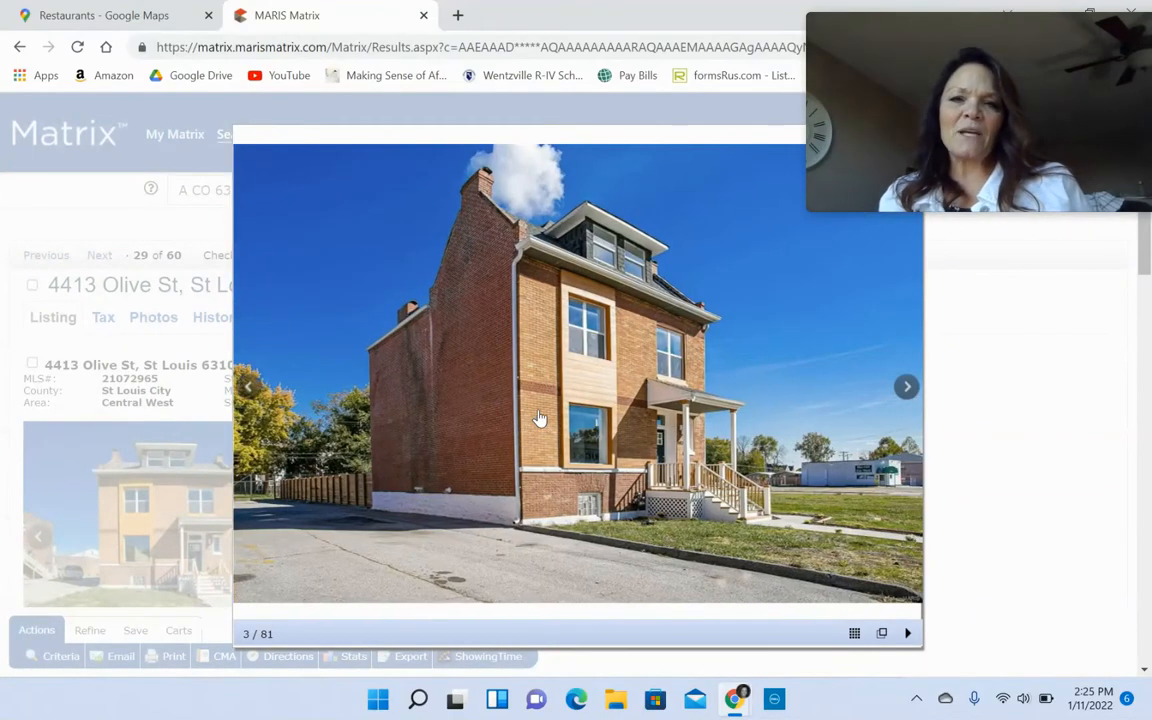
{"action": "left_click", "coordinate": [906, 388]}
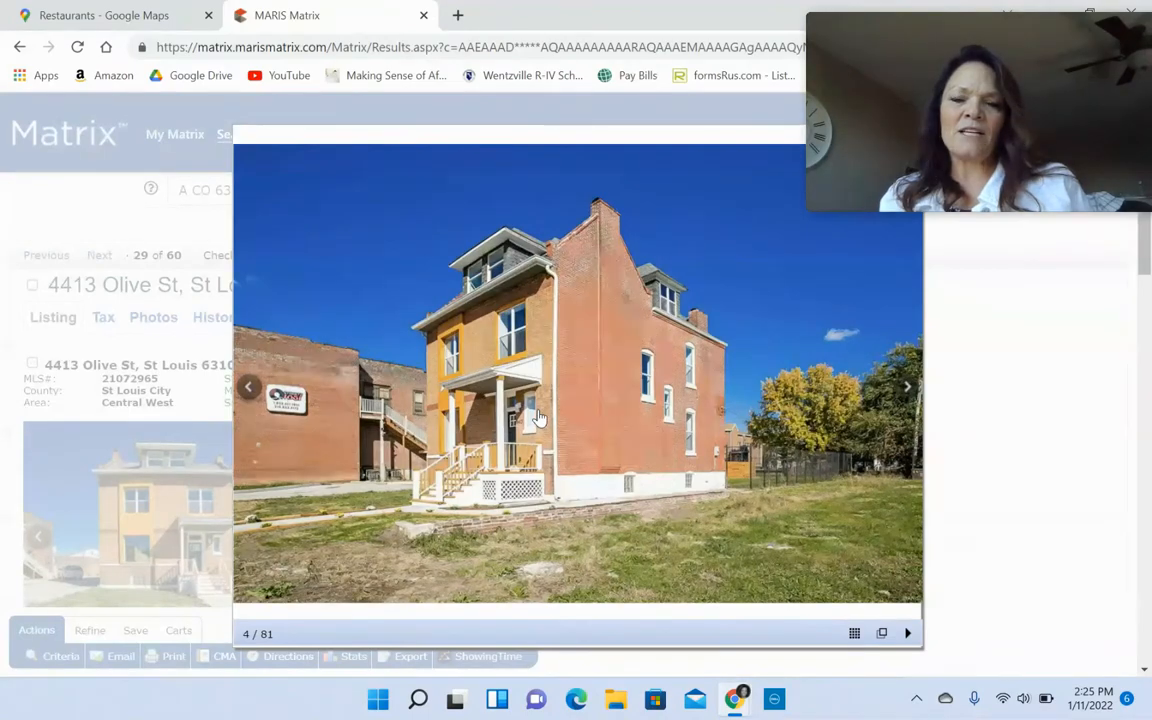
{"action": "left_click", "coordinate": [906, 388]}
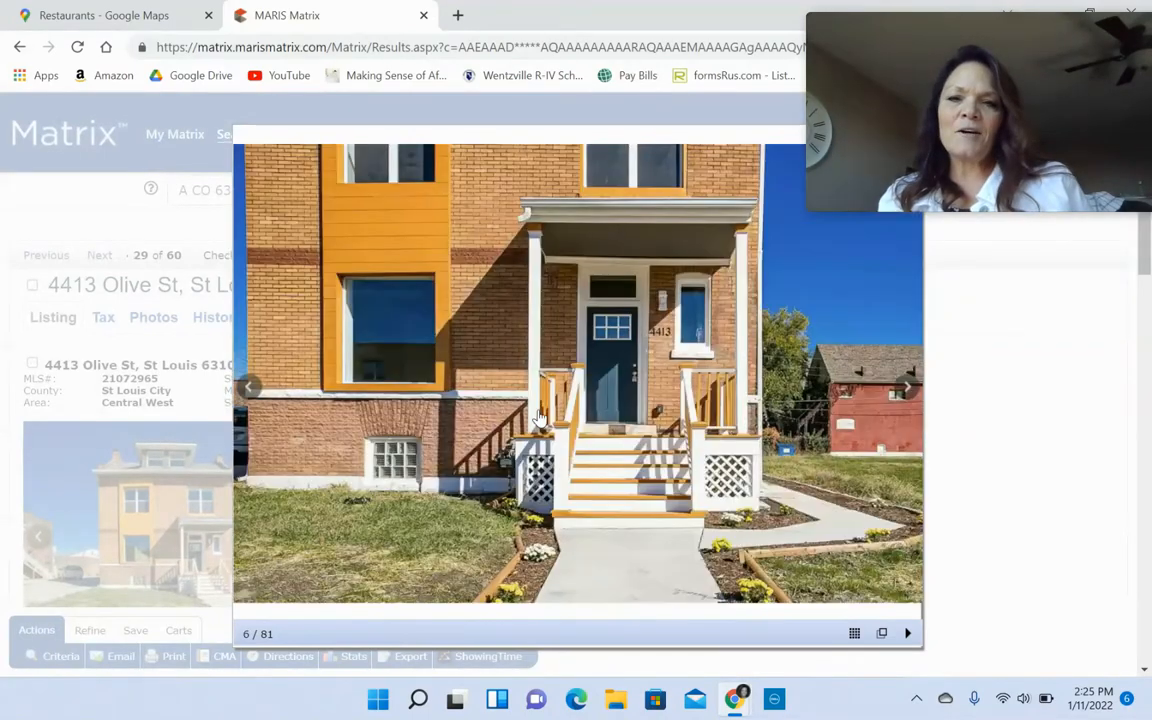
{"action": "left_click", "coordinate": [906, 388]}
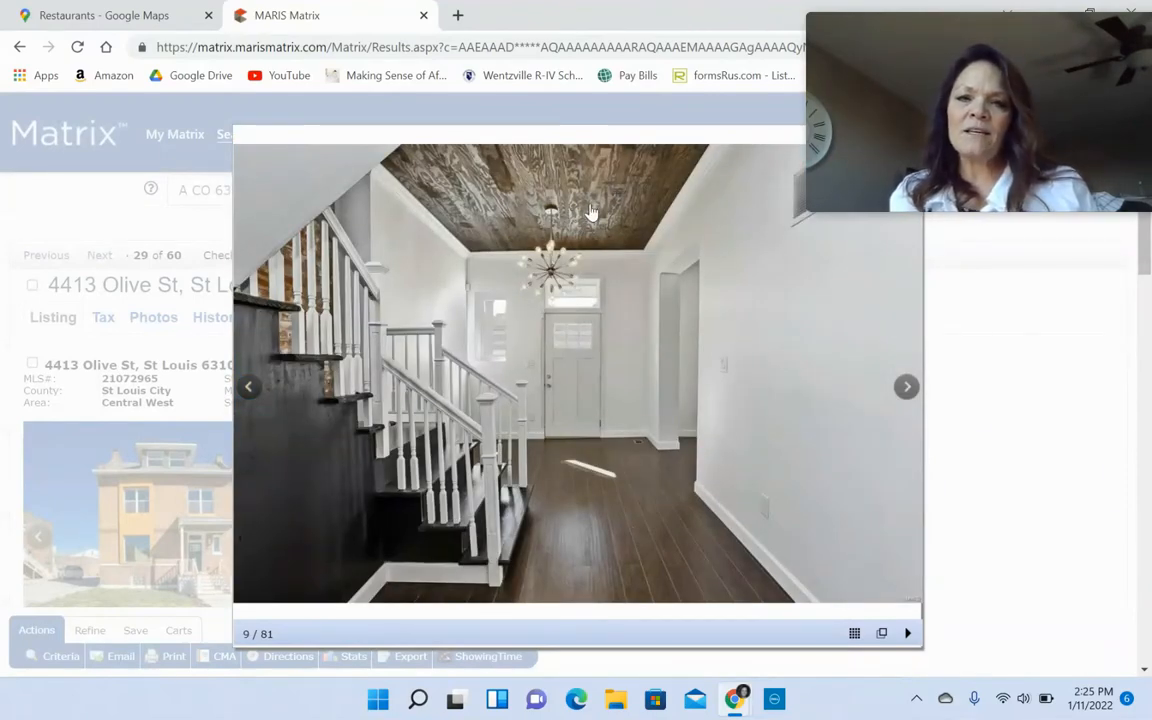
- Continue through the entry stair and living room photos
{"action": "left_click", "coordinate": [906, 388]}
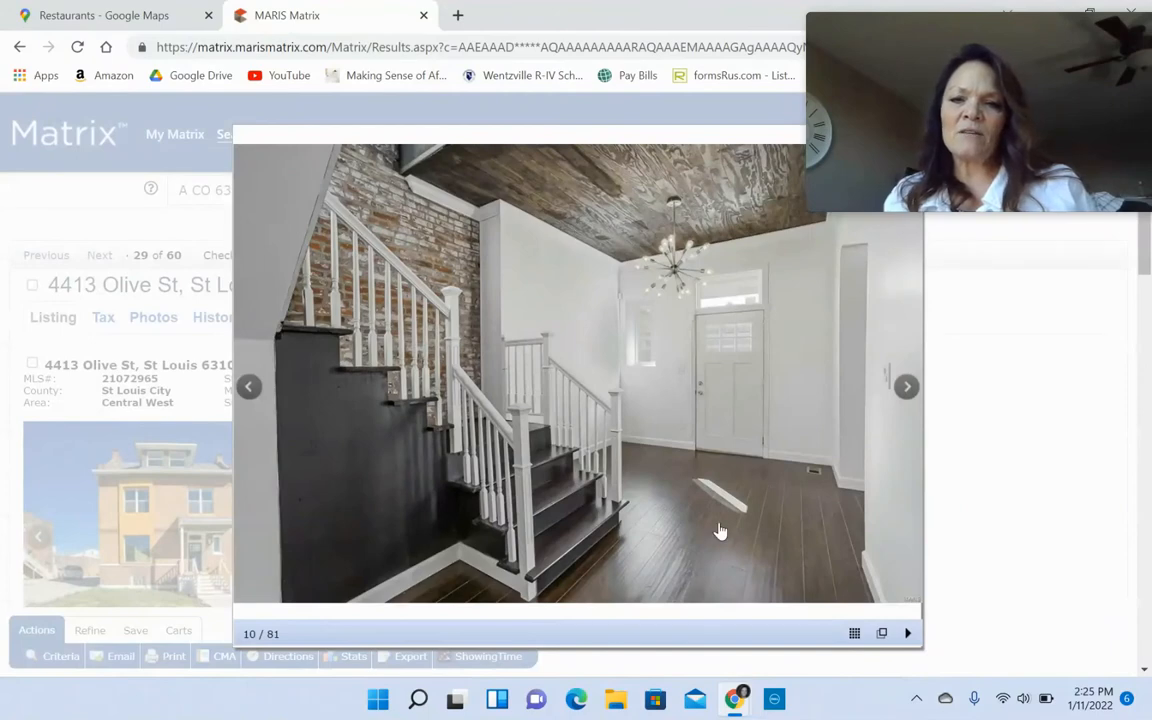
{"action": "mouse_move", "coordinate": [760, 574]}
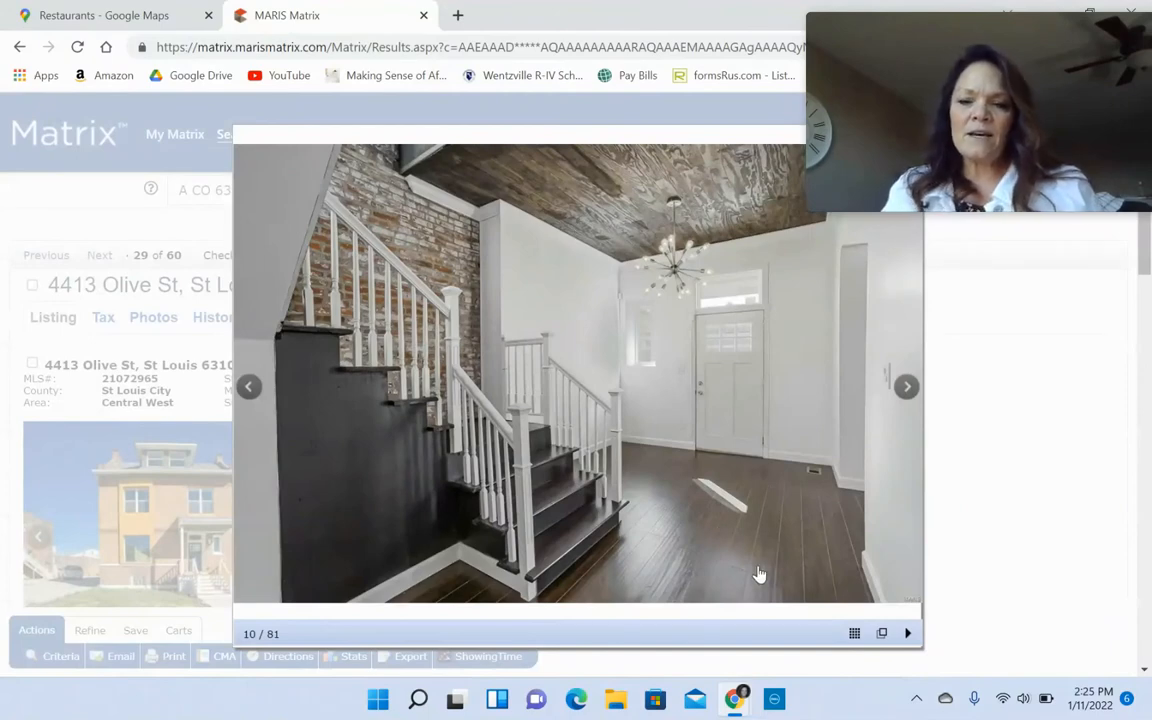
{"action": "left_click", "coordinate": [906, 388]}
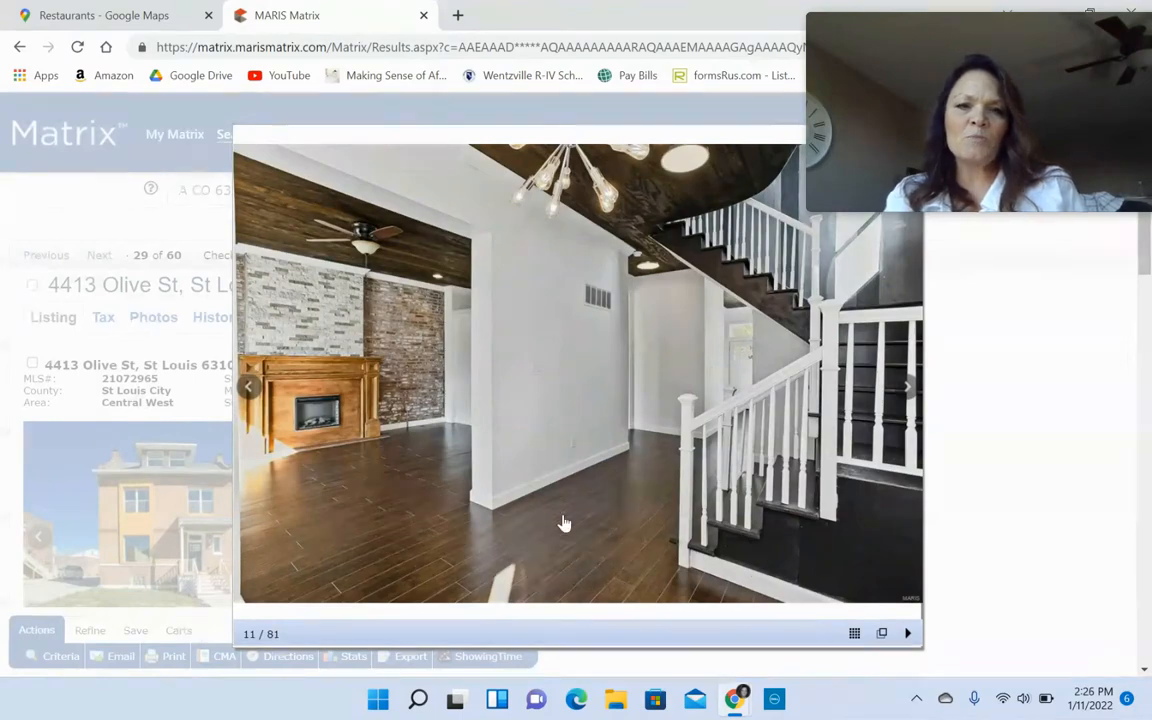
{"action": "left_click", "coordinate": [906, 388]}
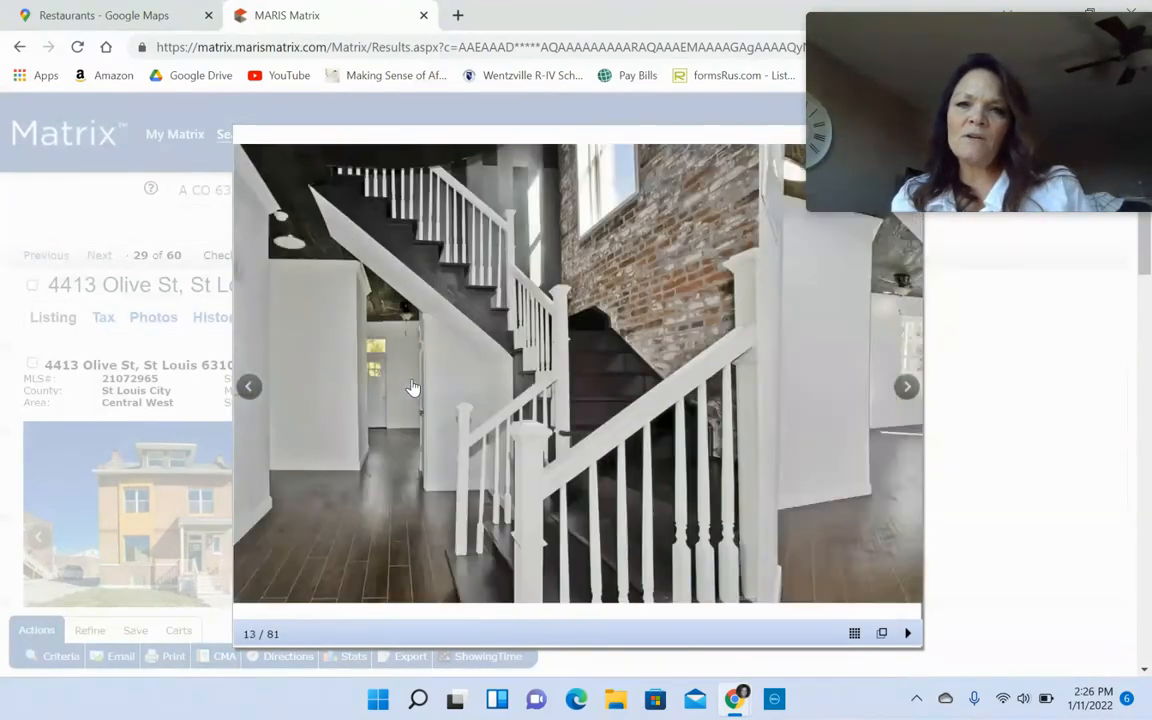
{"action": "left_click", "coordinate": [906, 388]}
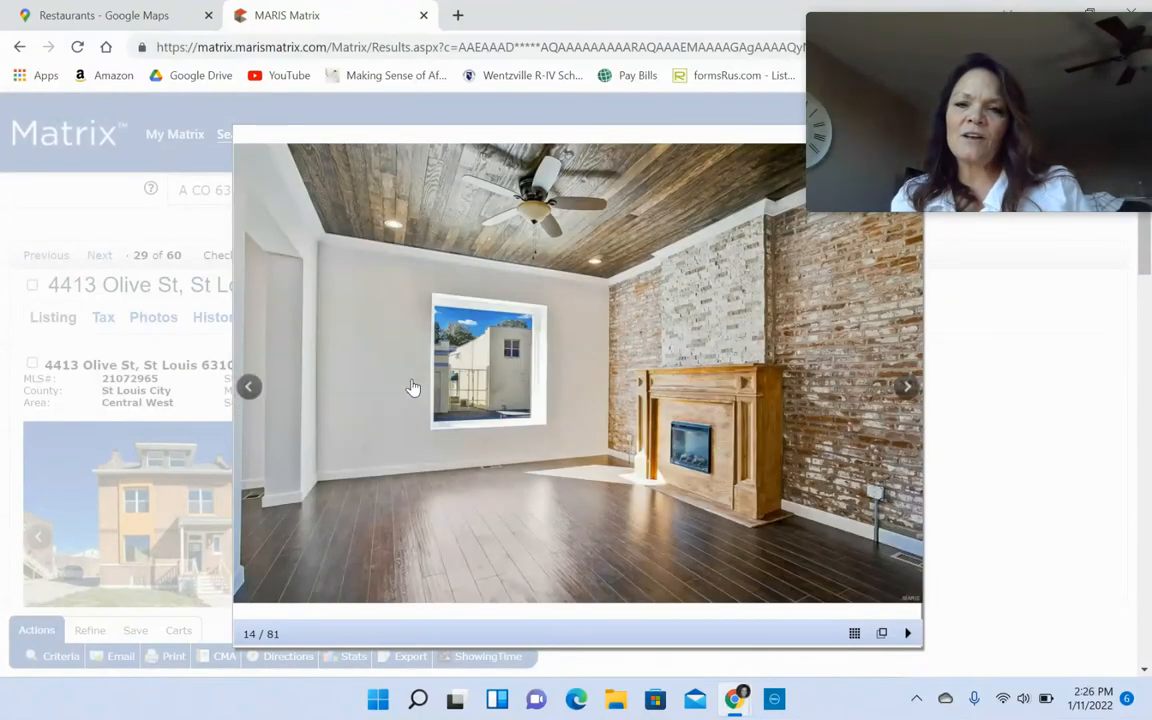
{"action": "left_click", "coordinate": [906, 388]}
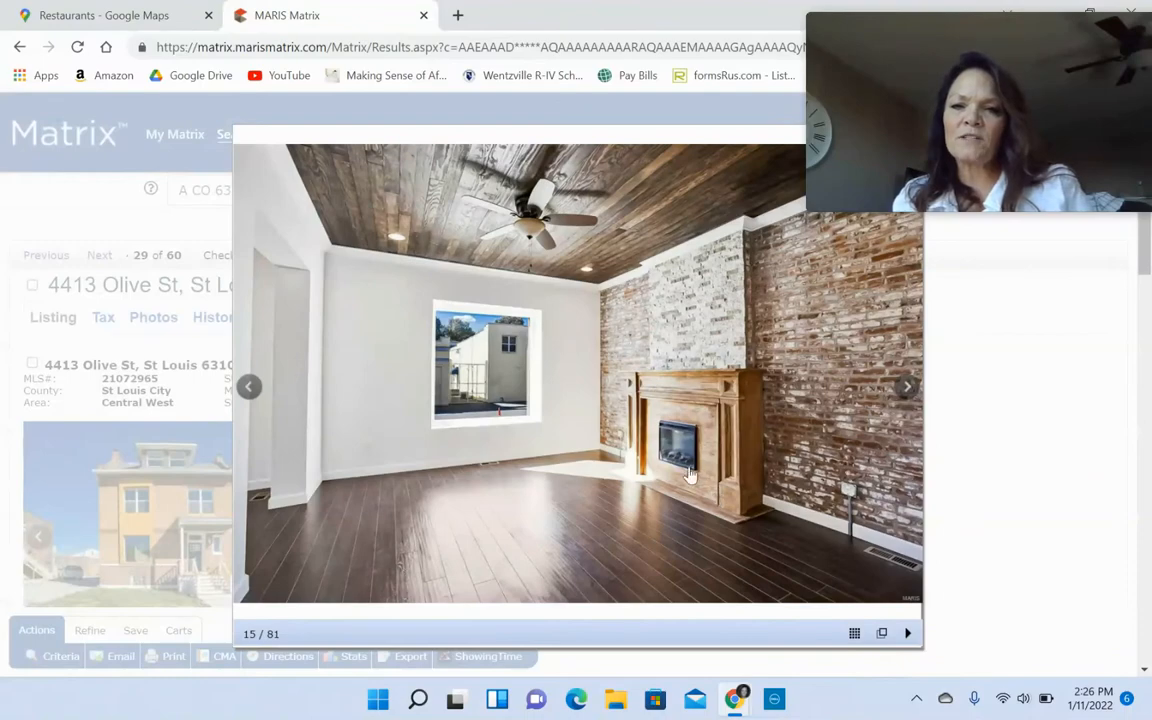
{"action": "mouse_move", "coordinate": [684, 440]}
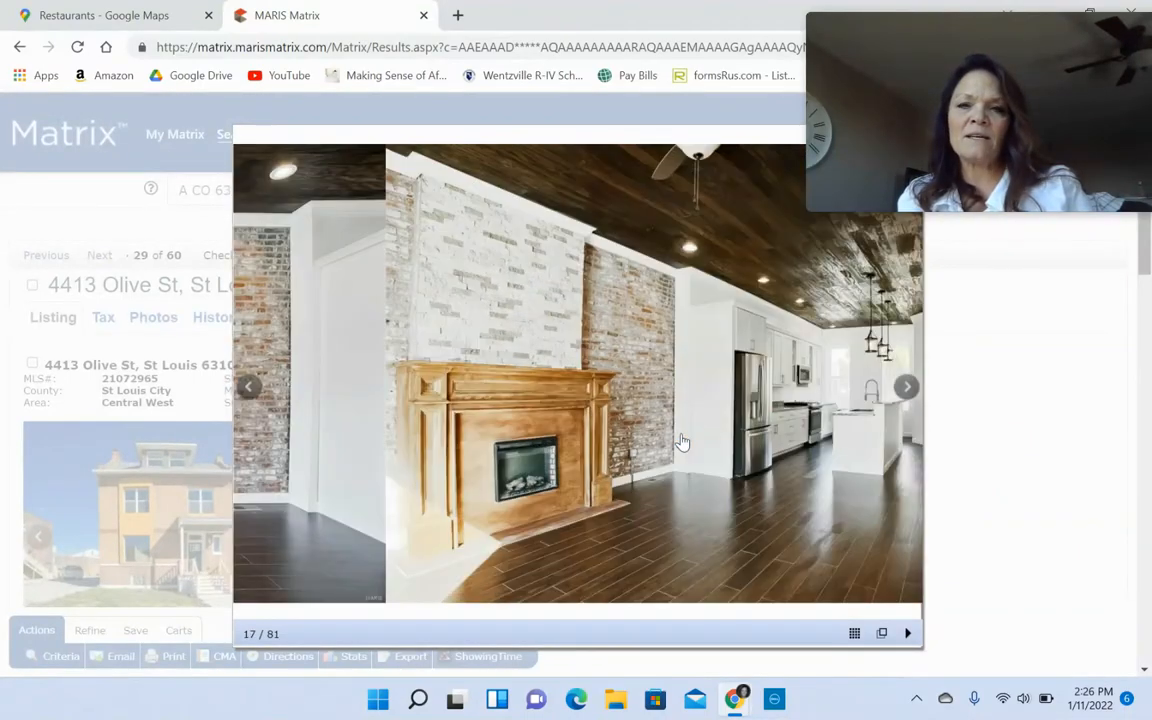
{"action": "left_click", "coordinate": [906, 388]}
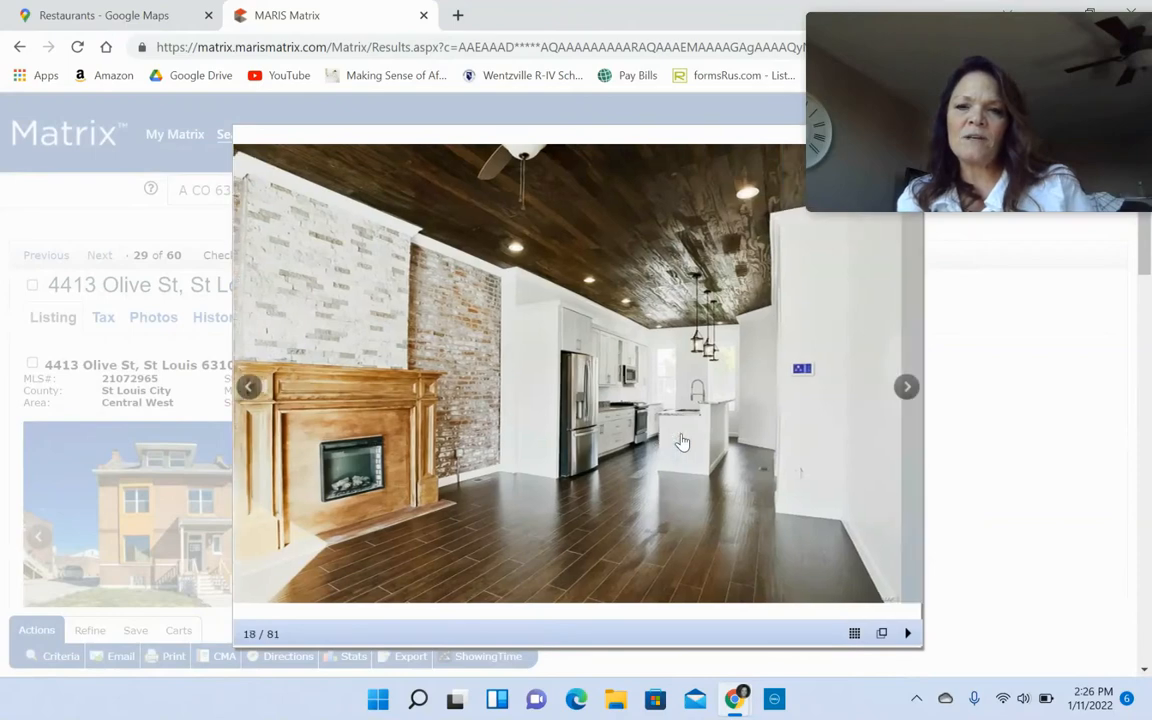
{"action": "left_click", "coordinate": [906, 388]}
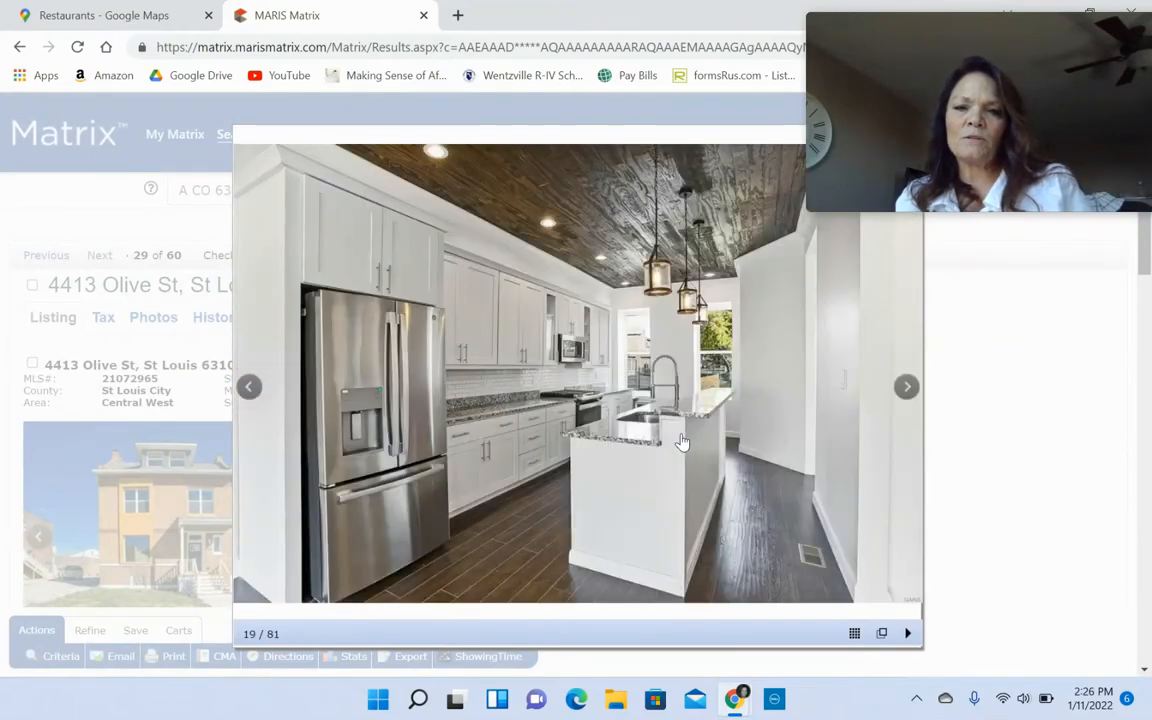
{"action": "left_click", "coordinate": [906, 388]}
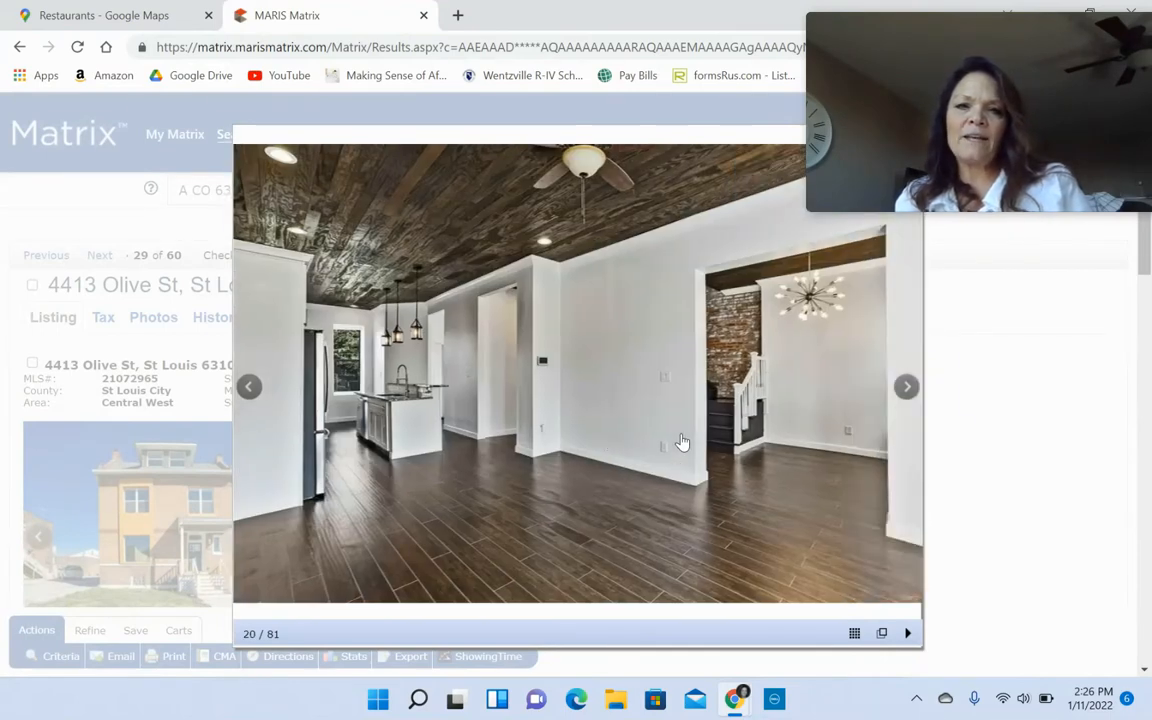
{"action": "mouse_move", "coordinate": [750, 338]}
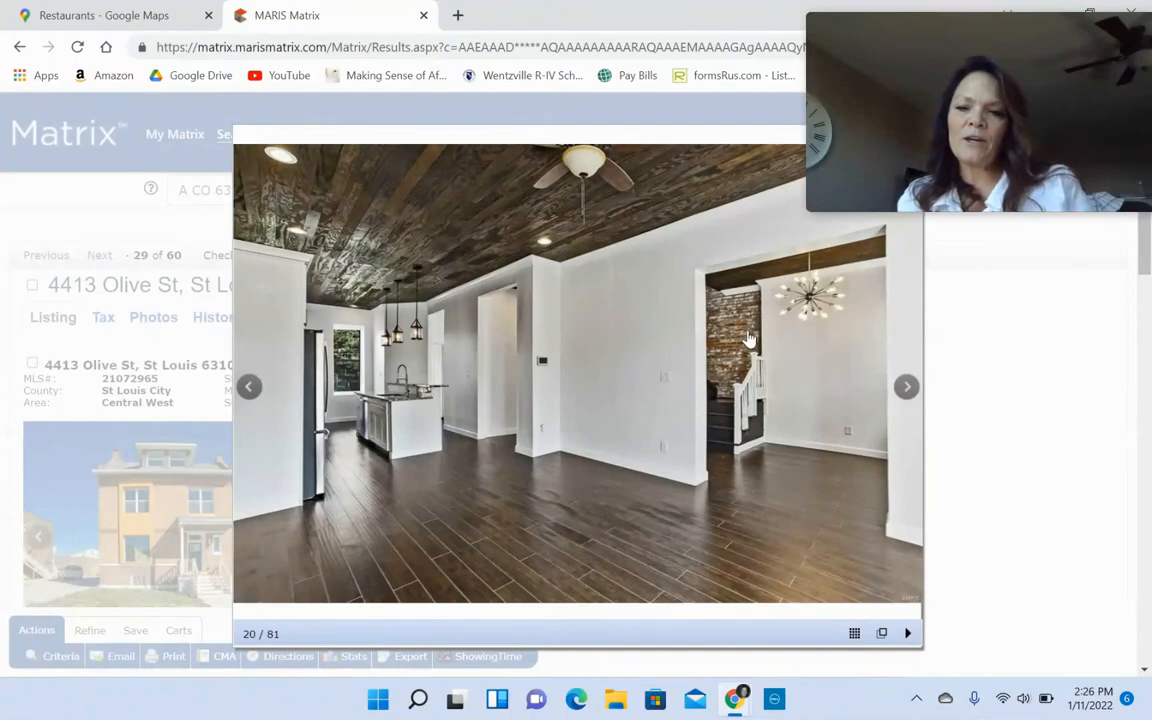
{"action": "left_click", "coordinate": [906, 386]}
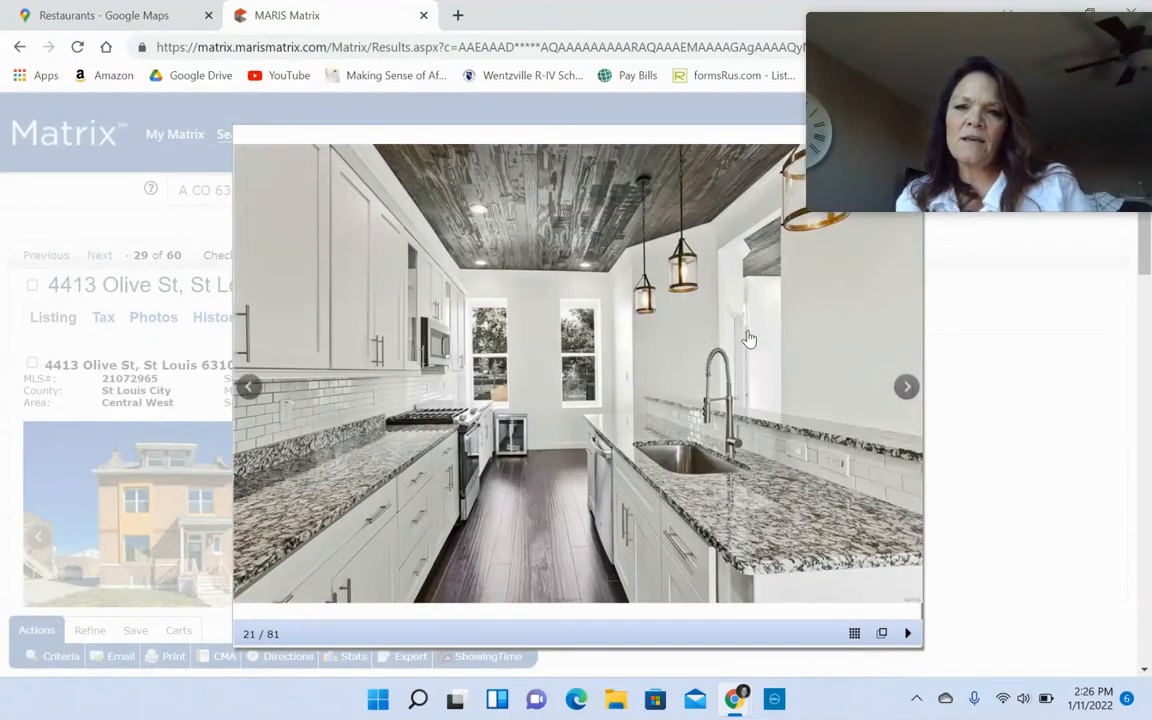
{"action": "left_click", "coordinate": [906, 388]}
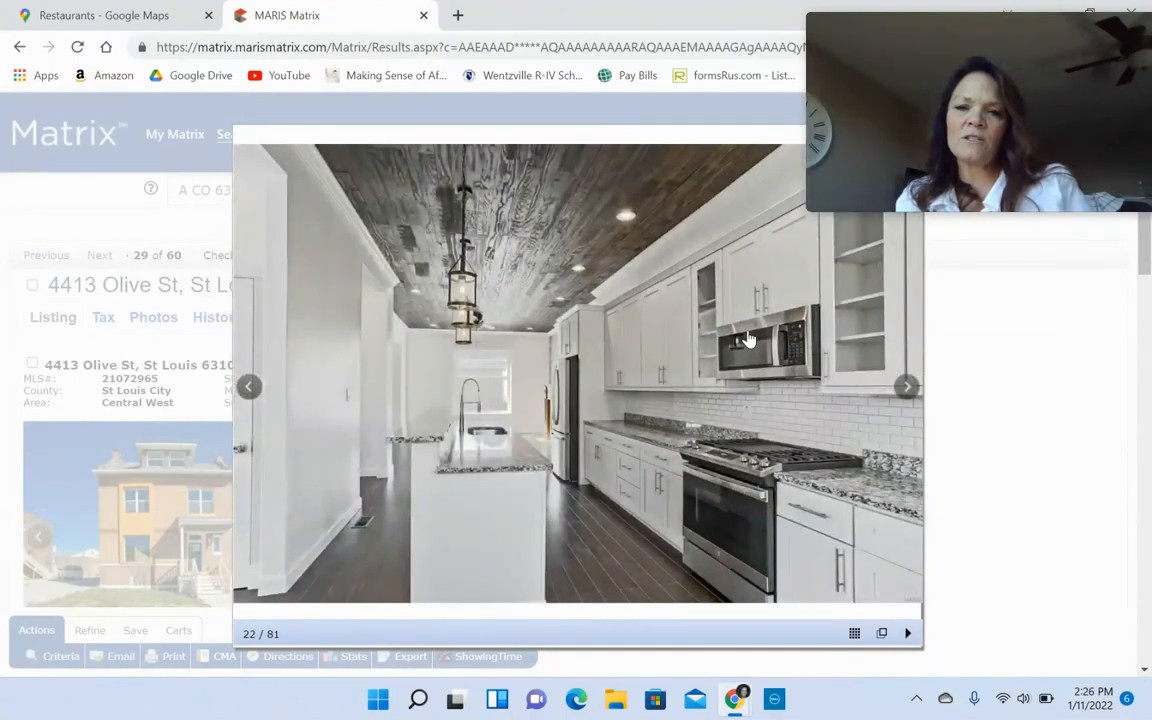
{"action": "left_click", "coordinate": [906, 386]}
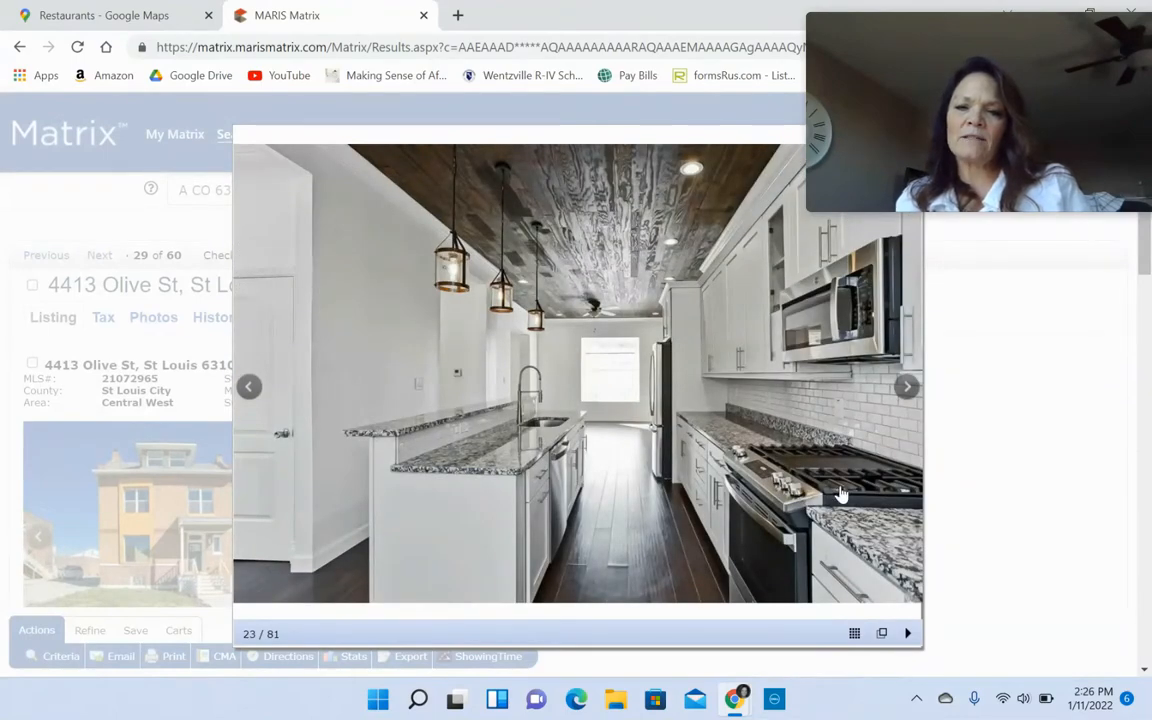
{"action": "left_click", "coordinate": [906, 388]}
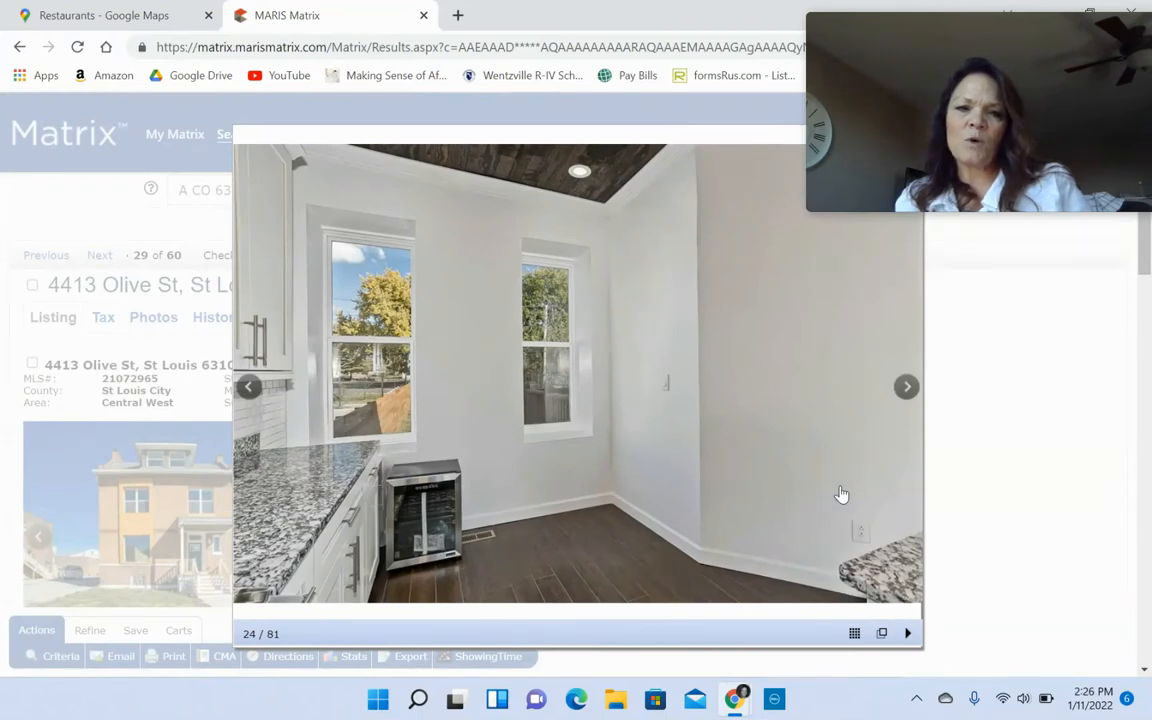
{"action": "left_click", "coordinate": [906, 388]}
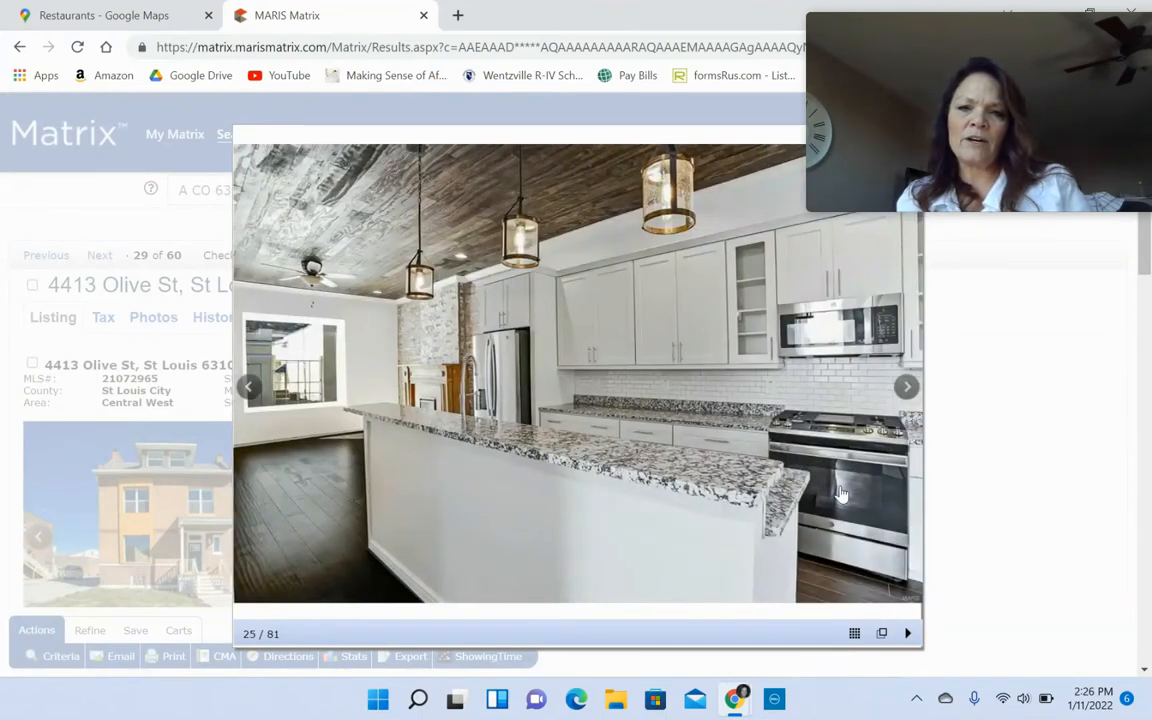
{"action": "left_click", "coordinate": [906, 386]}
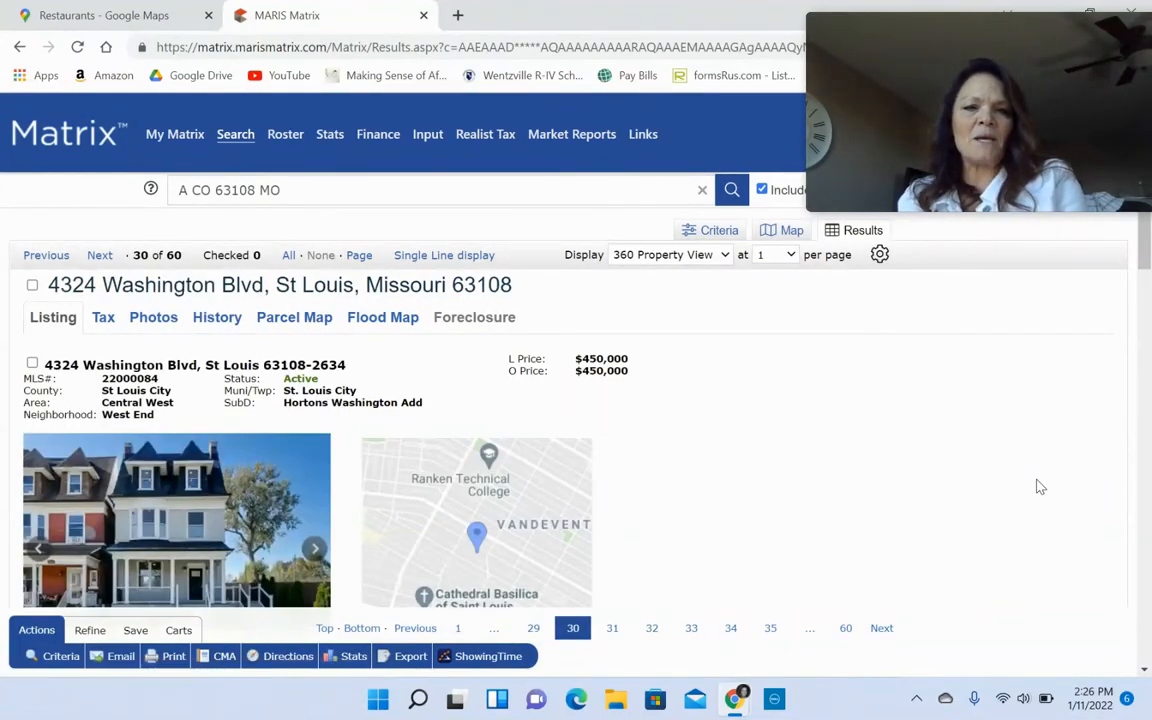
{"action": "left_click", "coordinate": [652, 628]}
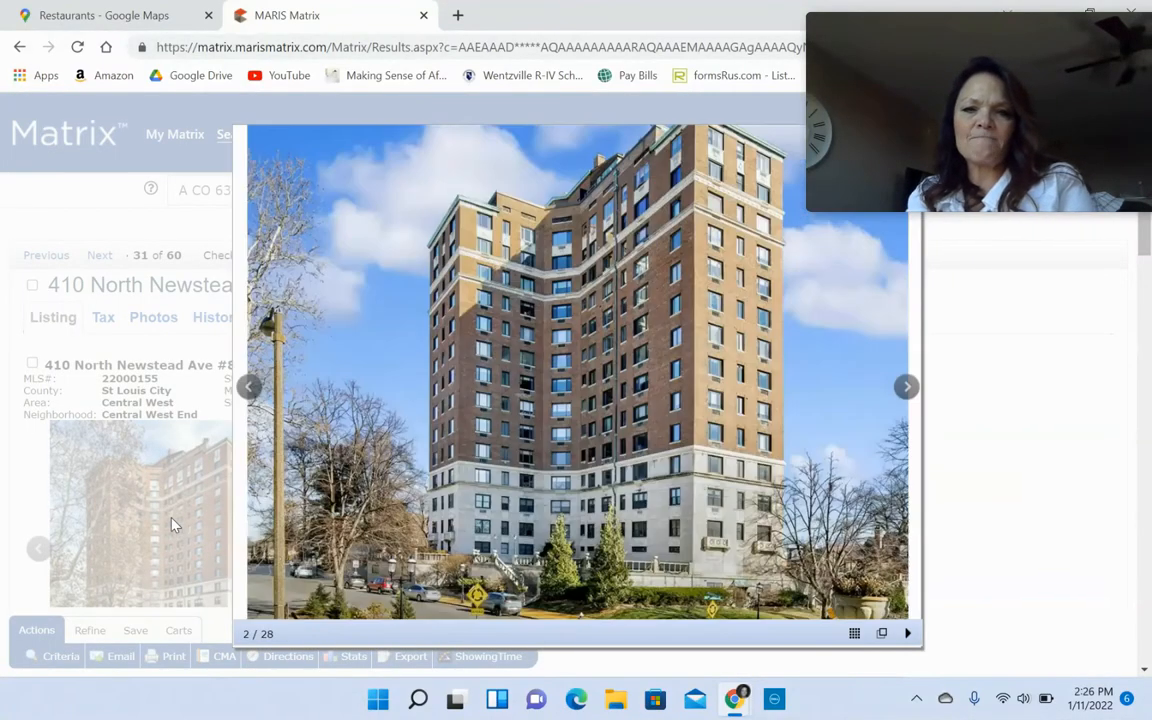
- Page through the building and living room photos of 410 North Newstead Ave Unit #8W
{"action": "left_click", "coordinate": [906, 388]}
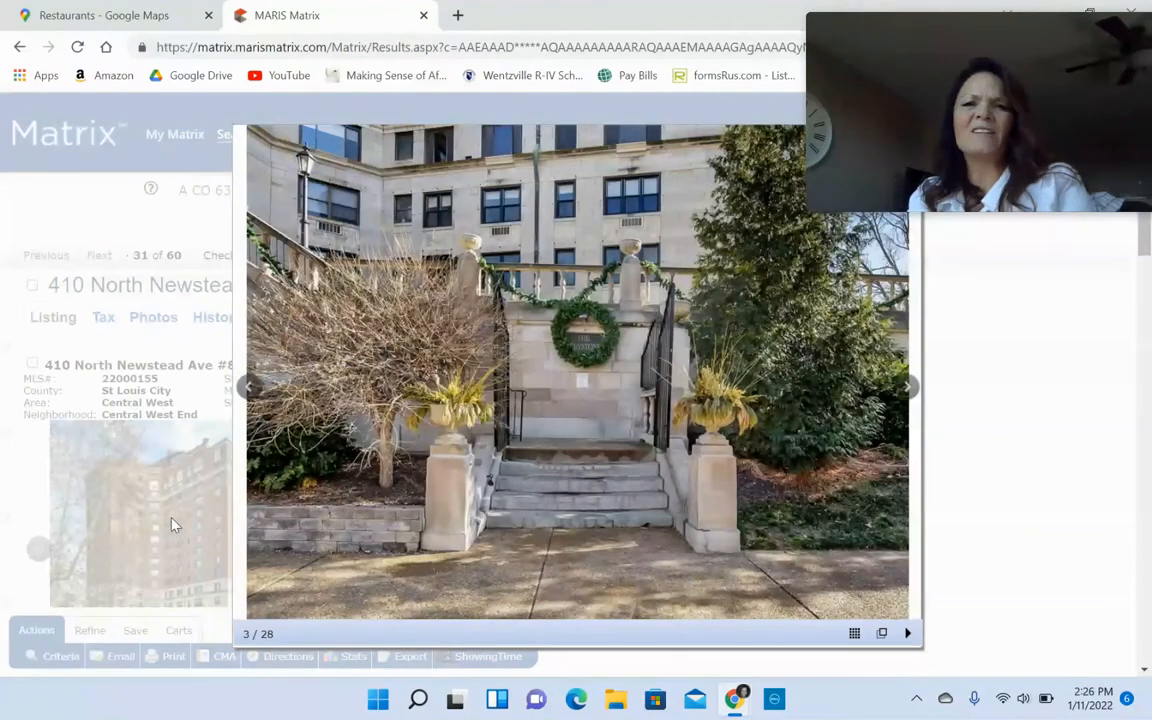
{"action": "left_click", "coordinate": [906, 386]}
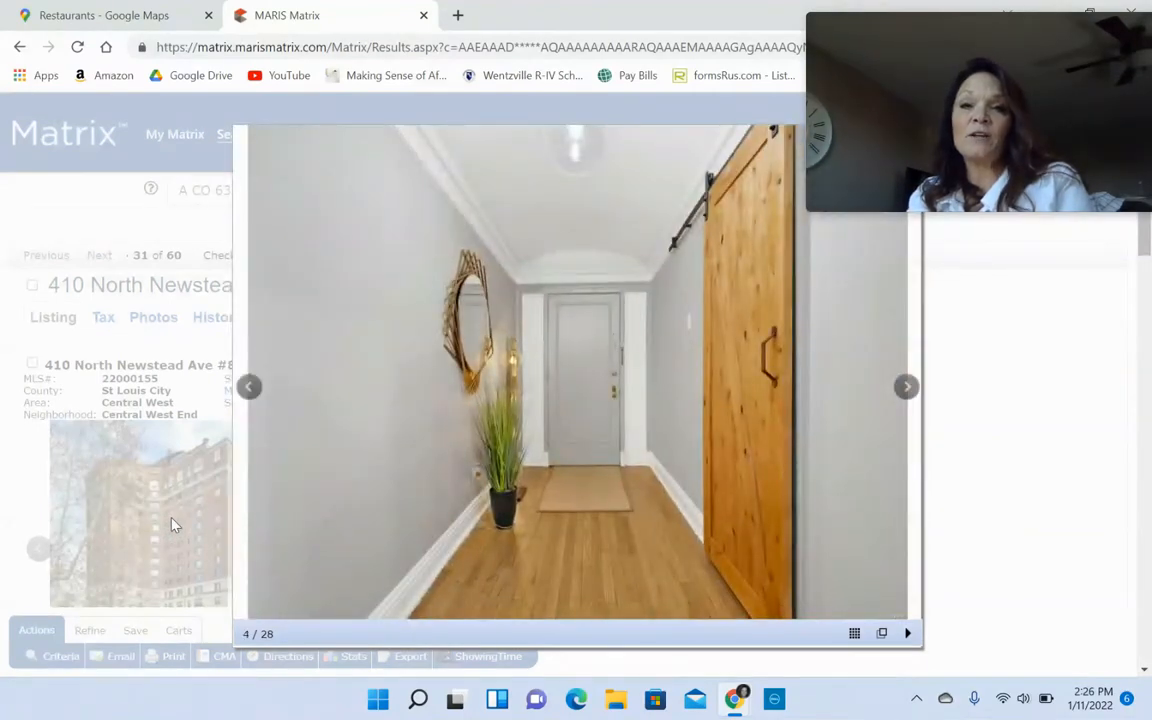
{"action": "left_click", "coordinate": [906, 386]}
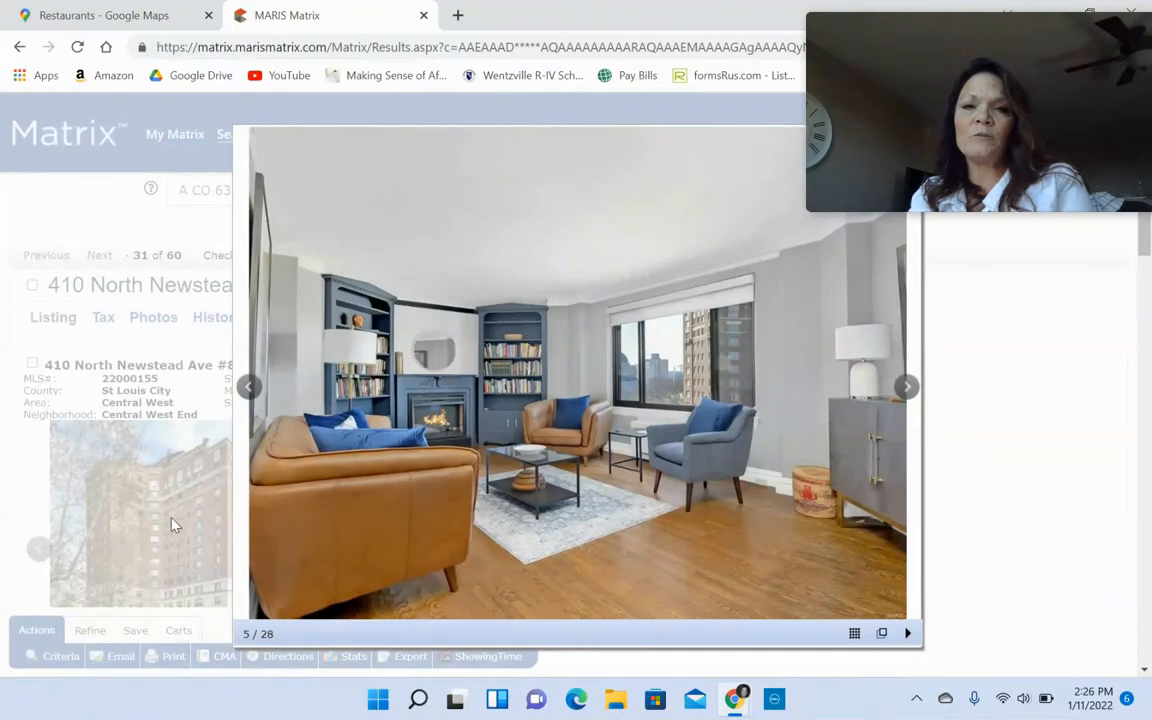
{"action": "left_click", "coordinate": [906, 386]}
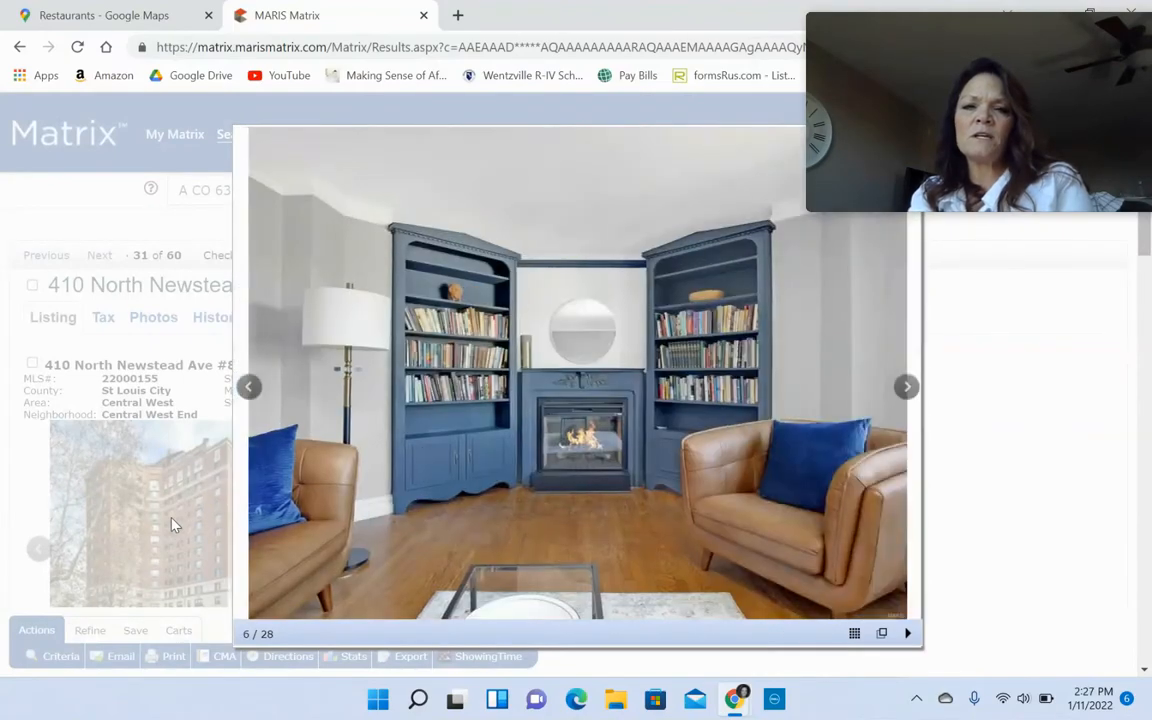
{"action": "left_click", "coordinate": [248, 388]}
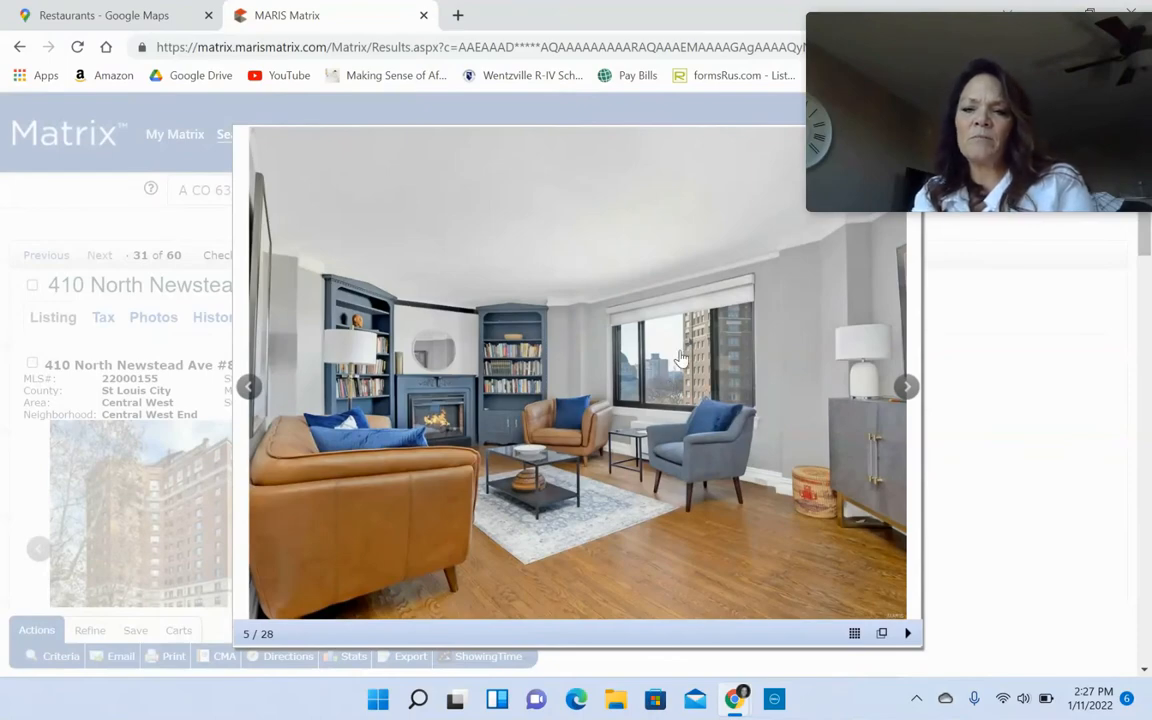
{"action": "left_click", "coordinate": [906, 388]}
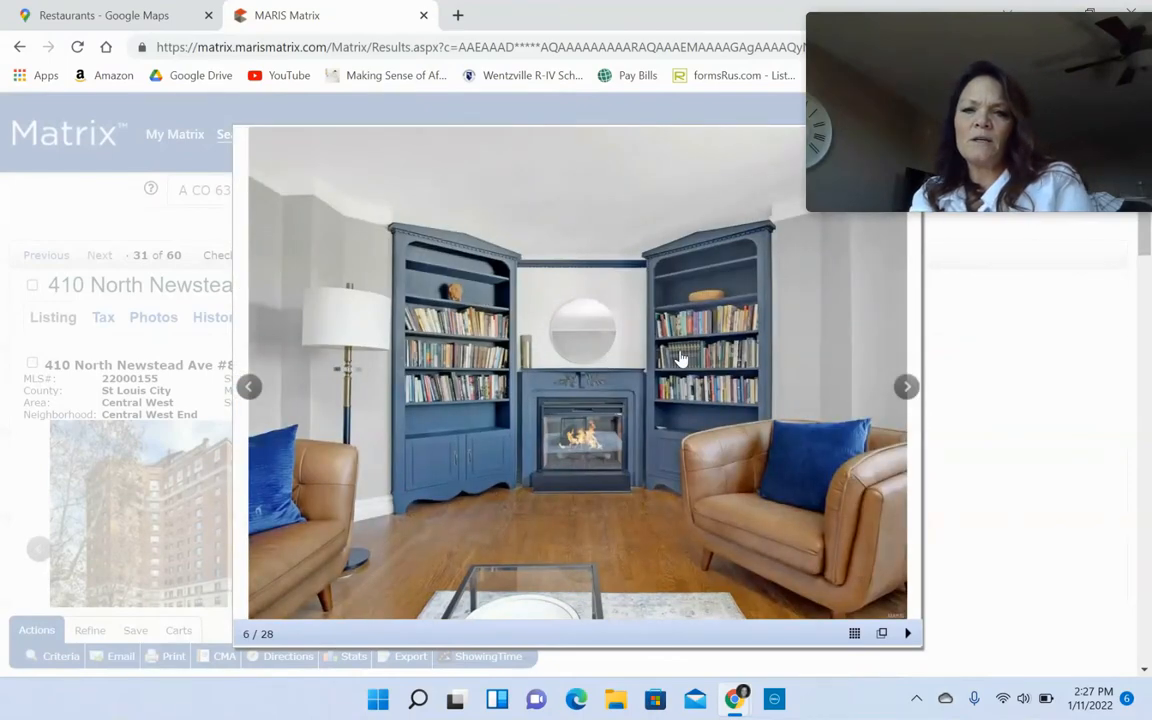
{"action": "left_click", "coordinate": [906, 388]}
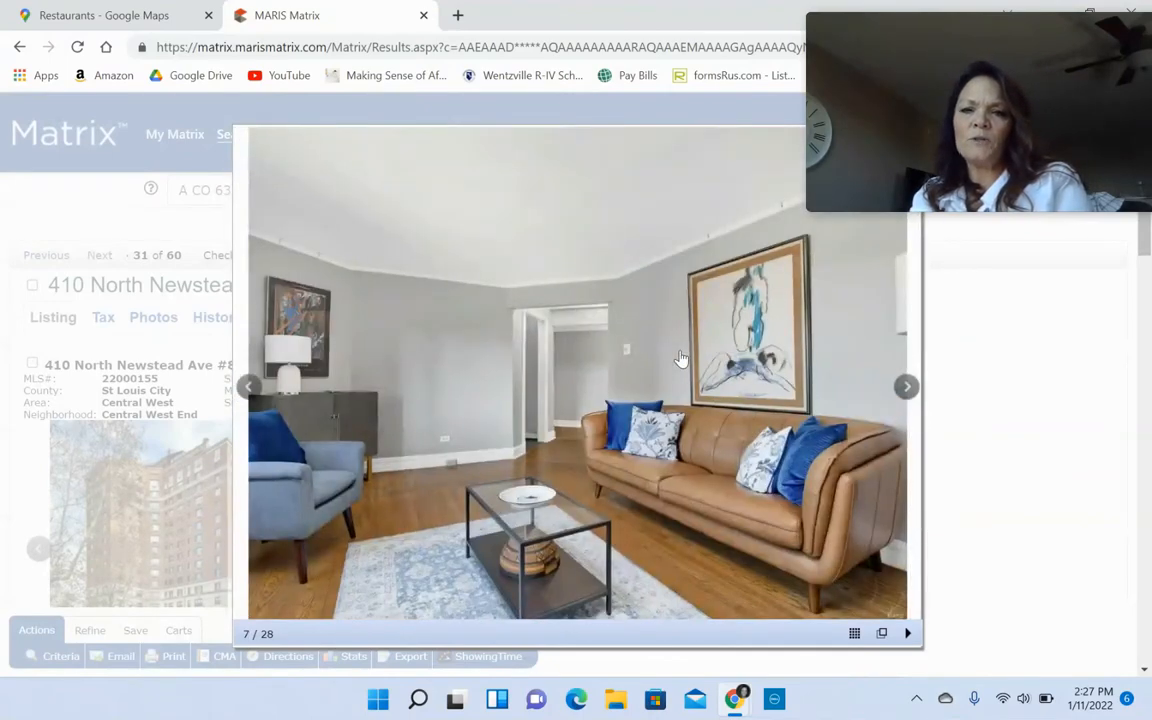
{"action": "left_click", "coordinate": [906, 386]}
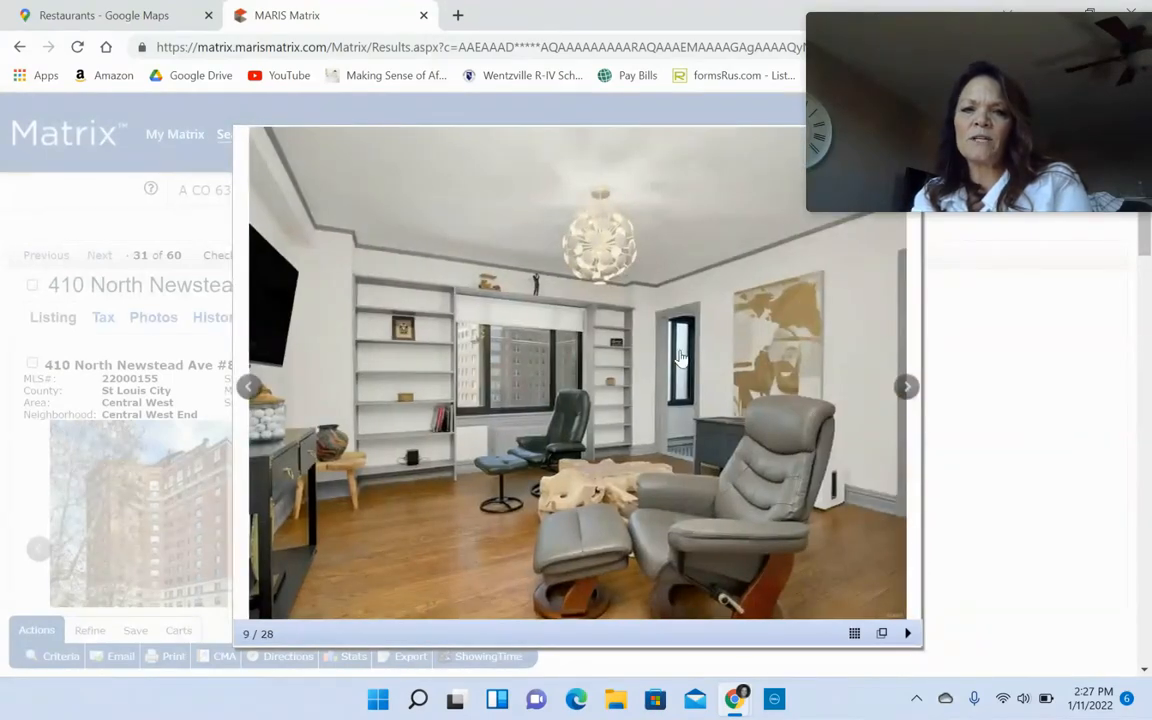
- Continue through the kitchen, bedroom, bath and hallway photos, then close the gallery
{"action": "left_click", "coordinate": [906, 388]}
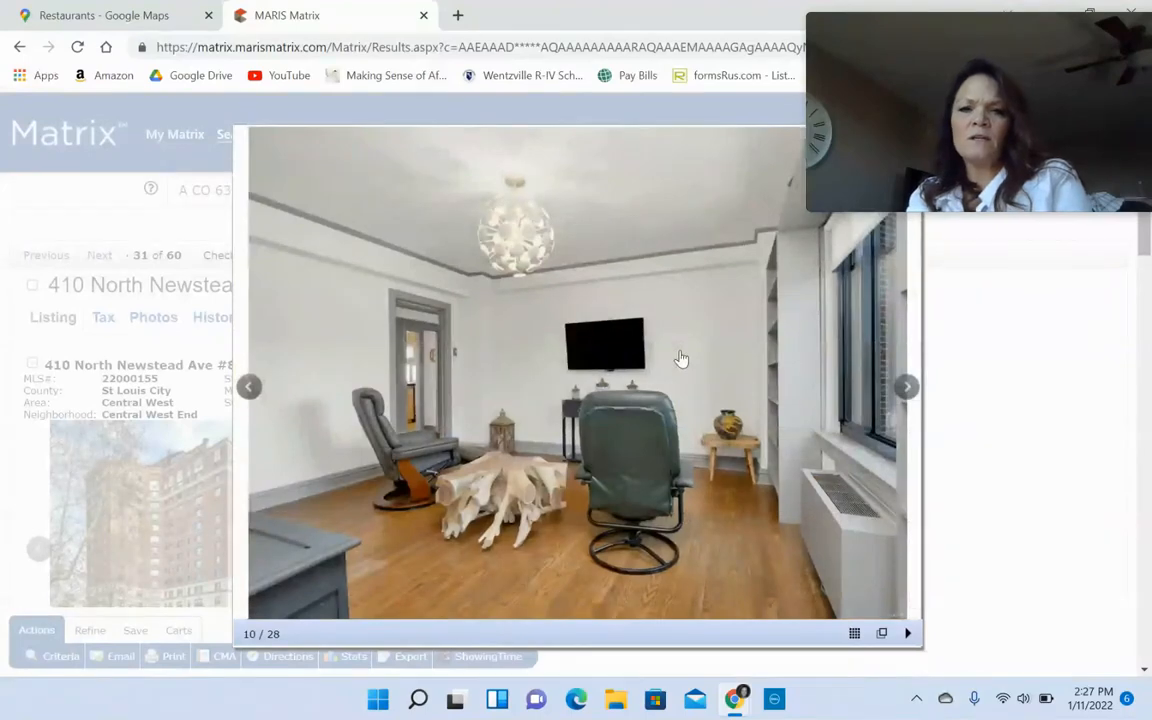
{"action": "left_click", "coordinate": [906, 388]}
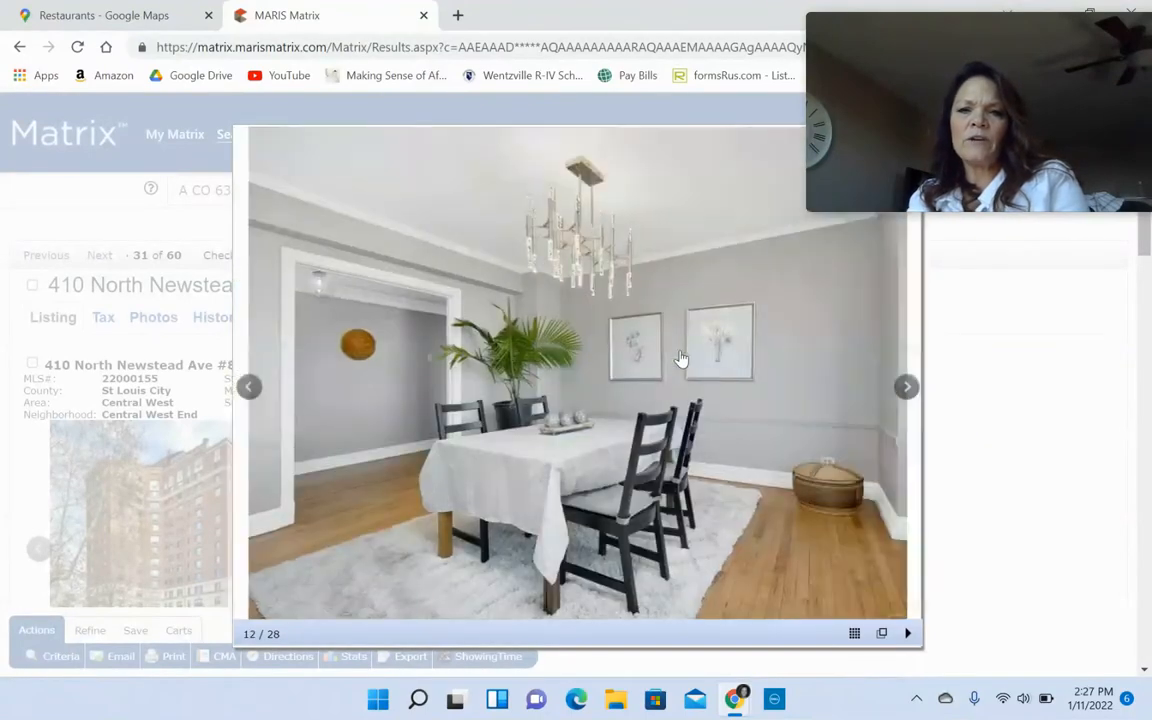
{"action": "left_click", "coordinate": [906, 386]}
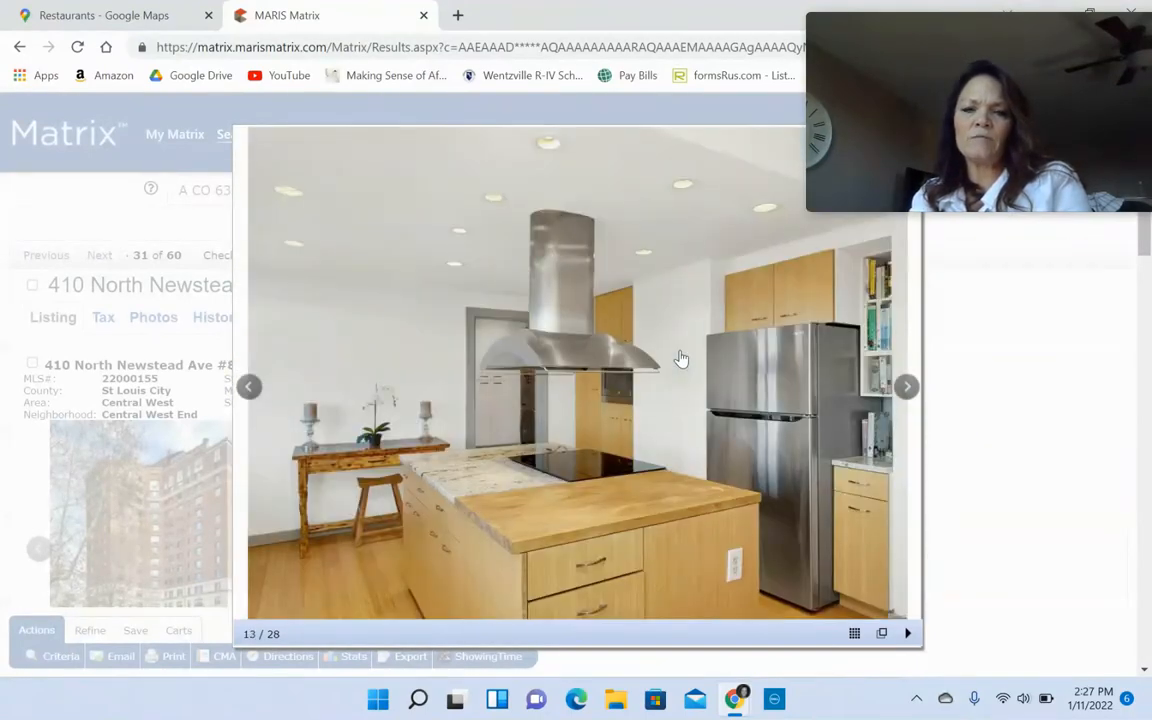
{"action": "left_click", "coordinate": [906, 386]}
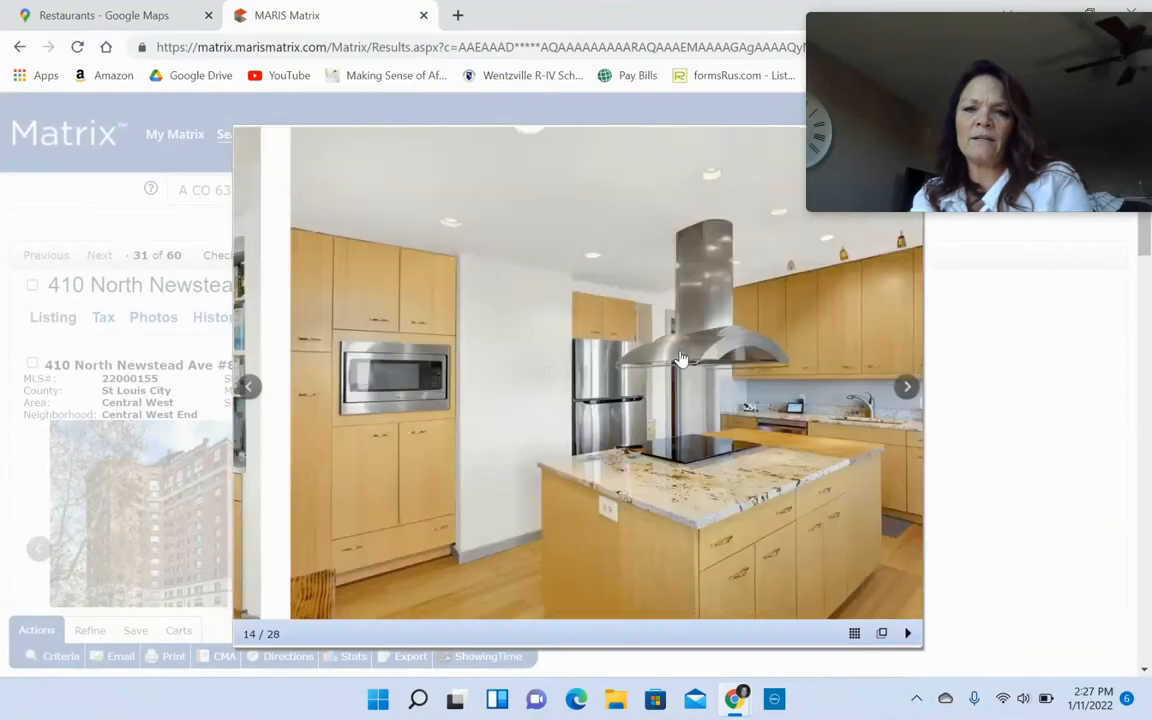
{"action": "left_click", "coordinate": [906, 386]}
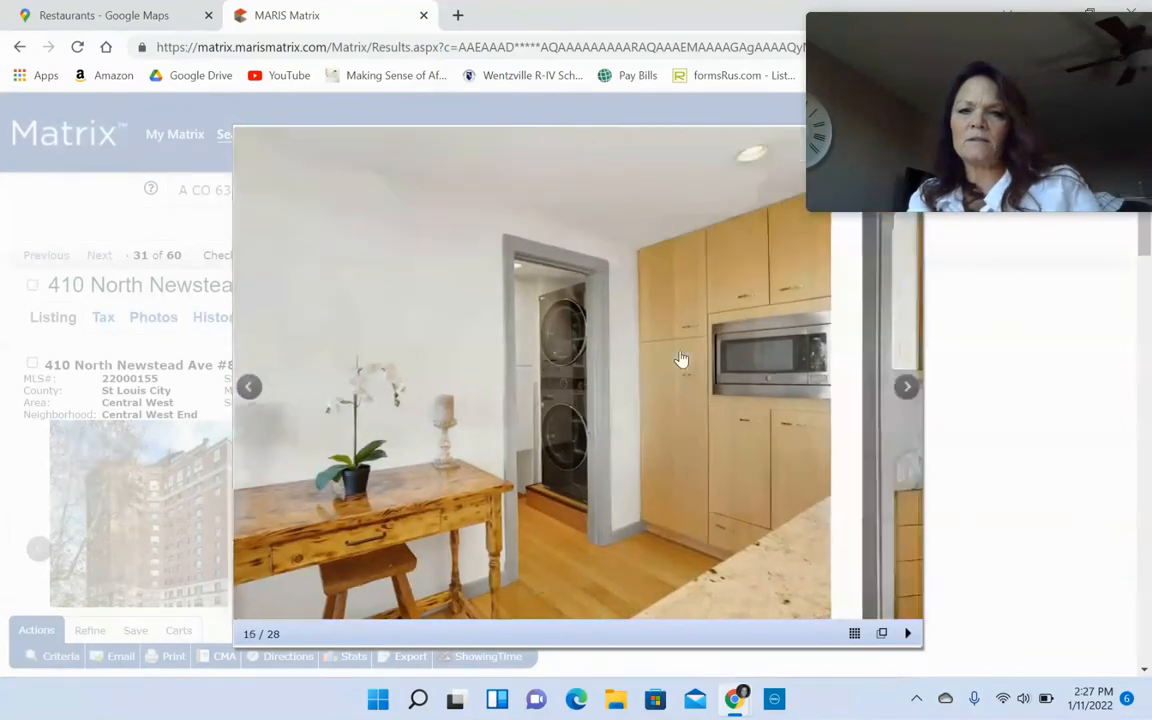
{"action": "left_click", "coordinate": [248, 388]}
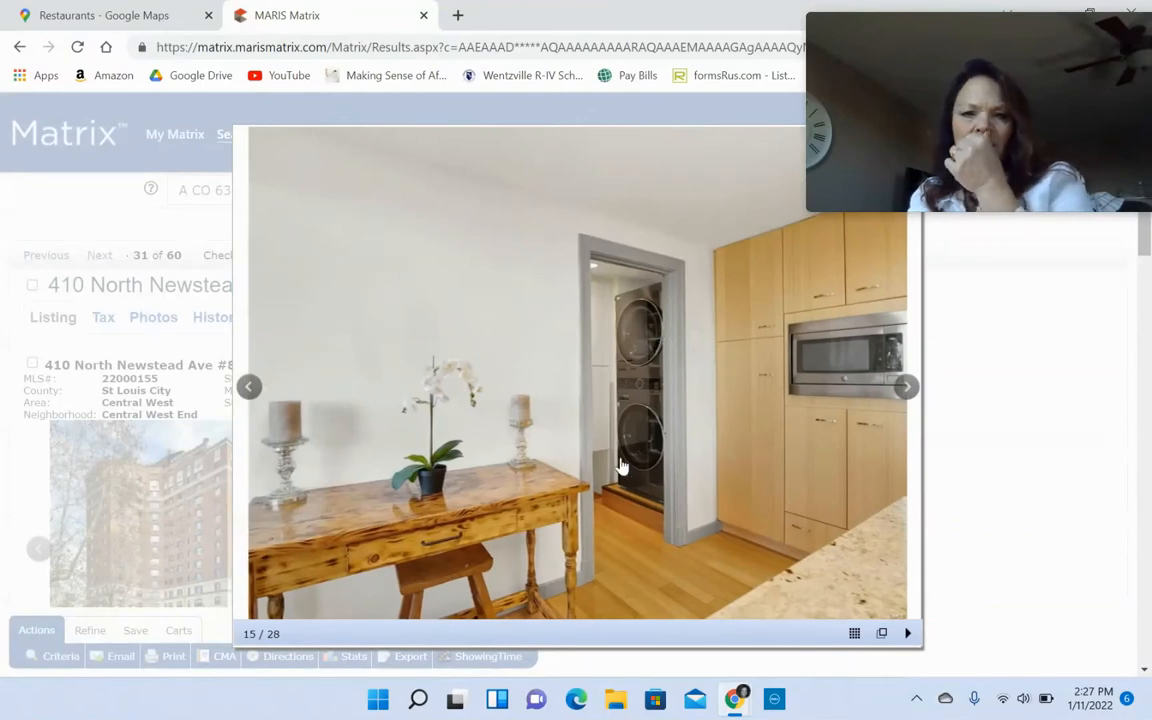
{"action": "left_click", "coordinate": [904, 388]}
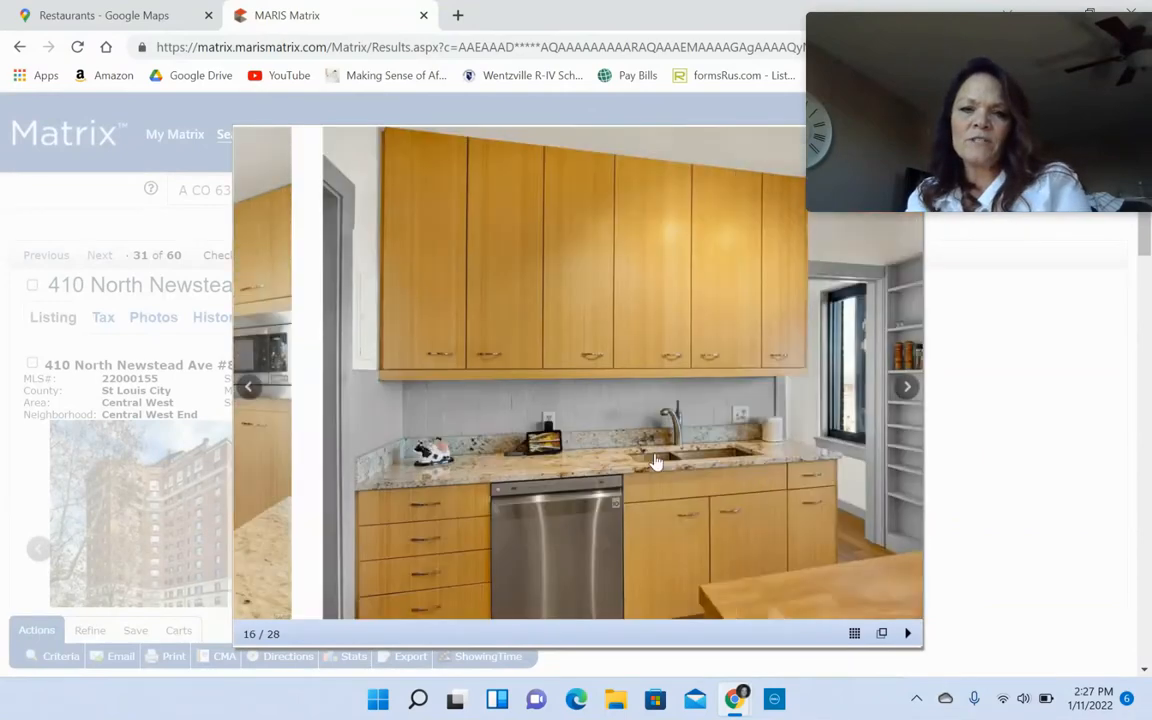
{"action": "left_click", "coordinate": [906, 388]}
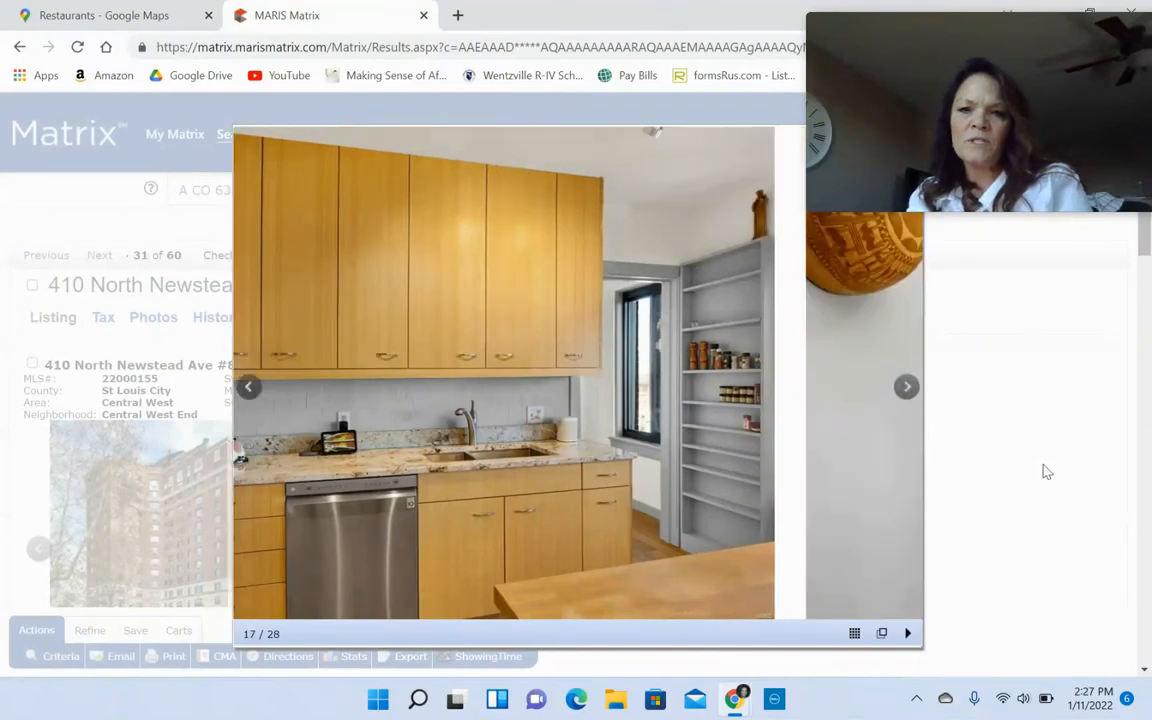
{"action": "left_click", "coordinate": [906, 388]}
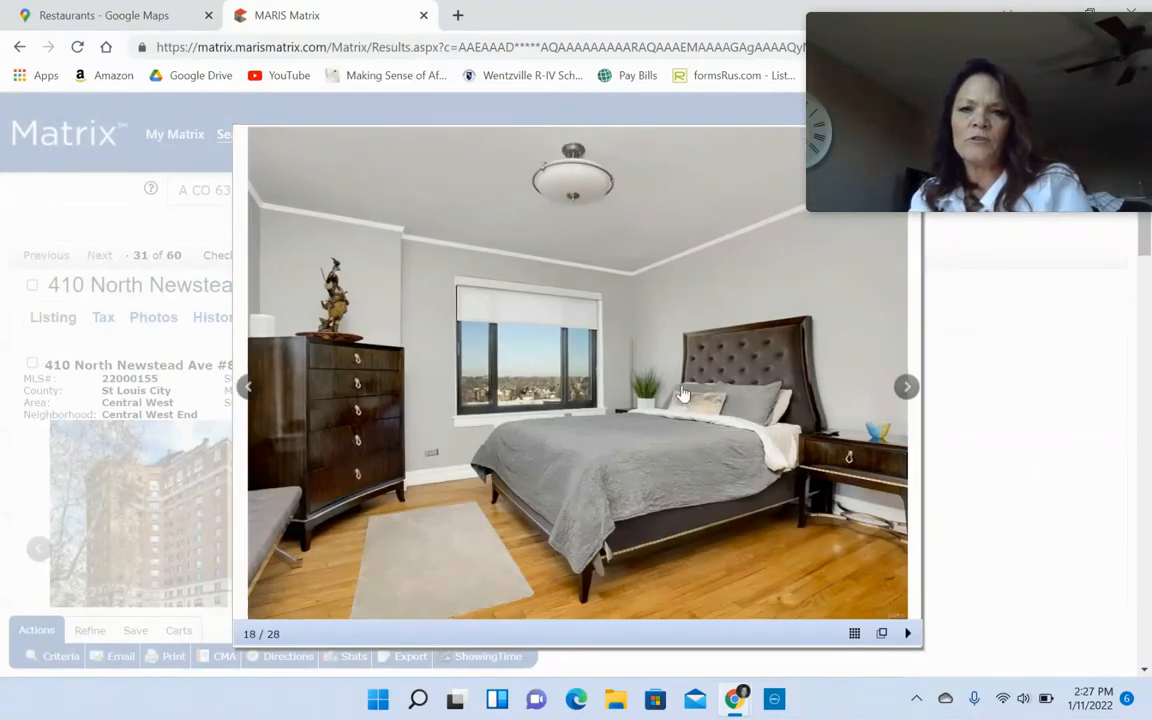
{"action": "left_click", "coordinate": [906, 388]}
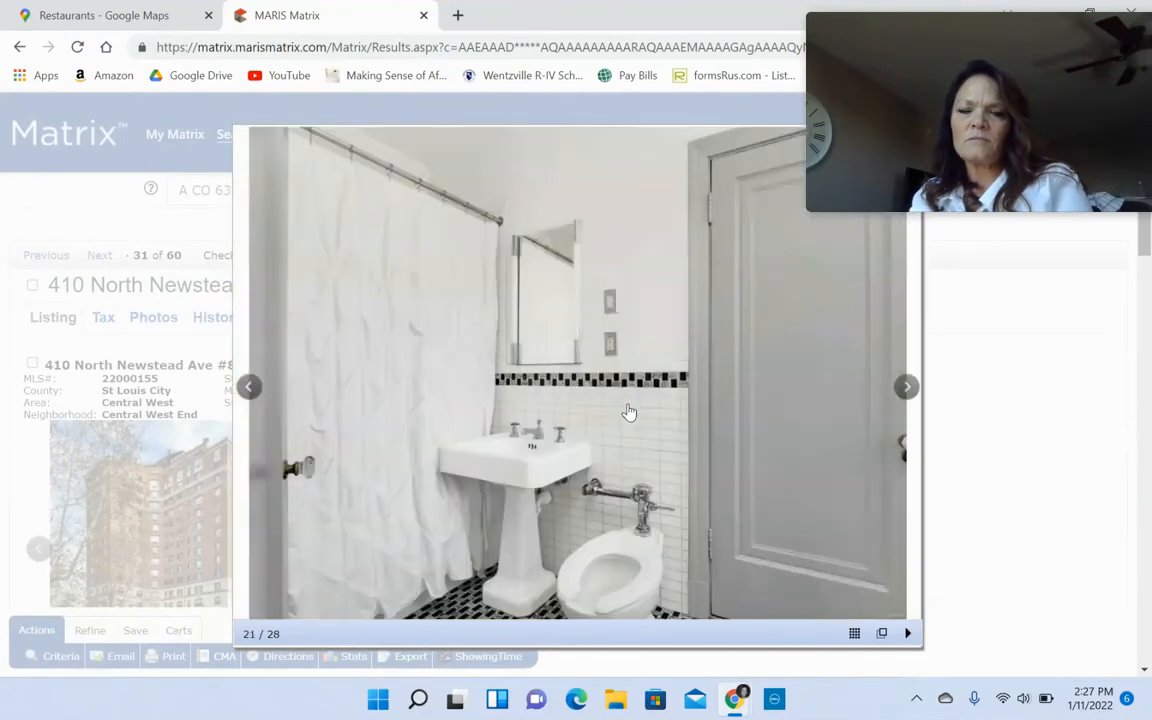
{"action": "left_click", "coordinate": [906, 388]}
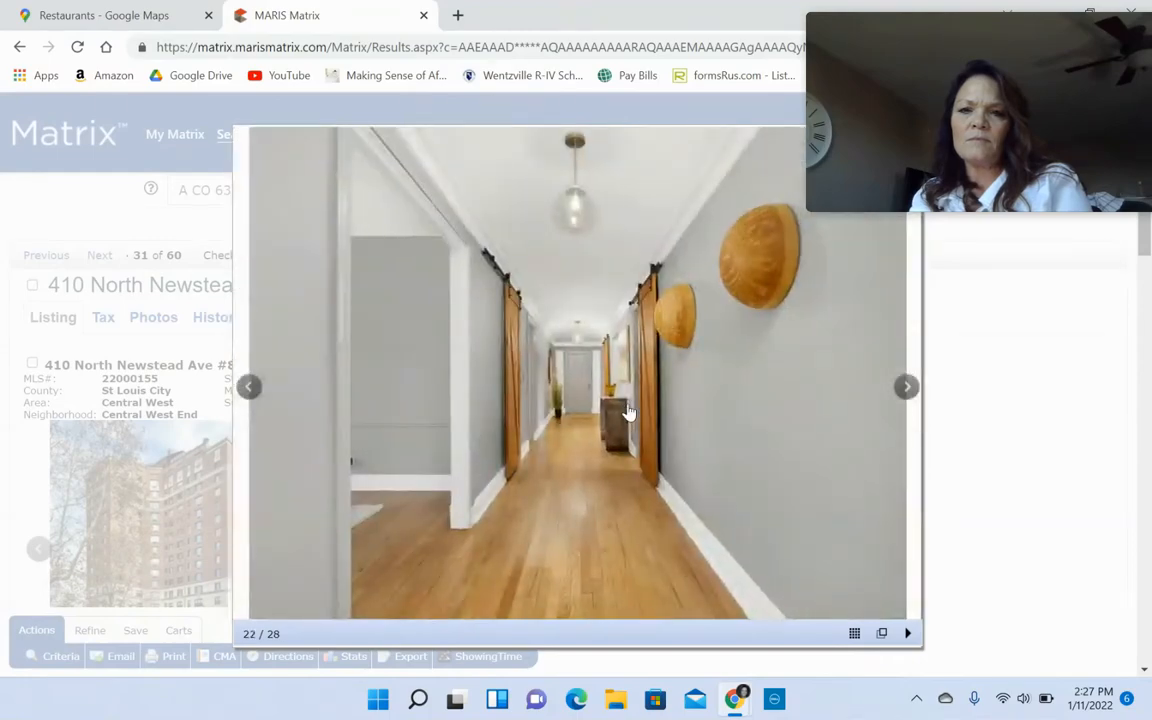
{"action": "left_click", "coordinate": [906, 388]}
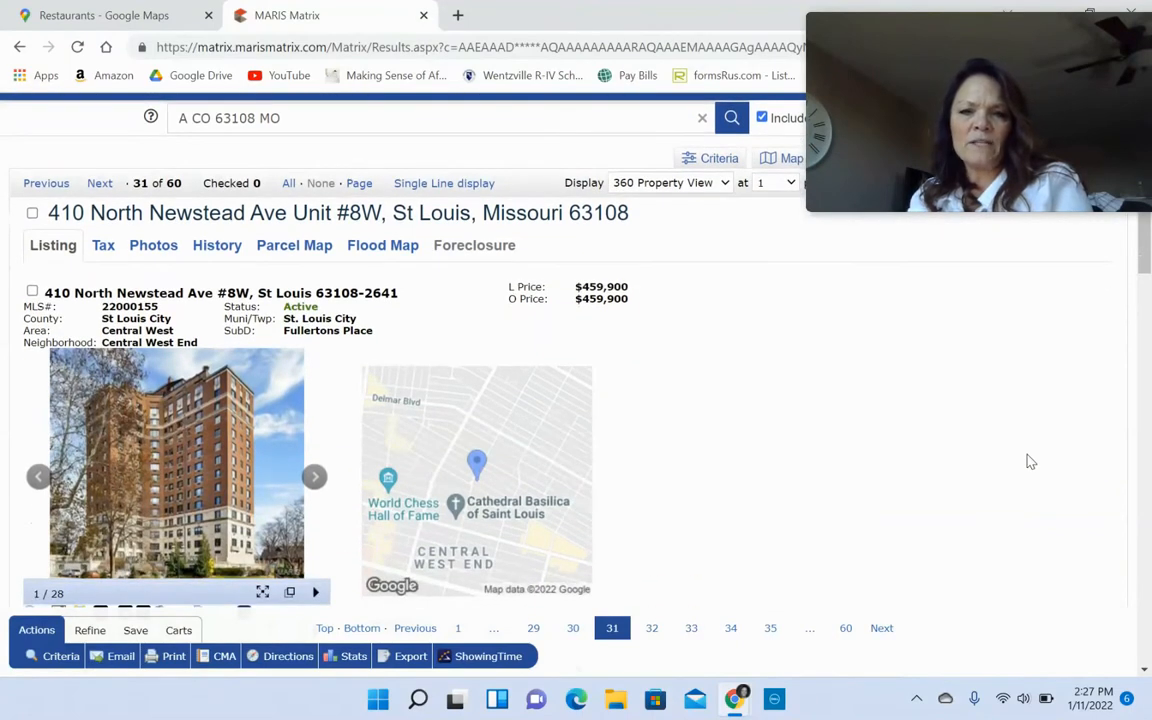
- Review the General Information, go to listing 32, 59 Maryland Plaza Unit #C, and open its photos
{"action": "scroll", "scroll_direction": "down", "scroll_amount": 3}
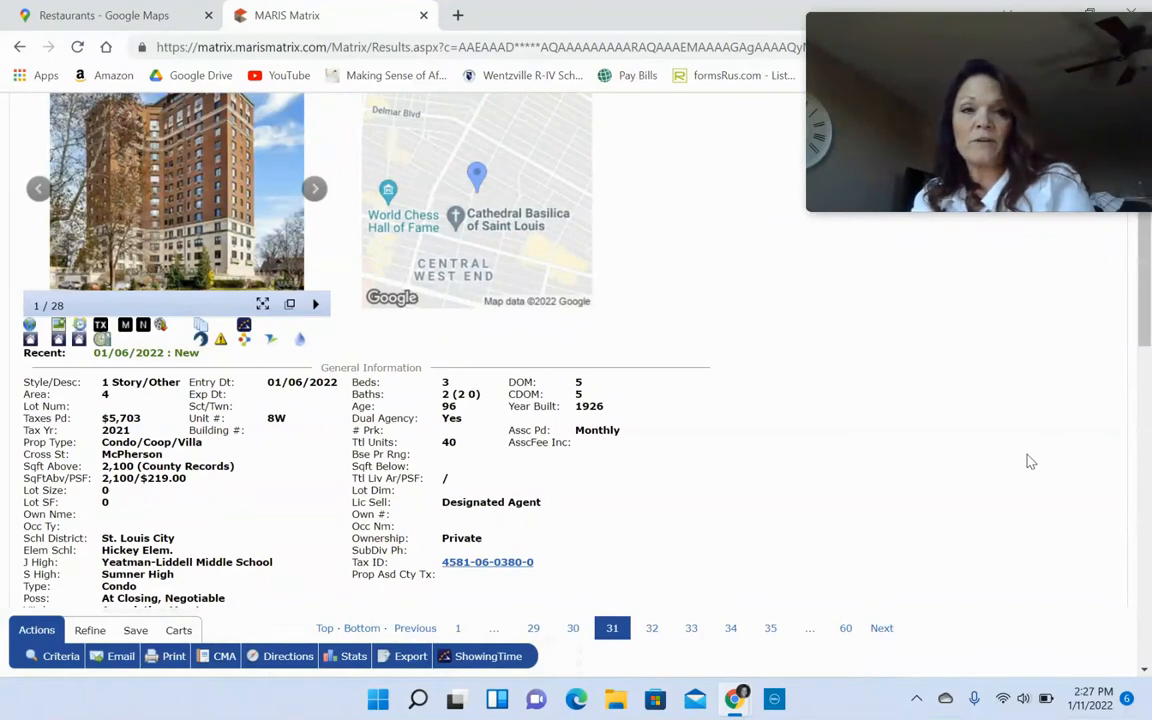
{"action": "left_click", "coordinate": [652, 628]}
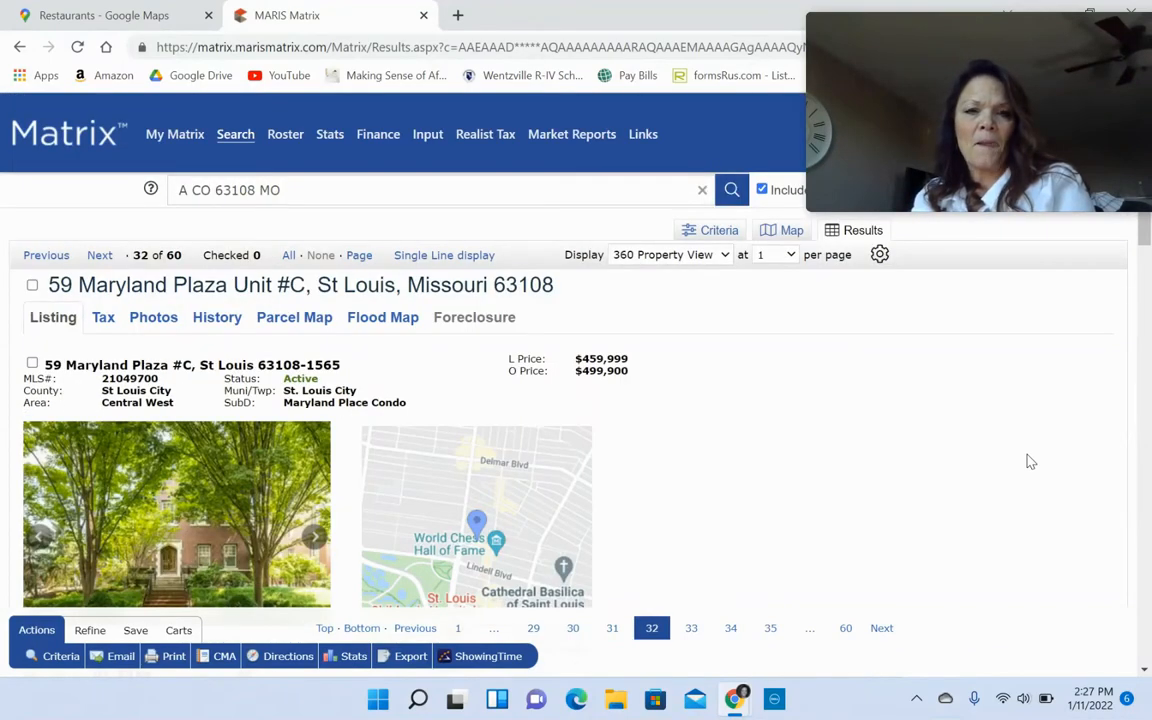
{"action": "left_click", "coordinate": [176, 516]}
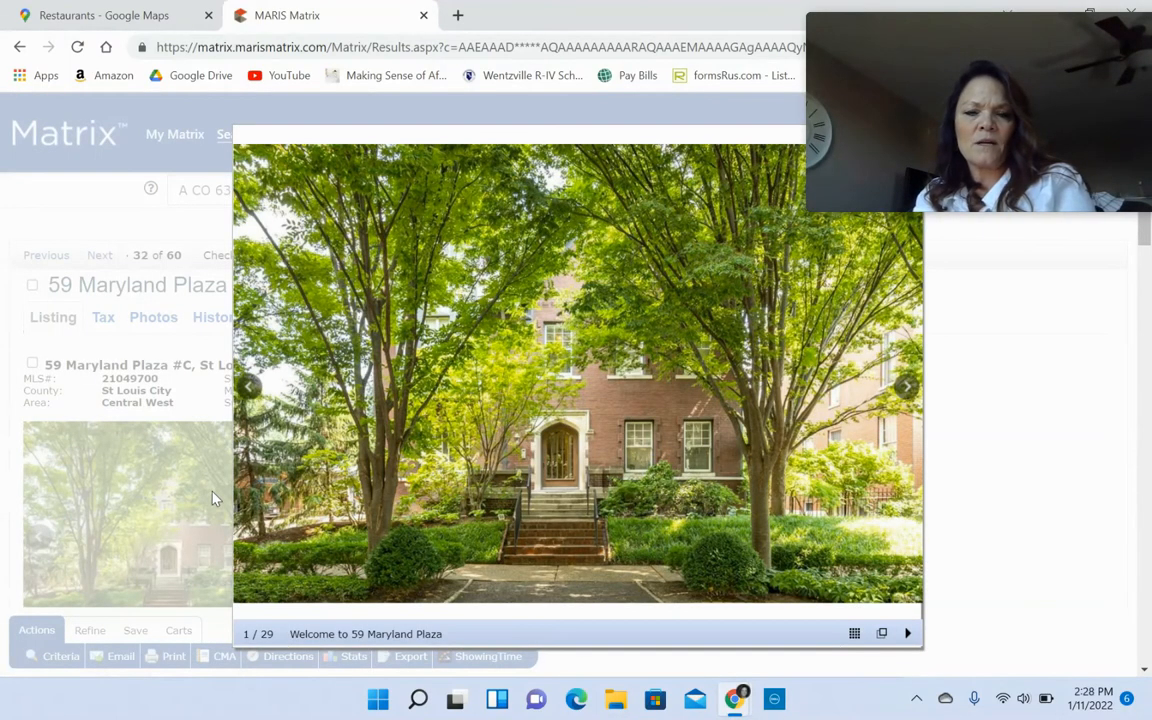
- Page through the opening photos of 59 Maryland Plaza Unit #C
{"action": "left_click", "coordinate": [906, 388]}
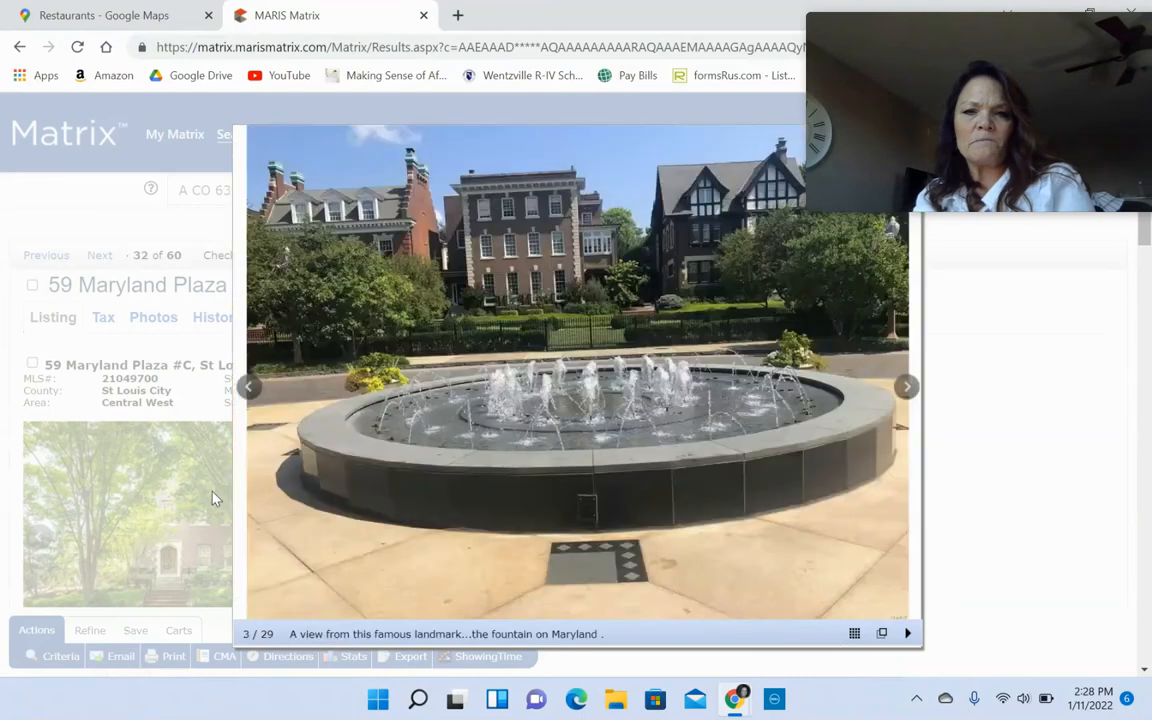
{"action": "left_click", "coordinate": [906, 388]}
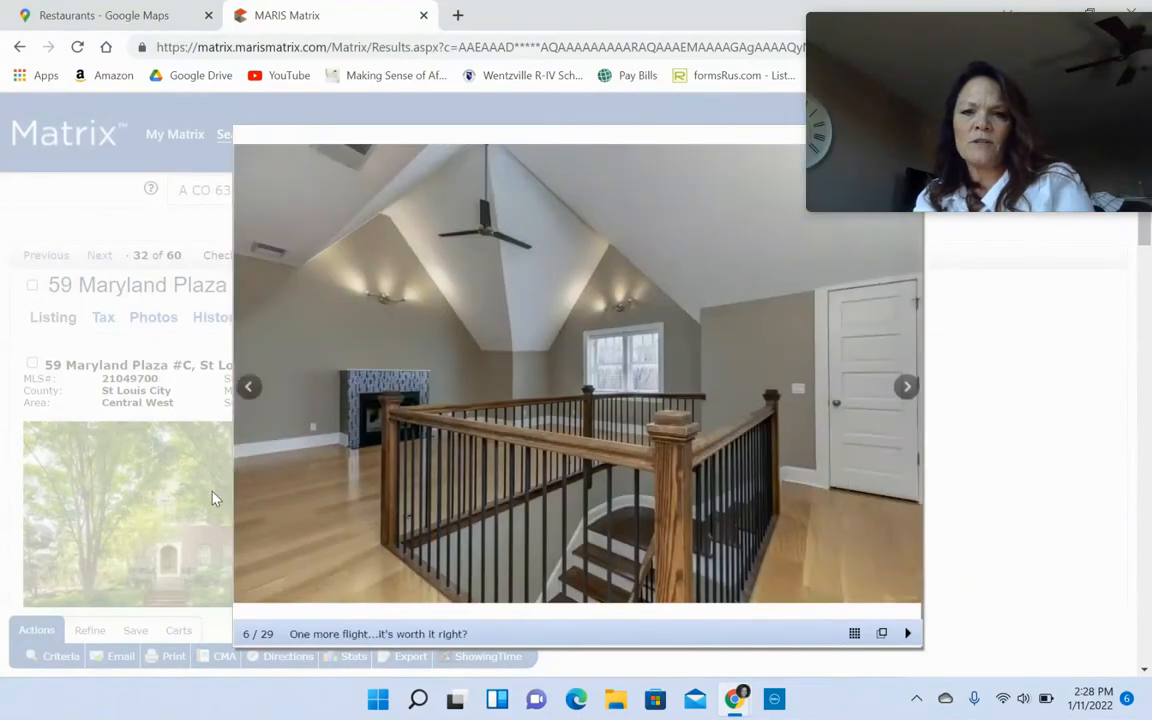
{"action": "left_click", "coordinate": [906, 388]}
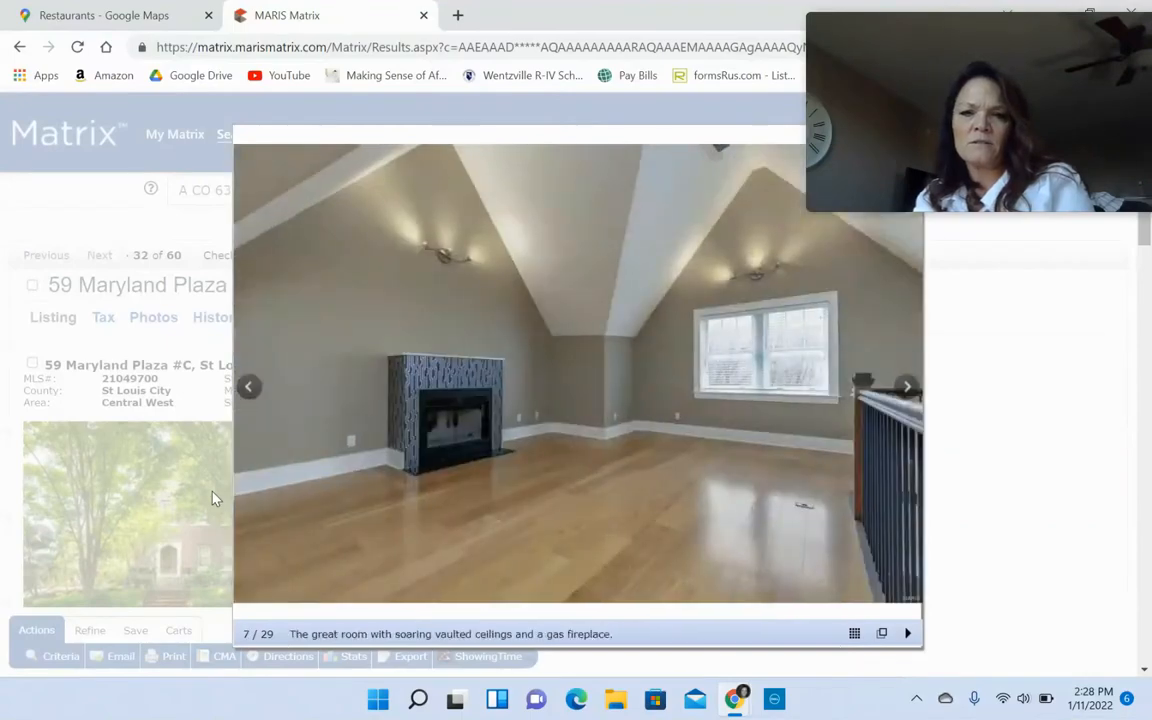
{"action": "left_click", "coordinate": [906, 388]}
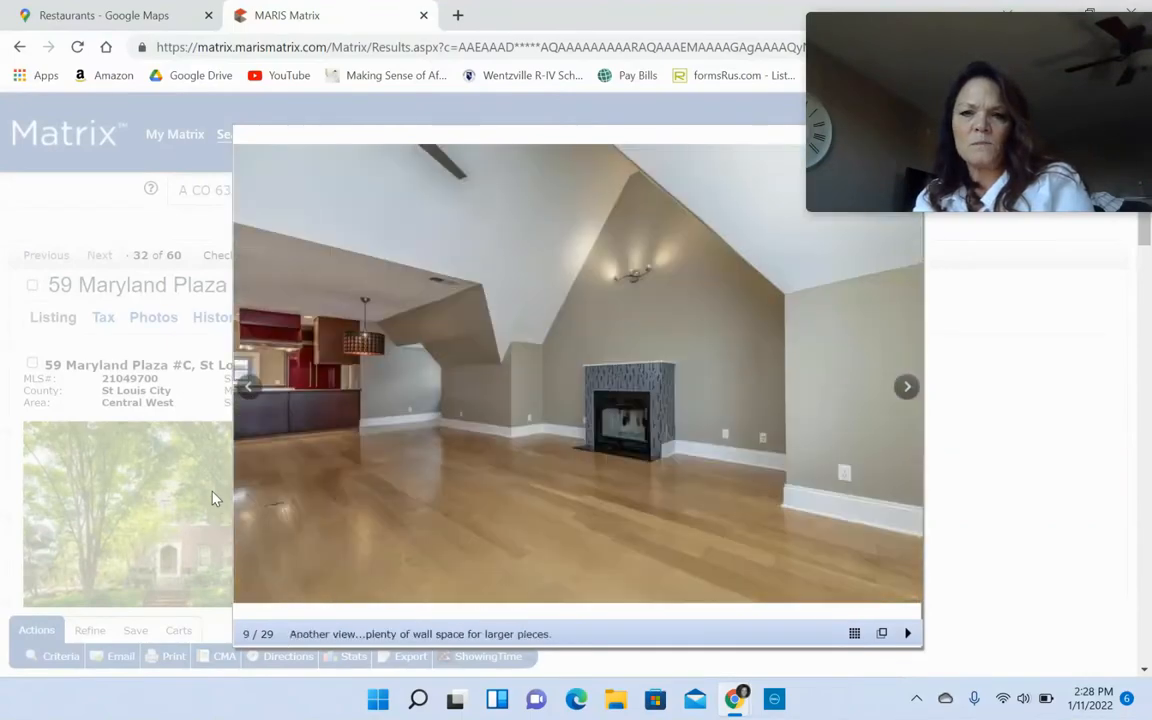
{"action": "left_click", "coordinate": [906, 388]}
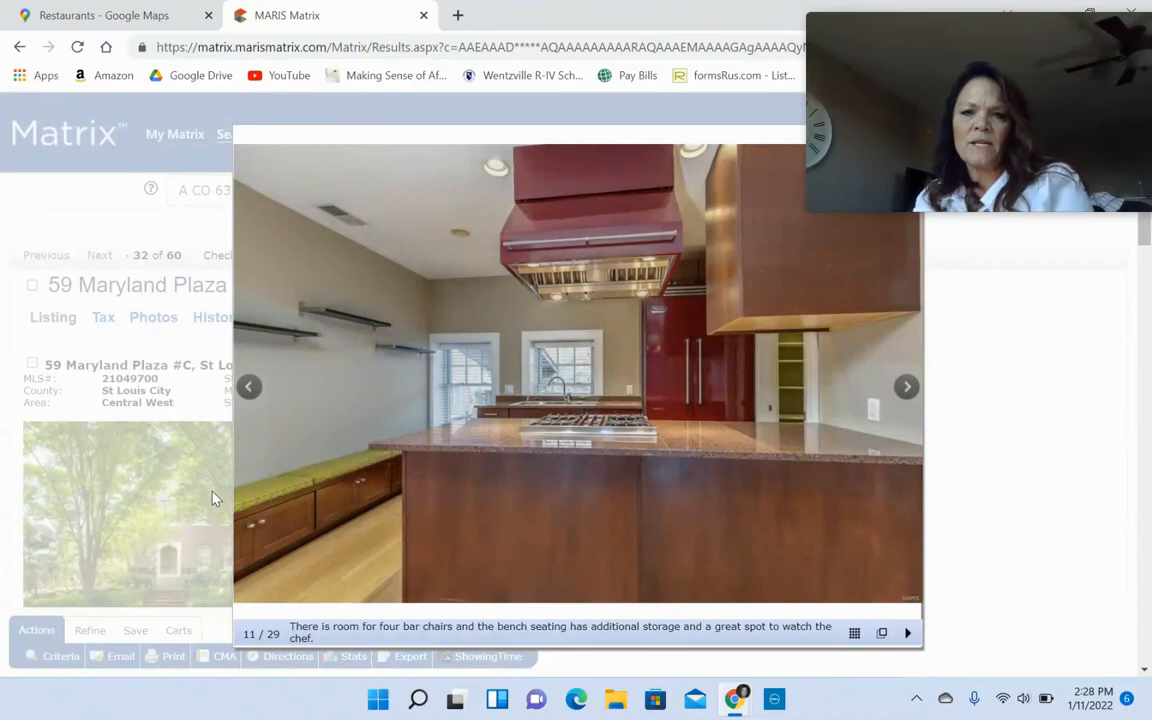
{"action": "mouse_move", "coordinate": [284, 510]}
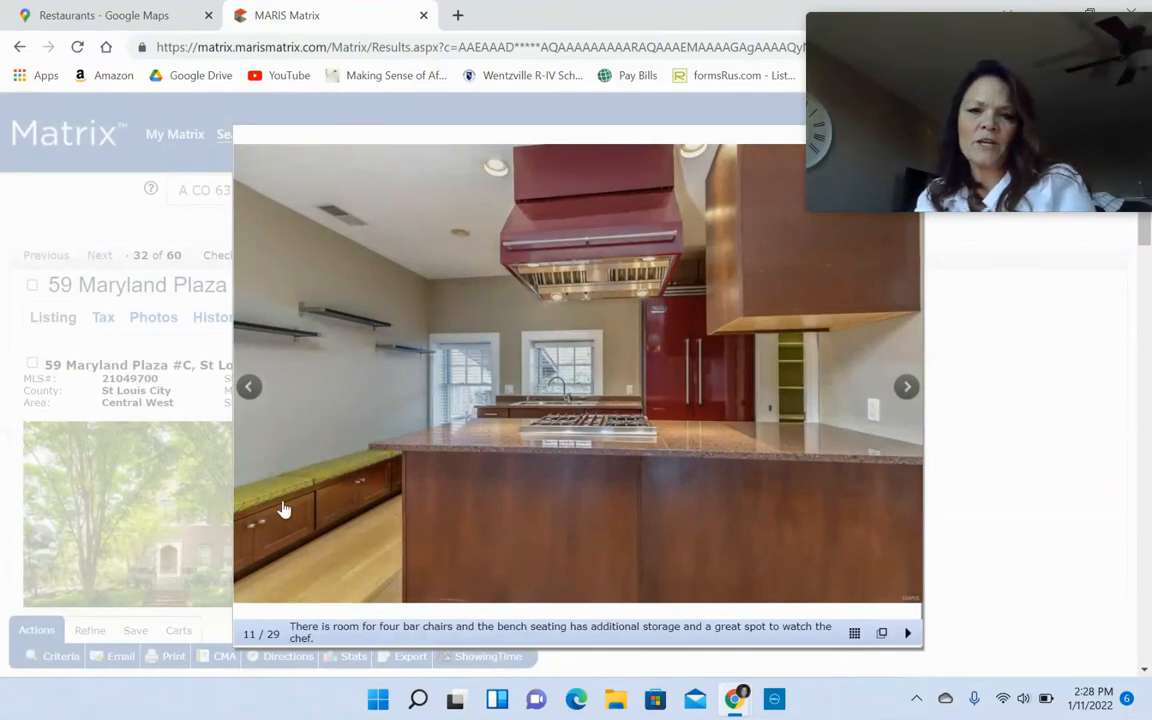
{"action": "left_click", "coordinate": [906, 388]}
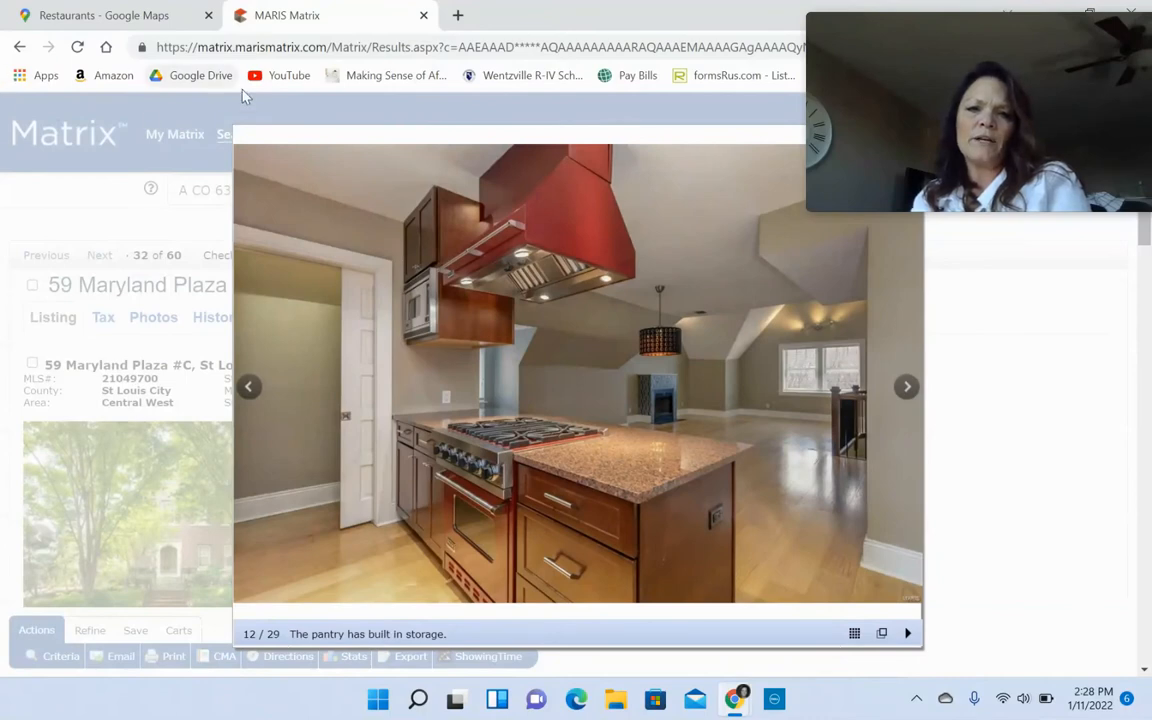
{"action": "left_click", "coordinate": [906, 386]}
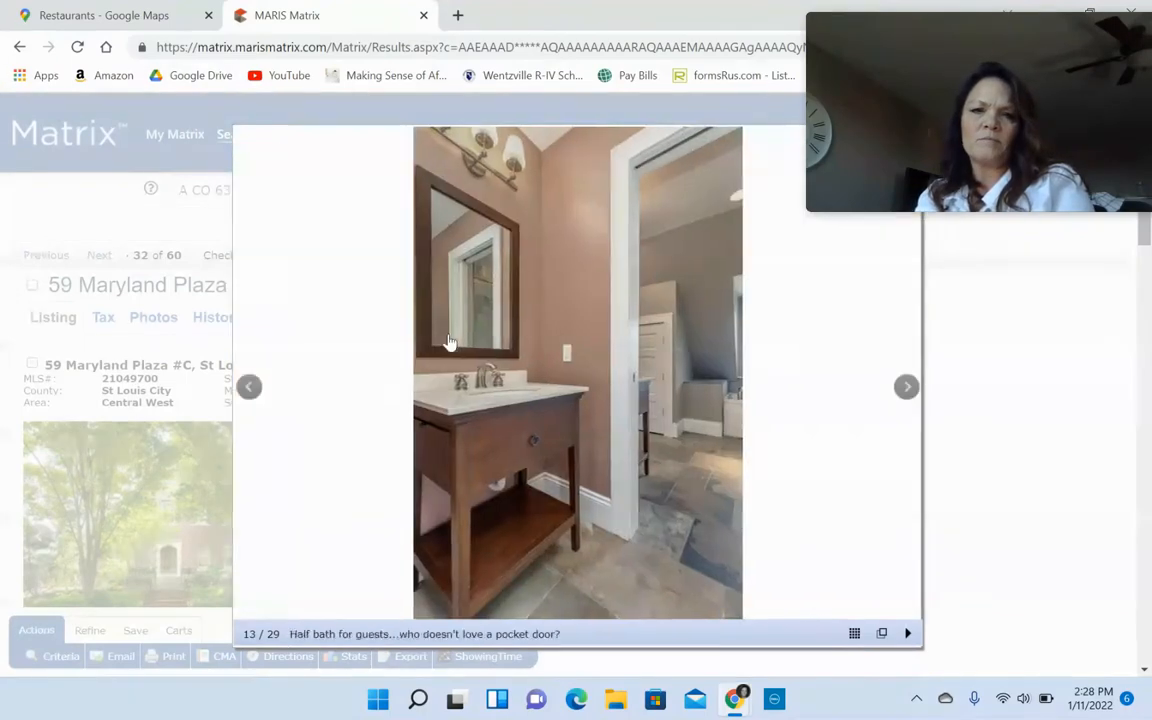
{"action": "left_click", "coordinate": [906, 386]}
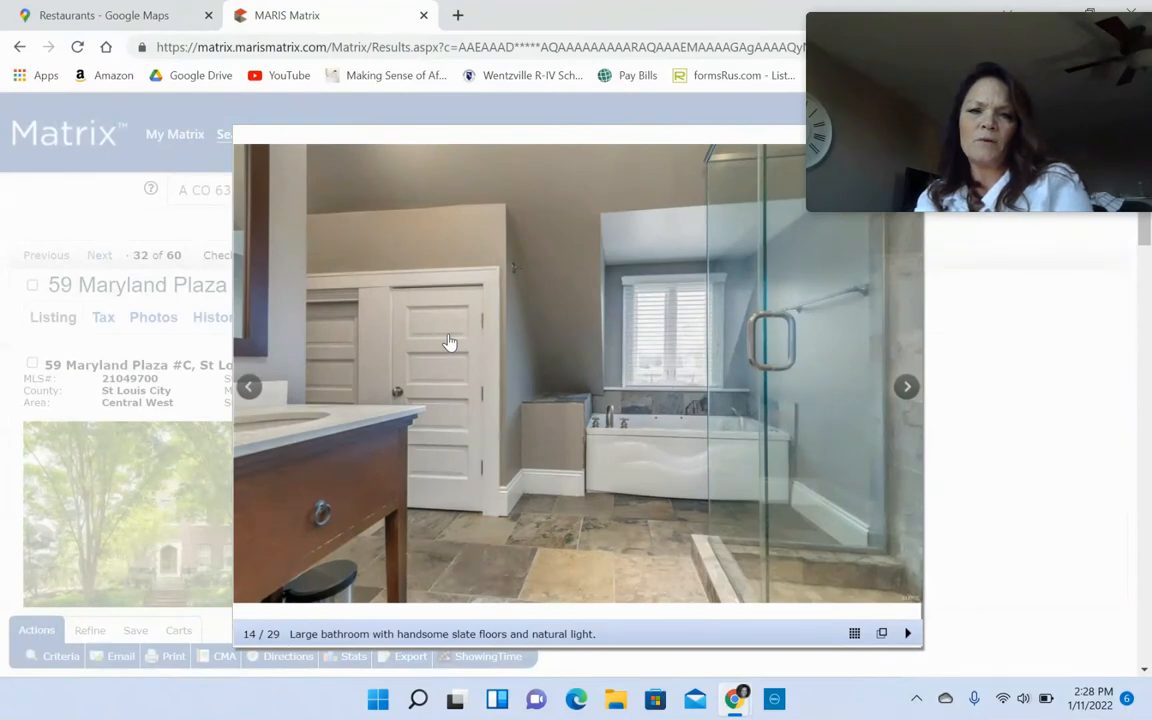
- Continue to photo 25 of 29, the covered porch with a grill
{"action": "left_click", "coordinate": [906, 386]}
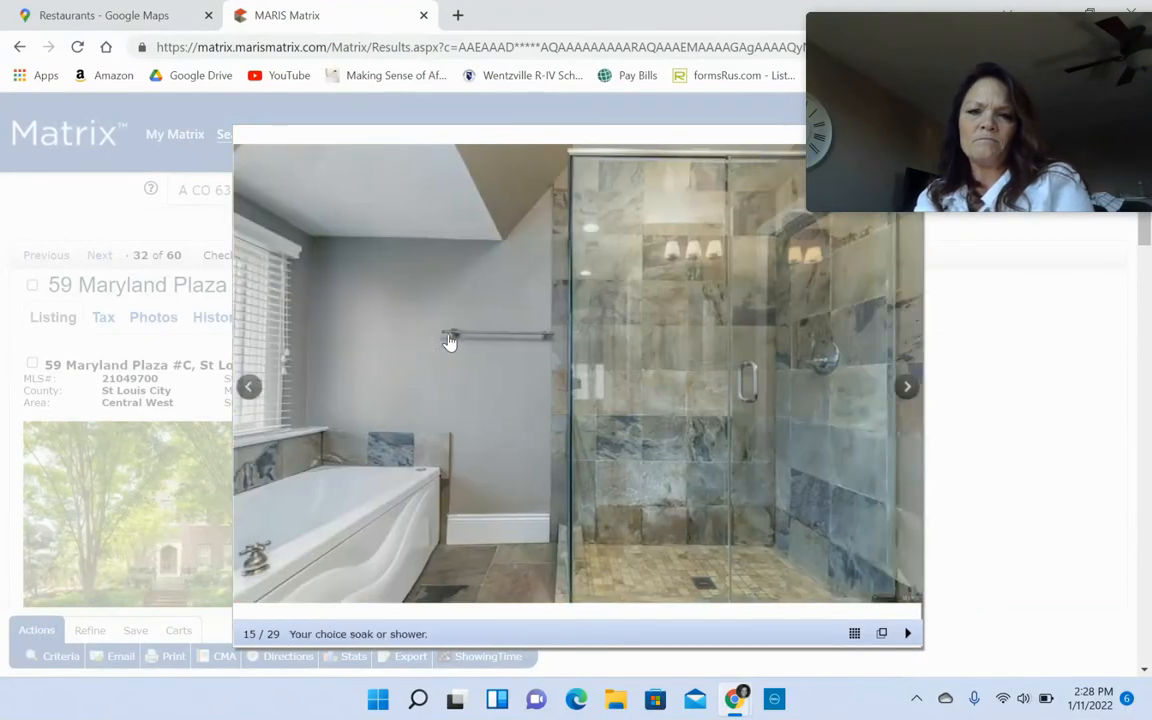
{"action": "left_click", "coordinate": [906, 386]}
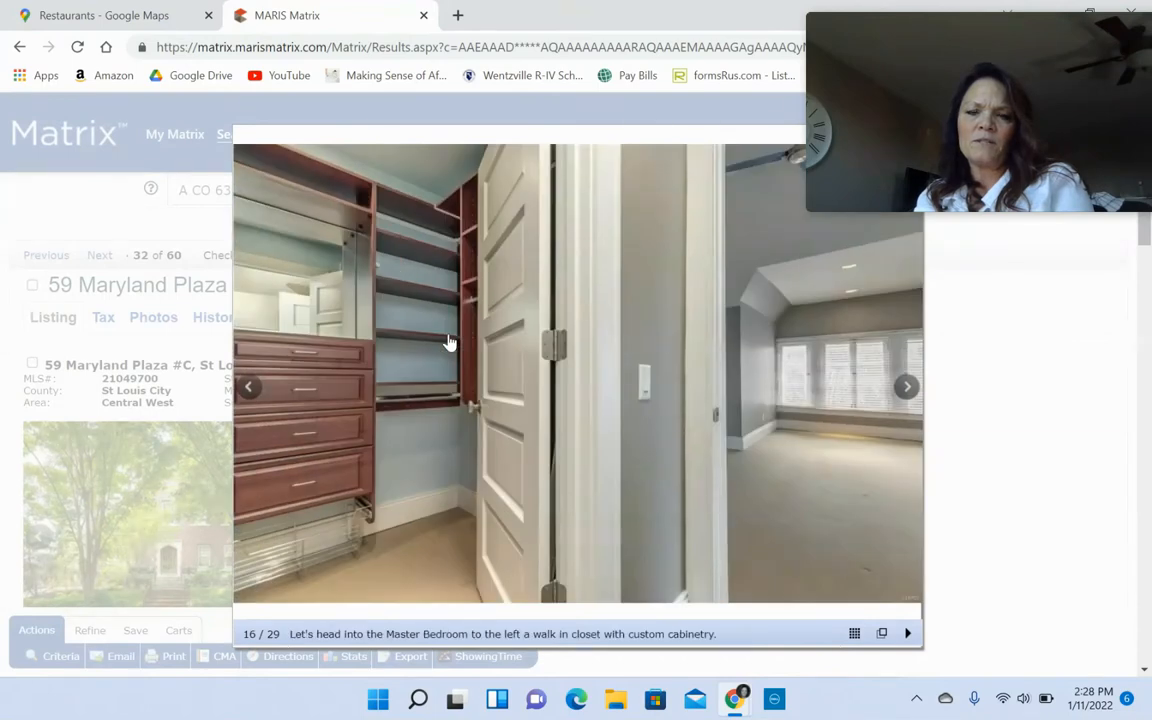
{"action": "left_click", "coordinate": [906, 388]}
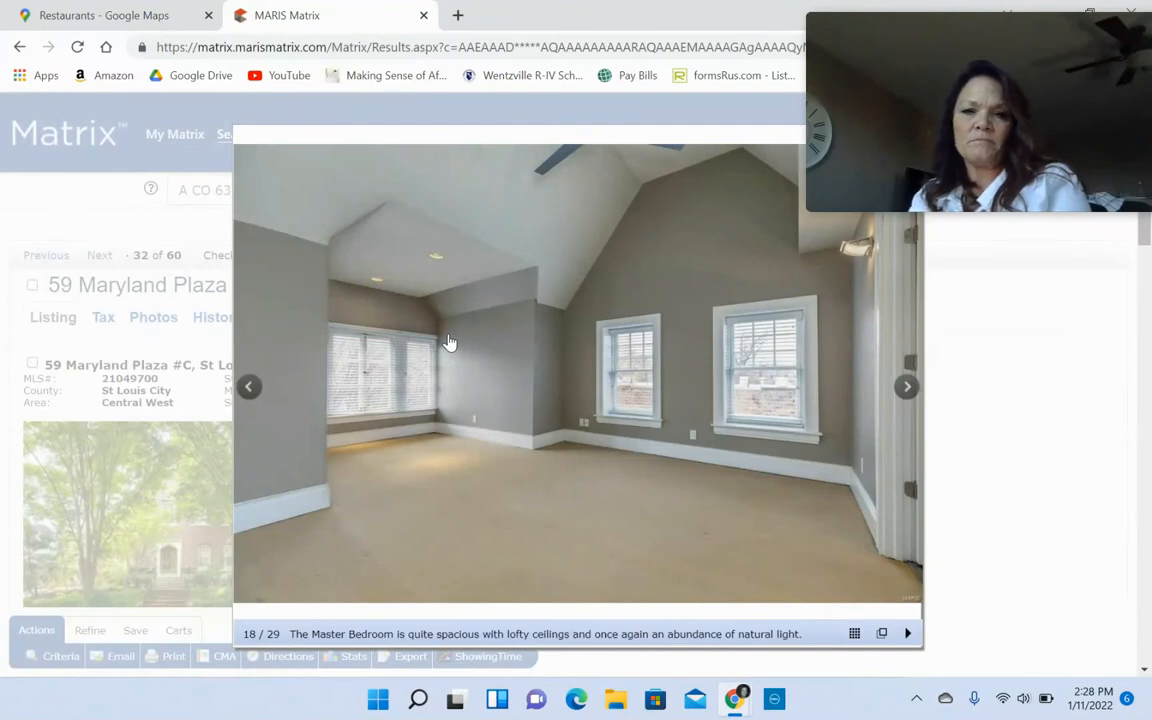
{"action": "left_click", "coordinate": [906, 386]}
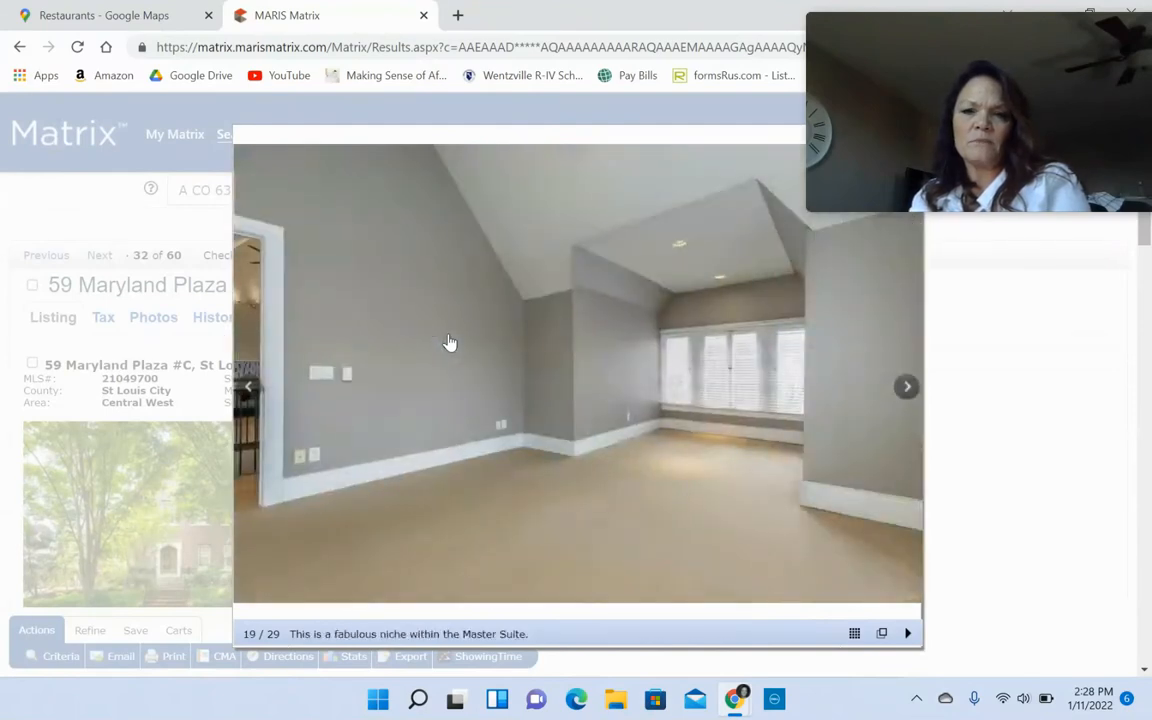
{"action": "left_click", "coordinate": [906, 386]}
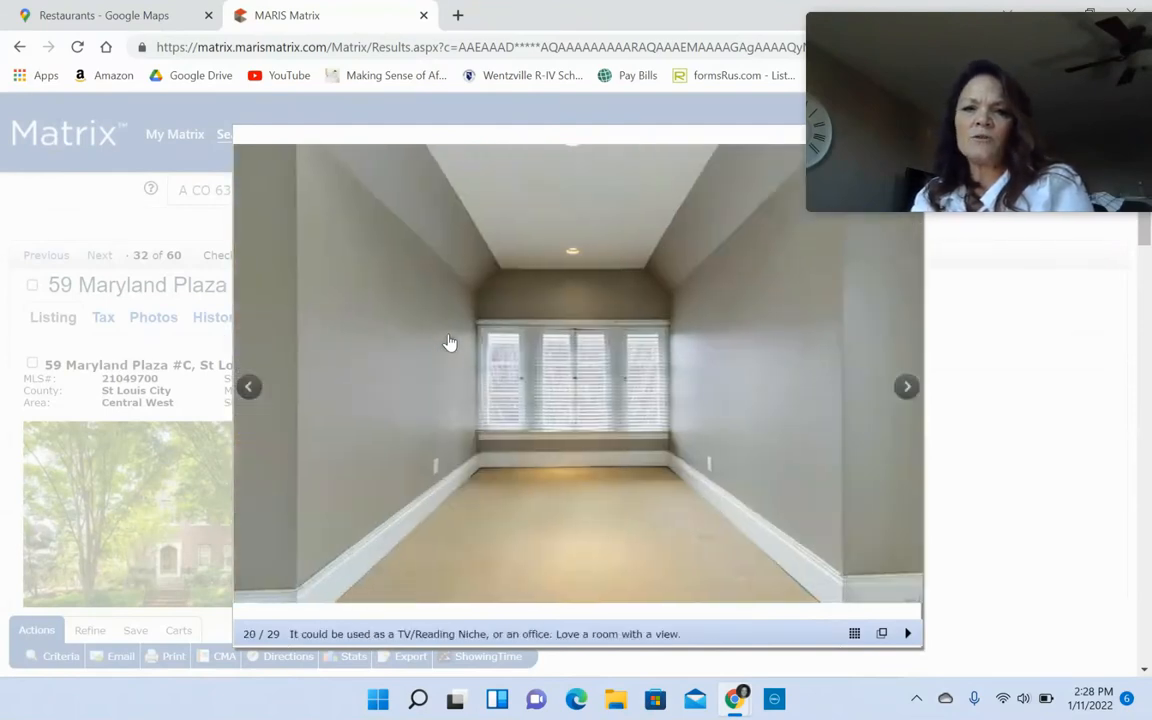
{"action": "left_click", "coordinate": [906, 386]}
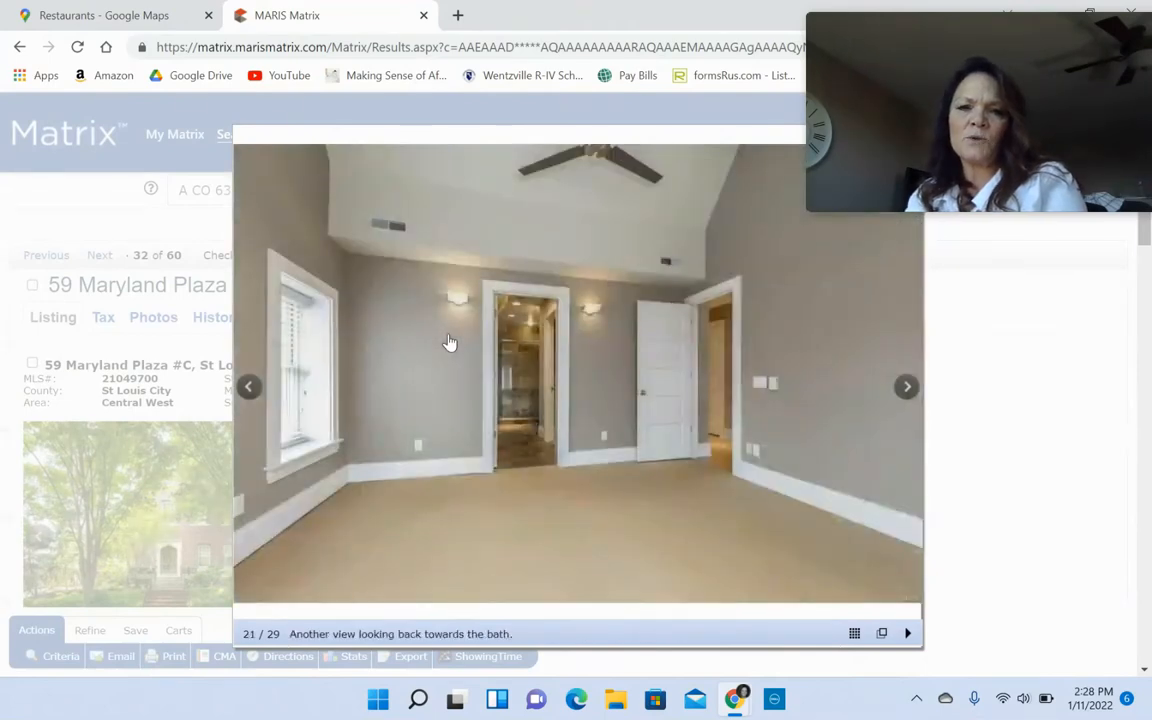
{"action": "left_click", "coordinate": [906, 388]}
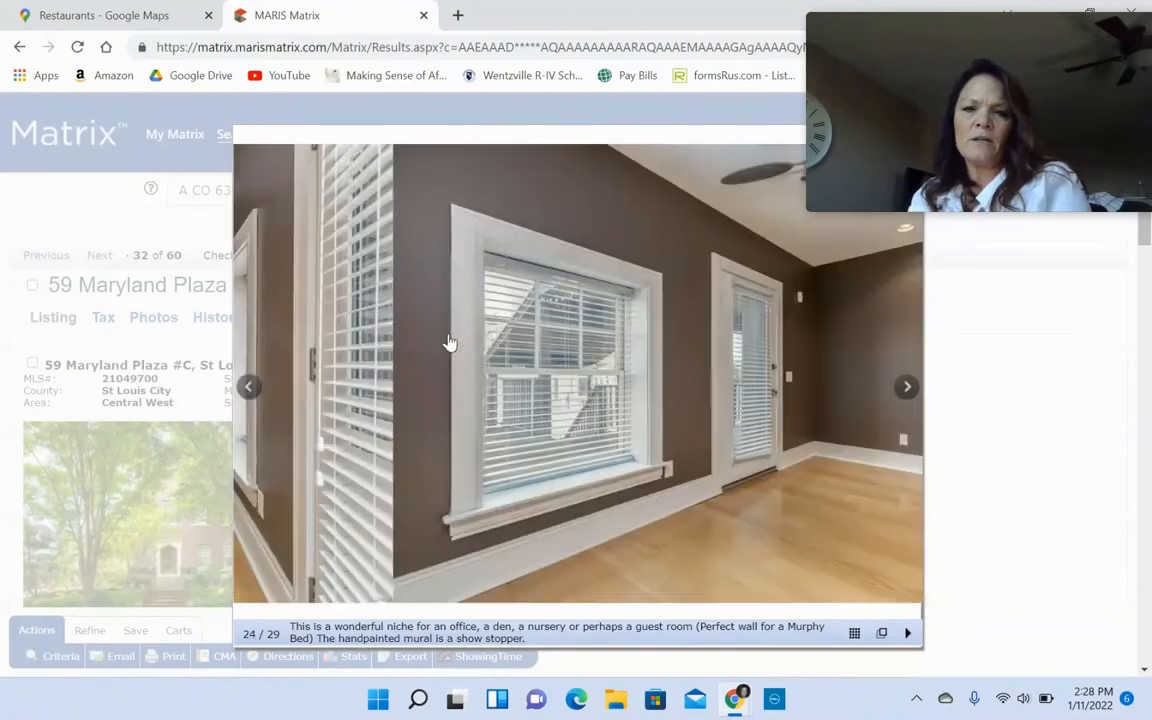
{"action": "left_click", "coordinate": [906, 386]}
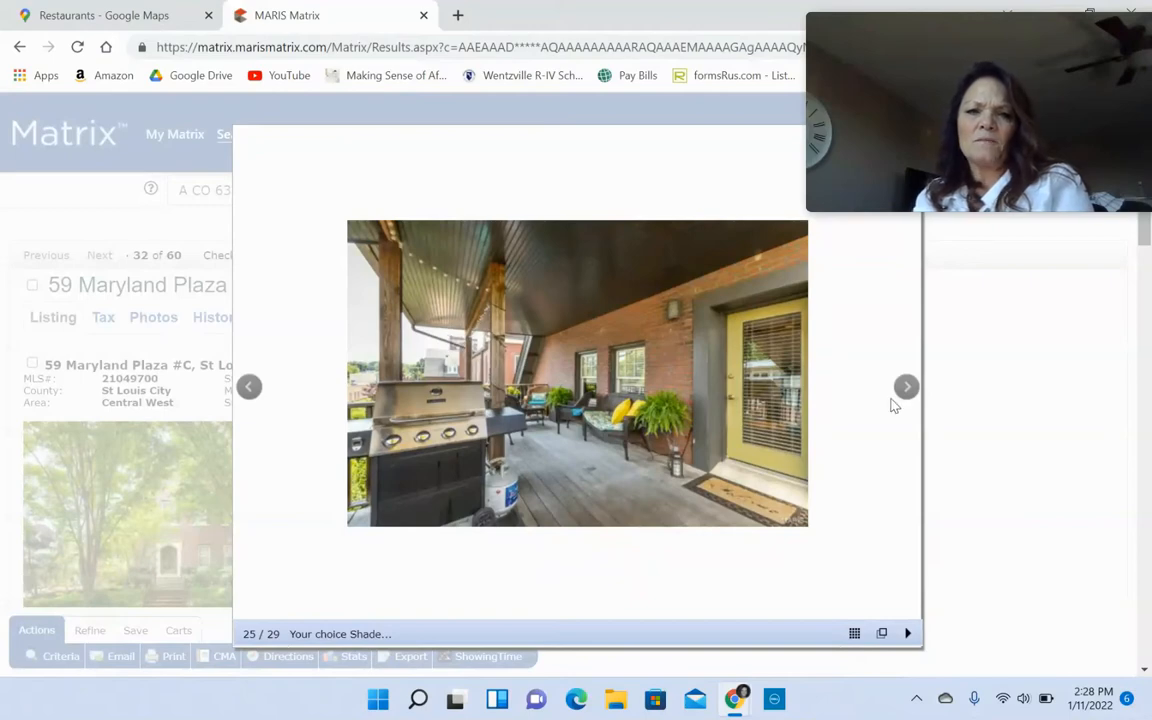
{"action": "mouse_move", "coordinate": [974, 506]}
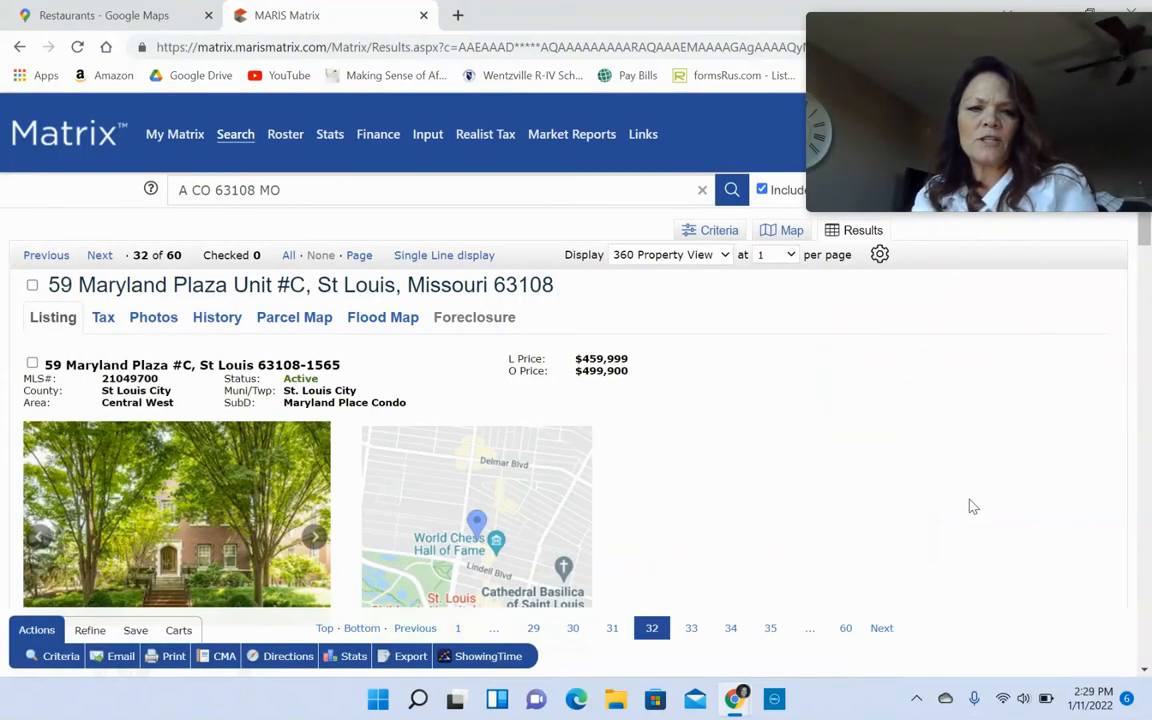
- Jump to result 35 of 60, the 4376 Washington Blvd listing
{"action": "left_click", "coordinate": [730, 628]}
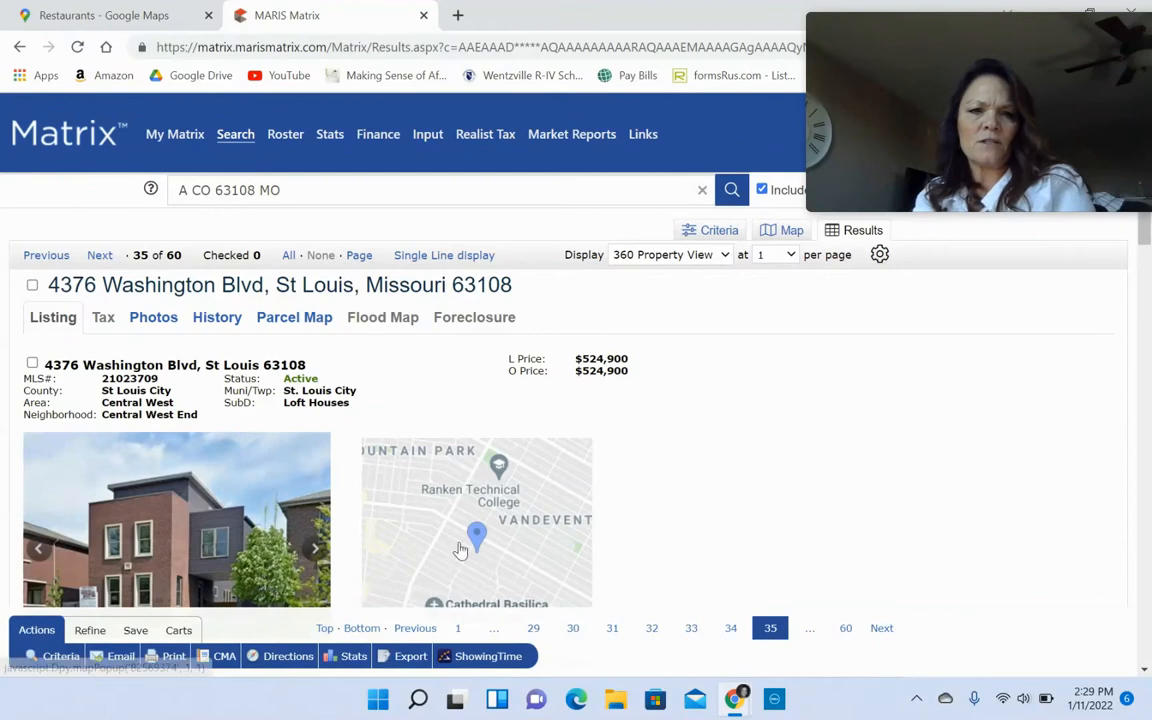
{"action": "left_click", "coordinate": [176, 520]}
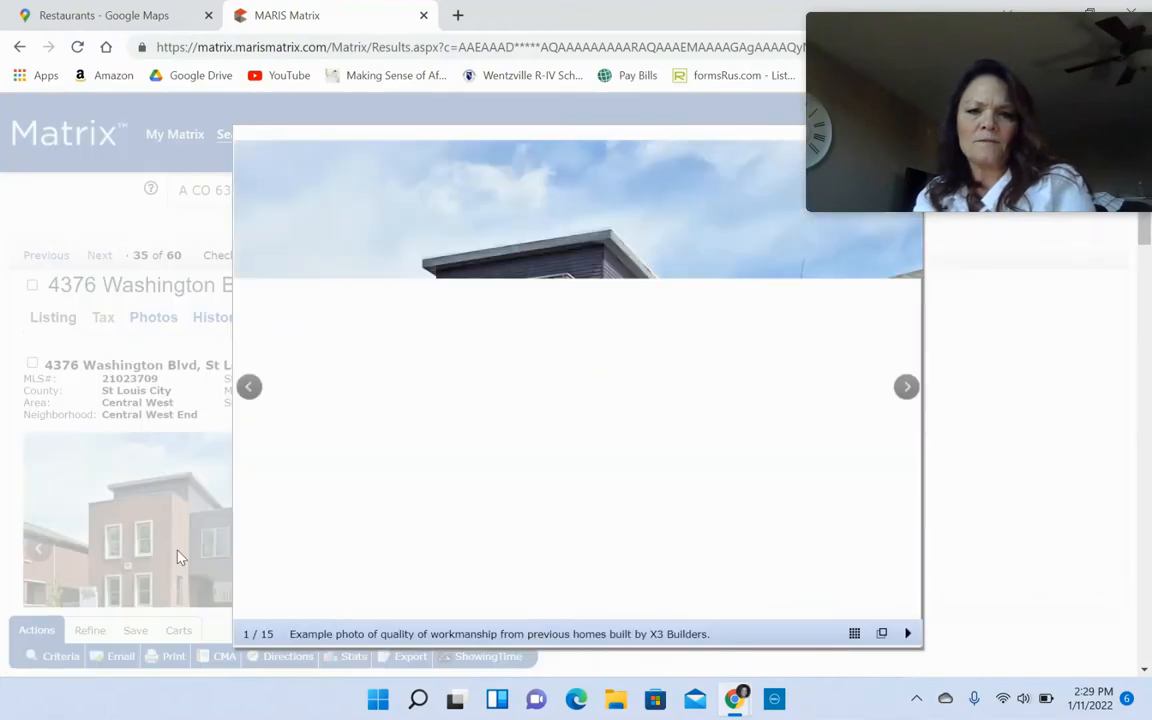
{"action": "left_click", "coordinate": [906, 388]}
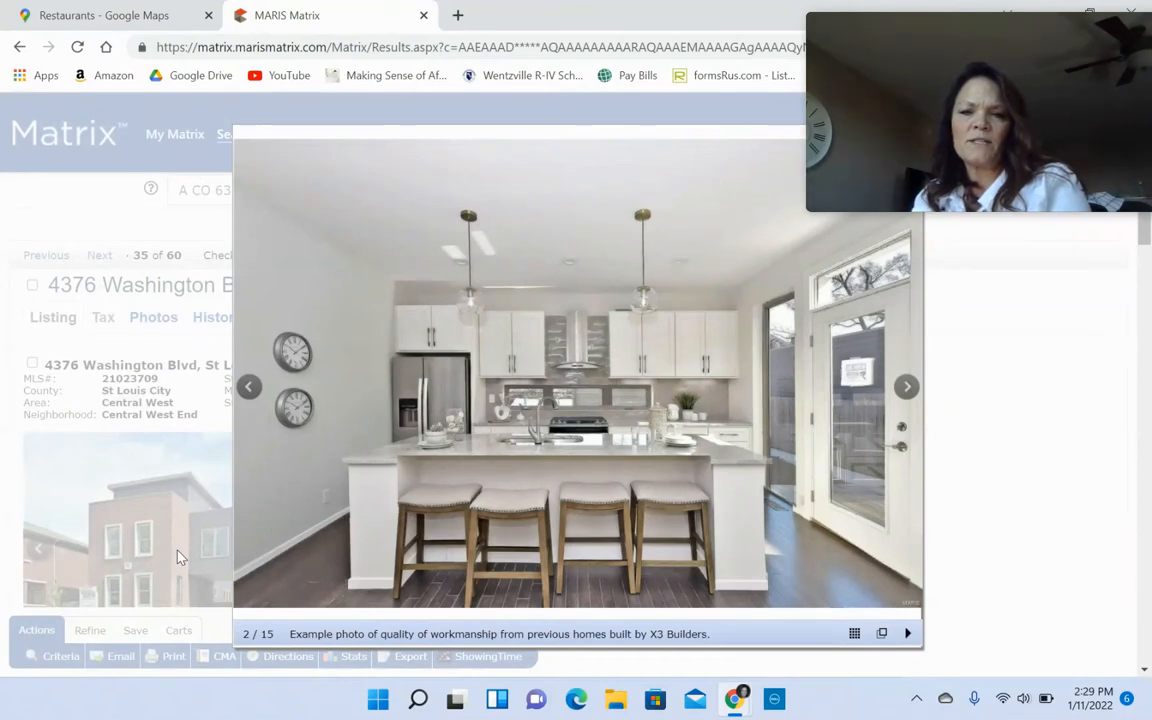
{"action": "mouse_move", "coordinate": [584, 548]}
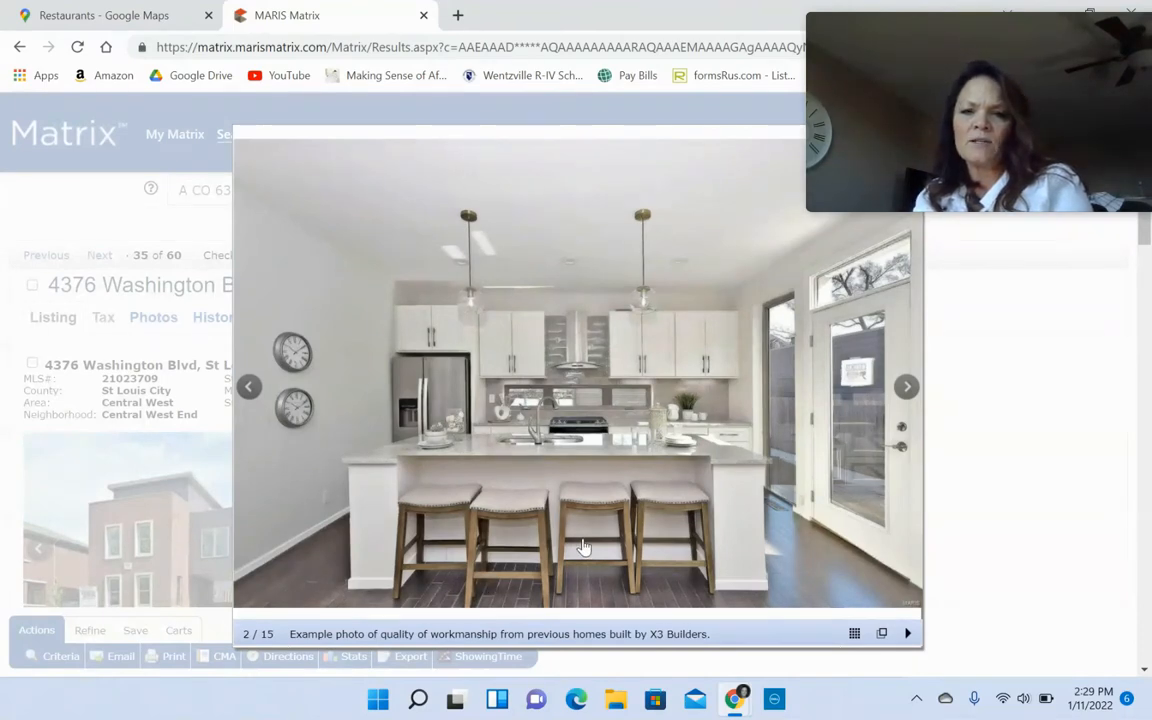
{"action": "left_click", "coordinate": [906, 386]}
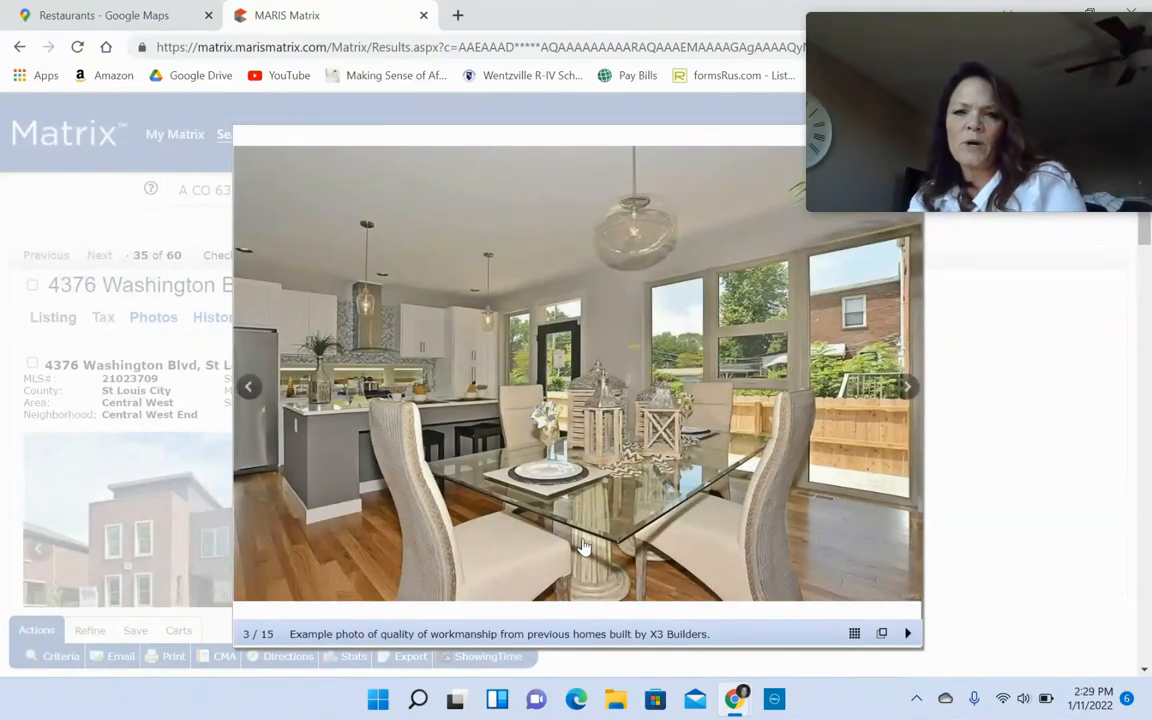
{"action": "left_click", "coordinate": [906, 388]}
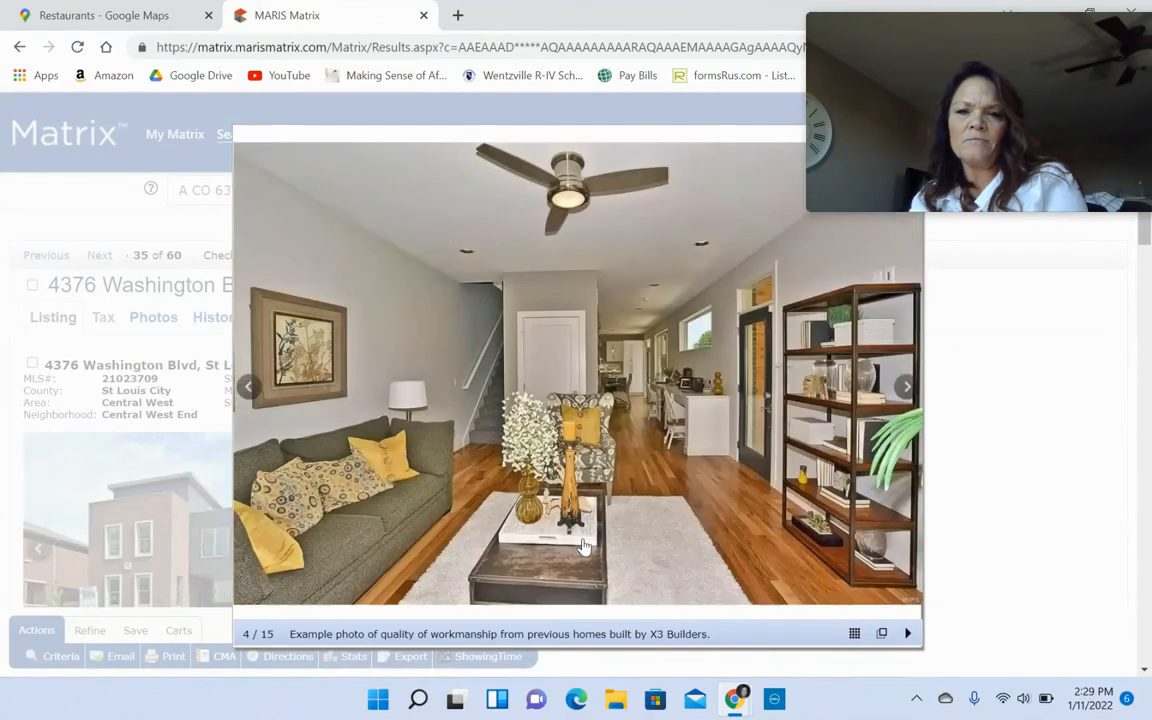
{"action": "left_click", "coordinate": [906, 386]}
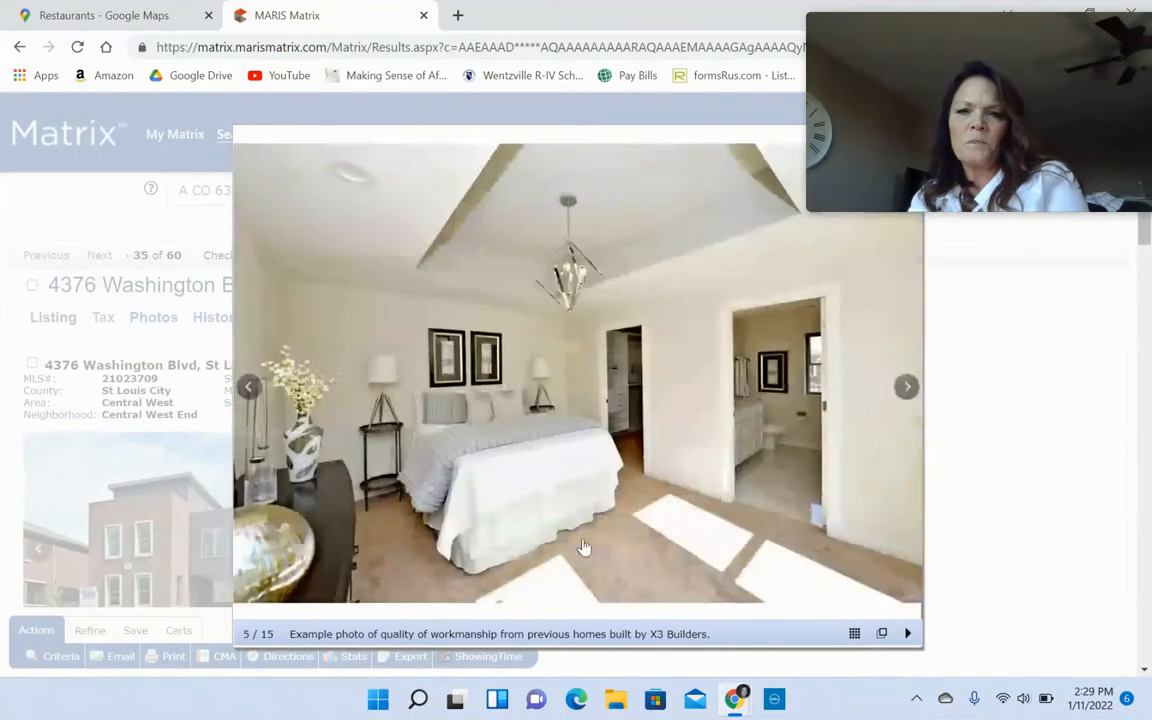
{"action": "left_click", "coordinate": [906, 386]}
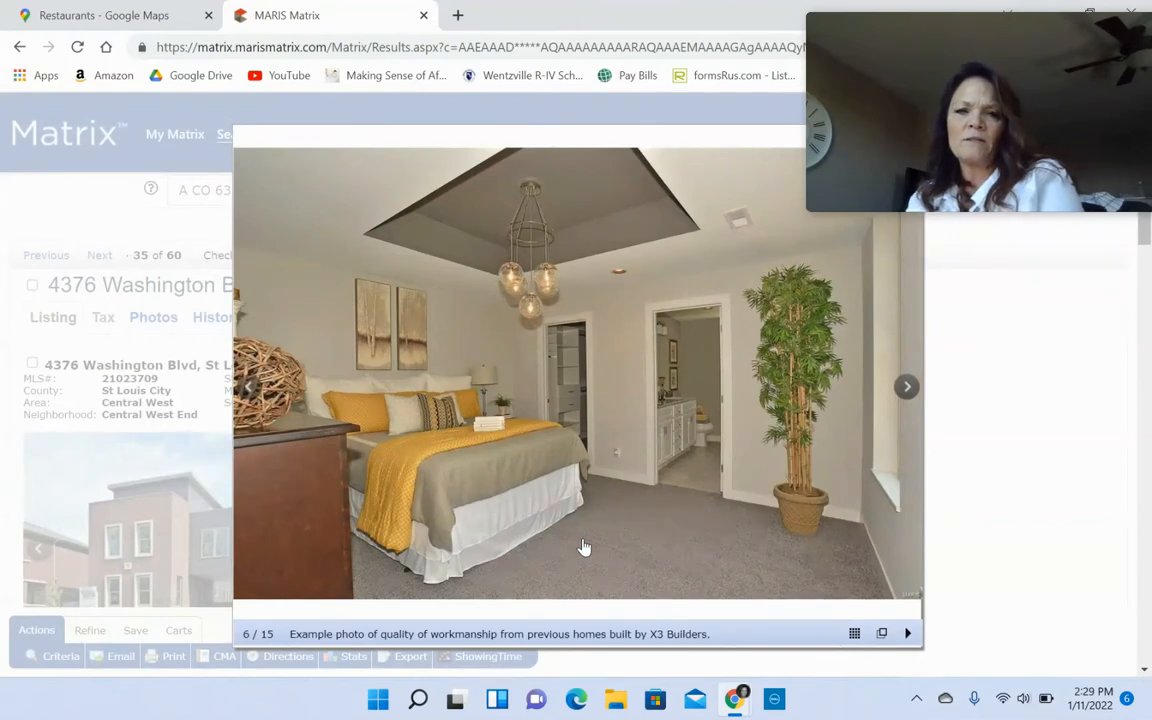
- Continue through the wine cooler station, guest bath and first and second floor plans
{"action": "left_click", "coordinate": [906, 388]}
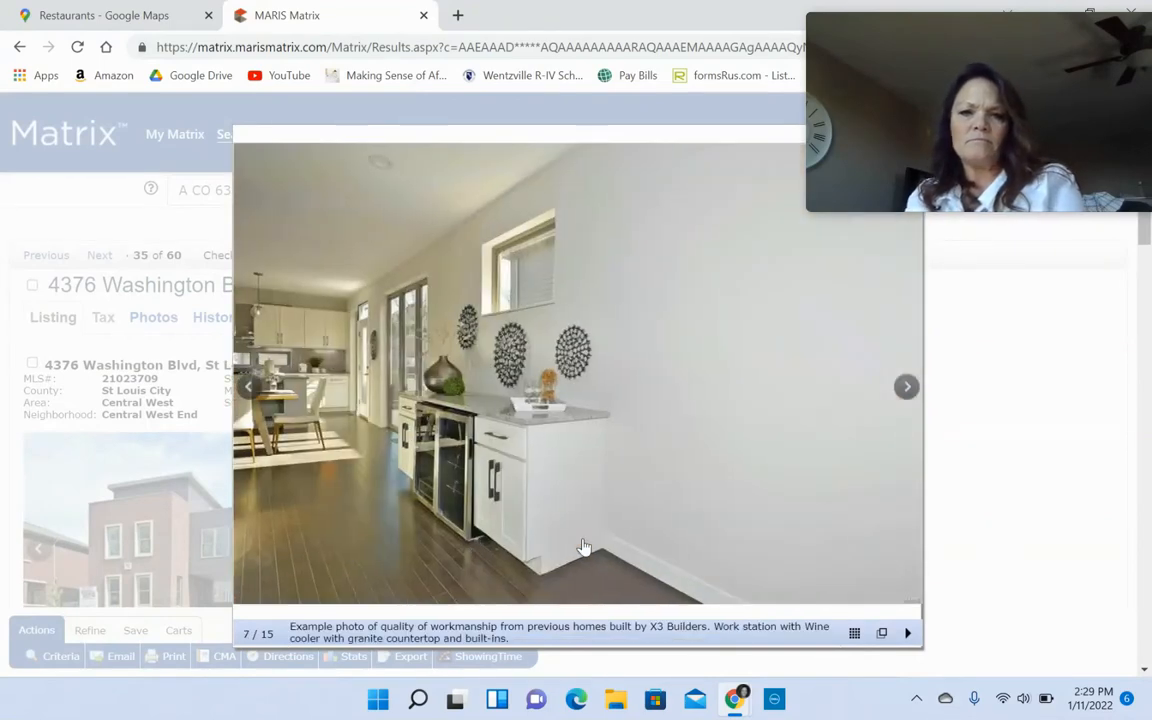
{"action": "left_click", "coordinate": [906, 388]}
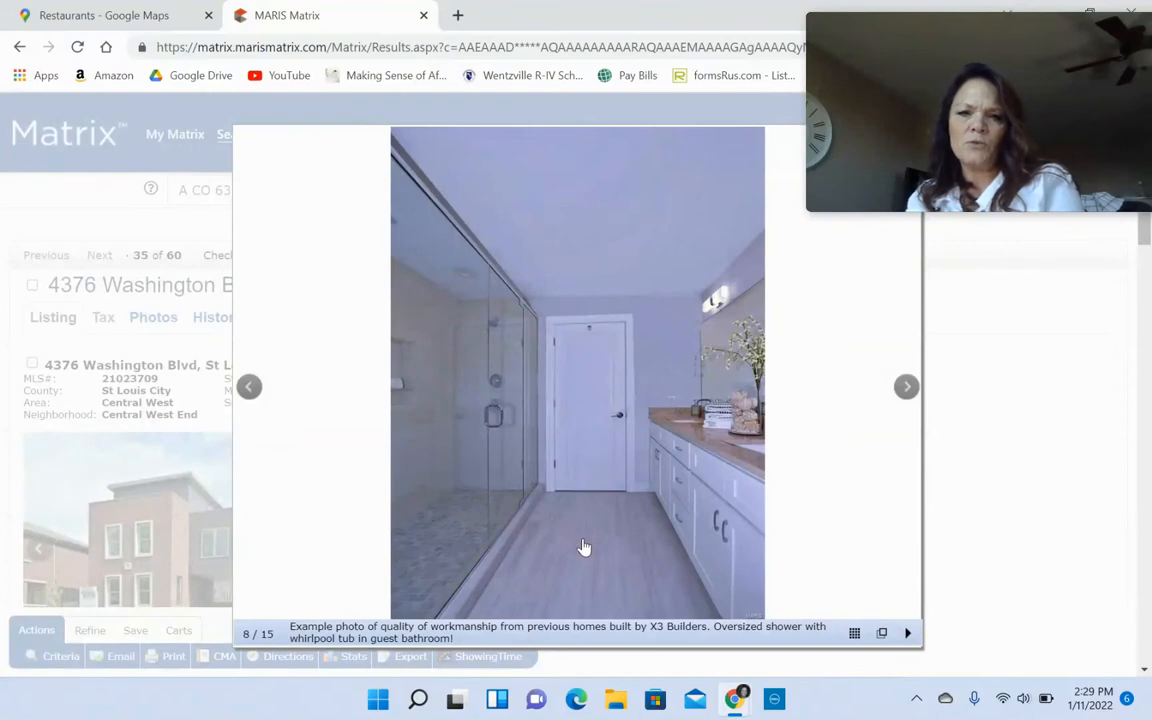
{"action": "left_click", "coordinate": [906, 386]}
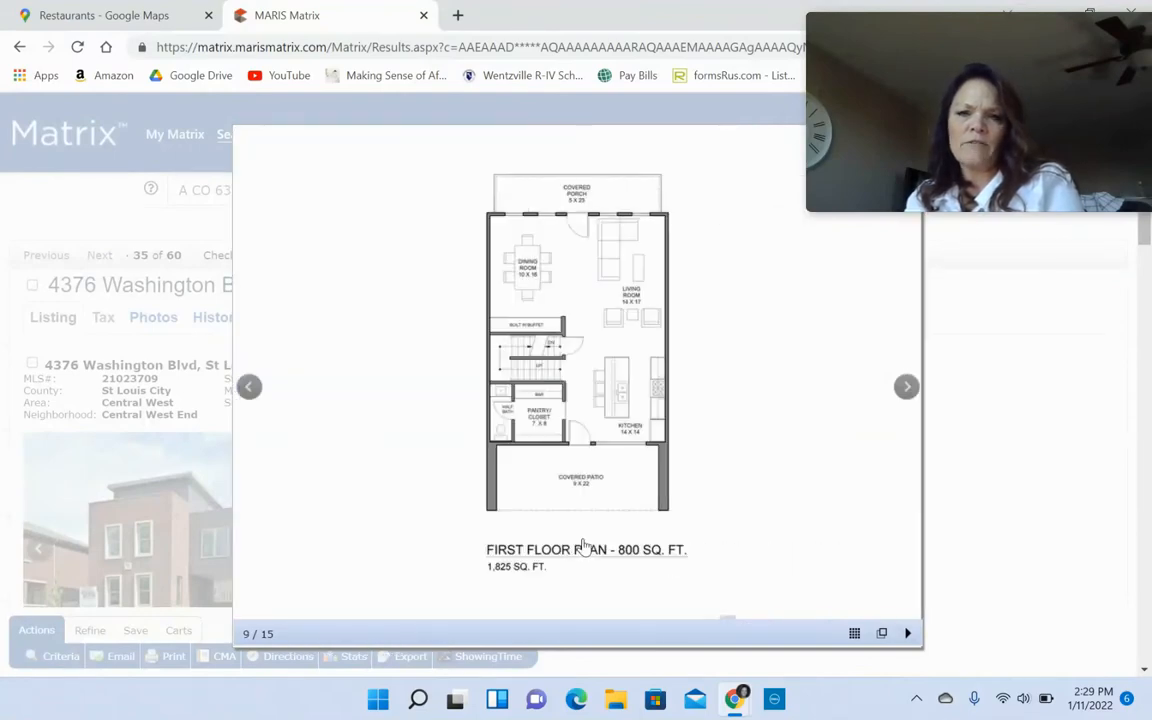
{"action": "left_click", "coordinate": [906, 386]}
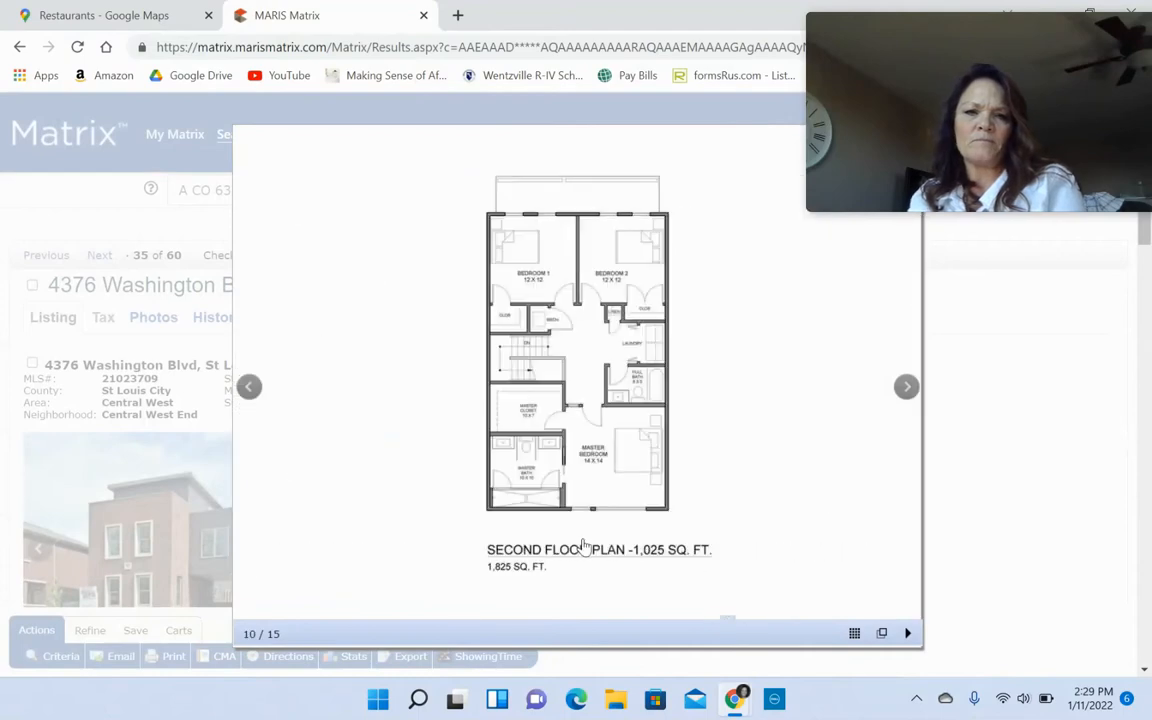
{"action": "left_click", "coordinate": [906, 386]}
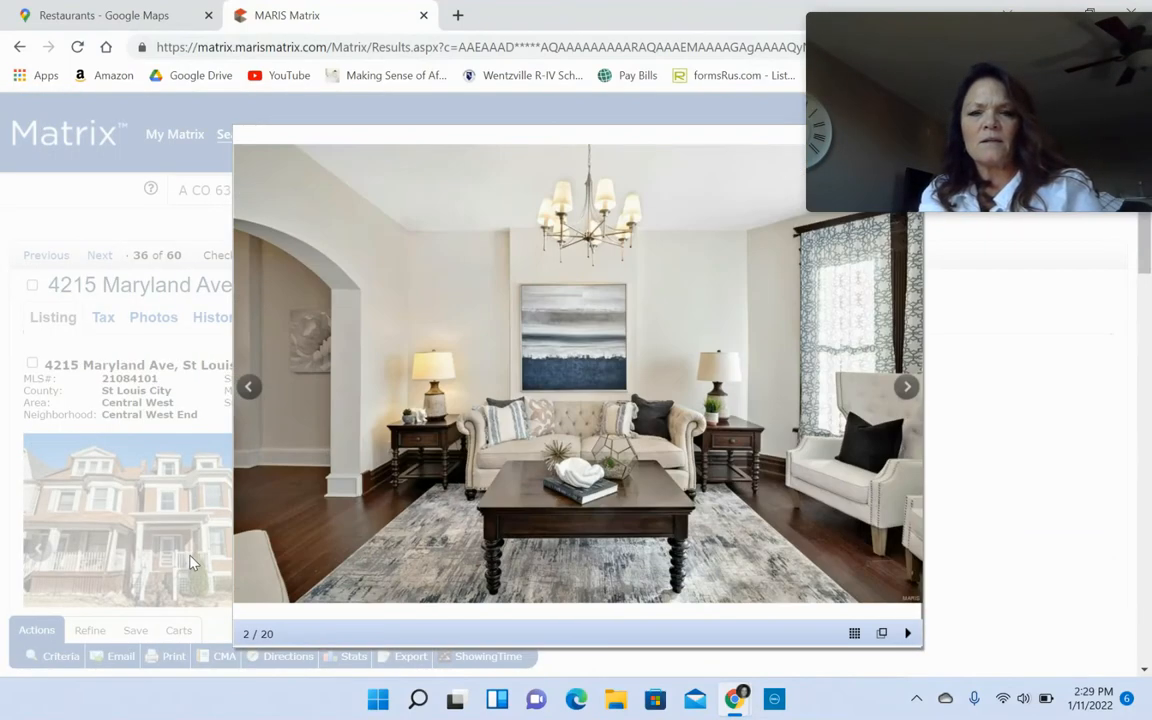
- Page through the living room, dining room and kitchen photos
{"action": "left_click", "coordinate": [906, 386]}
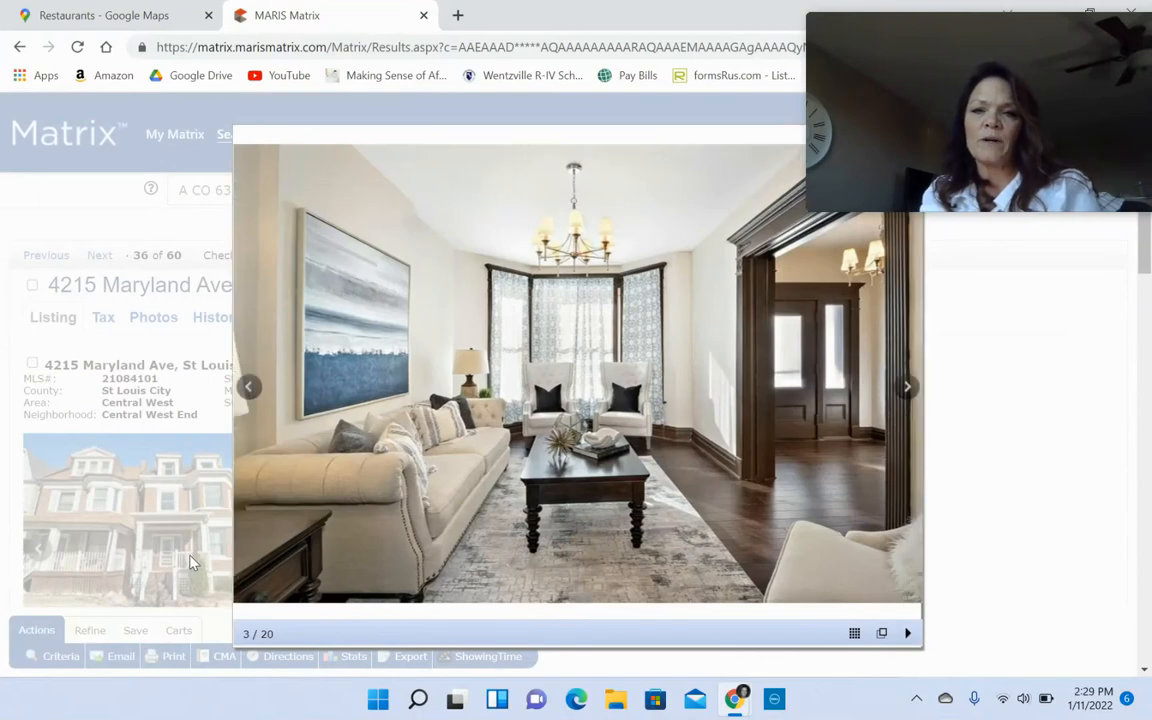
{"action": "mouse_move", "coordinate": [824, 450]}
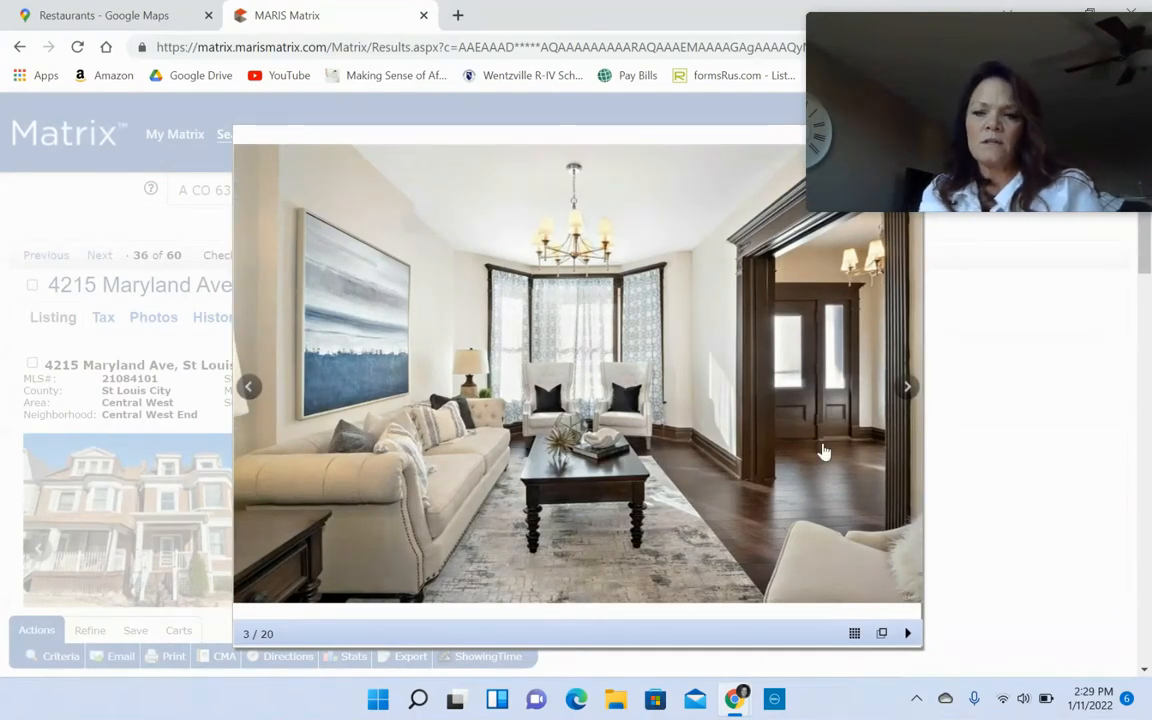
{"action": "left_click", "coordinate": [906, 386]}
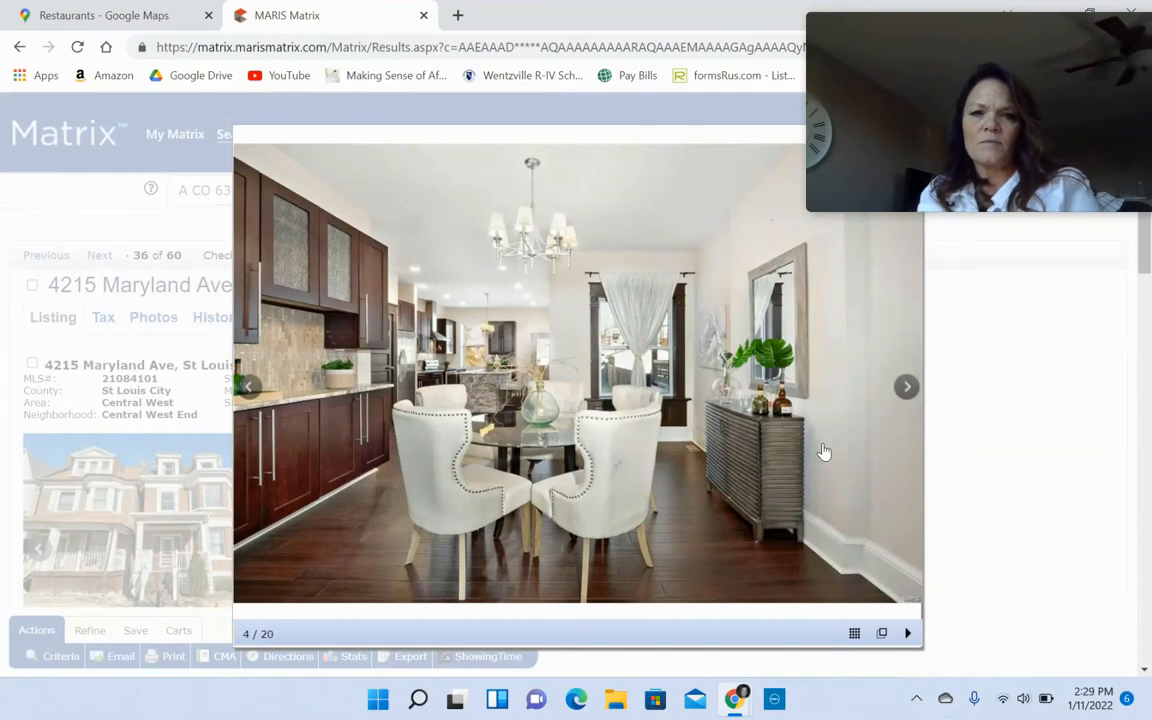
{"action": "left_click", "coordinate": [906, 386]}
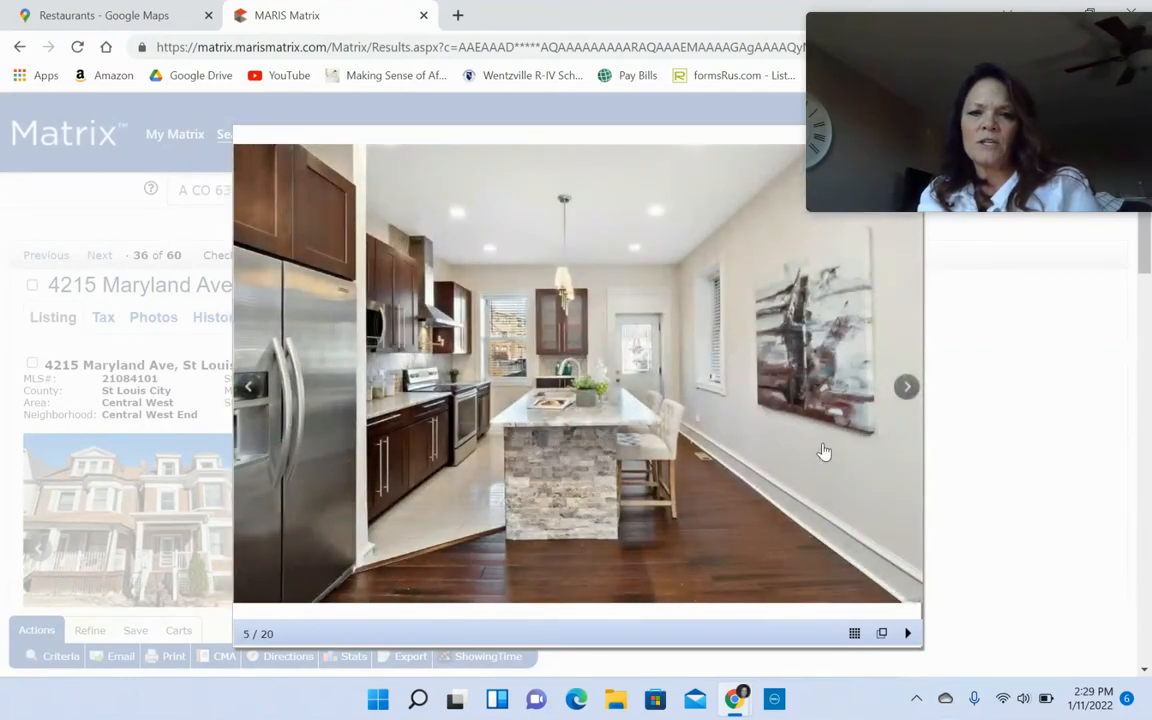
{"action": "left_click", "coordinate": [906, 386]}
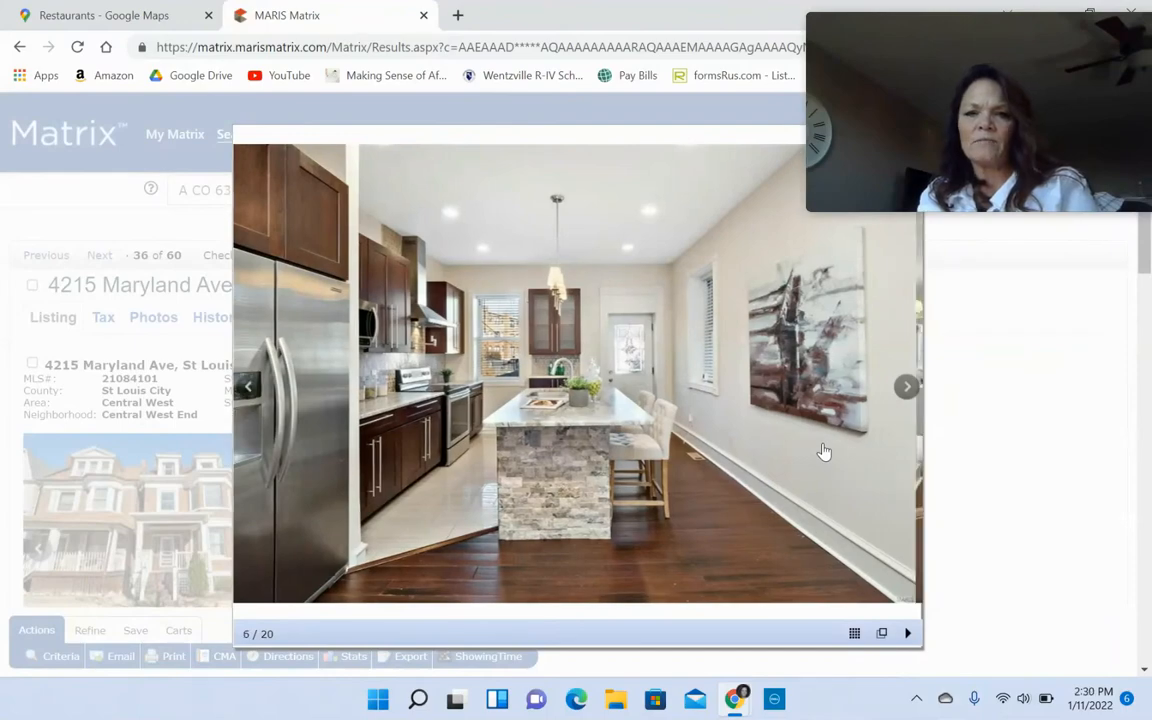
{"action": "left_click", "coordinate": [906, 386]}
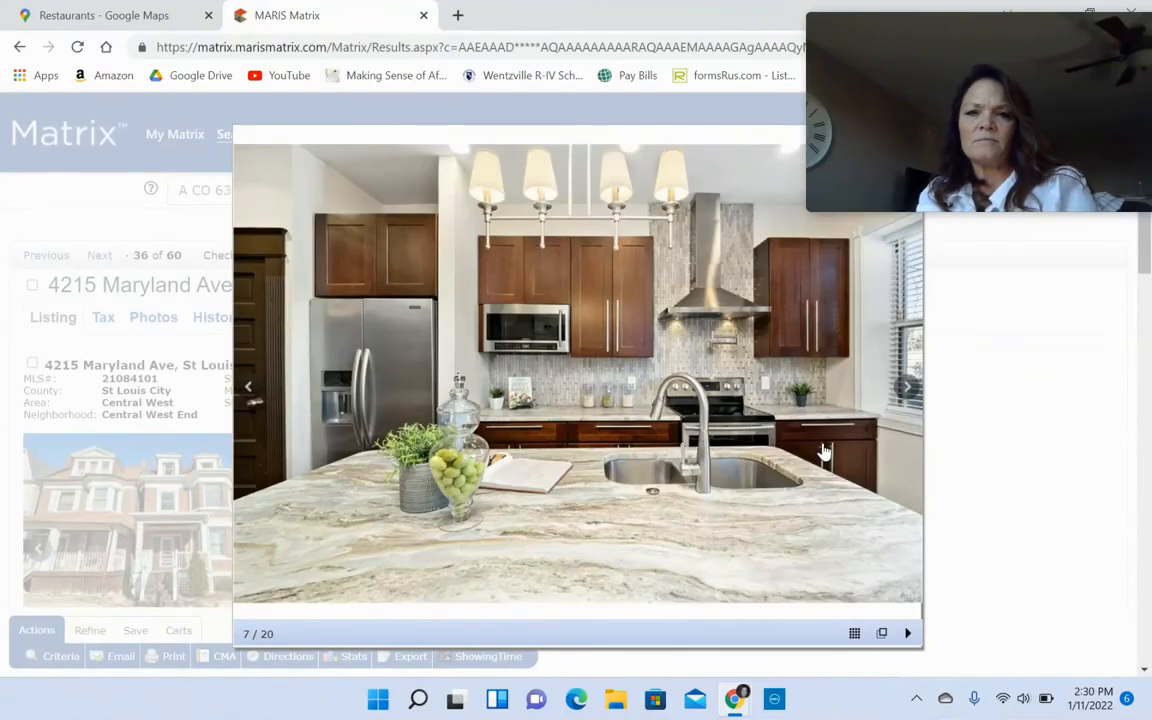
- Continue through the closet, bathrooms, bedrooms, basement, rooftop deck and backyard photos
{"action": "left_click", "coordinate": [906, 388]}
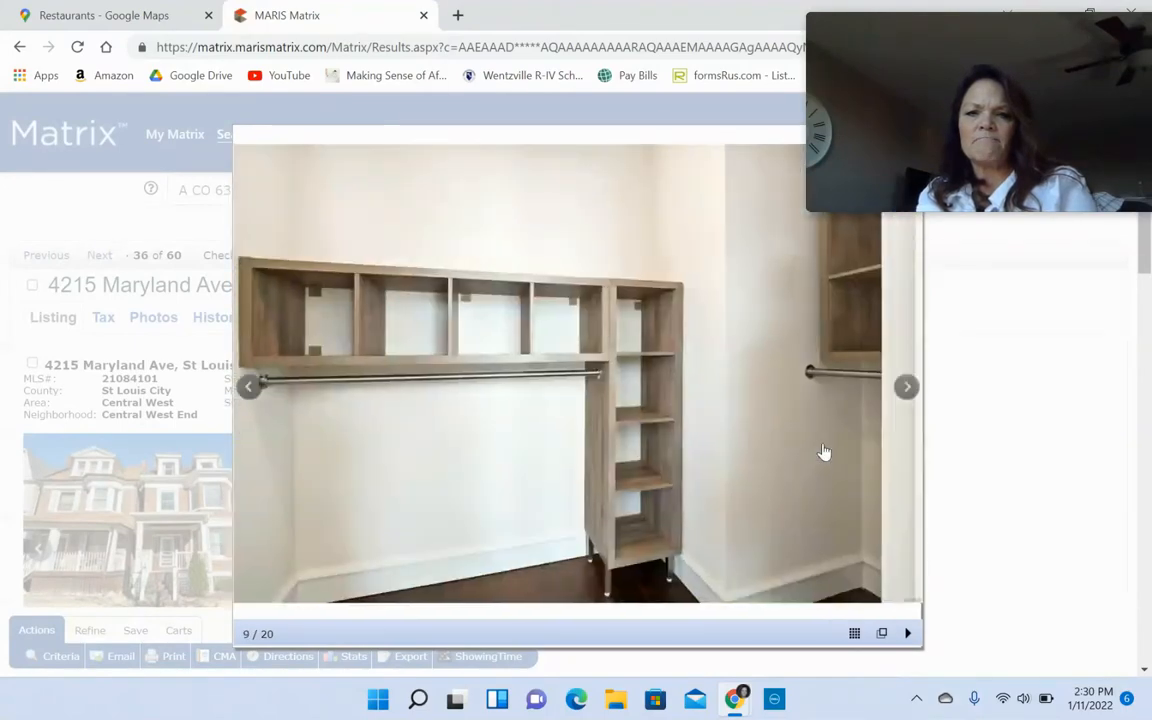
{"action": "left_click", "coordinate": [906, 388]}
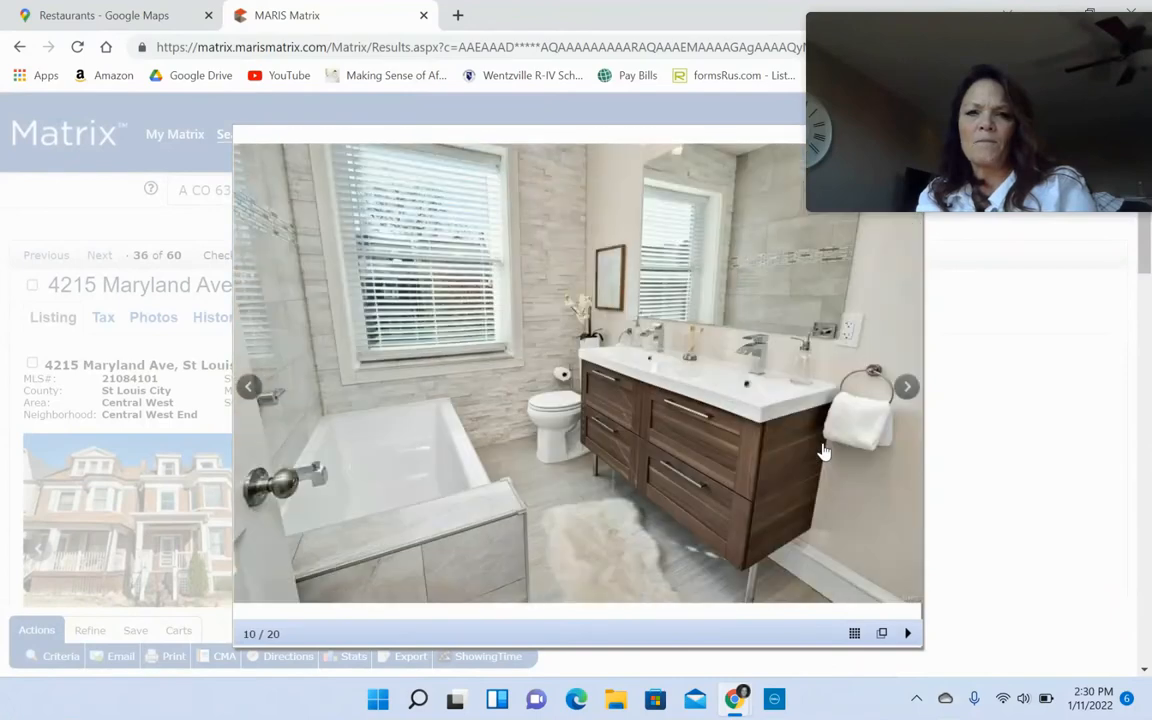
{"action": "left_click", "coordinate": [906, 388]}
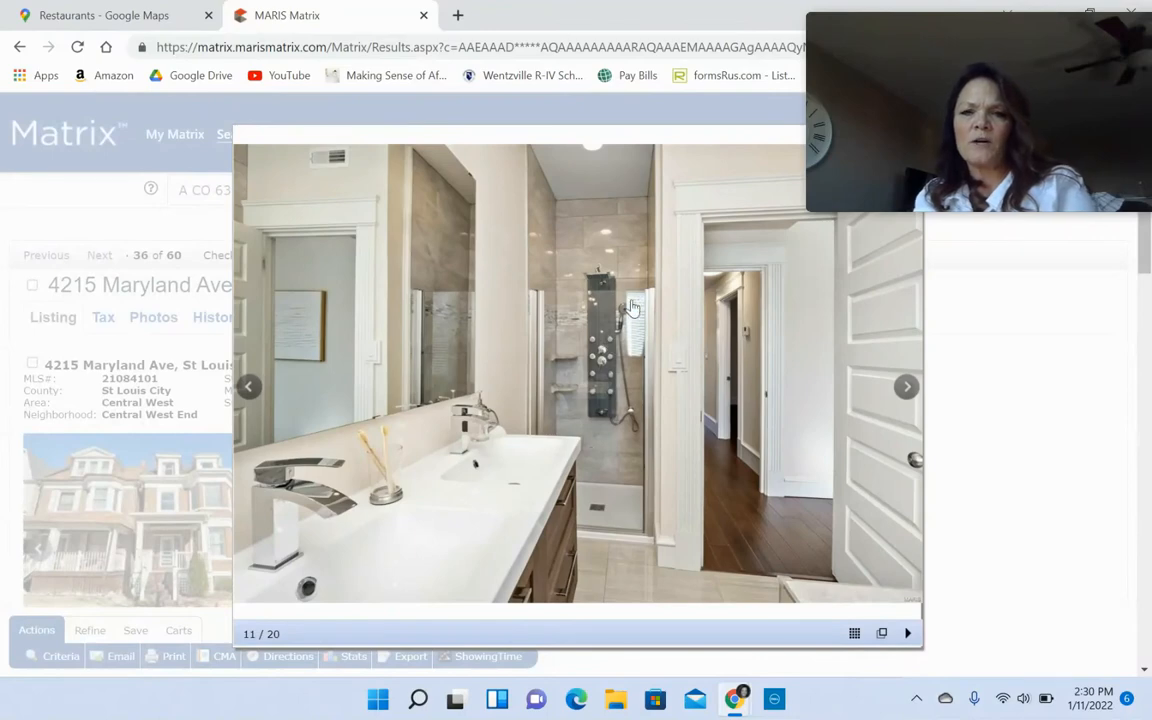
{"action": "left_click", "coordinate": [906, 388]}
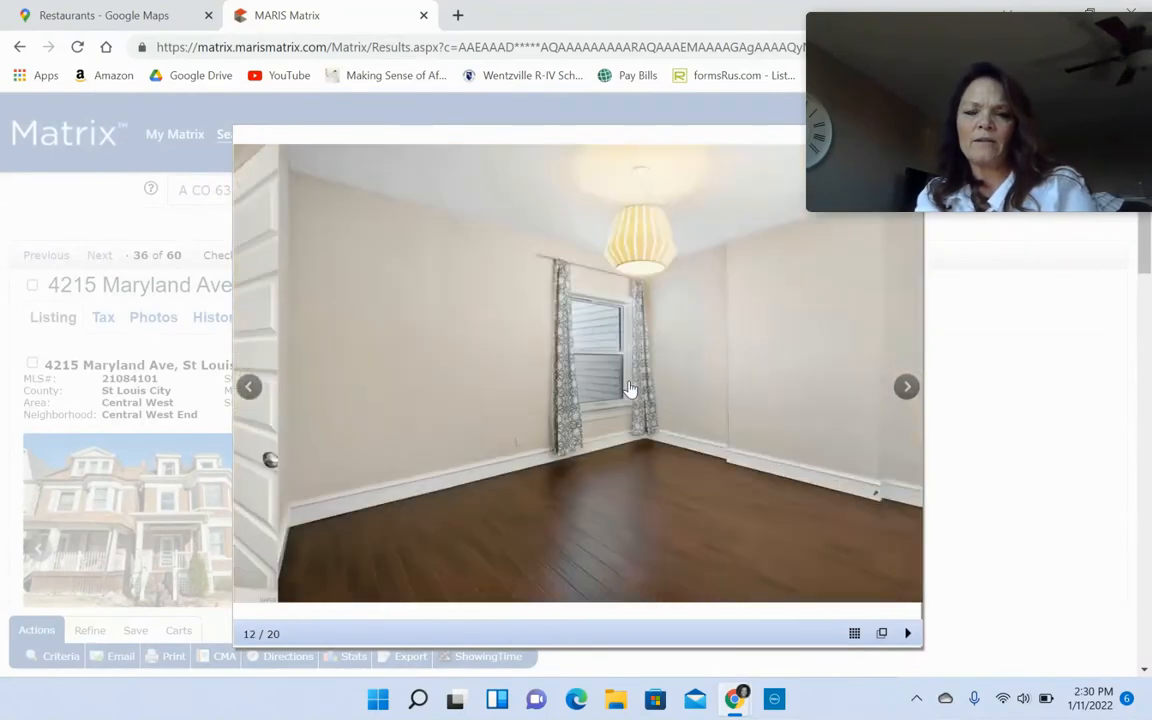
{"action": "left_click", "coordinate": [906, 388]}
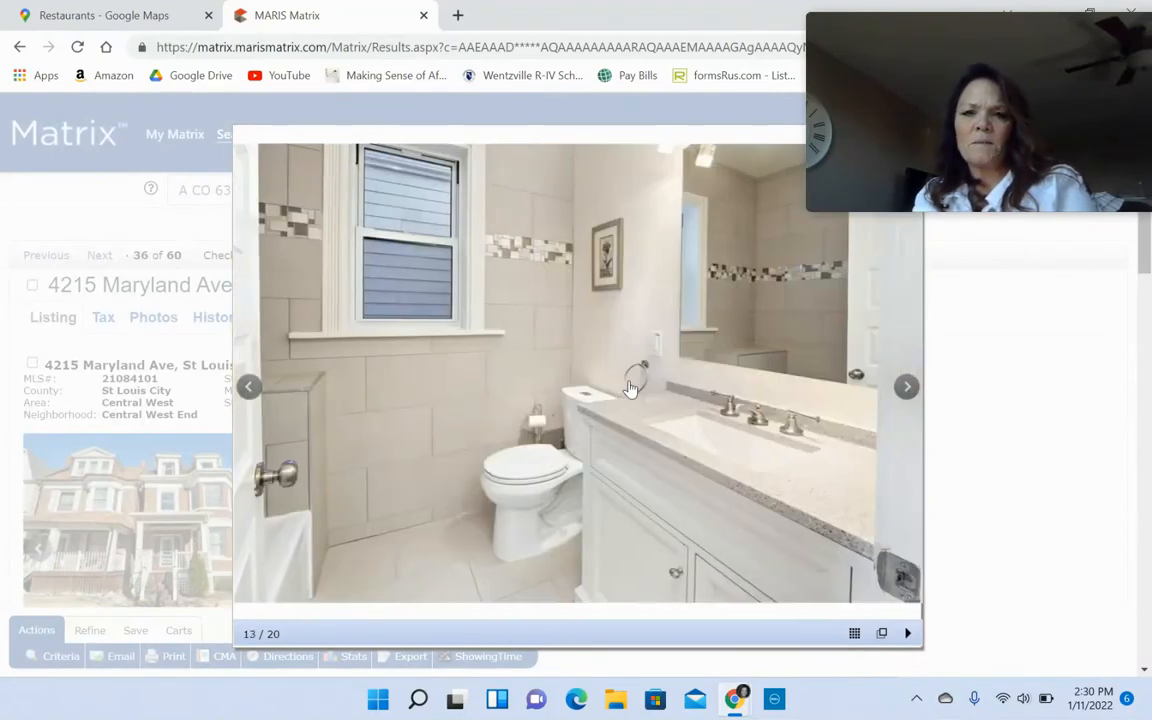
{"action": "left_click", "coordinate": [906, 388]}
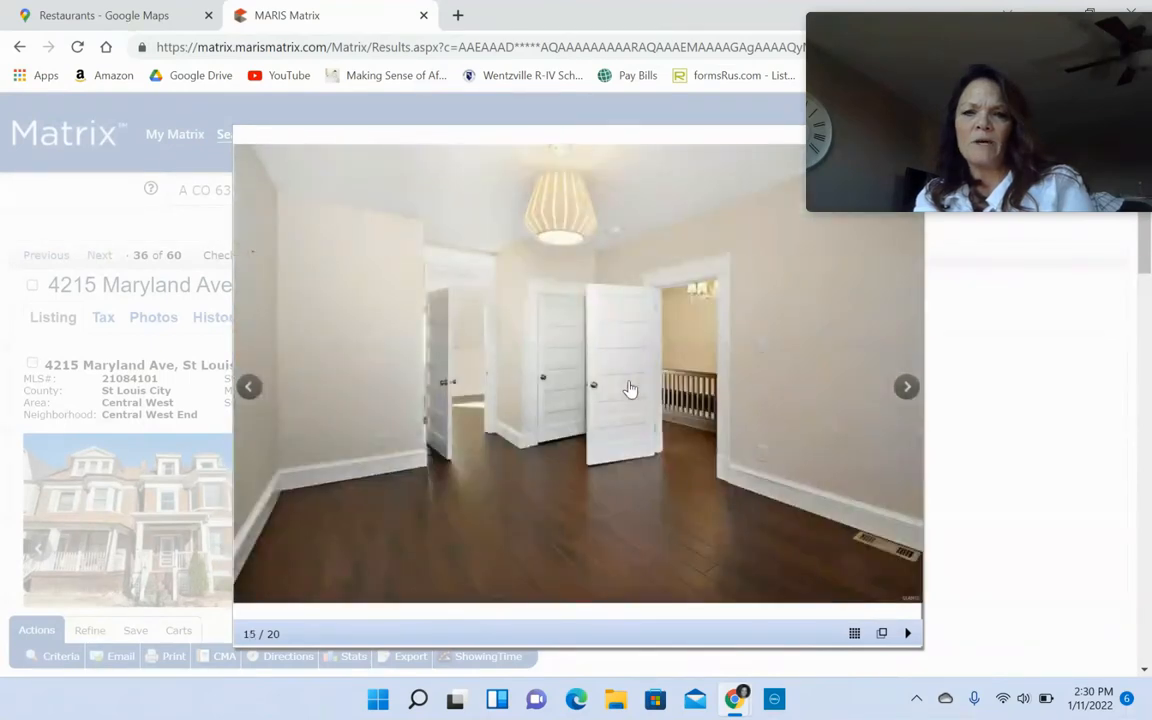
{"action": "left_click", "coordinate": [906, 388]}
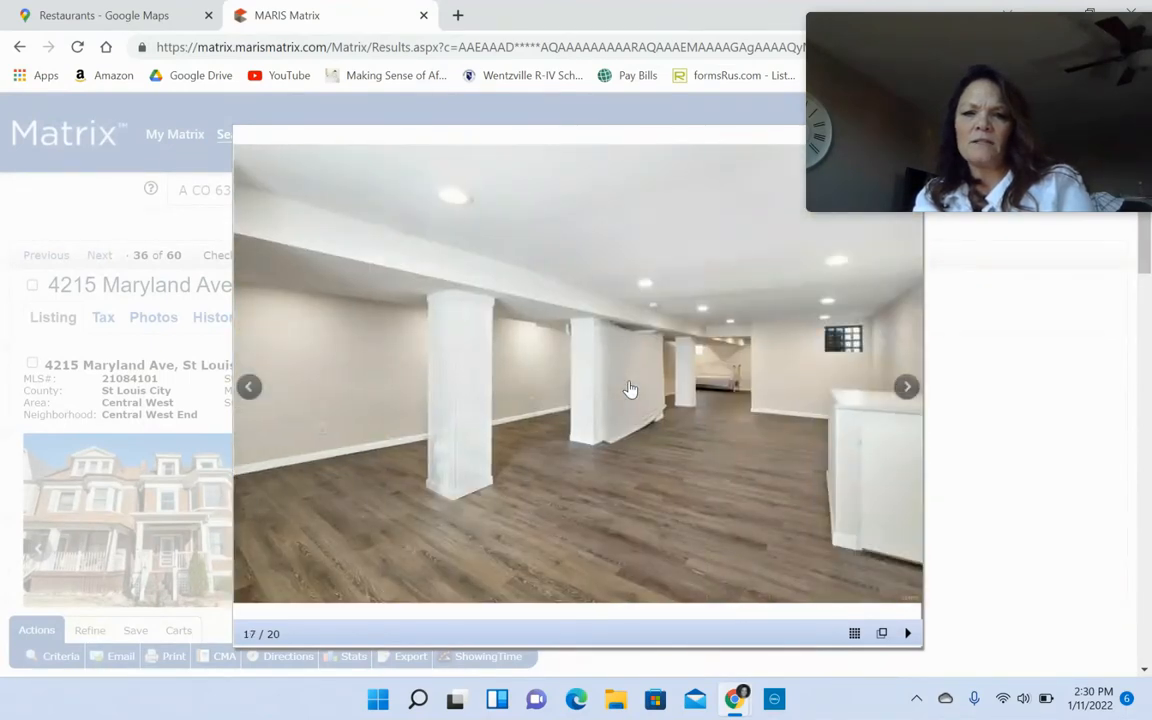
{"action": "left_click", "coordinate": [906, 388]}
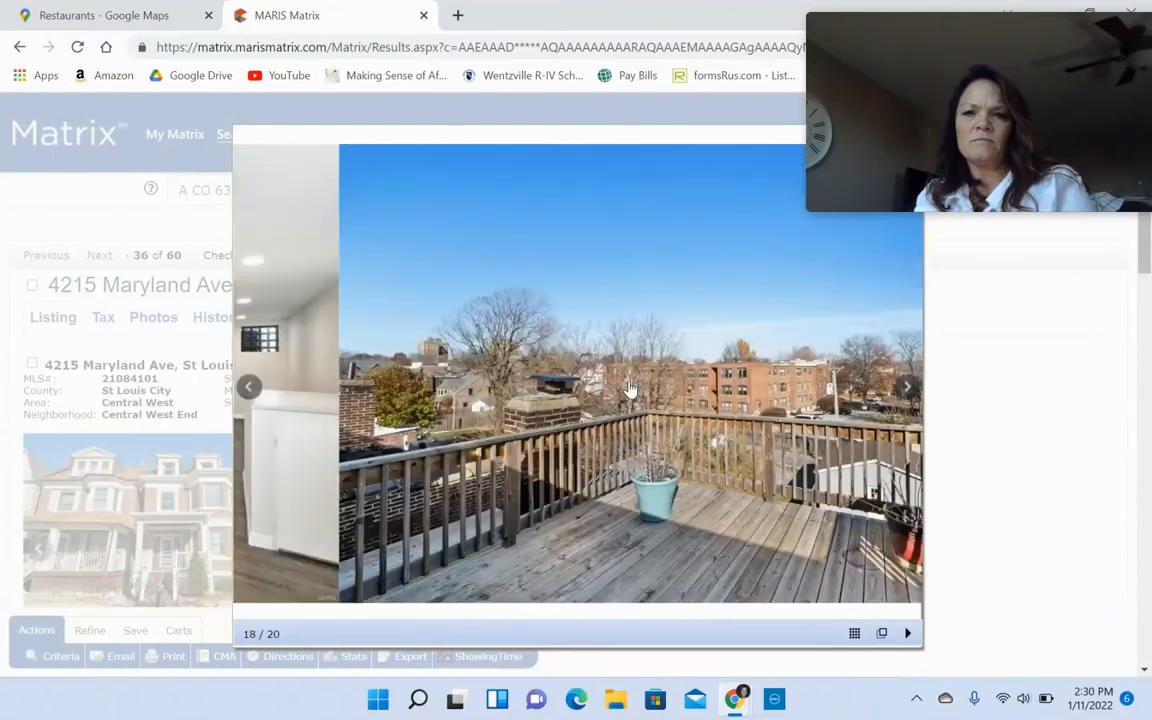
{"action": "left_click", "coordinate": [906, 386]}
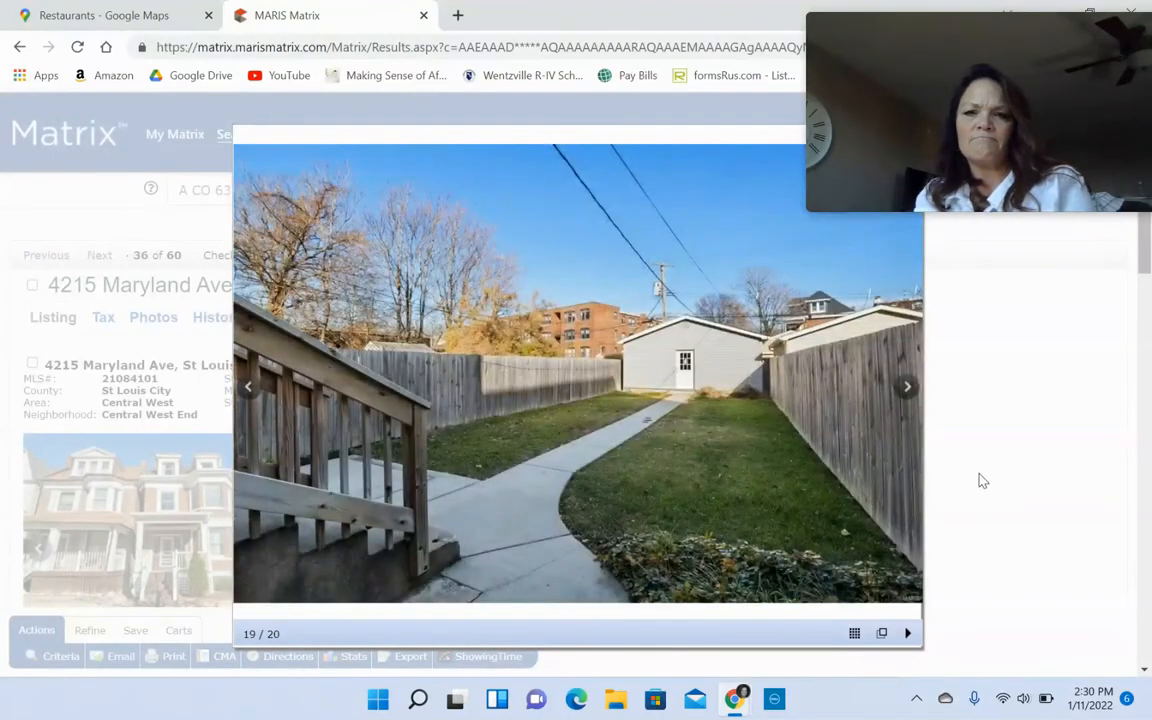
{"action": "left_click", "coordinate": [100, 256]}
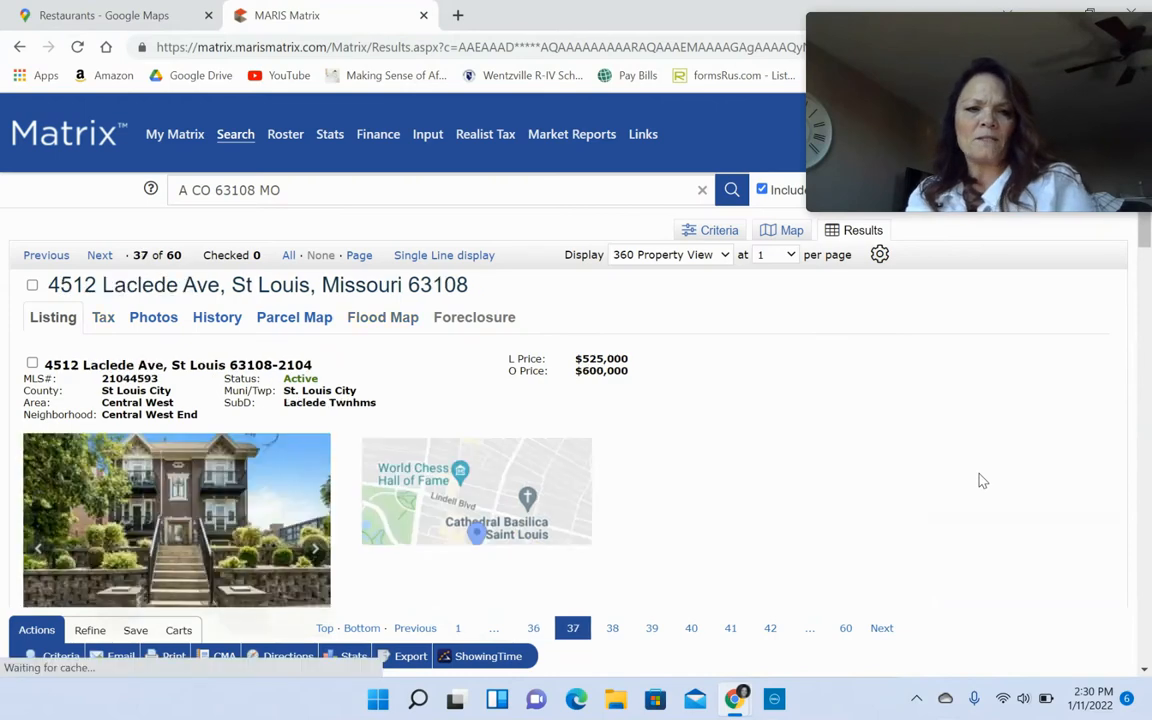
{"action": "left_click", "coordinate": [100, 256]}
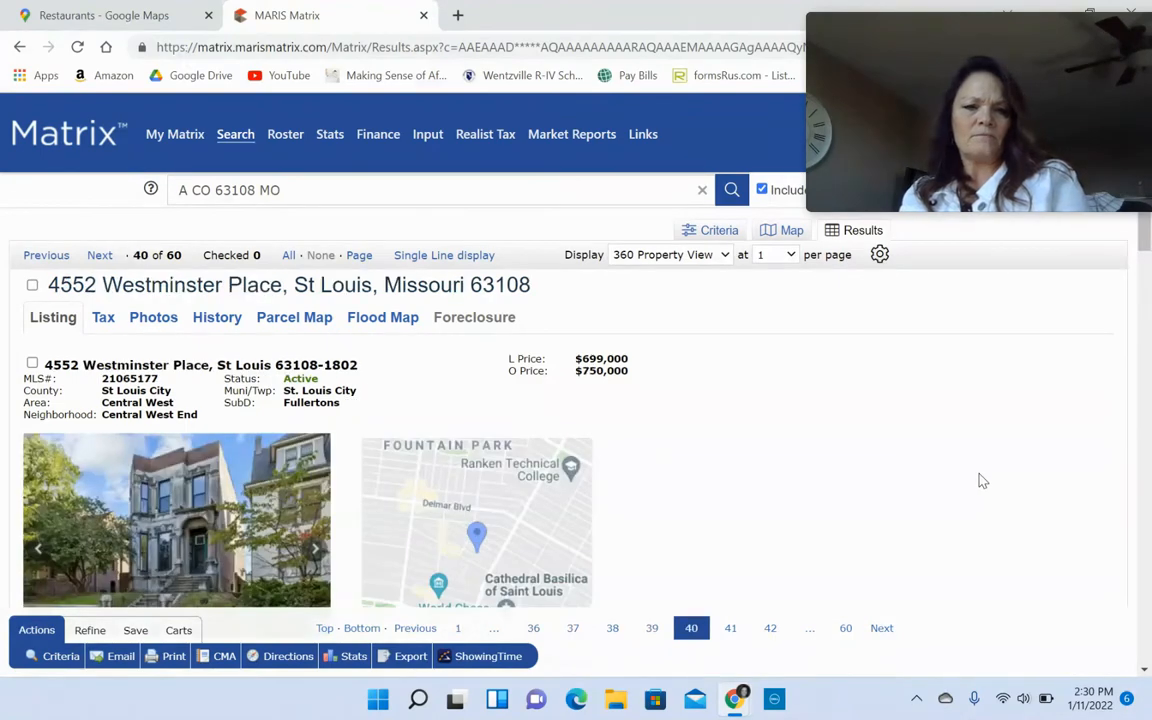
{"action": "left_click", "coordinate": [176, 520]}
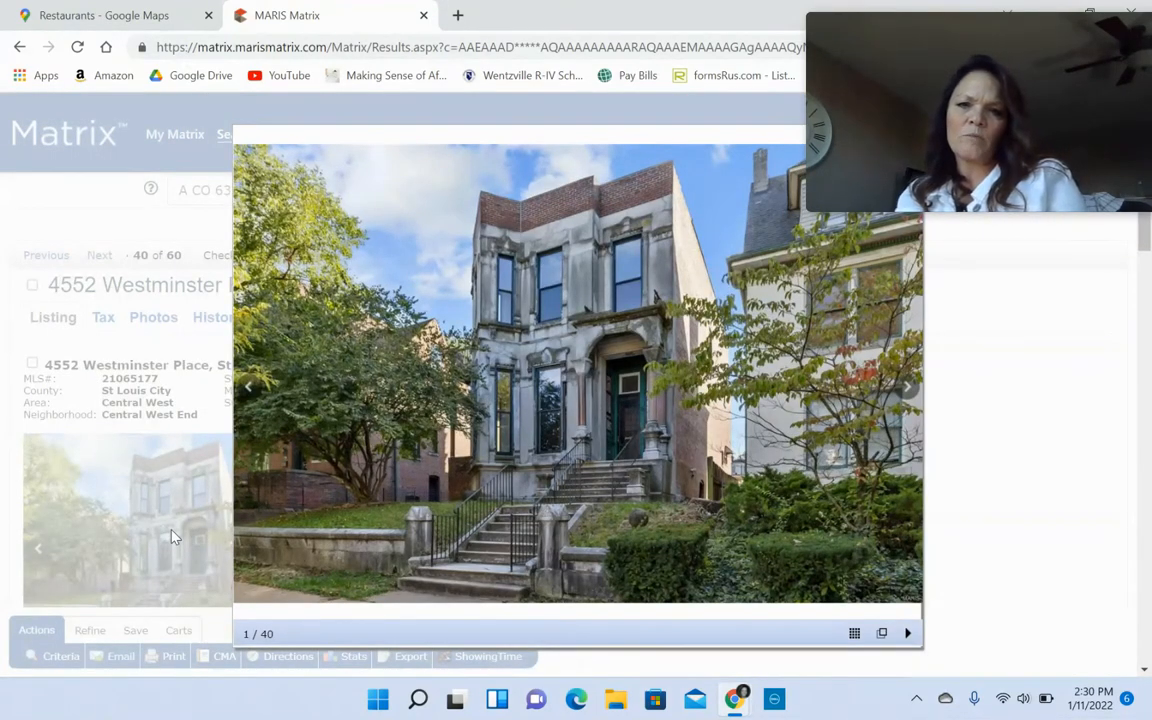
{"action": "left_click", "coordinate": [906, 388]}
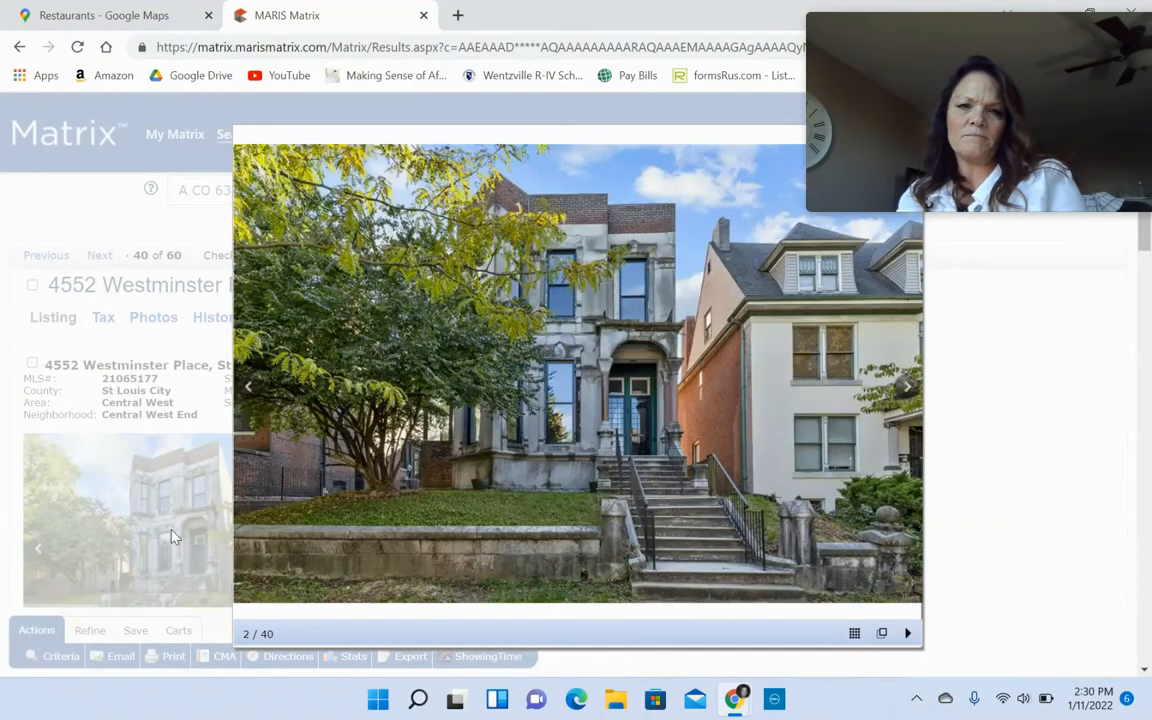
{"action": "left_click", "coordinate": [906, 388]}
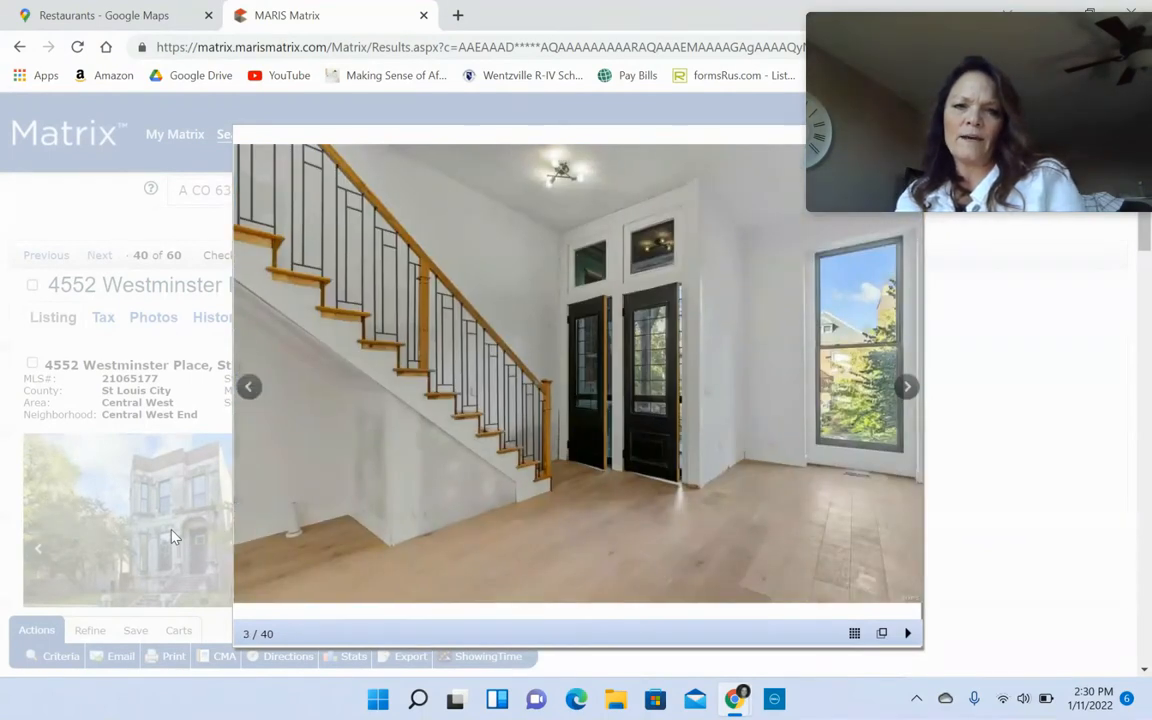
{"action": "left_click", "coordinate": [906, 388]}
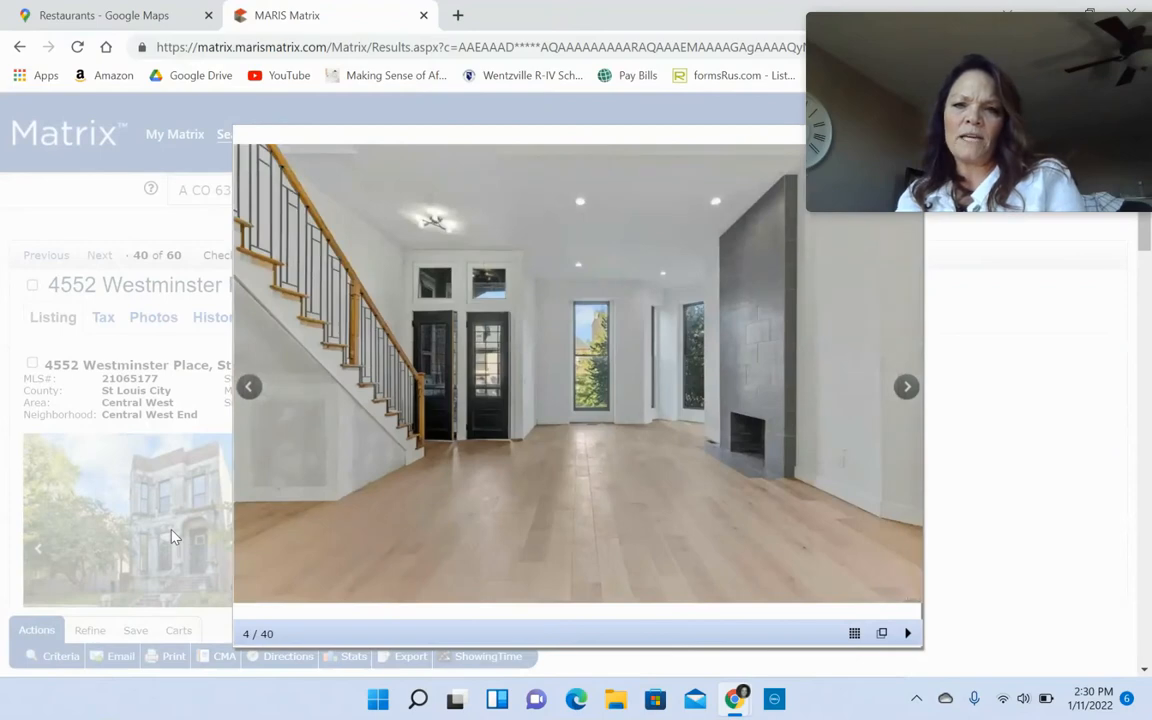
{"action": "mouse_move", "coordinate": [768, 308]}
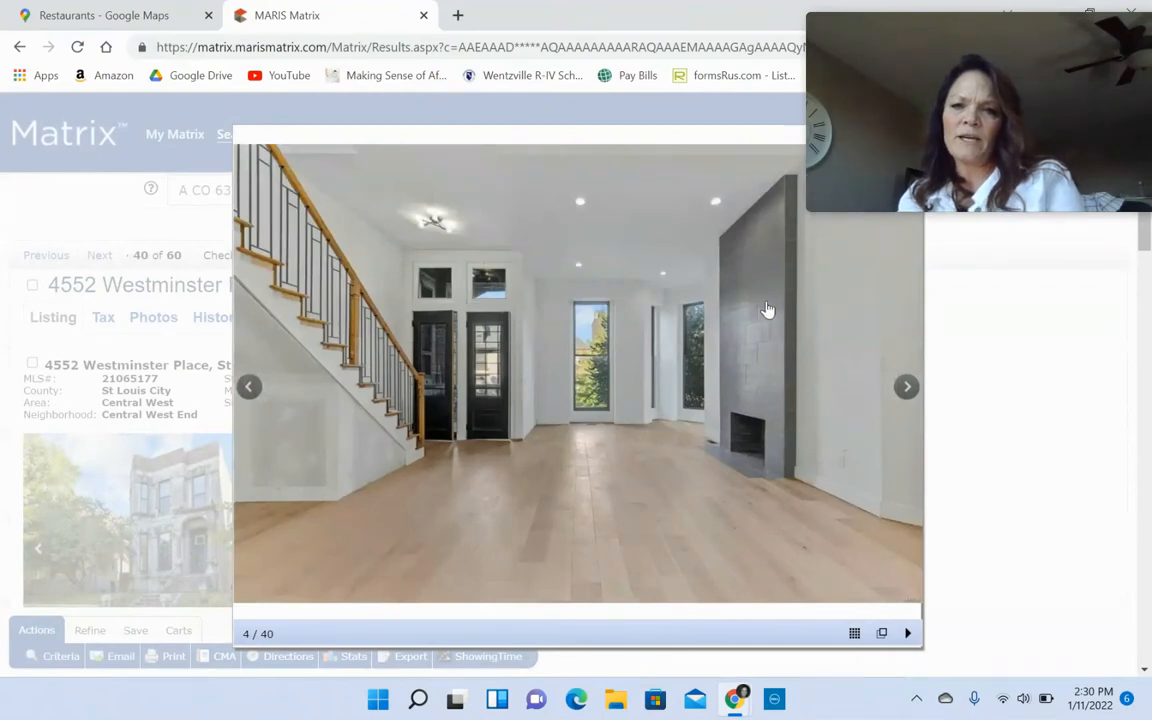
{"action": "left_click", "coordinate": [906, 386]}
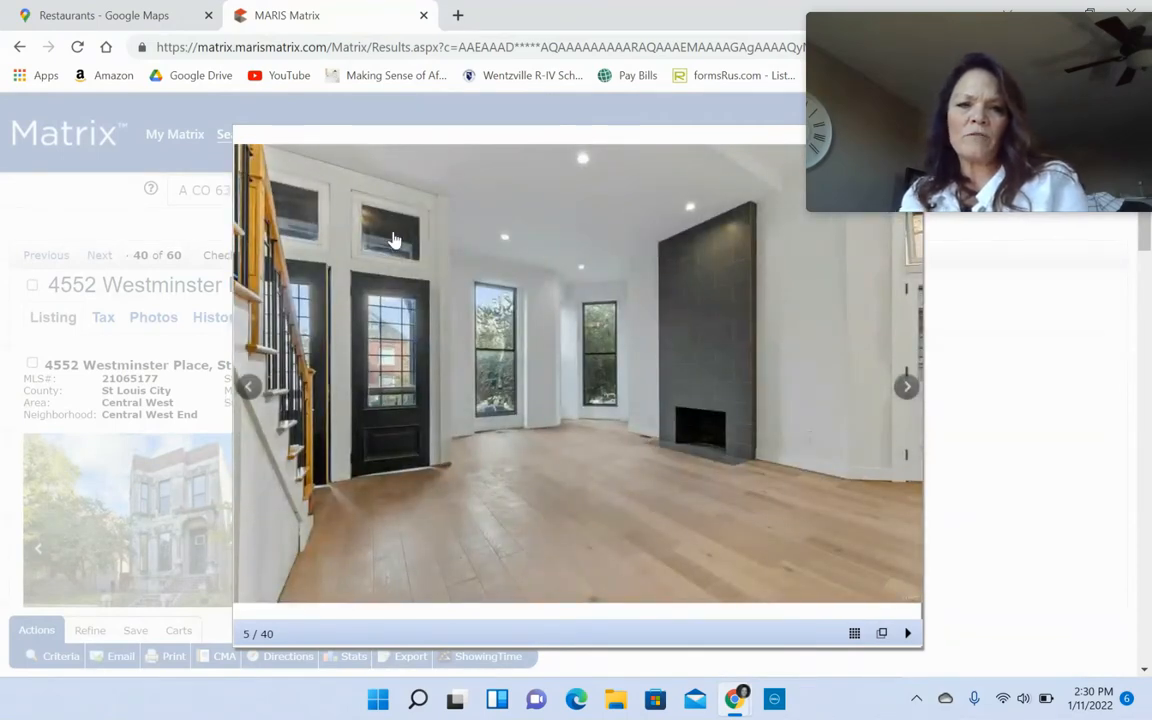
{"action": "left_click", "coordinate": [906, 386]}
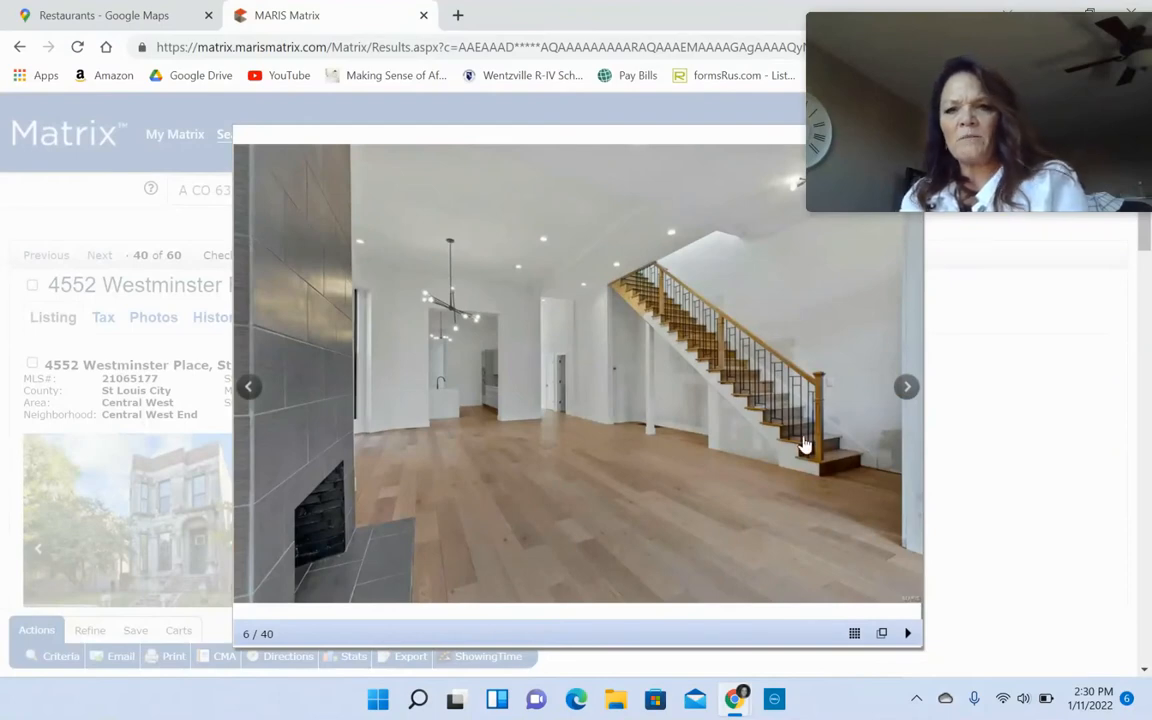
{"action": "mouse_move", "coordinate": [790, 448]}
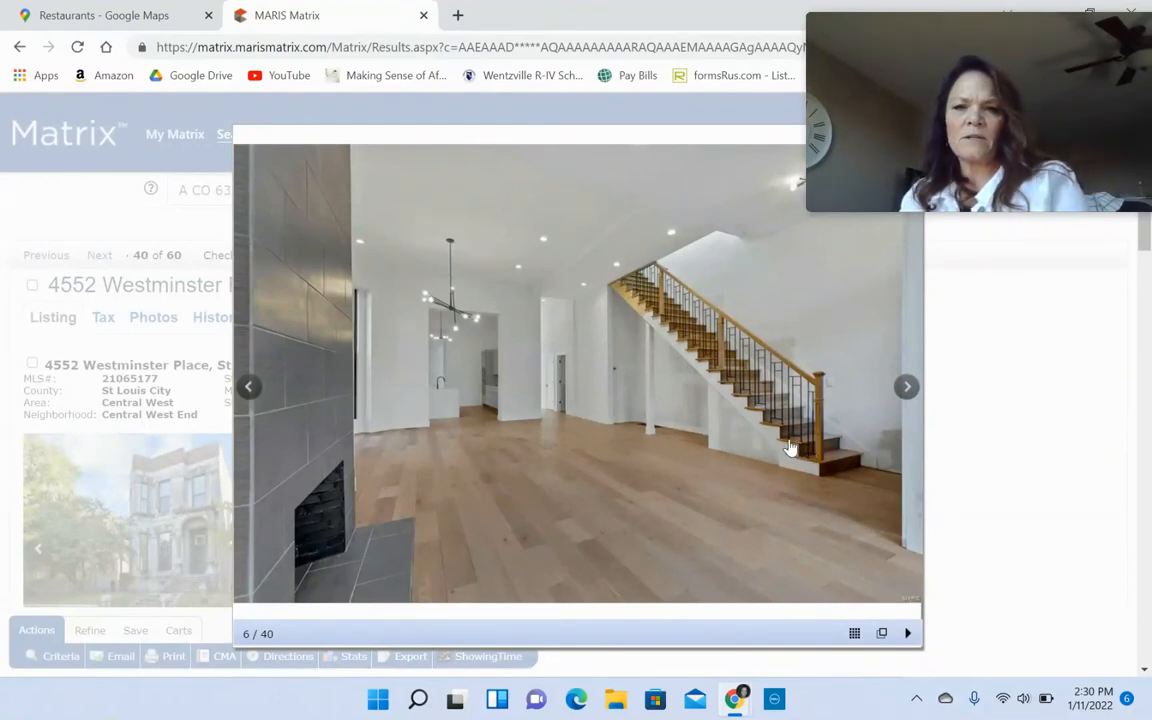
- Continue through the kitchen photos
{"action": "left_click", "coordinate": [906, 388]}
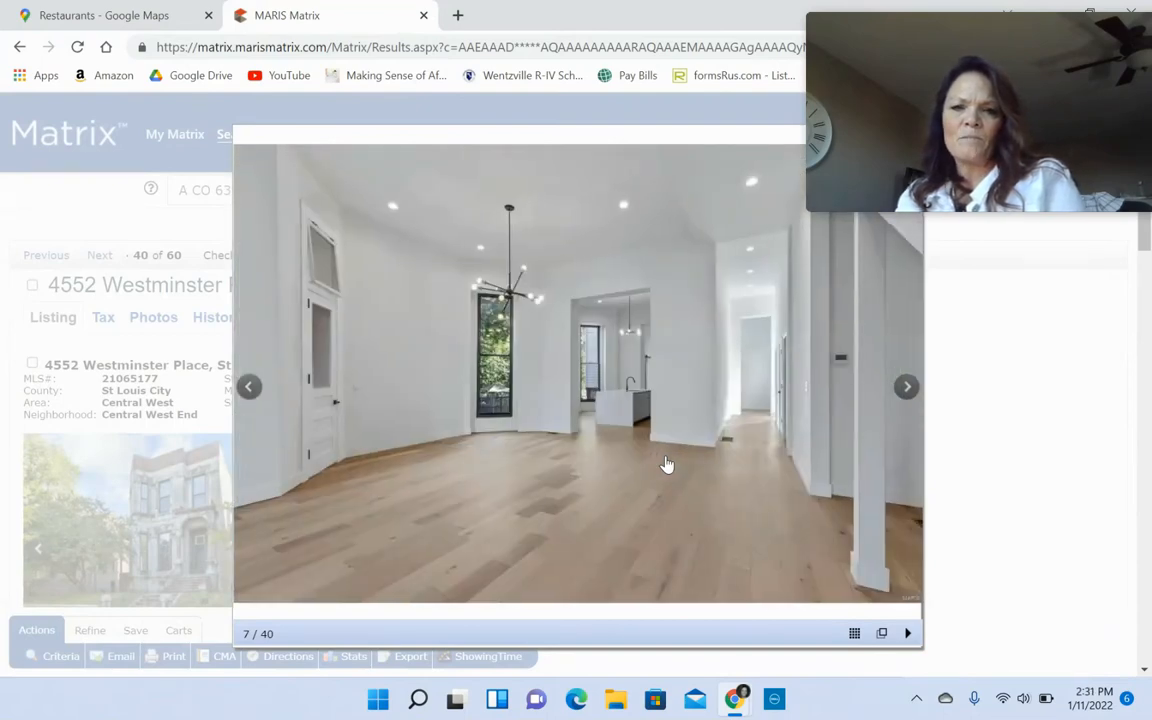
{"action": "left_click", "coordinate": [906, 388]}
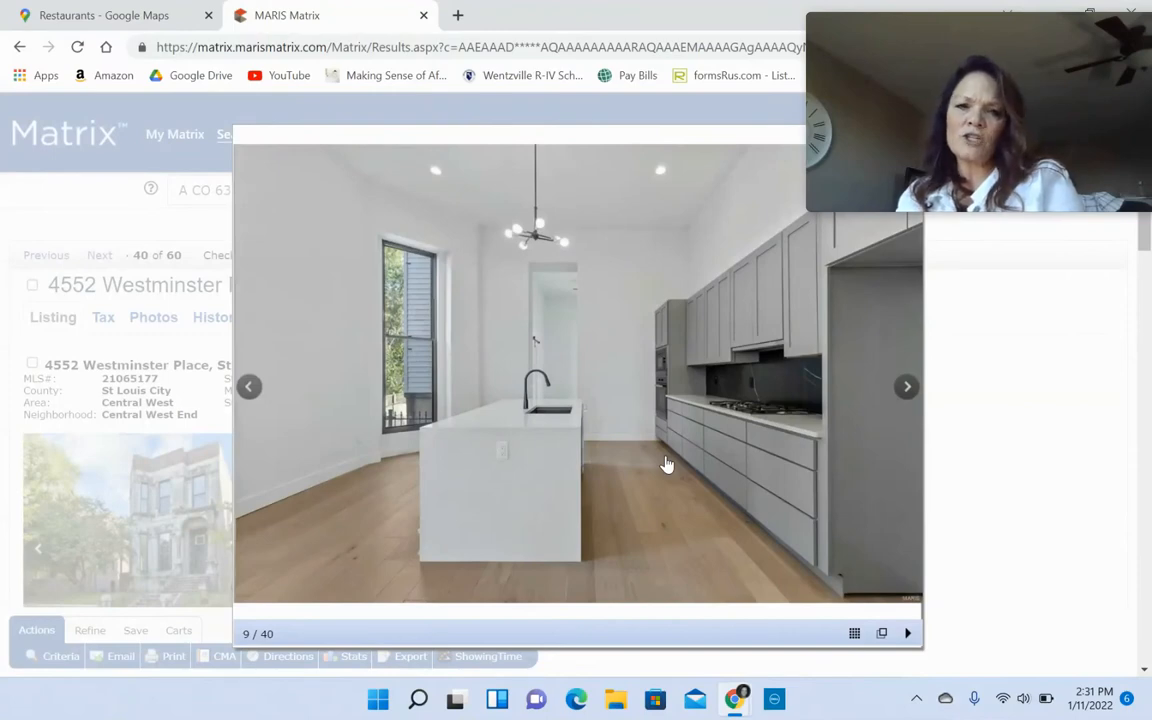
{"action": "left_click", "coordinate": [906, 388]}
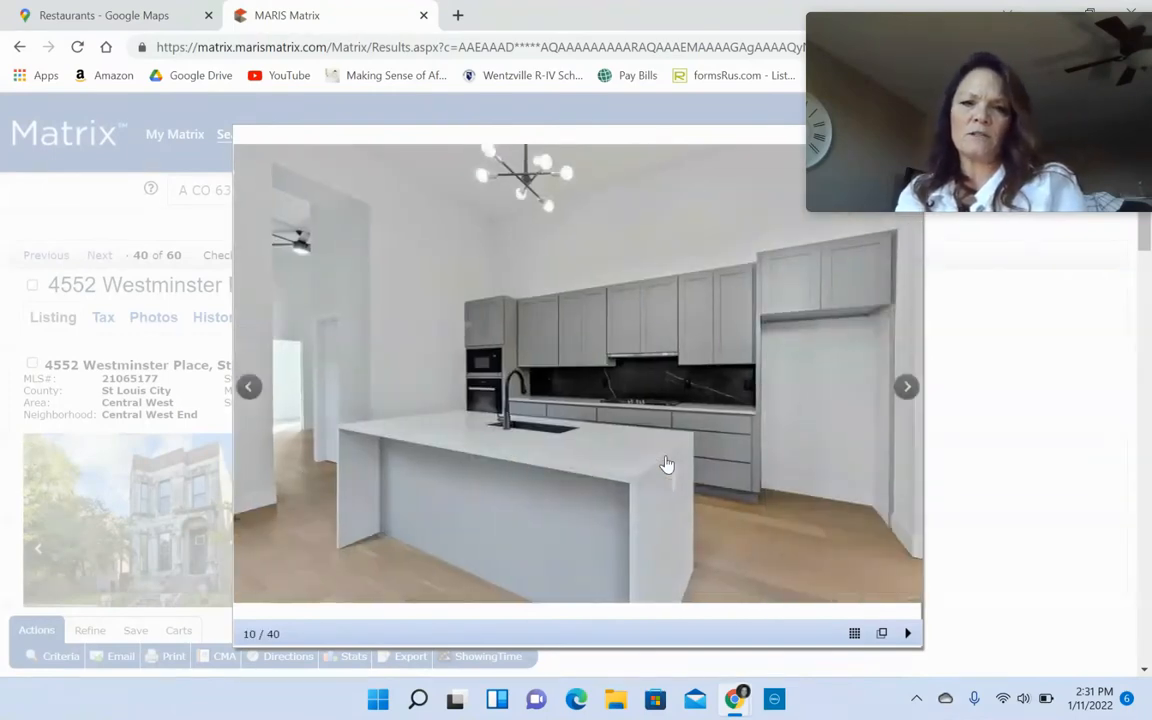
{"action": "mouse_move", "coordinate": [484, 516]}
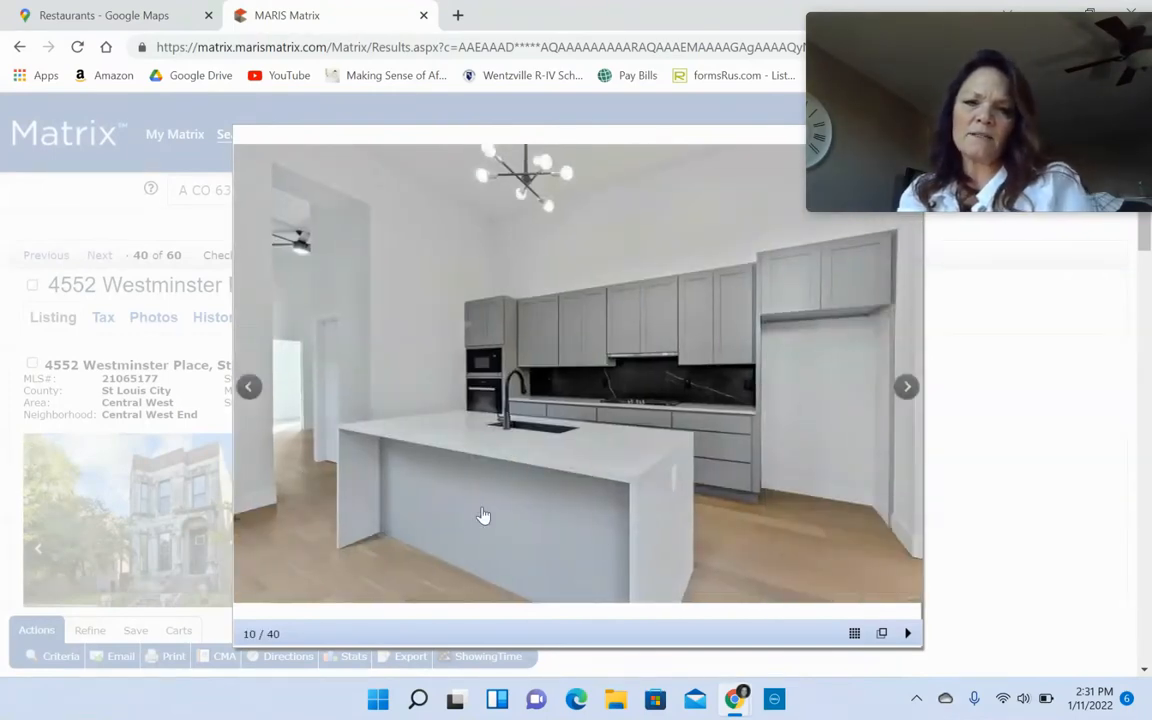
{"action": "left_click", "coordinate": [906, 388]}
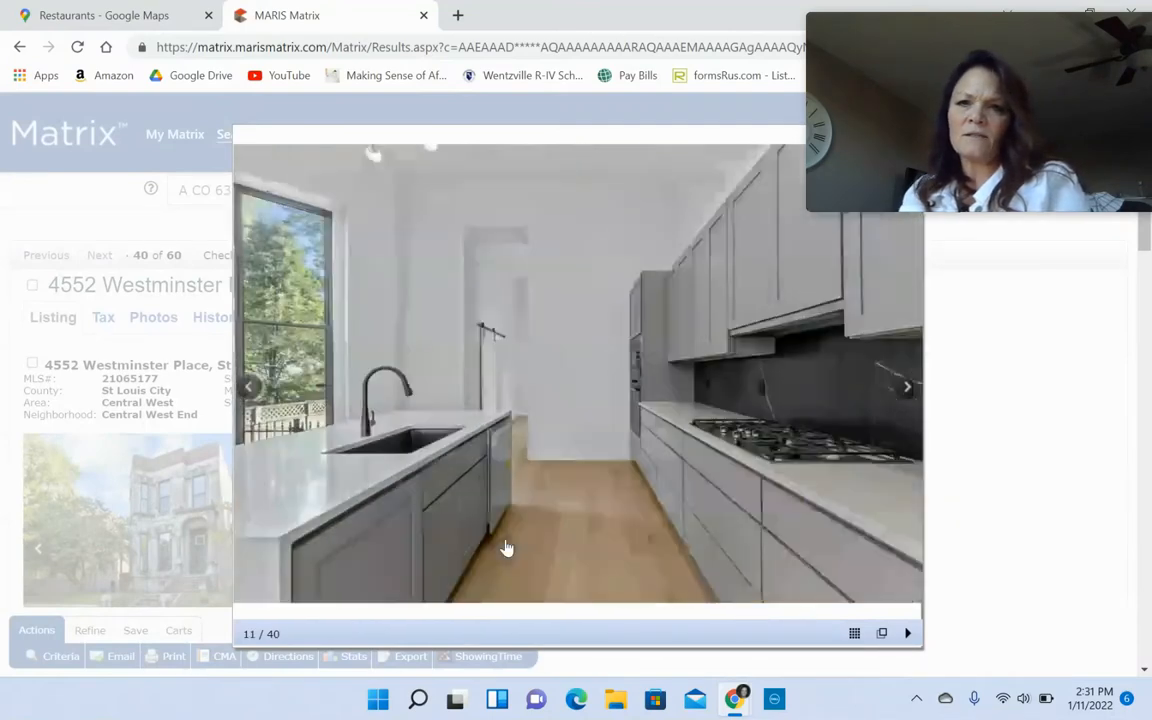
{"action": "left_click", "coordinate": [906, 388]}
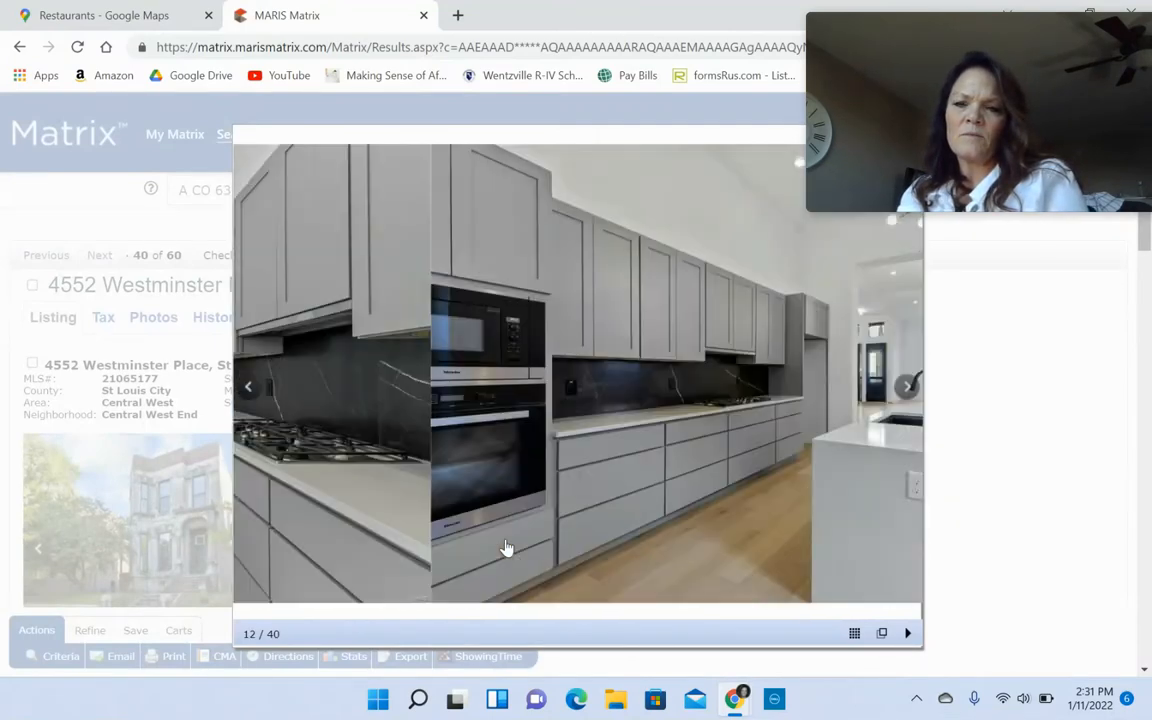
{"action": "left_click", "coordinate": [906, 386]}
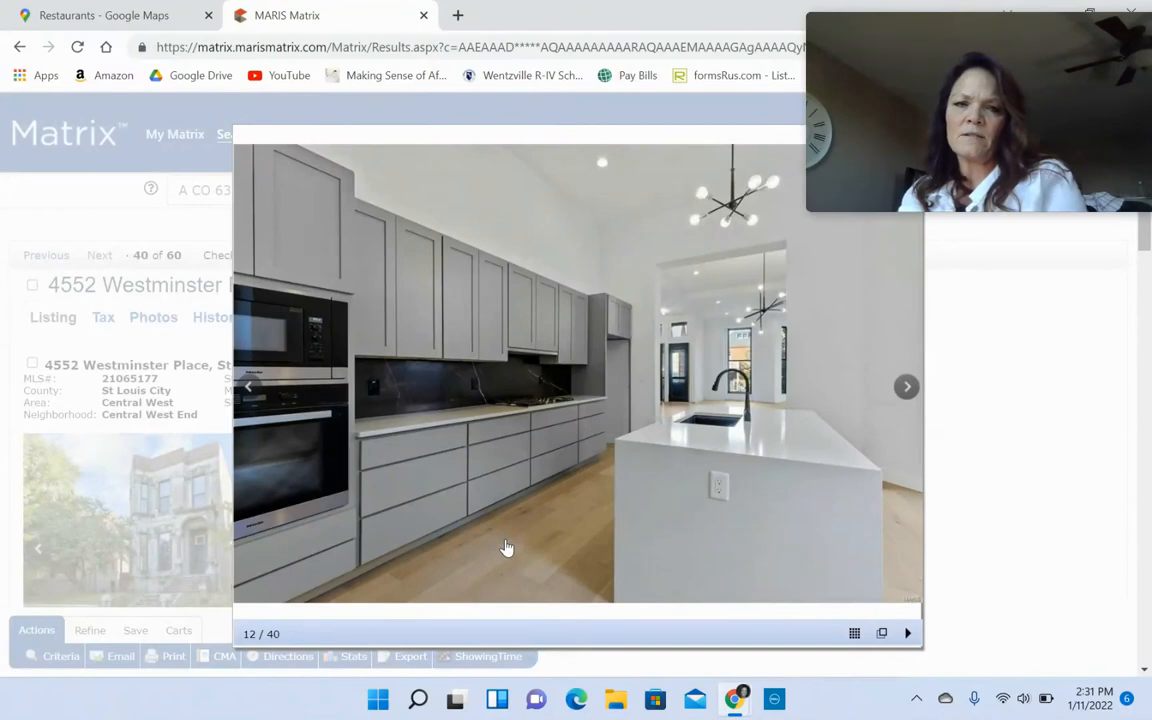
{"action": "mouse_move", "coordinate": [368, 516]}
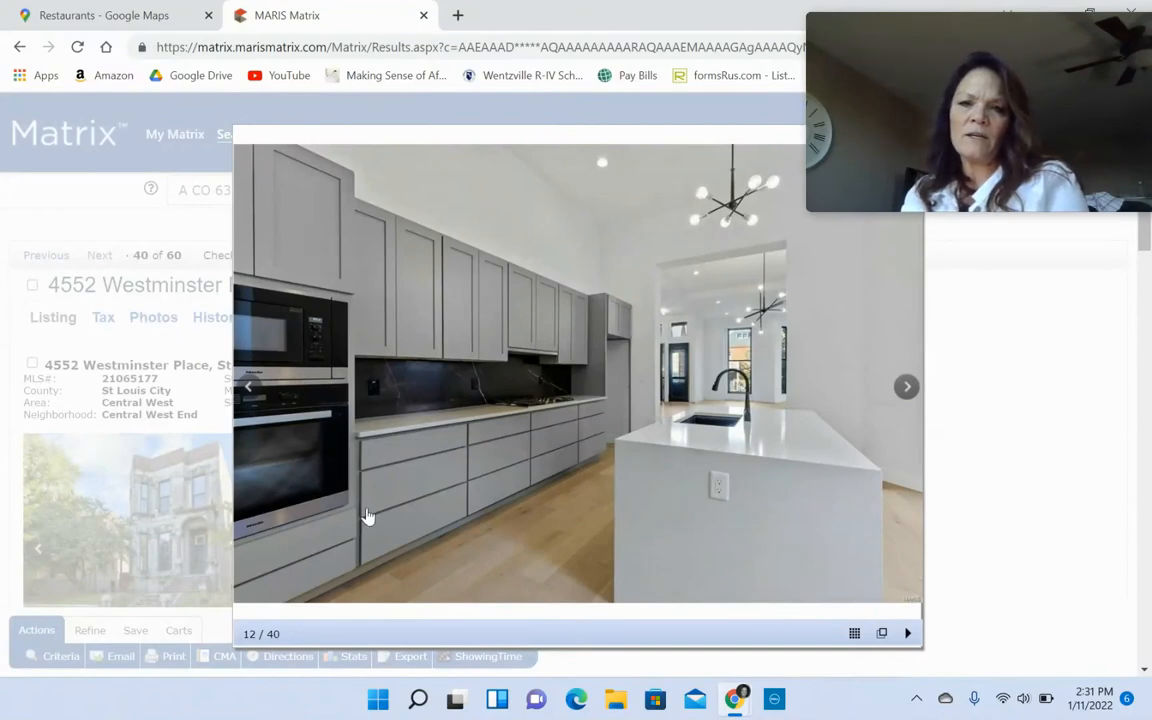
- View the bathrooms, back porch, upstairs hallway and balcony photos, then close the viewer
{"action": "left_click", "coordinate": [906, 388]}
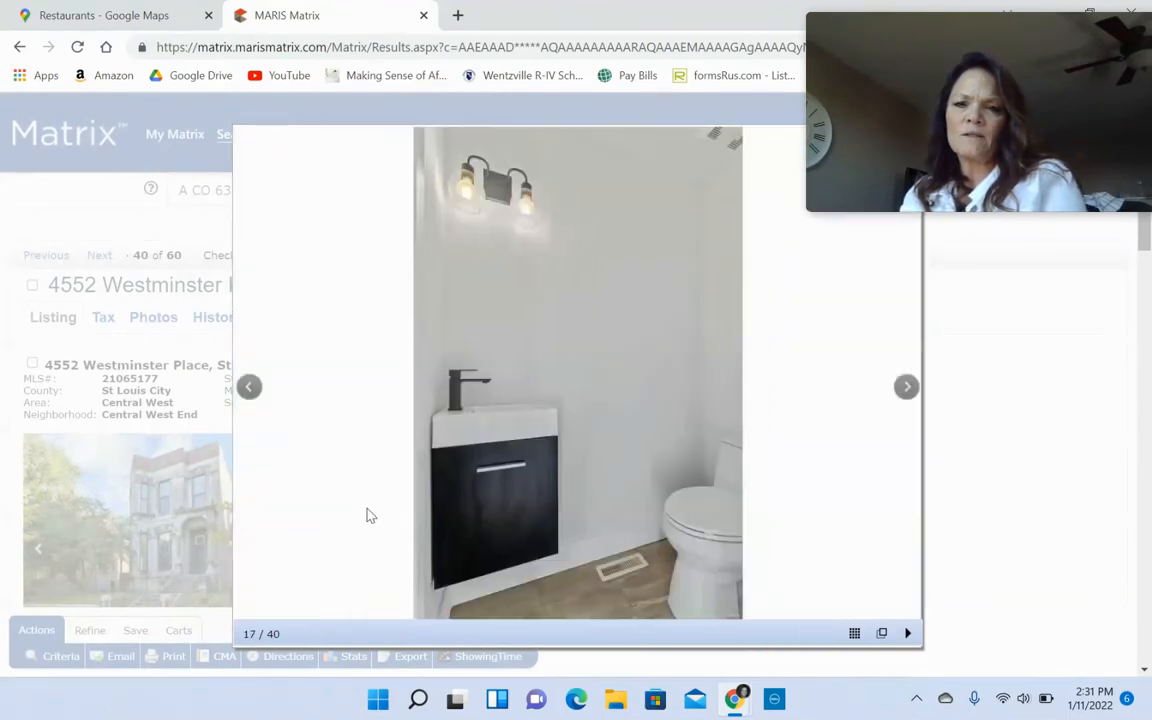
{"action": "left_click", "coordinate": [248, 388]}
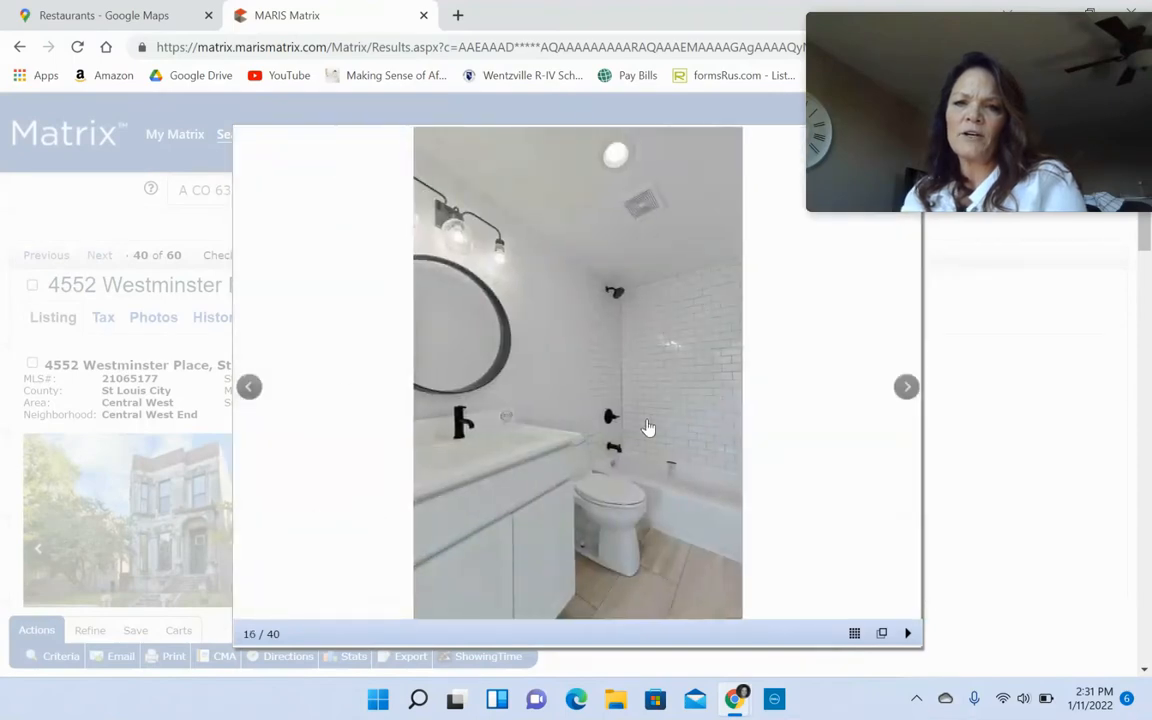
{"action": "left_click", "coordinate": [906, 388]}
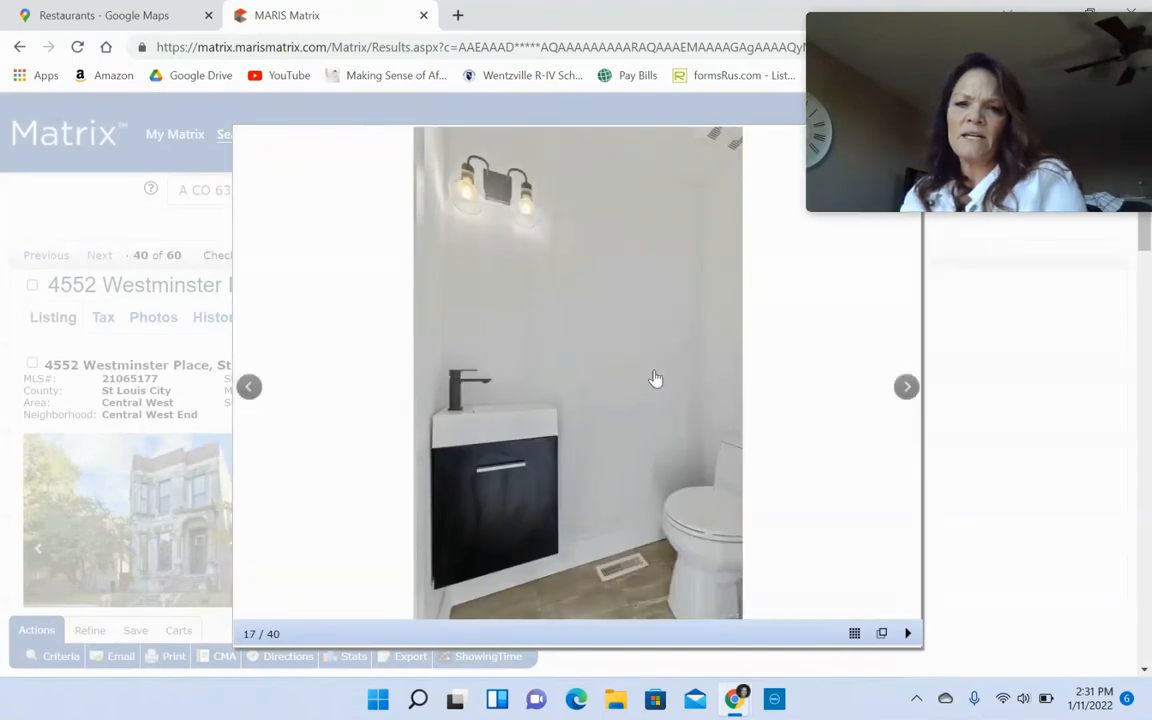
{"action": "left_click", "coordinate": [906, 386]}
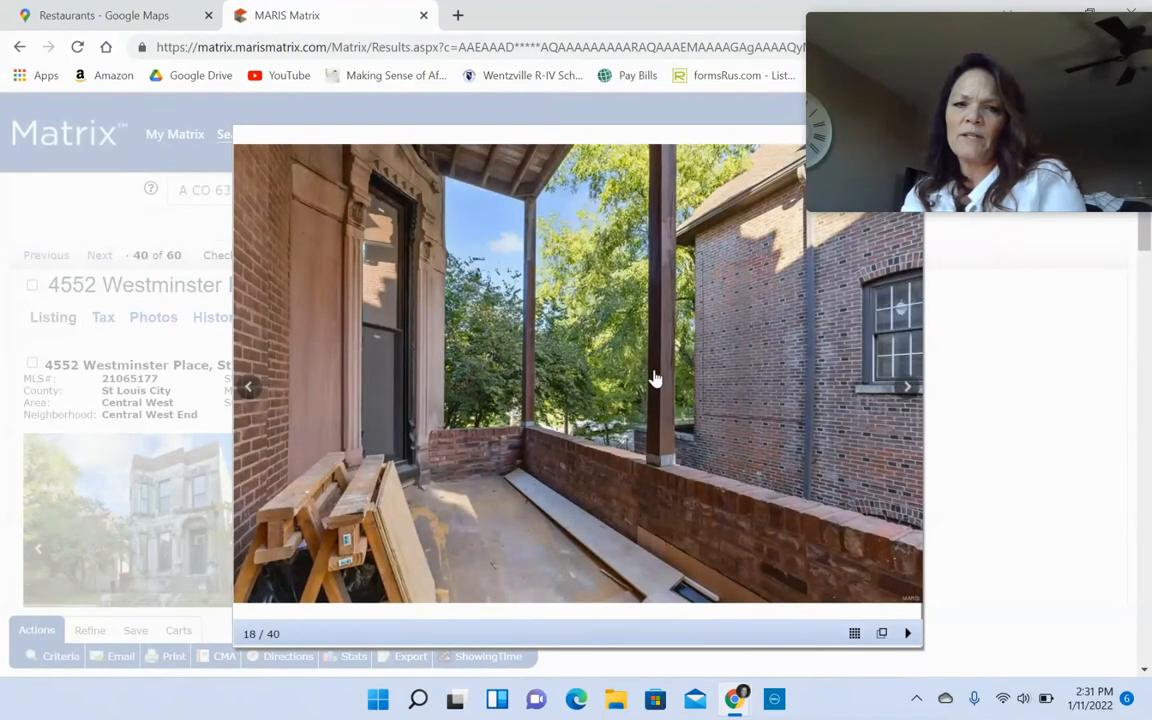
{"action": "left_click", "coordinate": [906, 388]}
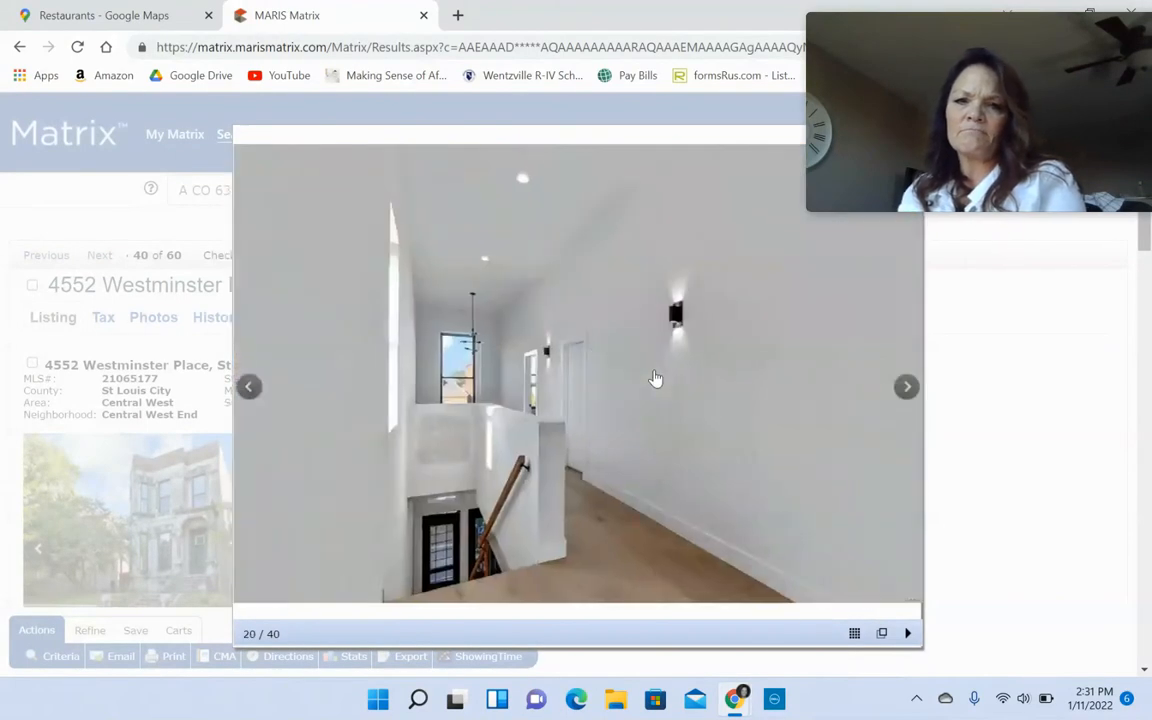
{"action": "left_click", "coordinate": [906, 388]}
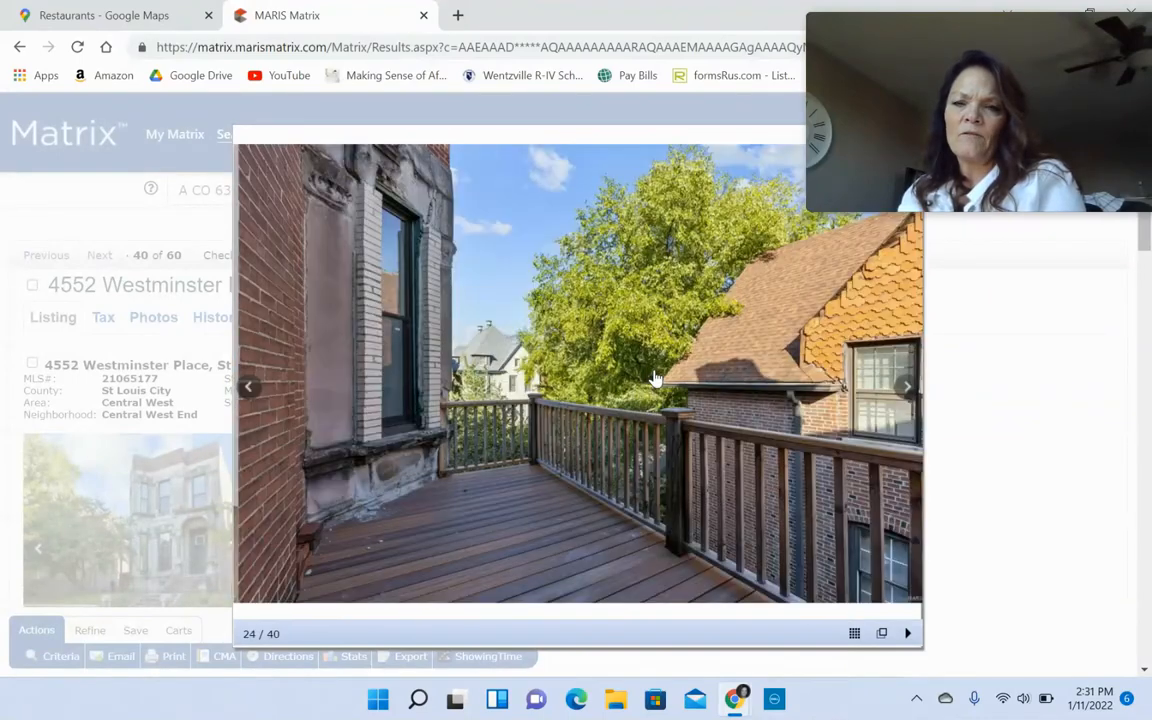
{"action": "left_click", "coordinate": [906, 386]}
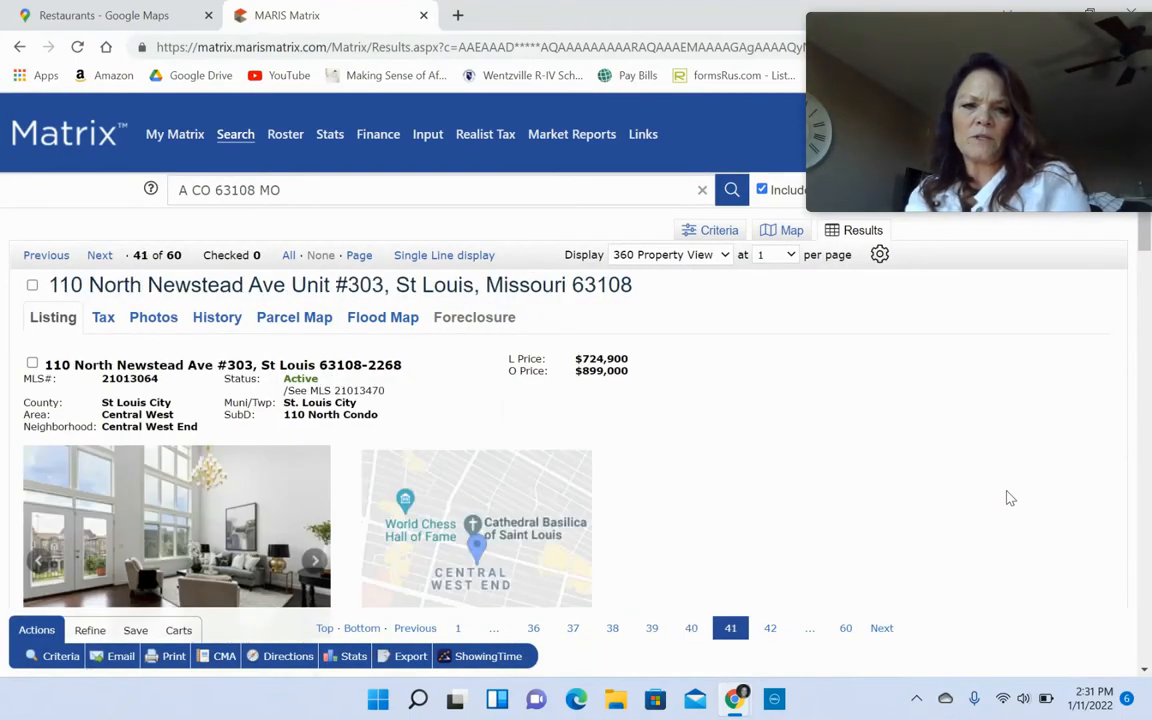
{"action": "scroll", "scroll_direction": "down", "scroll_amount": 3}
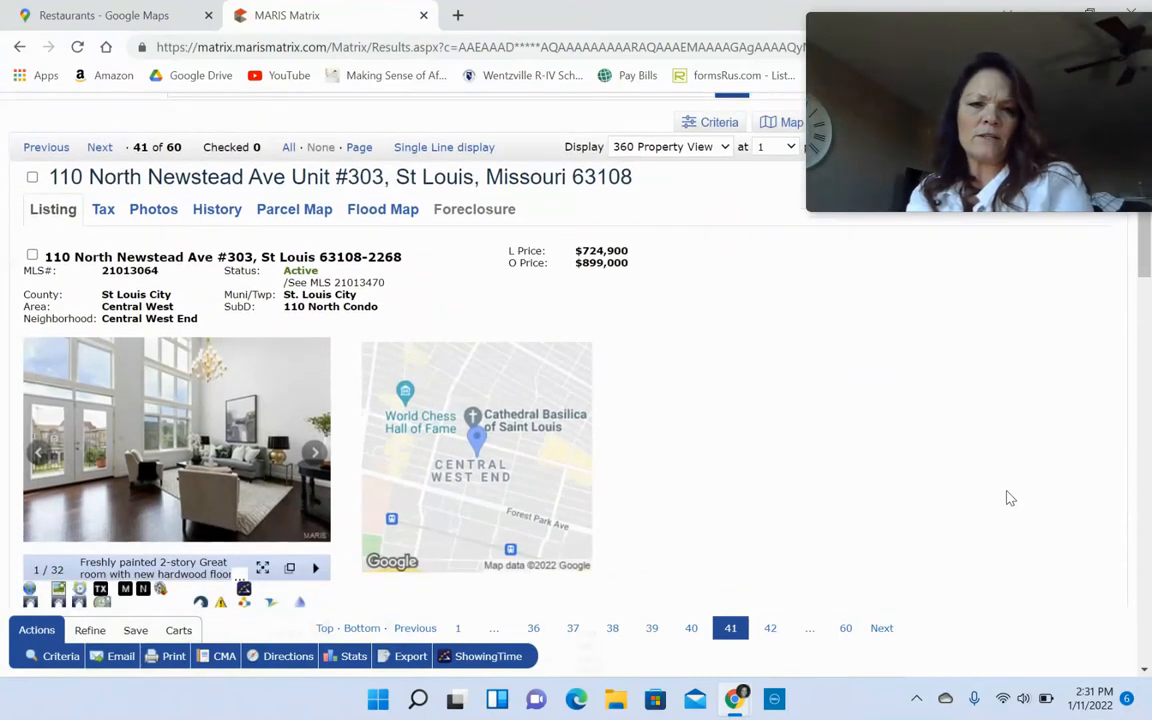
{"action": "left_click", "coordinate": [176, 440]}
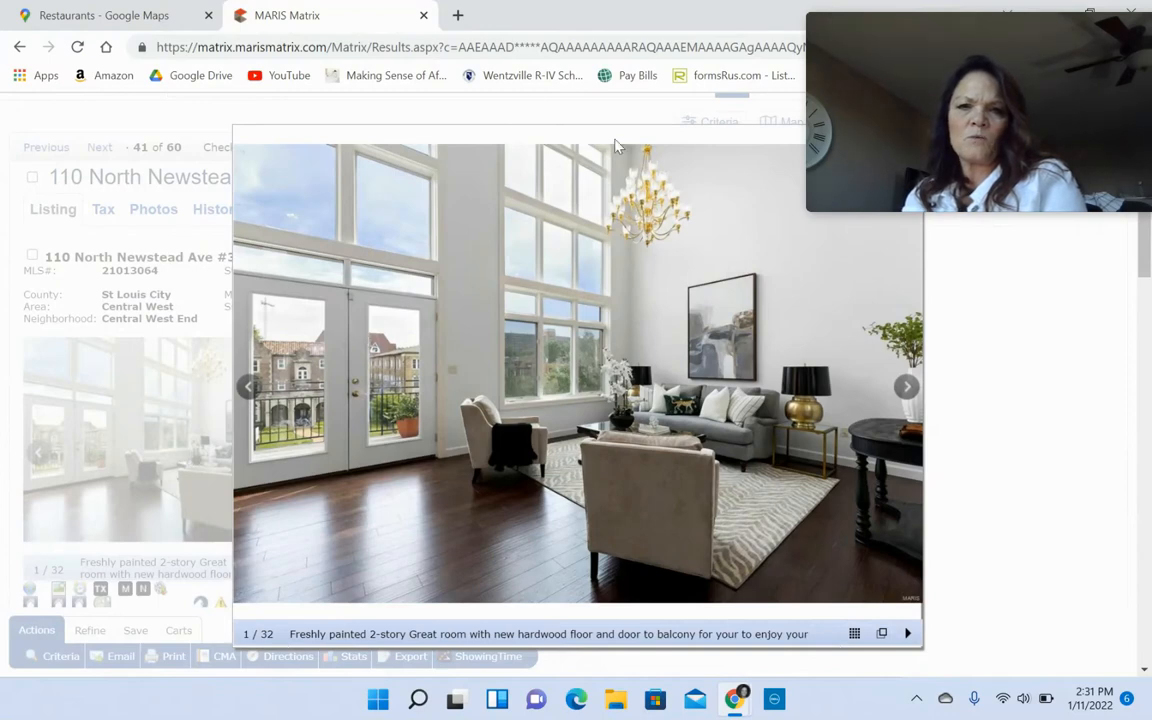
{"action": "mouse_move", "coordinate": [536, 360]}
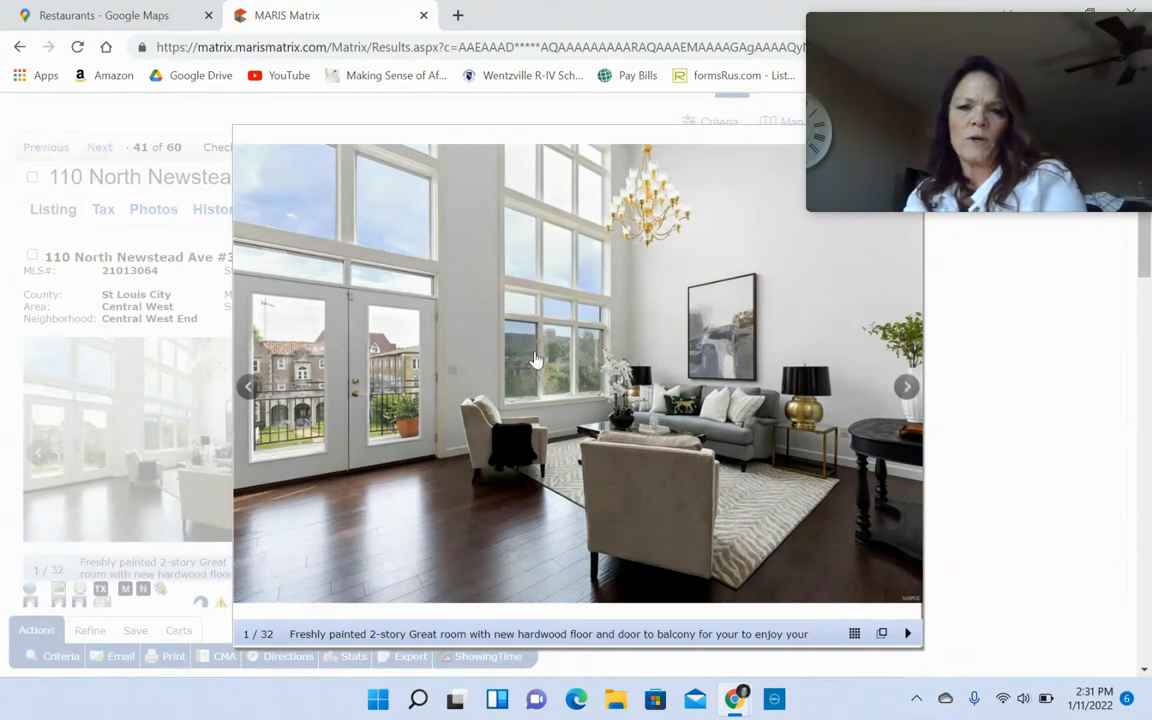
- Page through the aerial rooftop, building exterior, kitchen and study photos
{"action": "left_click", "coordinate": [906, 386]}
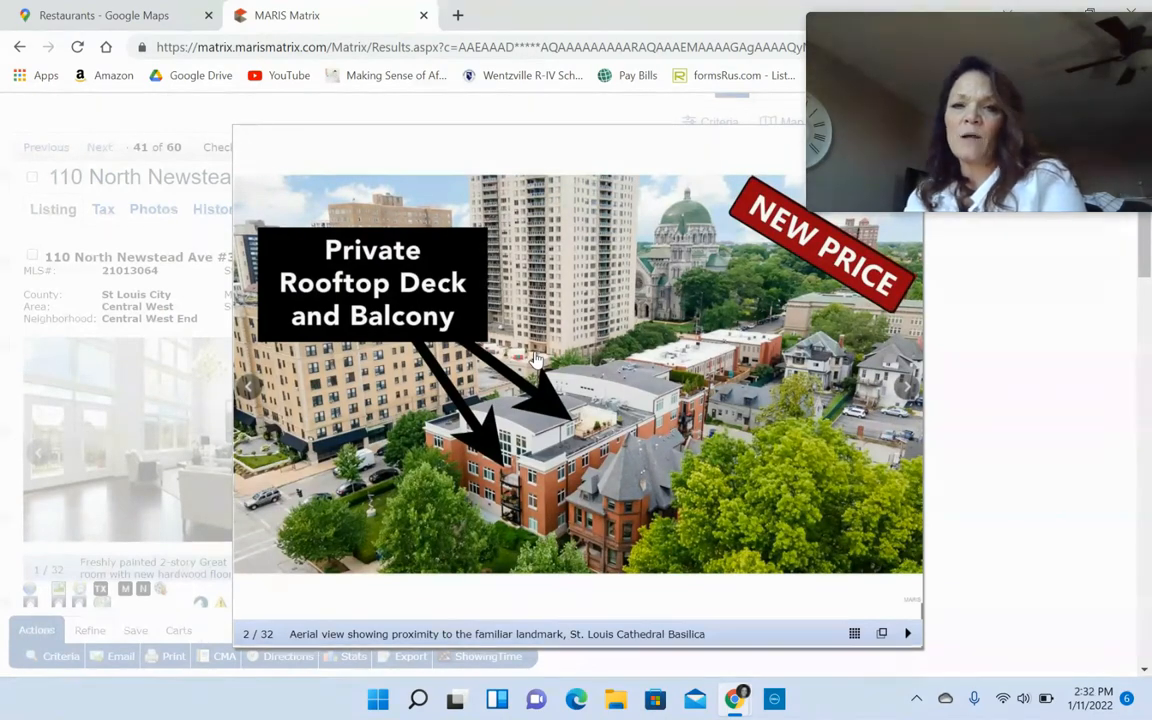
{"action": "left_click", "coordinate": [908, 386]}
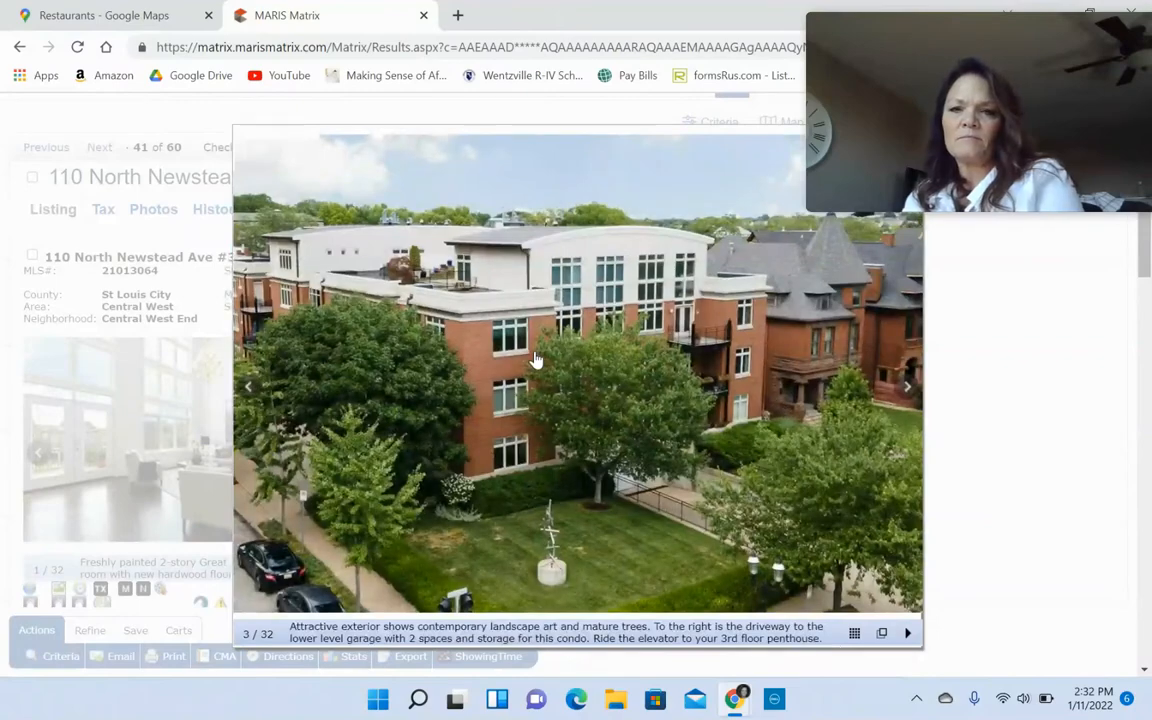
{"action": "left_click", "coordinate": [906, 388]}
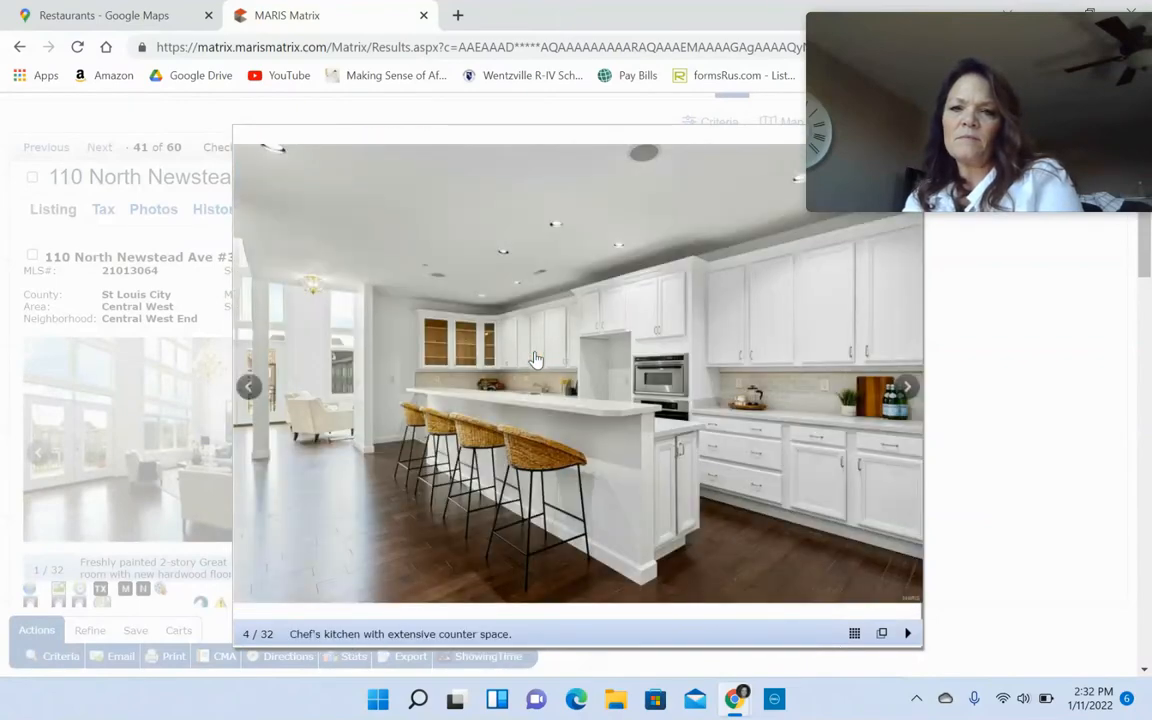
{"action": "left_click", "coordinate": [906, 388]}
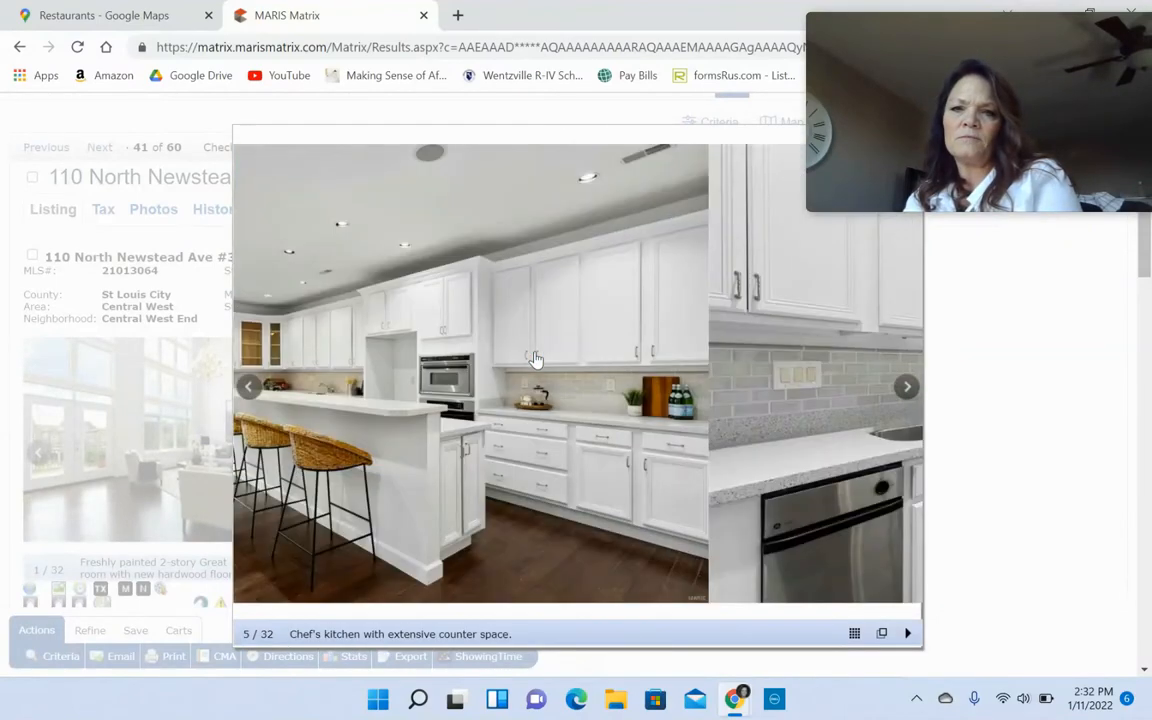
{"action": "left_click", "coordinate": [906, 388]}
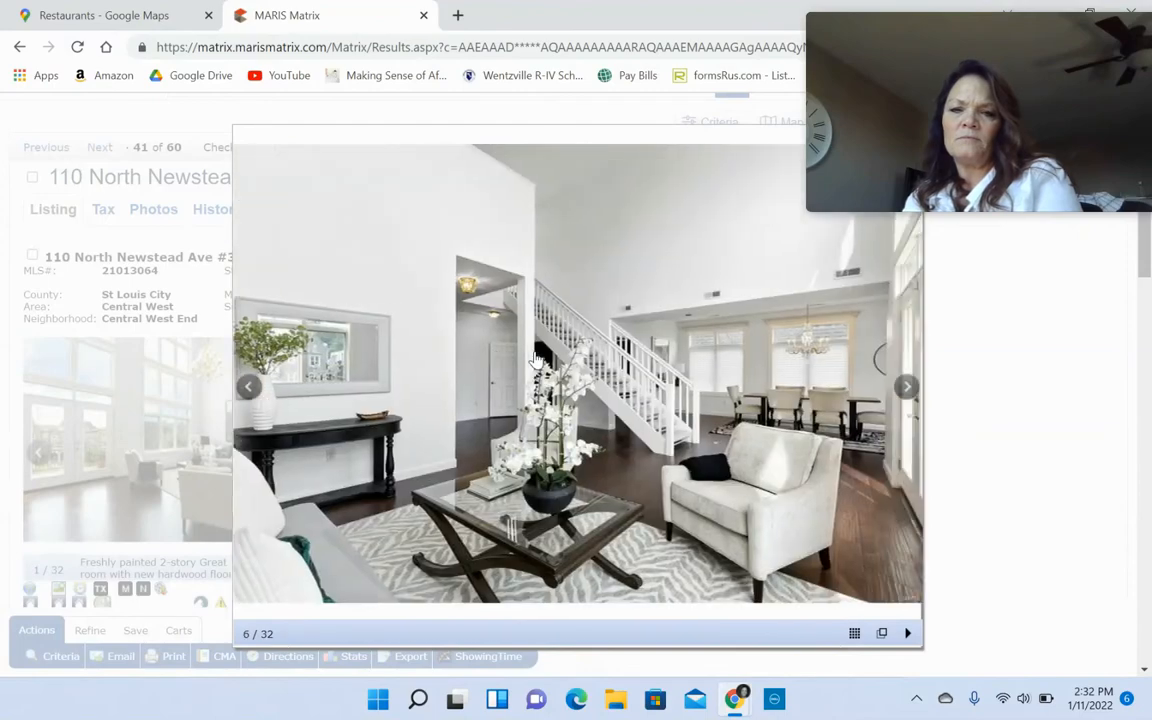
{"action": "left_click", "coordinate": [904, 388]}
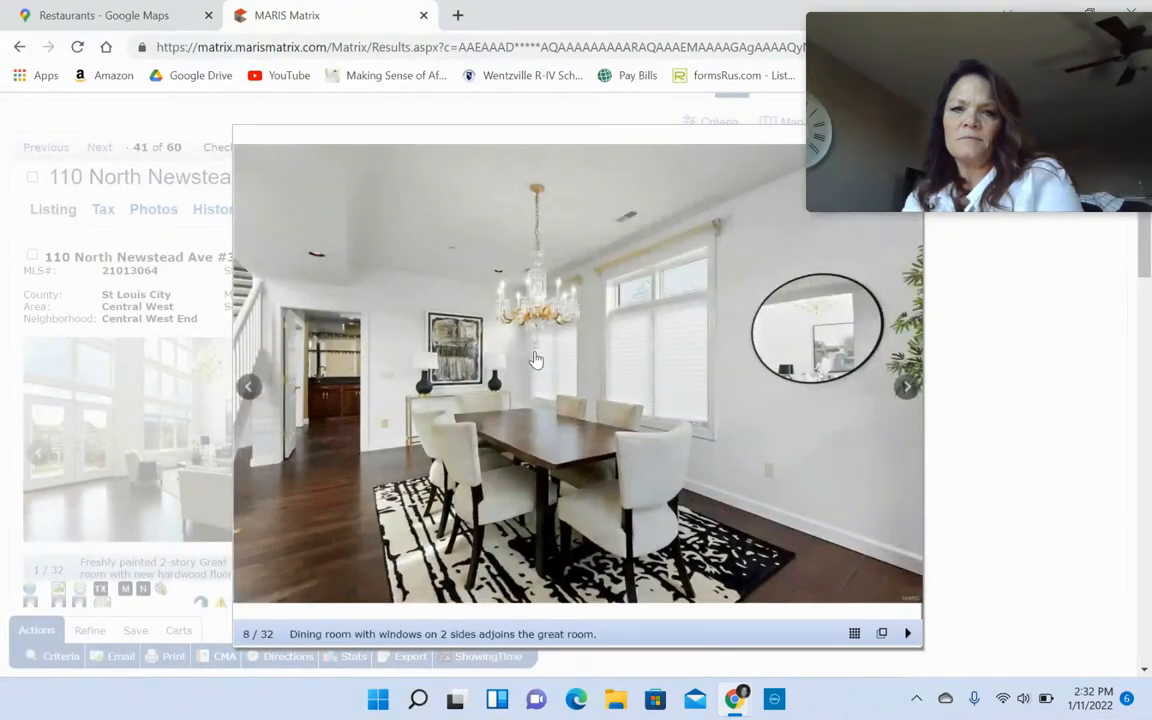
{"action": "left_click", "coordinate": [906, 388]}
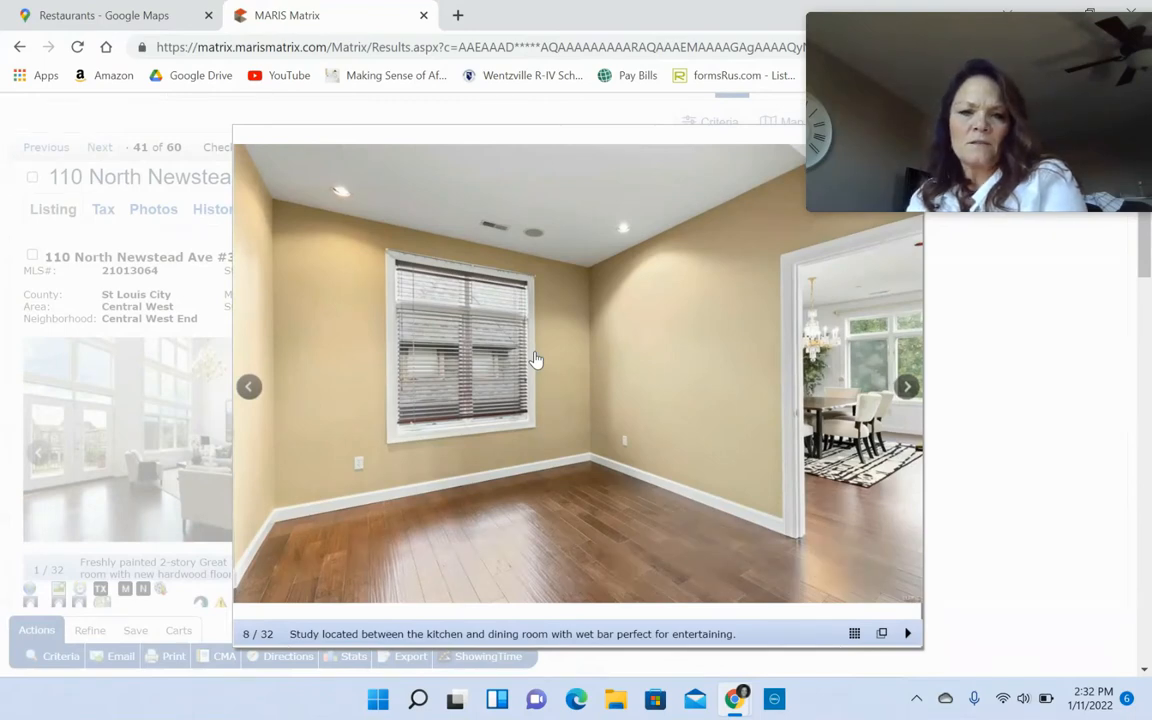
{"action": "left_click", "coordinate": [906, 388]}
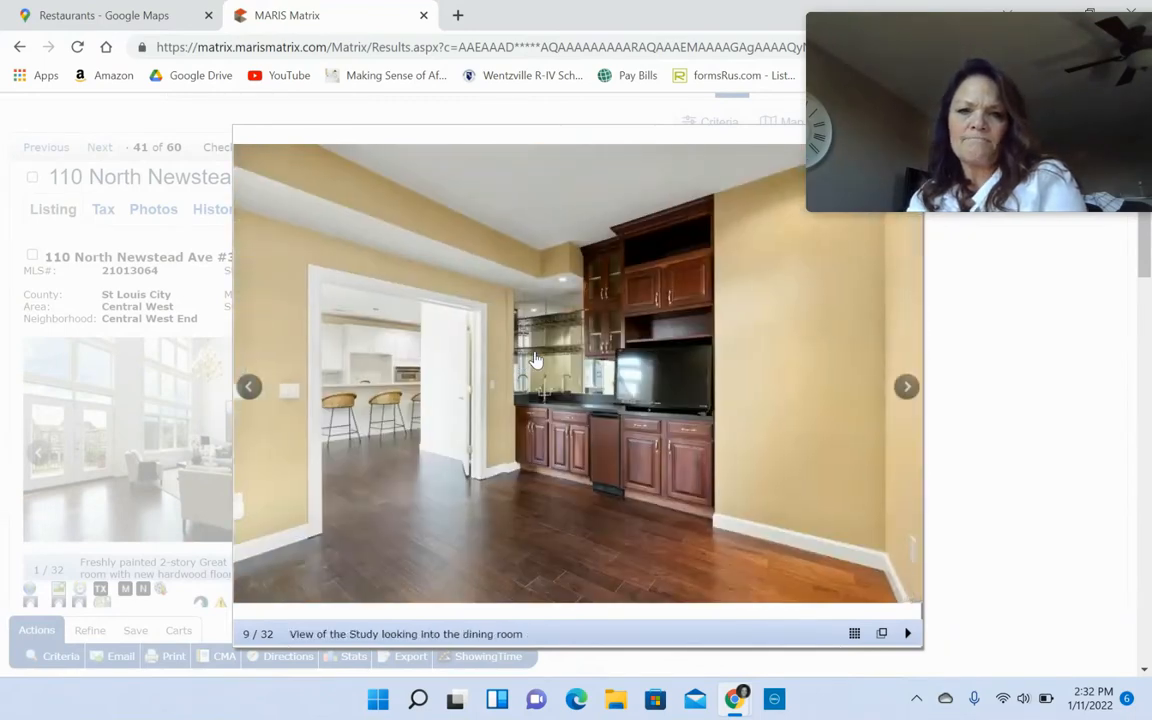
- Continue through the bedrooms, bathrooms, closet, yellow room and laundry room photos
{"action": "left_click", "coordinate": [906, 386]}
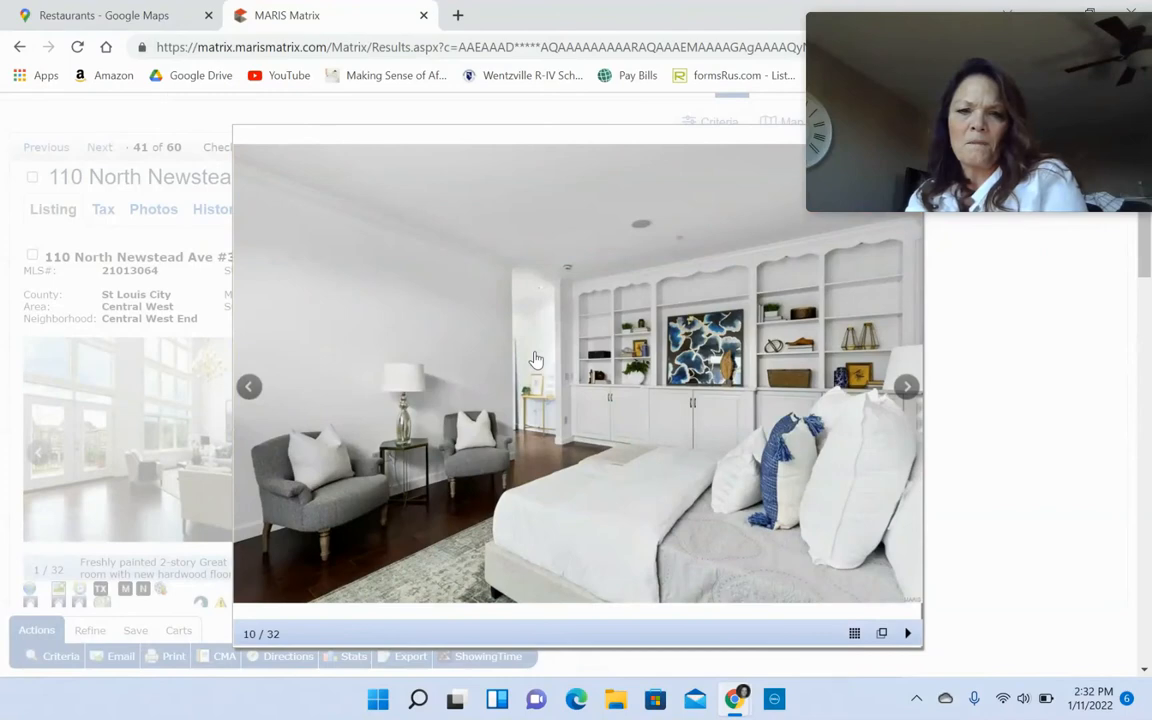
{"action": "left_click", "coordinate": [906, 386]}
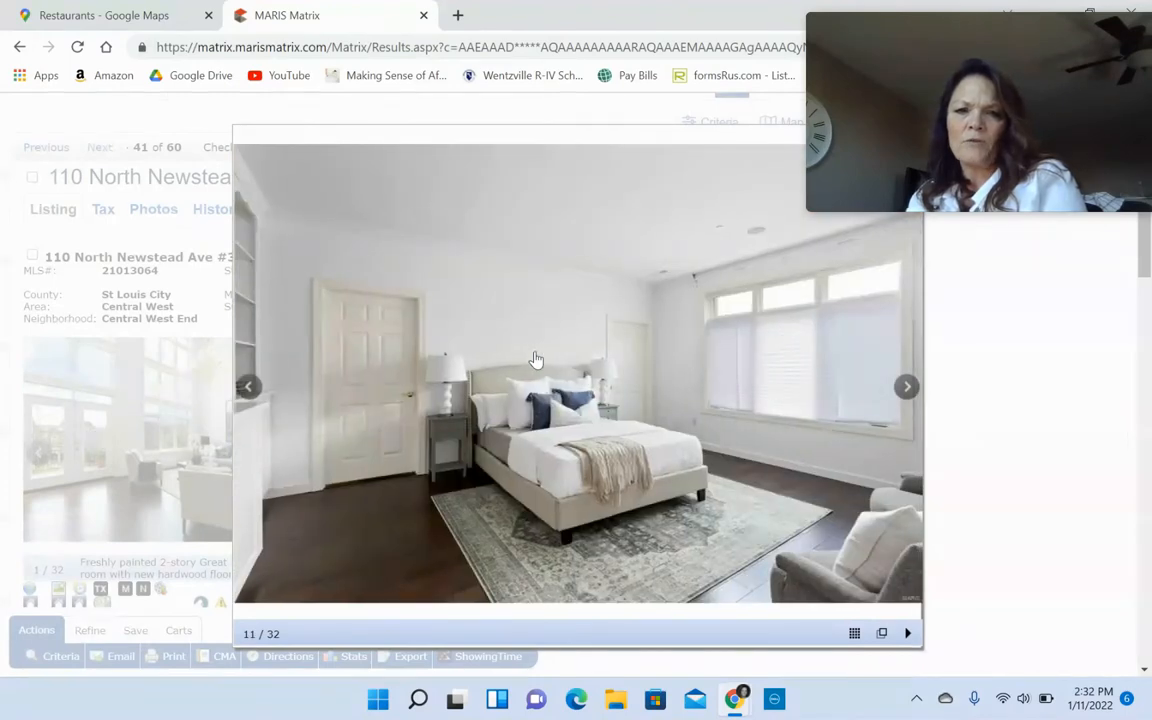
{"action": "left_click", "coordinate": [248, 386]}
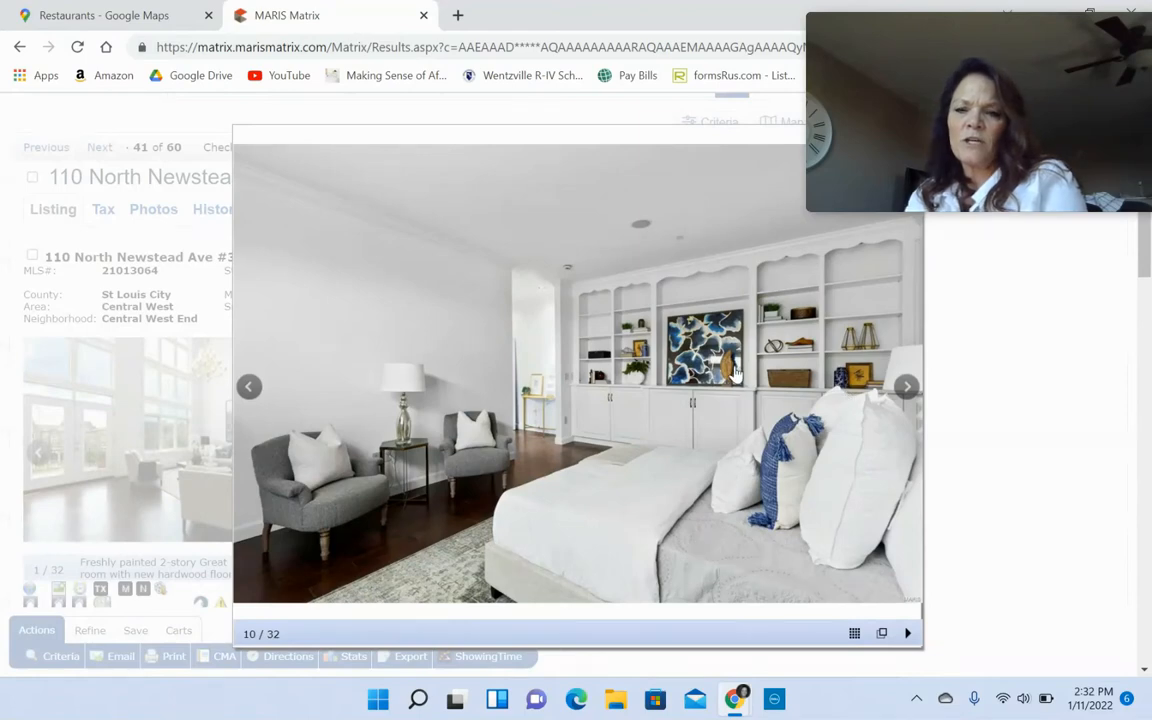
{"action": "left_click", "coordinate": [906, 386]}
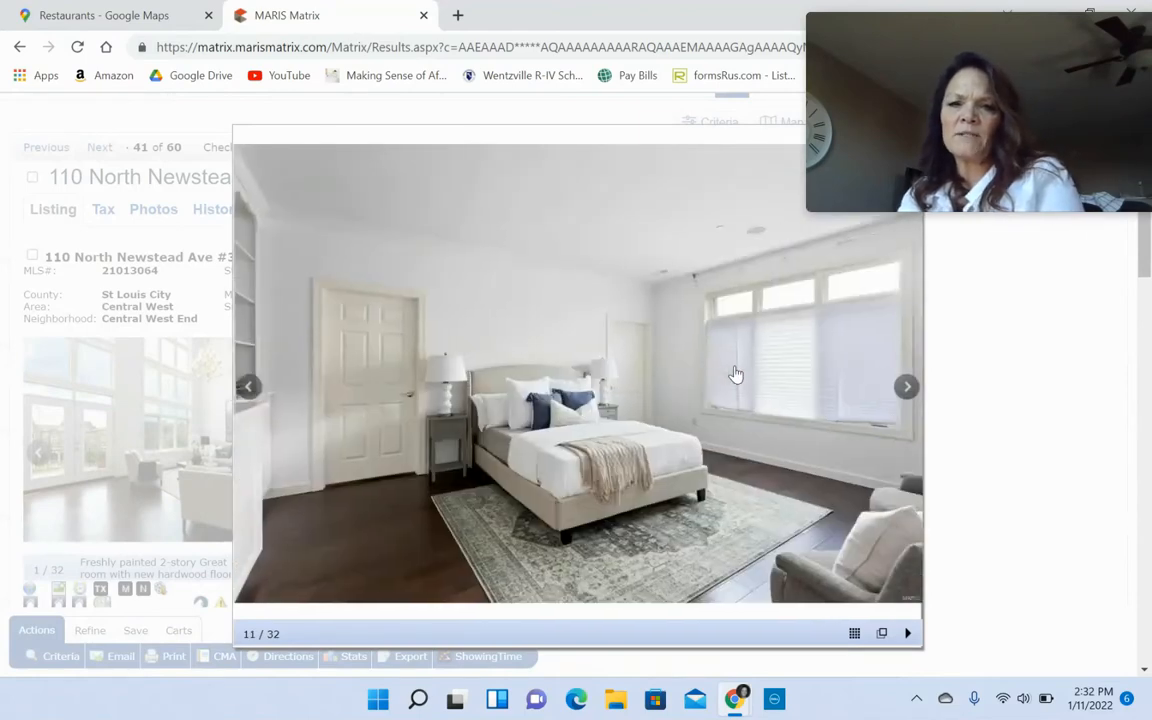
{"action": "left_click", "coordinate": [906, 388]}
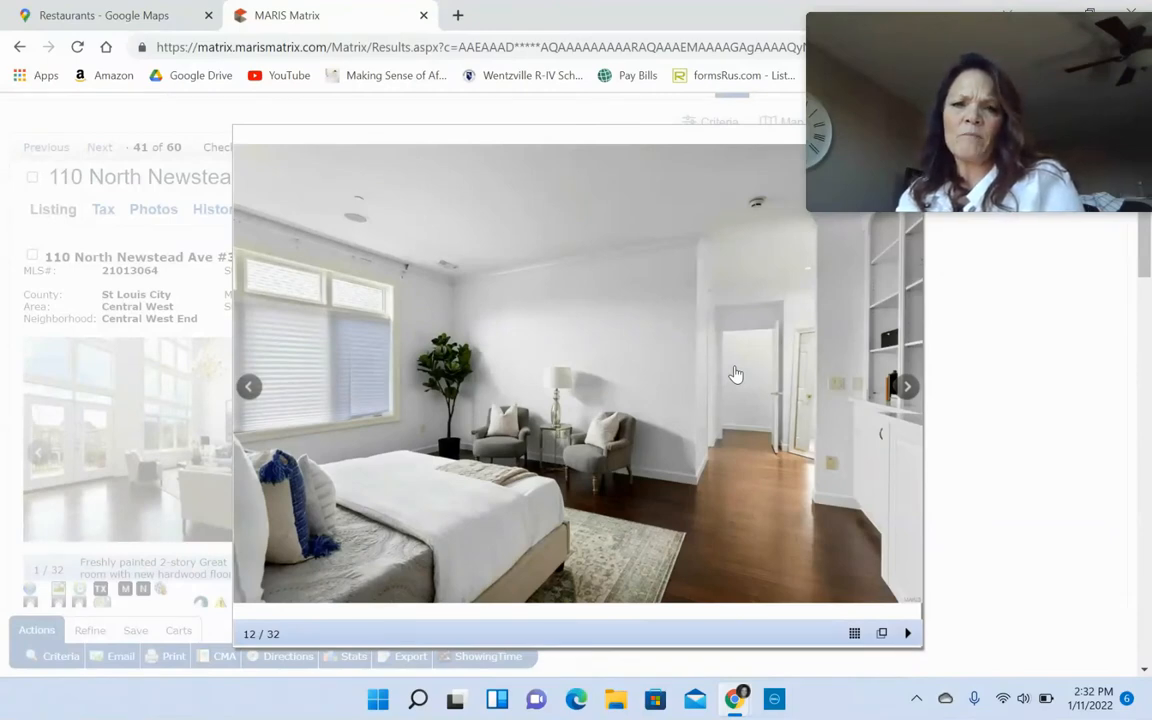
{"action": "left_click", "coordinate": [906, 386]}
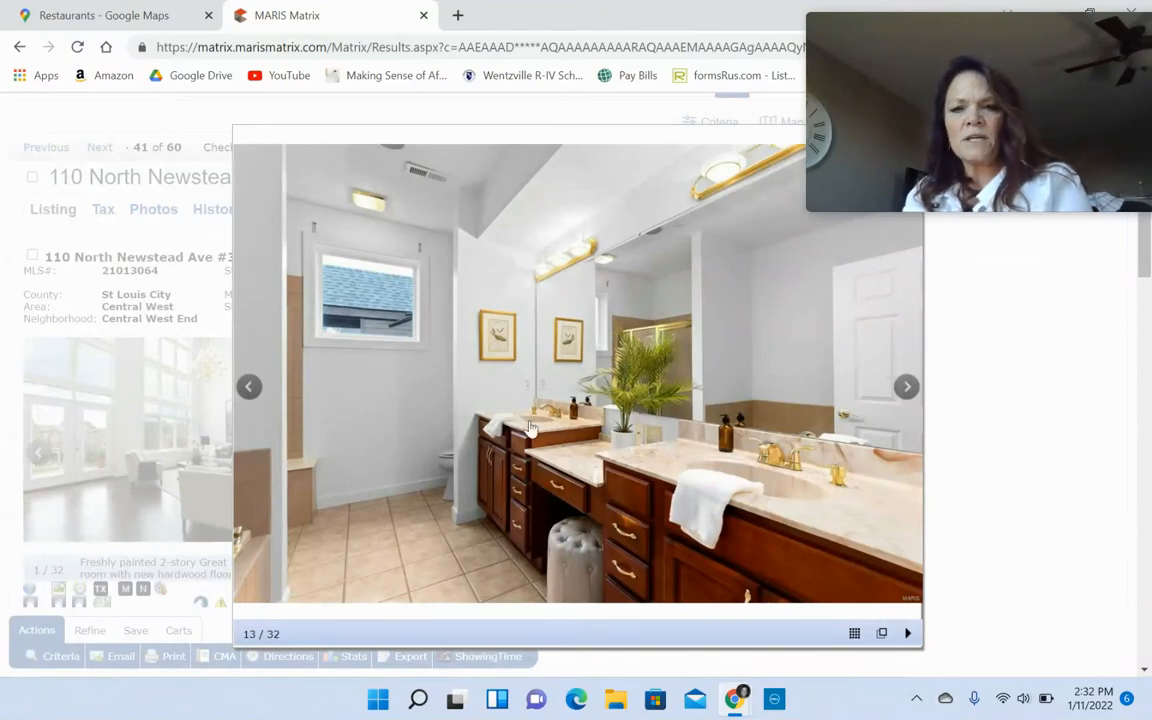
{"action": "mouse_move", "coordinate": [600, 440]}
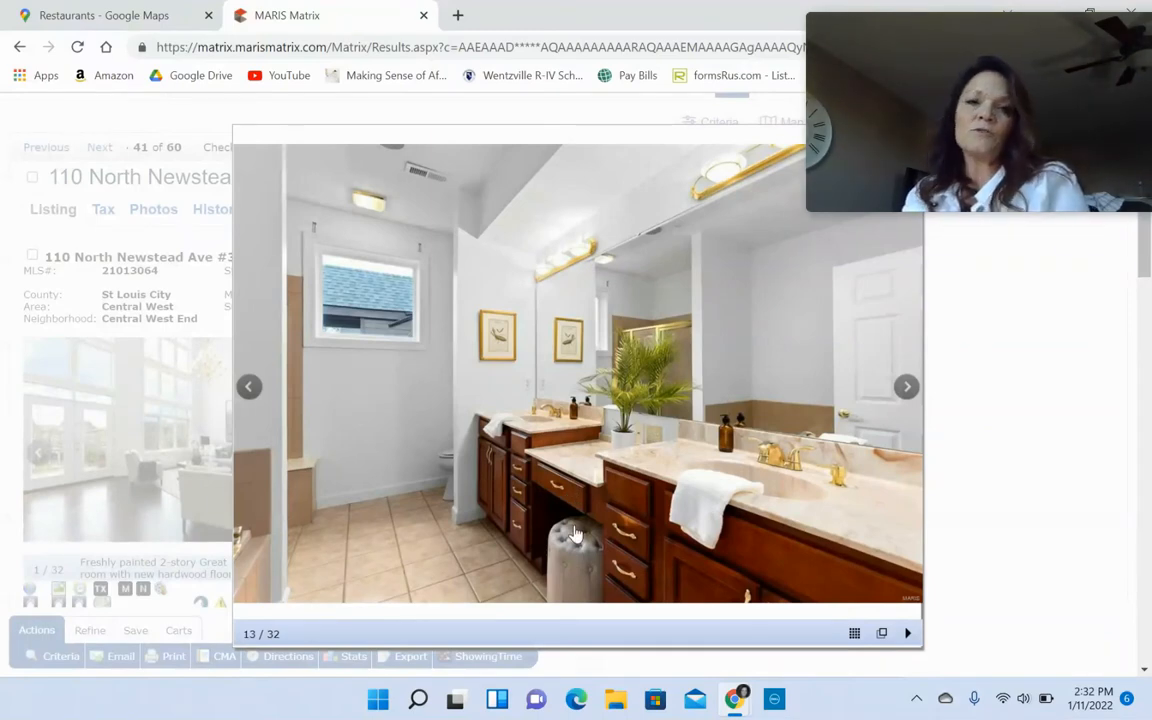
{"action": "left_click", "coordinate": [906, 388]}
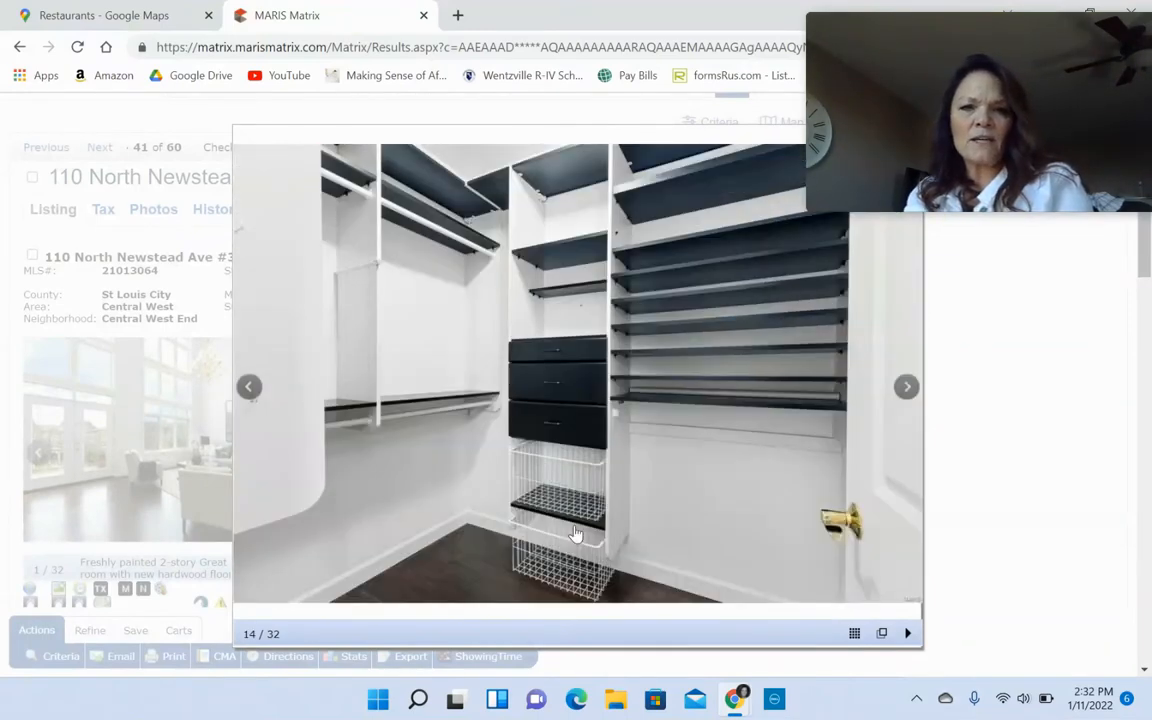
{"action": "left_click", "coordinate": [906, 388]}
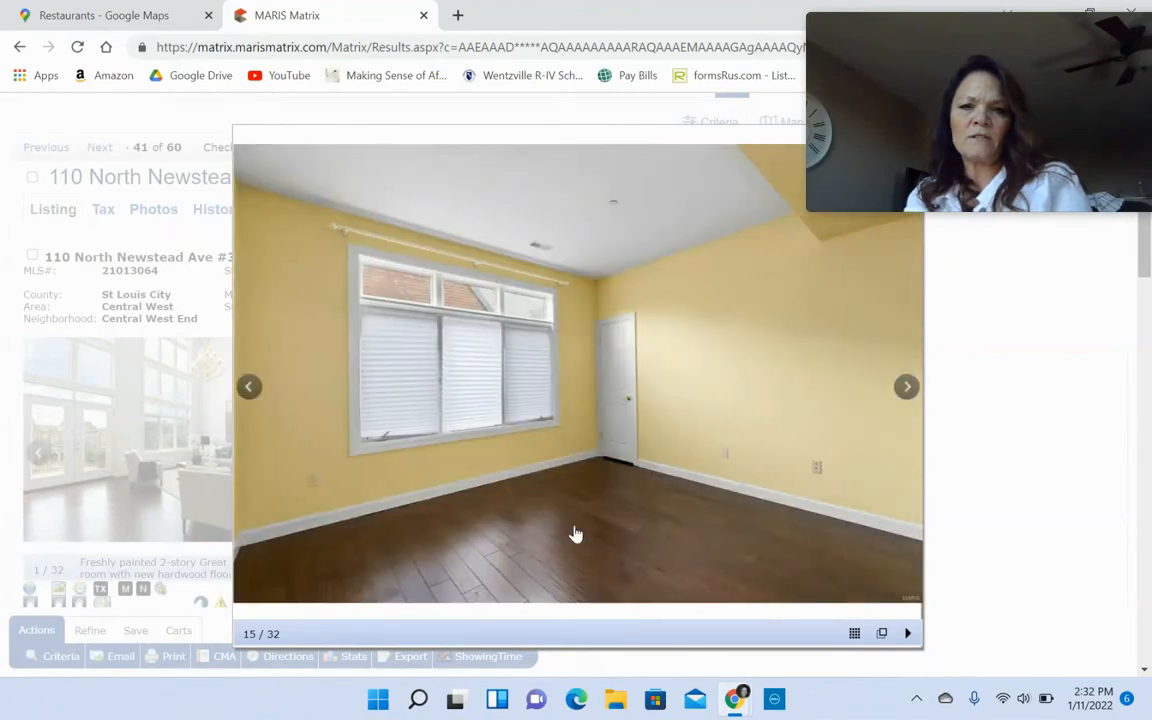
{"action": "left_click", "coordinate": [906, 386]}
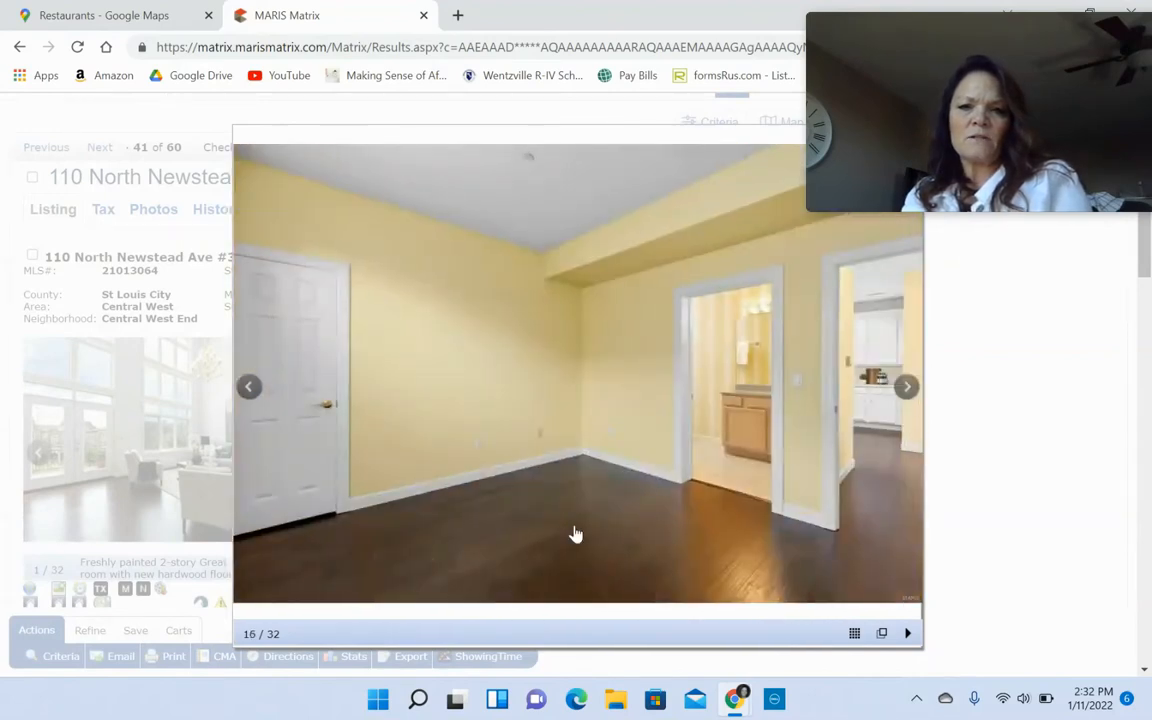
{"action": "left_click", "coordinate": [906, 388]}
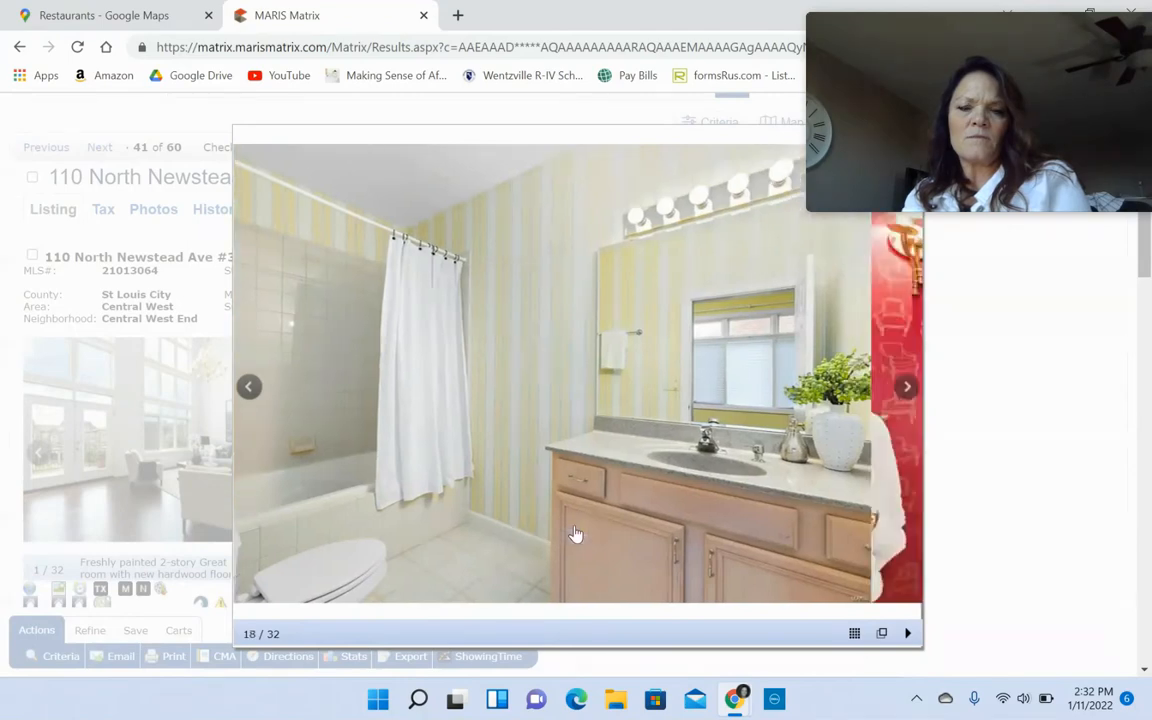
{"action": "left_click", "coordinate": [906, 388]}
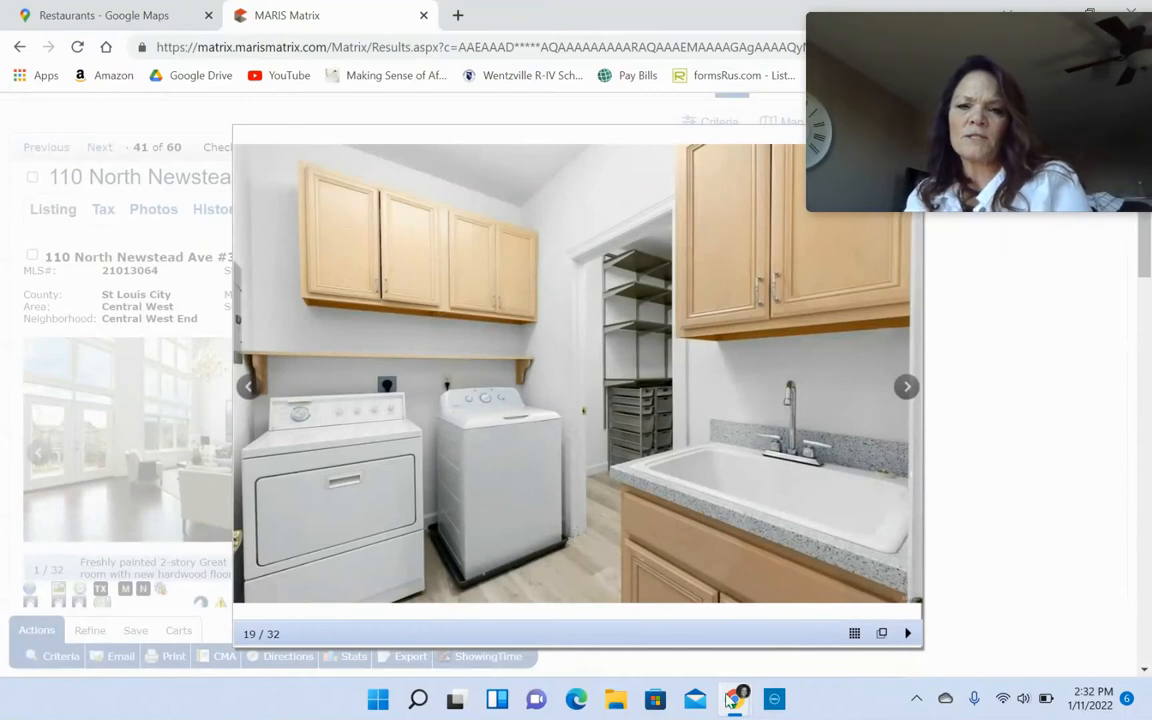
- View the balcony, balcony view, living room and upper level photos
{"action": "left_click", "coordinate": [906, 388]}
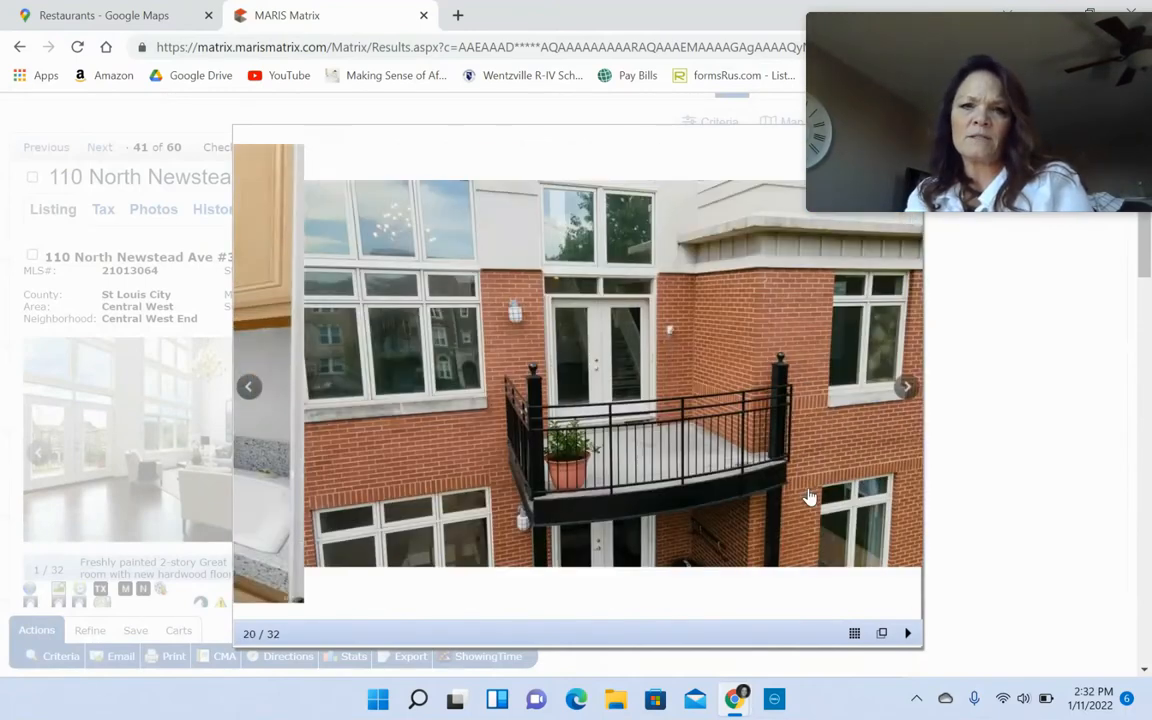
{"action": "left_click", "coordinate": [906, 388]}
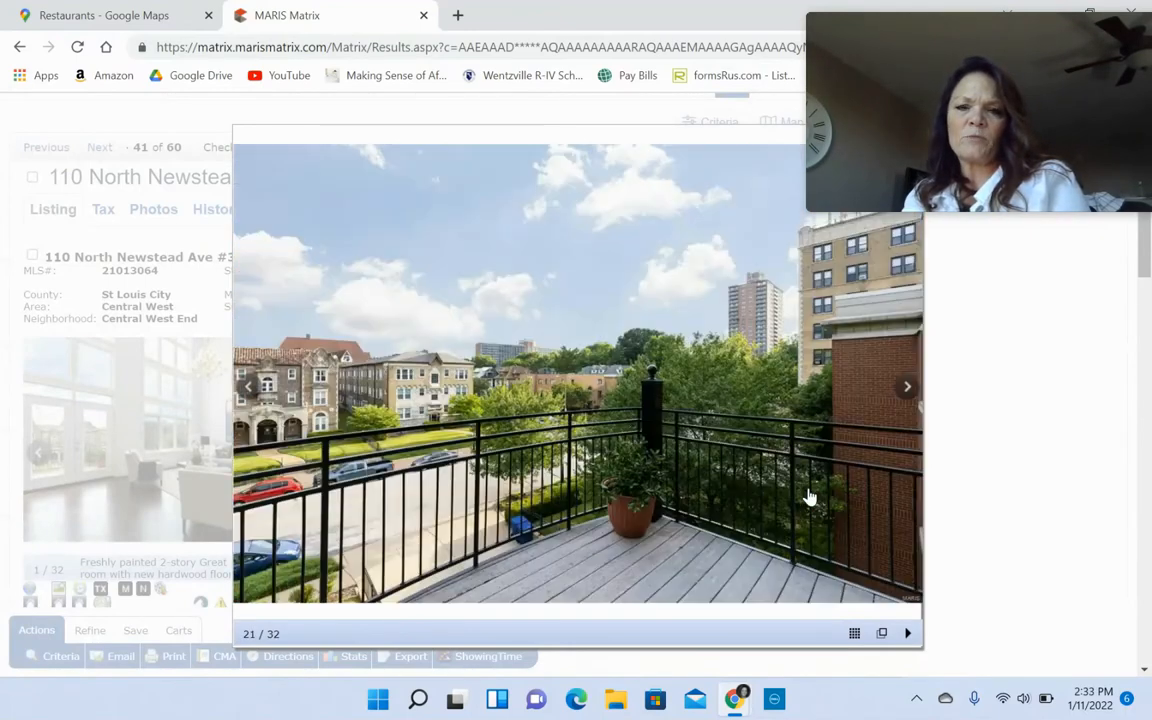
{"action": "left_click", "coordinate": [906, 386]}
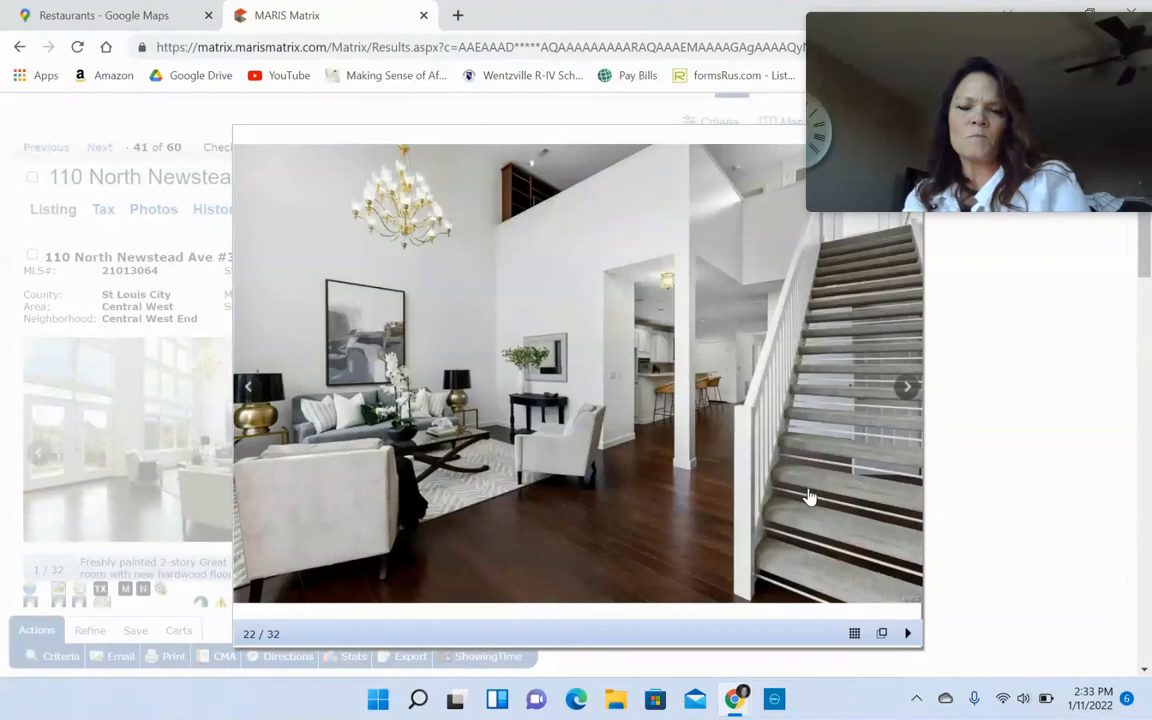
{"action": "left_click", "coordinate": [248, 388]}
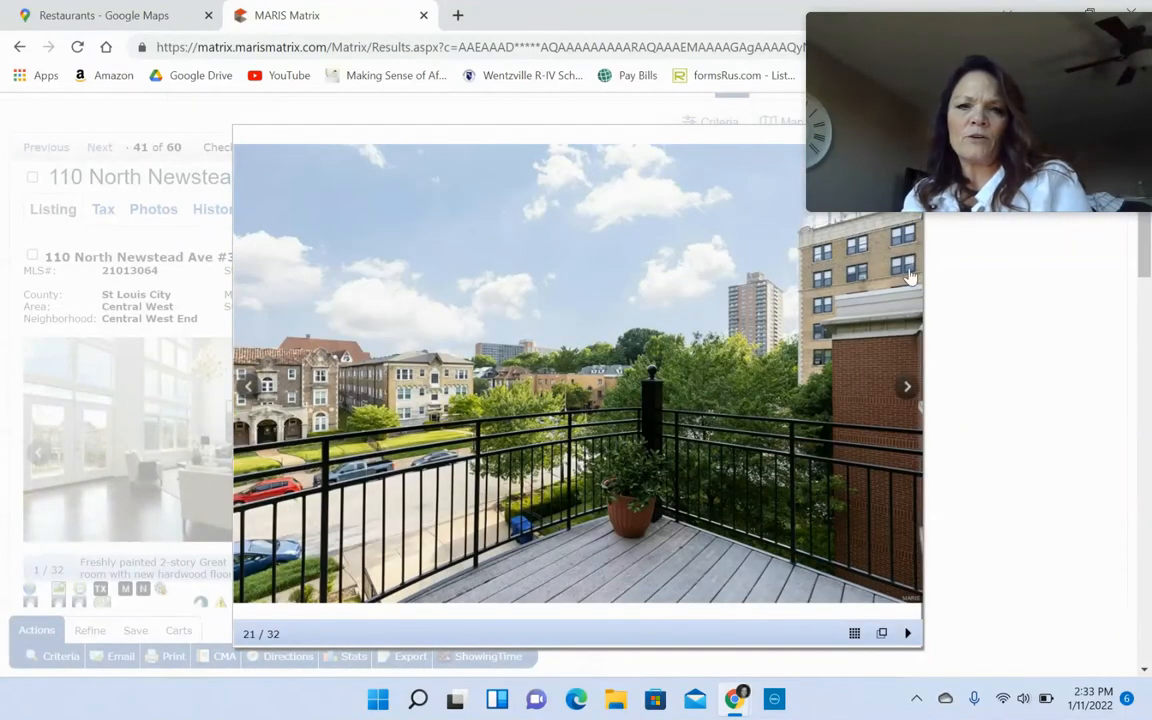
{"action": "mouse_move", "coordinate": [572, 332]}
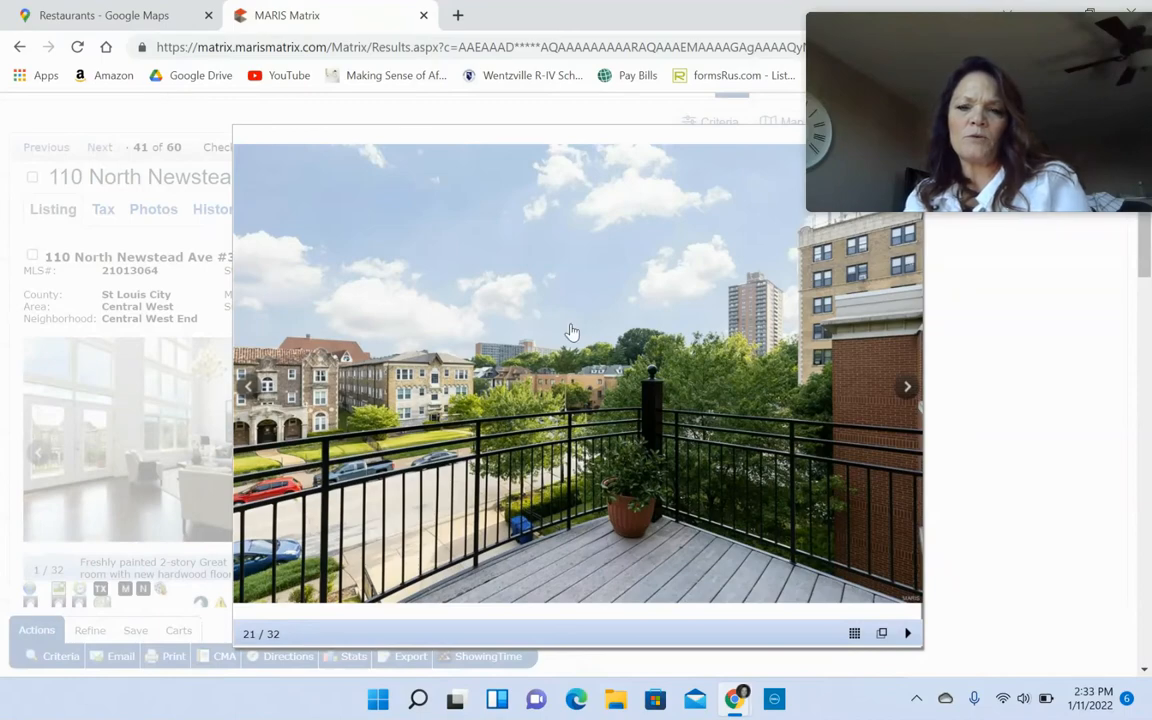
{"action": "left_click", "coordinate": [906, 386]}
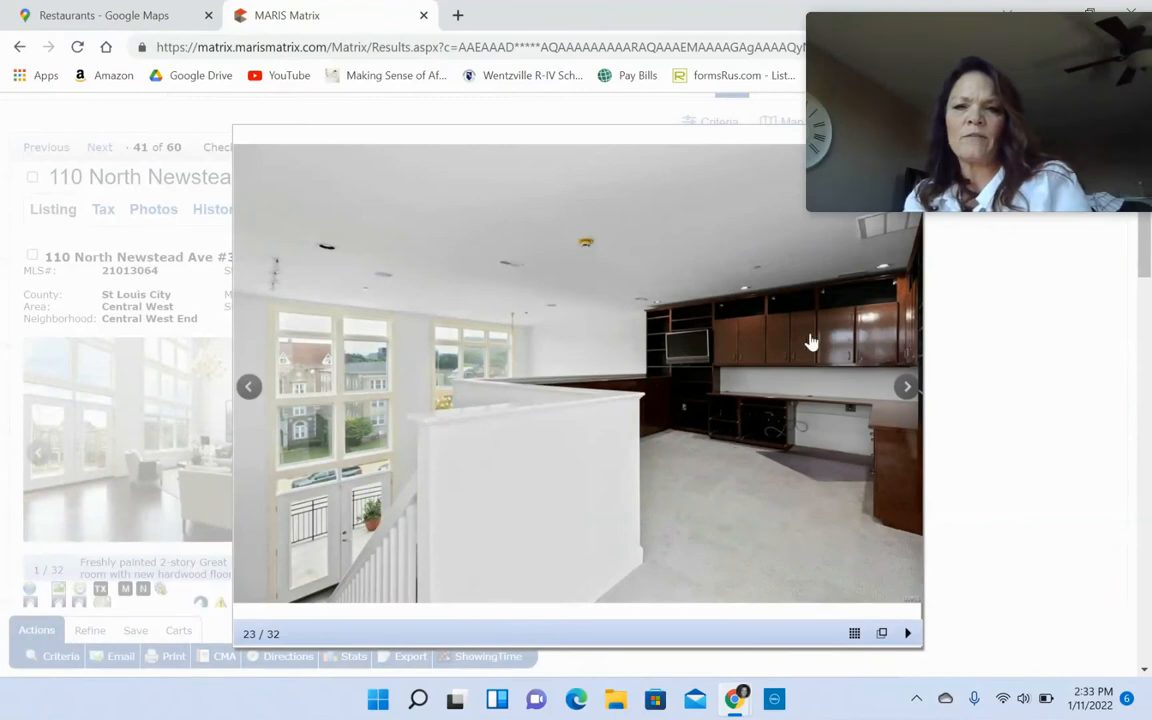
{"action": "mouse_move", "coordinate": [796, 446]}
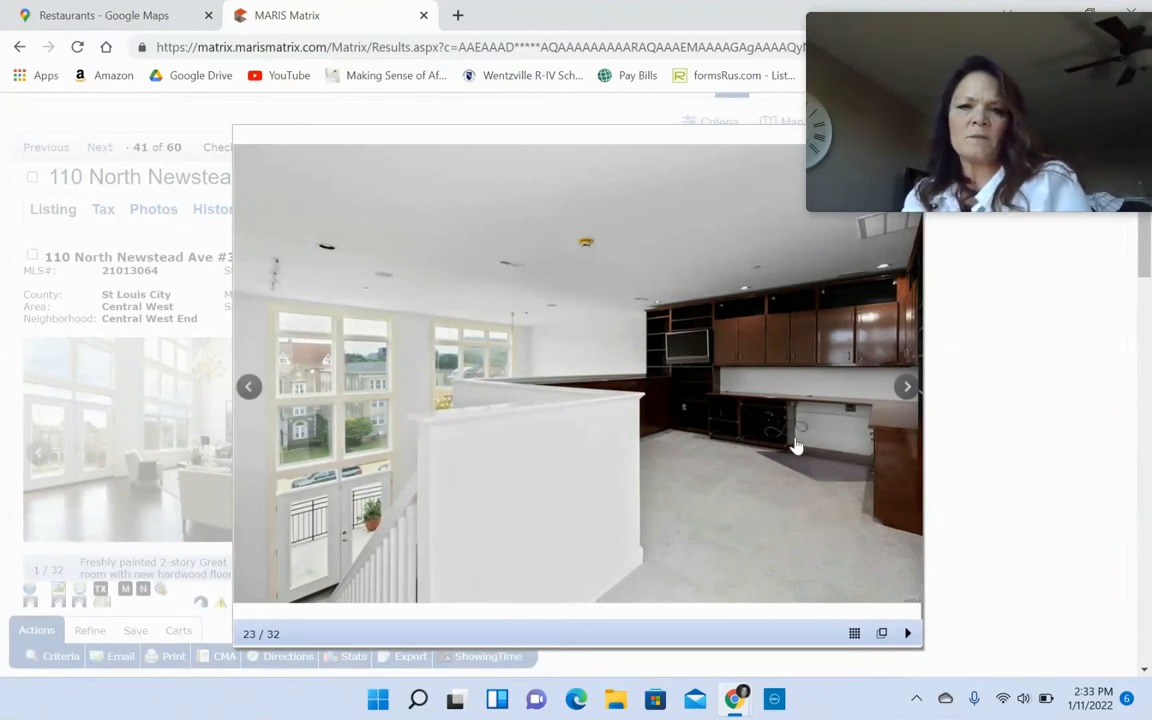
- Finish with the built-ins, carpeted room, bookshelves, rooftop deck and aerial building photos
{"action": "left_click", "coordinate": [906, 388]}
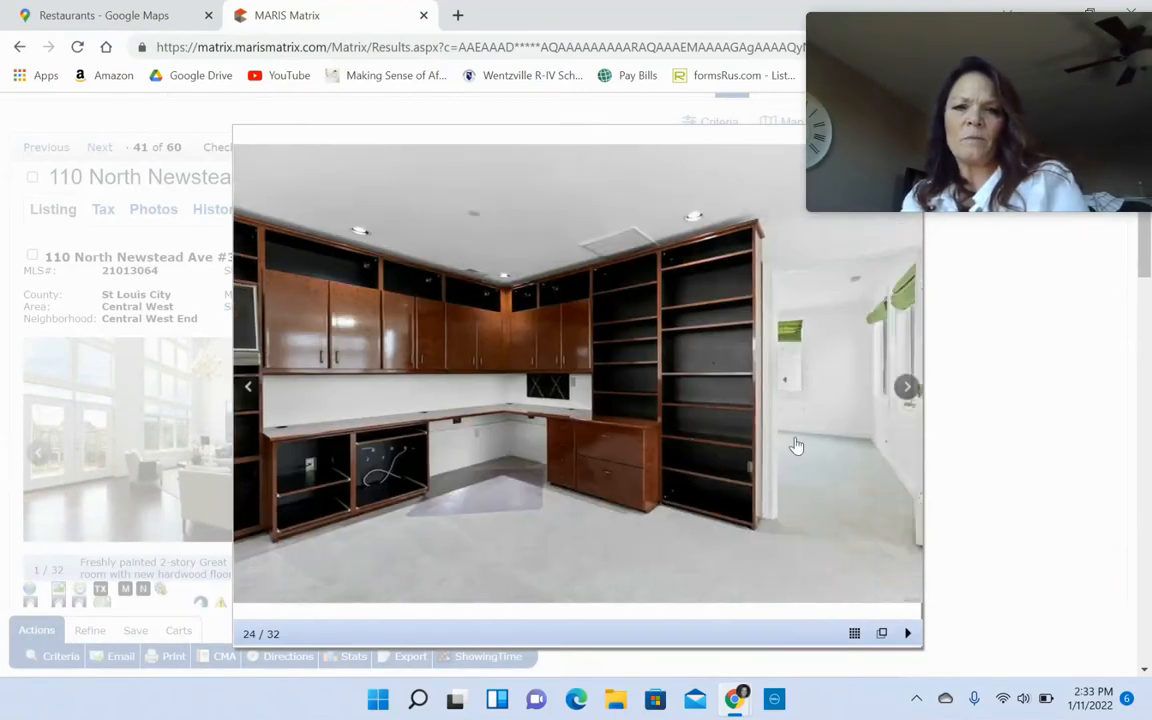
{"action": "left_click", "coordinate": [906, 388]}
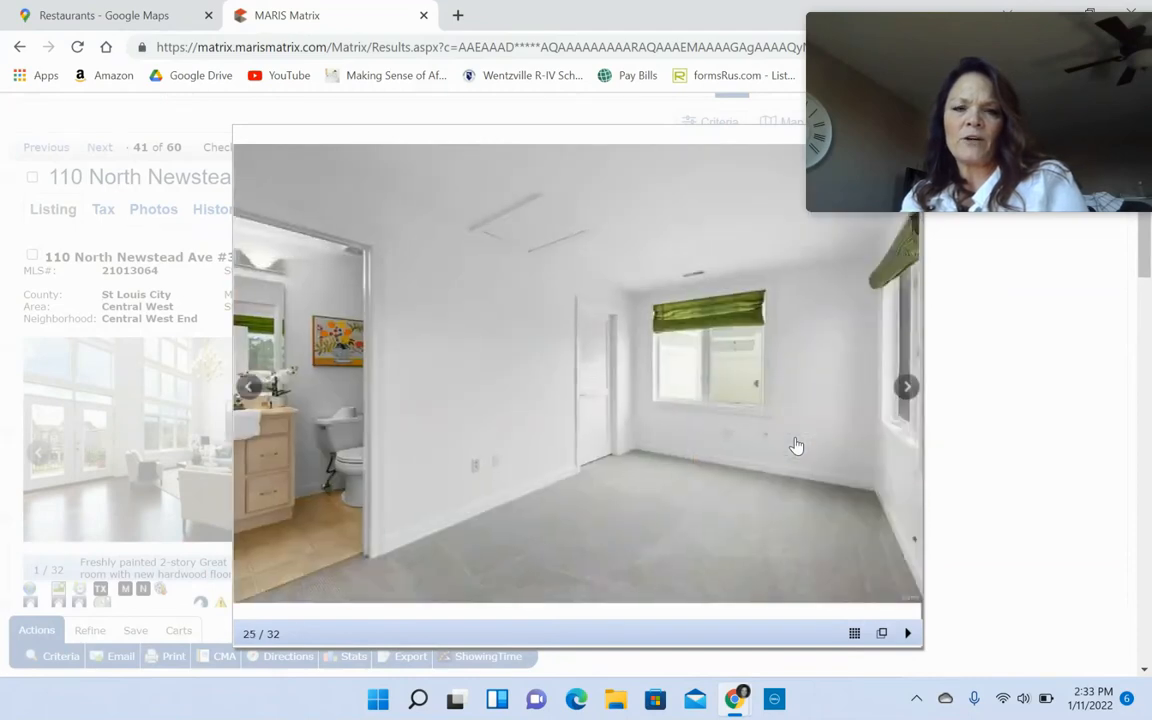
{"action": "left_click", "coordinate": [906, 386]}
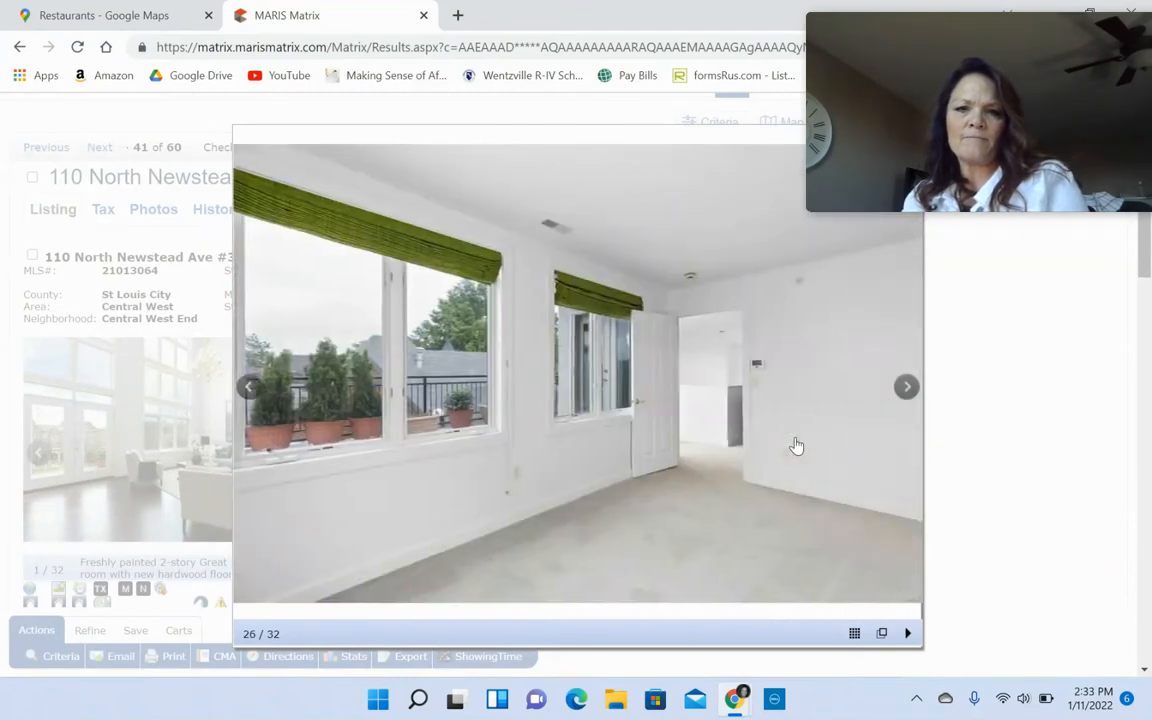
{"action": "left_click", "coordinate": [906, 386]}
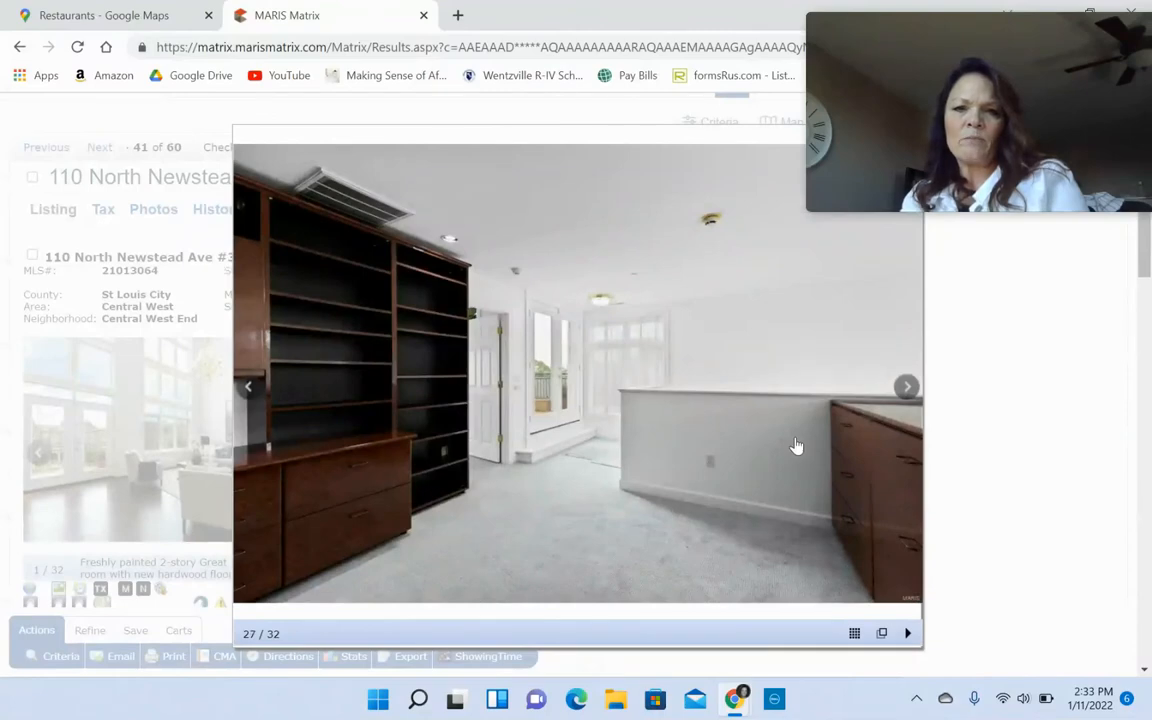
{"action": "left_click", "coordinate": [906, 388]}
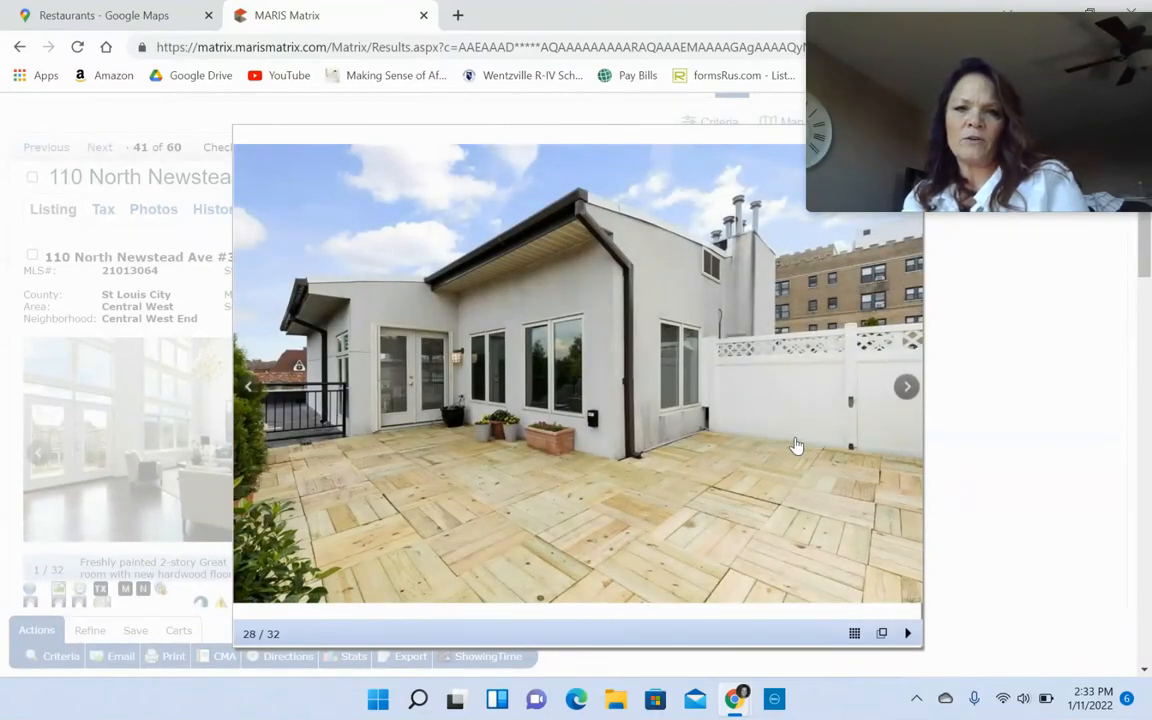
{"action": "left_click", "coordinate": [906, 386]}
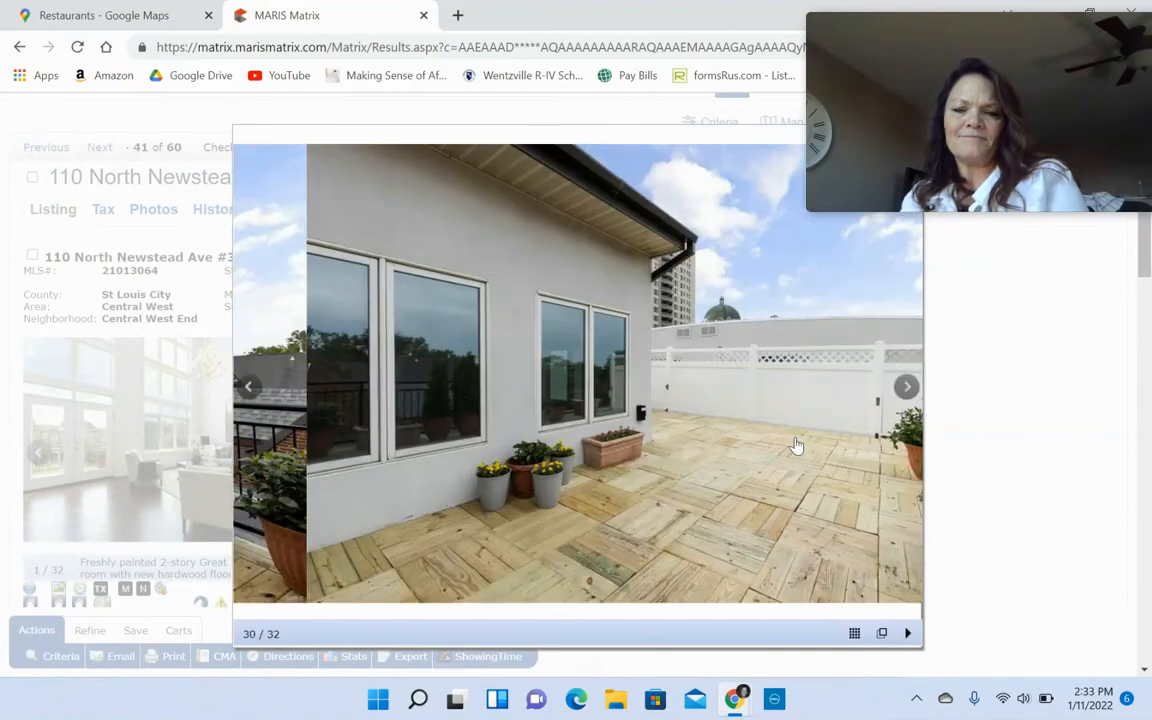
{"action": "left_click", "coordinate": [906, 386]}
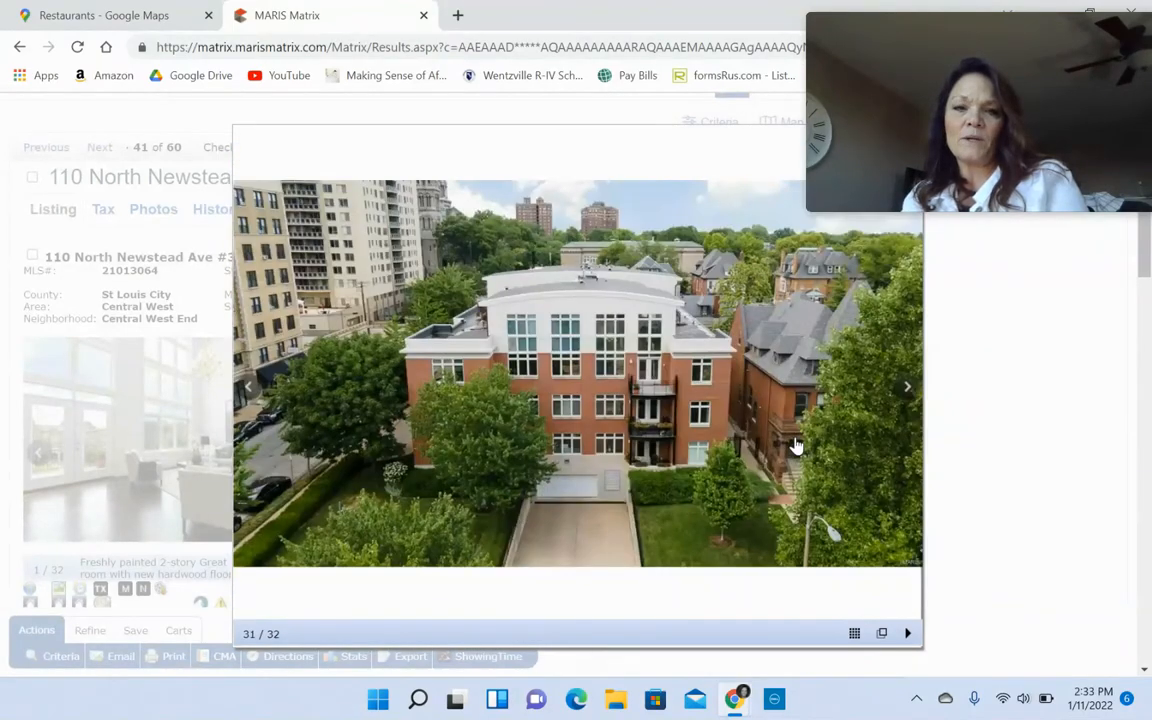
{"action": "left_click", "coordinate": [908, 386]}
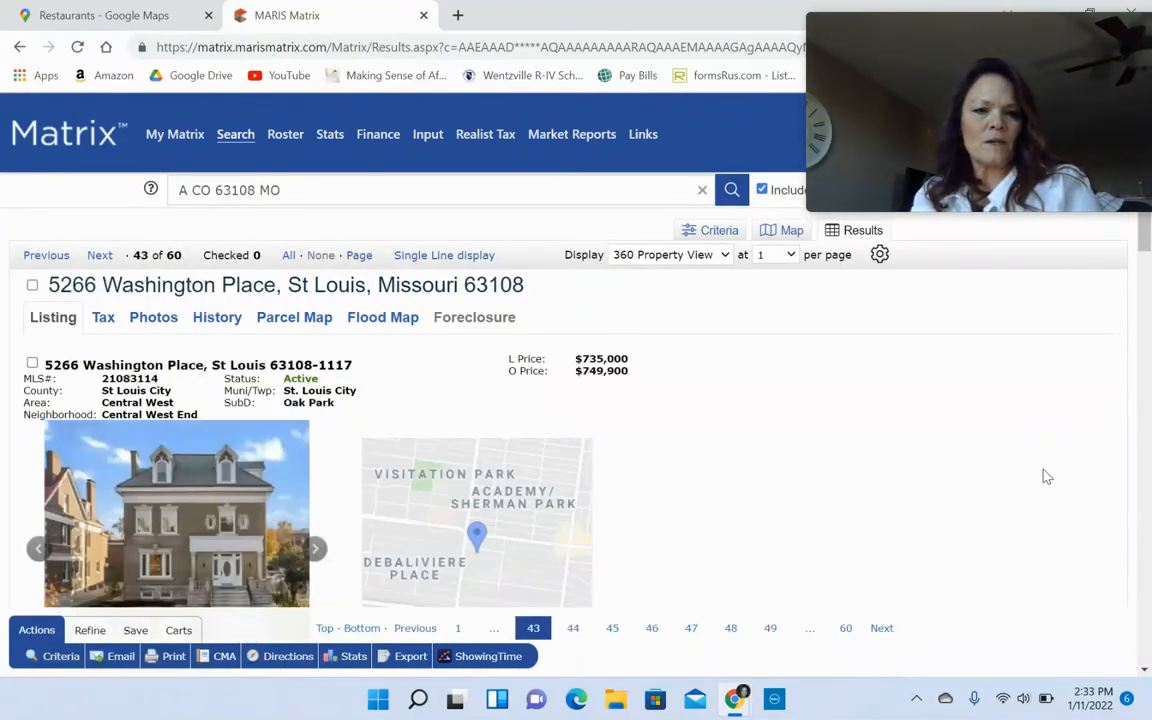
{"action": "left_click", "coordinate": [176, 516]}
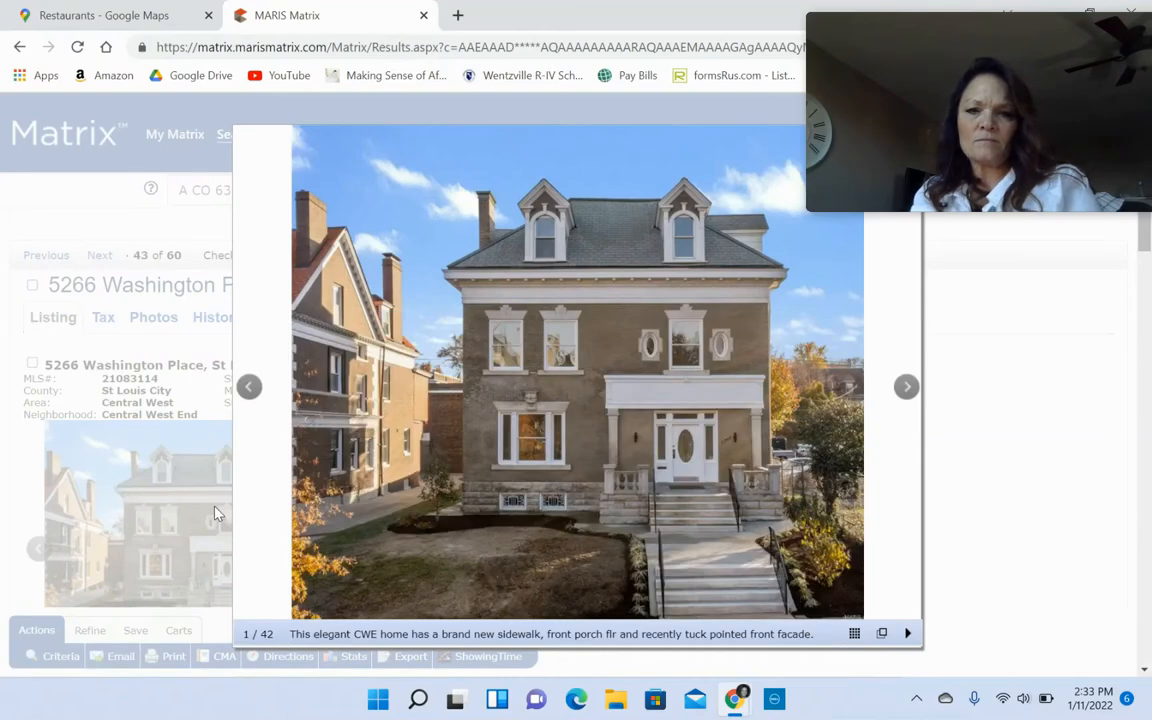
{"action": "left_click", "coordinate": [906, 386]}
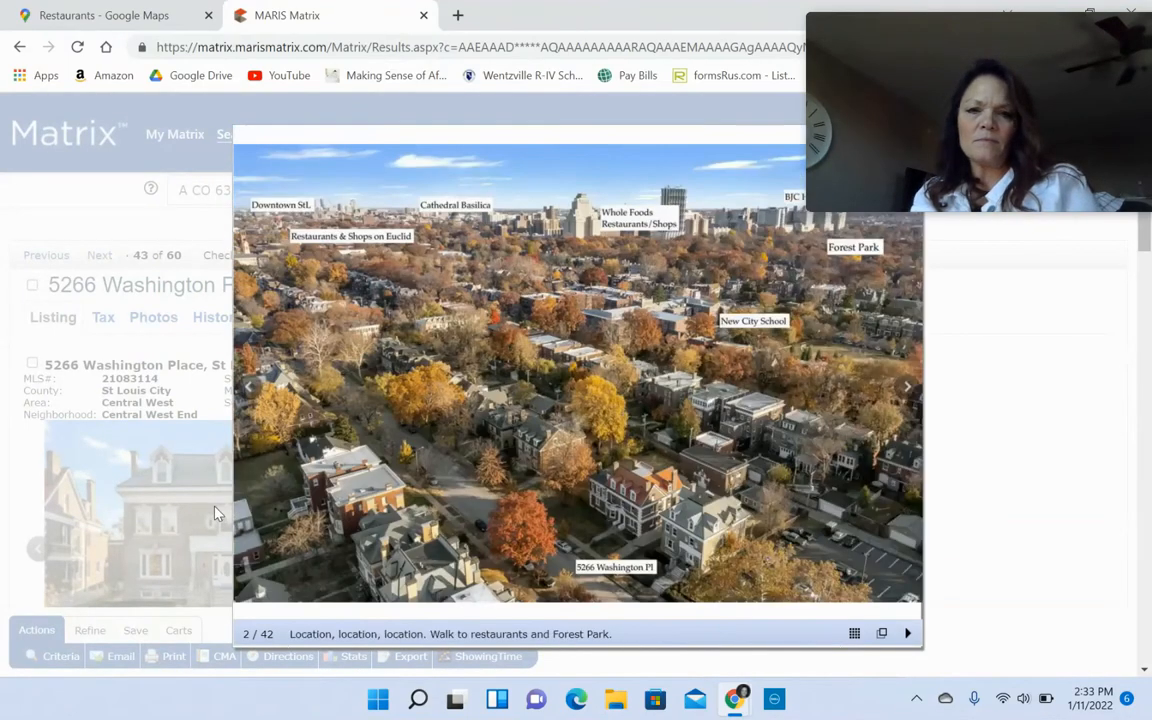
{"action": "mouse_move", "coordinate": [610, 520]}
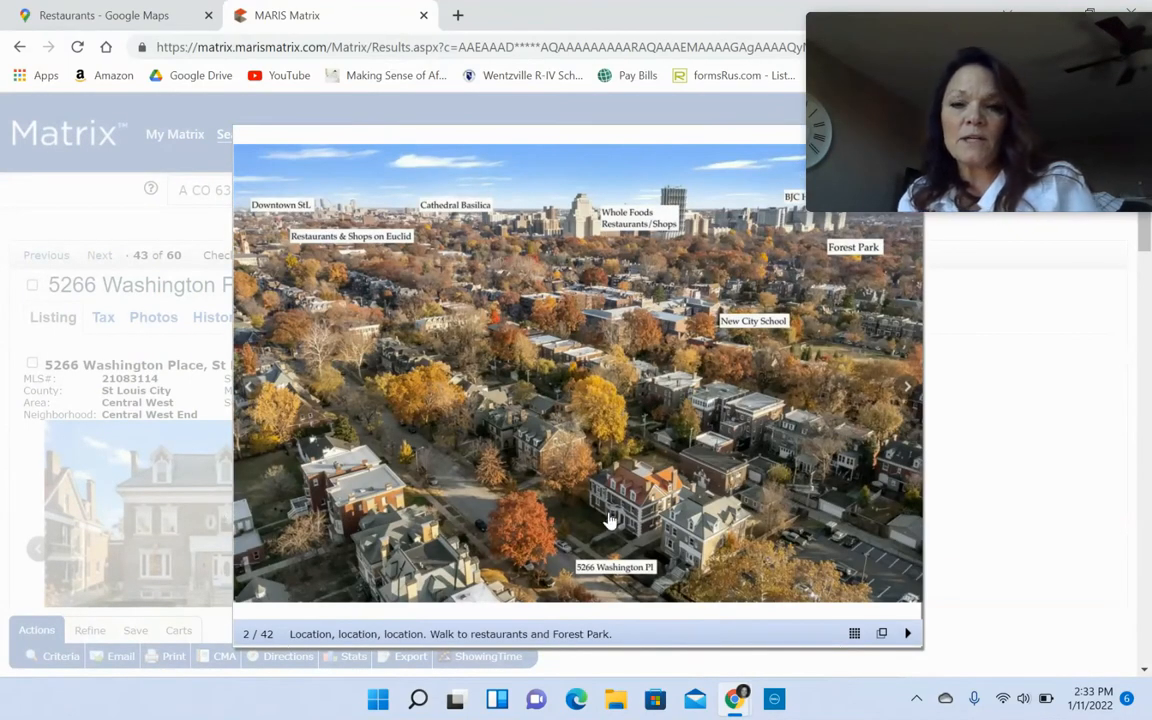
{"action": "mouse_move", "coordinate": [690, 550]}
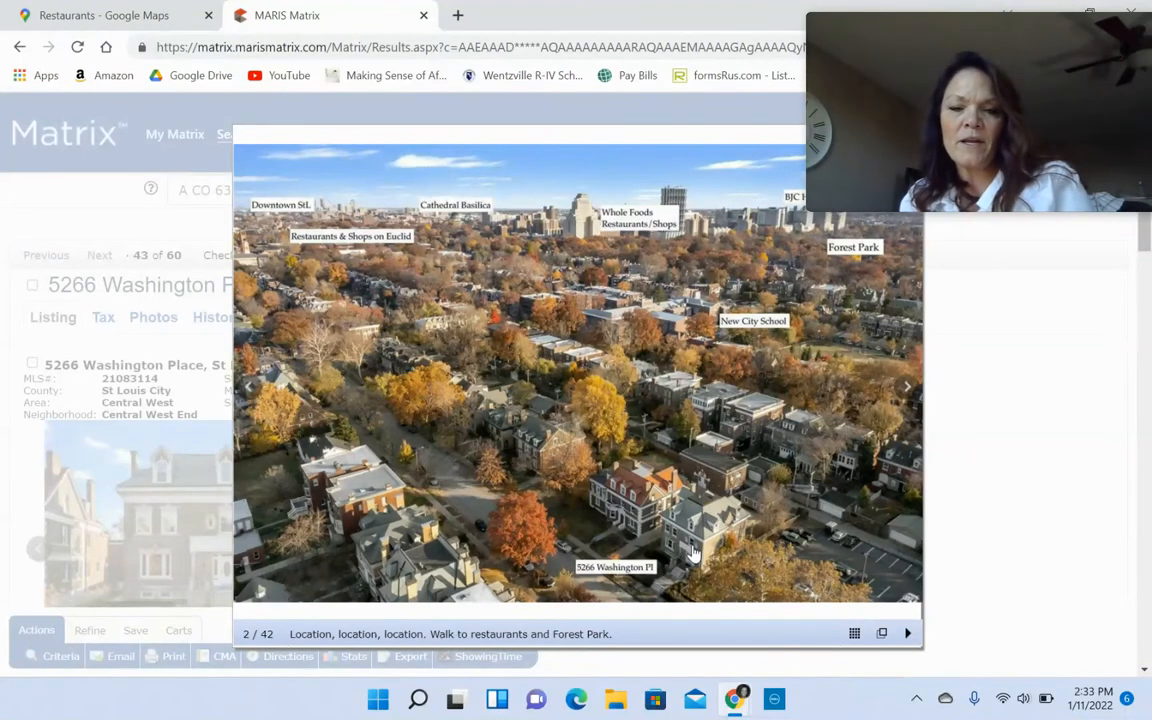
{"action": "mouse_move", "coordinate": [336, 220]}
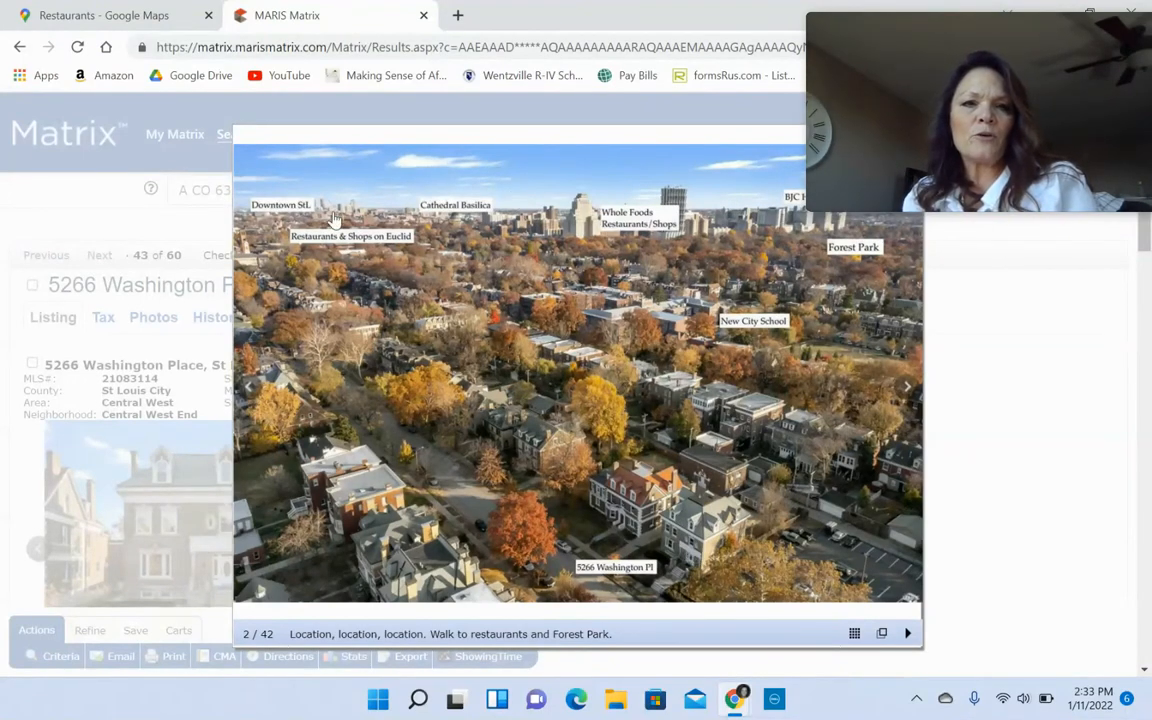
{"action": "mouse_move", "coordinate": [310, 206]}
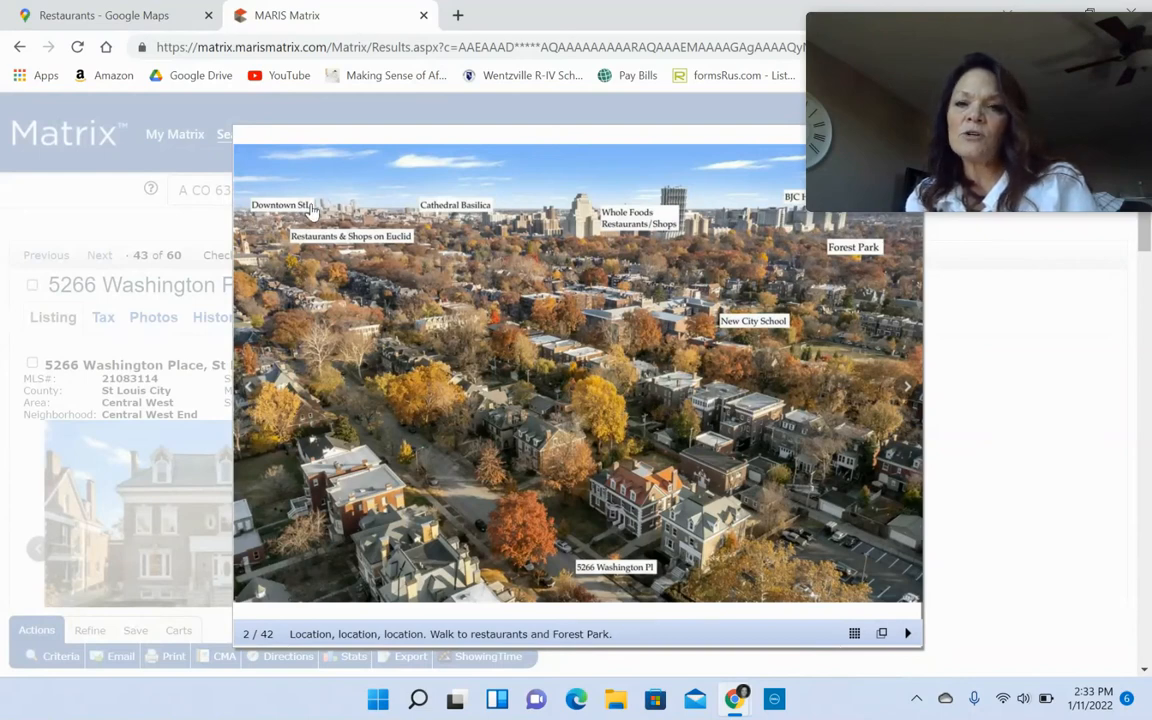
{"action": "mouse_move", "coordinate": [480, 248]}
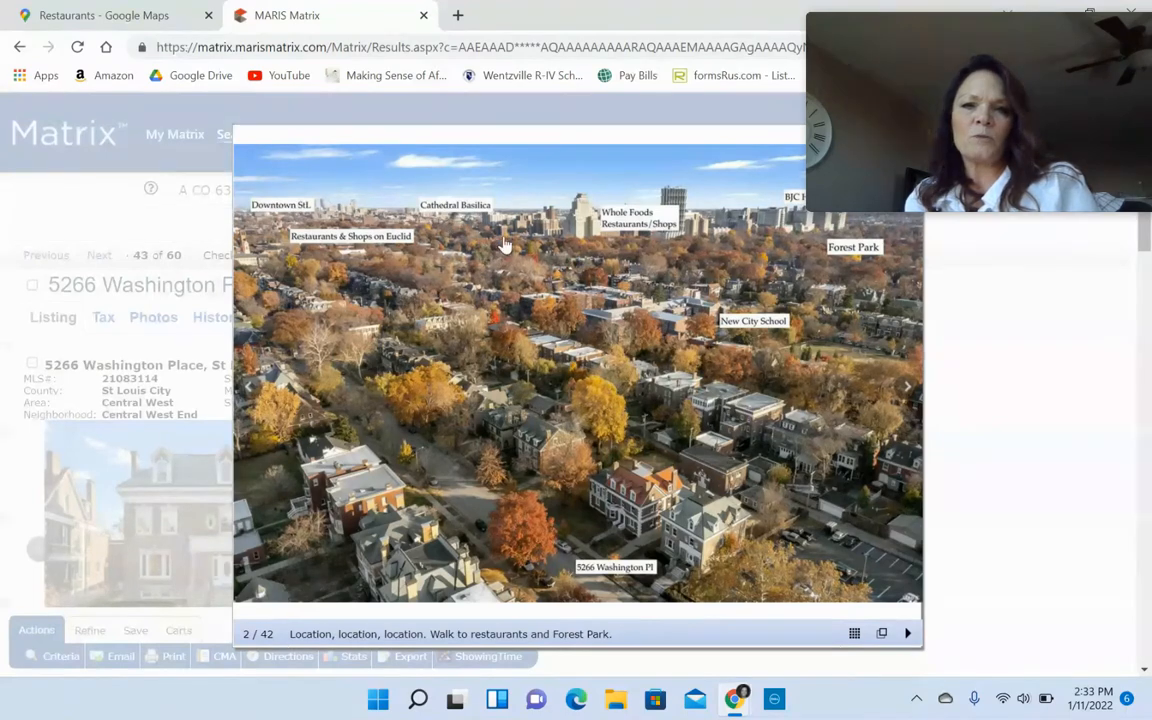
{"action": "mouse_move", "coordinate": [616, 244]}
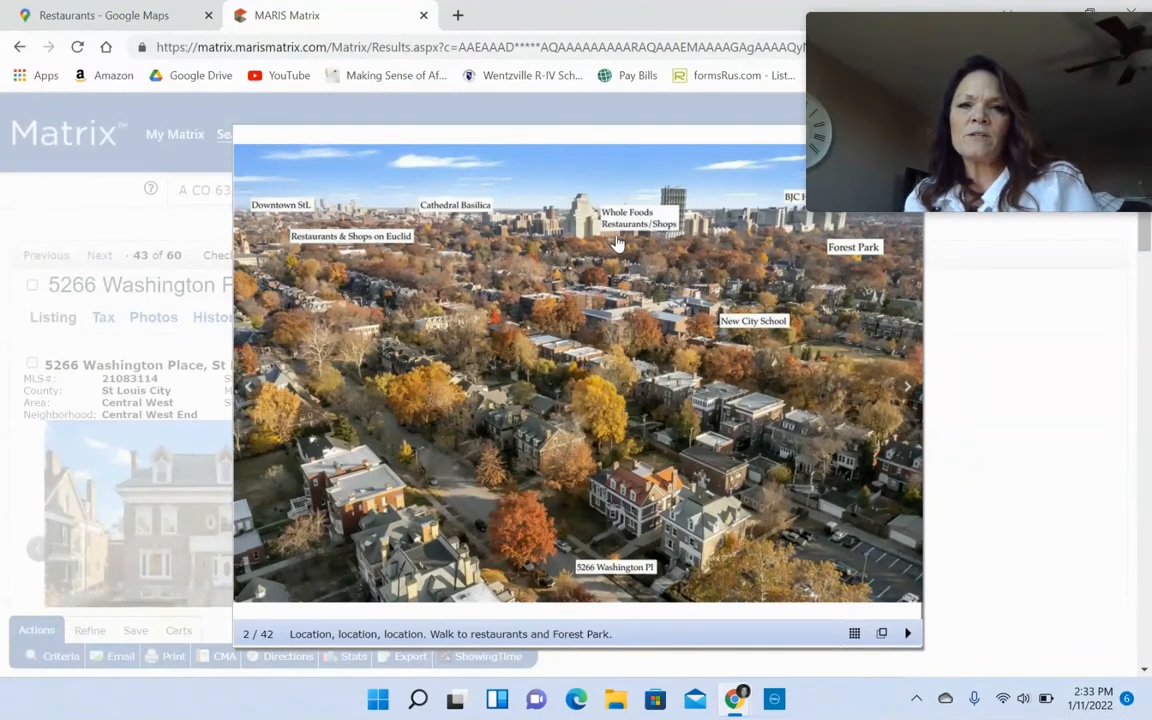
{"action": "mouse_move", "coordinate": [610, 236]}
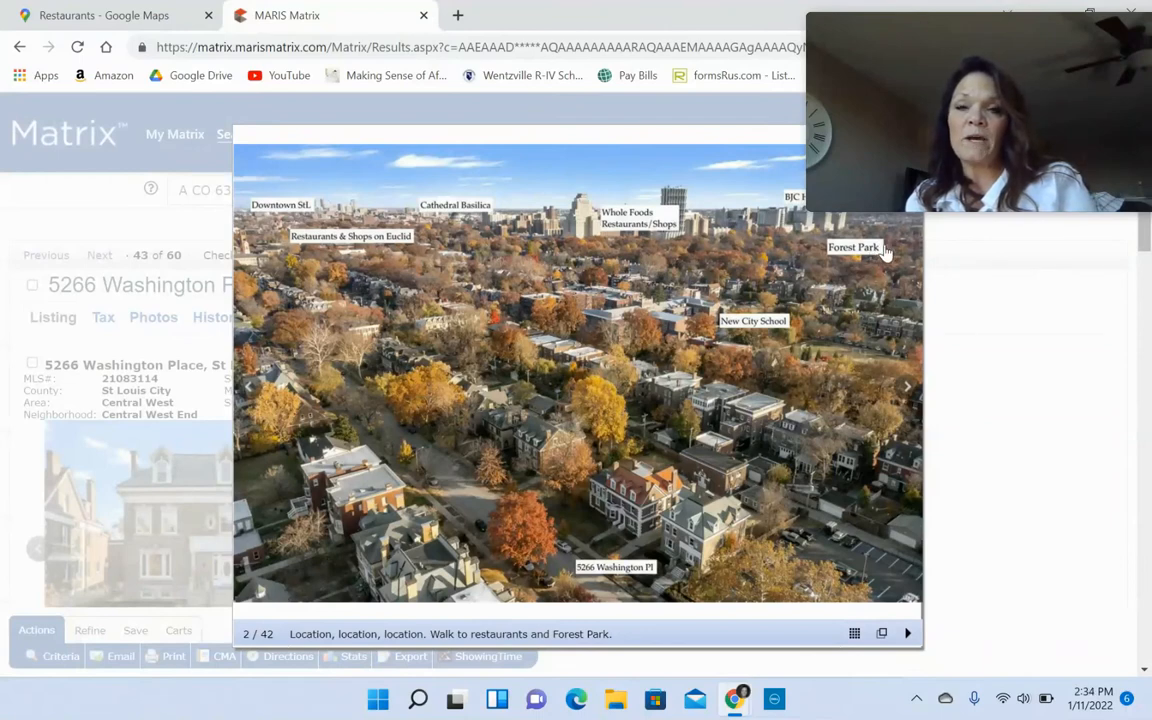
{"action": "mouse_move", "coordinate": [758, 338]}
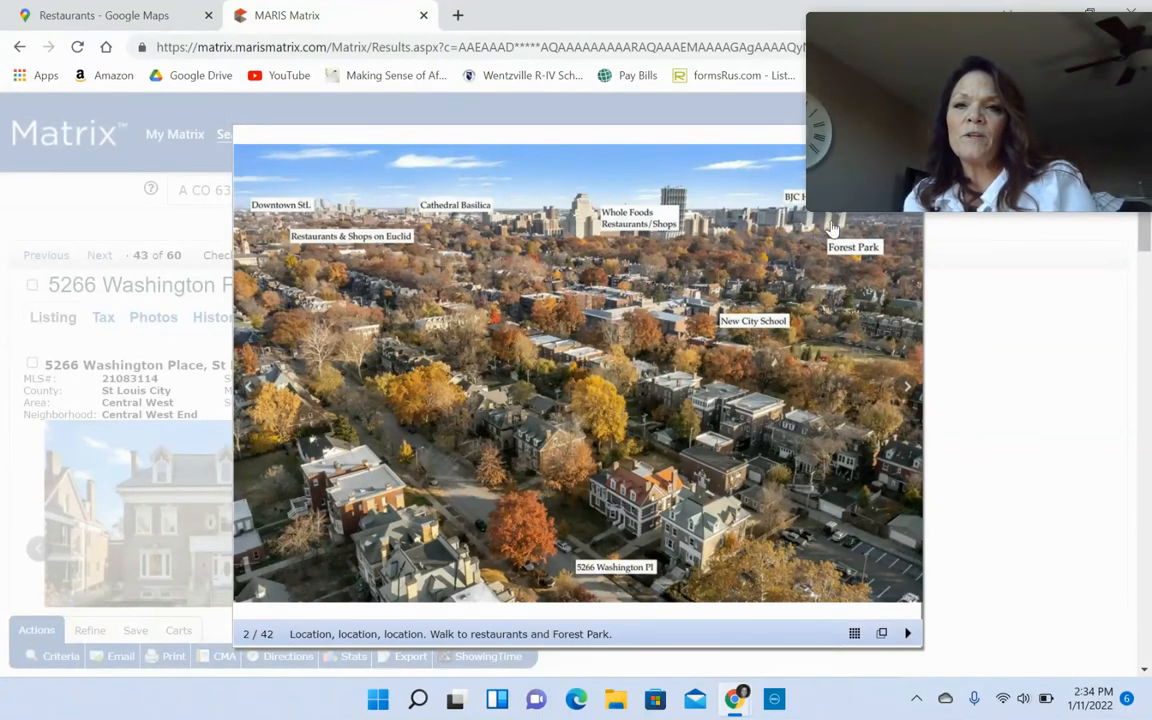
{"action": "mouse_move", "coordinate": [748, 228]}
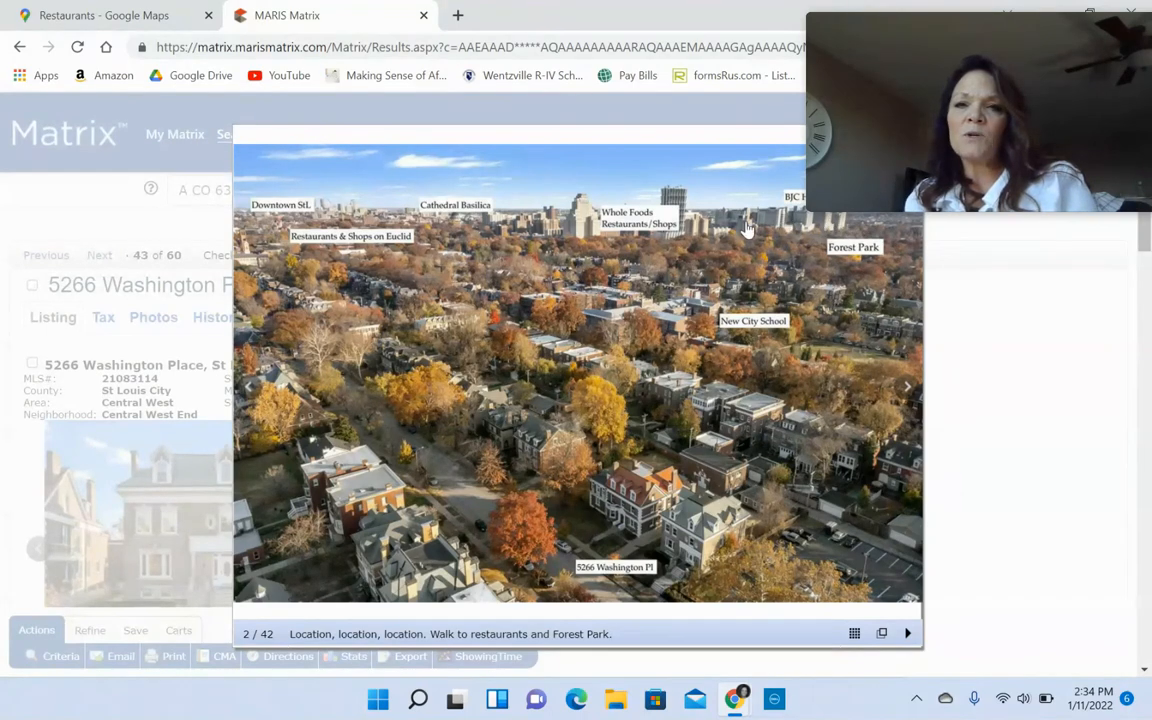
{"action": "mouse_move", "coordinate": [810, 228]}
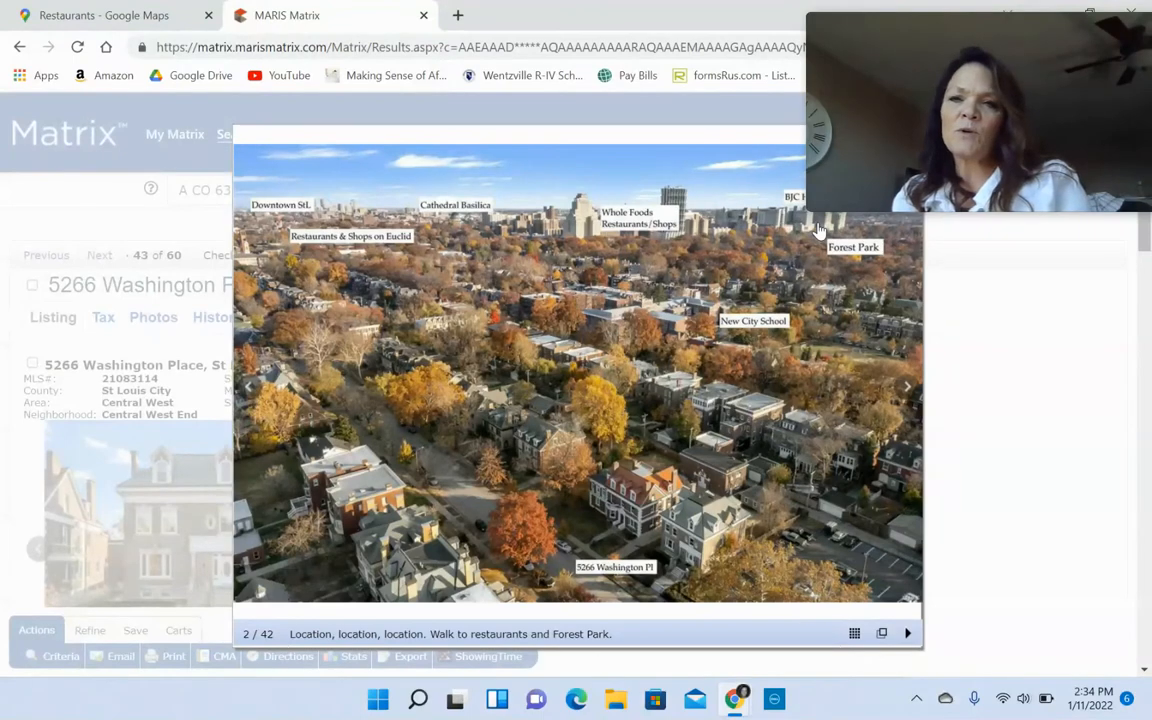
{"action": "mouse_move", "coordinate": [800, 236]}
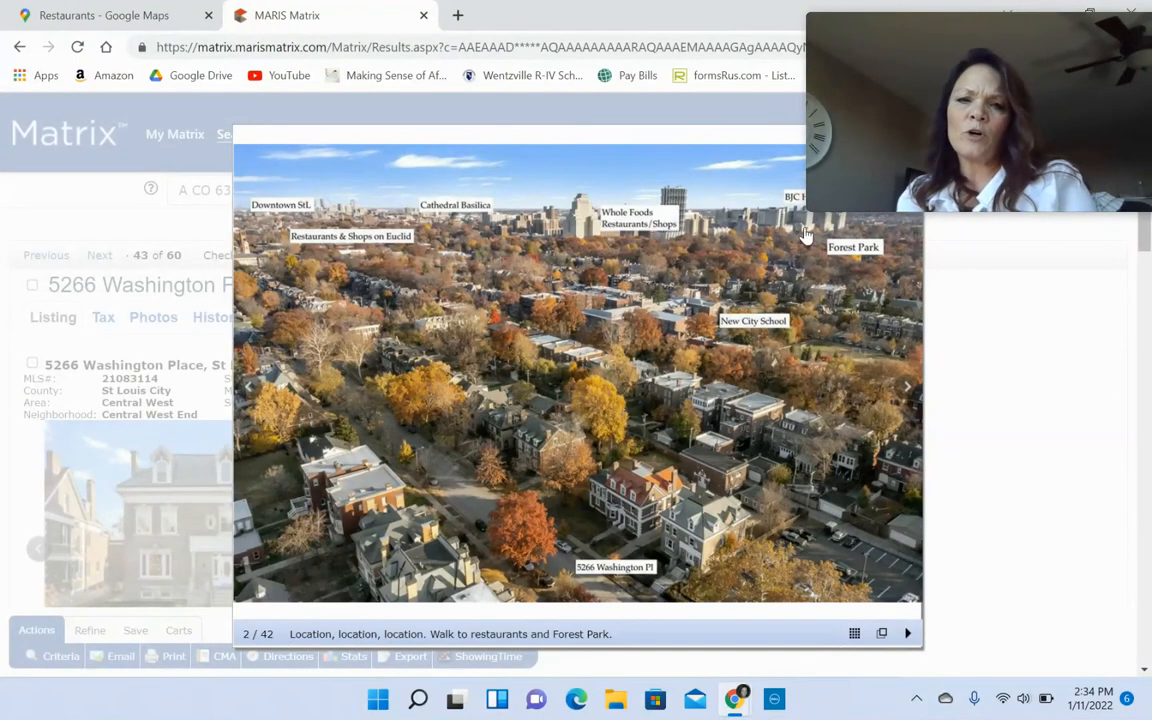
{"action": "mouse_move", "coordinate": [770, 222]}
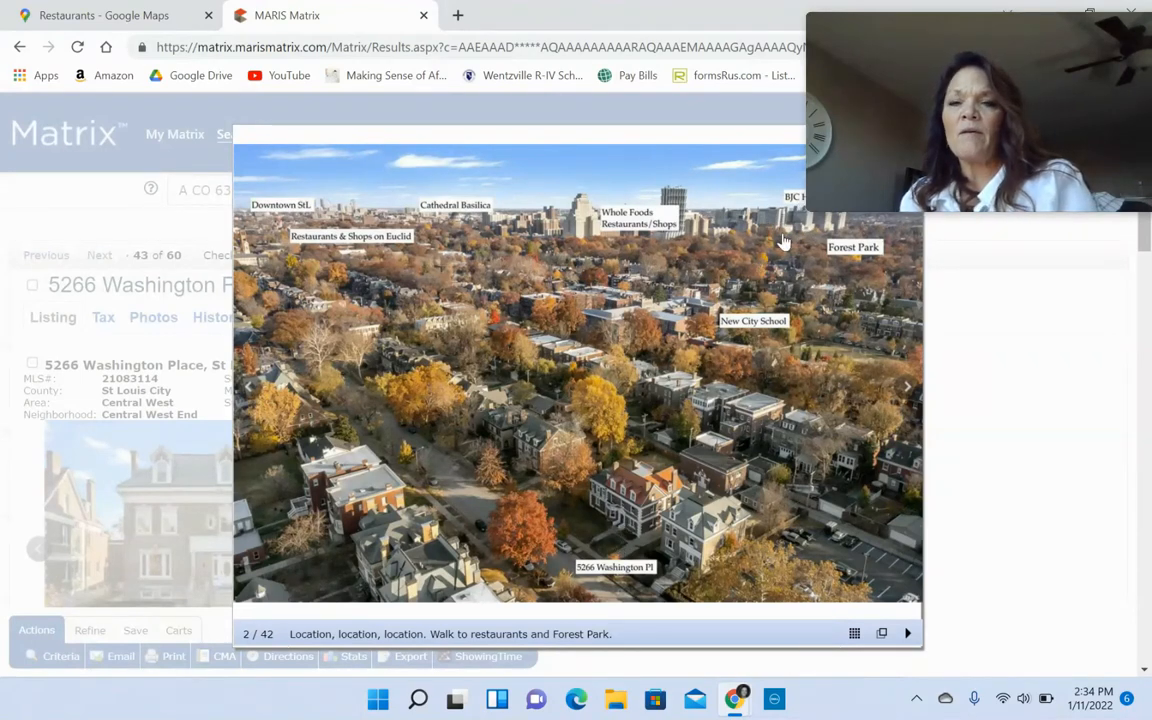
{"action": "mouse_move", "coordinate": [790, 244]}
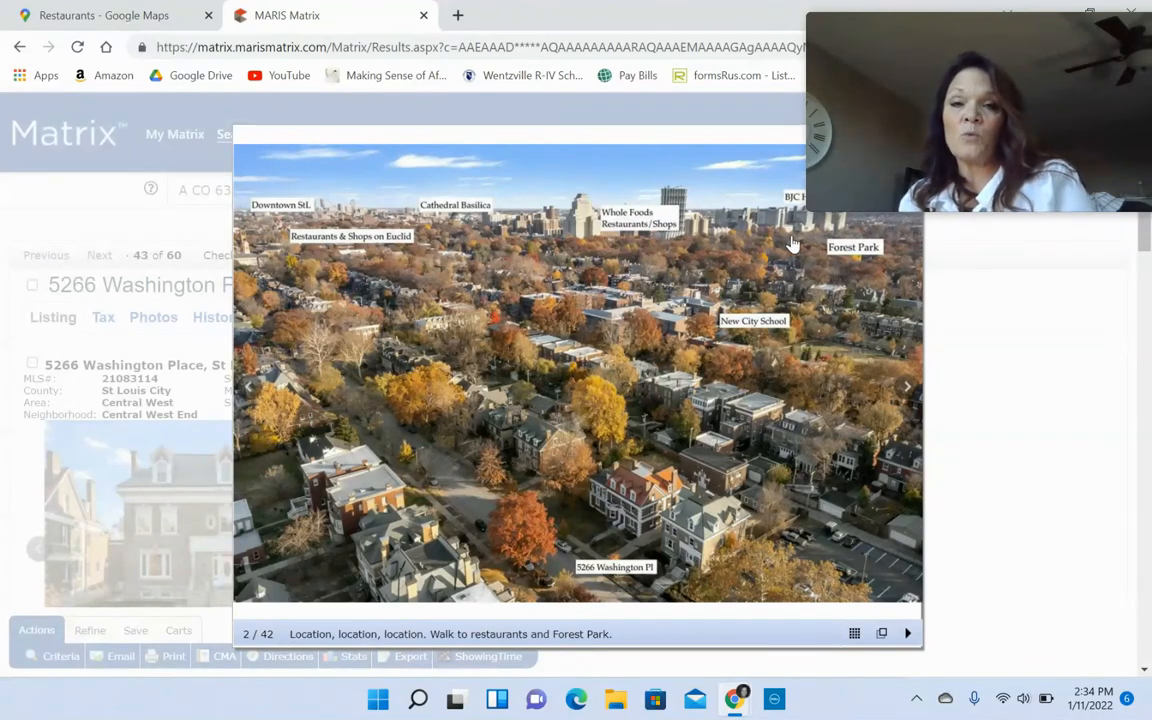
{"action": "mouse_move", "coordinate": [744, 308]}
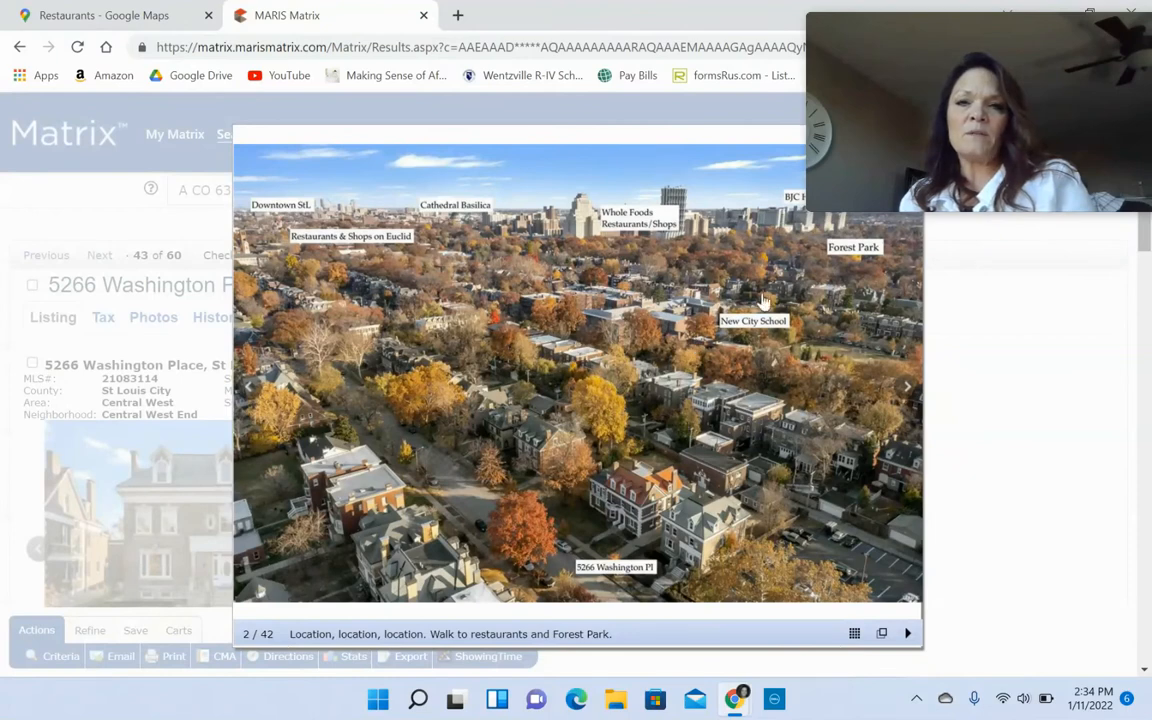
{"action": "mouse_move", "coordinate": [784, 236]}
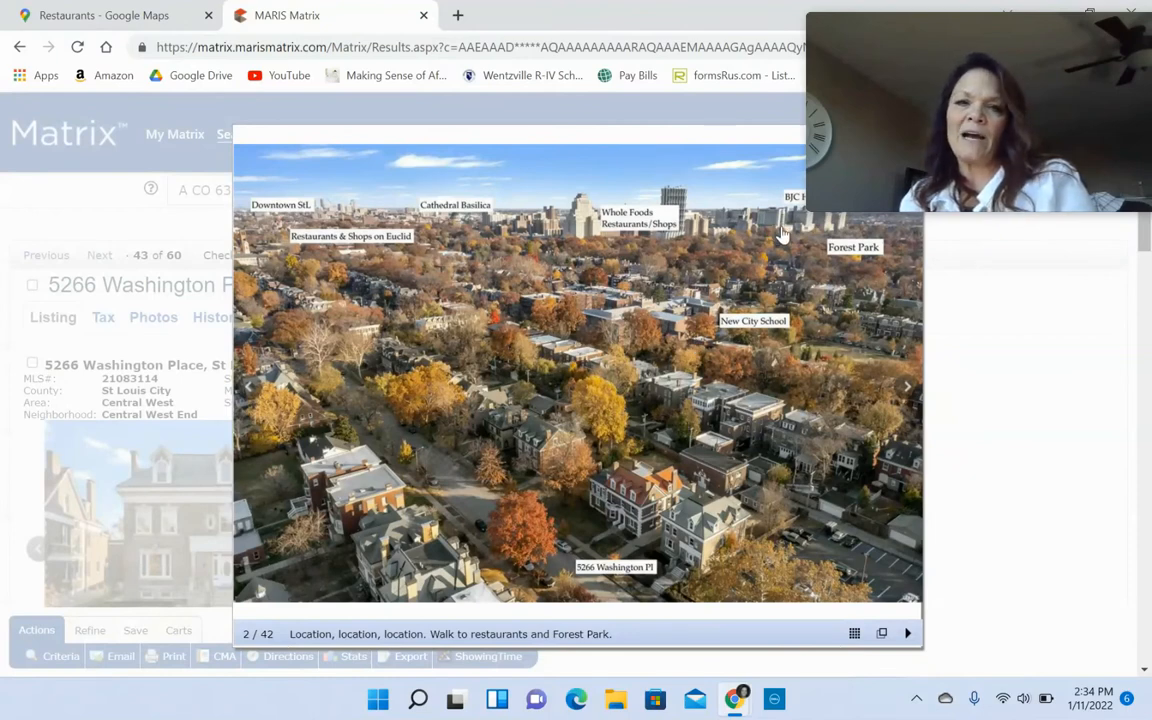
{"action": "mouse_move", "coordinate": [964, 356]}
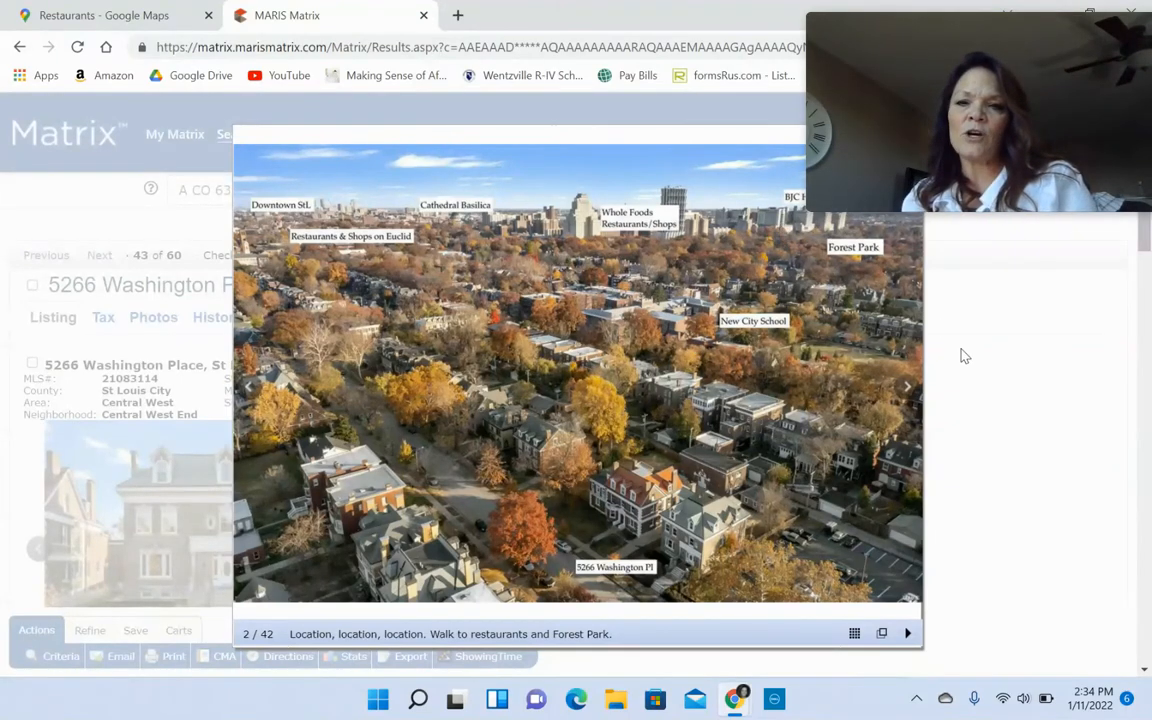
- Page through the grand foyer, original staircase, kitchen and living room photos
{"action": "left_click", "coordinate": [908, 388]}
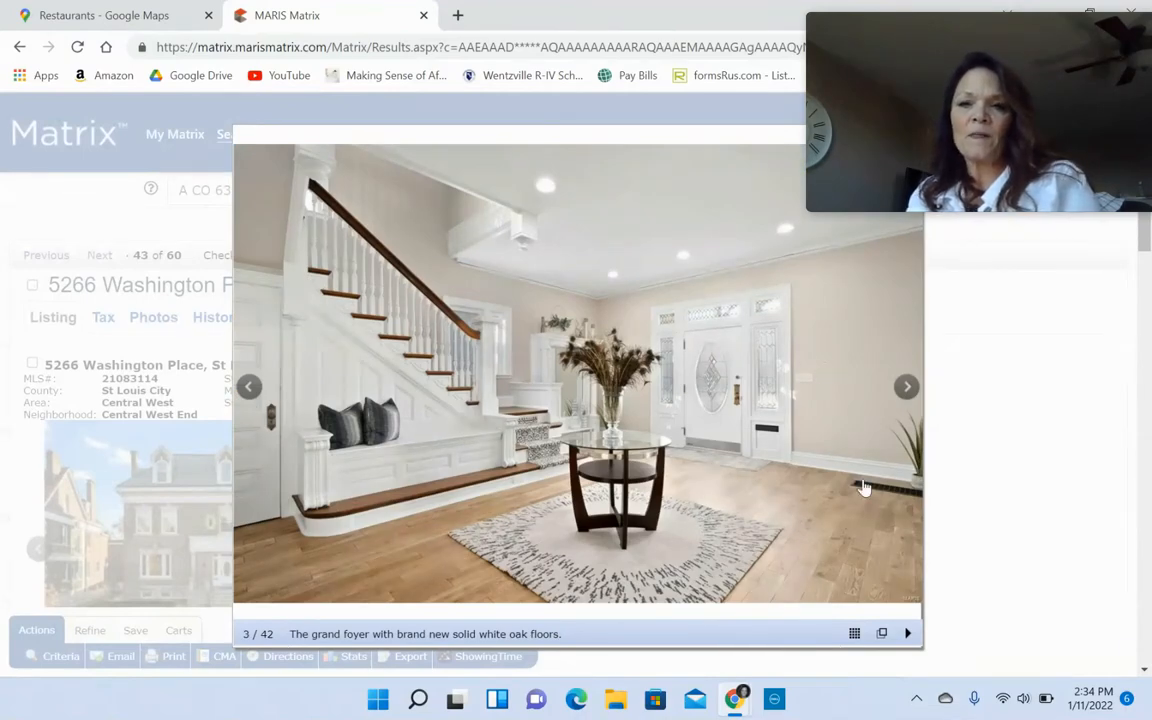
{"action": "mouse_move", "coordinate": [340, 458]}
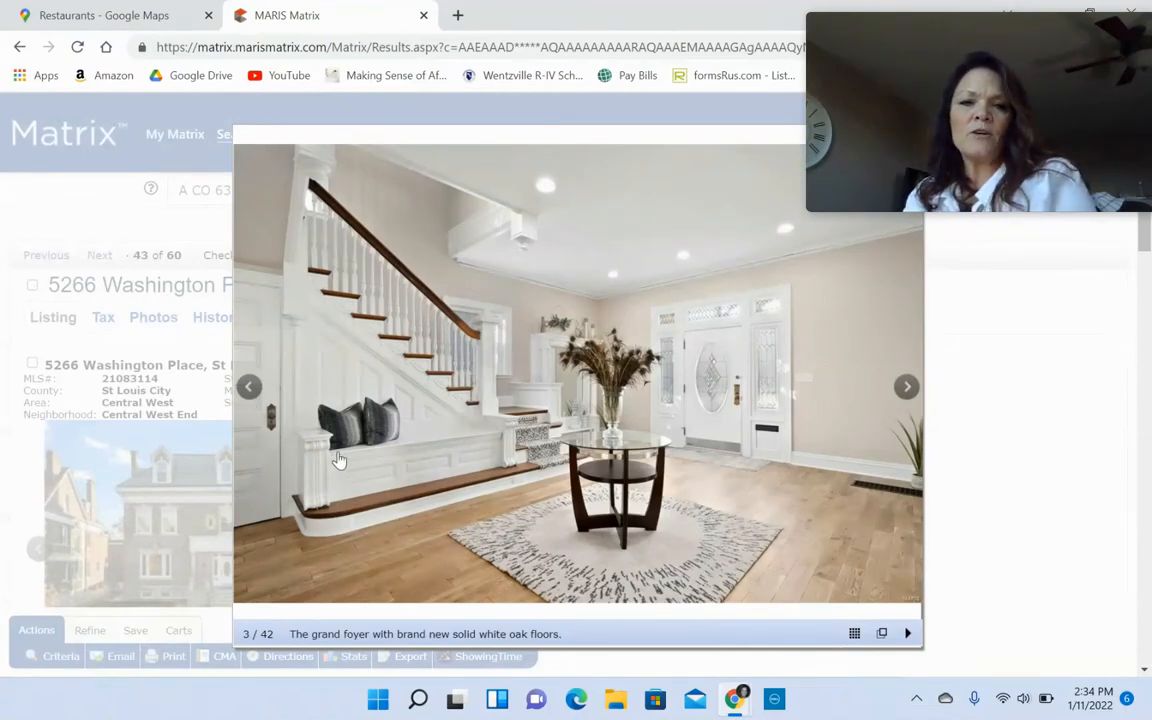
{"action": "mouse_move", "coordinate": [412, 458]}
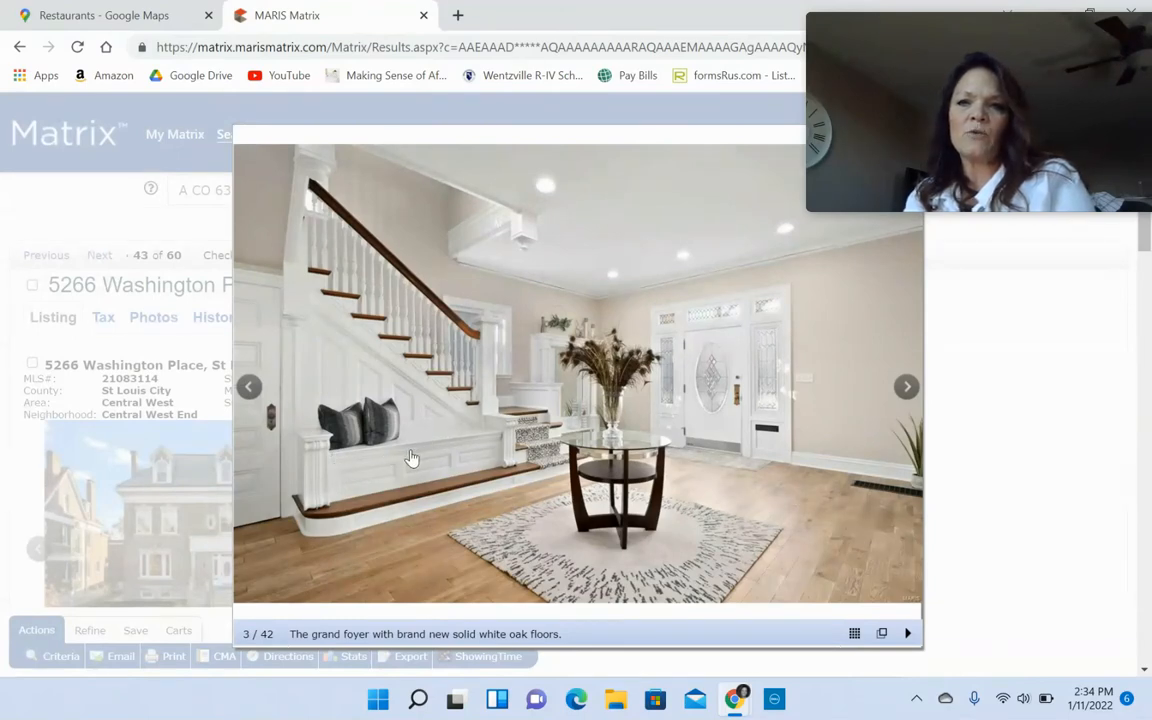
{"action": "mouse_move", "coordinate": [438, 452]}
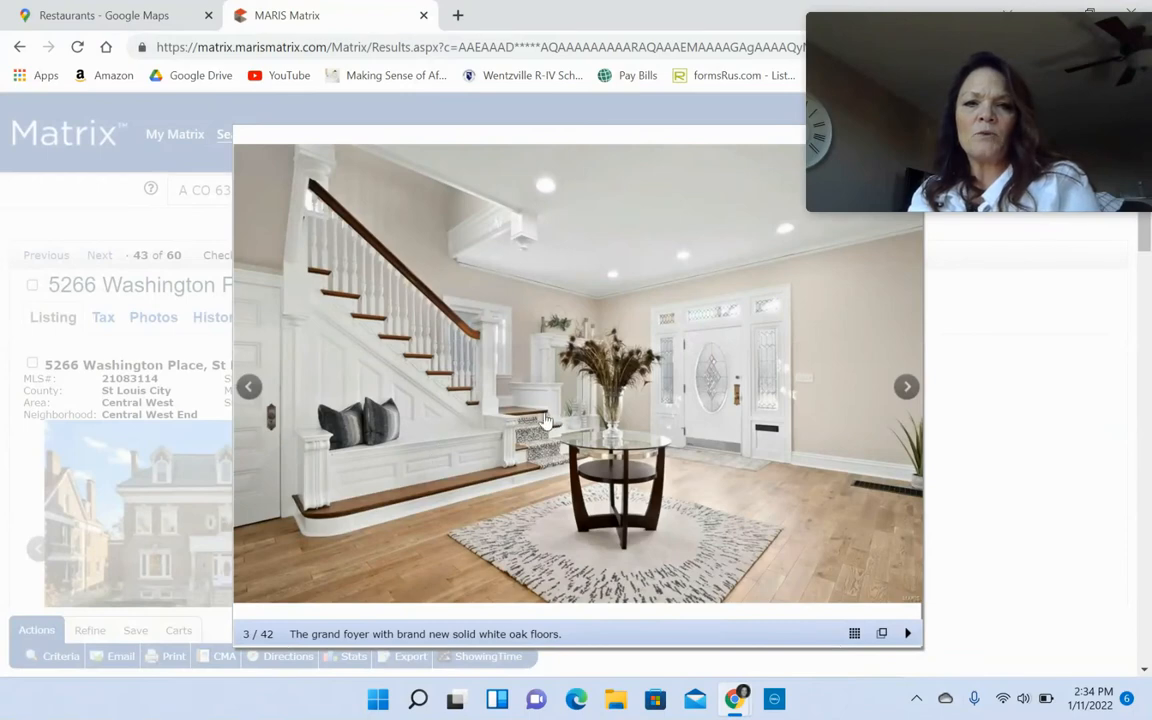
{"action": "mouse_move", "coordinate": [500, 456]}
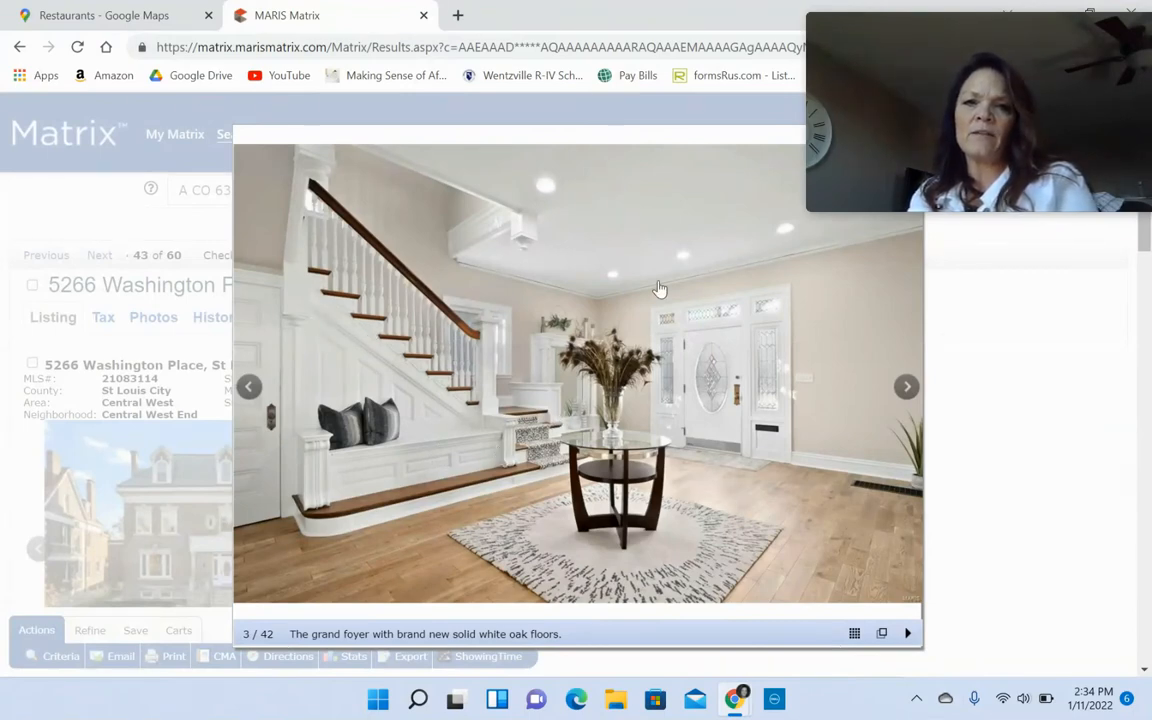
{"action": "left_click", "coordinate": [906, 388]}
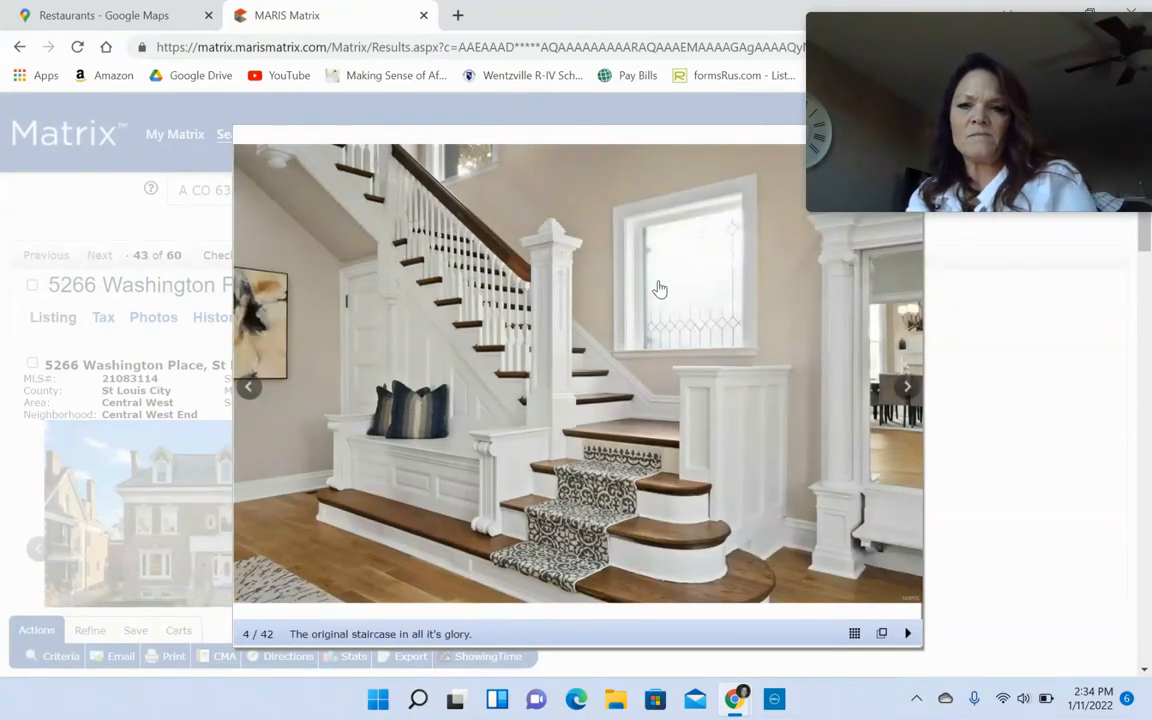
{"action": "left_click", "coordinate": [906, 386]}
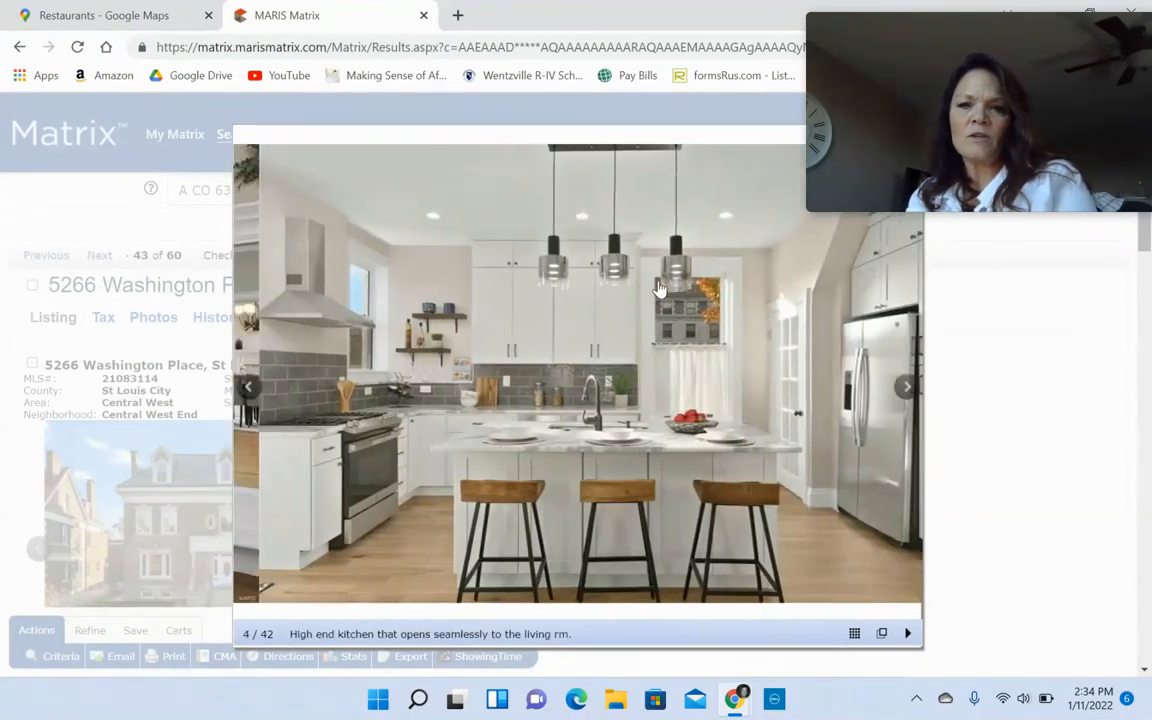
{"action": "left_click", "coordinate": [906, 388]}
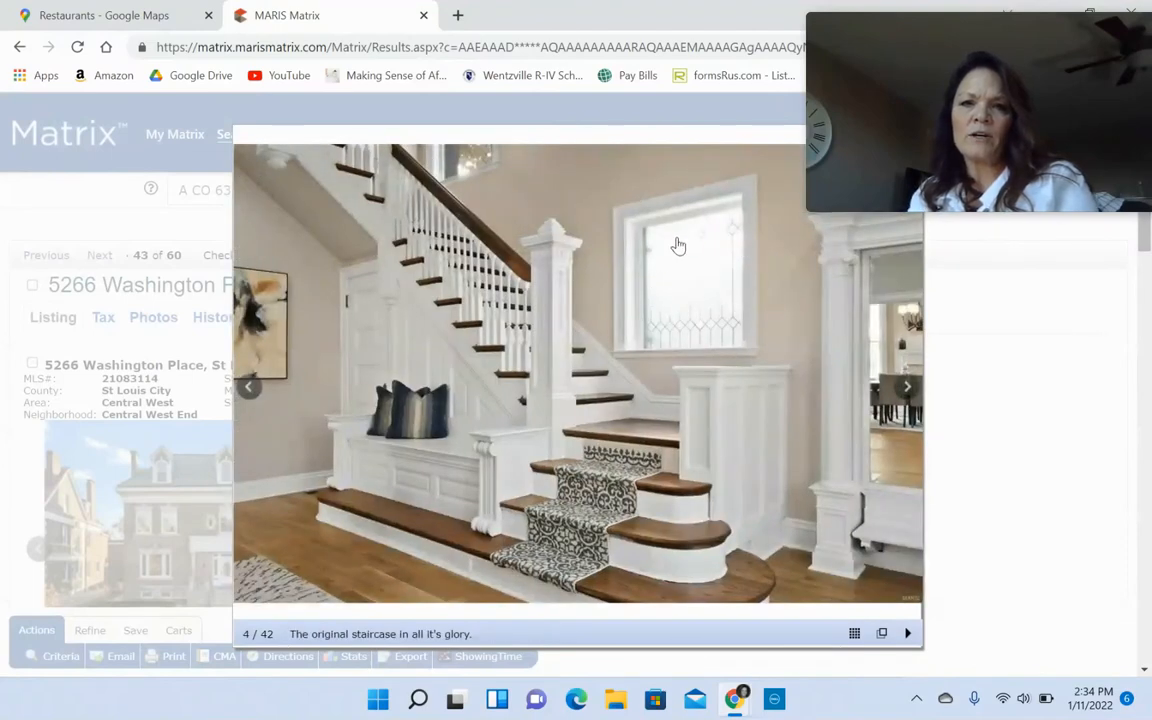
{"action": "left_click", "coordinate": [906, 388]}
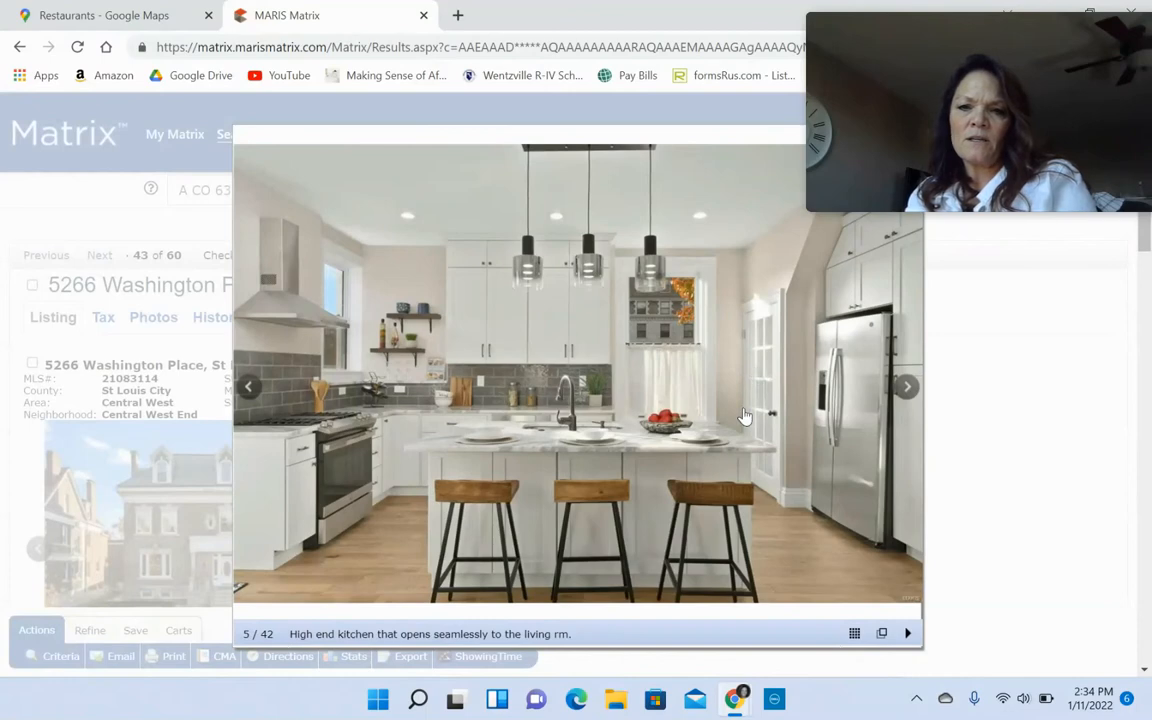
{"action": "mouse_move", "coordinate": [644, 468]}
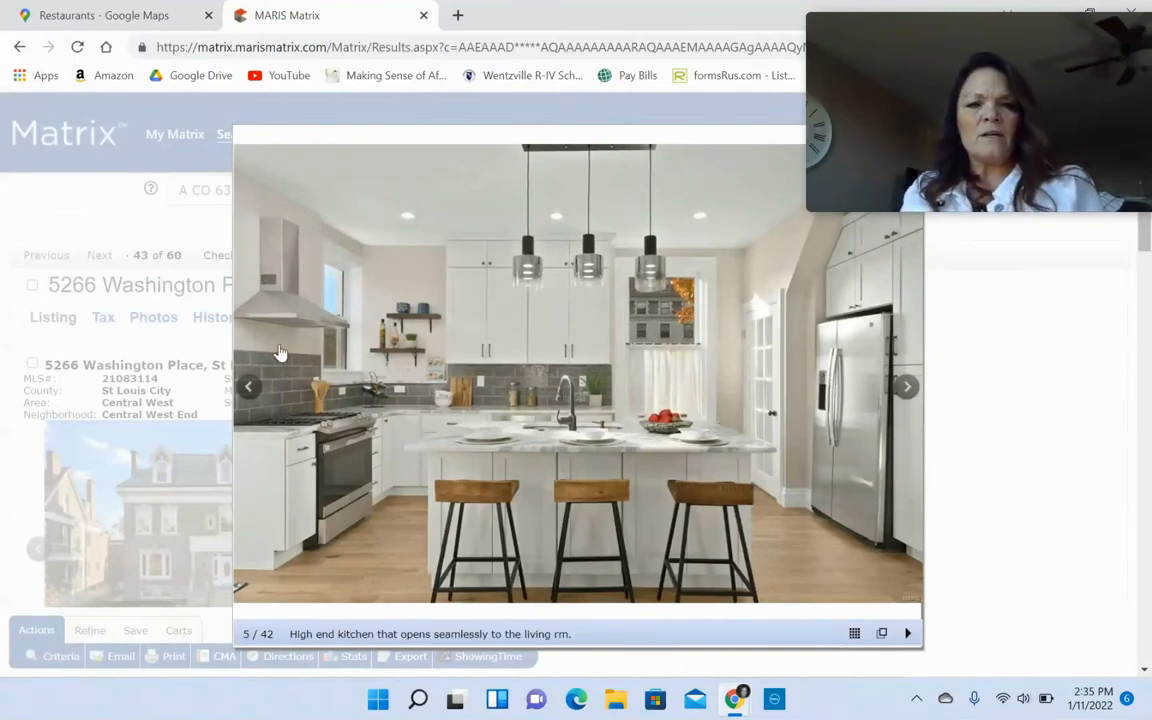
{"action": "mouse_move", "coordinate": [342, 444]}
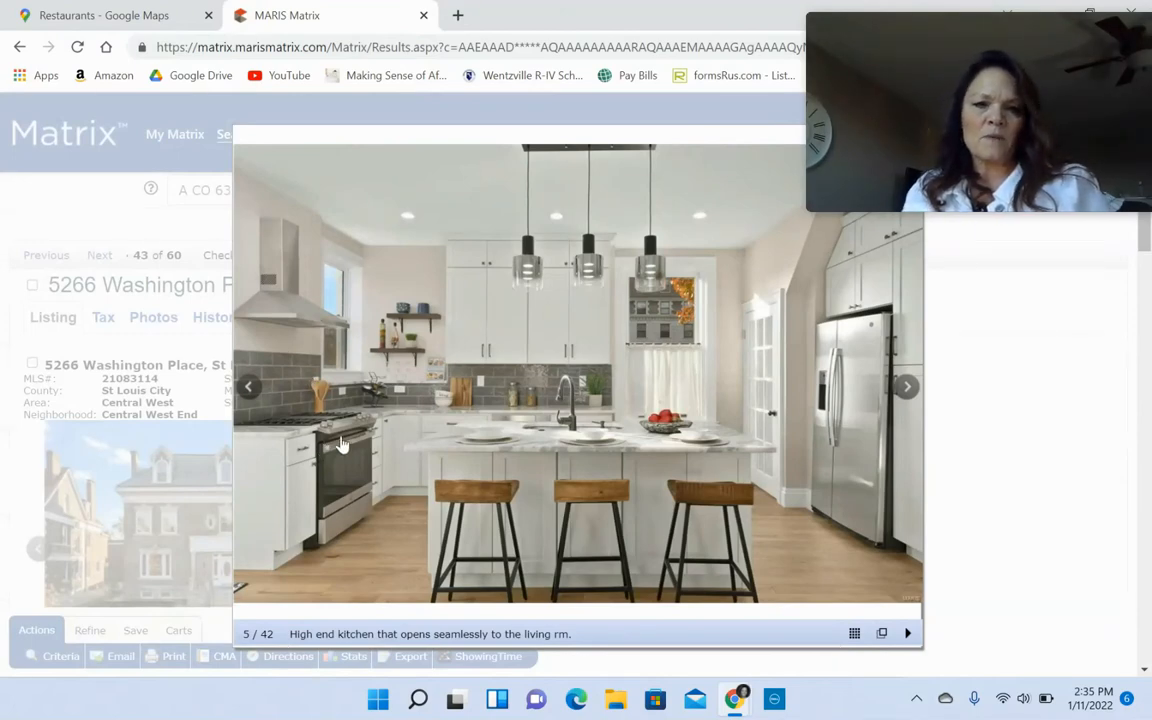
{"action": "left_click", "coordinate": [906, 386]}
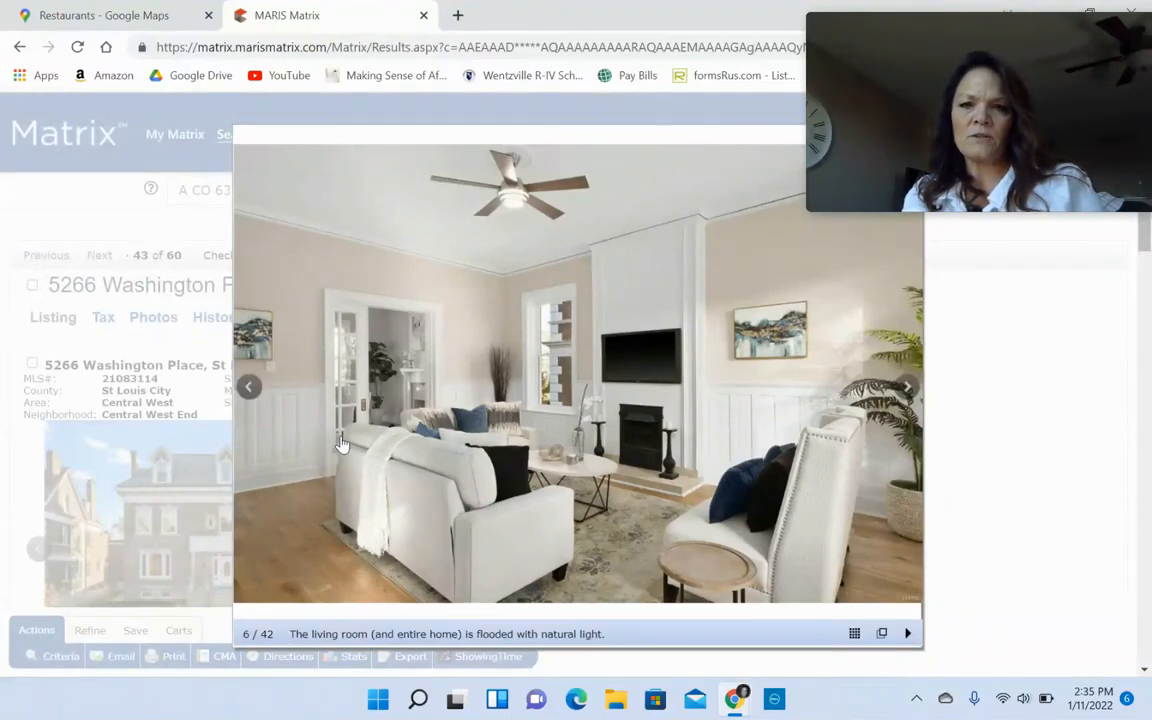
{"action": "left_click", "coordinate": [906, 388]}
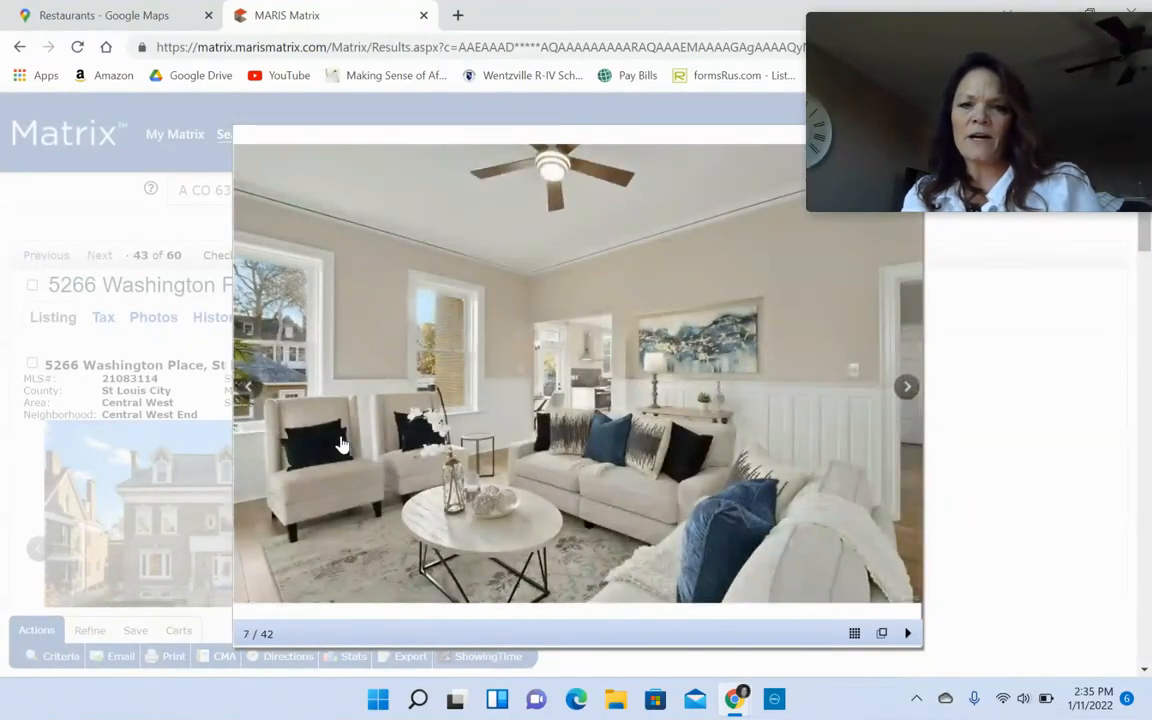
- Continue through the kitchen, breakfast nook and dining room photos to photo 15 of 42
{"action": "left_click", "coordinate": [906, 388]}
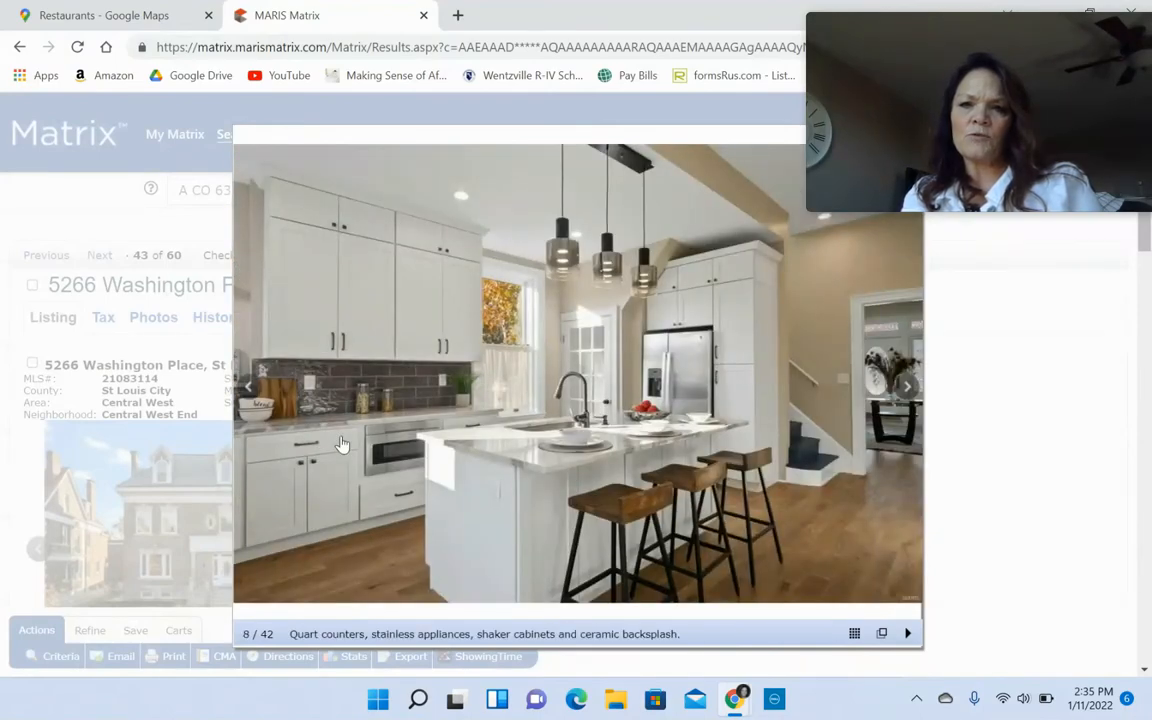
{"action": "left_click", "coordinate": [906, 388]}
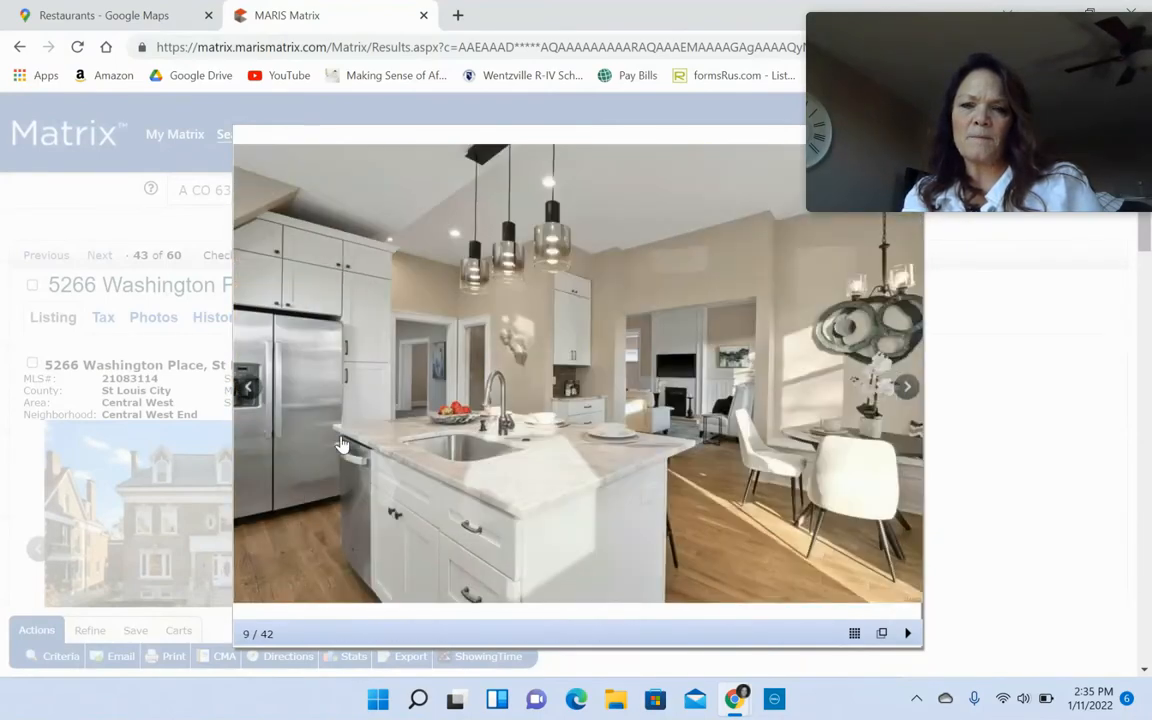
{"action": "left_click", "coordinate": [906, 388]}
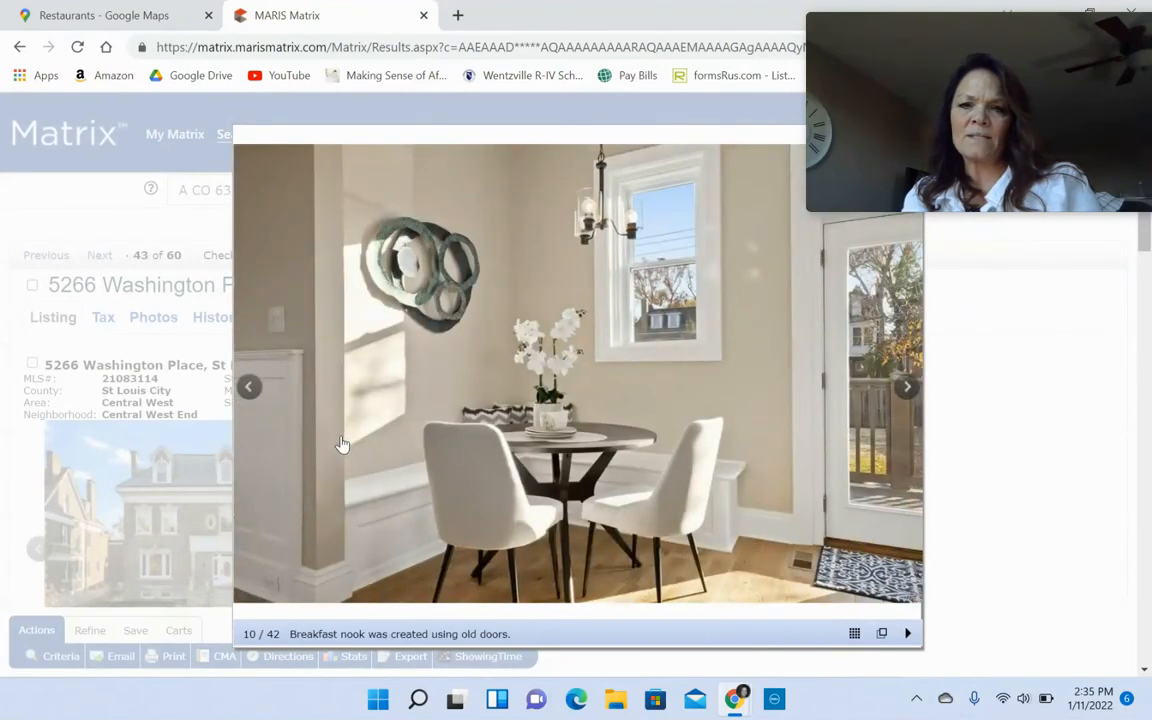
{"action": "mouse_move", "coordinate": [348, 490]}
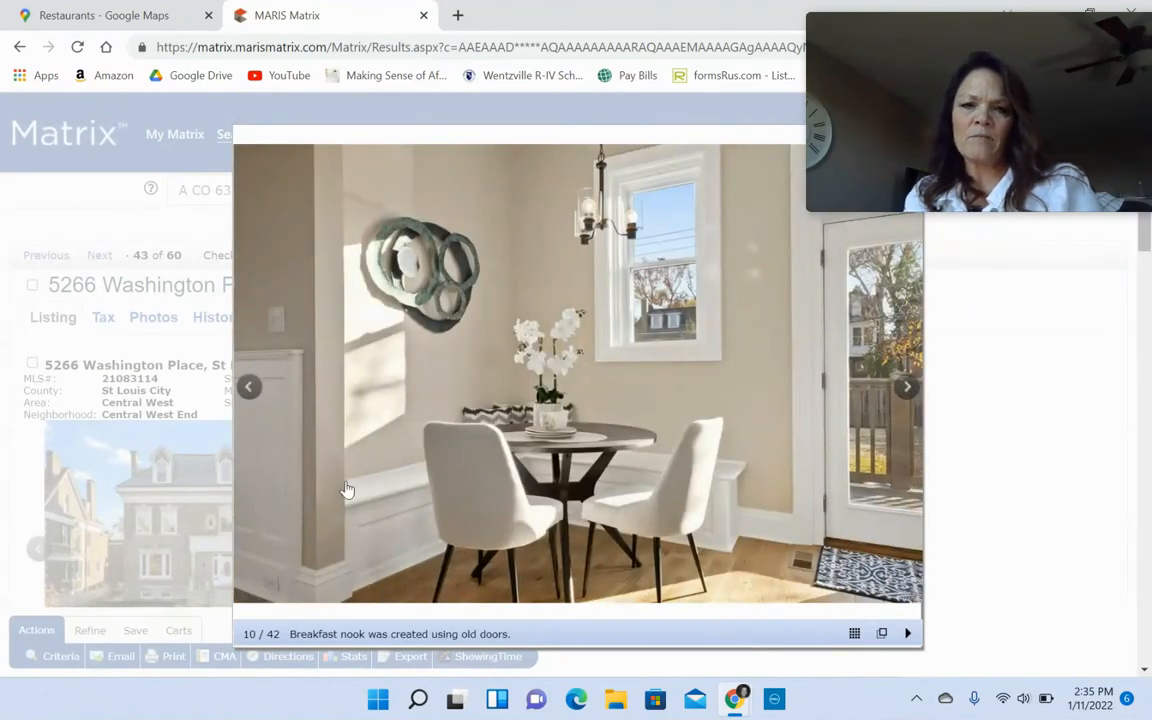
{"action": "mouse_move", "coordinate": [632, 460]}
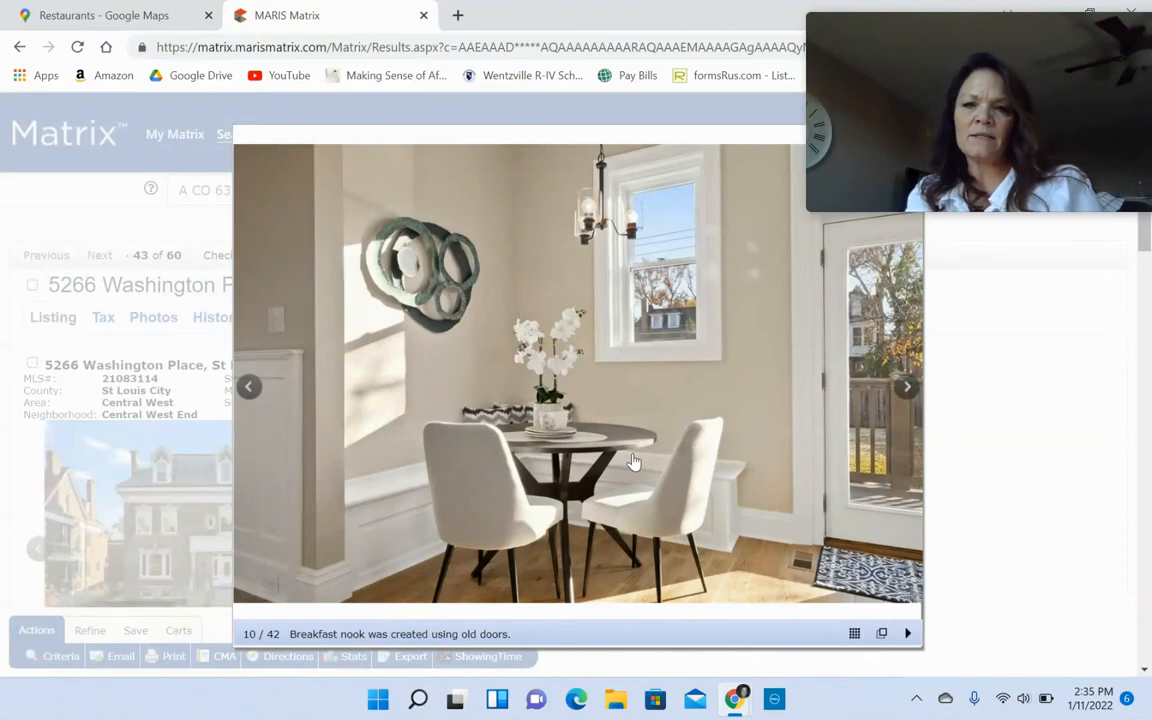
{"action": "mouse_move", "coordinate": [896, 498]}
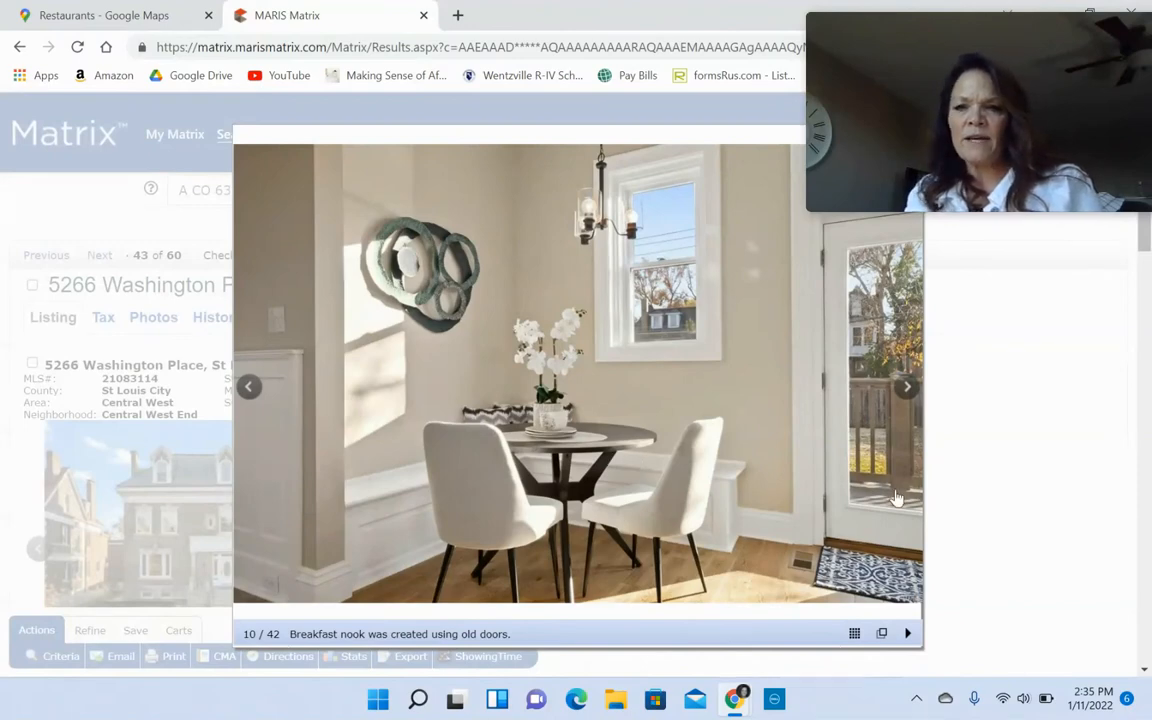
{"action": "left_click", "coordinate": [906, 388]}
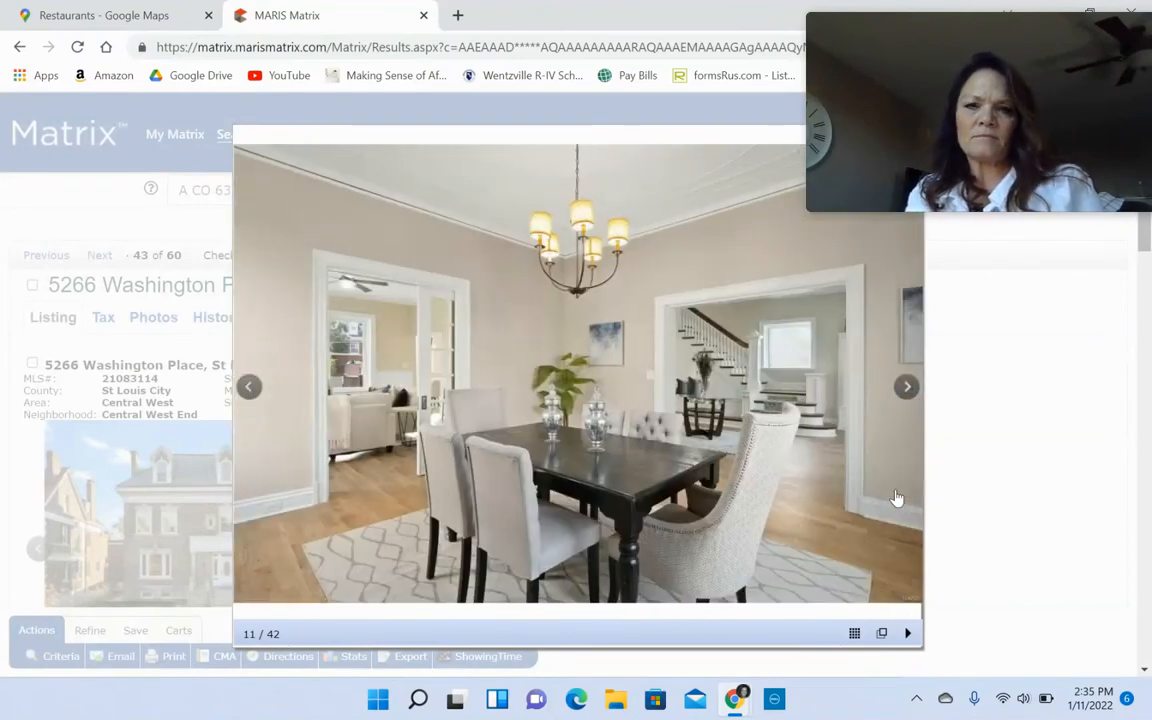
{"action": "left_click", "coordinate": [906, 386]}
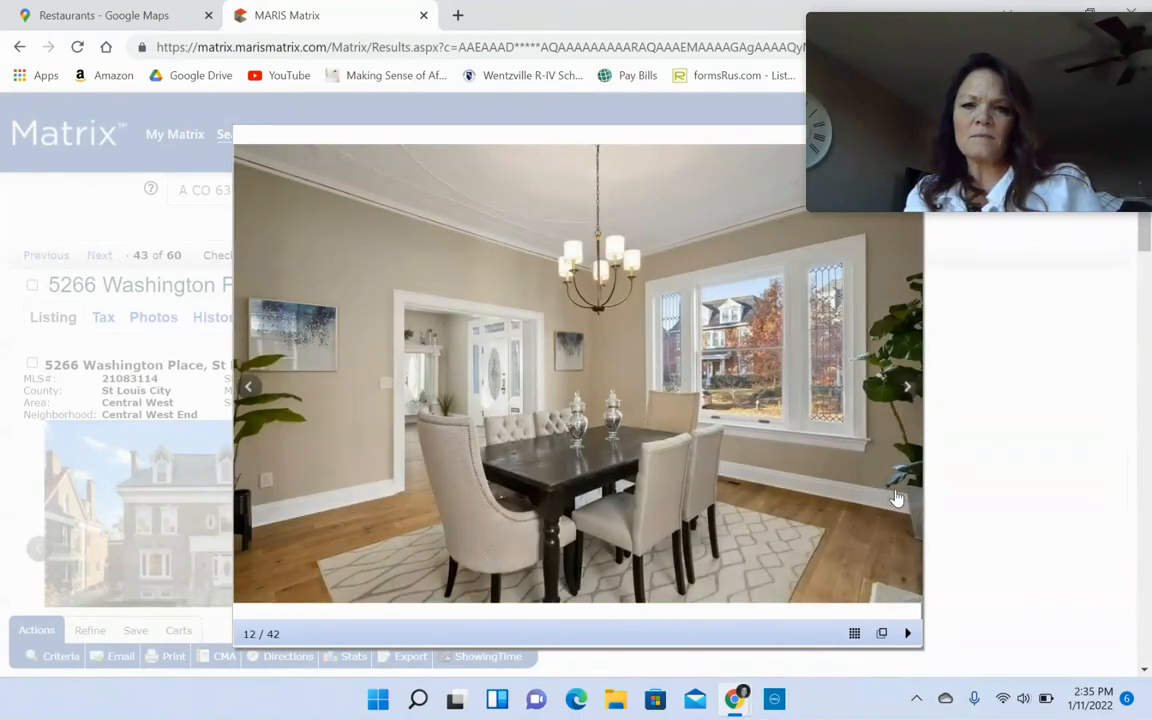
{"action": "left_click", "coordinate": [906, 388]}
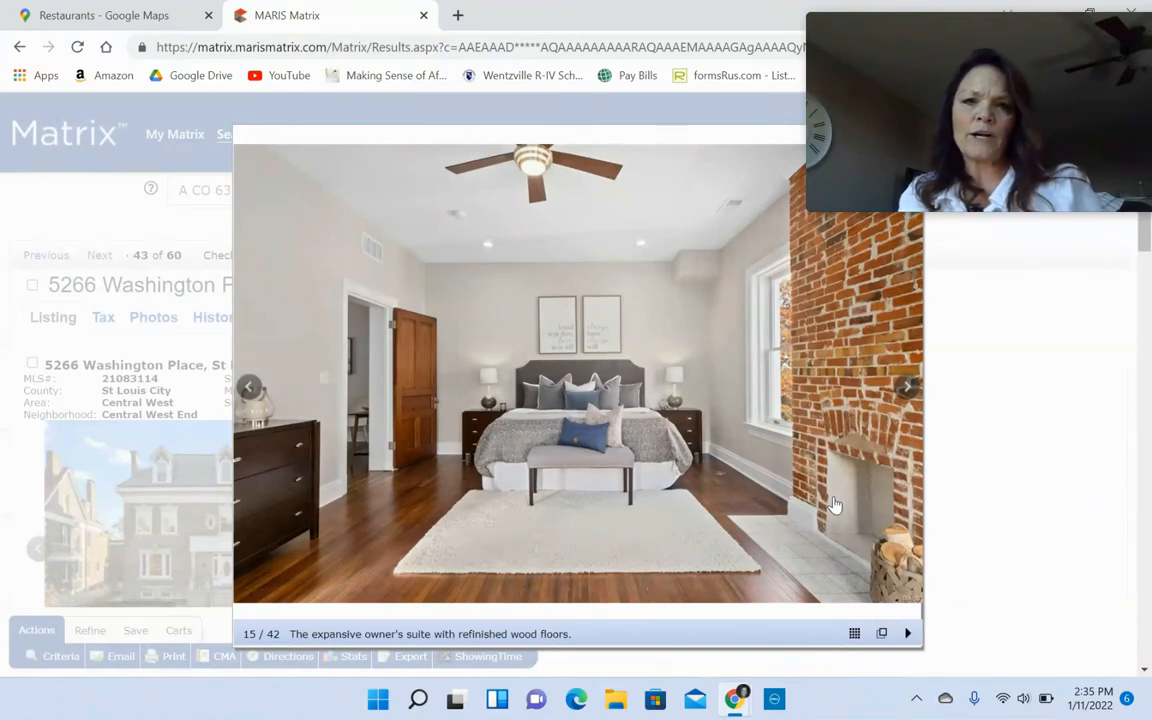
- Advance through the owner's suite, deck and ensuite bathroom photos to photo 20 of 42
{"action": "left_click", "coordinate": [906, 388]}
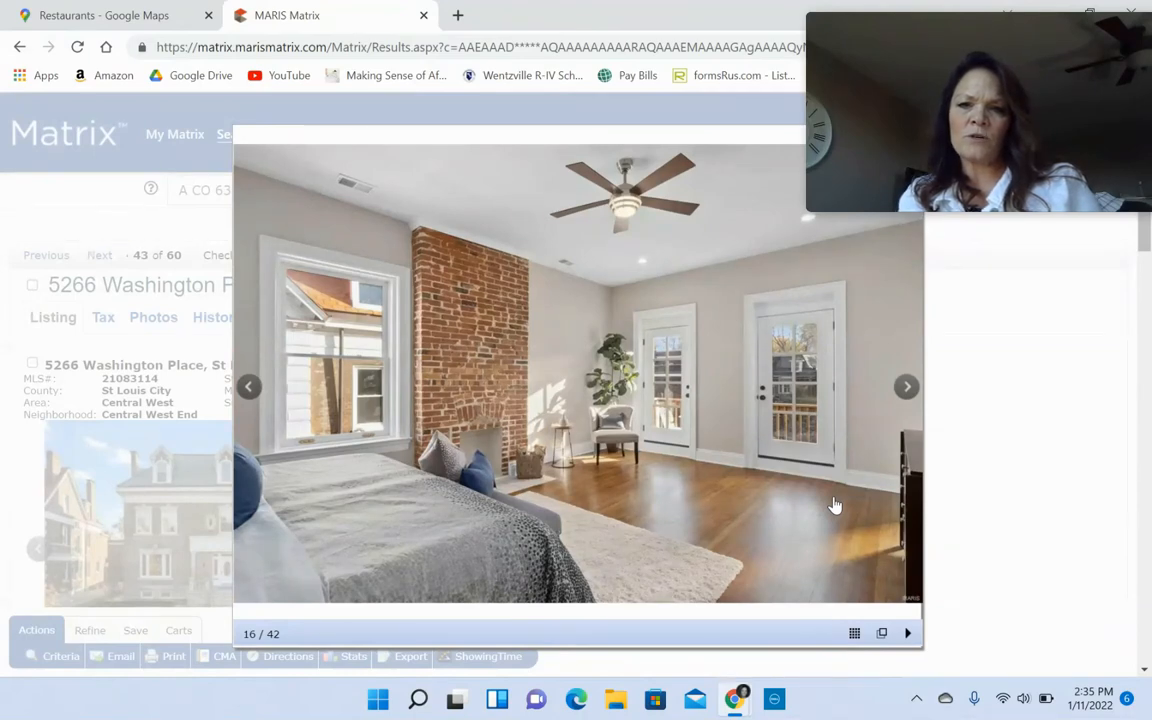
{"action": "left_click", "coordinate": [906, 388]}
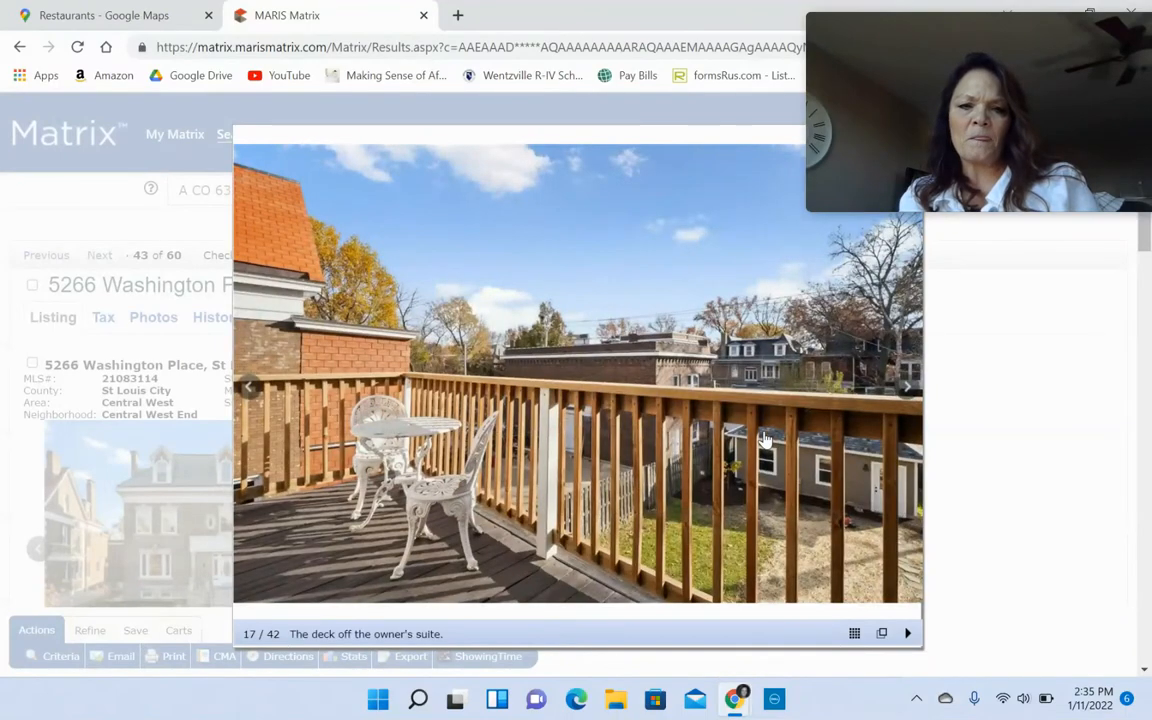
{"action": "left_click", "coordinate": [906, 388]}
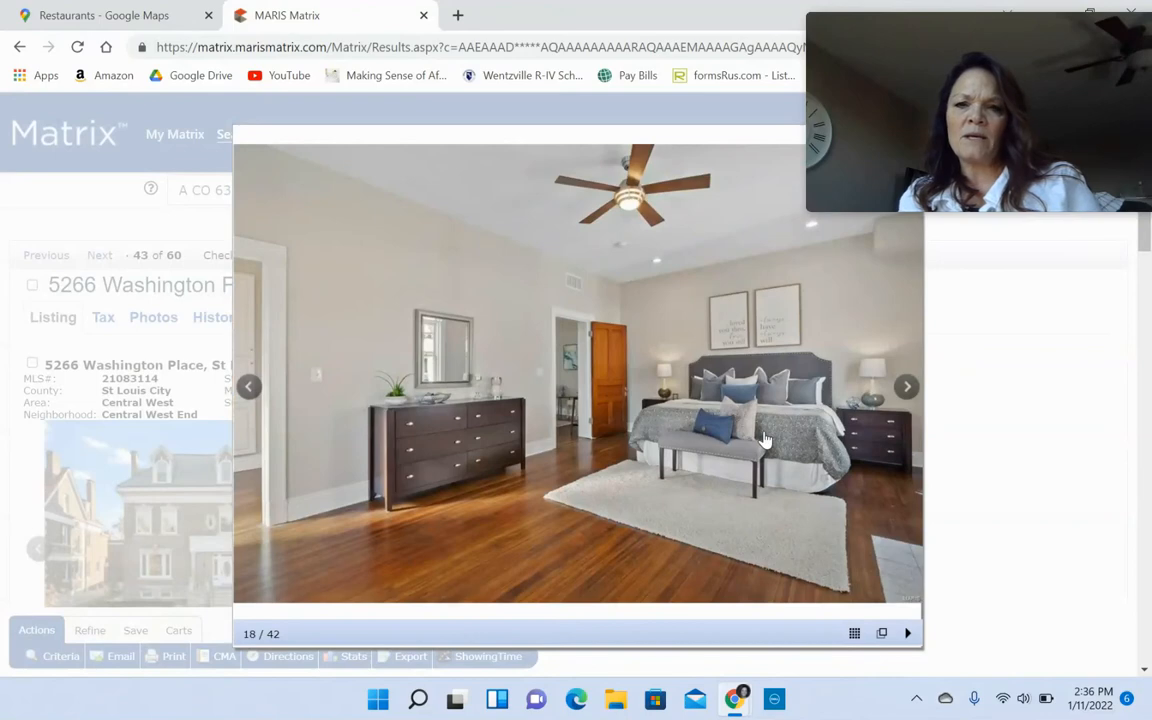
{"action": "left_click", "coordinate": [906, 386]}
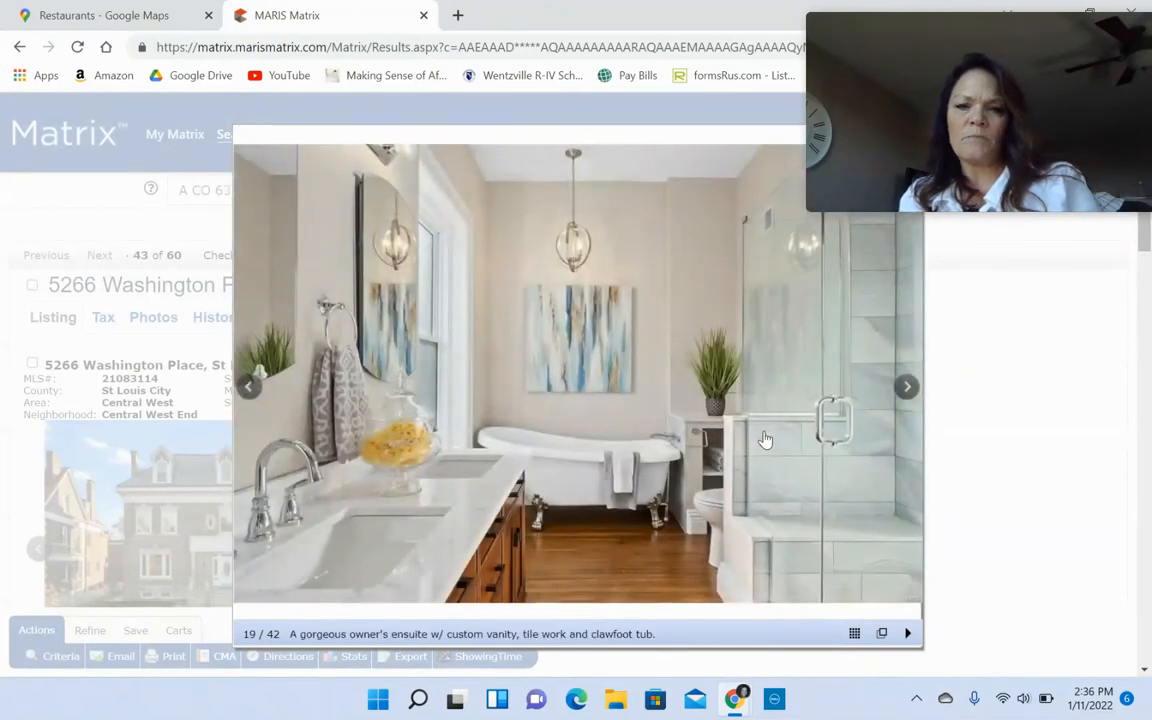
{"action": "mouse_move", "coordinate": [540, 540]}
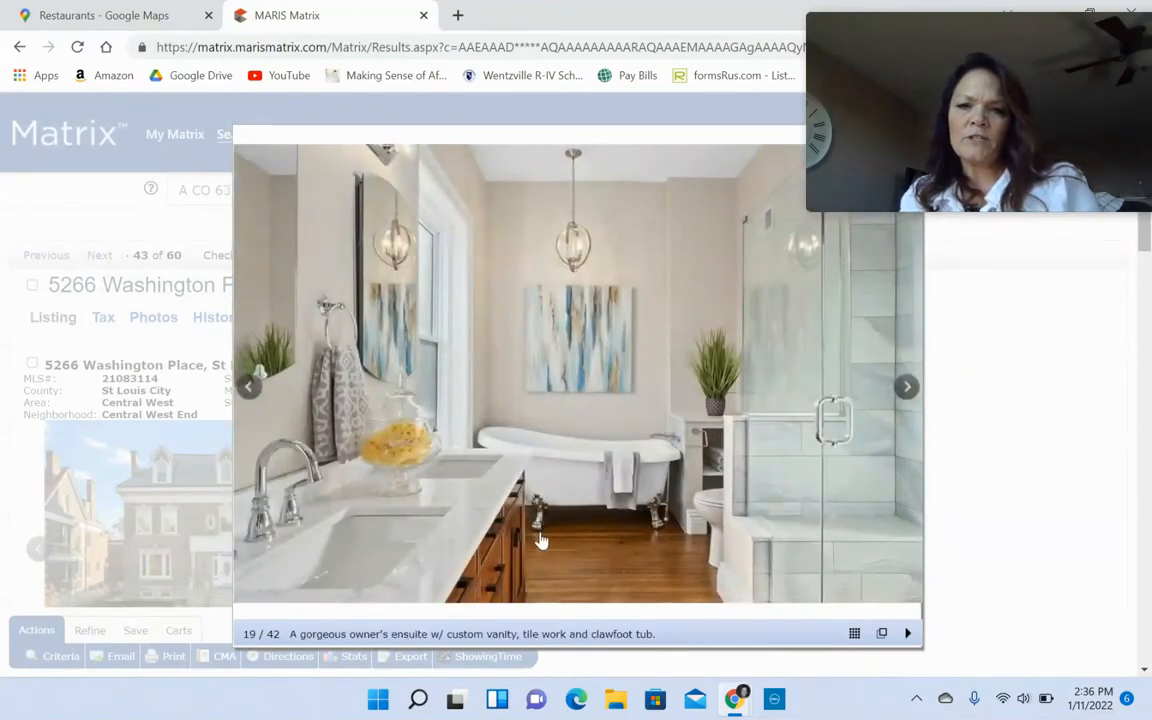
{"action": "mouse_move", "coordinate": [620, 456]}
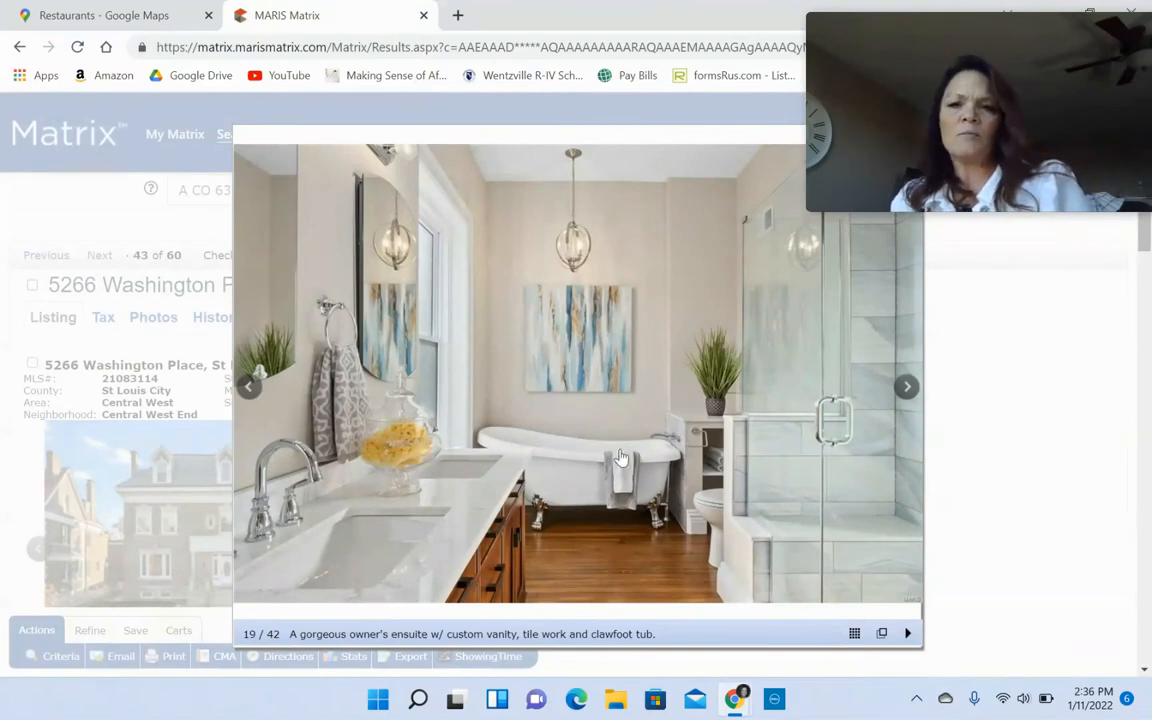
{"action": "mouse_move", "coordinate": [784, 528]}
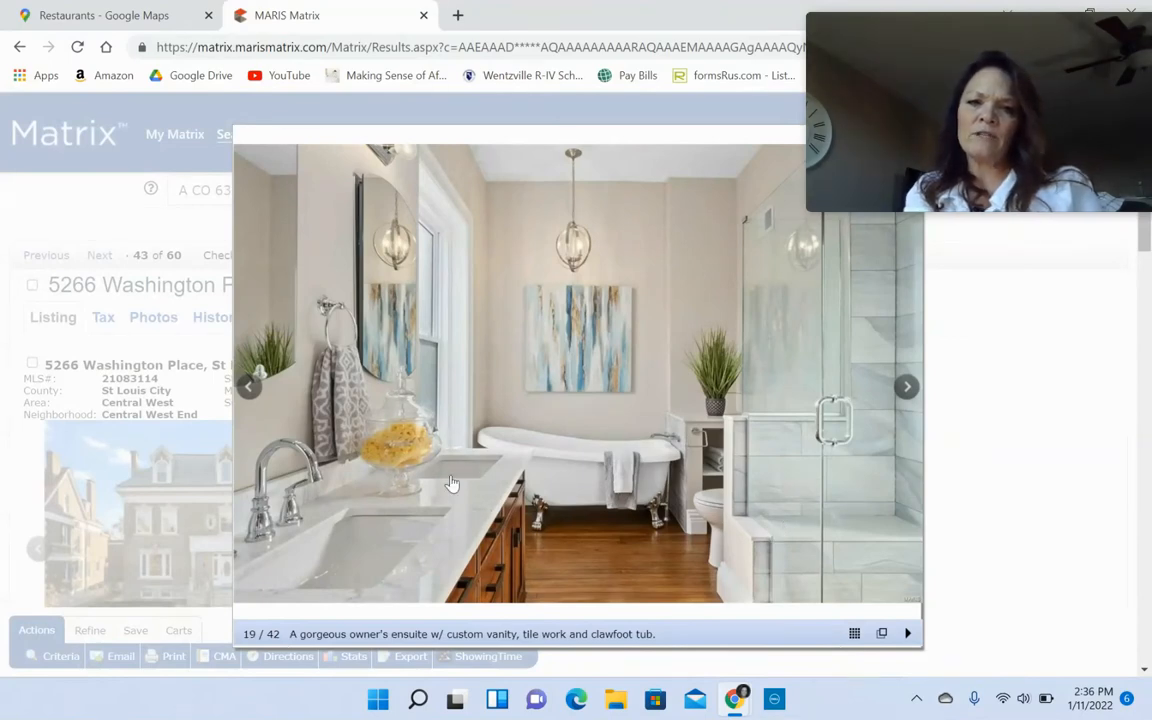
{"action": "left_click", "coordinate": [906, 388]}
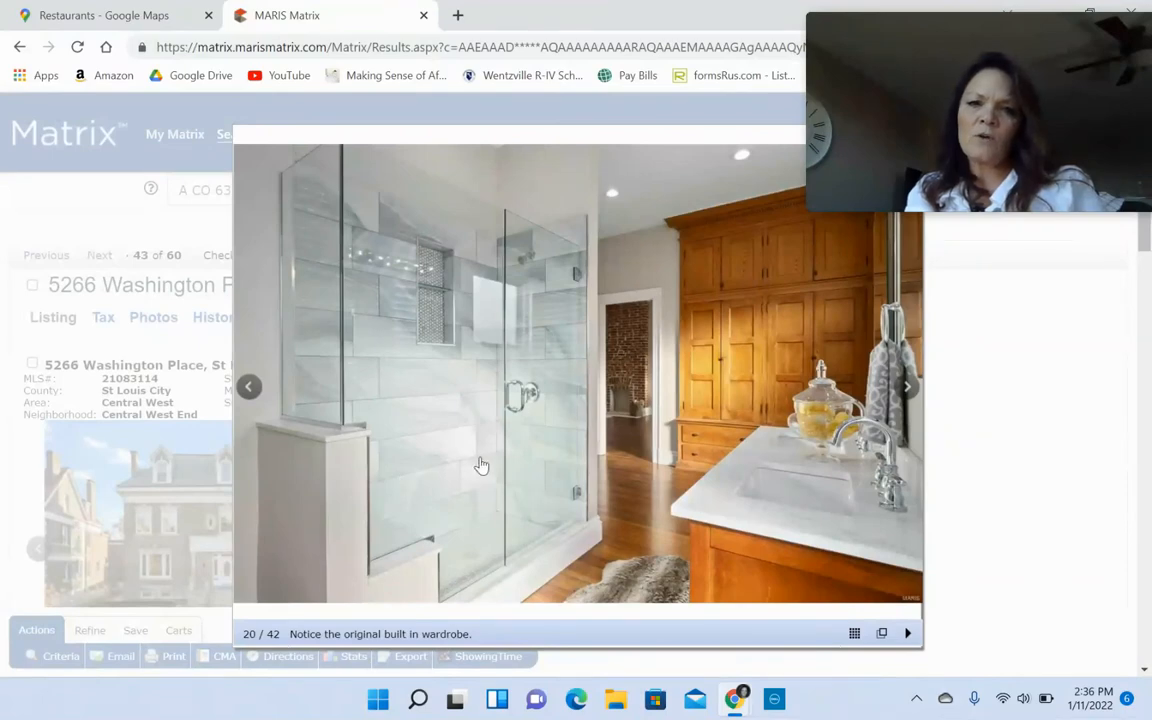
{"action": "mouse_move", "coordinate": [762, 398]}
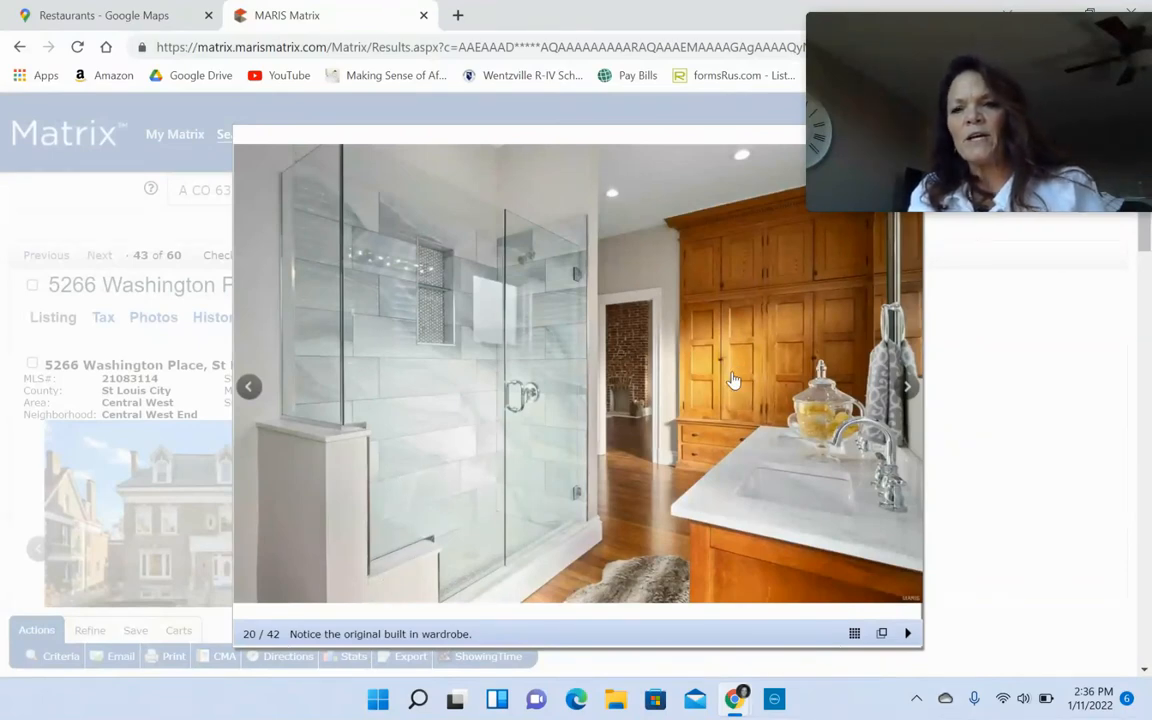
{"action": "mouse_move", "coordinate": [770, 360]}
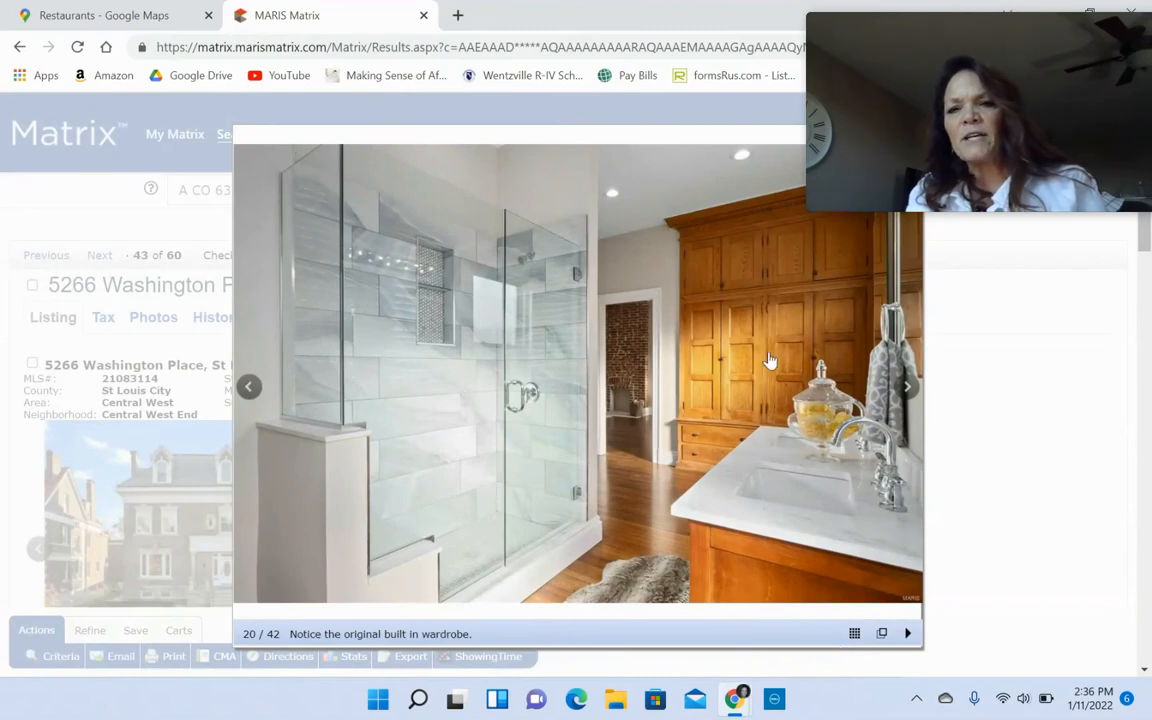
{"action": "mouse_move", "coordinate": [736, 328]}
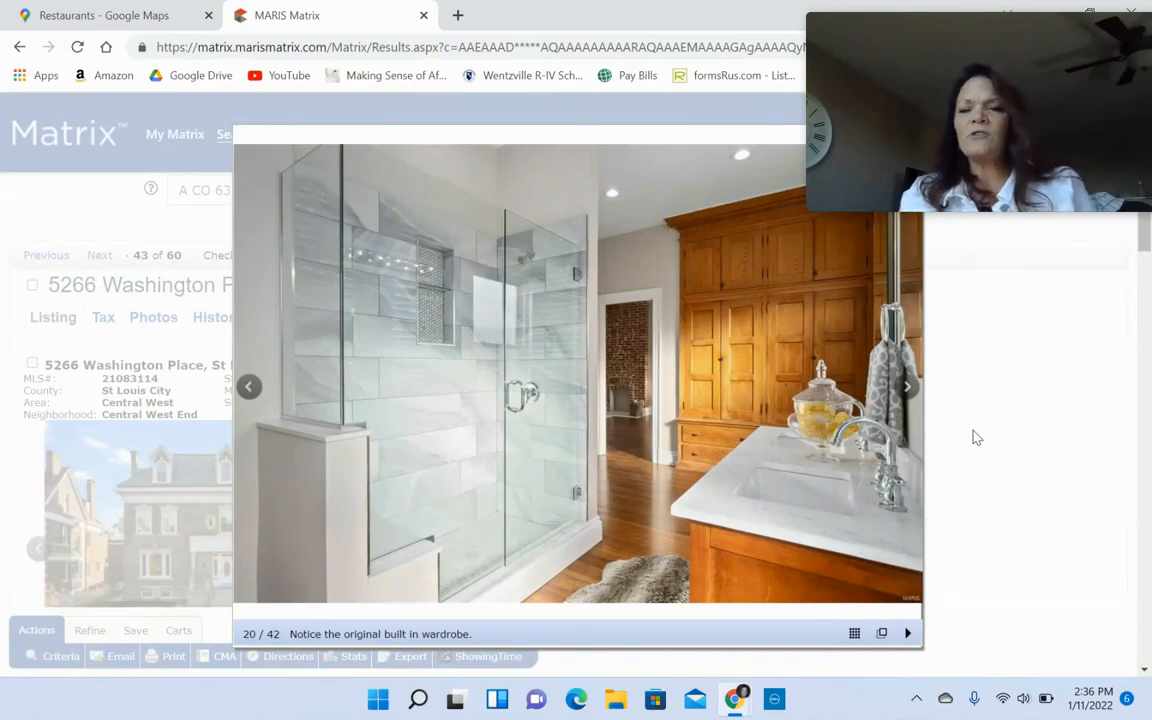
- Advance past the built-in wardrobe photos to the second-floor landing, photo 22 of 42
{"action": "left_click", "coordinate": [906, 388]}
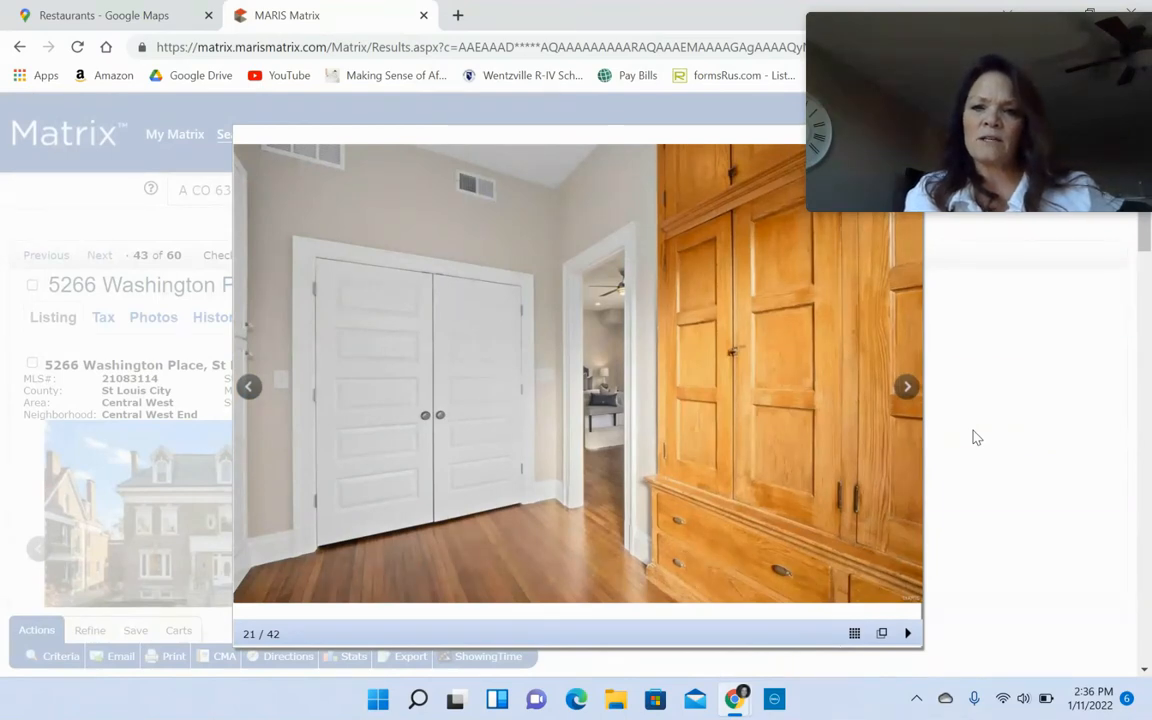
{"action": "left_click", "coordinate": [906, 386]}
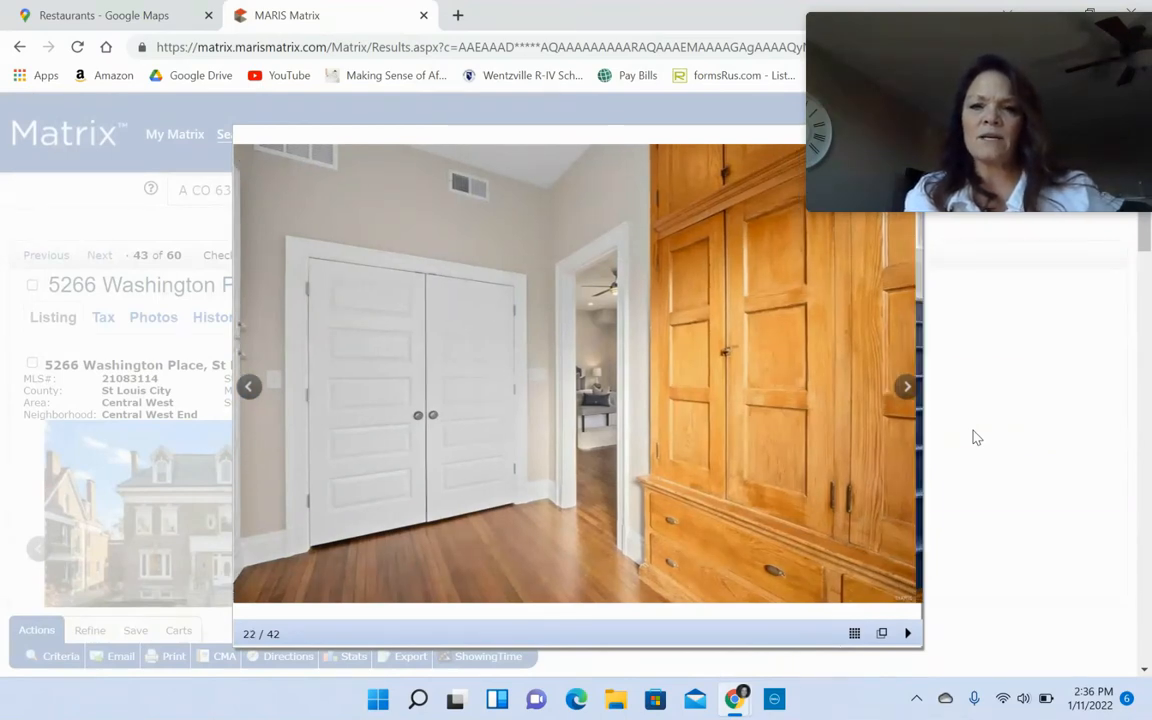
{"action": "left_click", "coordinate": [906, 386]}
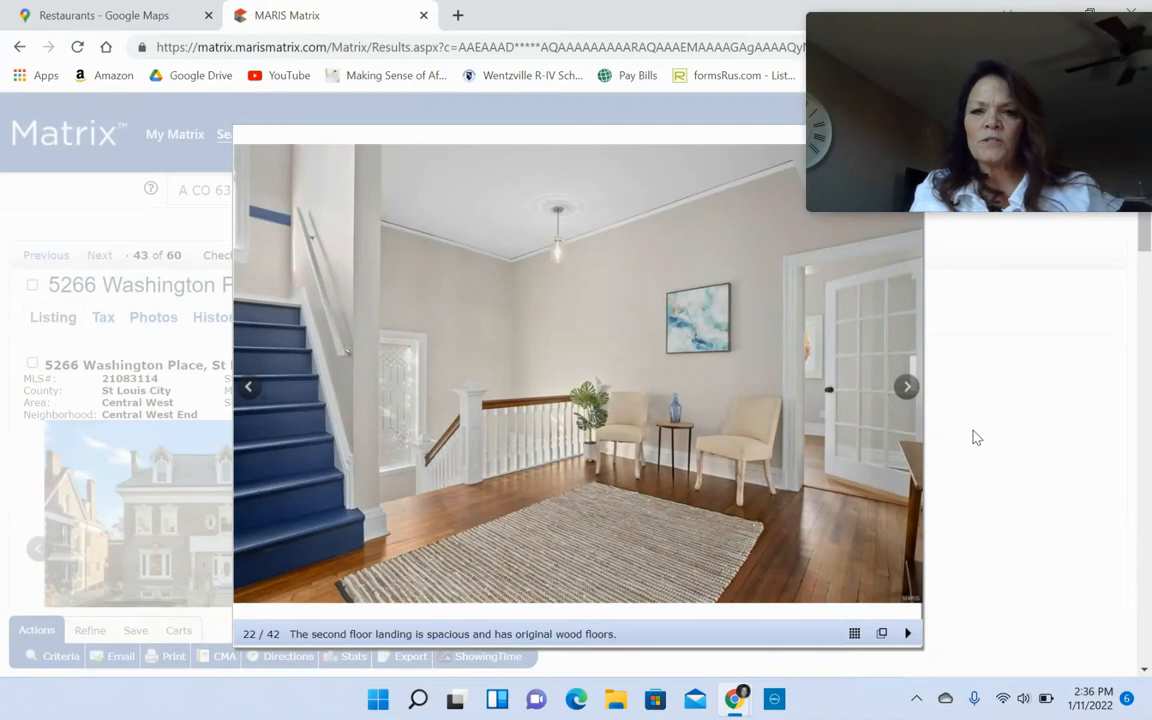
- Step through the second-floor laundry and guest room photos, rechecking one guest room shot
{"action": "left_click", "coordinate": [906, 386]}
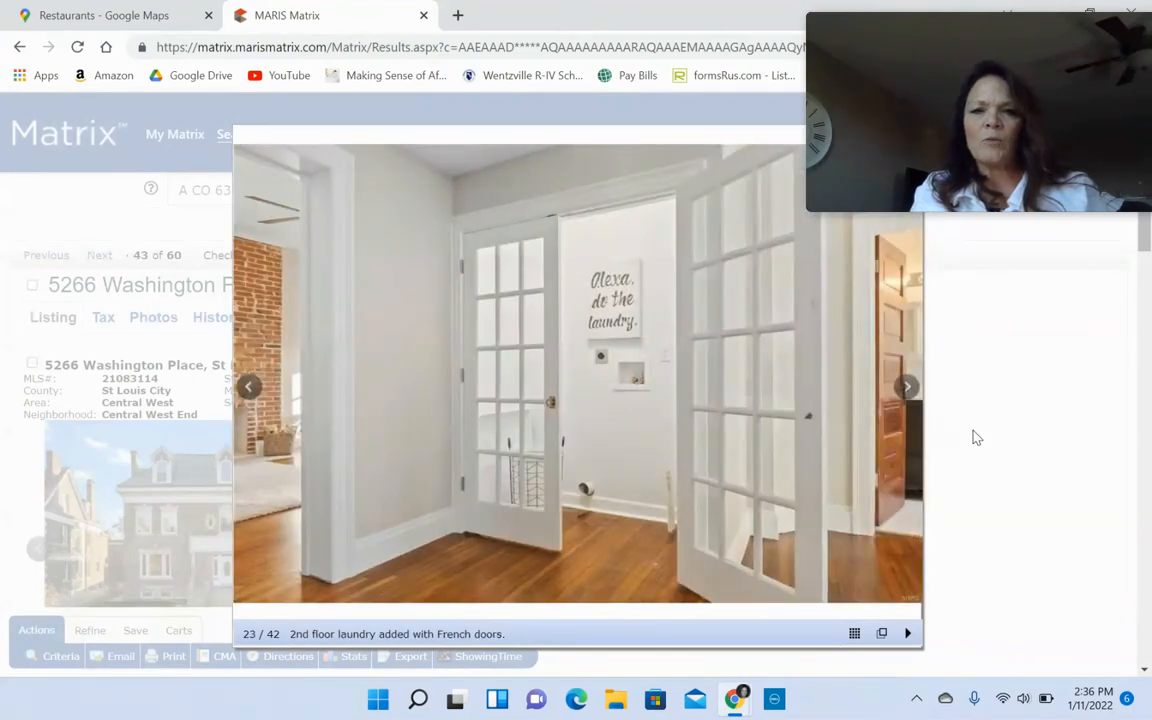
{"action": "left_click", "coordinate": [906, 388]}
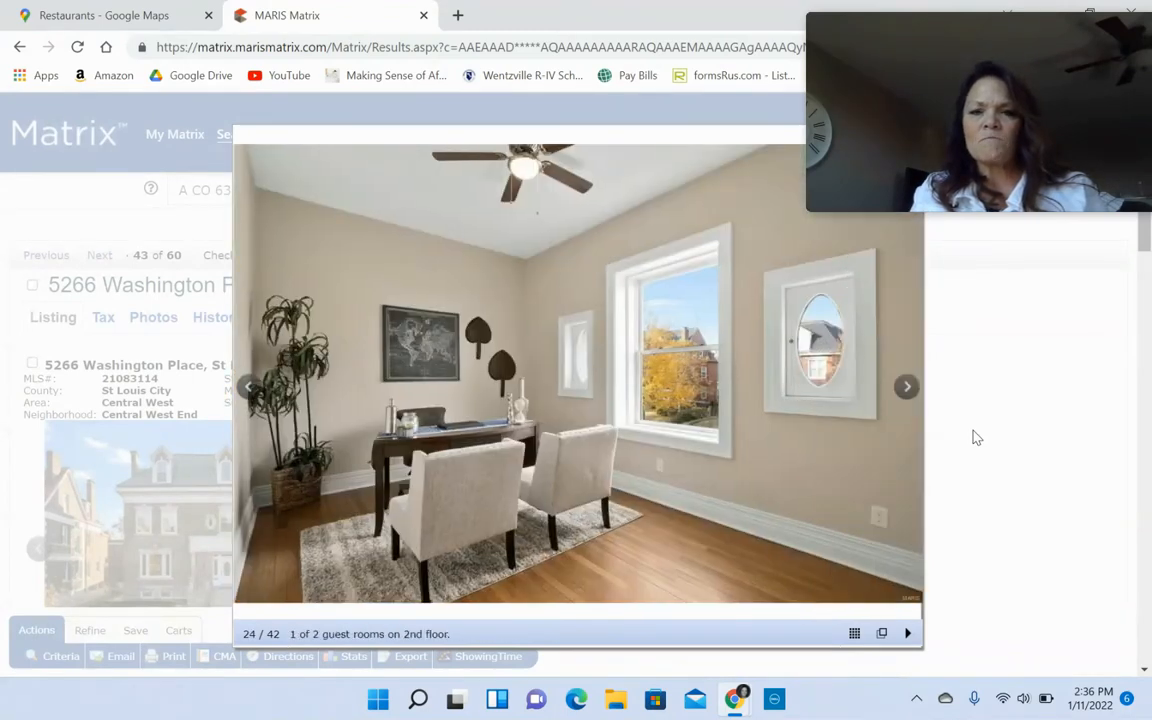
{"action": "left_click", "coordinate": [906, 388]}
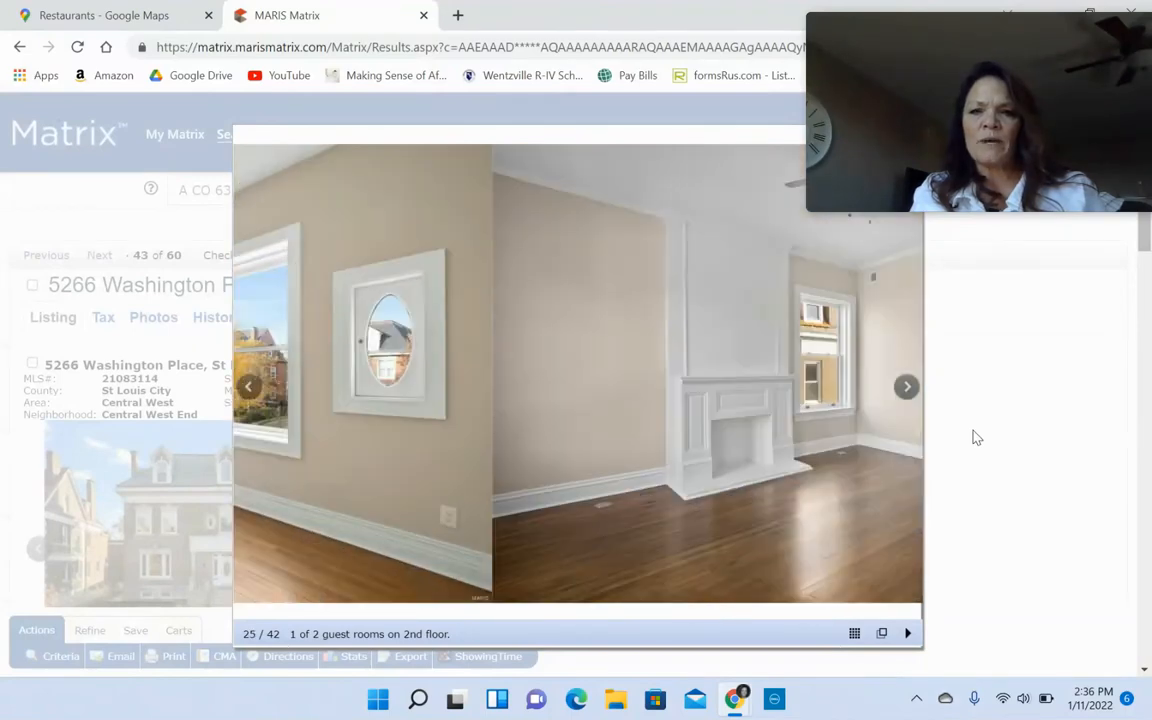
{"action": "left_click", "coordinate": [248, 388]}
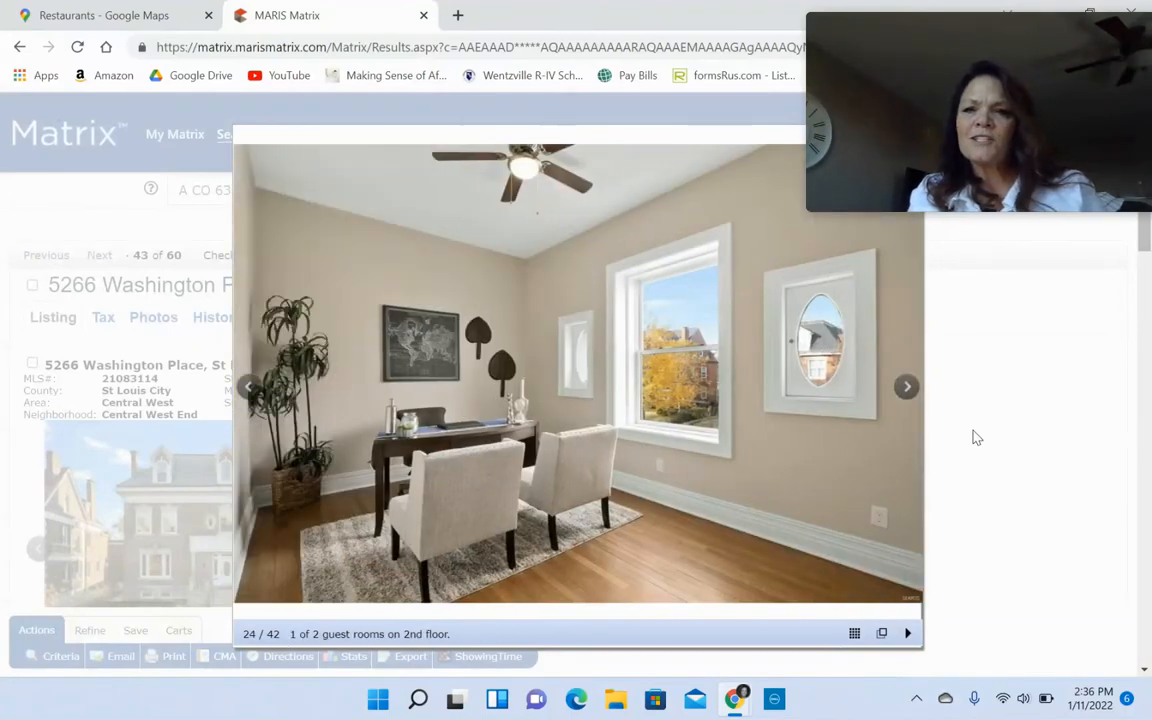
{"action": "mouse_move", "coordinate": [858, 384]}
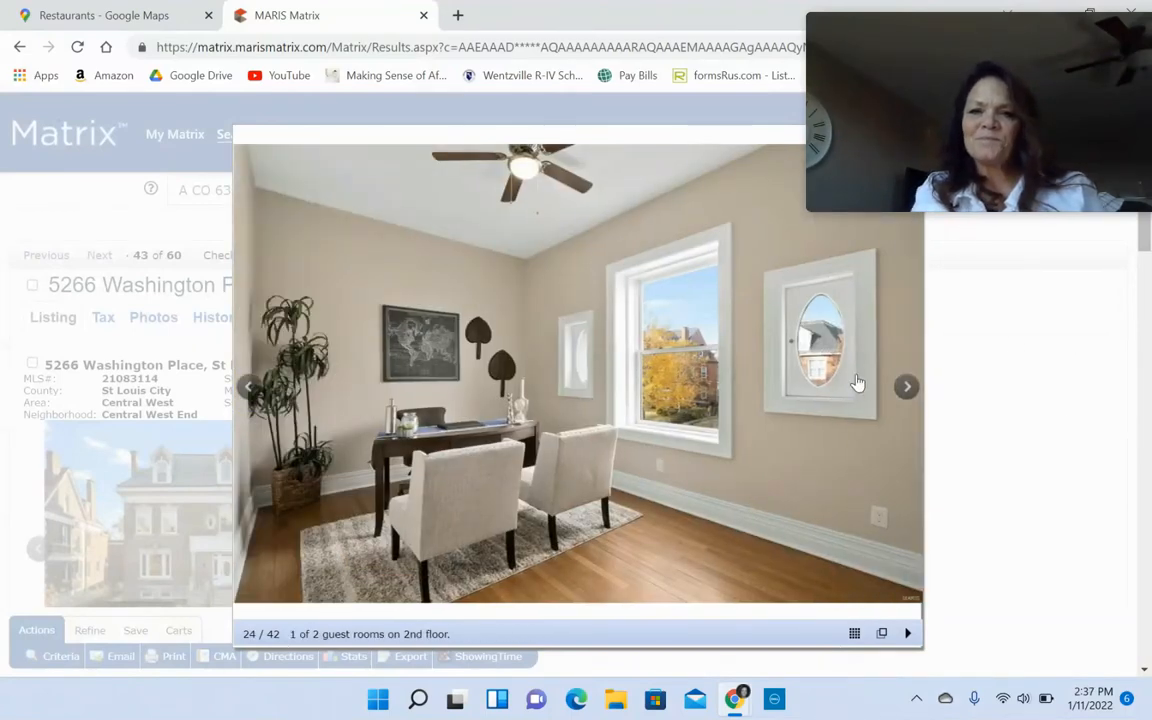
{"action": "left_click", "coordinate": [906, 386]}
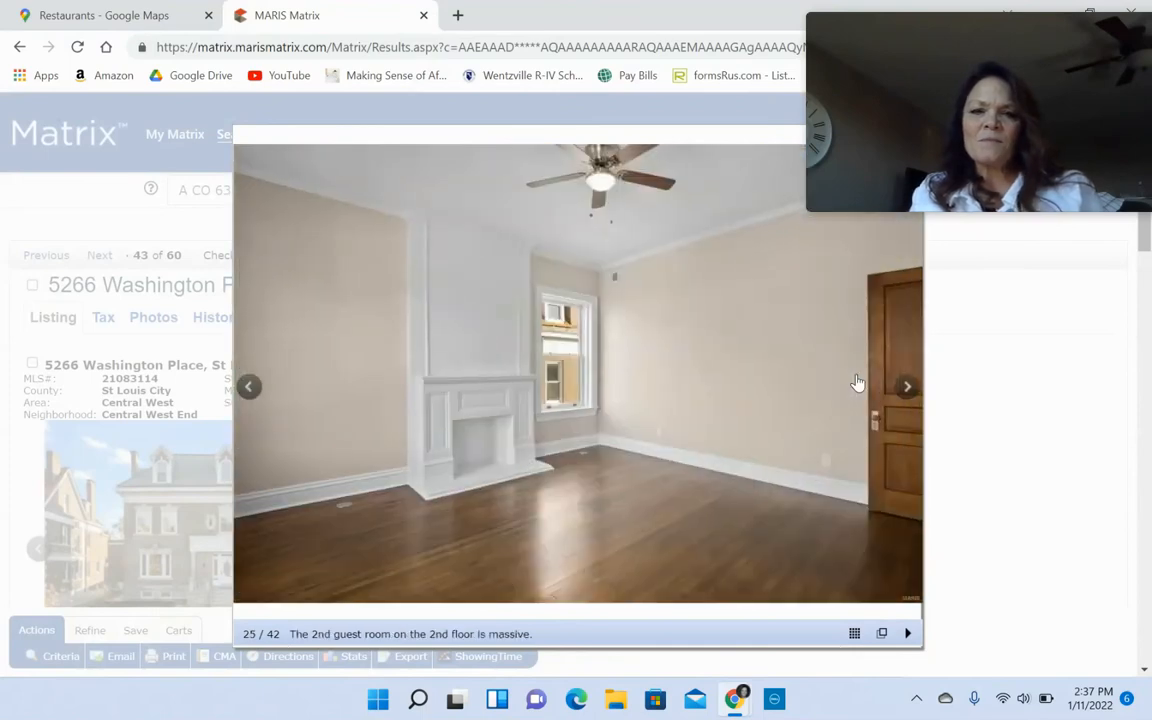
- Continue past the guest room and hall bathroom photos to the third-floor landing, photo 29 of 42
{"action": "left_click", "coordinate": [906, 386]}
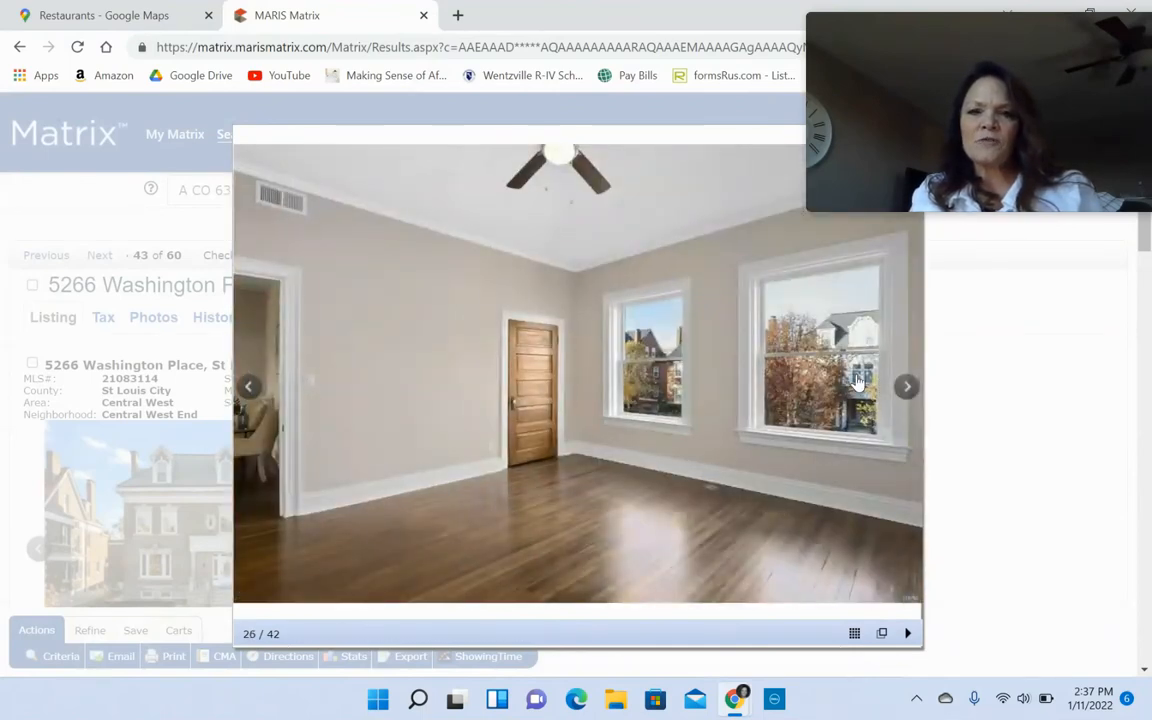
{"action": "left_click", "coordinate": [906, 386]}
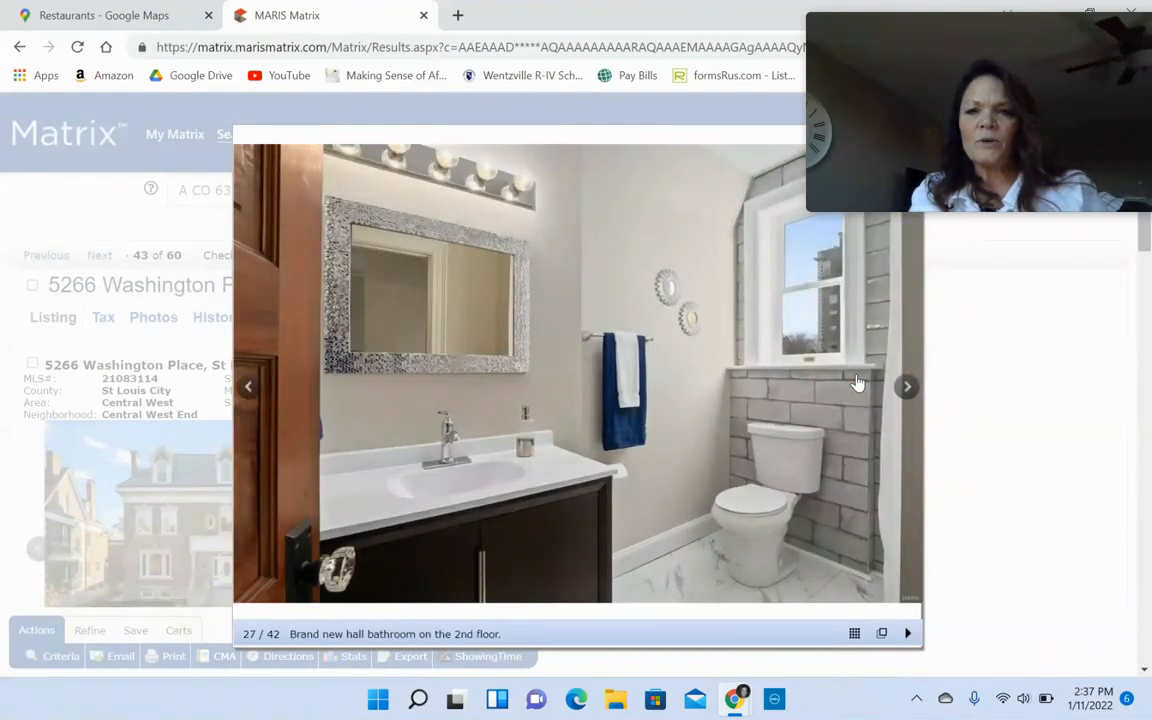
{"action": "left_click", "coordinate": [906, 386]}
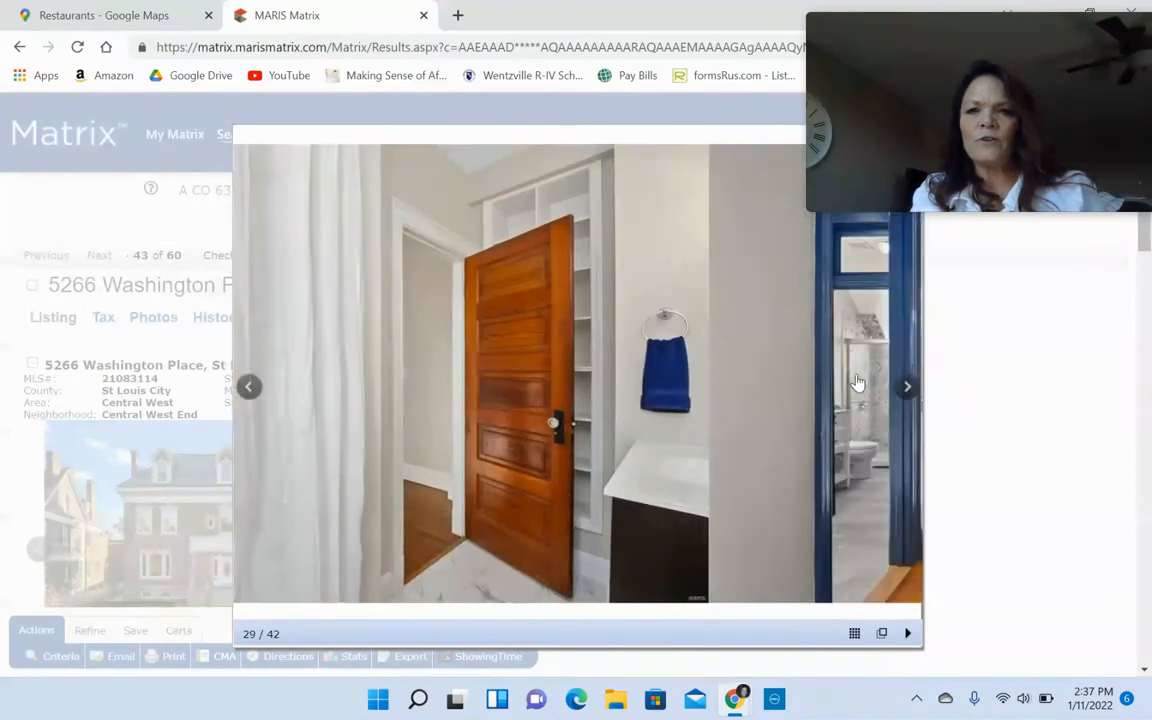
{"action": "left_click", "coordinate": [248, 388]}
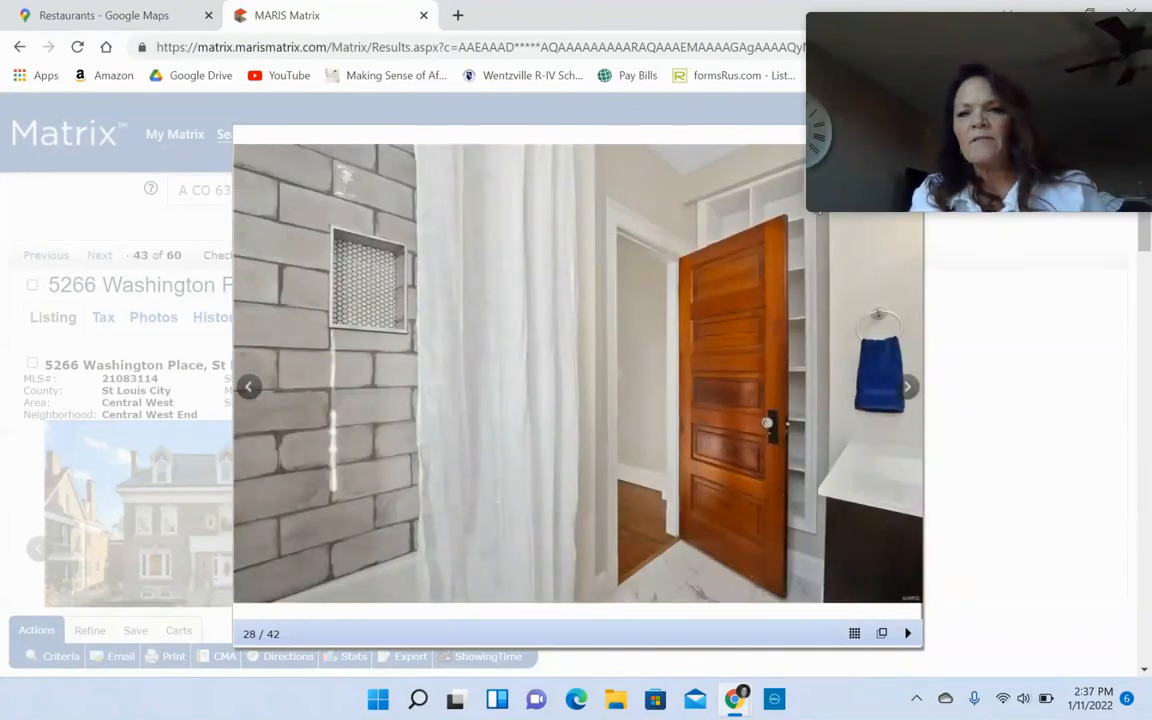
{"action": "mouse_move", "coordinate": [808, 442]}
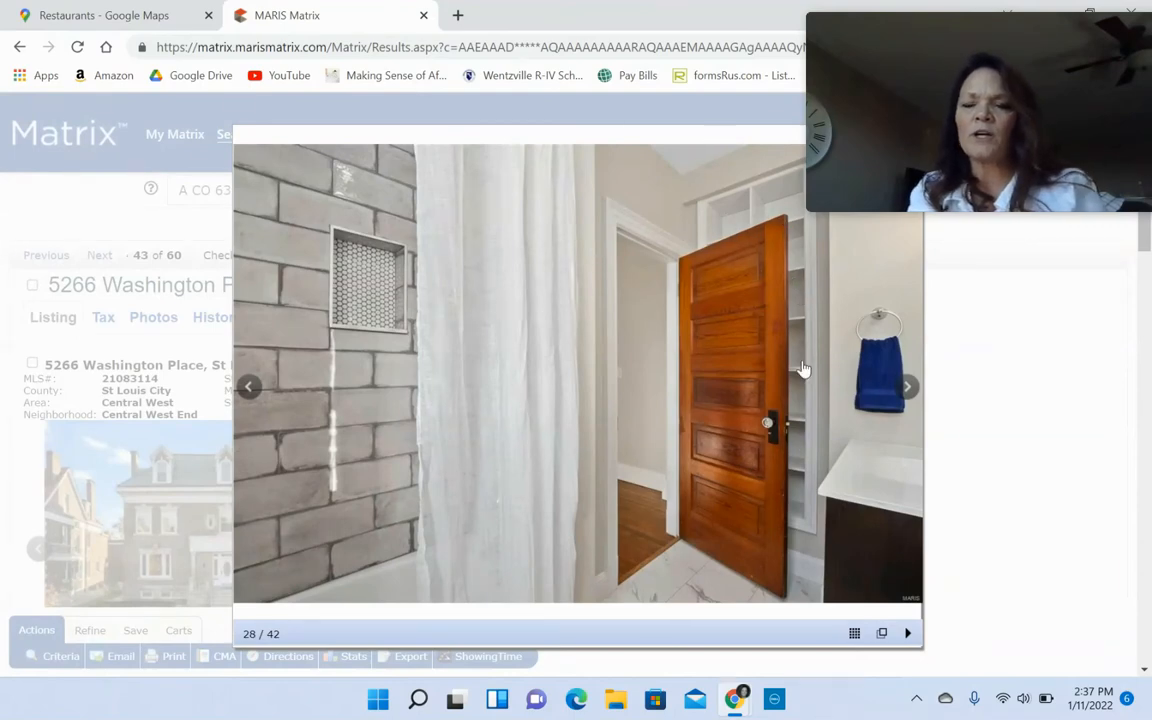
{"action": "left_click", "coordinate": [906, 386]}
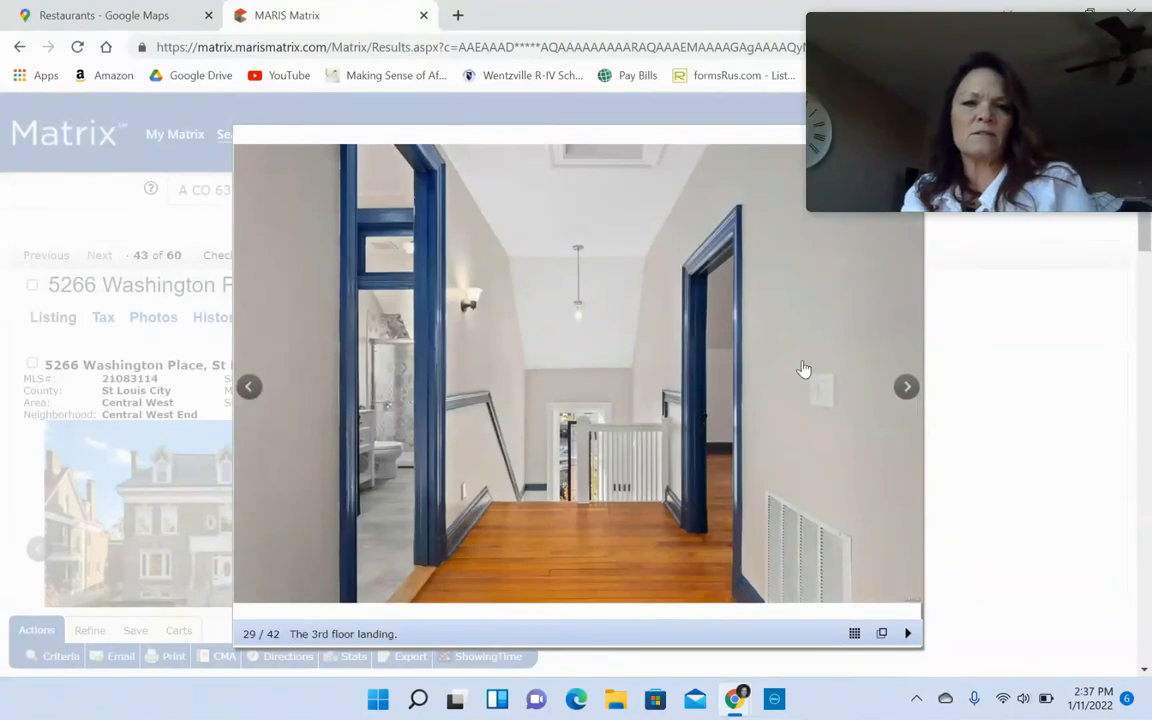
- Advance through the third-floor family room, full bathroom, hallway and first bedroom photos
{"action": "left_click", "coordinate": [906, 386]}
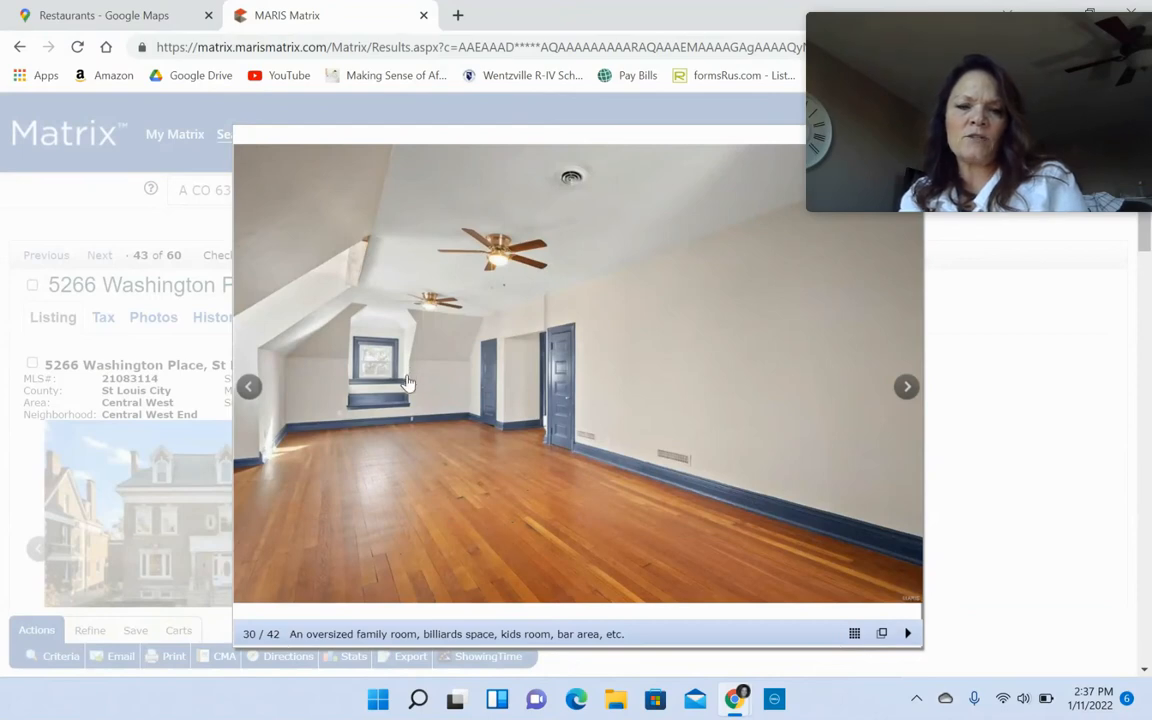
{"action": "mouse_move", "coordinate": [278, 370]}
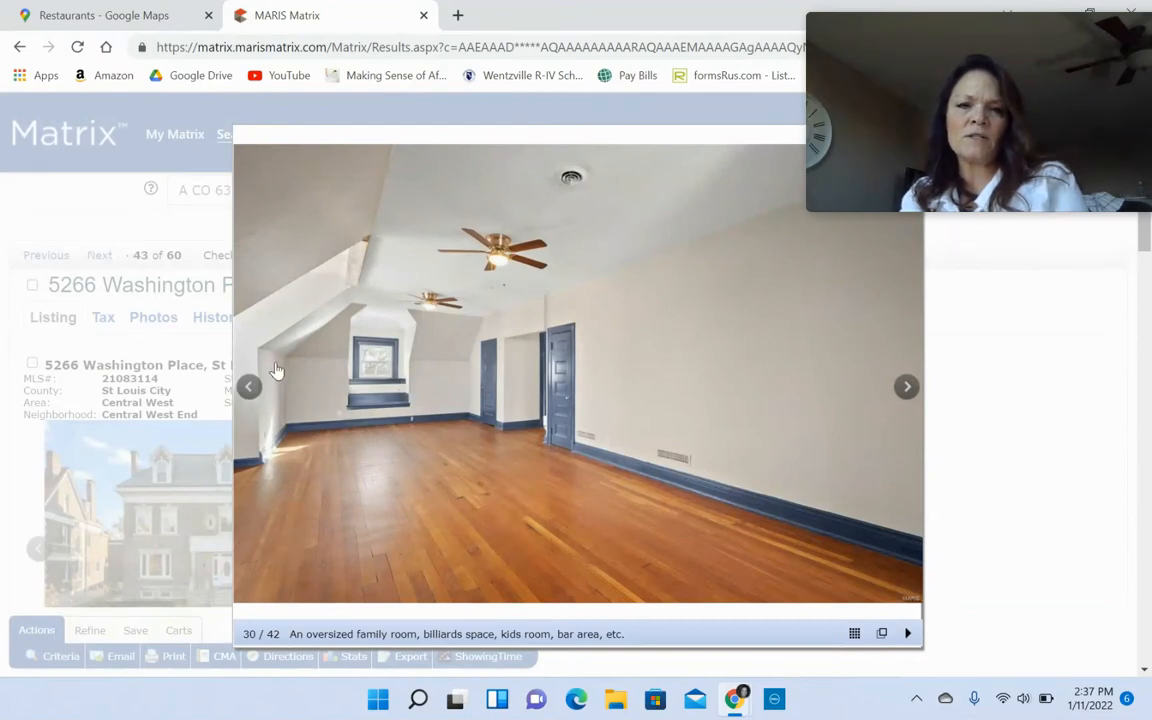
{"action": "mouse_move", "coordinate": [380, 474]}
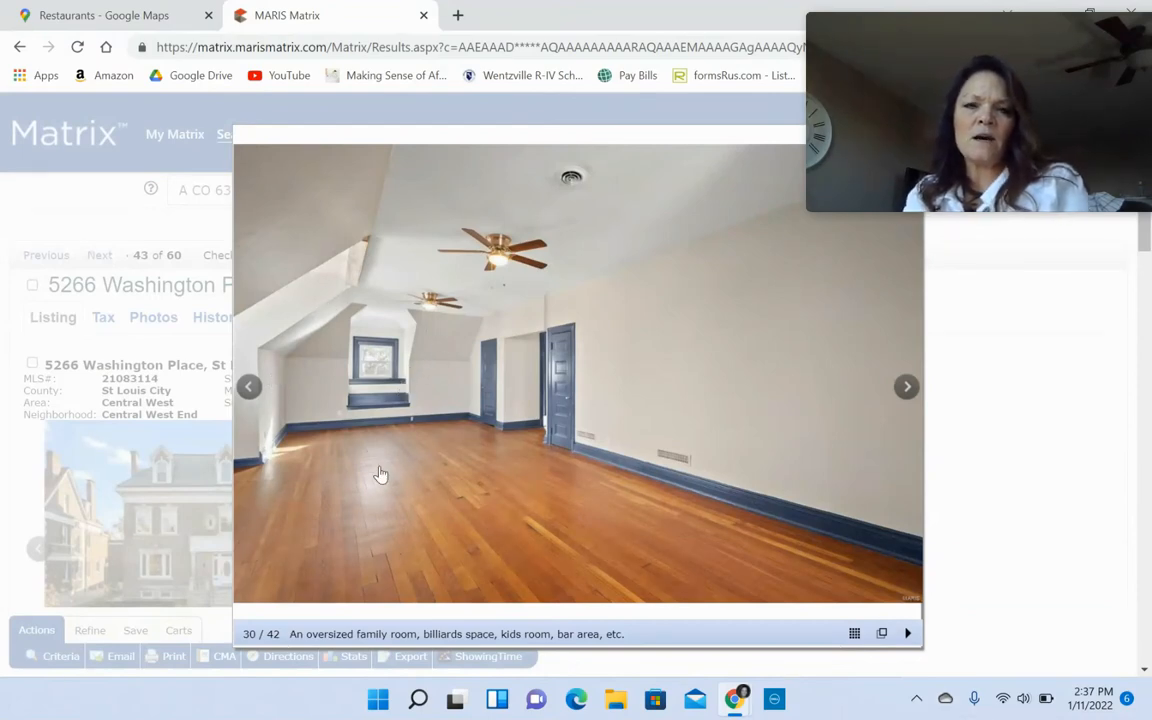
{"action": "mouse_move", "coordinate": [368, 450]}
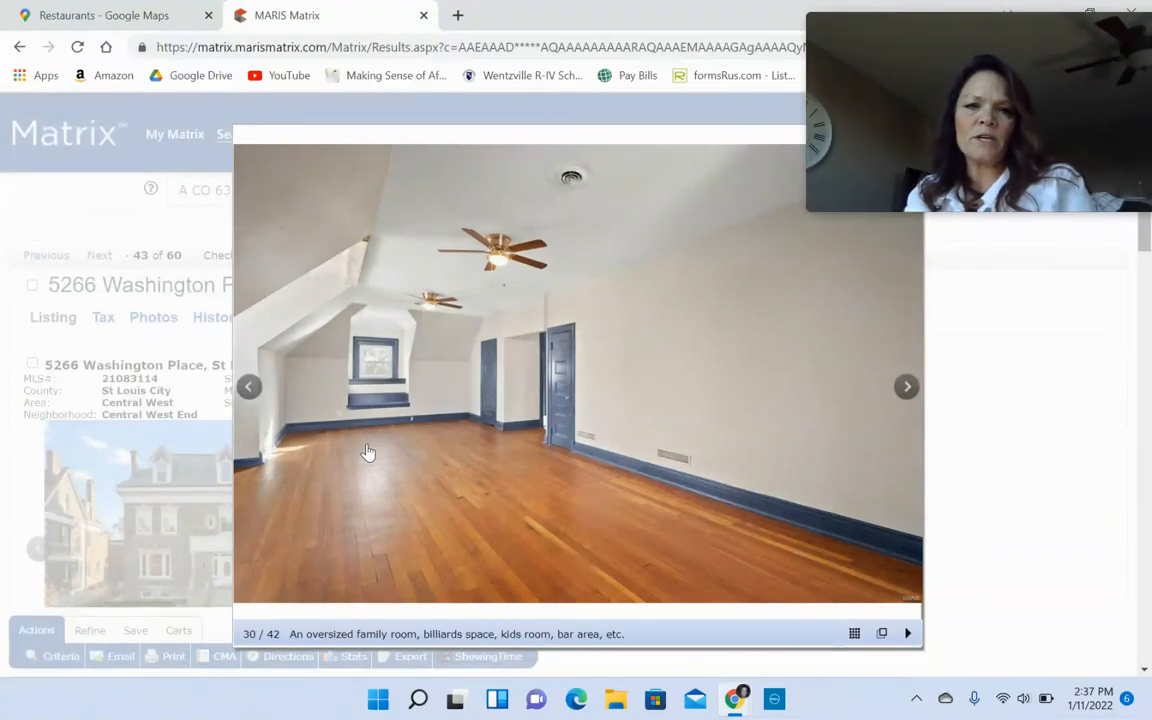
{"action": "left_click", "coordinate": [906, 386]}
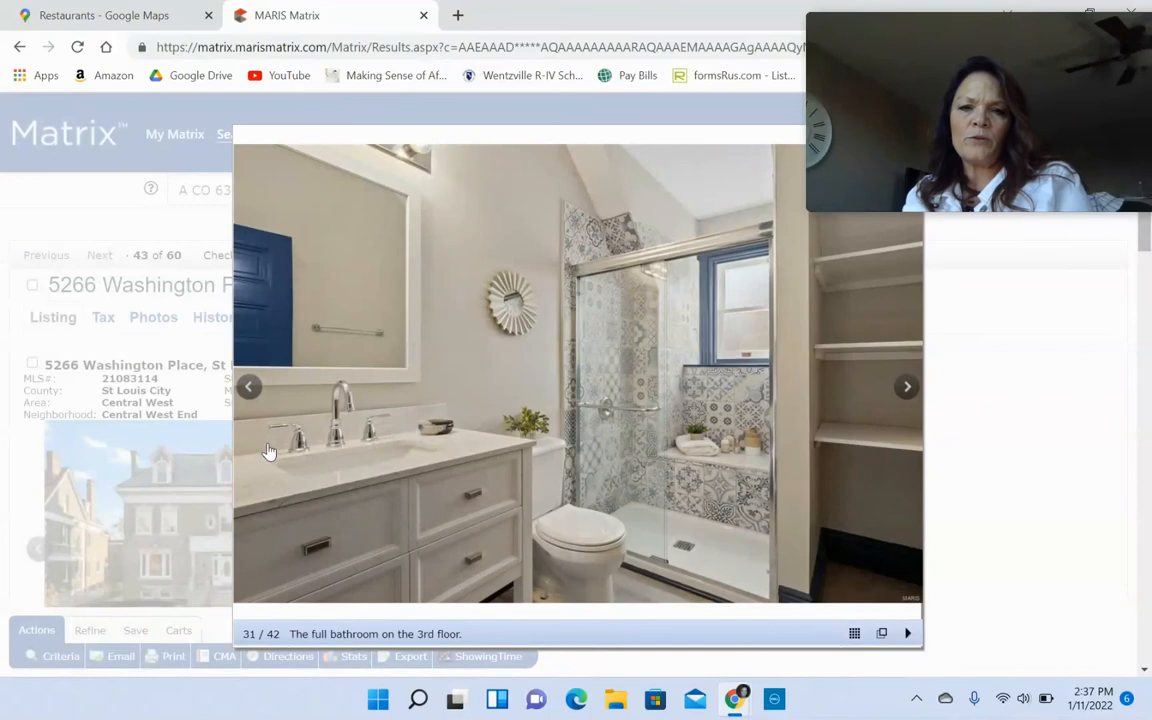
{"action": "mouse_move", "coordinate": [876, 418]}
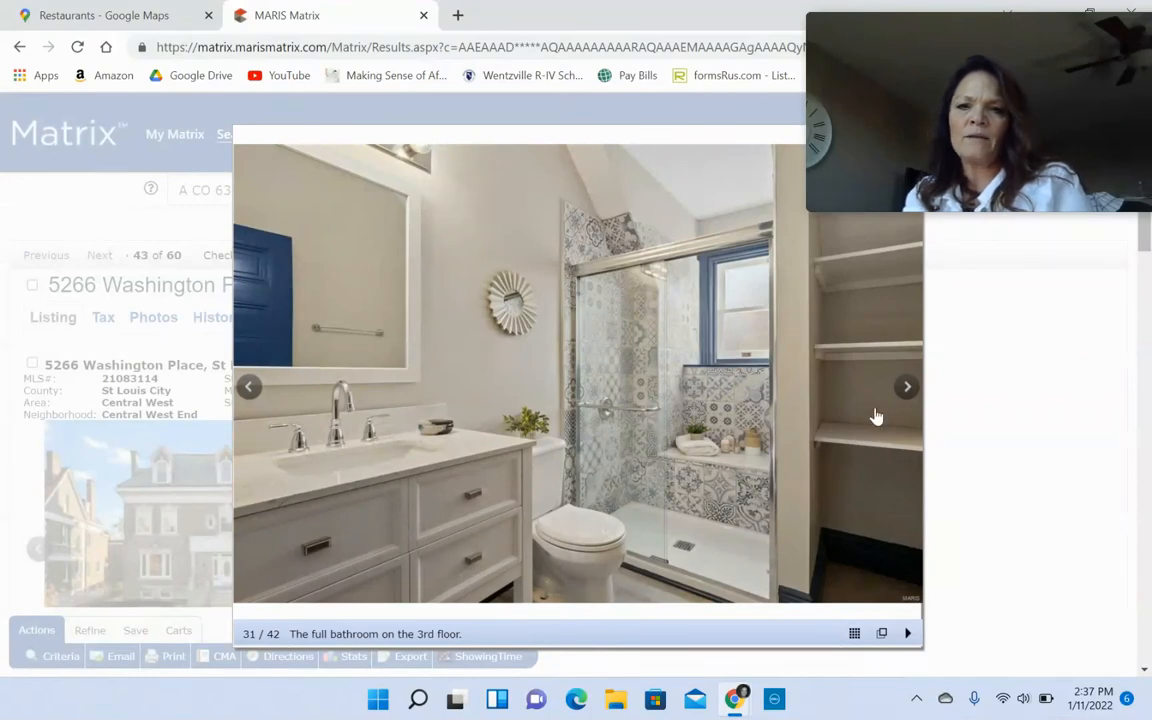
{"action": "mouse_move", "coordinate": [370, 480]}
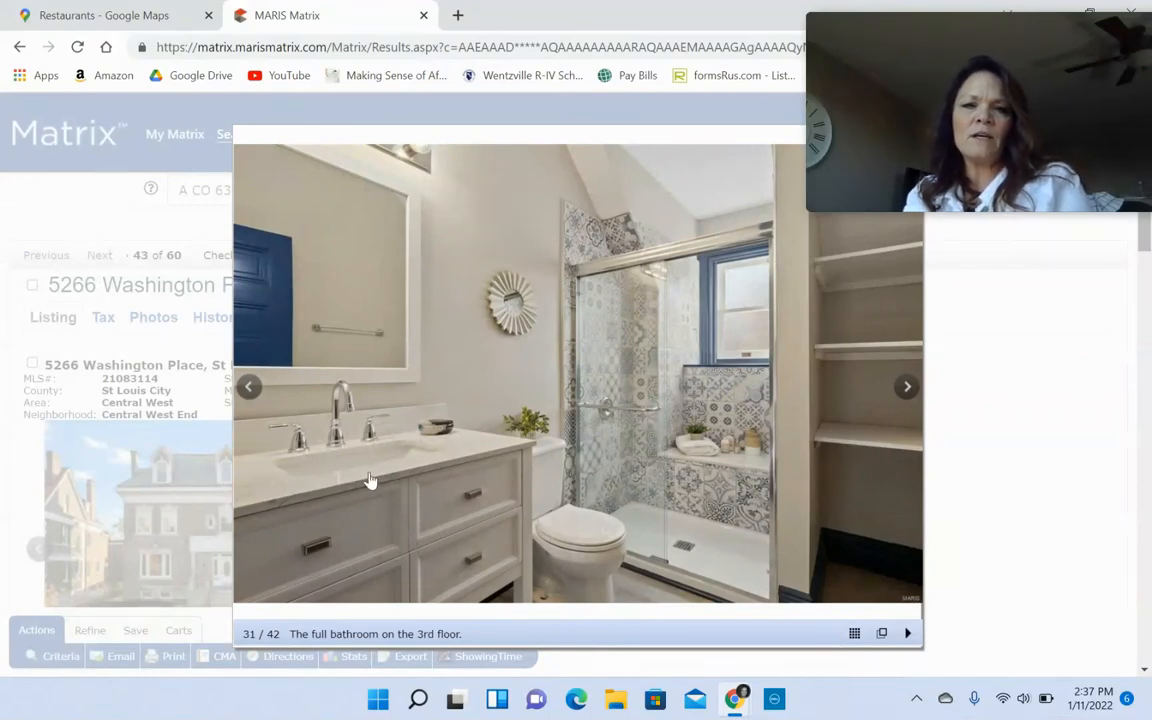
{"action": "mouse_move", "coordinate": [340, 488]}
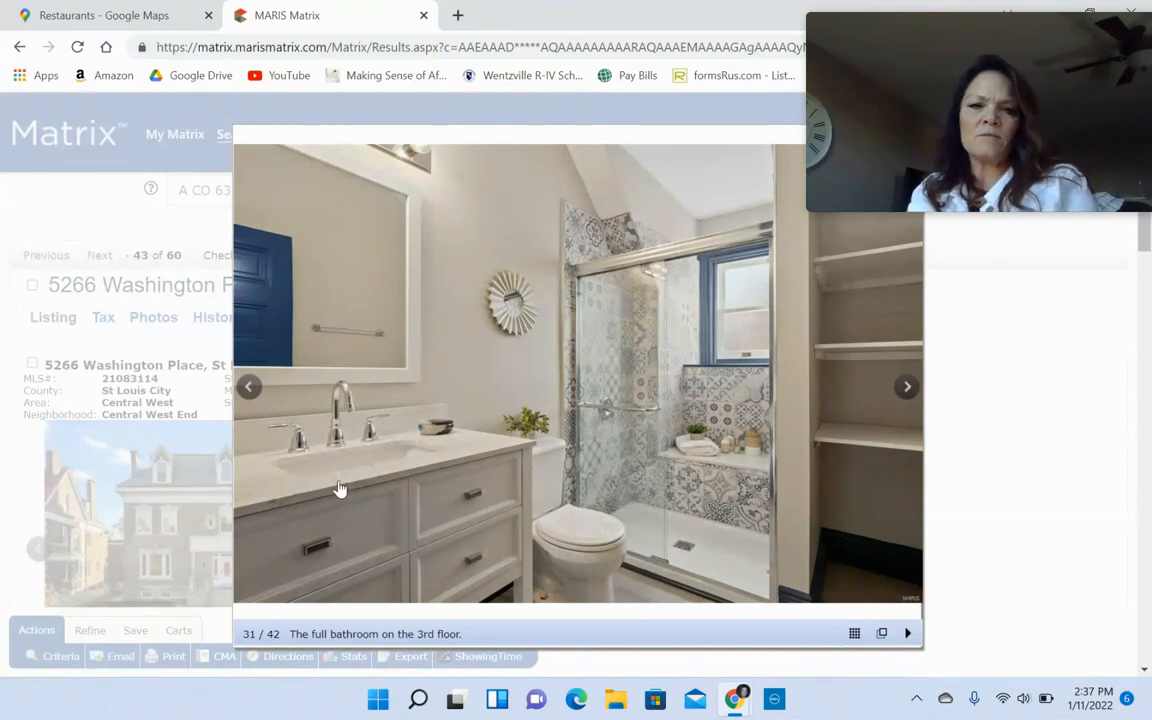
{"action": "left_click", "coordinate": [906, 388]}
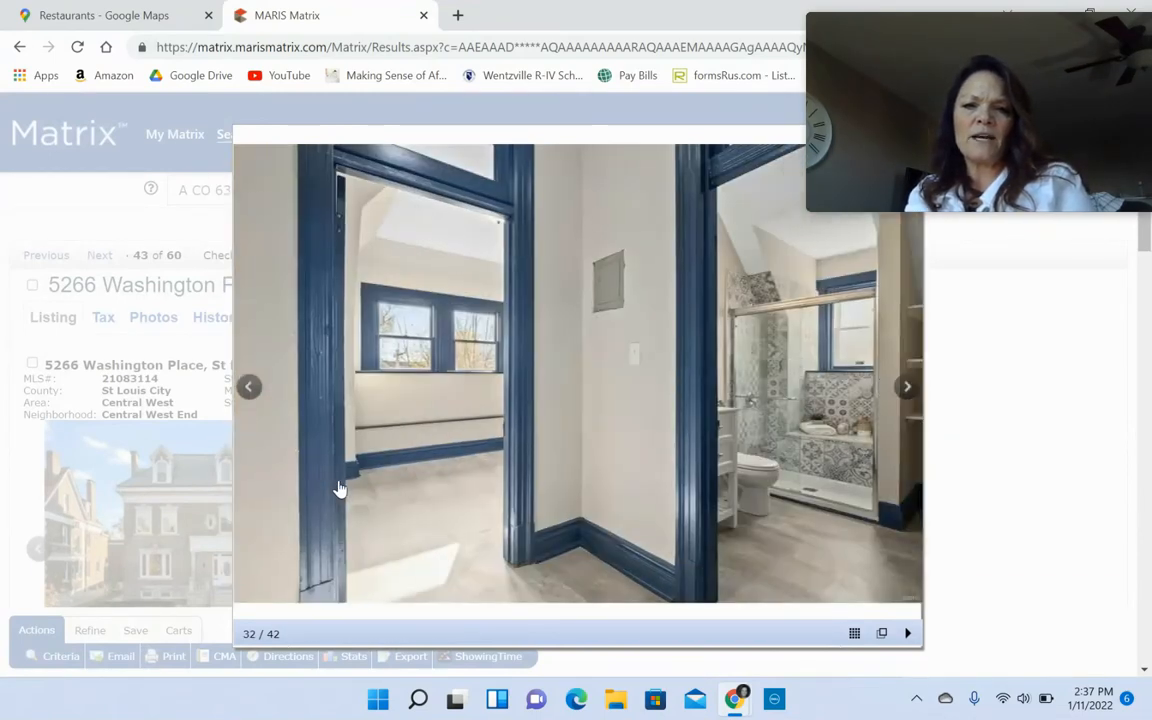
{"action": "left_click", "coordinate": [906, 386]}
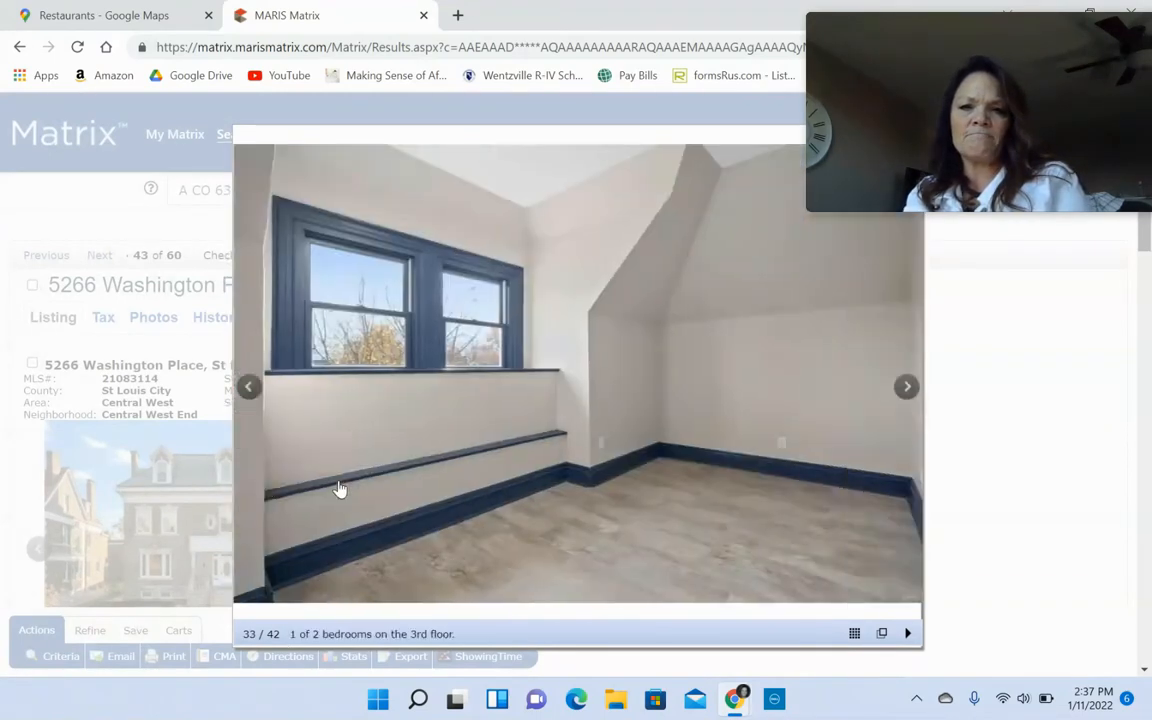
{"action": "left_click", "coordinate": [906, 388]}
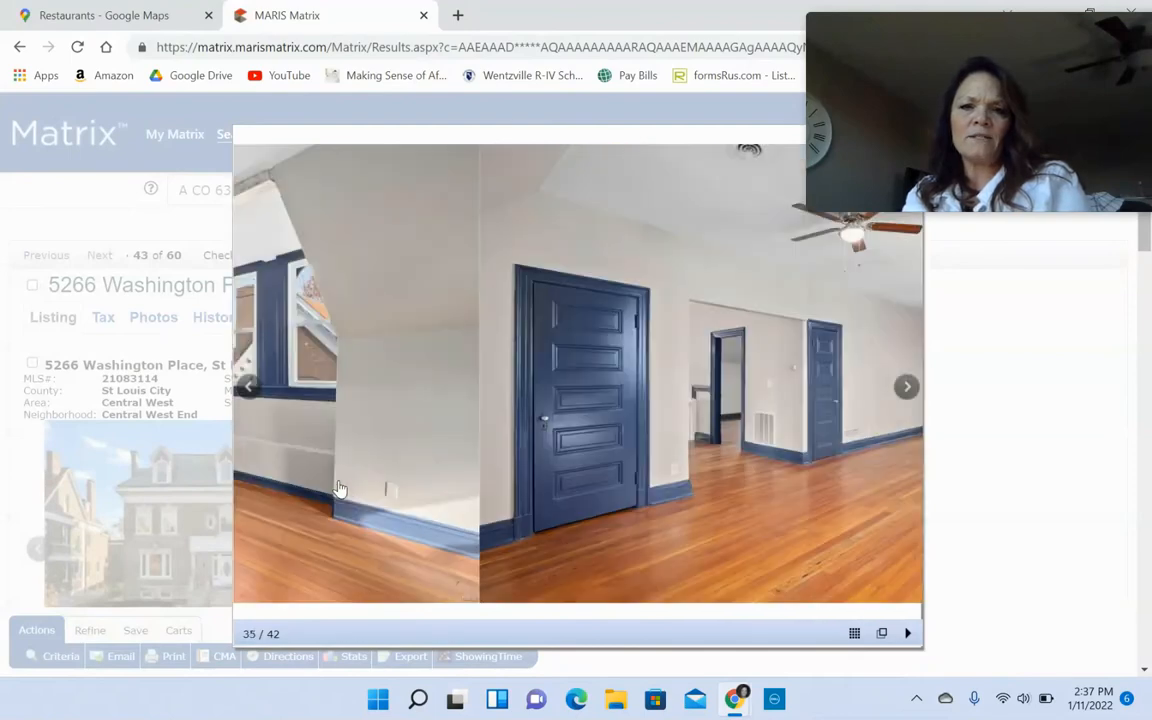
- Continue through the large bedroom, basement and backyard photos to the front exterior, photo 40 of 42
{"action": "left_click", "coordinate": [906, 388]}
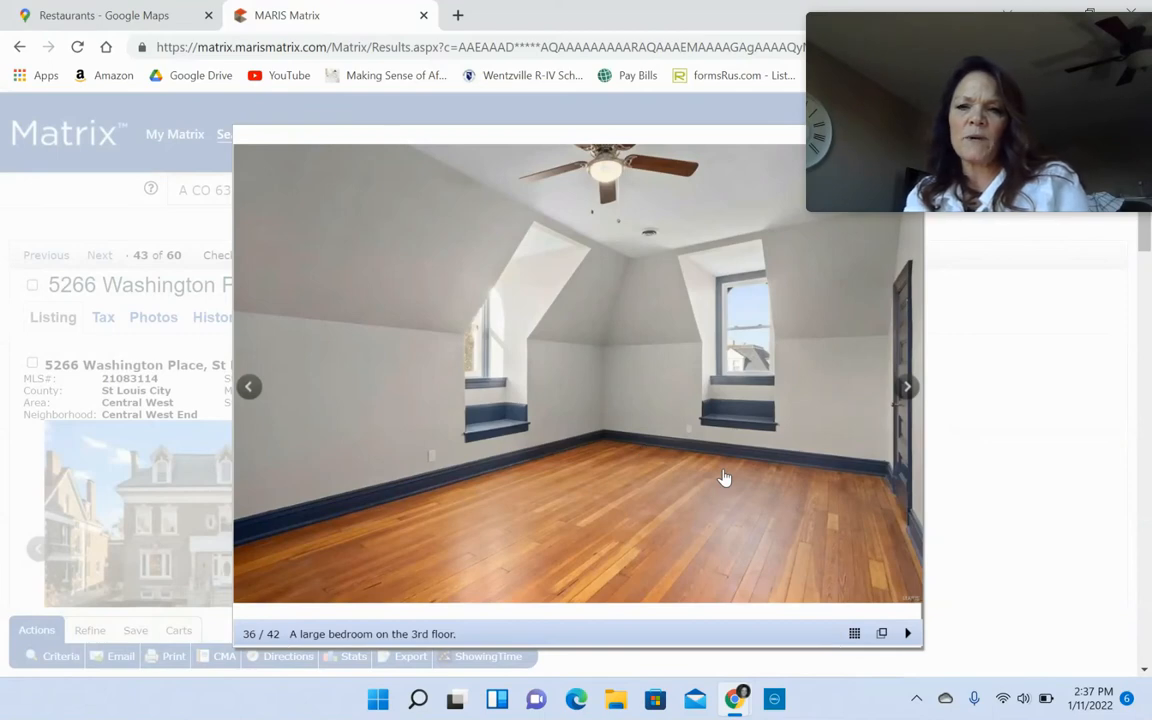
{"action": "left_click", "coordinate": [906, 388]}
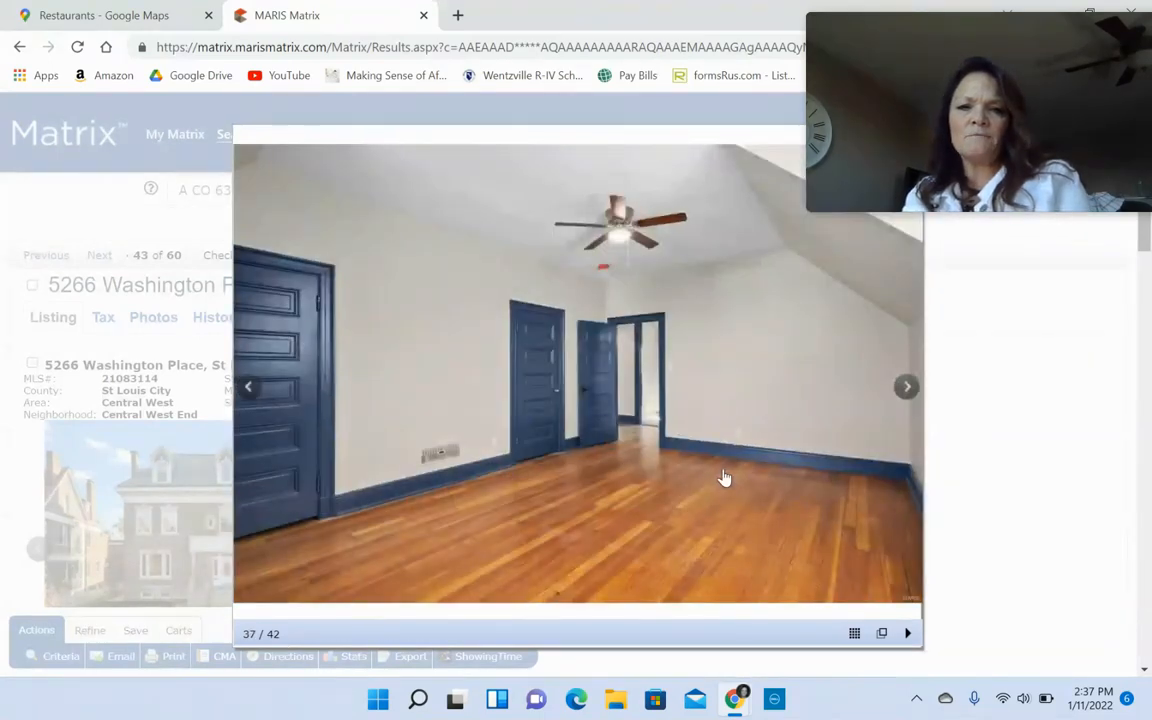
{"action": "left_click", "coordinate": [906, 388]}
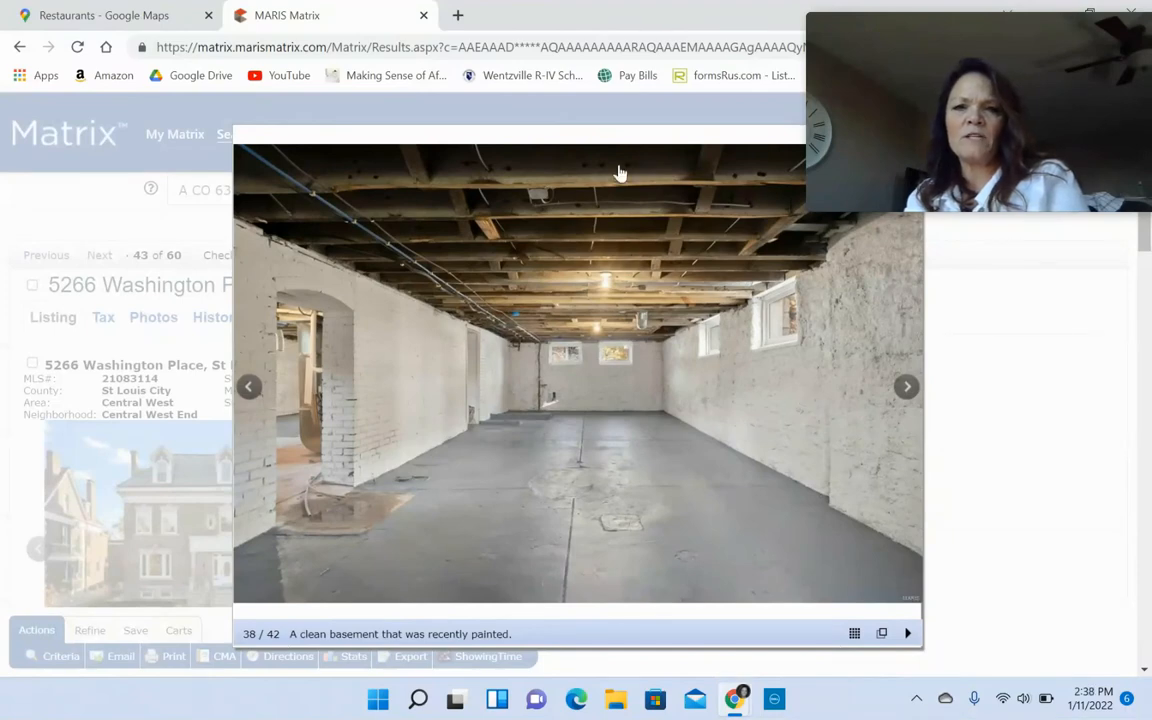
{"action": "mouse_move", "coordinate": [604, 248]}
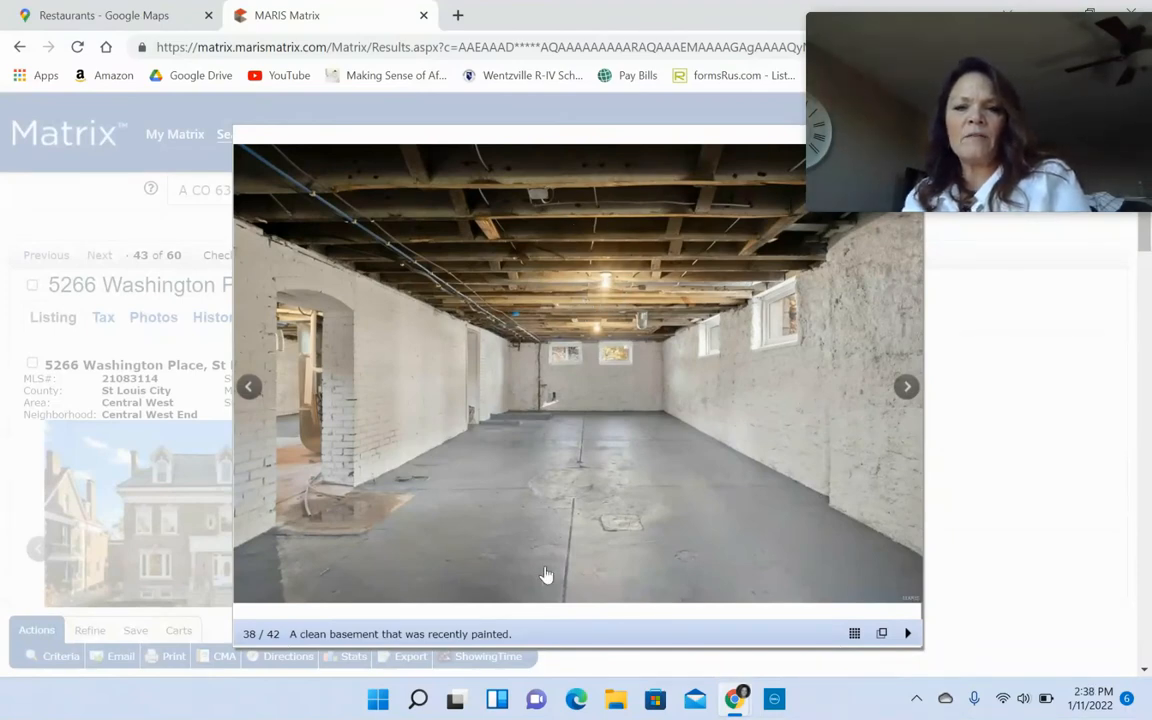
{"action": "mouse_move", "coordinate": [532, 538]}
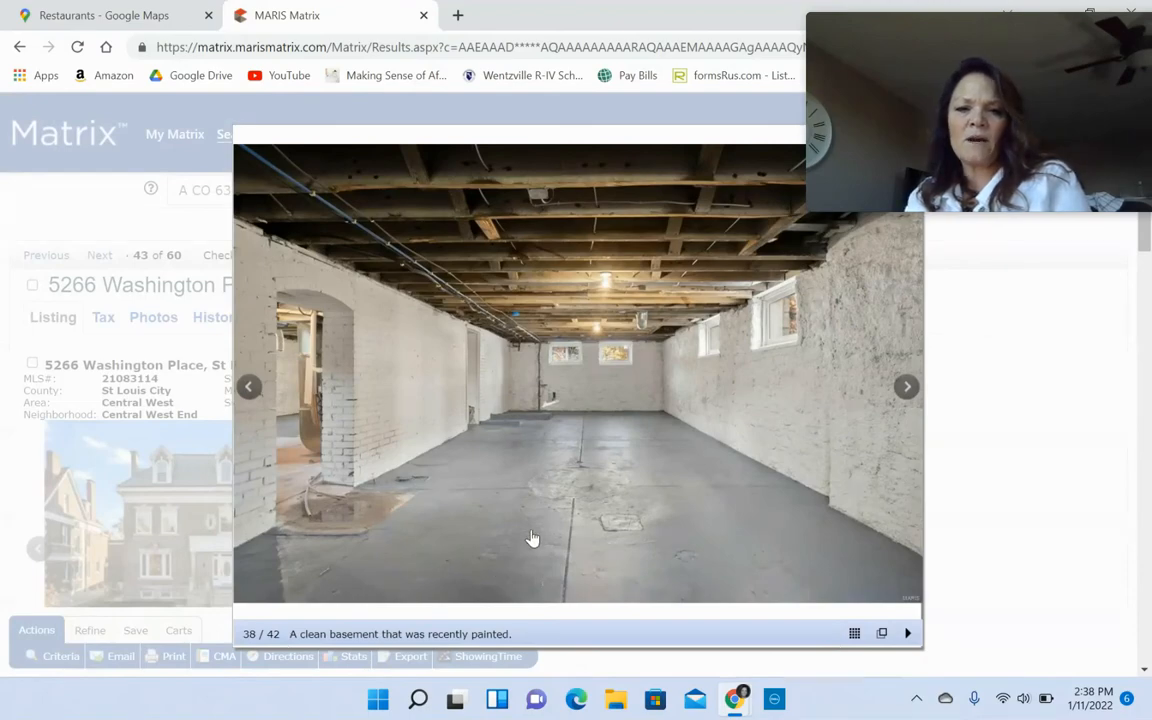
{"action": "left_click", "coordinate": [906, 388]}
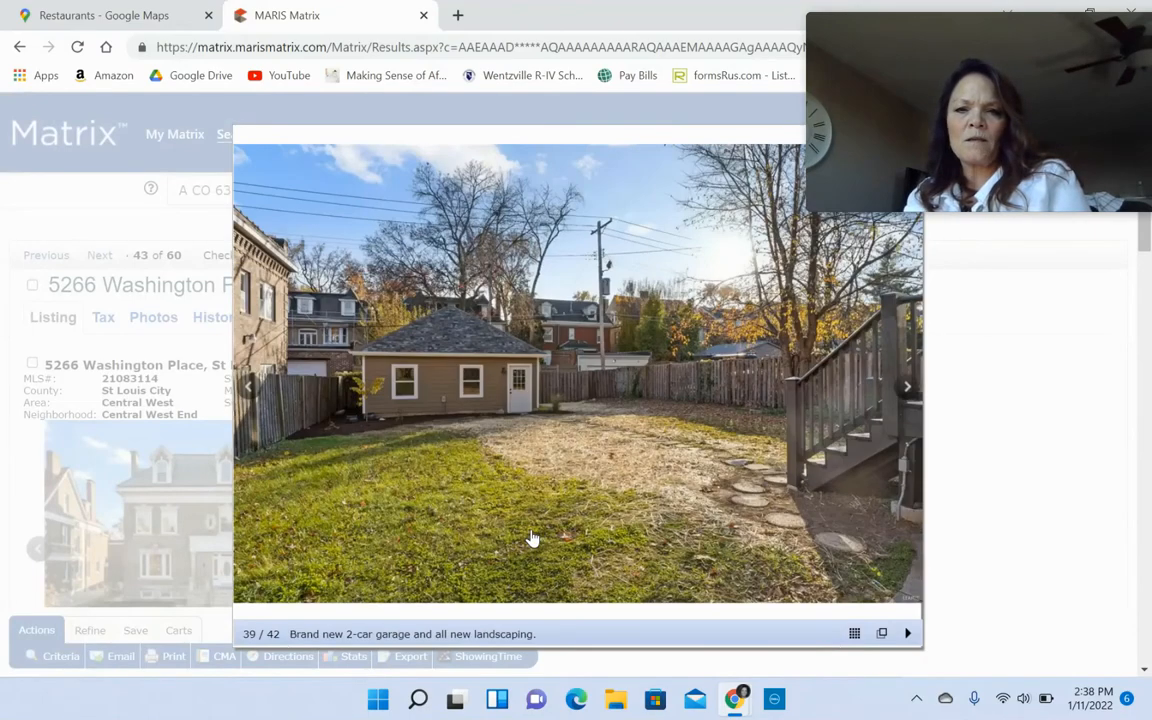
{"action": "mouse_move", "coordinate": [428, 424]}
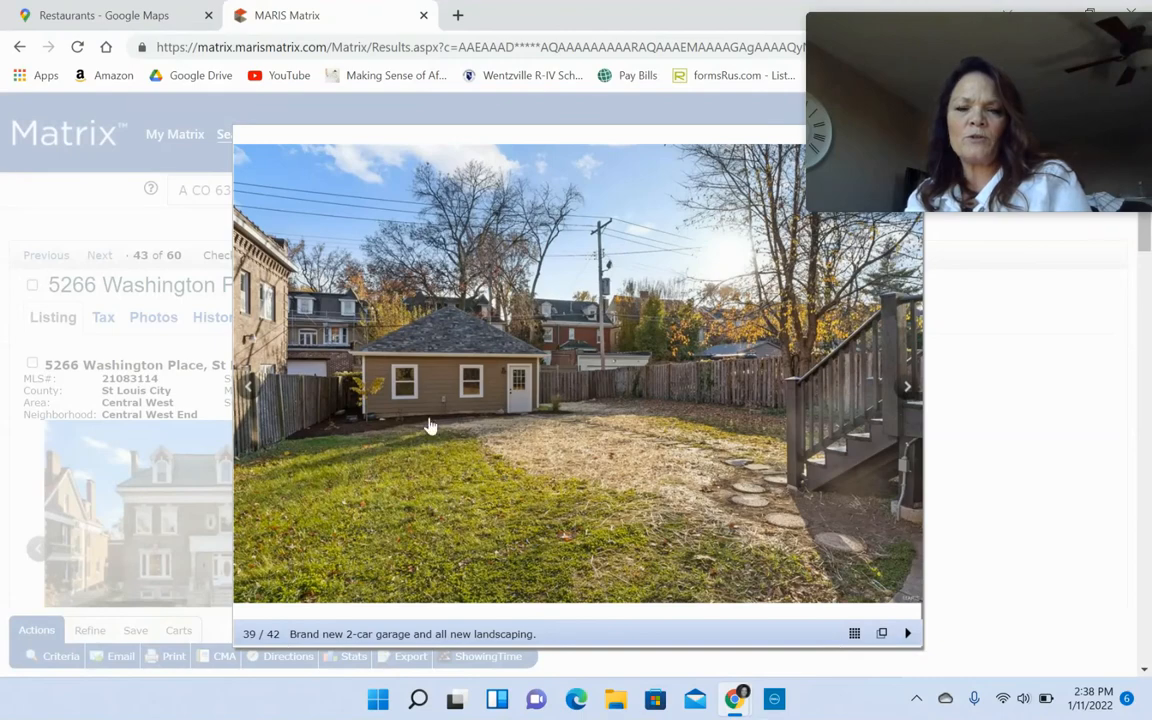
{"action": "left_click", "coordinate": [906, 388]}
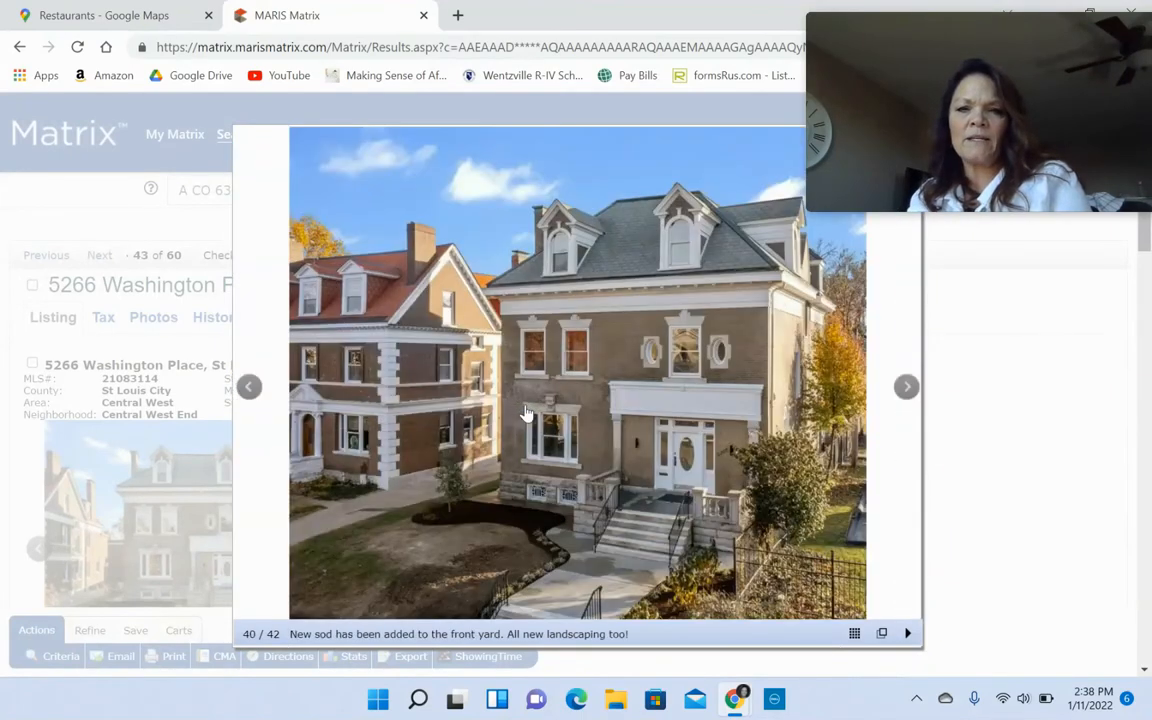
{"action": "mouse_move", "coordinate": [970, 500]}
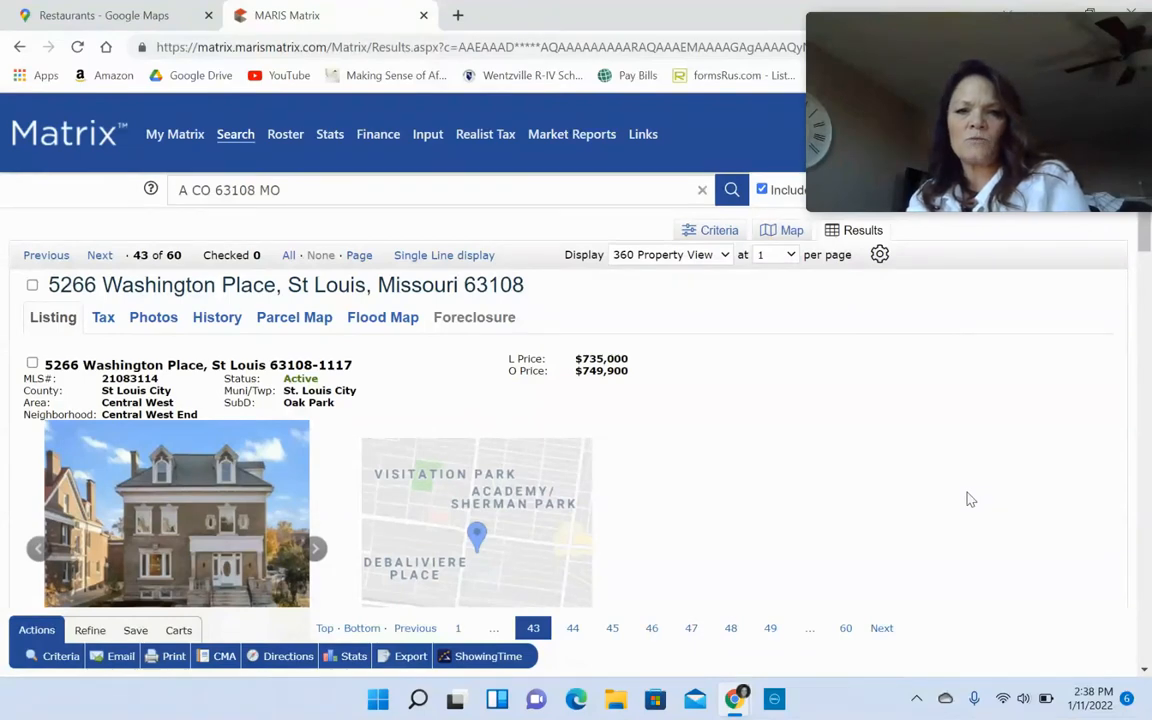
{"action": "mouse_move", "coordinate": [596, 374]}
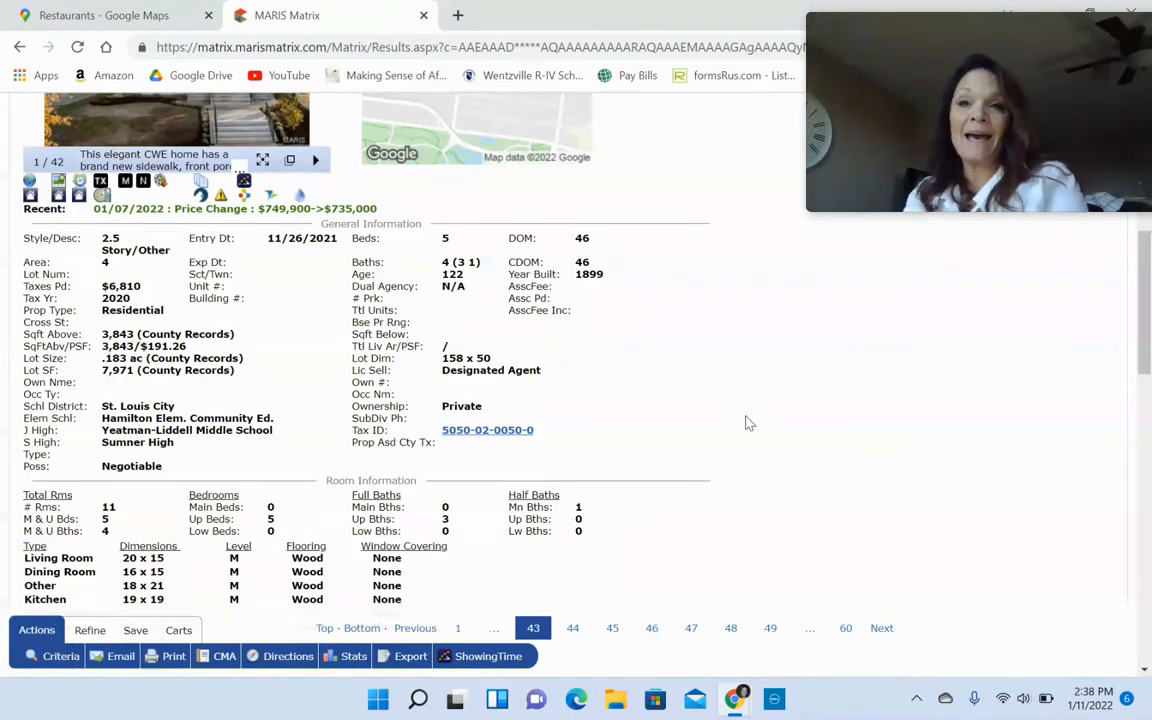
{"action": "scroll", "scroll_direction": "down", "scroll_amount": 3}
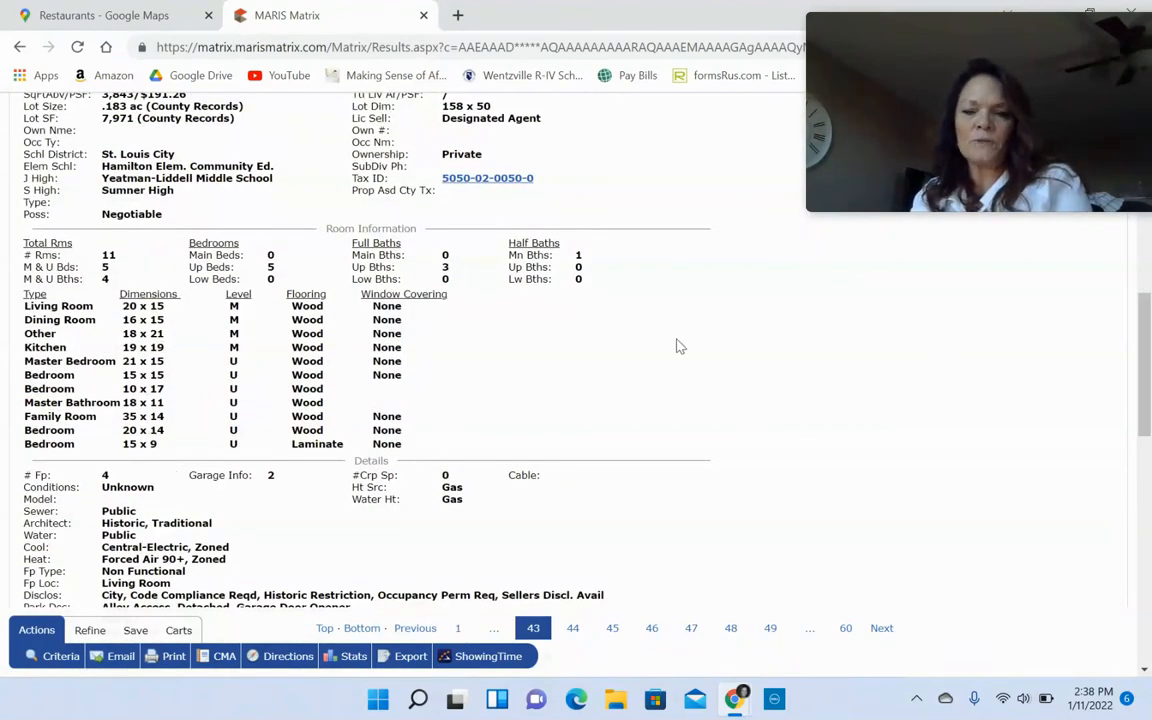
{"action": "left_click", "coordinate": [572, 628]}
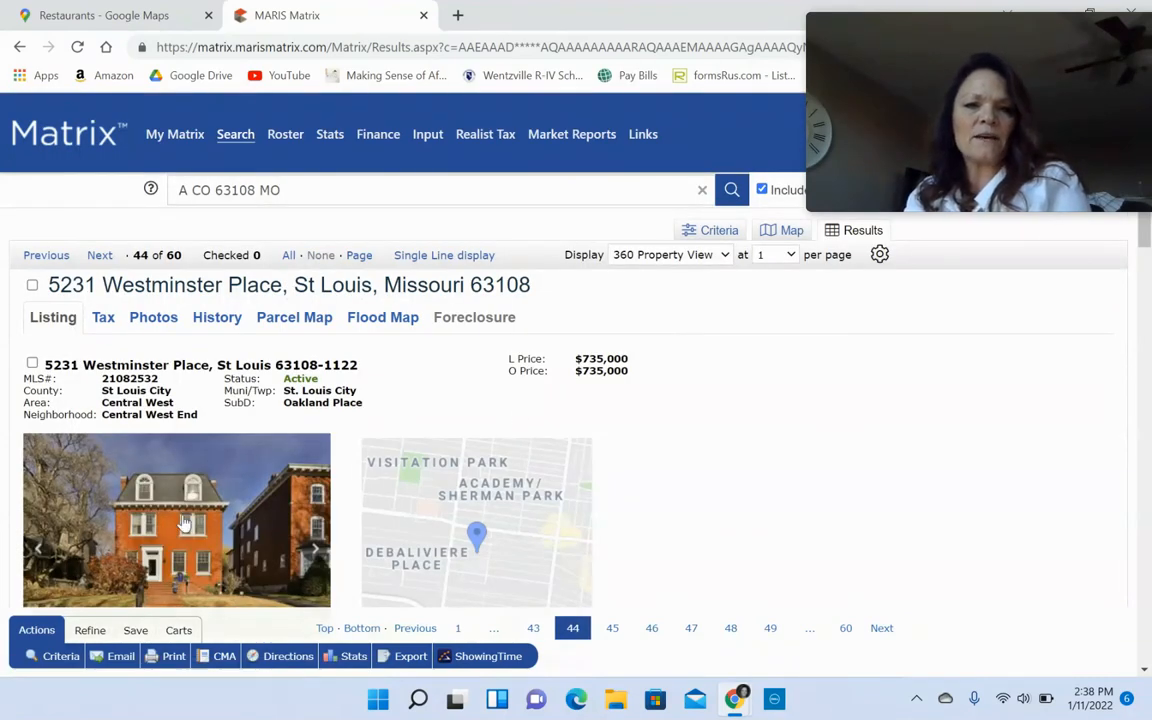
{"action": "left_click", "coordinate": [176, 520]}
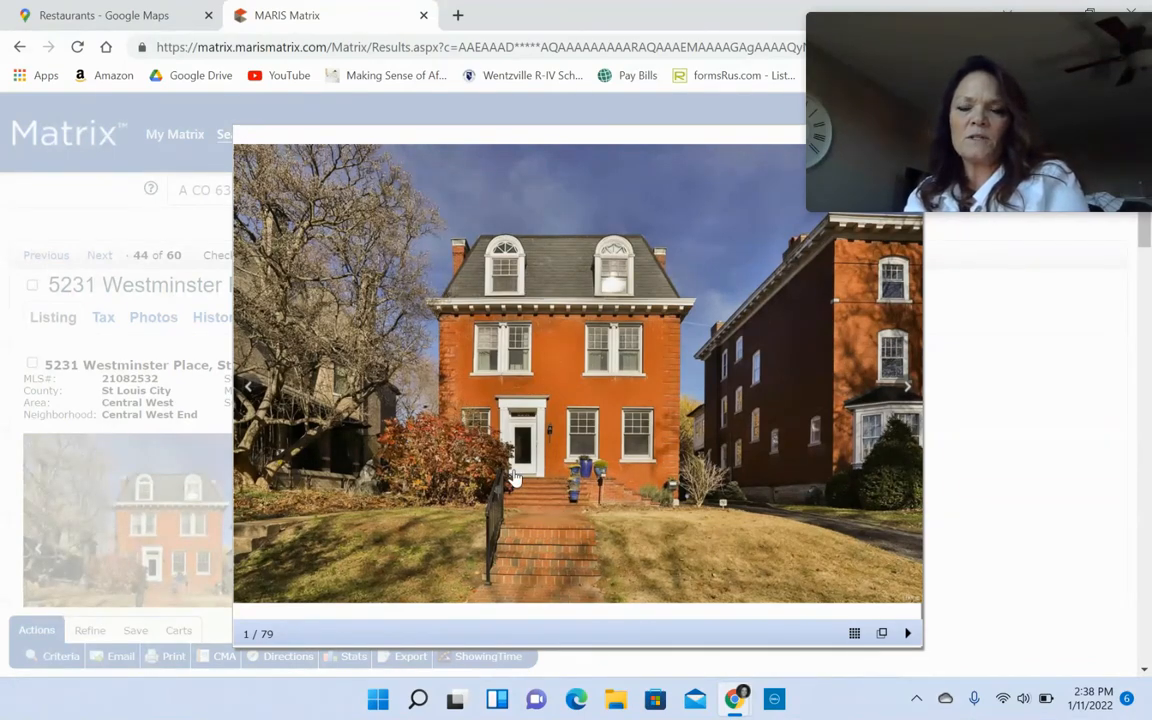
{"action": "left_click", "coordinate": [906, 386]}
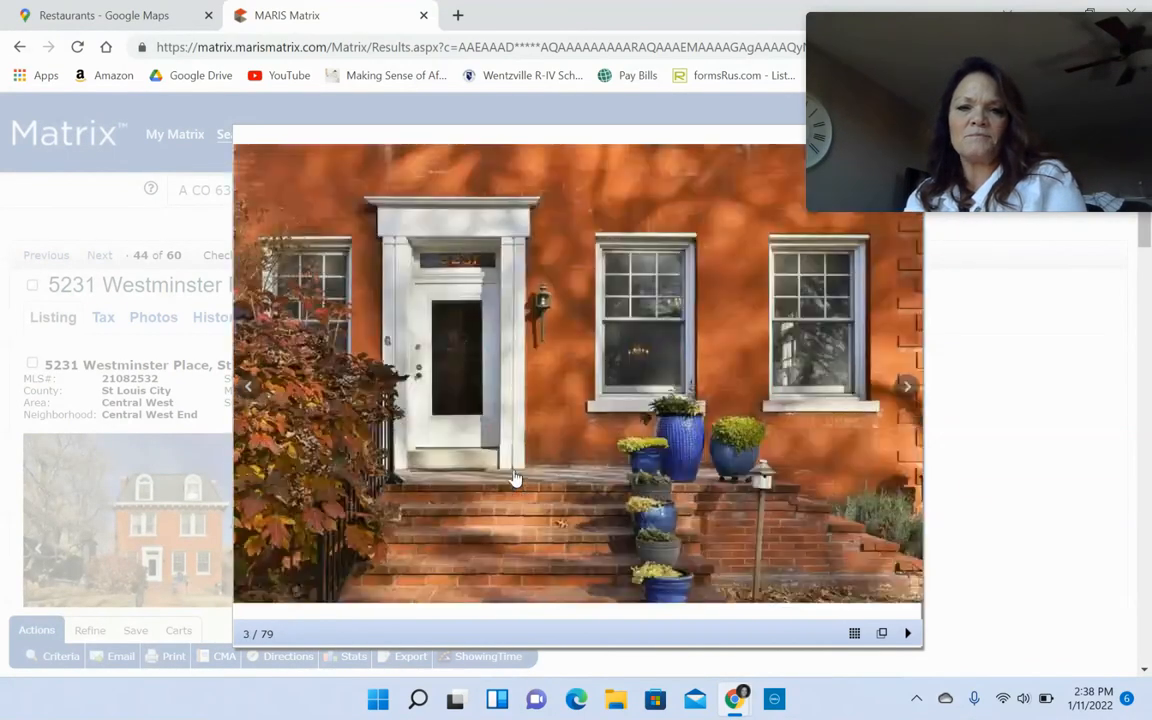
{"action": "left_click", "coordinate": [906, 386]}
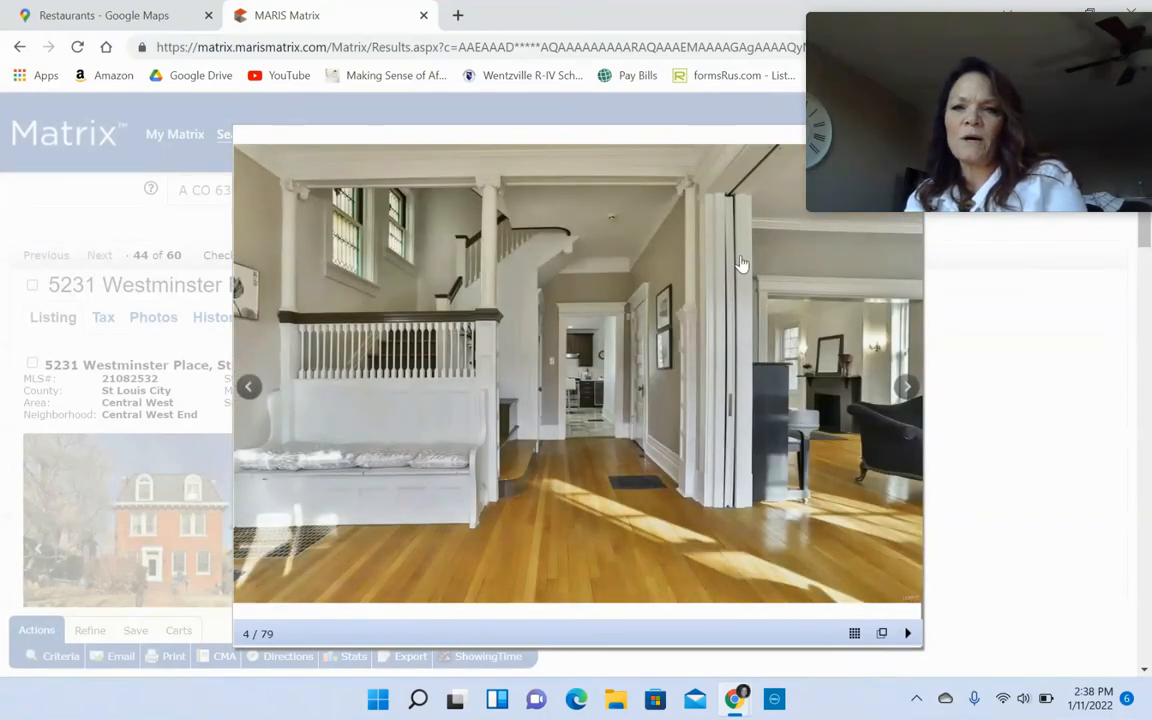
{"action": "mouse_move", "coordinate": [512, 502]}
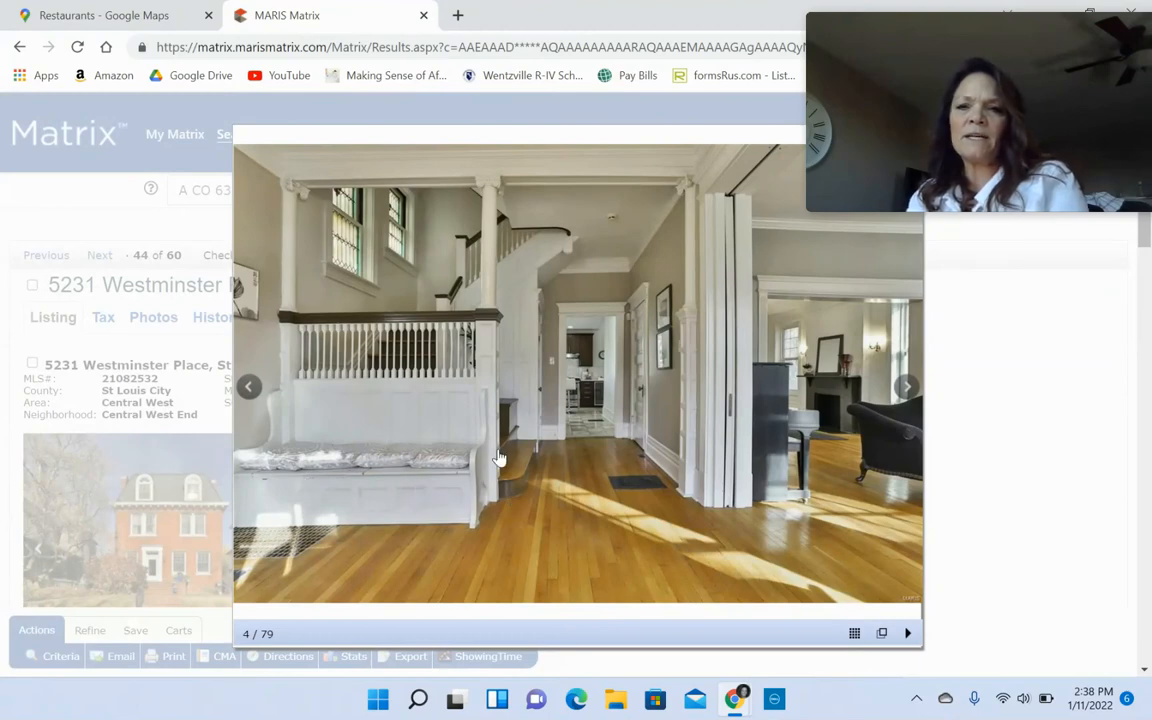
{"action": "left_click", "coordinate": [906, 388]}
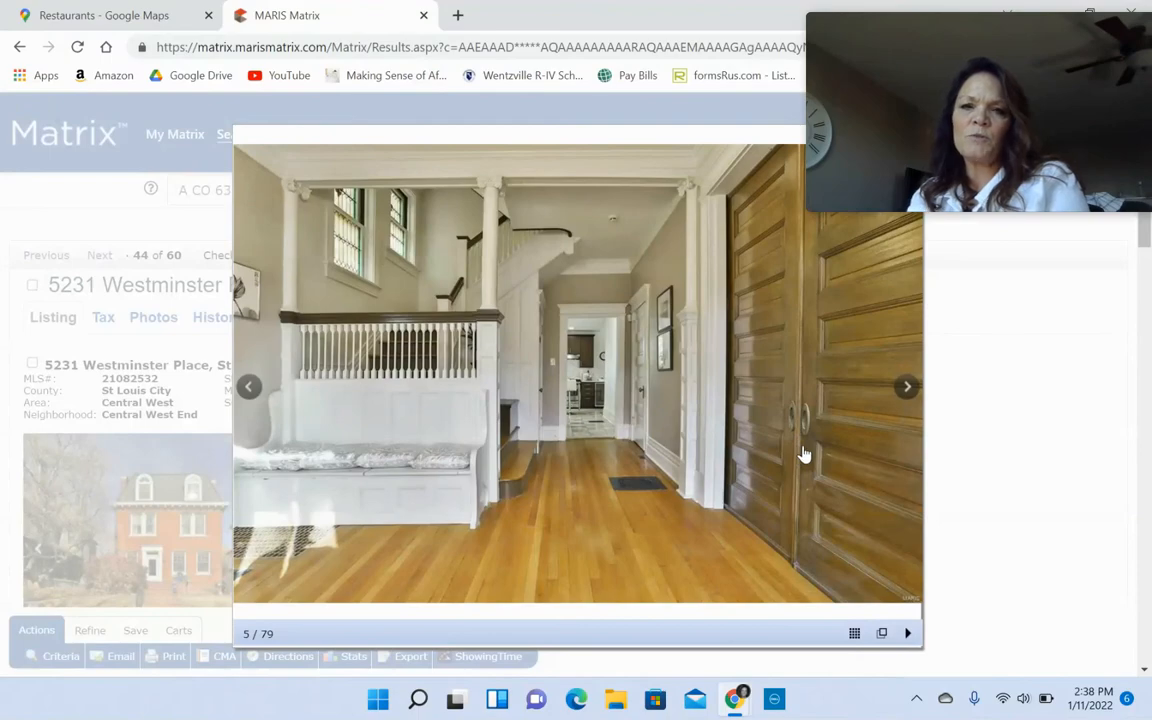
{"action": "left_click", "coordinate": [906, 388]}
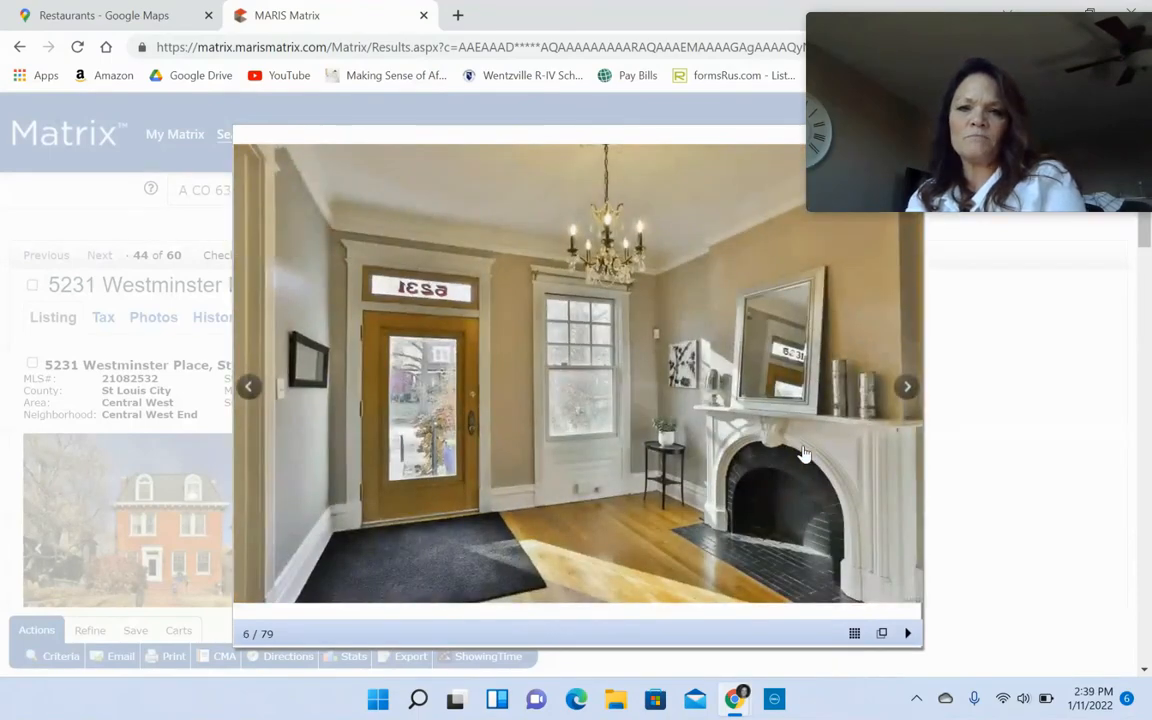
- Continue, rechecking one photo, to the living room shot, photo 9 of 79
{"action": "left_click", "coordinate": [906, 388]}
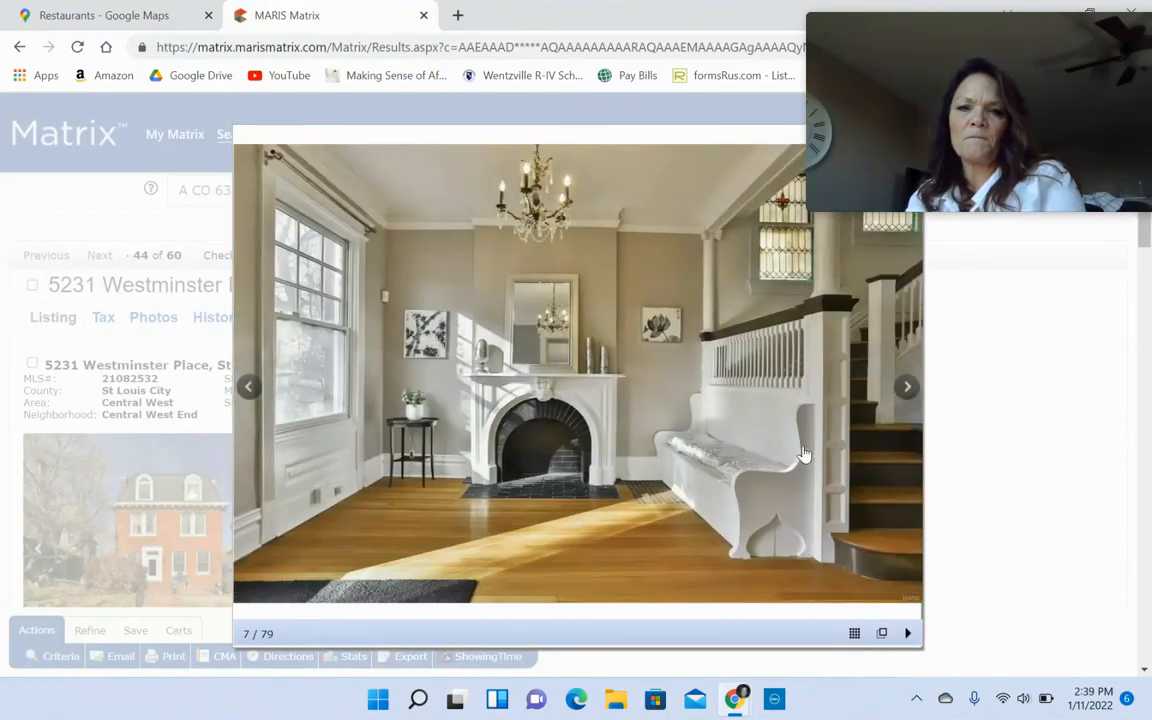
{"action": "left_click", "coordinate": [248, 388]}
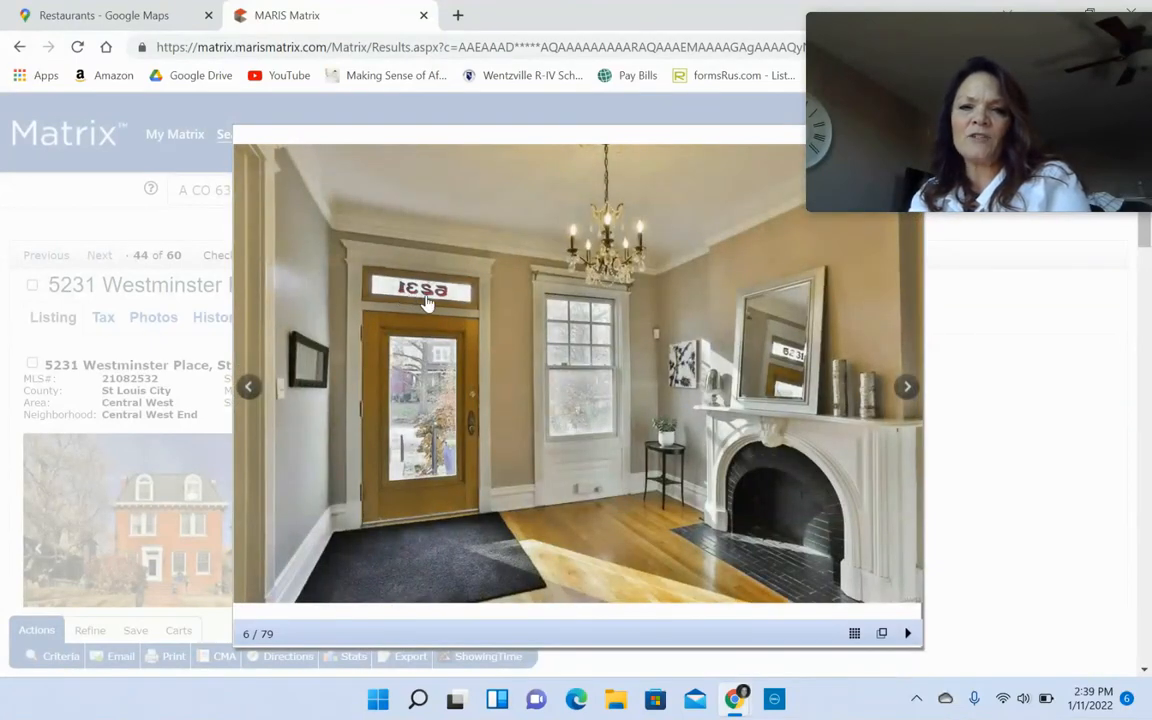
{"action": "mouse_move", "coordinate": [532, 424]}
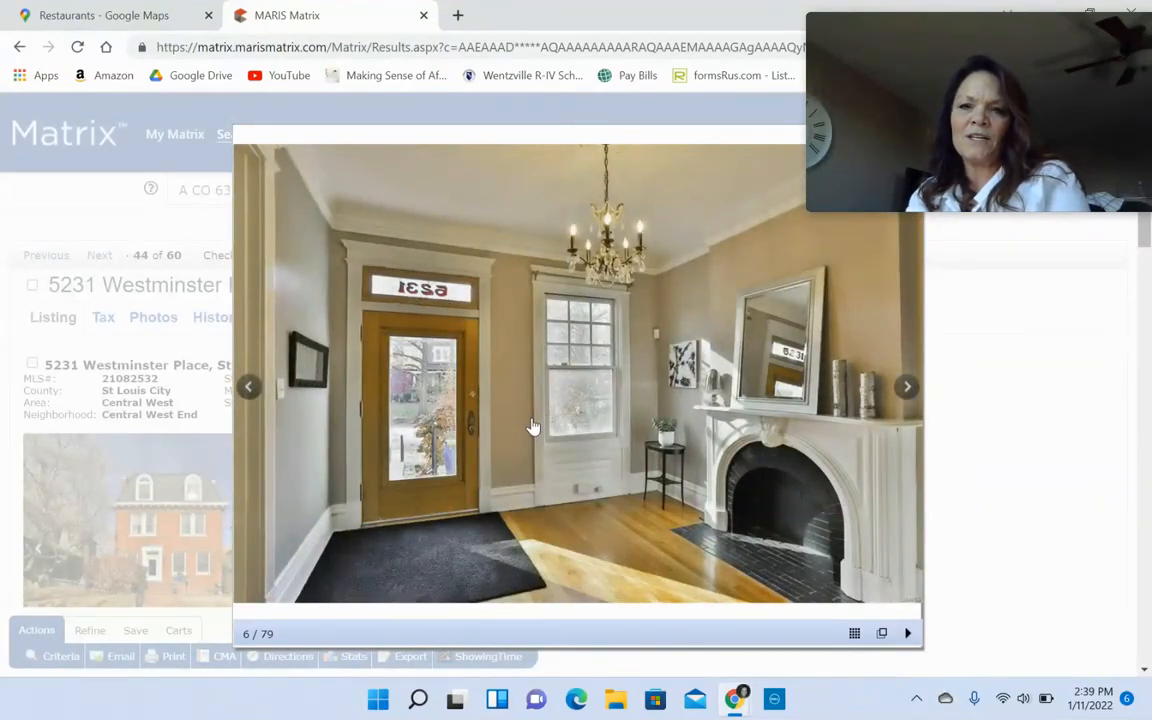
{"action": "left_click", "coordinate": [906, 388]}
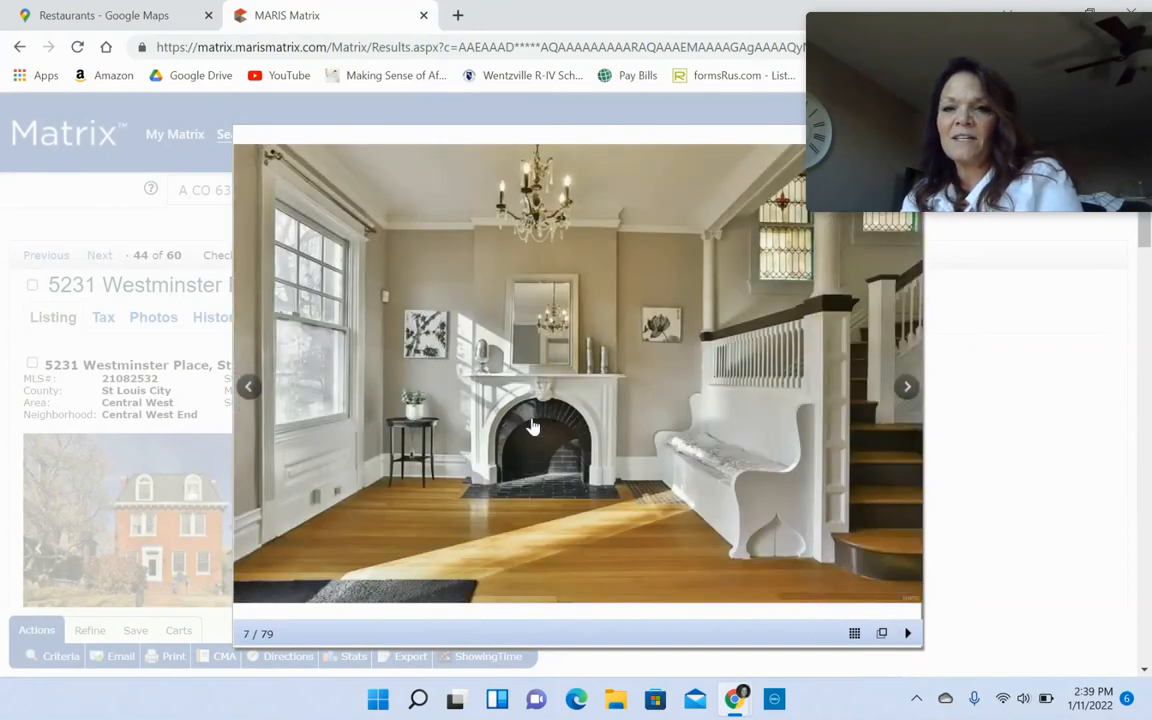
{"action": "mouse_move", "coordinate": [704, 456]}
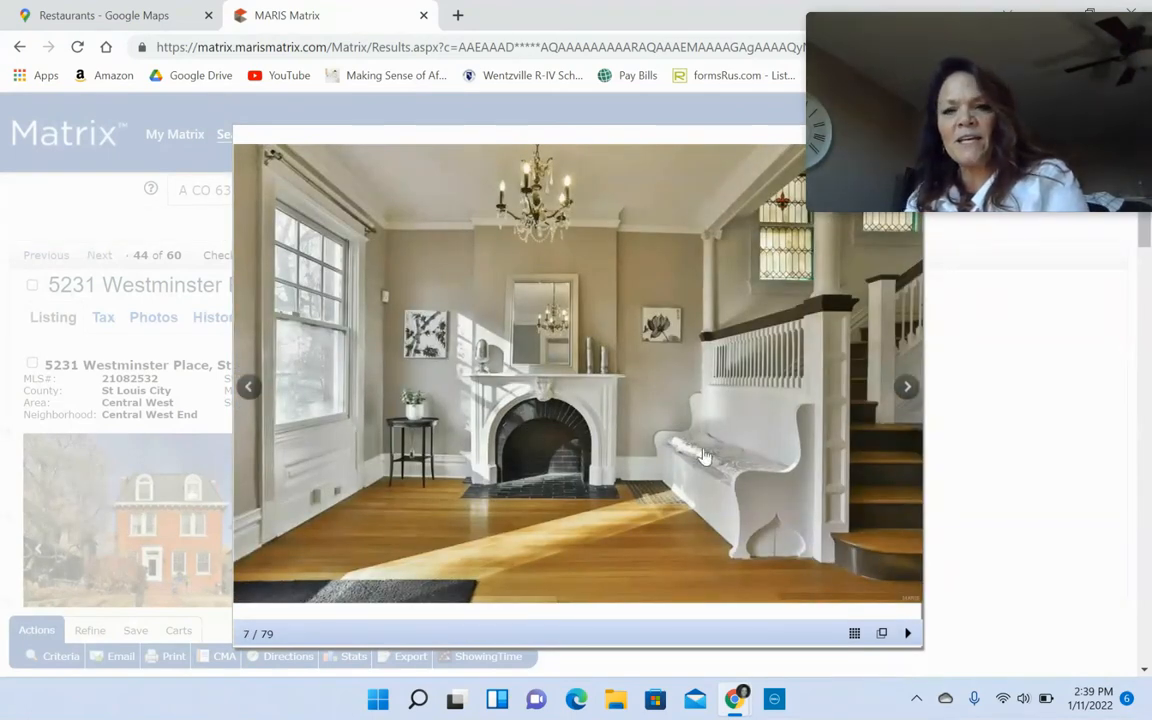
{"action": "mouse_move", "coordinate": [740, 490]}
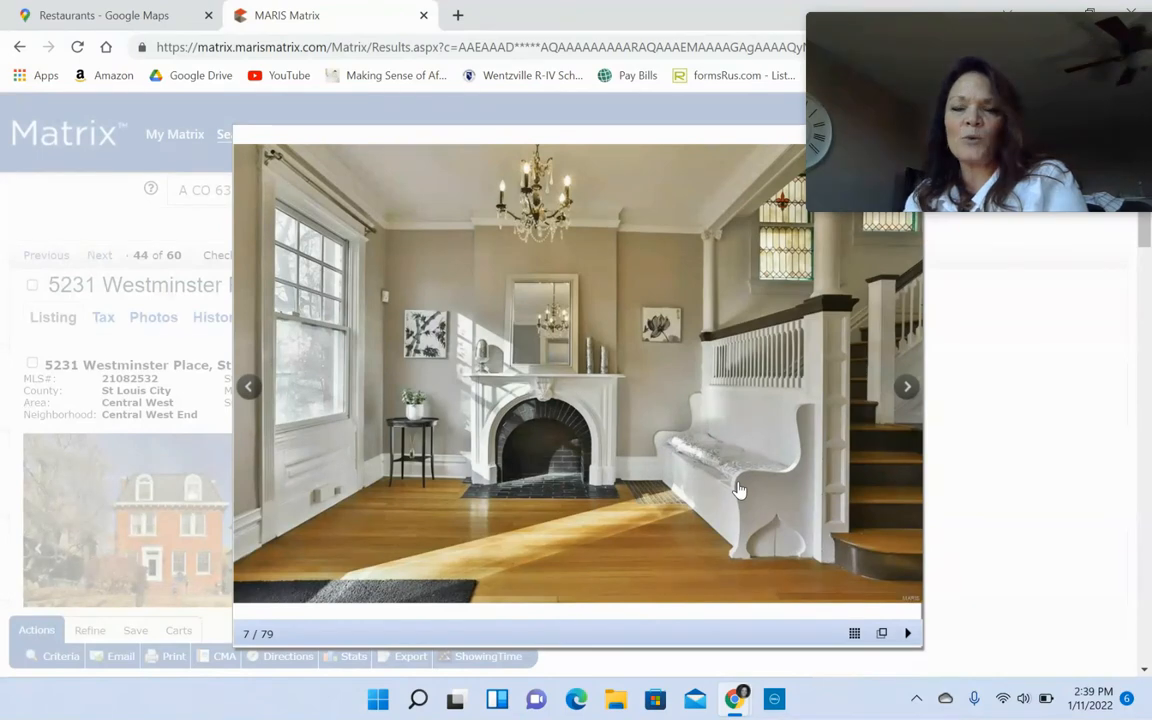
{"action": "mouse_move", "coordinate": [760, 480]}
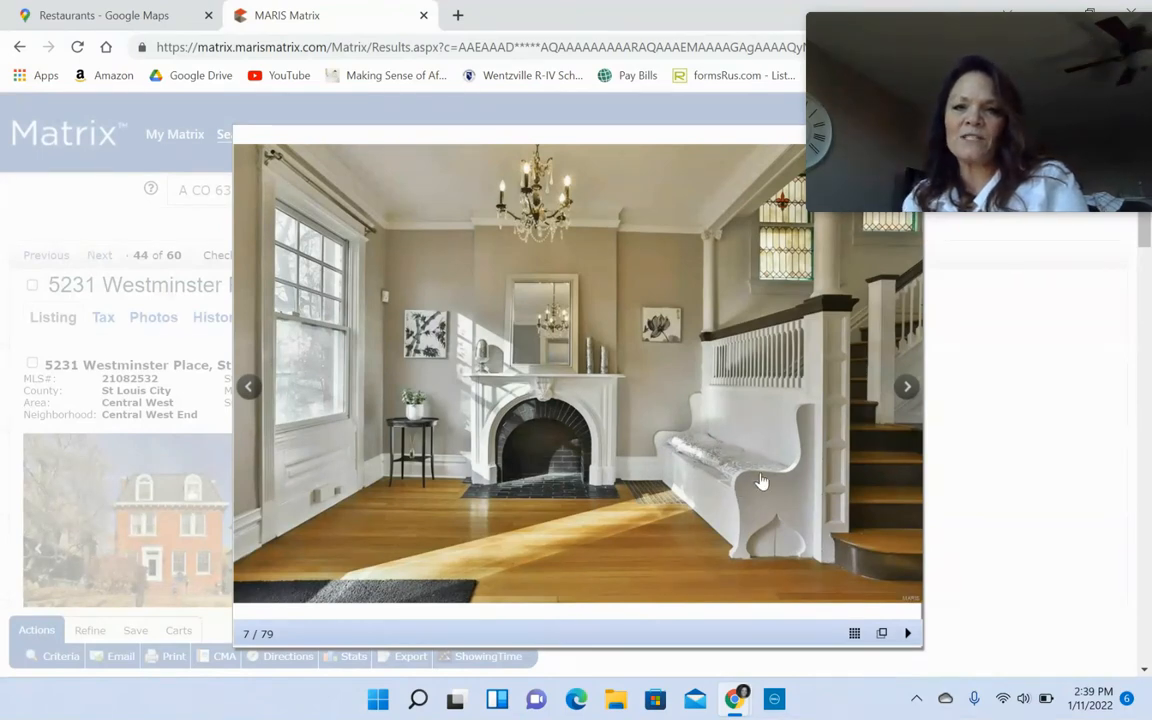
{"action": "mouse_move", "coordinate": [692, 438]}
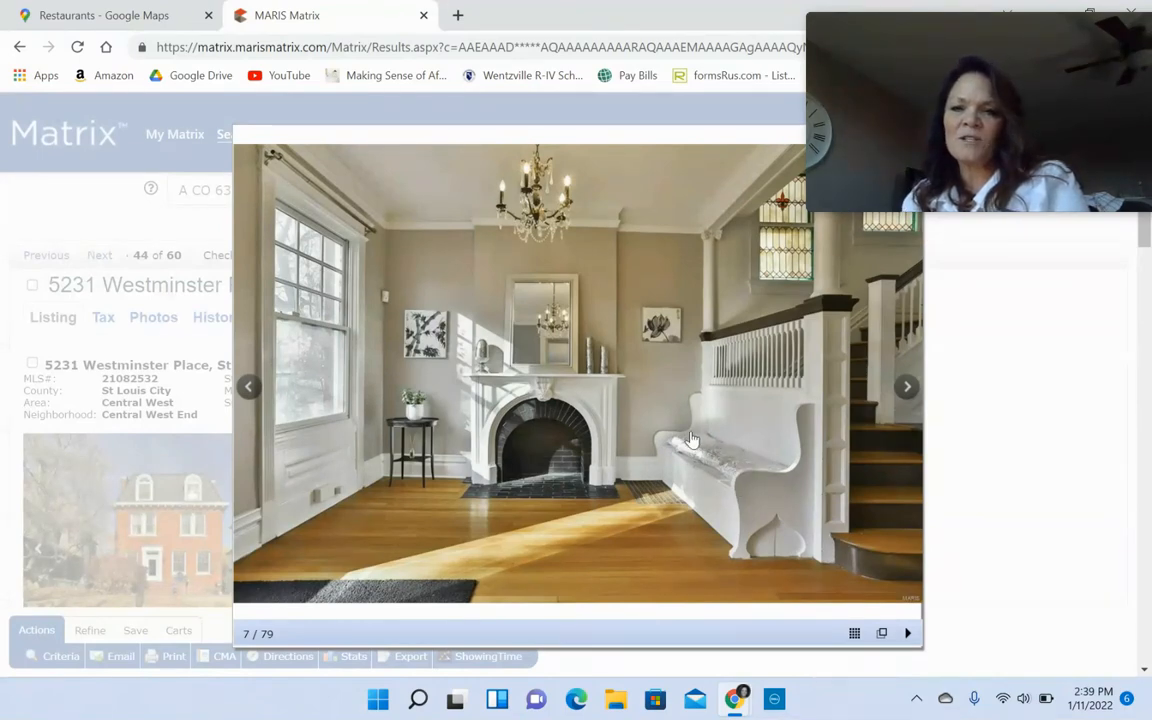
{"action": "mouse_move", "coordinate": [600, 432]}
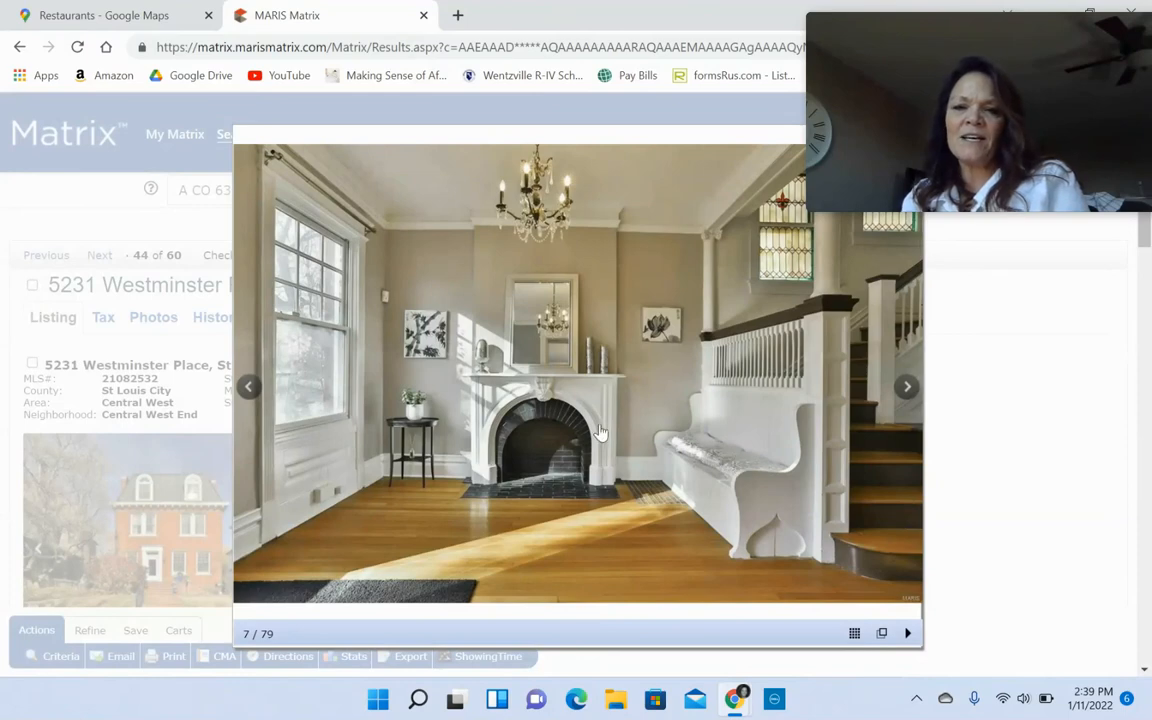
{"action": "mouse_move", "coordinate": [464, 464]}
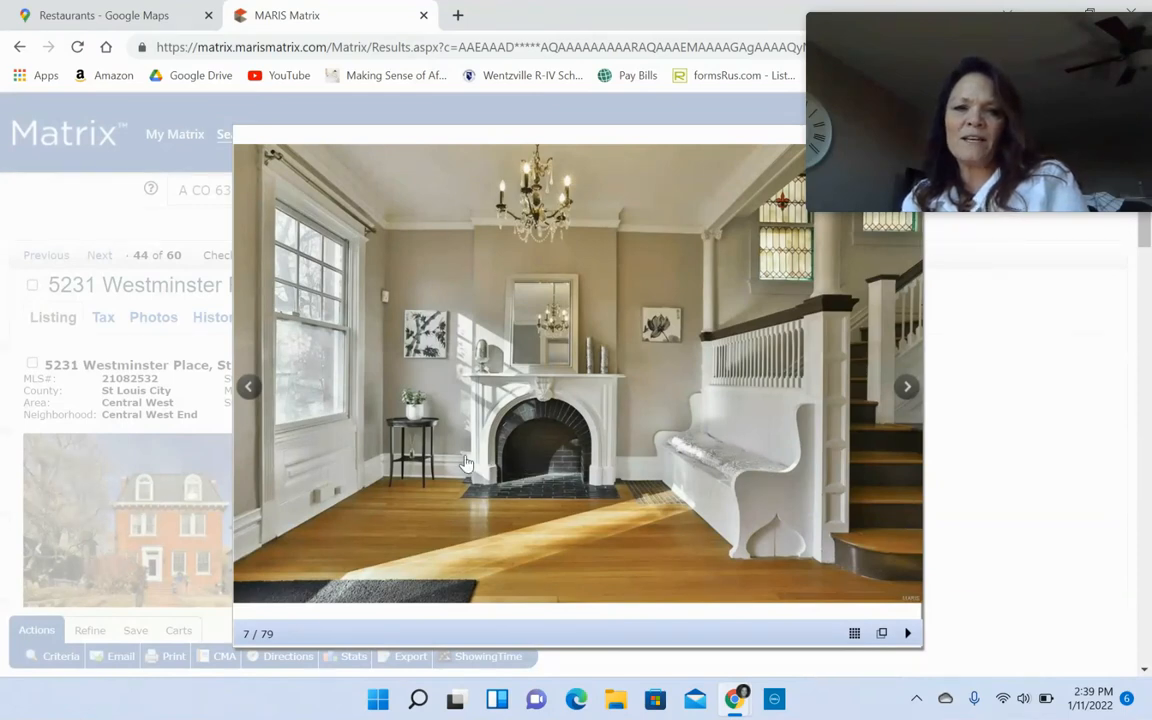
{"action": "mouse_move", "coordinate": [716, 432]}
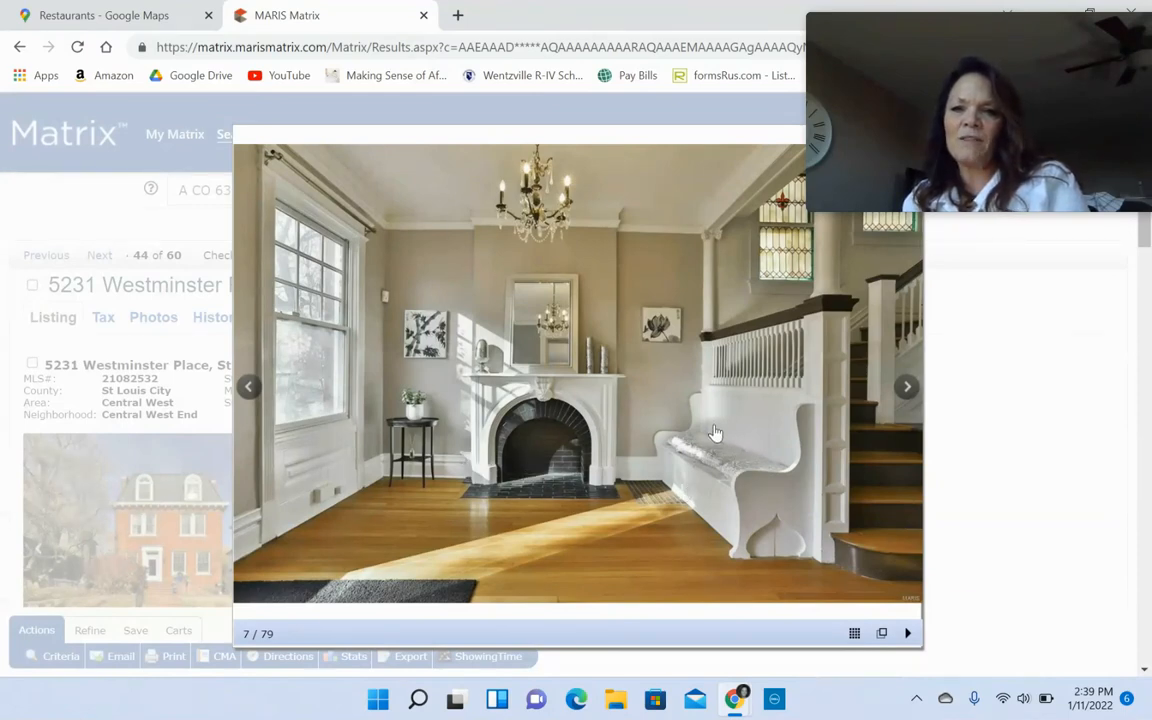
{"action": "mouse_move", "coordinate": [640, 432]}
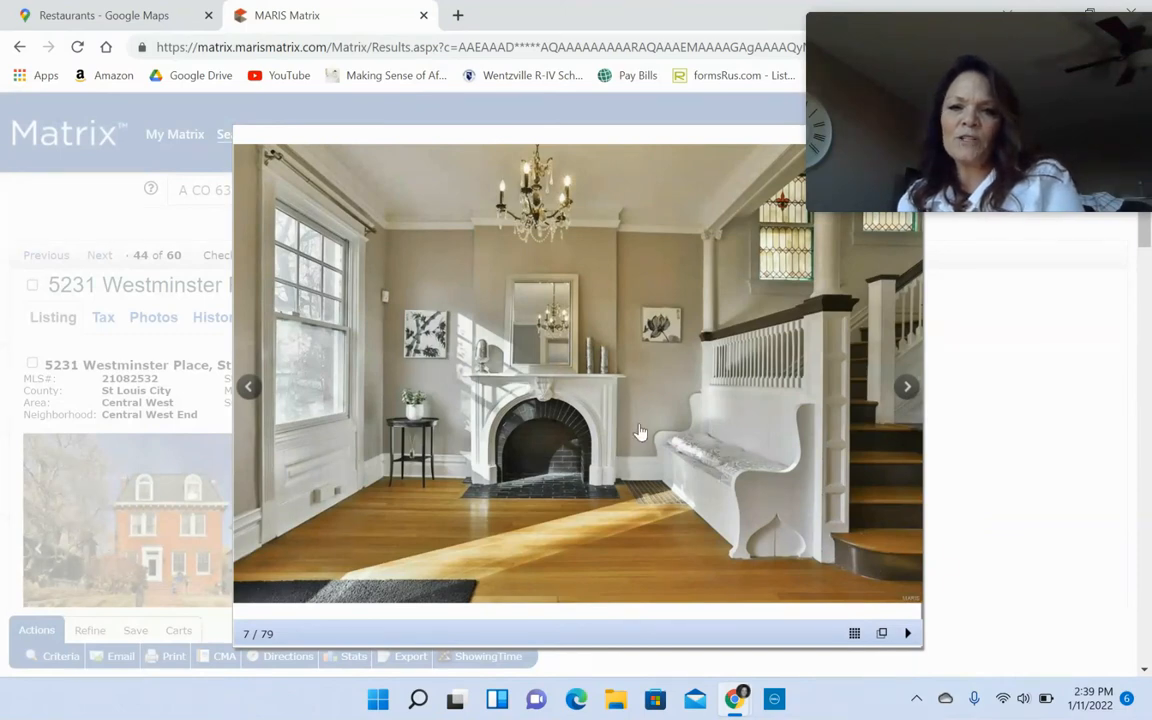
{"action": "mouse_move", "coordinate": [704, 530]}
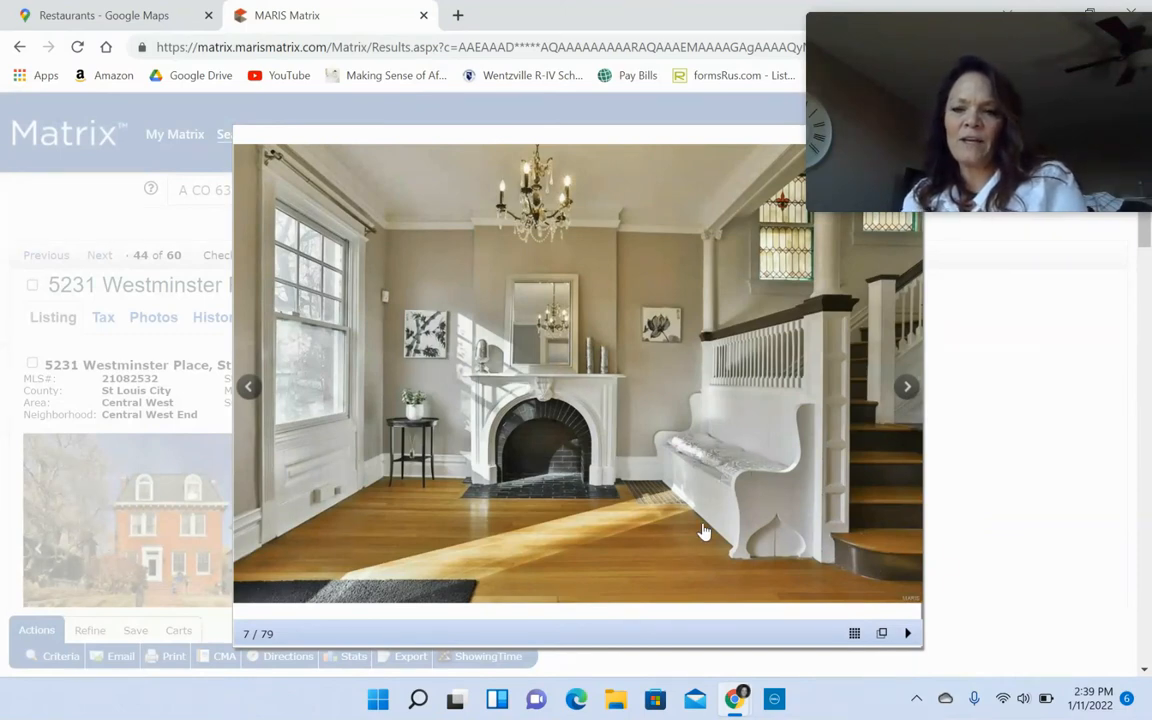
{"action": "left_click", "coordinate": [906, 388]}
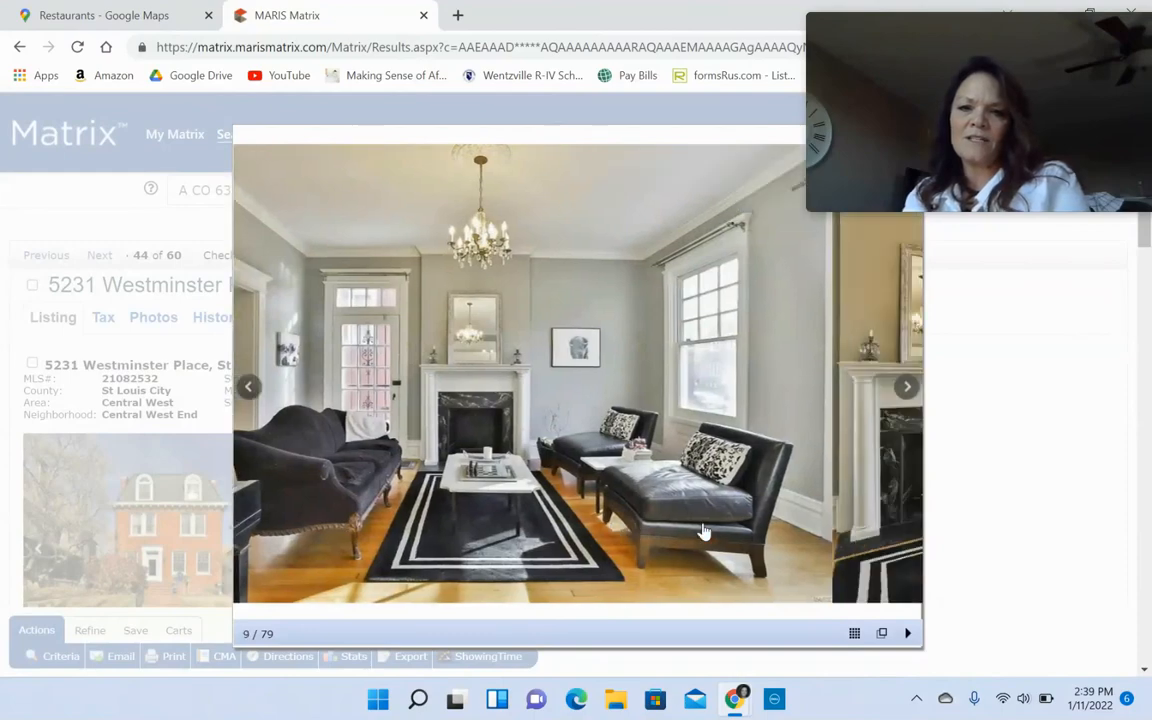
- Advance past the dining room and kitchen photos to the screened porch, photo 18 of 79
{"action": "left_click", "coordinate": [906, 386]}
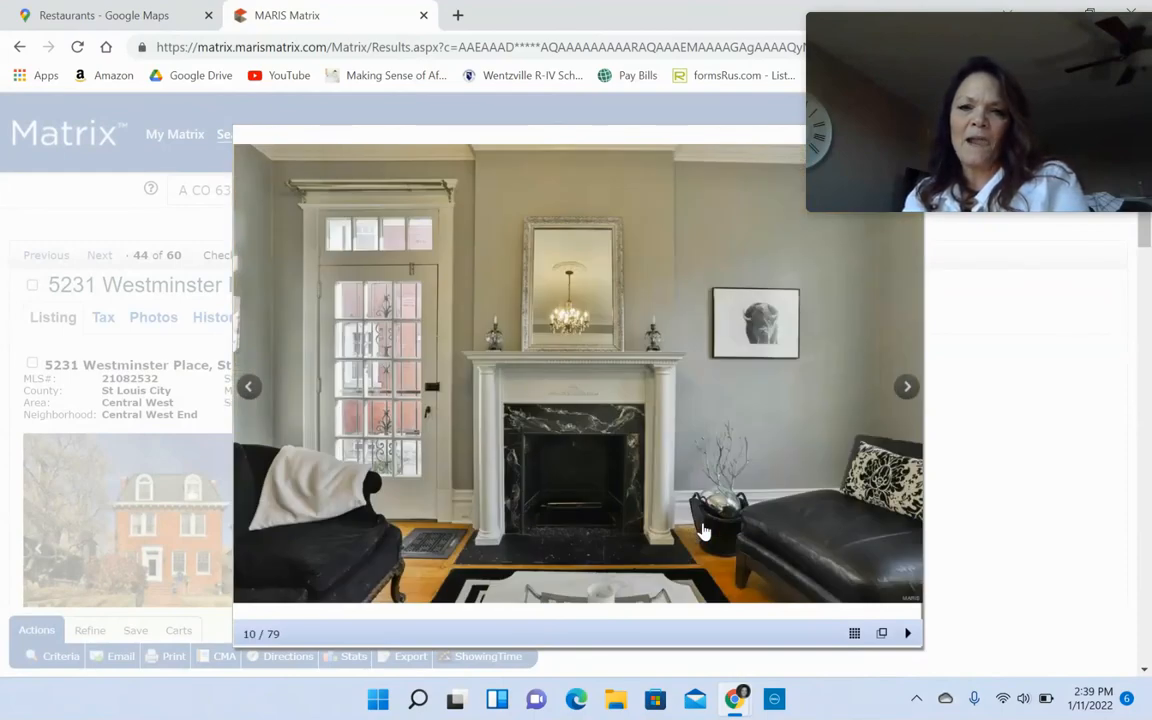
{"action": "left_click", "coordinate": [906, 386]}
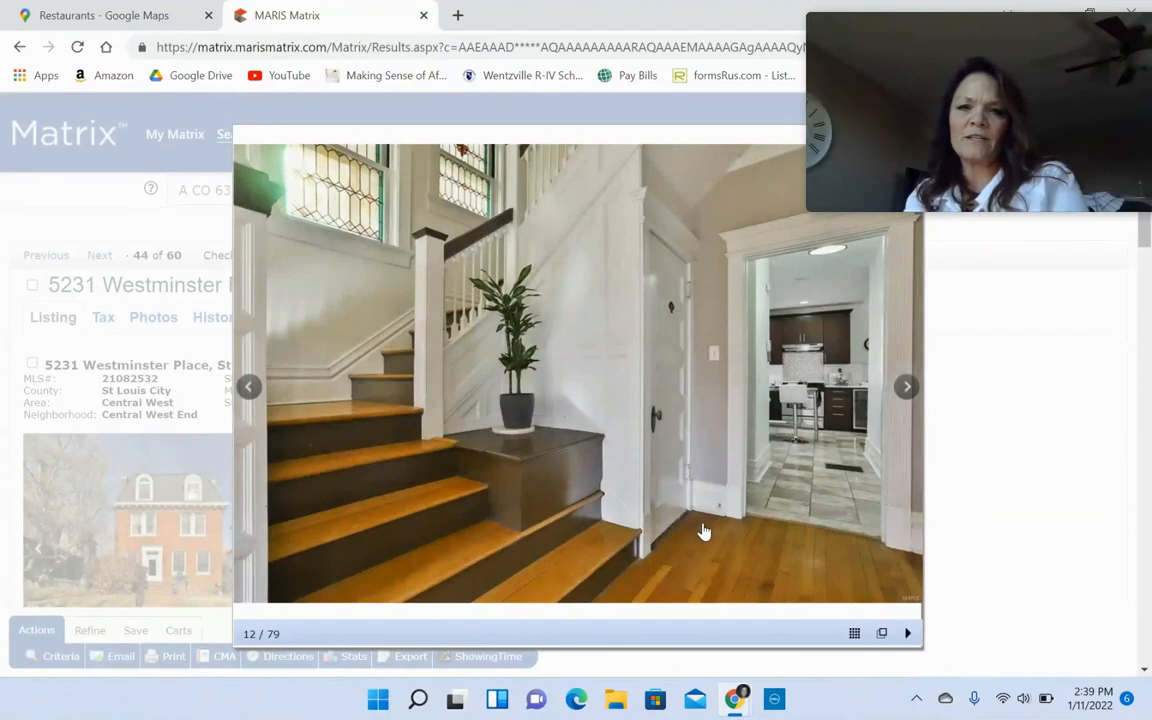
{"action": "left_click", "coordinate": [906, 388]}
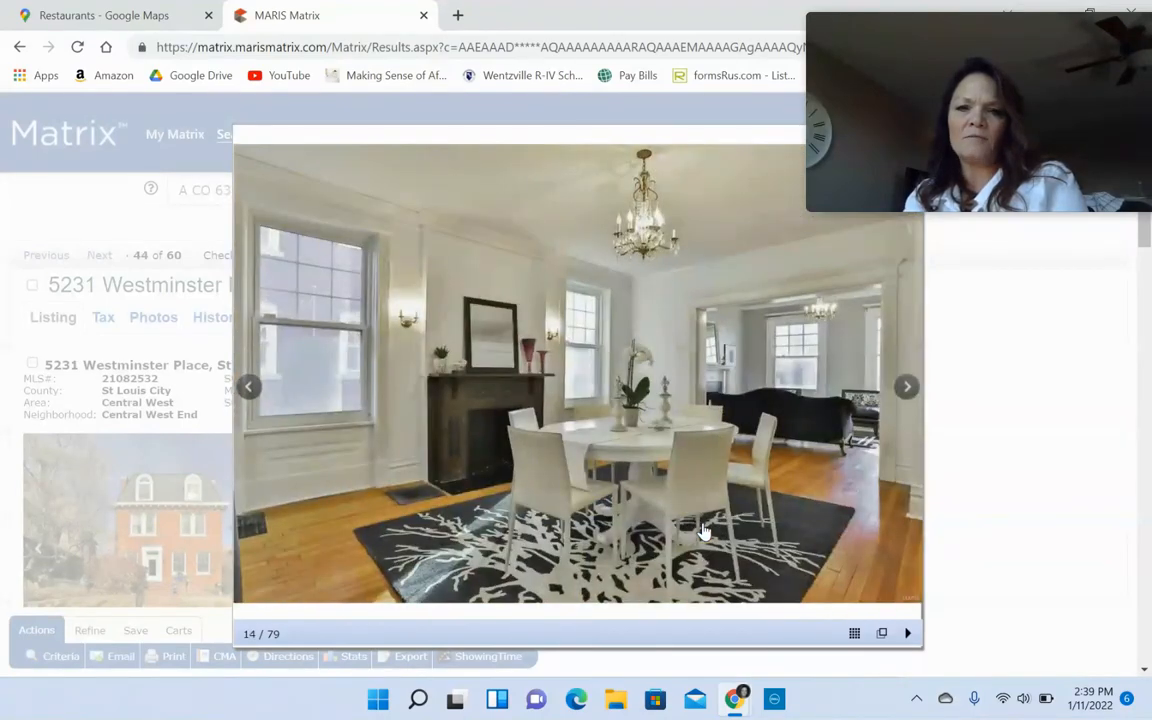
{"action": "left_click", "coordinate": [906, 388]}
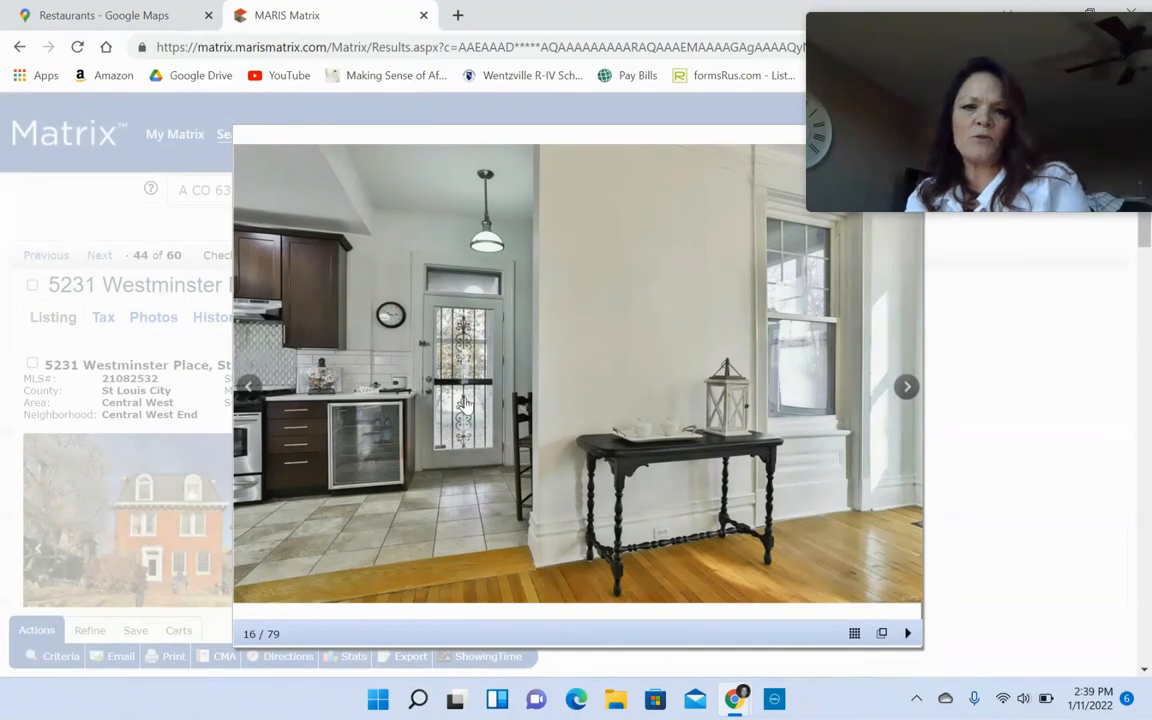
{"action": "left_click", "coordinate": [906, 388]}
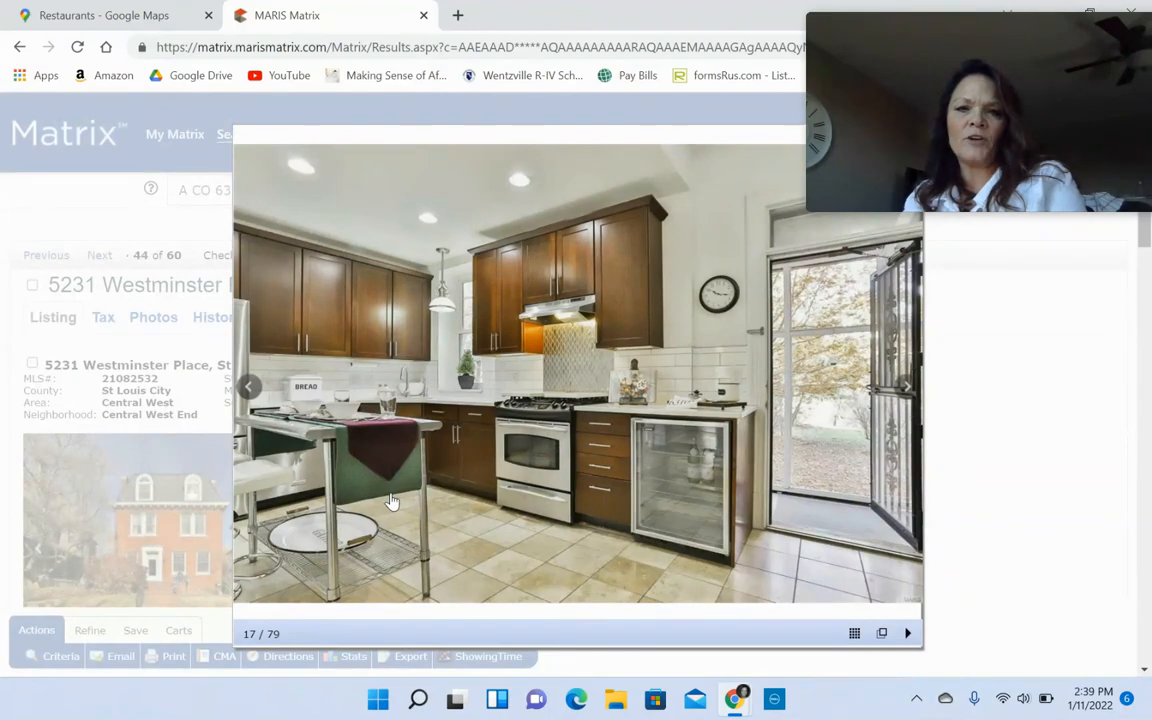
{"action": "left_click", "coordinate": [906, 388]}
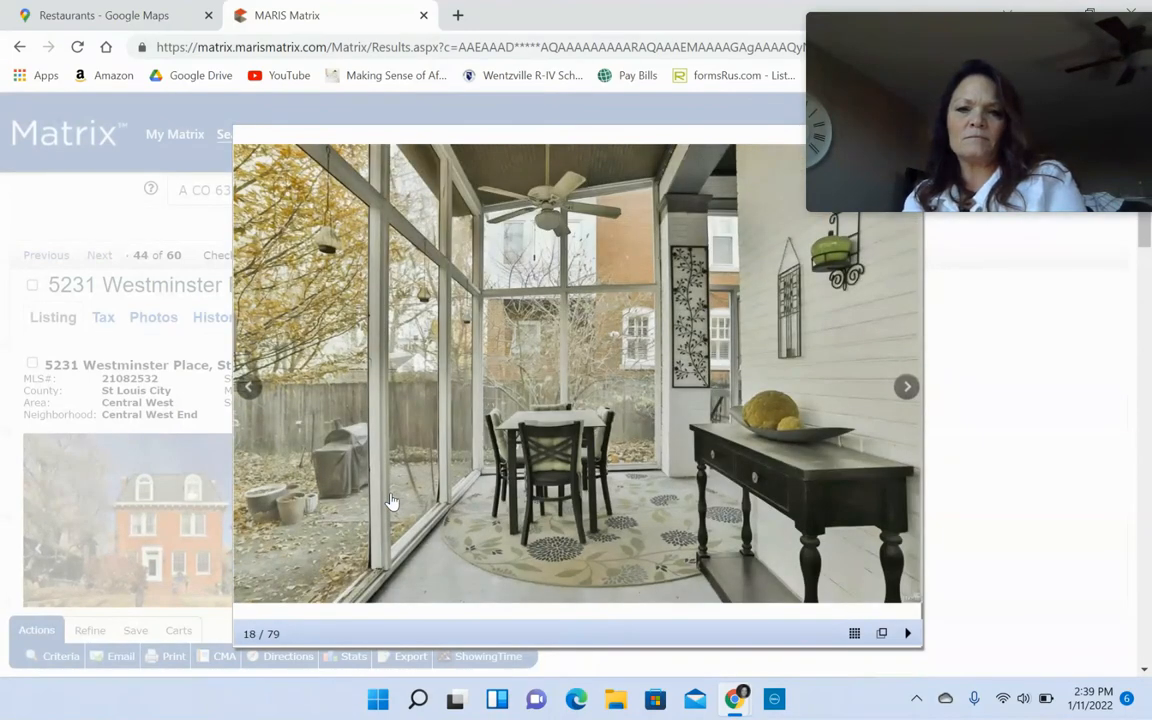
{"action": "left_click", "coordinate": [906, 386]}
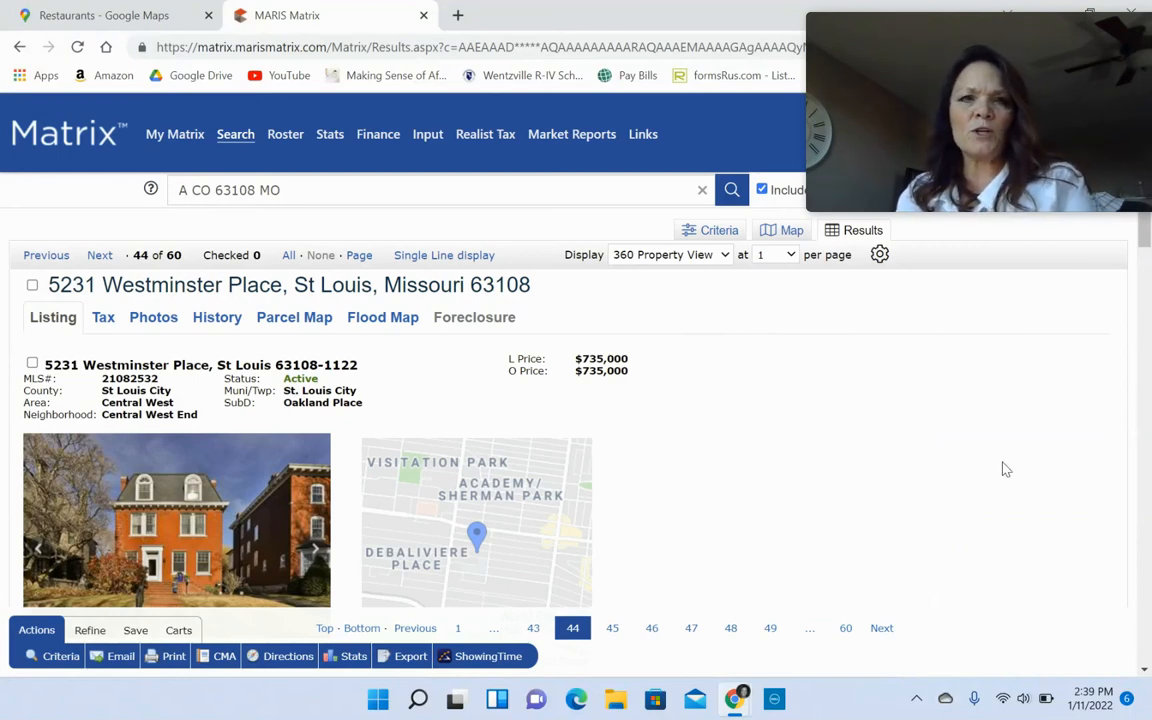
{"action": "mouse_move", "coordinate": [804, 424]}
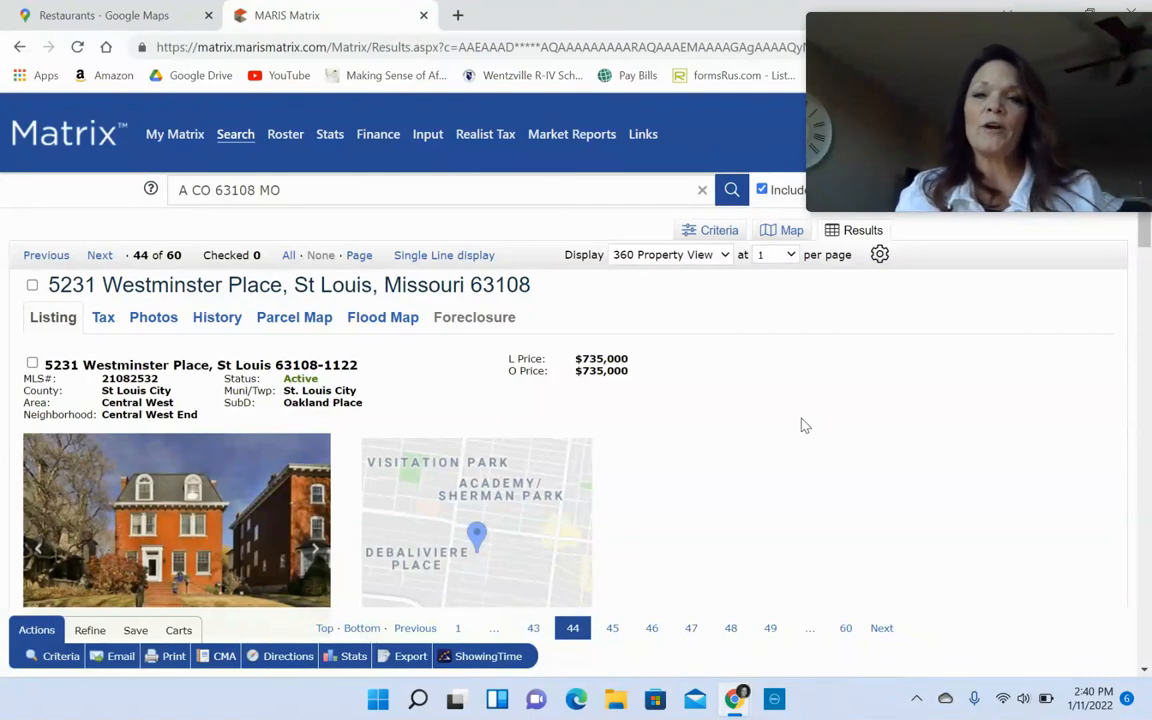
{"action": "mouse_move", "coordinate": [796, 392]}
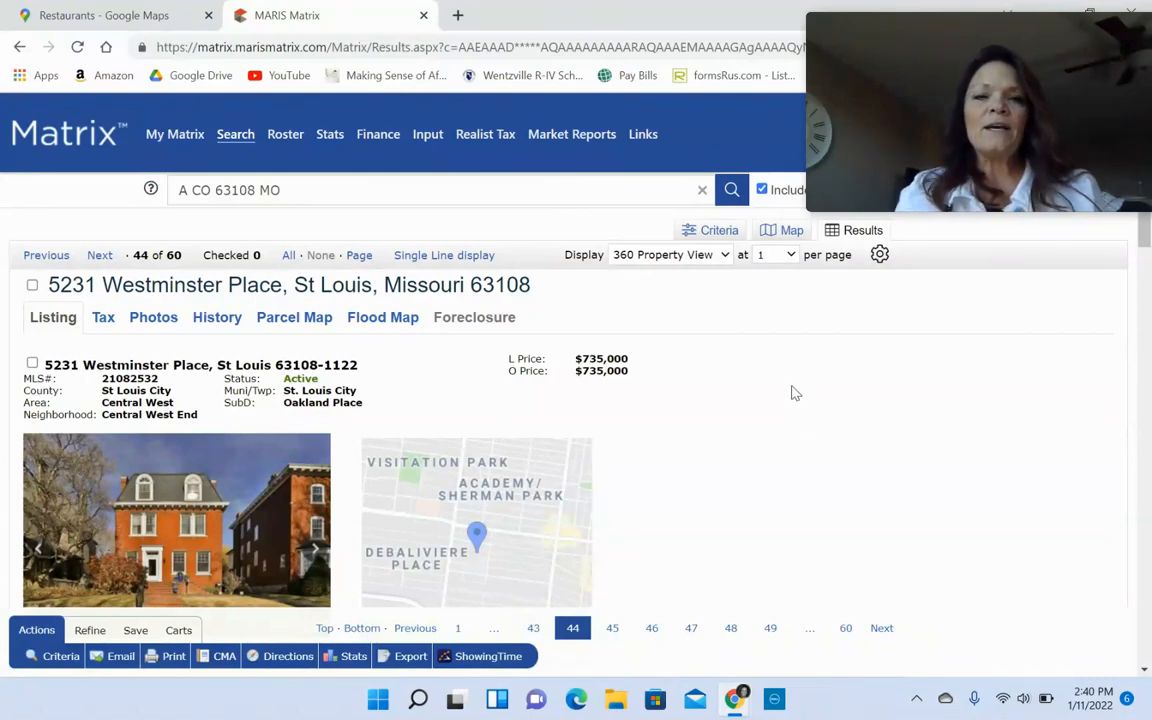
{"action": "mouse_move", "coordinate": [968, 224]}
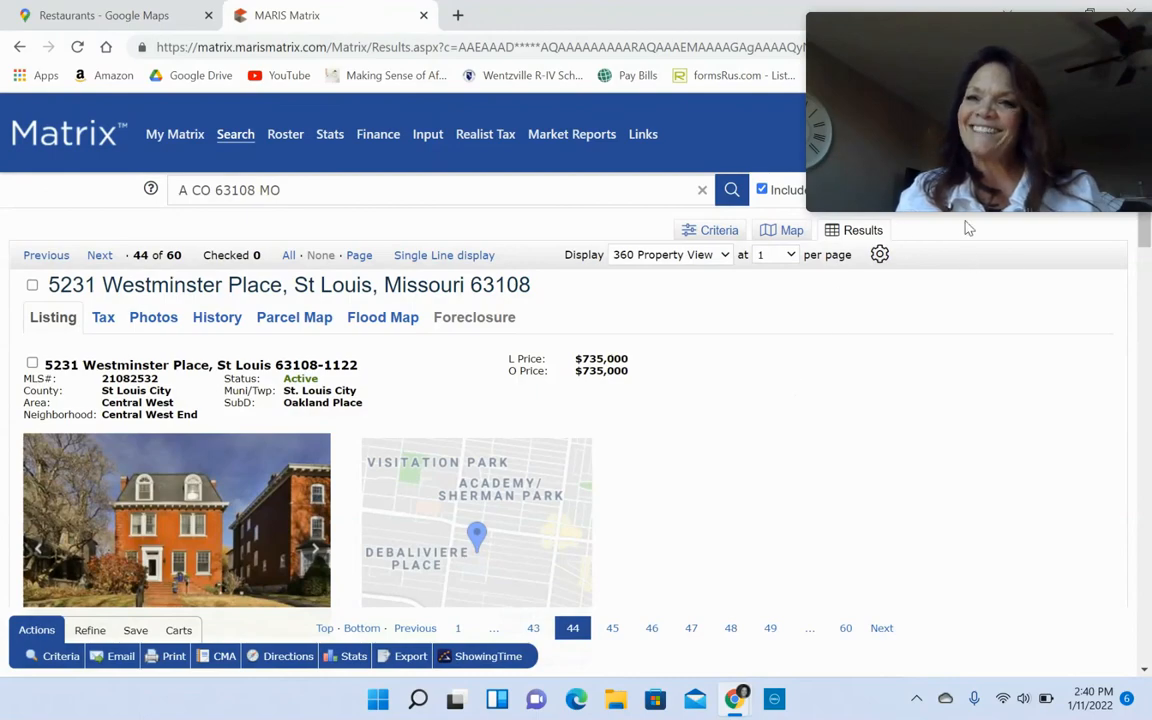